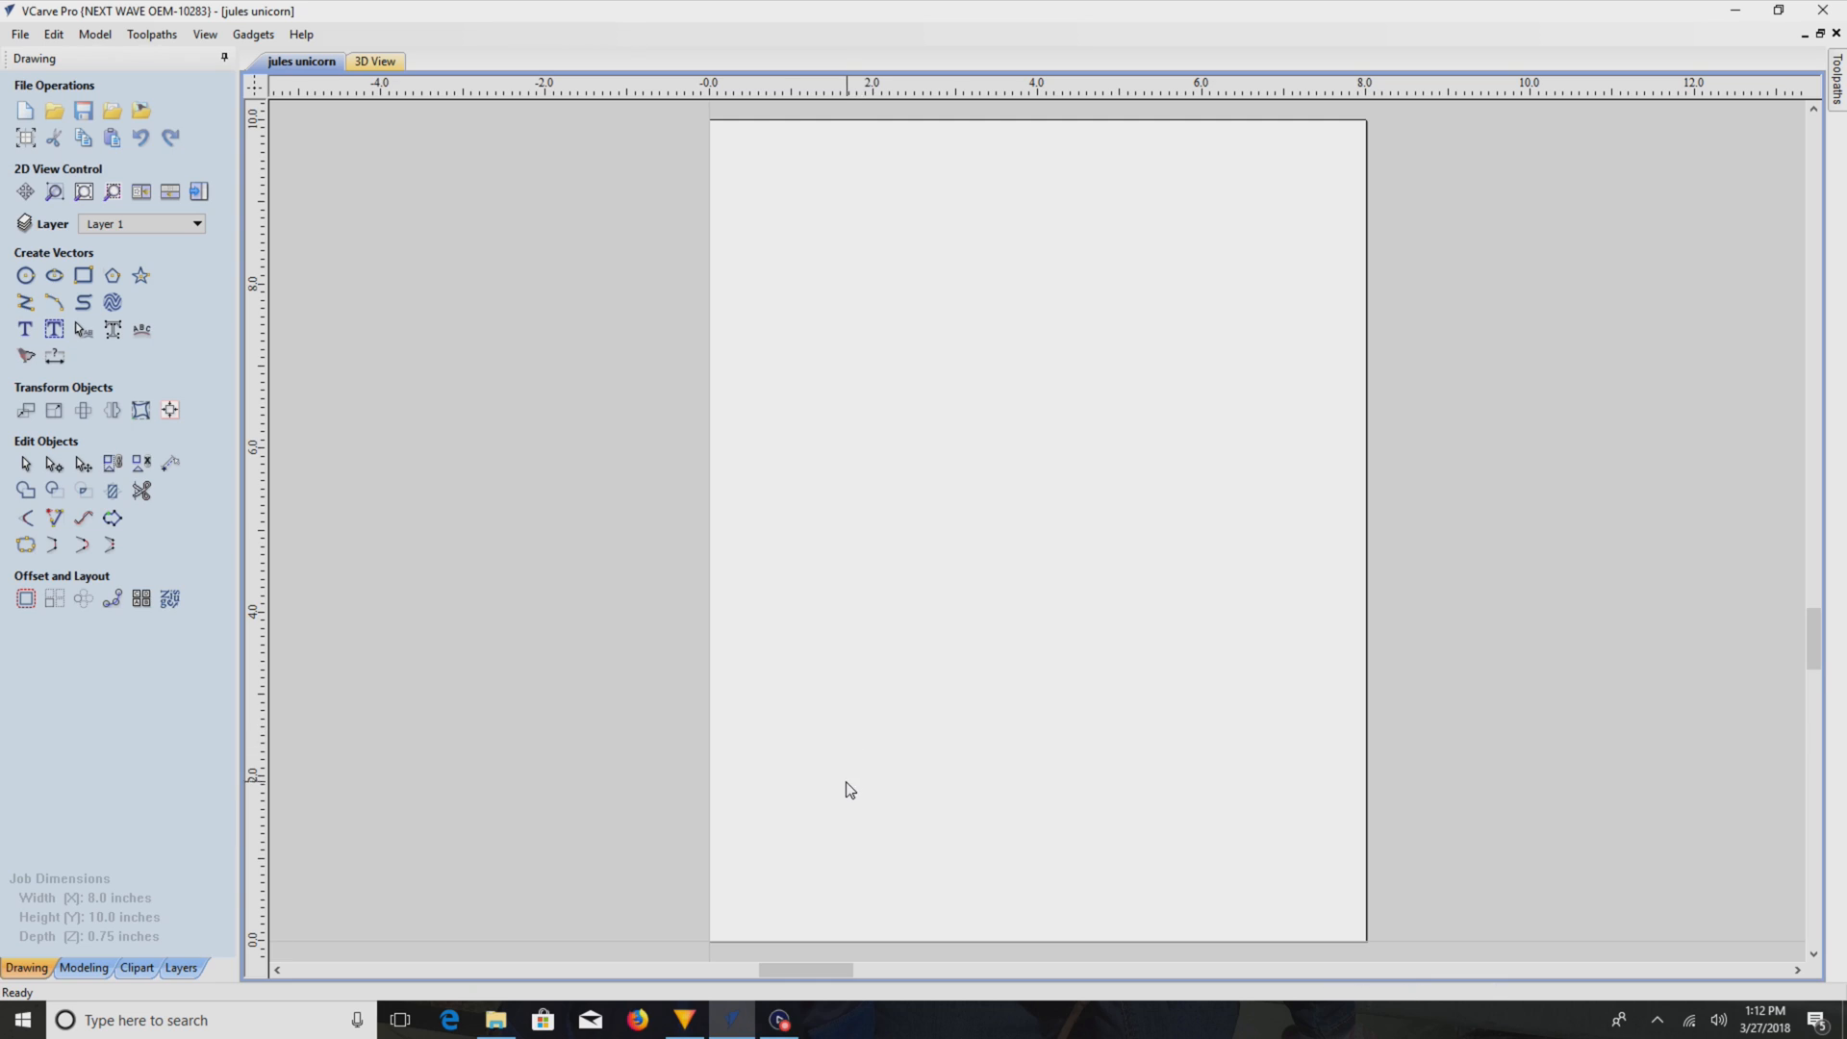
{"action": "mouse_move", "coordinate": [833, 818]}
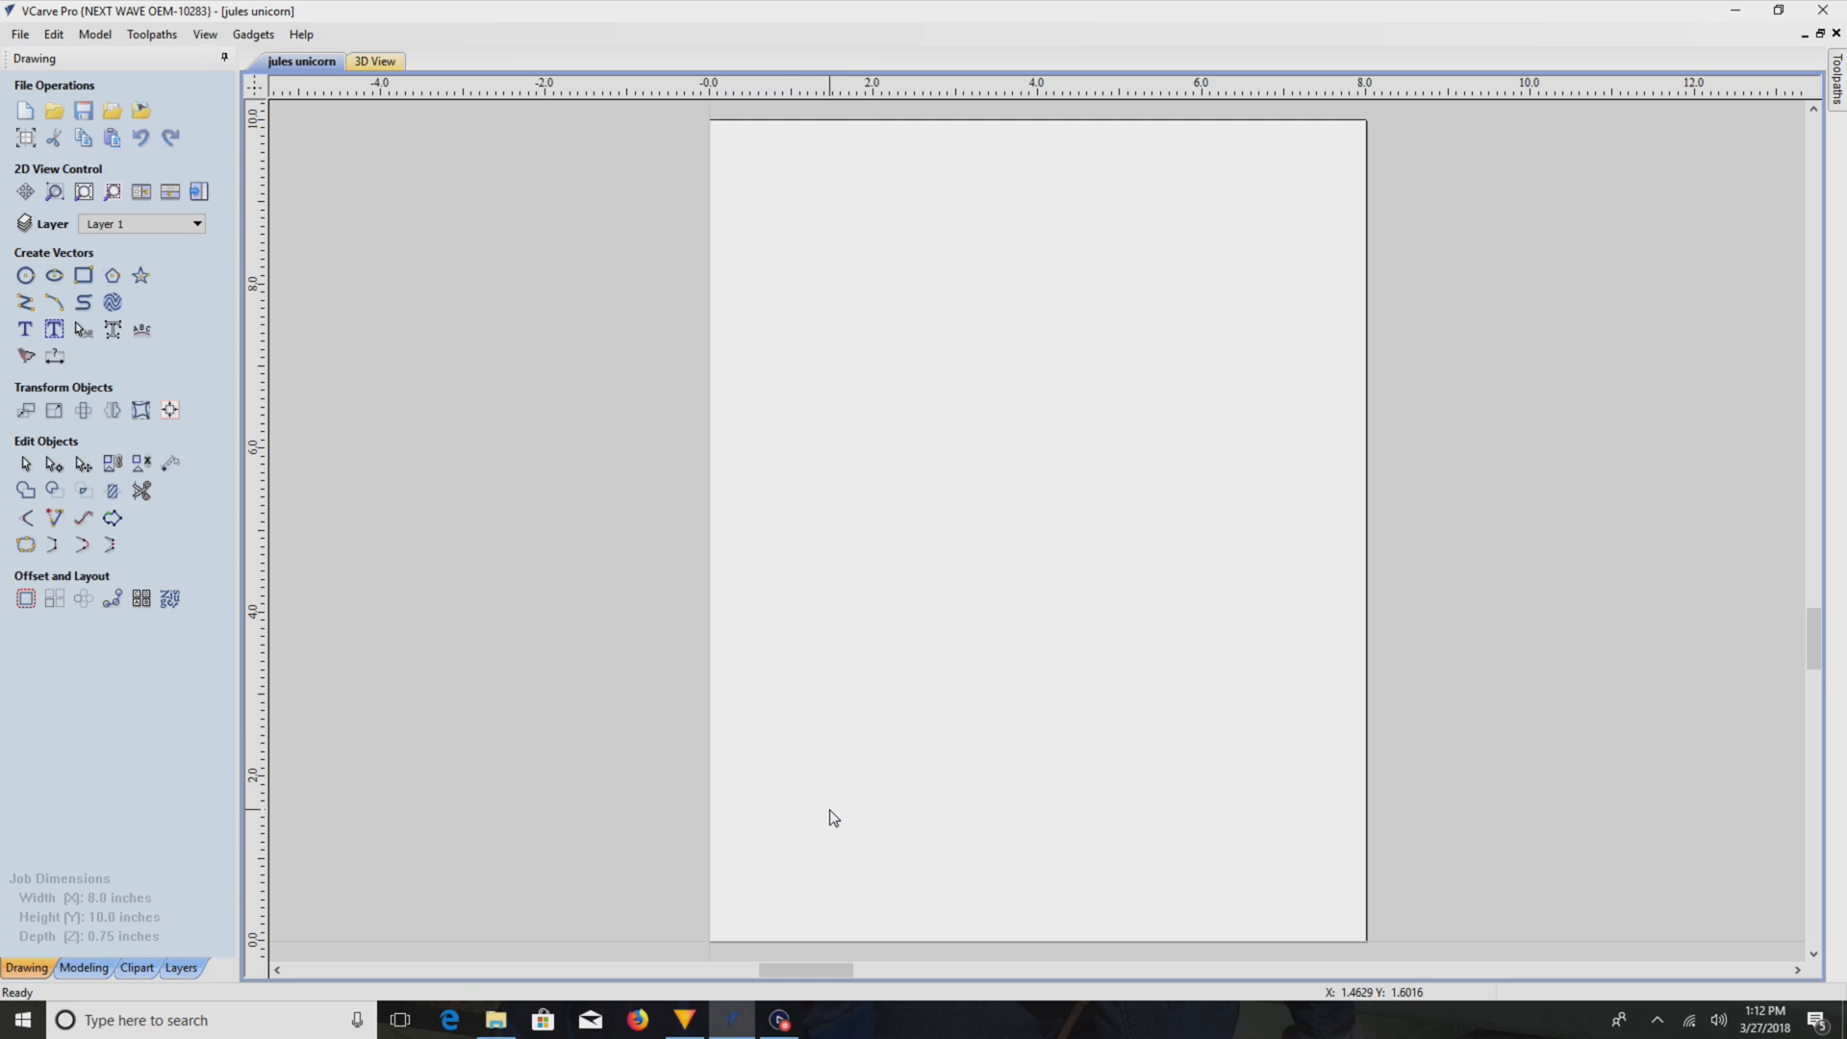
{"action": "mouse_move", "coordinate": [770, 770]}
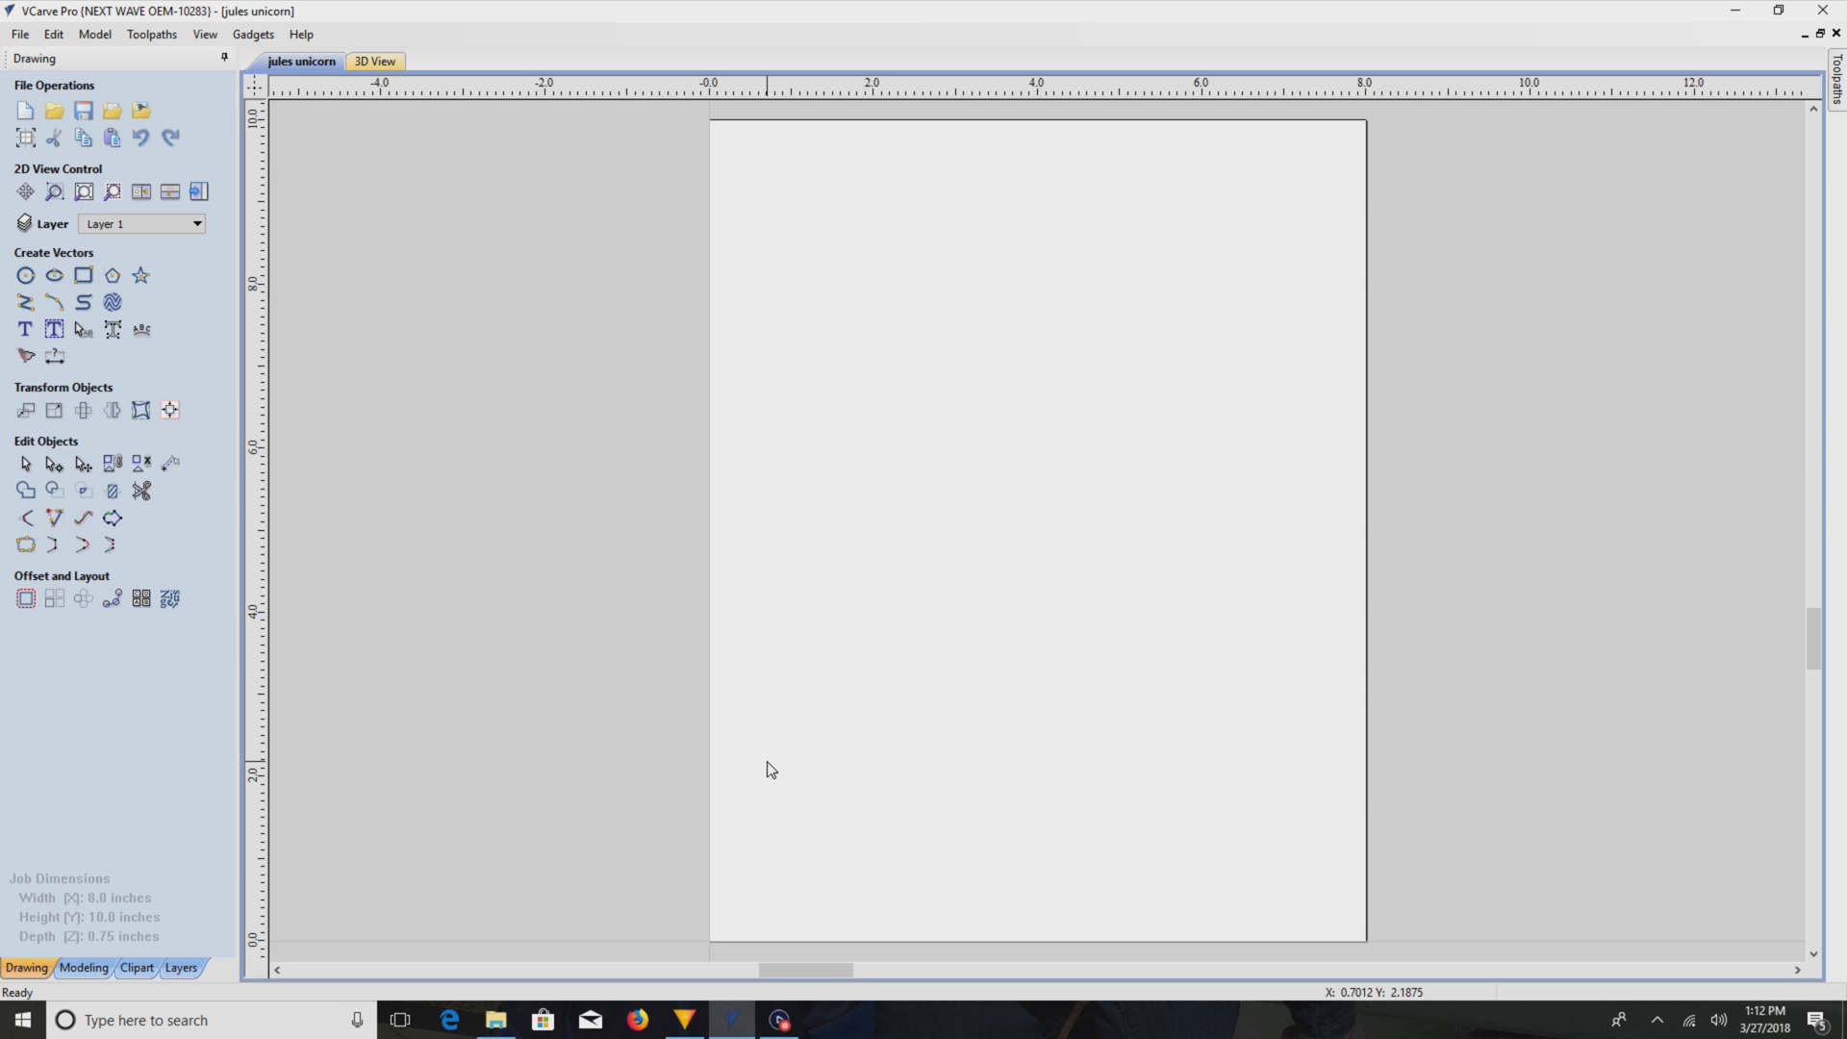
{"action": "mouse_move", "coordinate": [999, 661]}
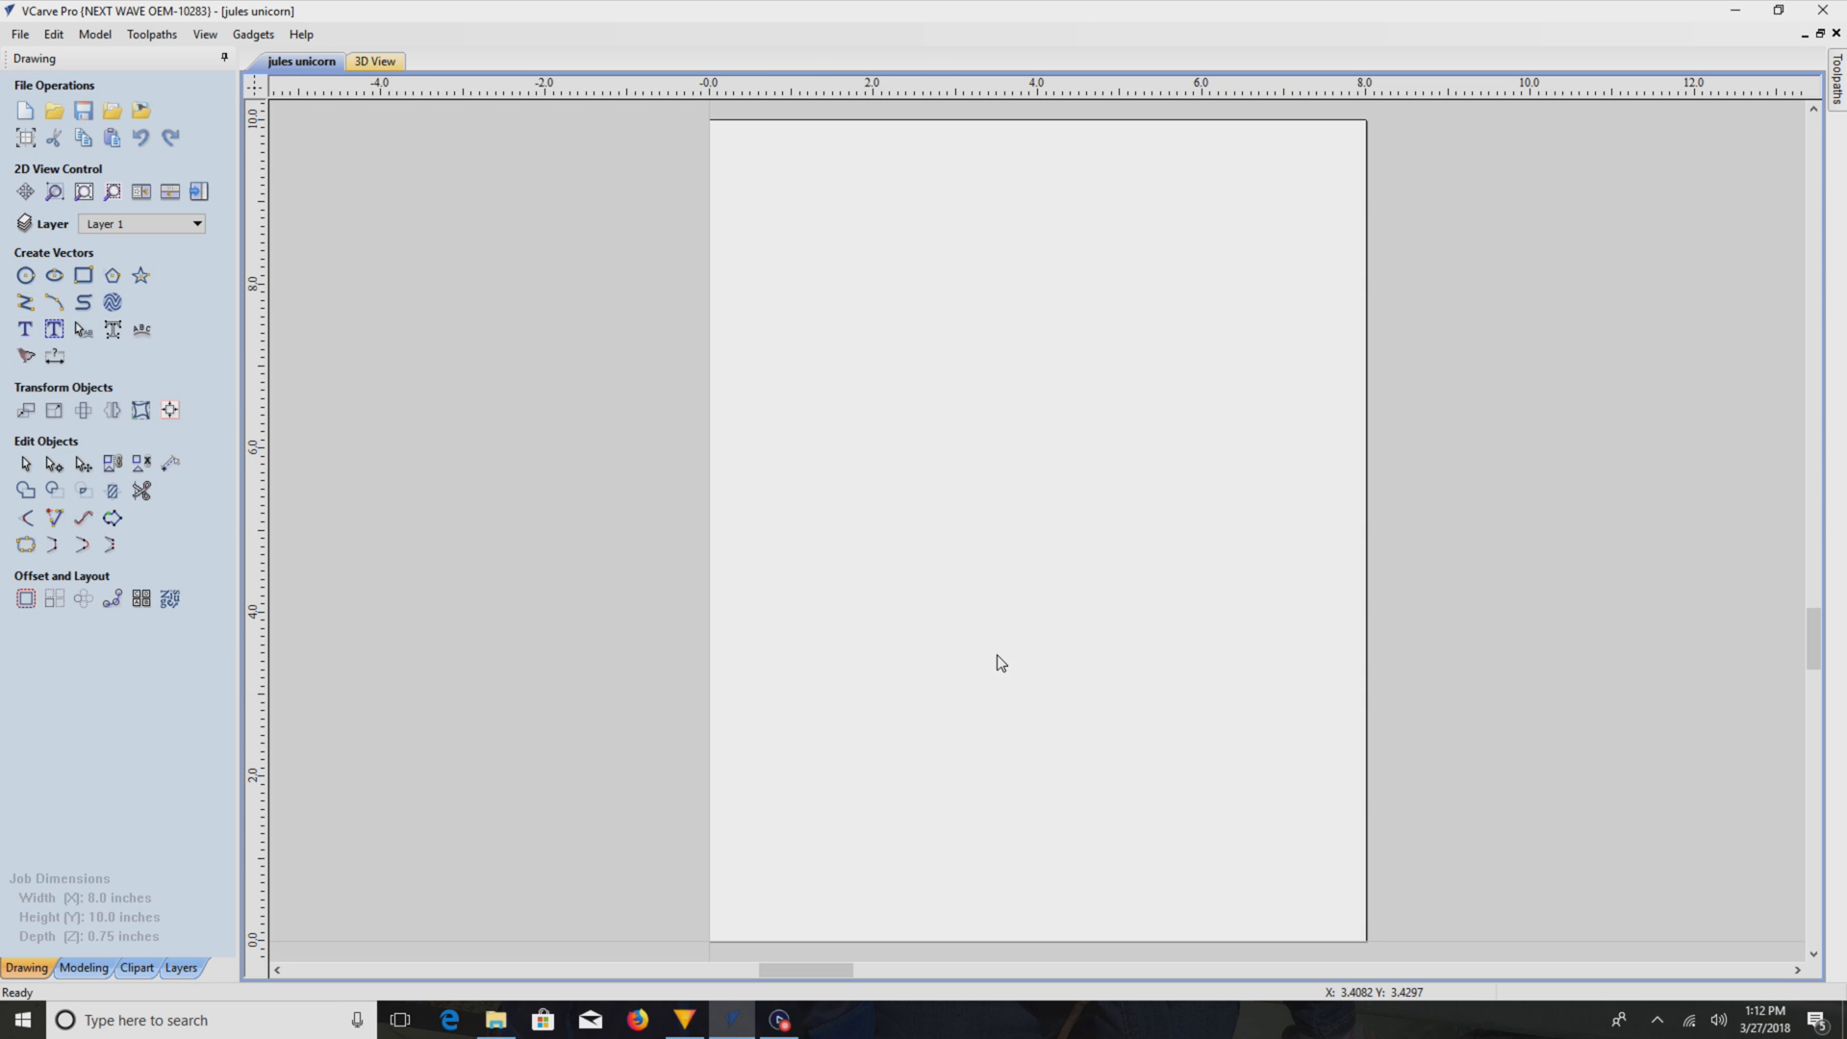
{"action": "mouse_move", "coordinate": [925, 433]}
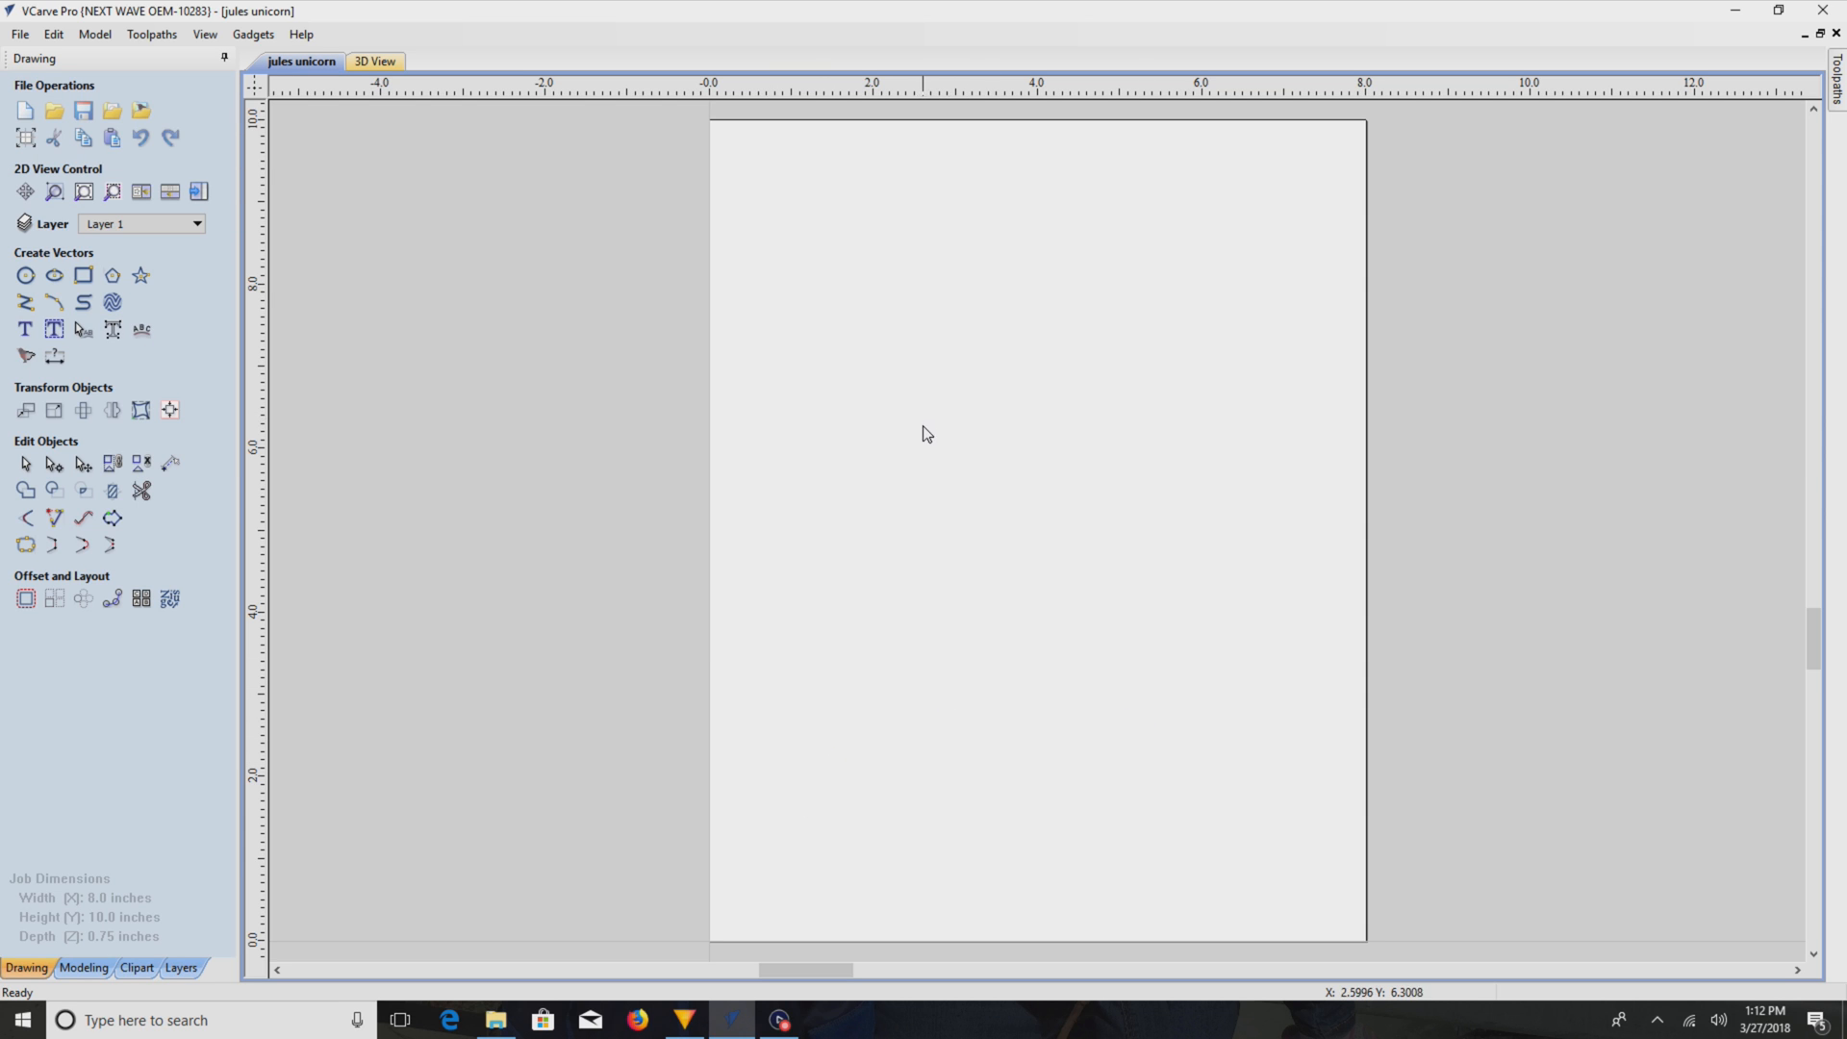
- Confirm the 8 by 10 inch job settings and paste the copied Moana picture onto the board
{"action": "right_click", "coordinate": [927, 433]}
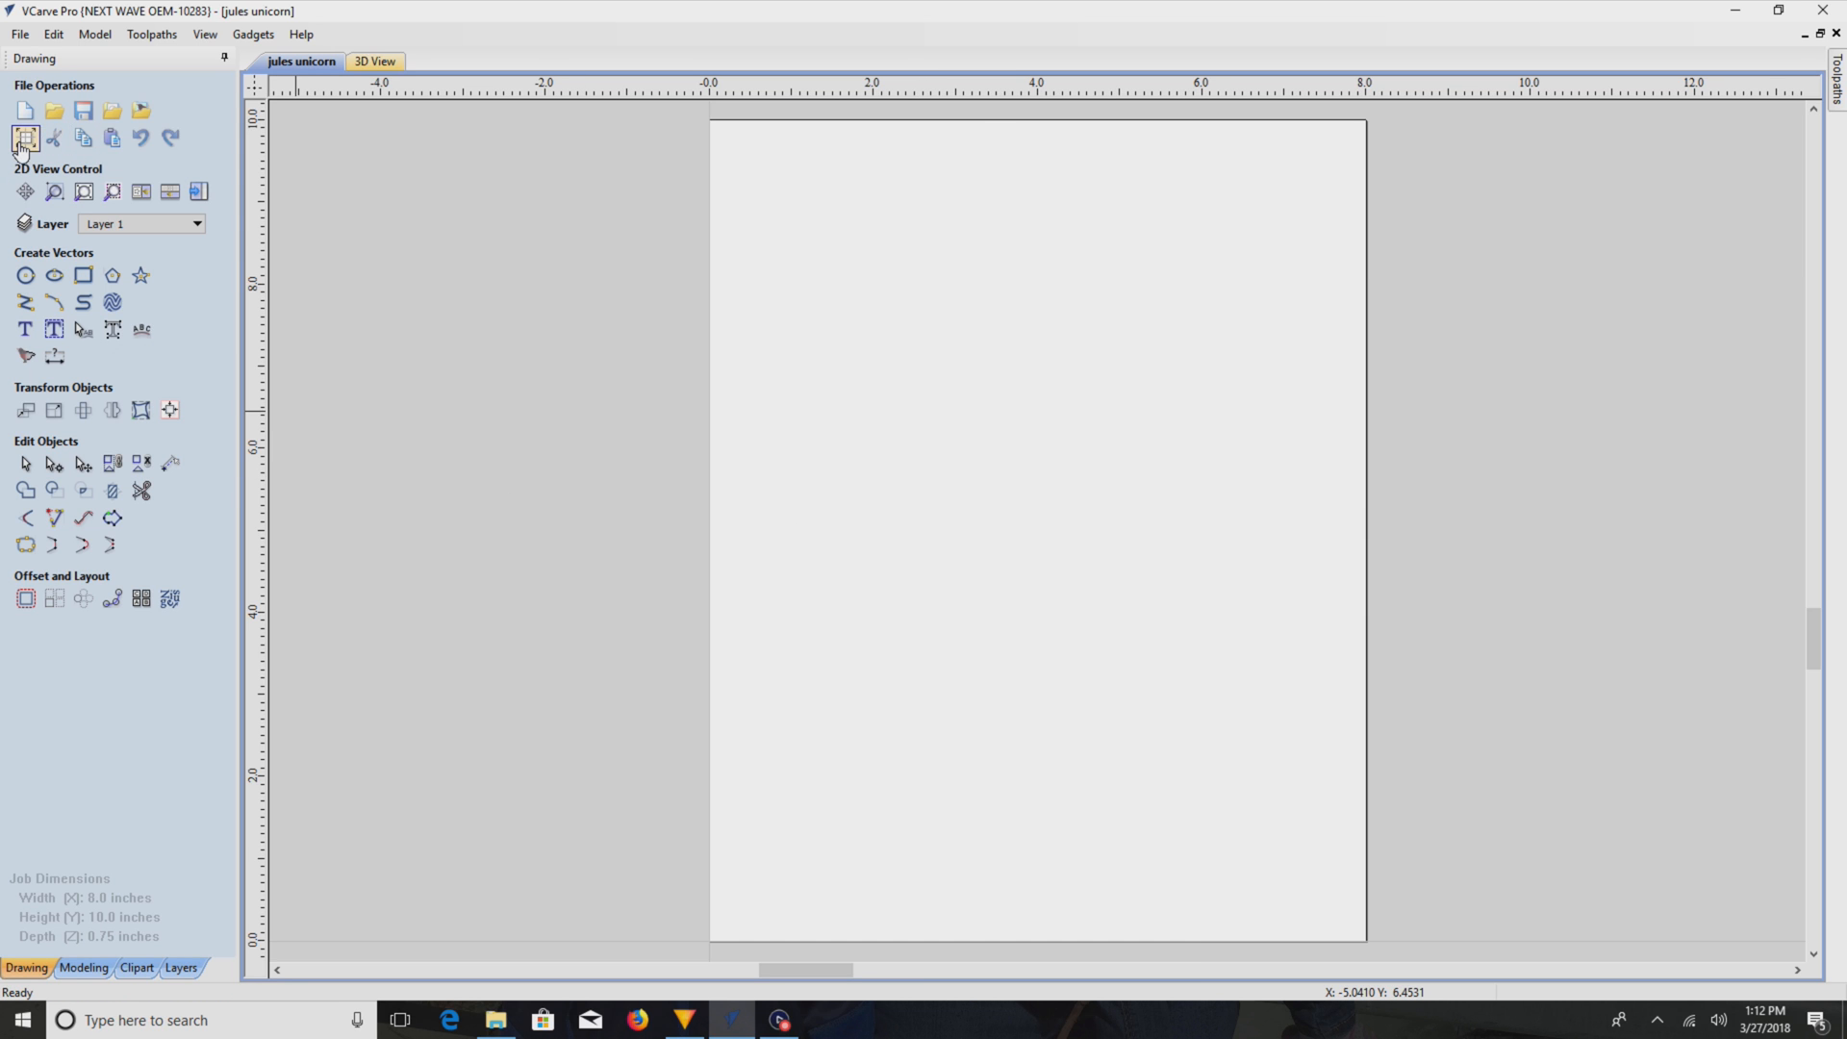
{"action": "left_click", "coordinate": [25, 138]}
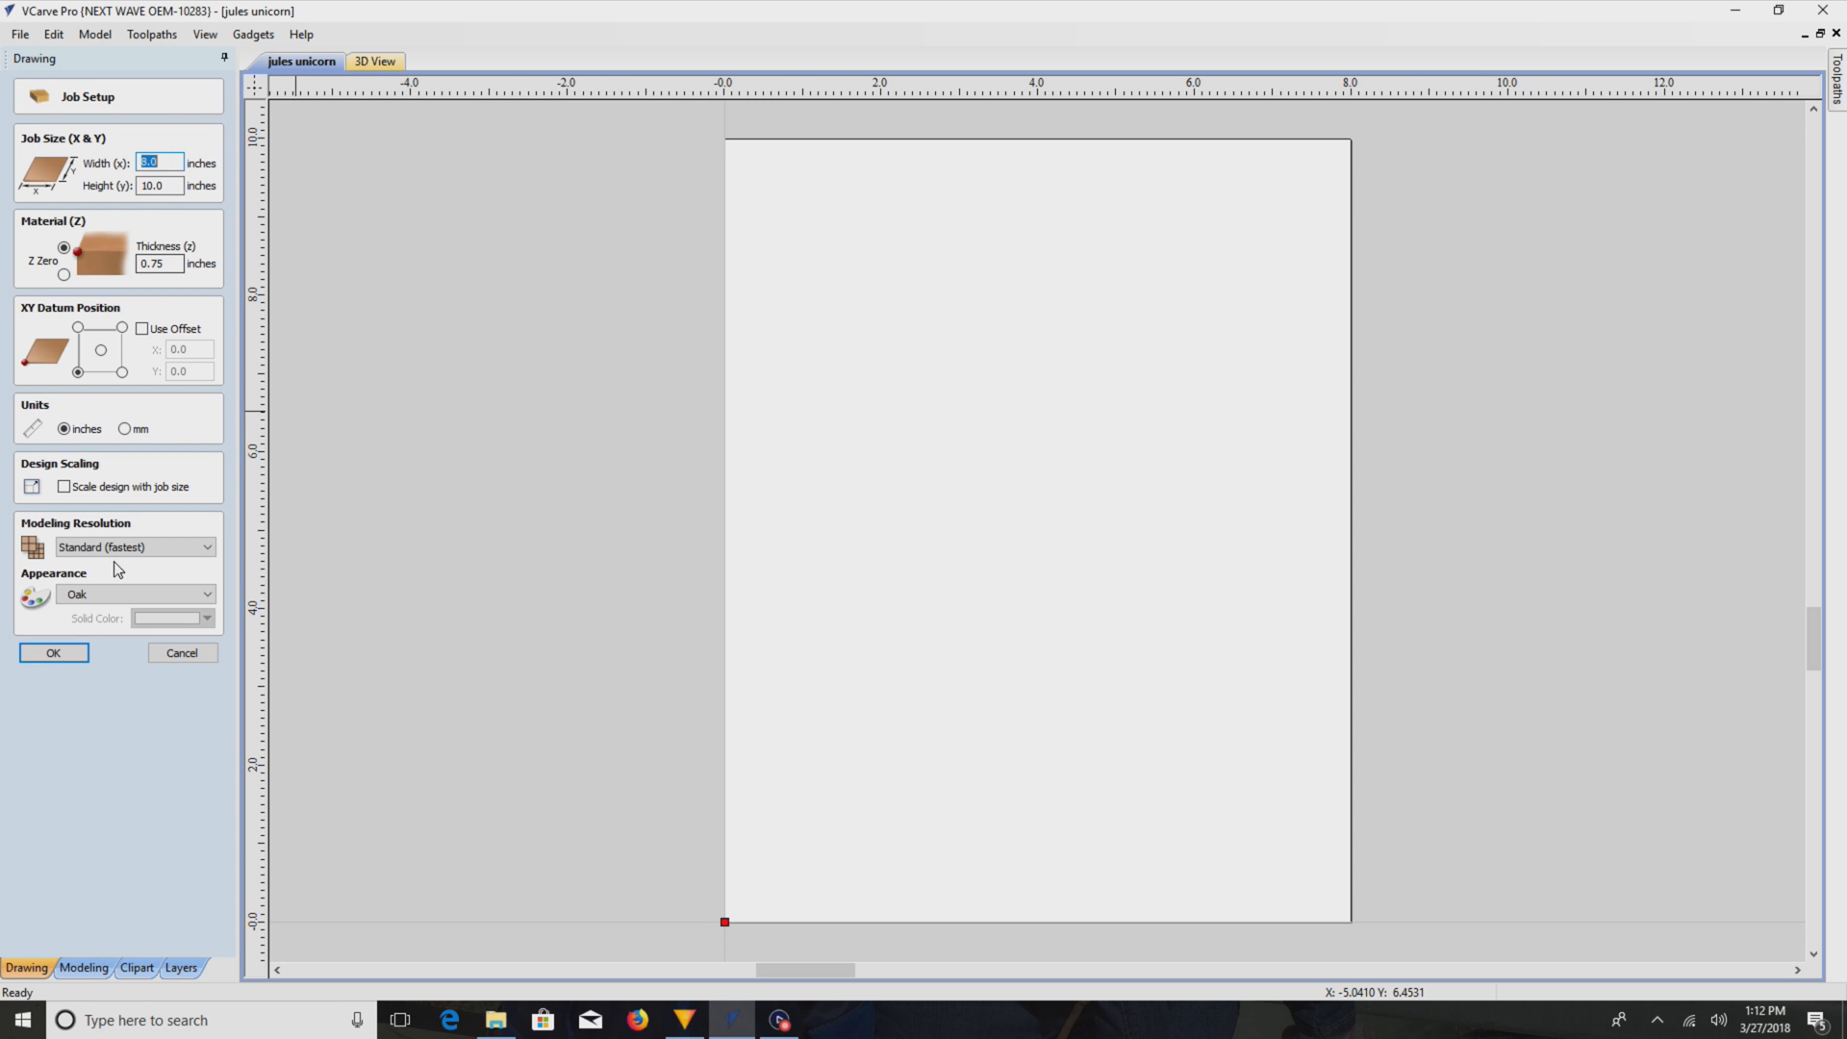
{"action": "left_click", "coordinate": [52, 653]}
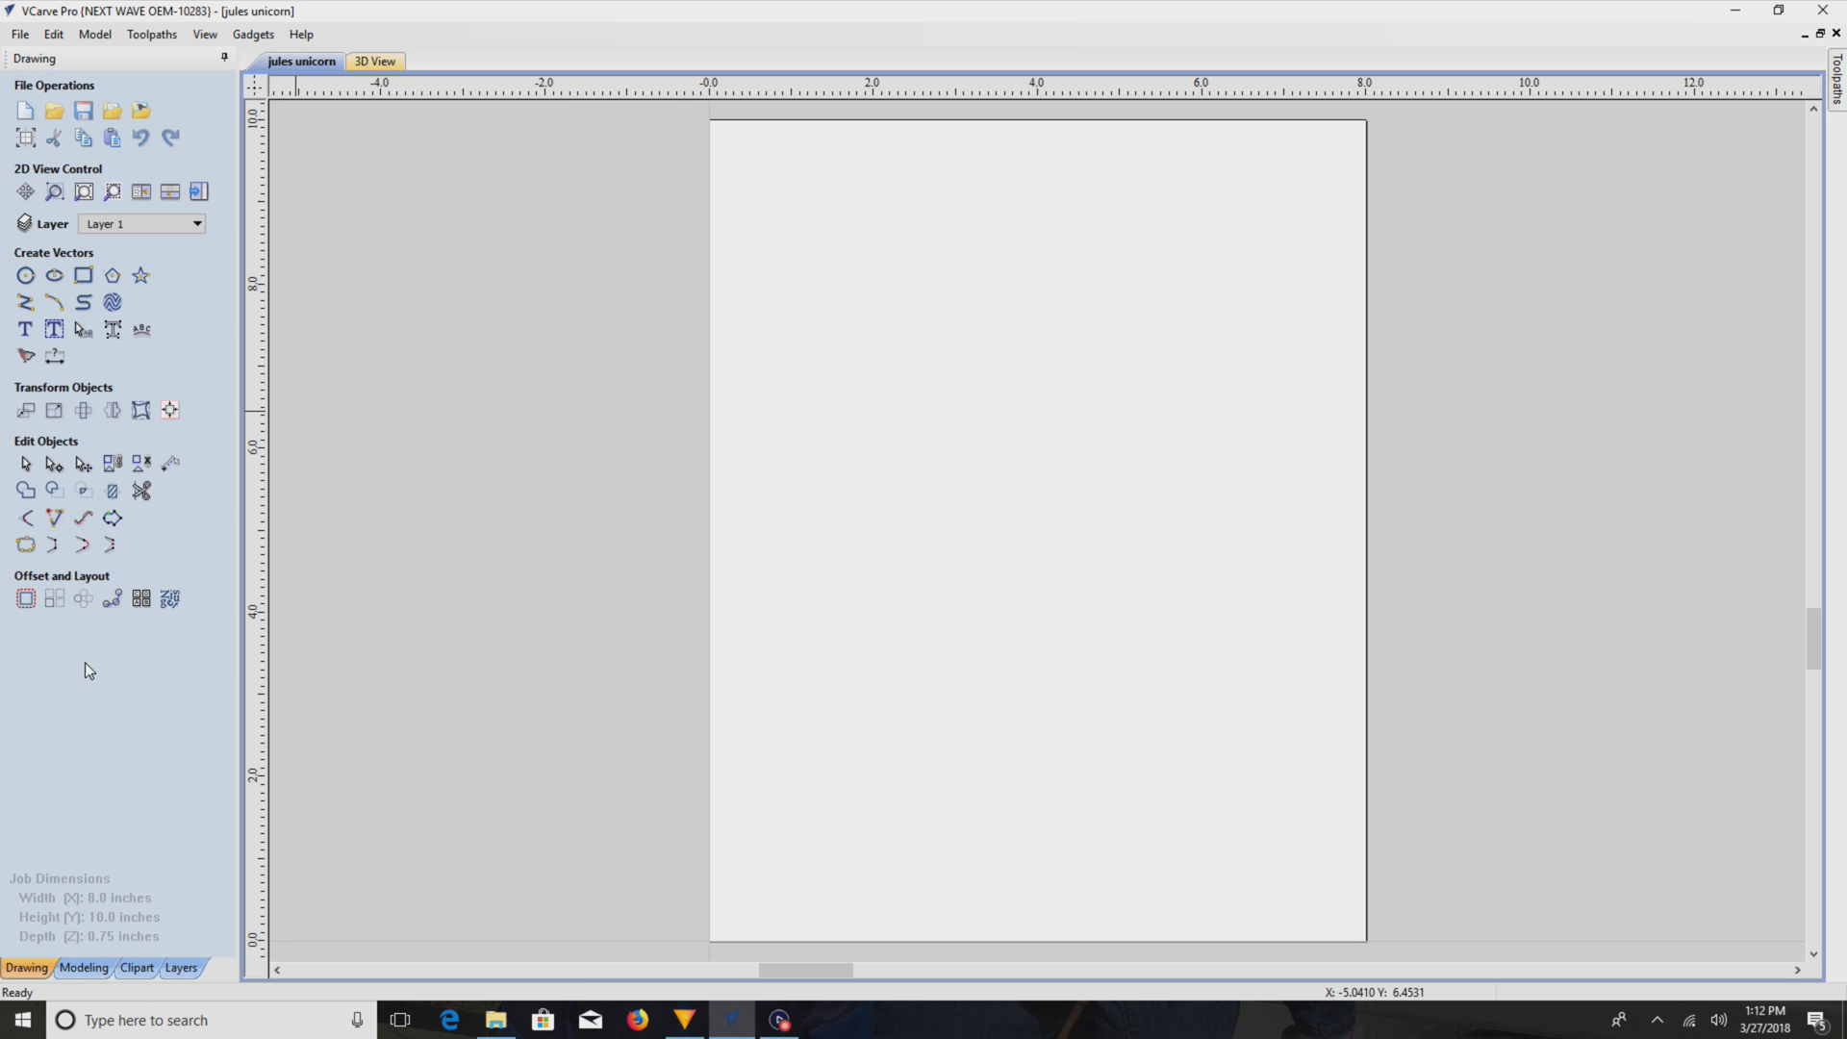
{"action": "mouse_move", "coordinate": [979, 531]}
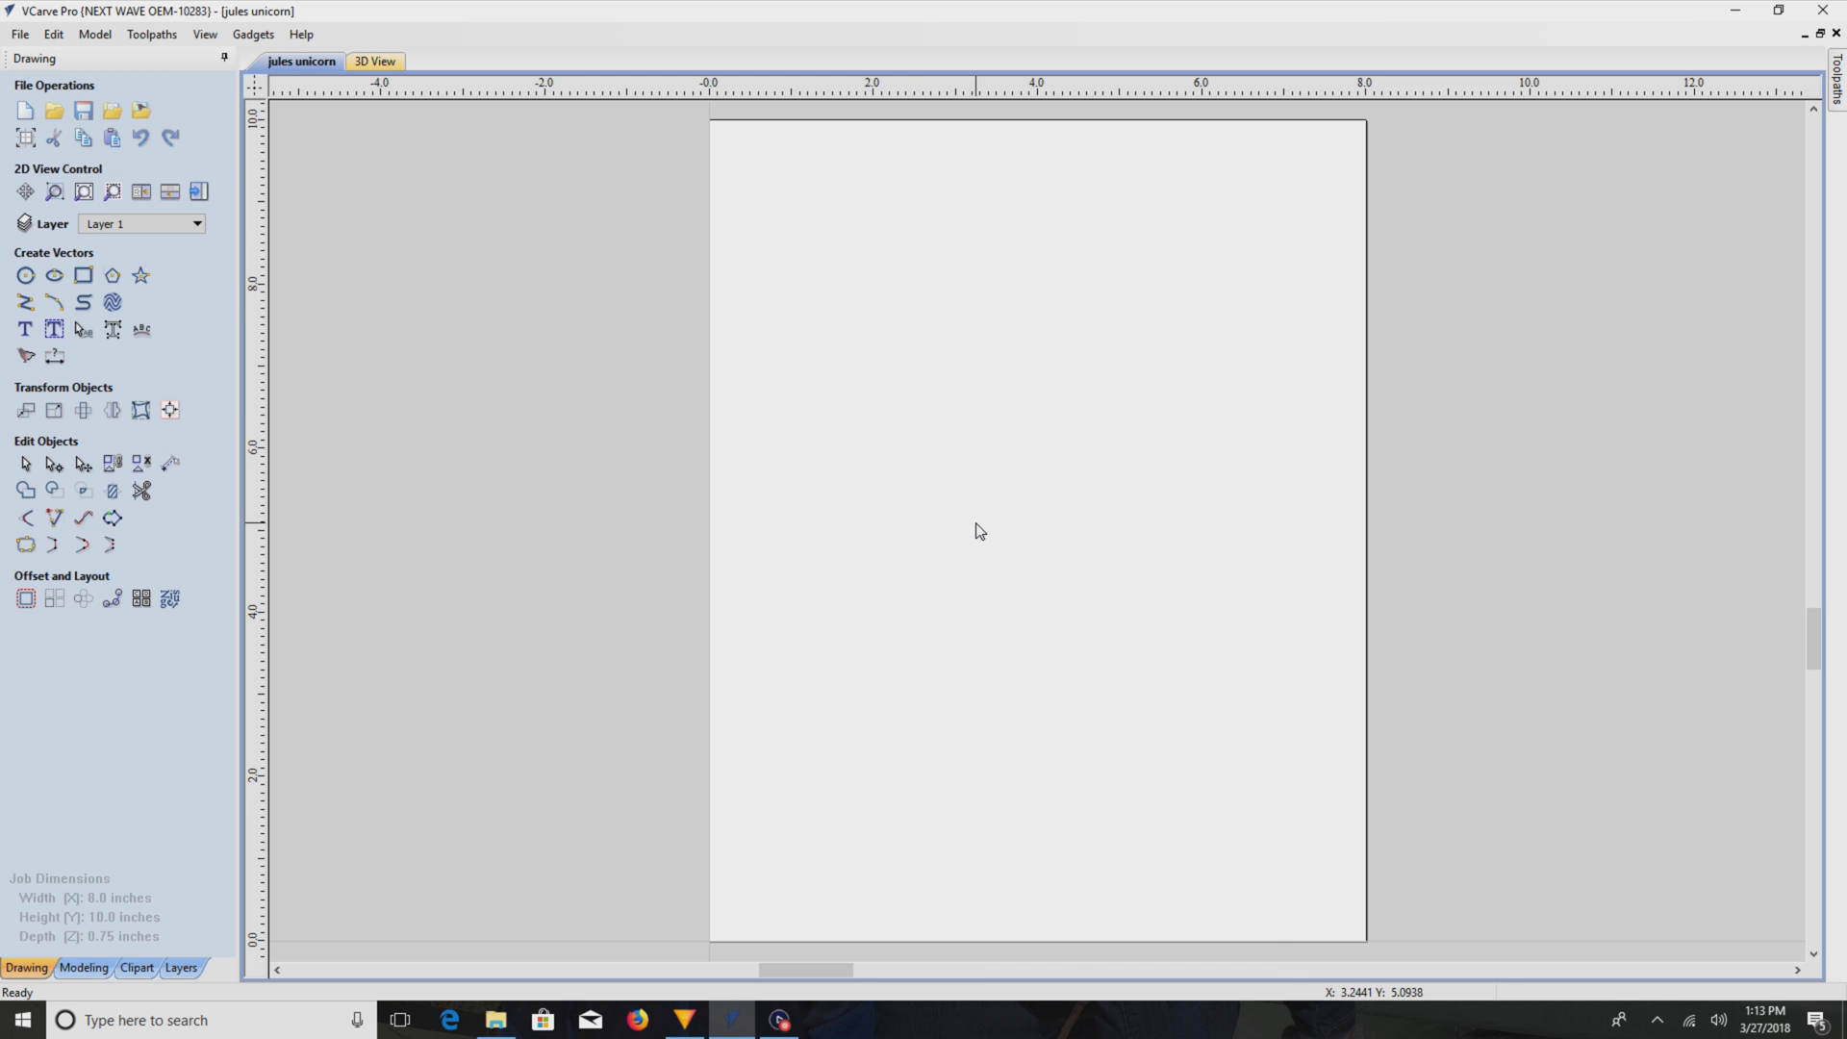
{"action": "right_click", "coordinate": [977, 531]}
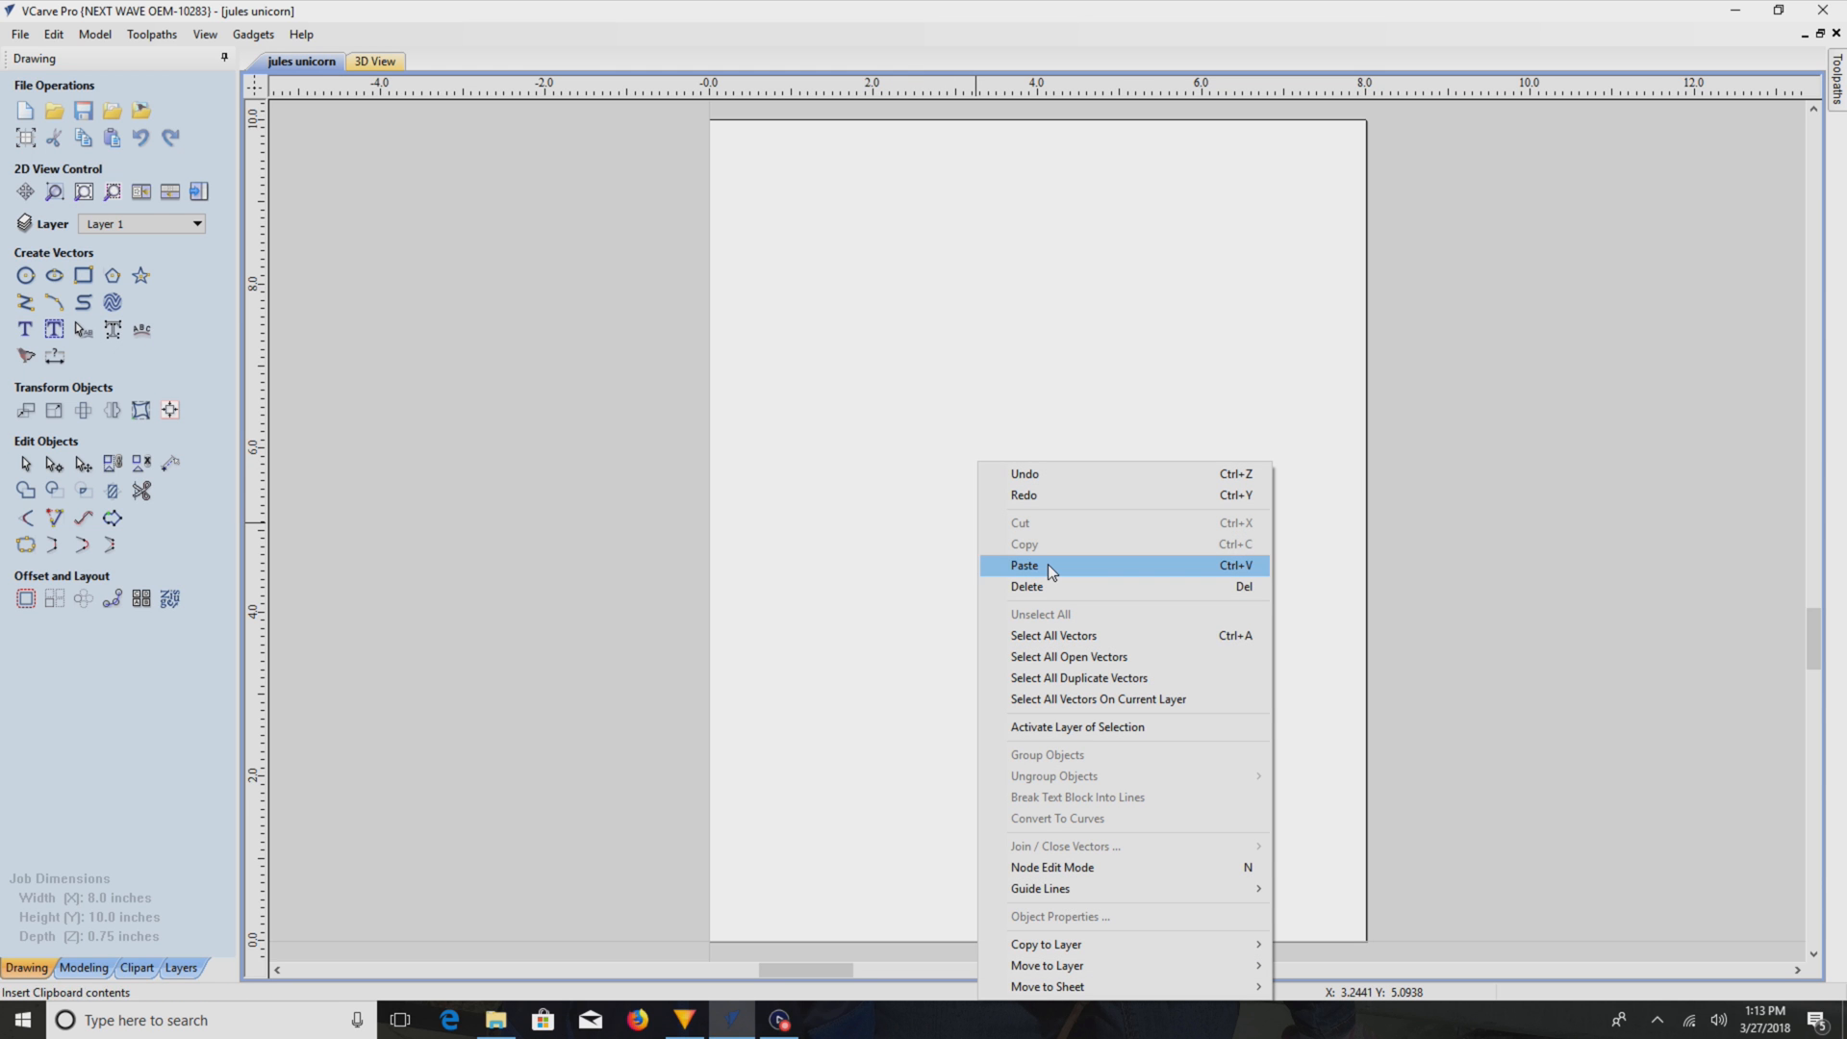
{"action": "left_click", "coordinate": [1023, 565]}
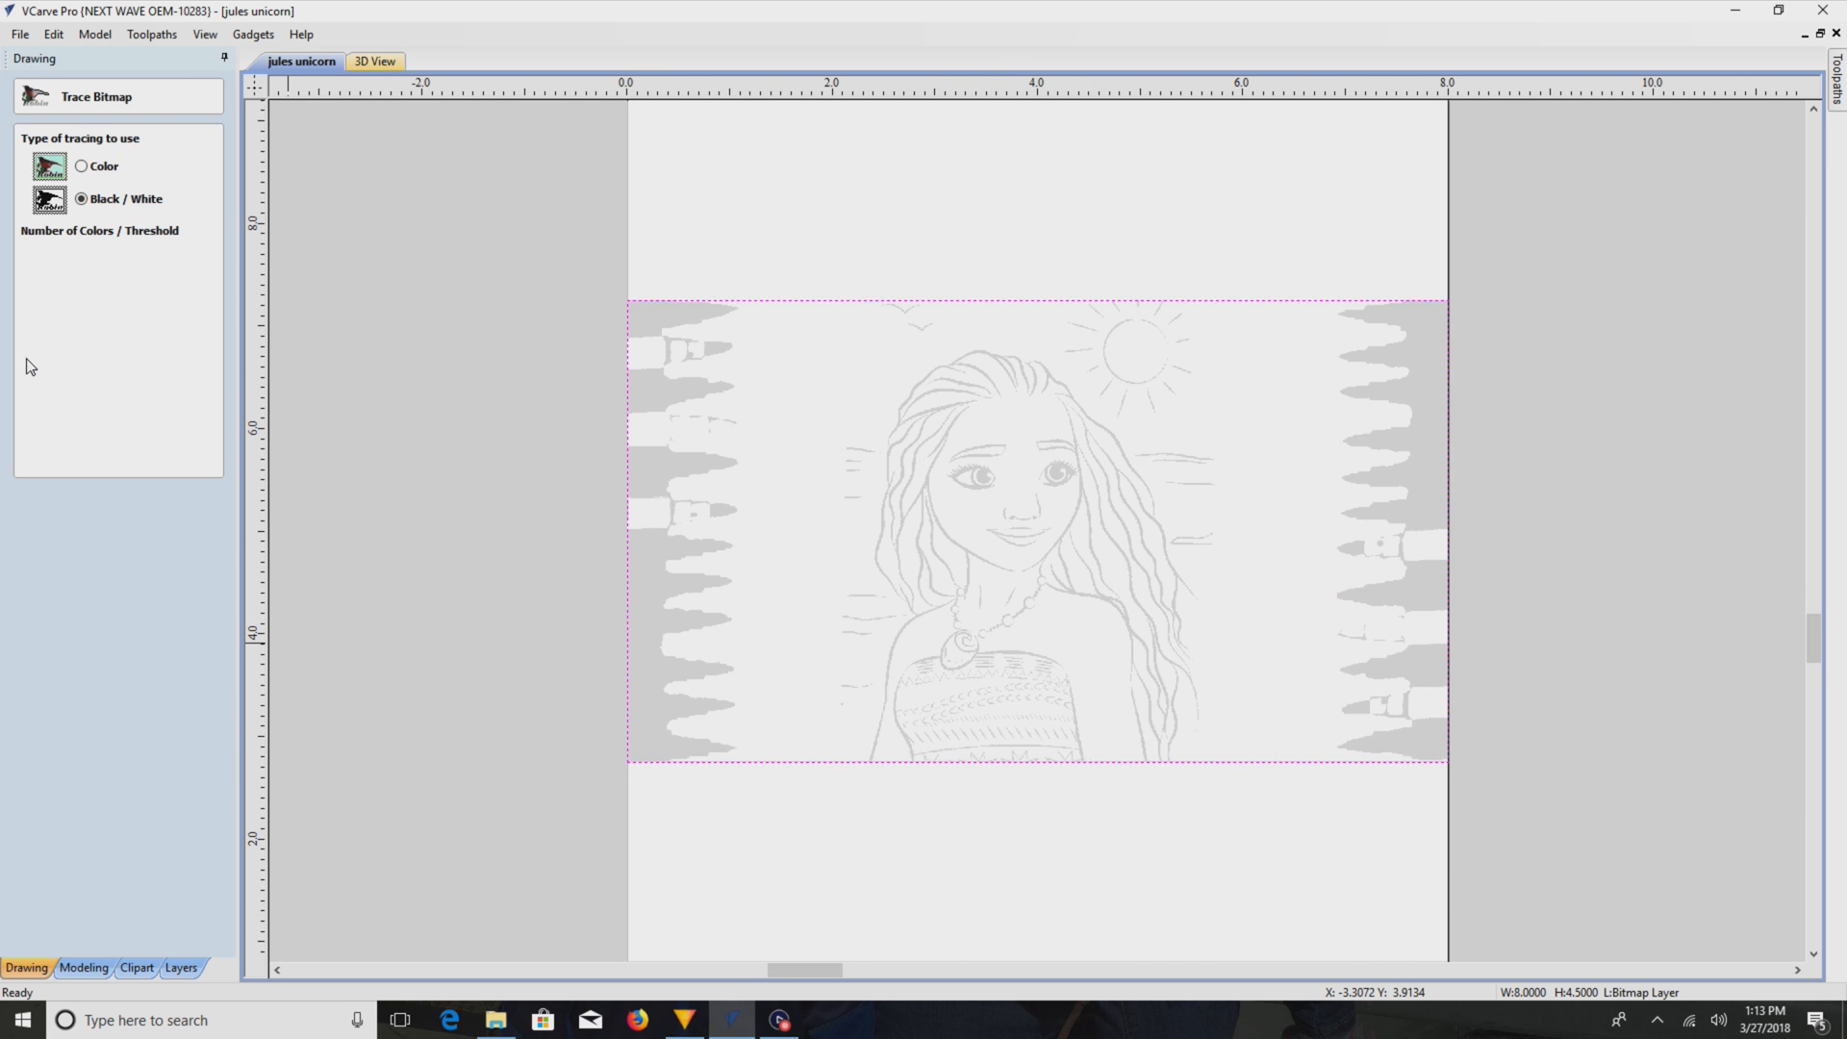
- Trace the picture in black and white at a 0.58 threshold, preview it and create the vectors
{"action": "left_click", "coordinate": [115, 772]}
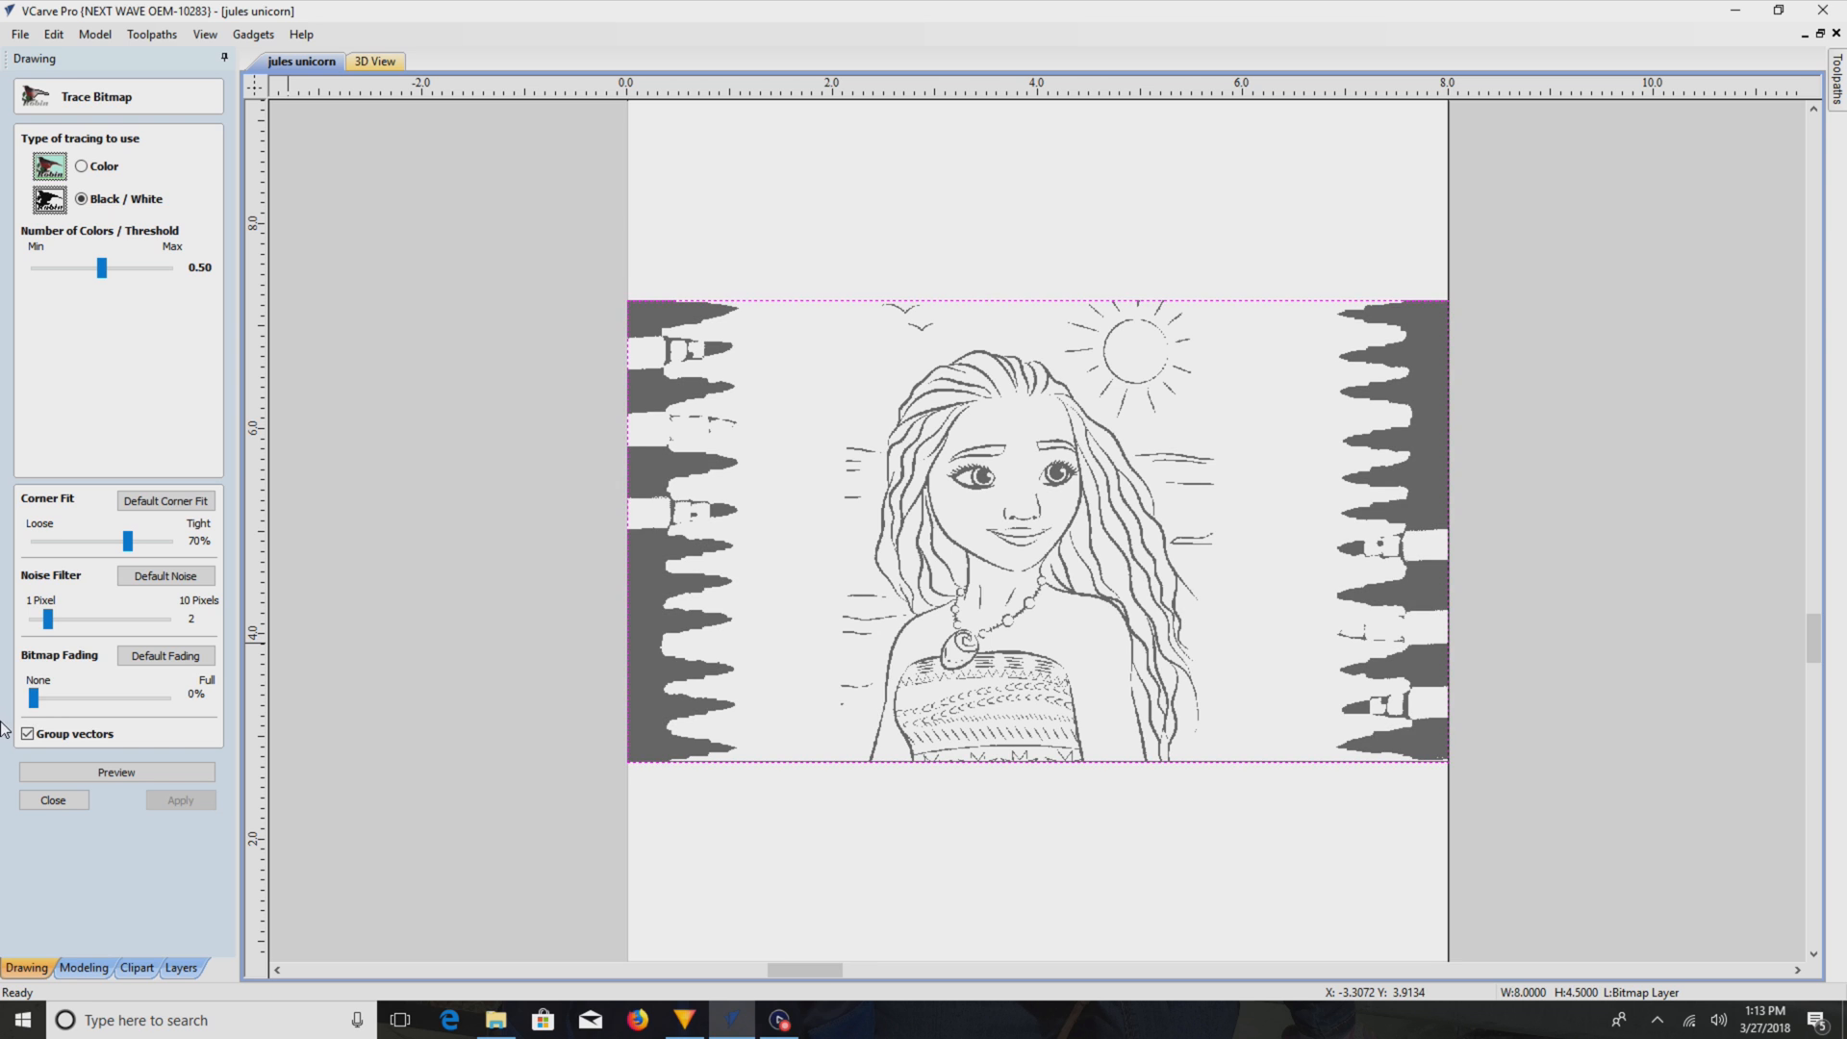
{"action": "left_click_drag", "start_coordinate": [100, 268], "coordinate": [169, 273]}
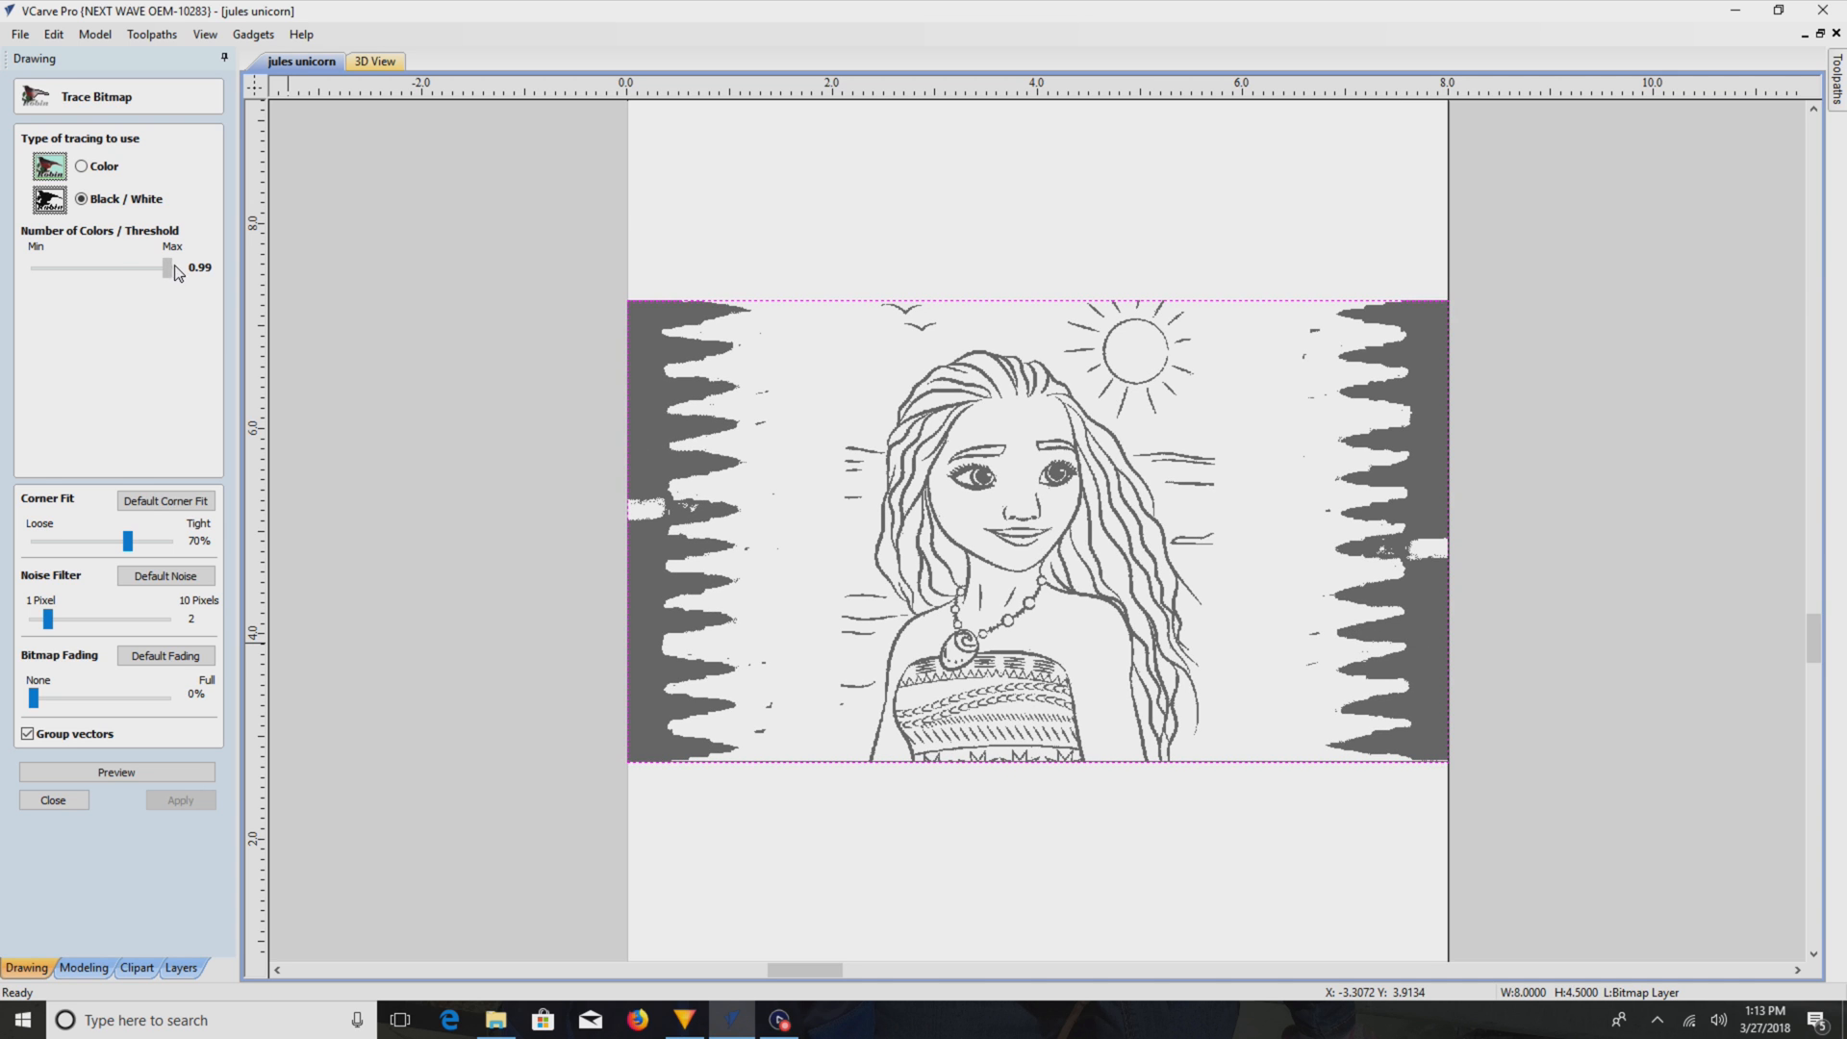
{"action": "left_click_drag", "start_coordinate": [166, 267], "coordinate": [94, 268]}
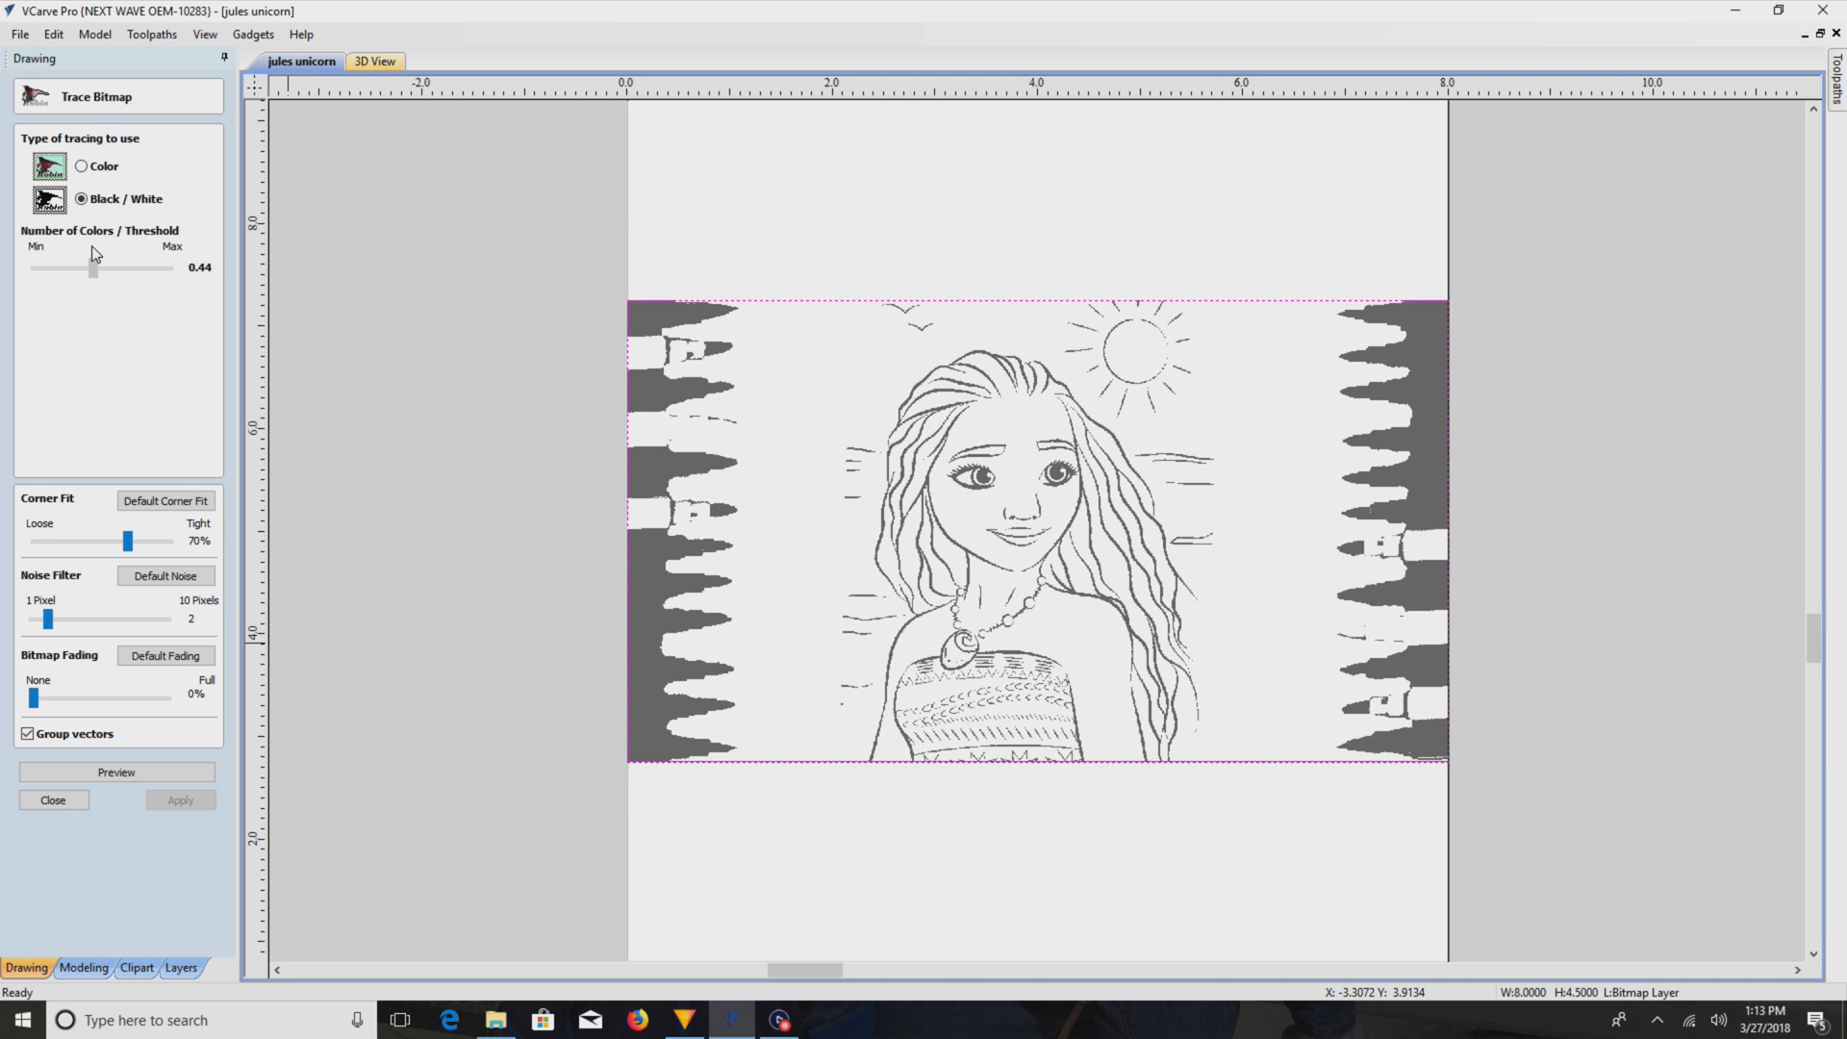
{"action": "left_click_drag", "start_coordinate": [94, 270], "coordinate": [113, 269]}
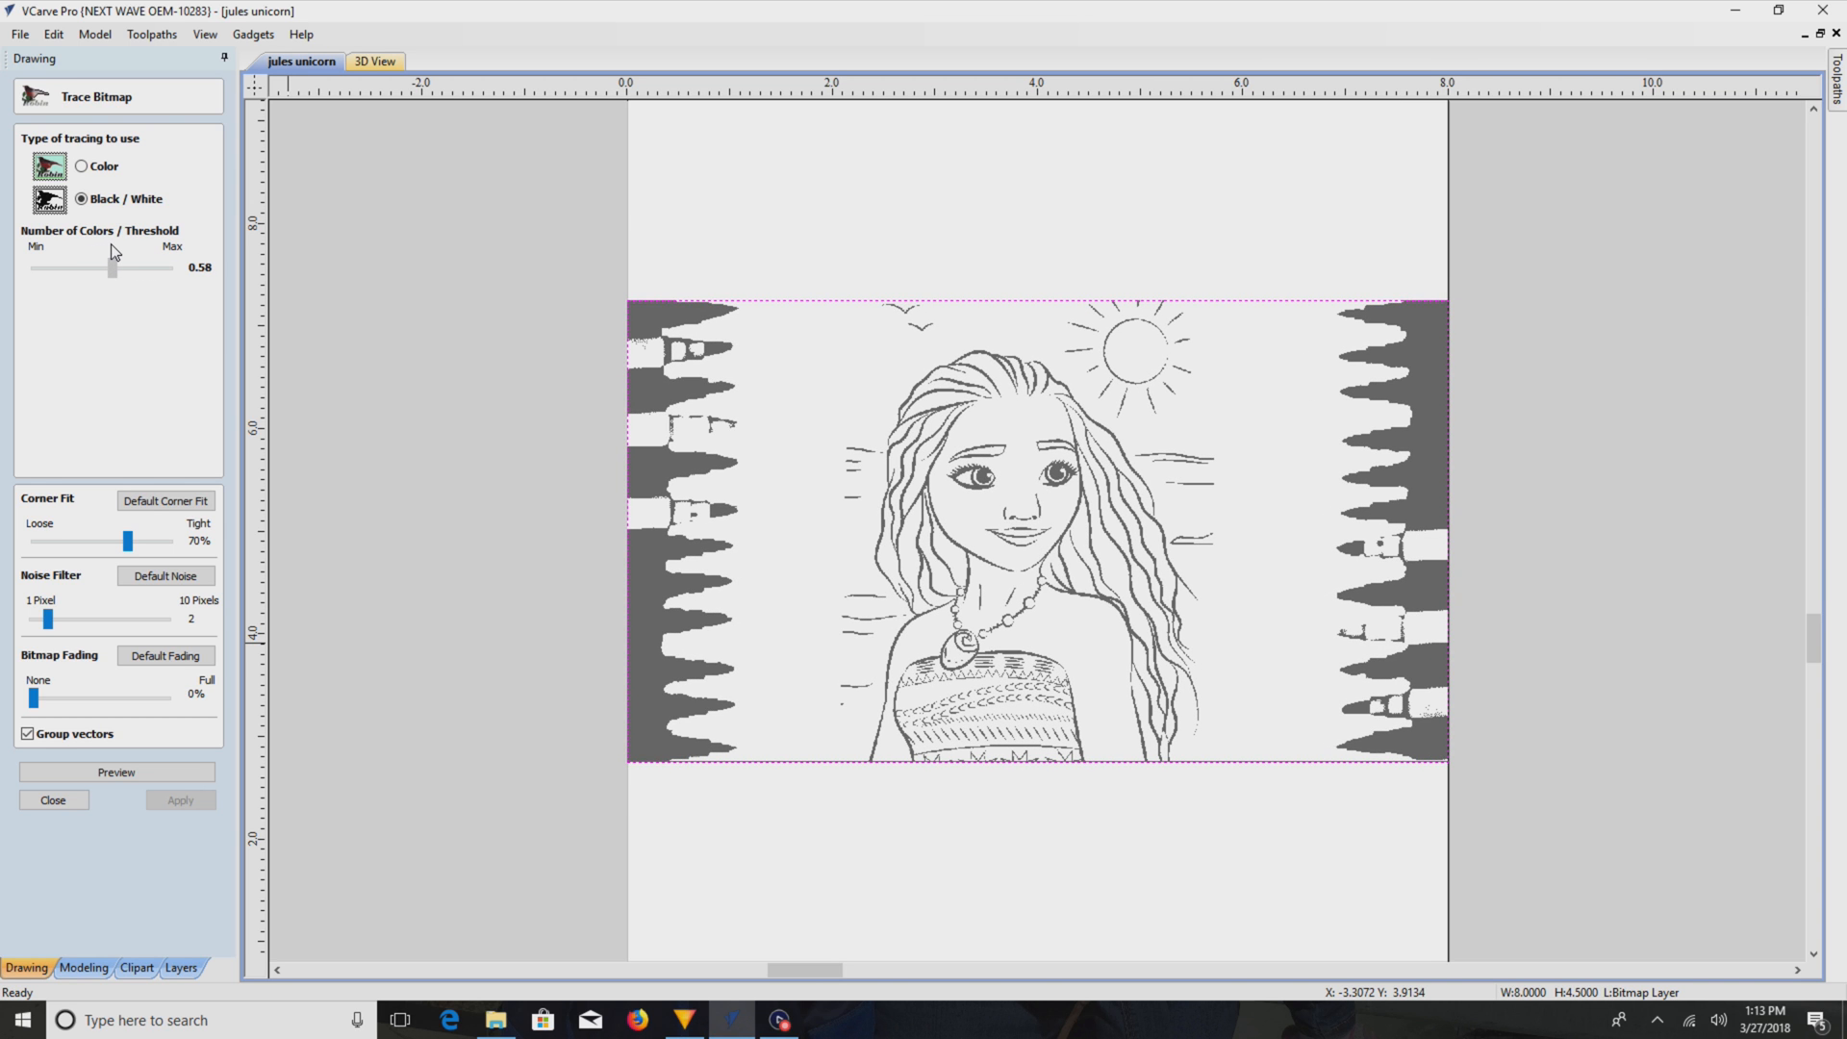
{"action": "left_click", "coordinate": [113, 771]}
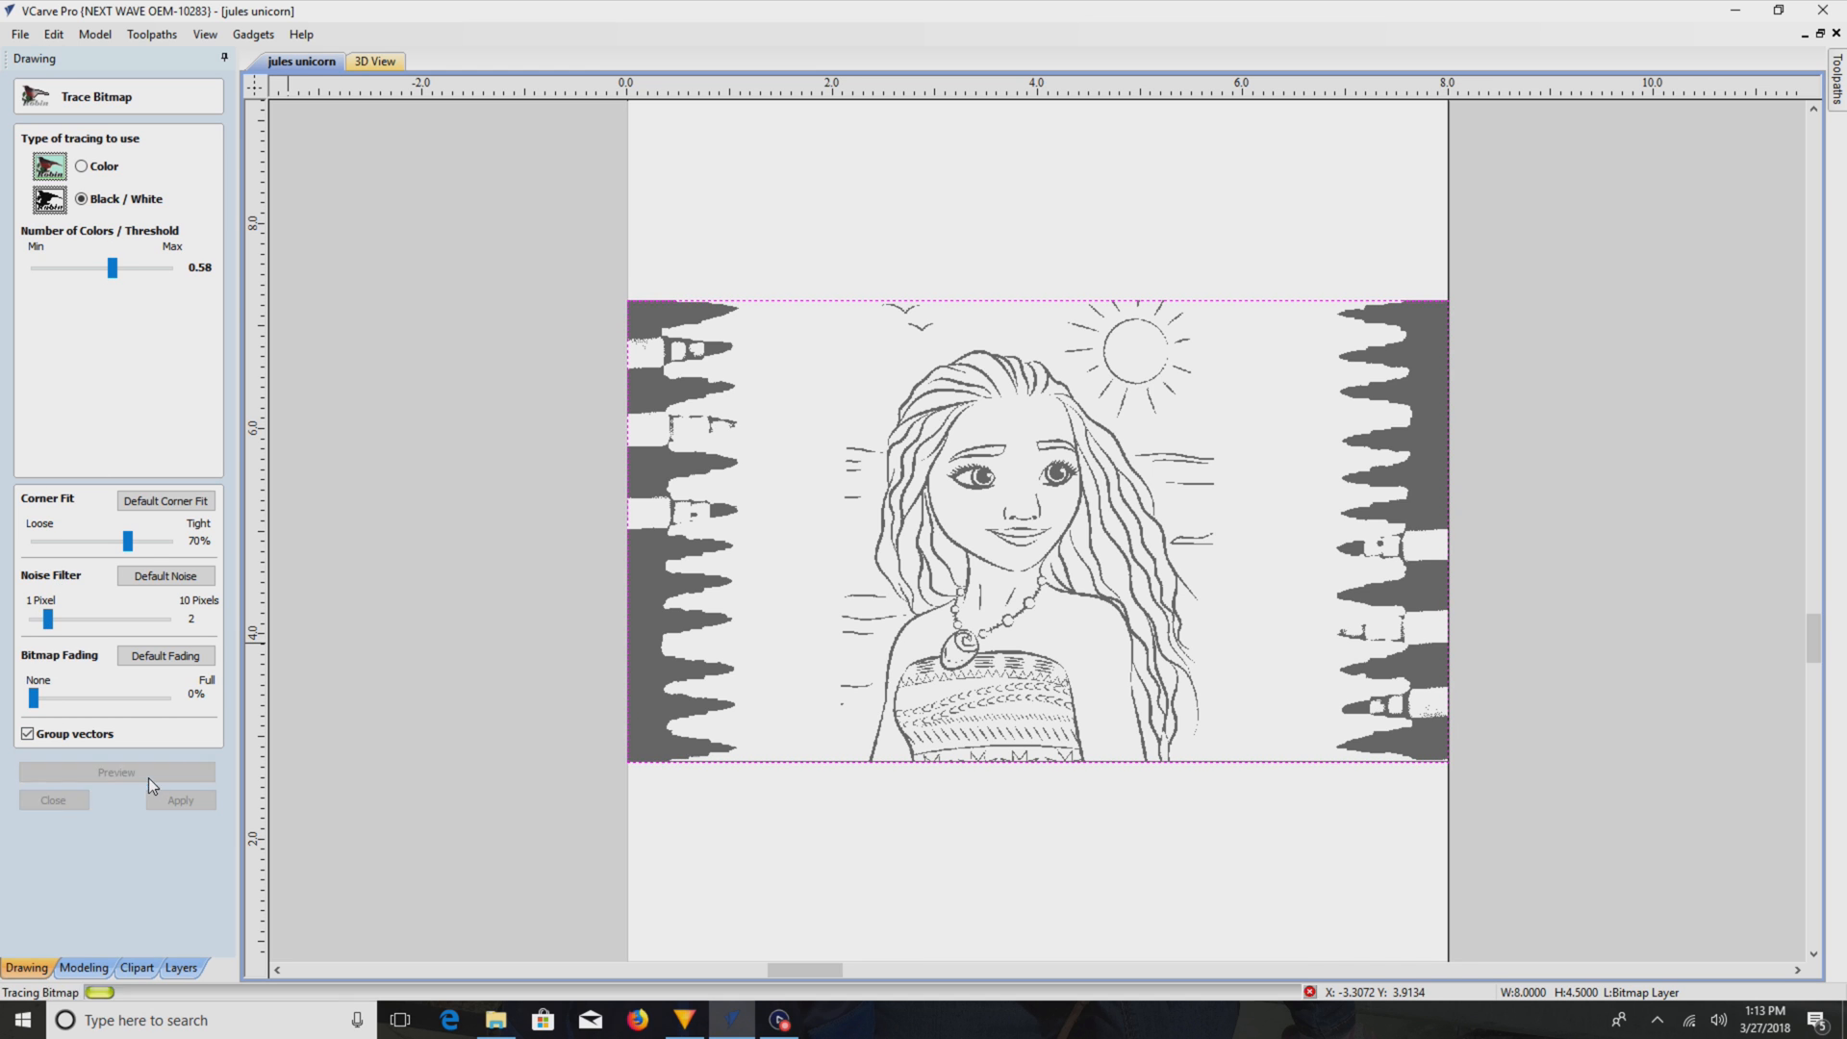
{"action": "left_click", "coordinate": [116, 772]}
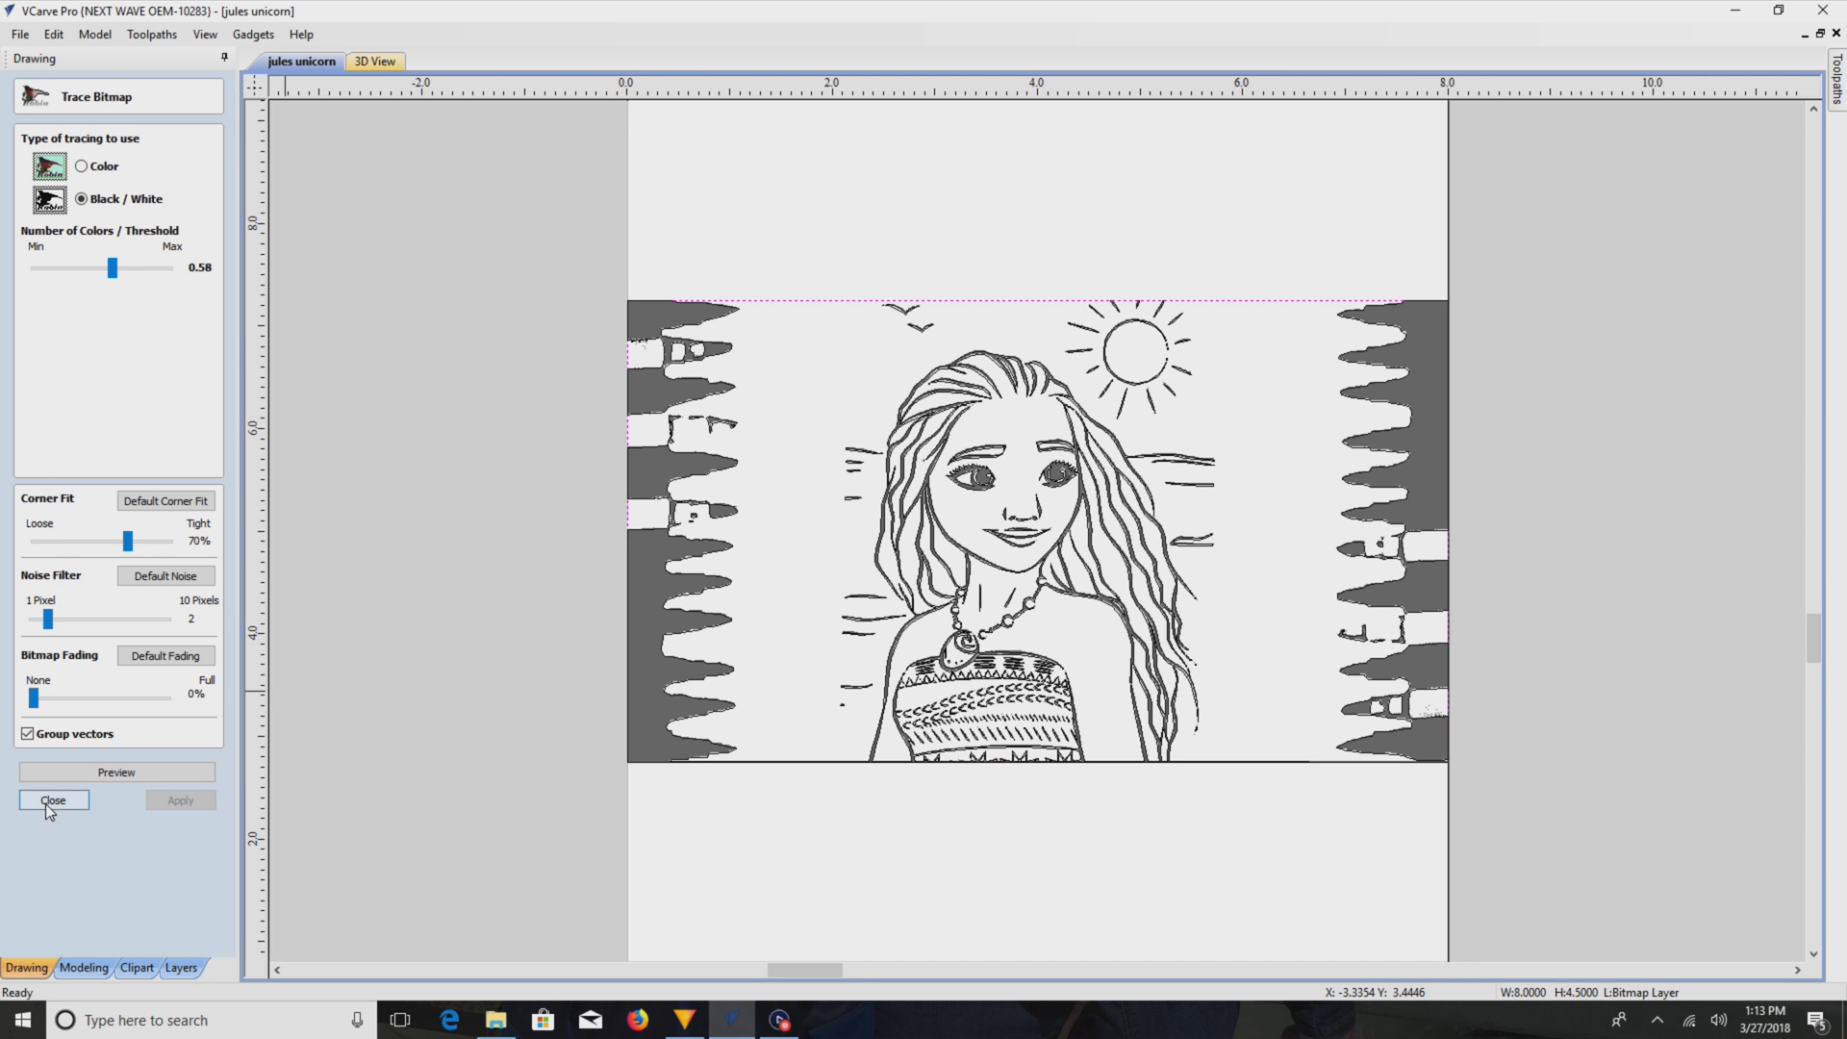
- Leave Trace Bitmap, deselect, then select the traced outlines and ungroup them onto their layer
{"action": "left_click", "coordinate": [52, 800]}
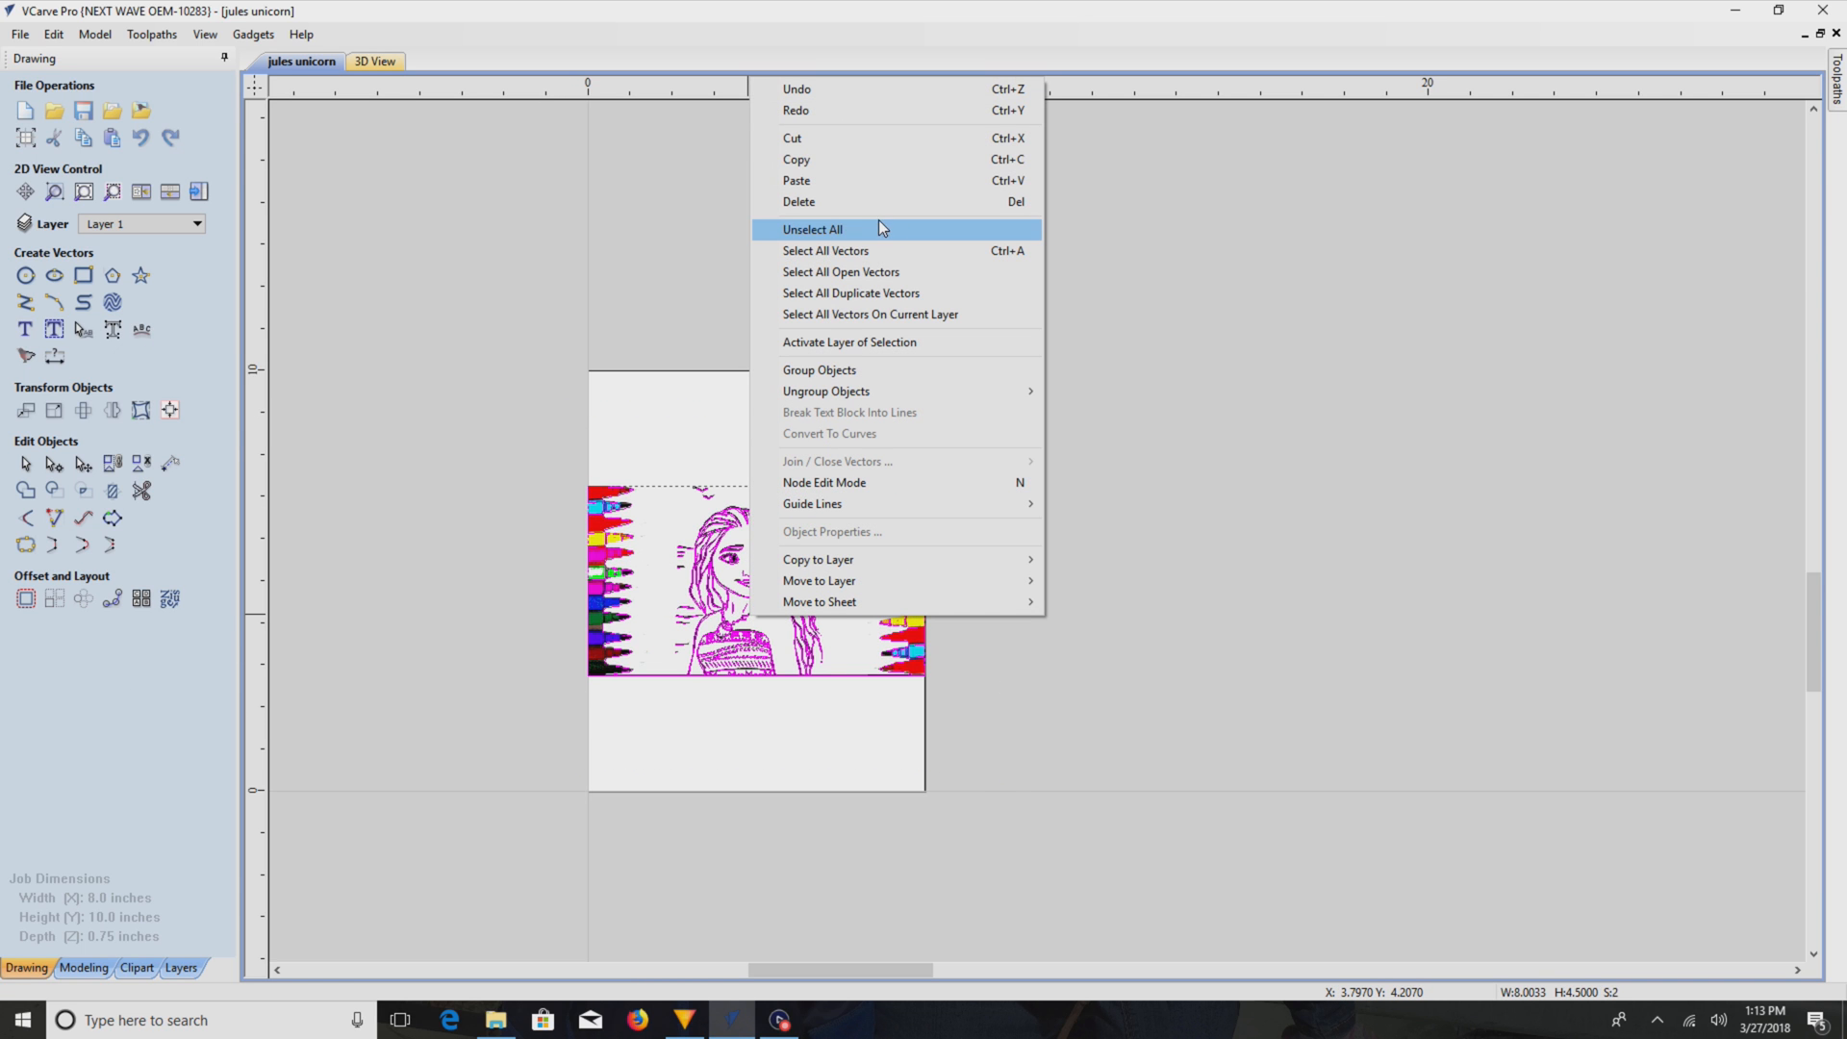
{"action": "left_click", "coordinate": [812, 229]}
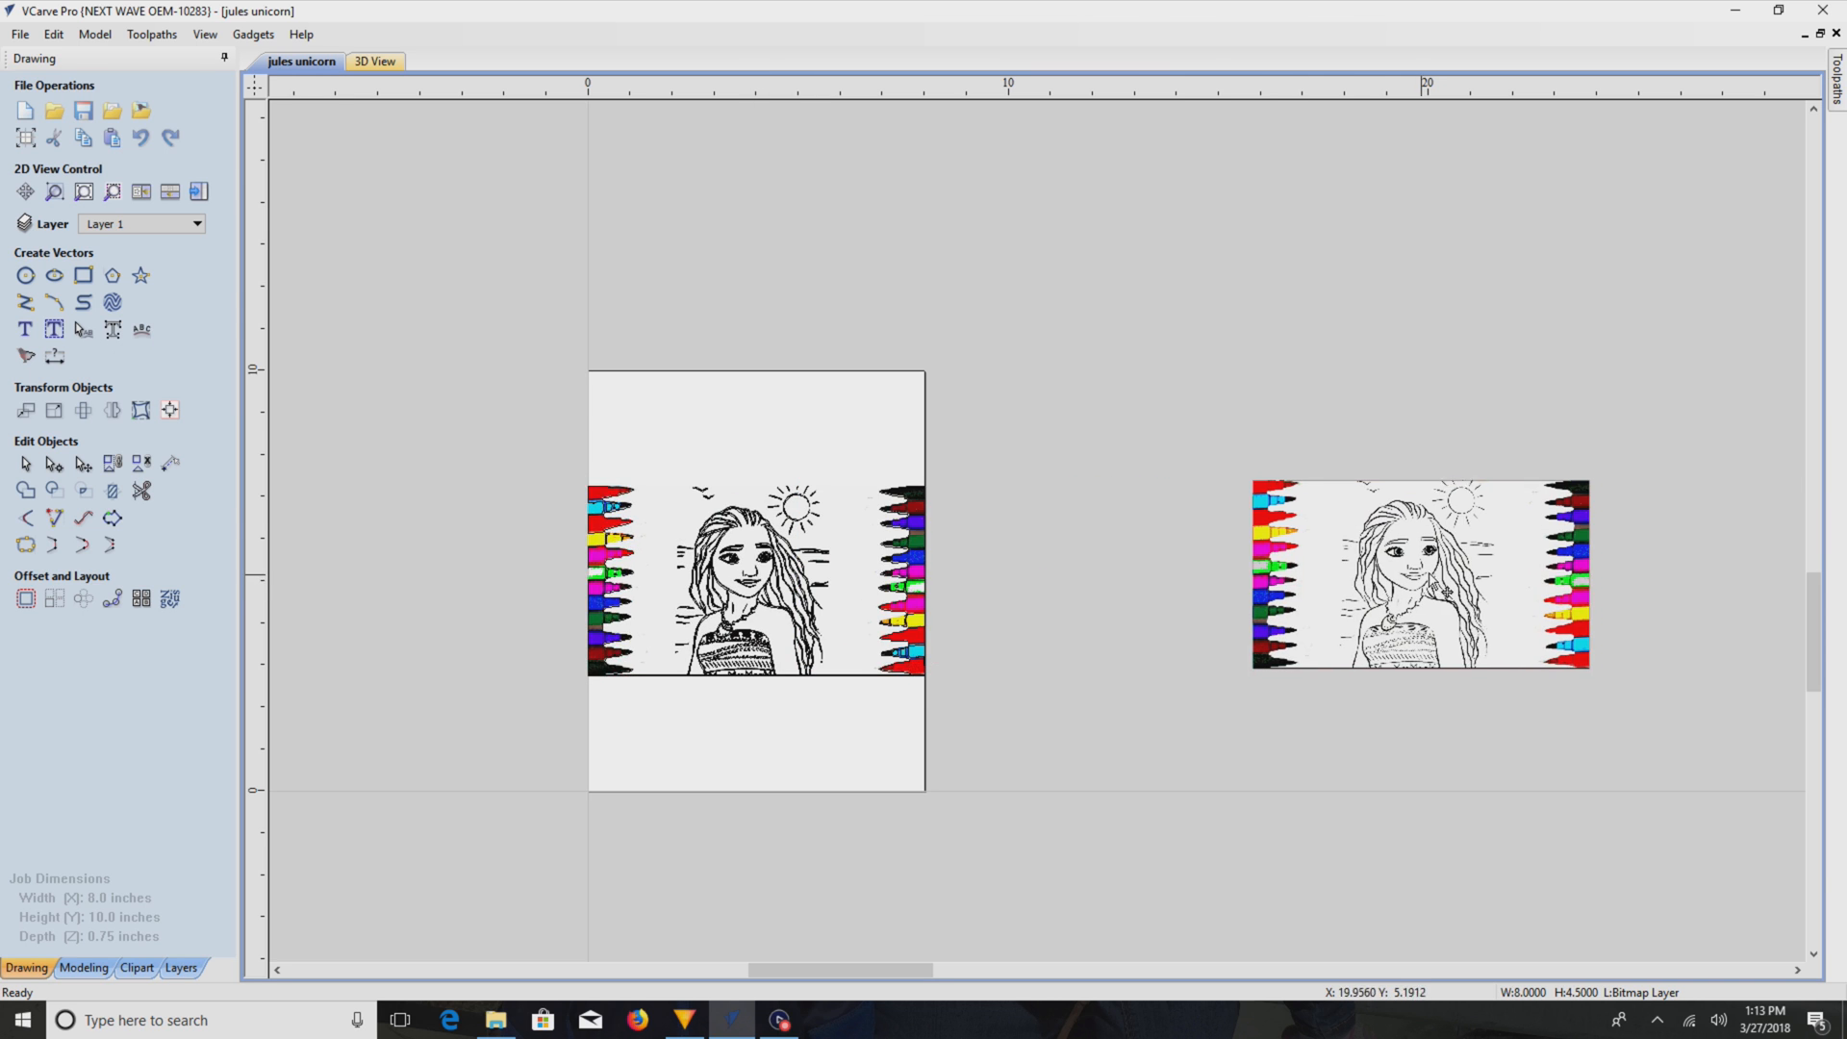
{"action": "left_click", "coordinate": [754, 577]}
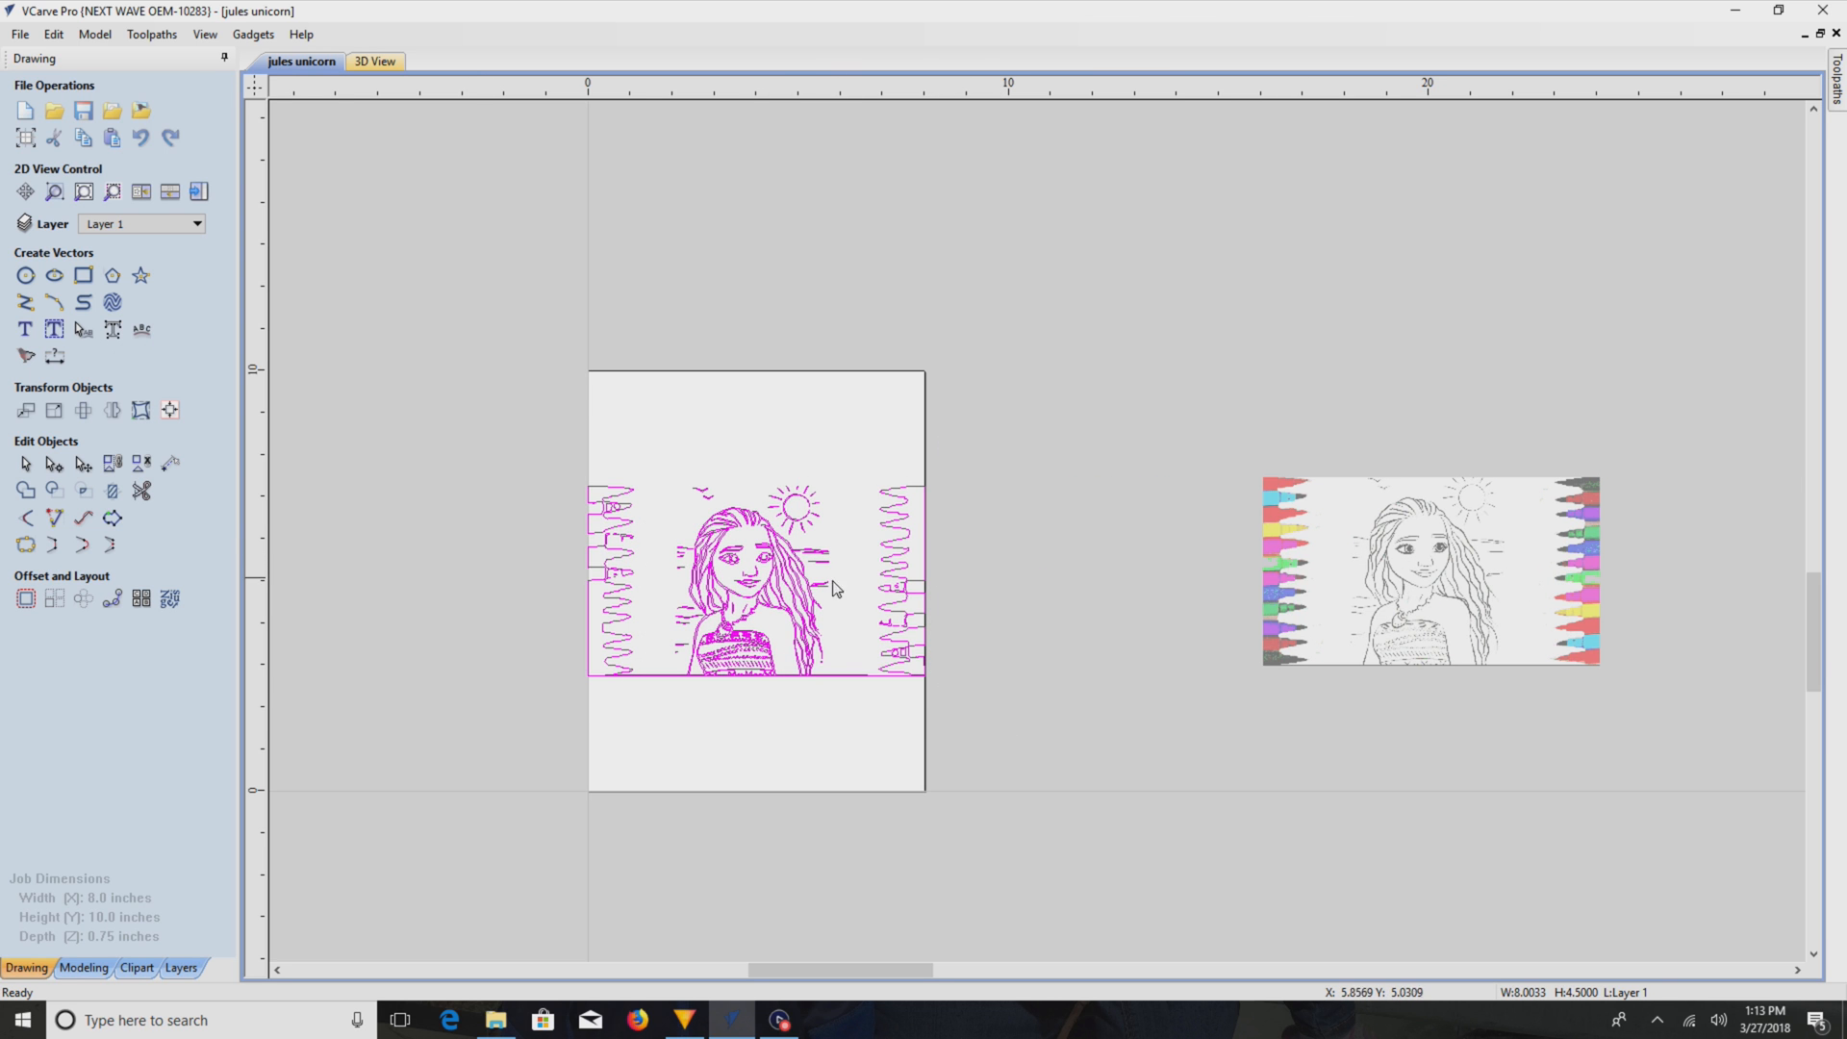
{"action": "right_click", "coordinate": [831, 589]}
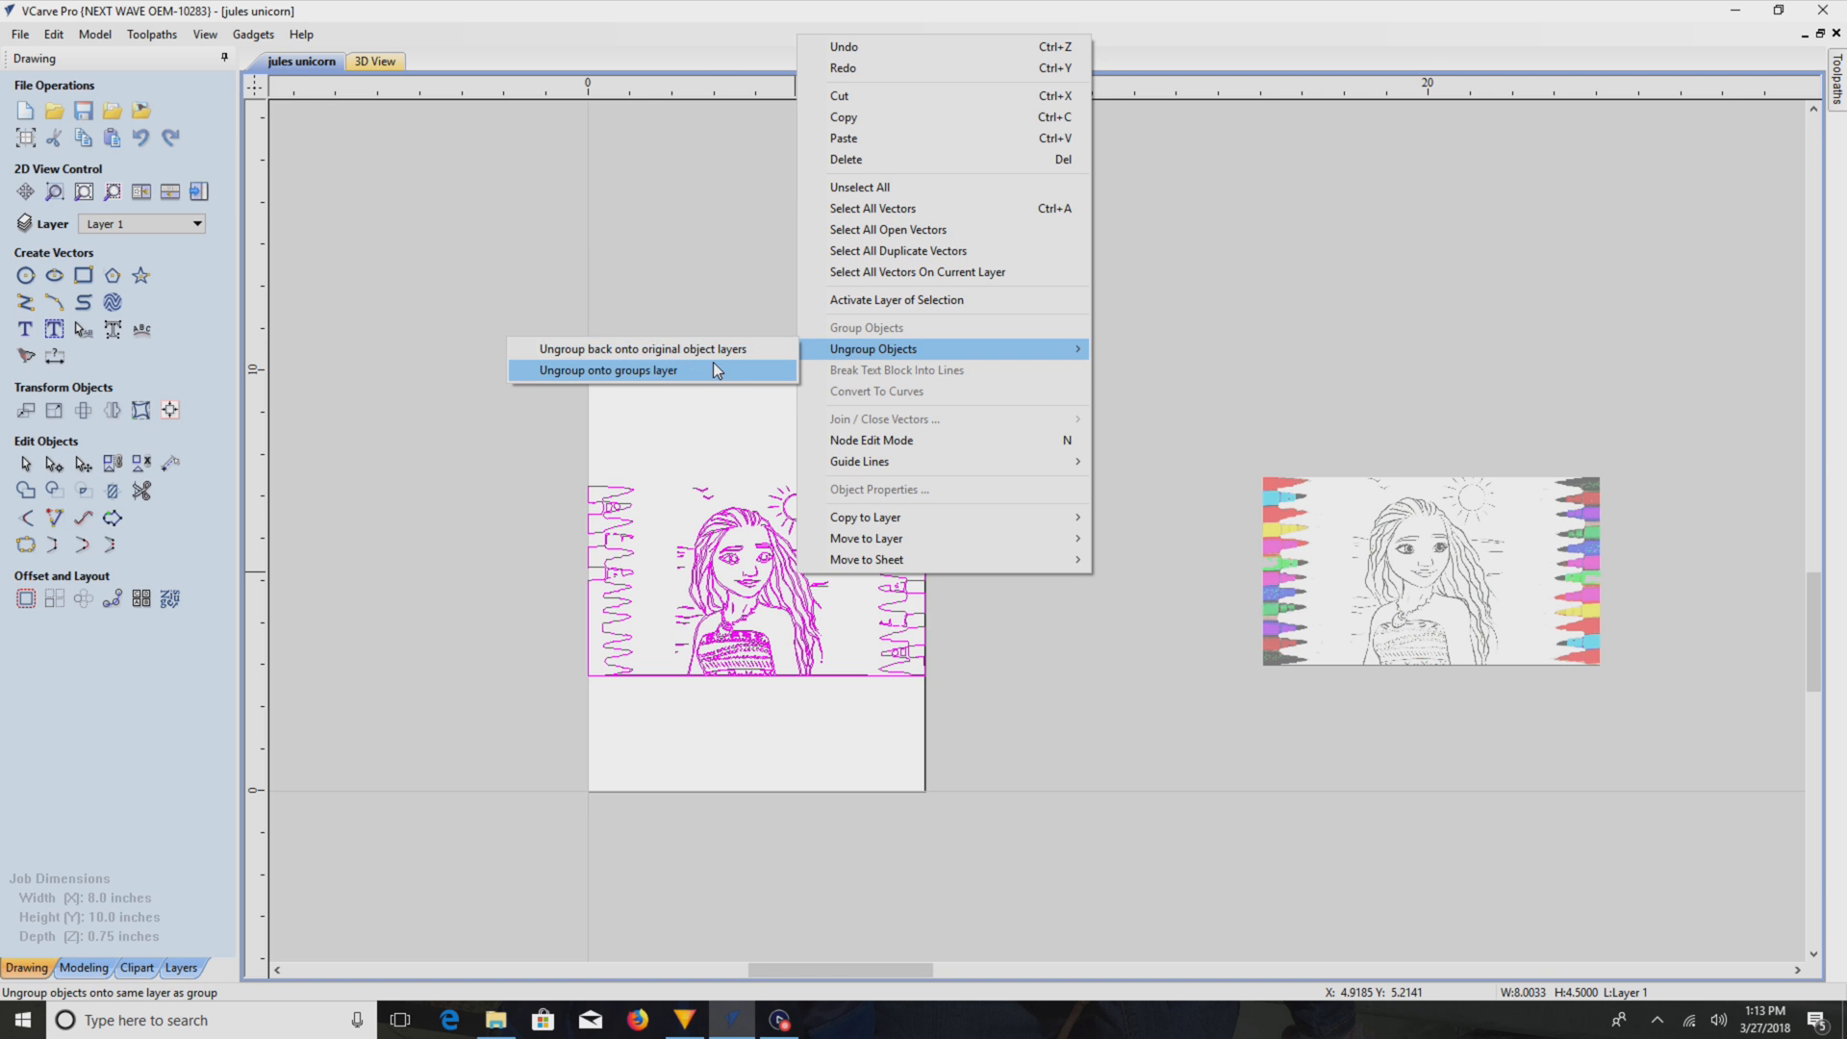
{"action": "left_click", "coordinate": [606, 369]}
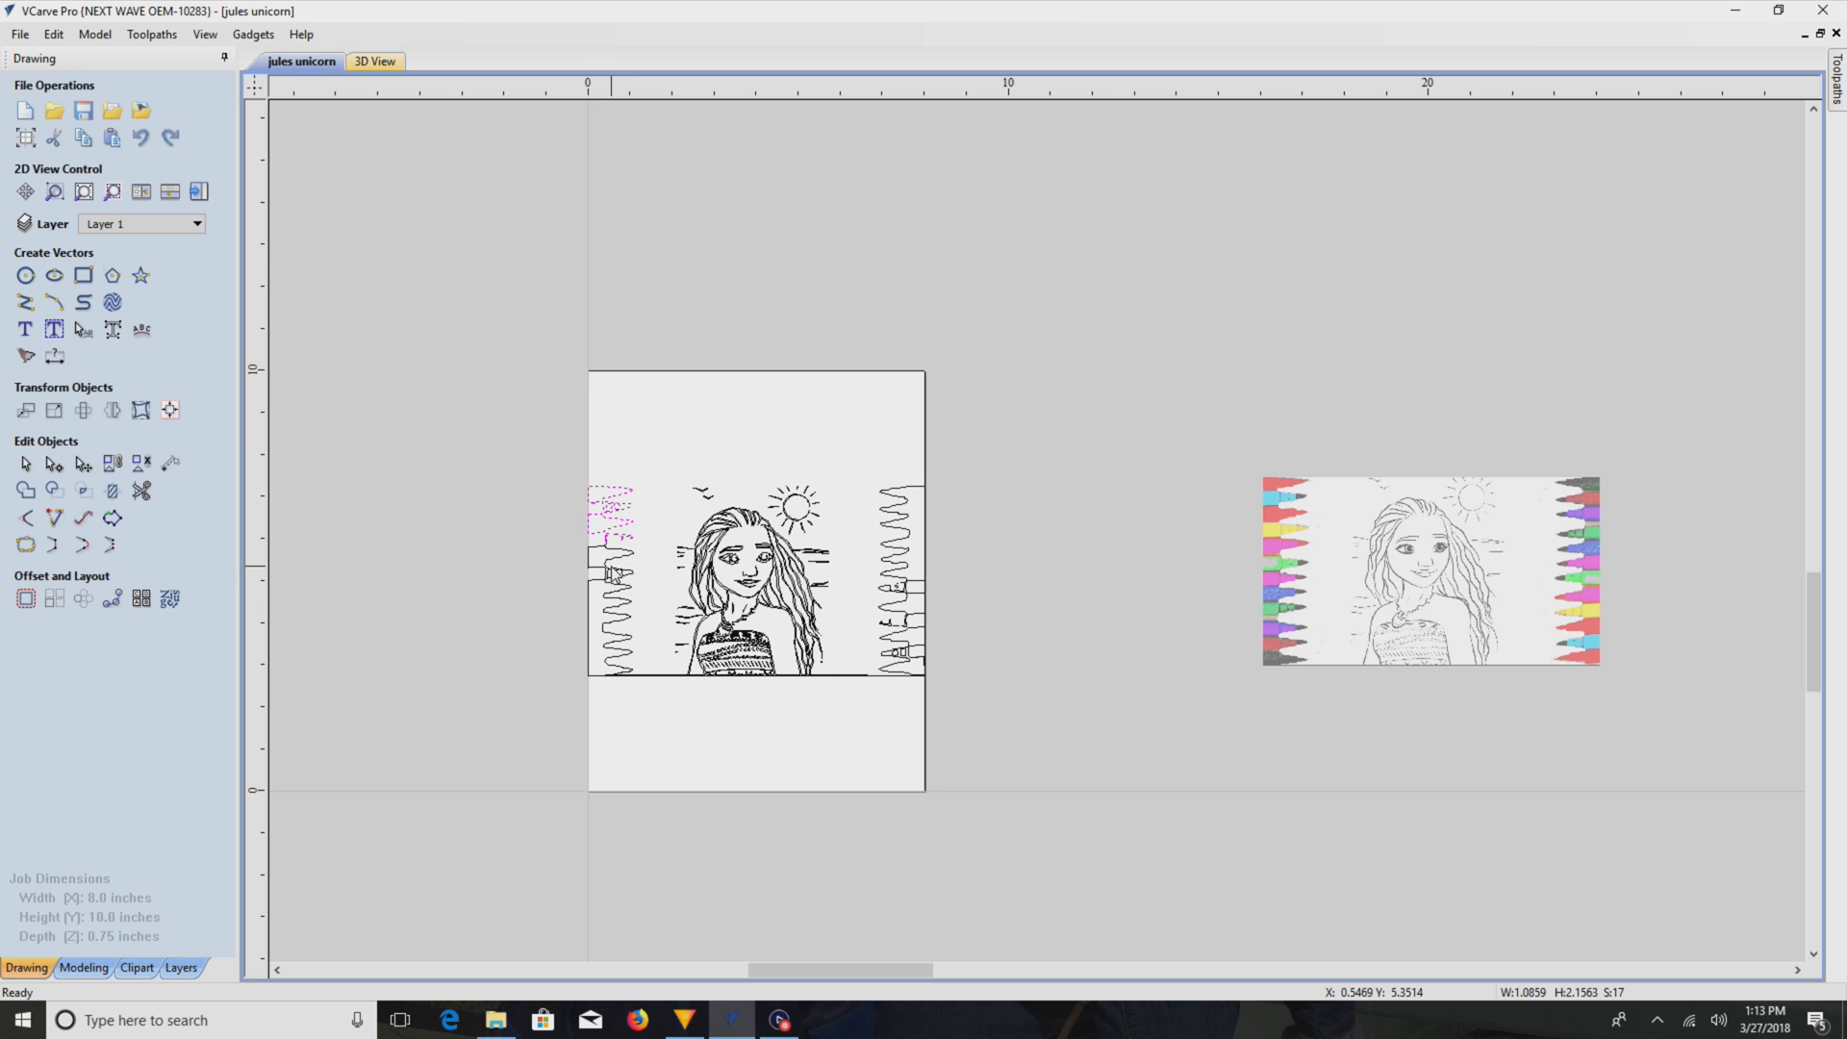
{"action": "mouse_move", "coordinate": [660, 685]}
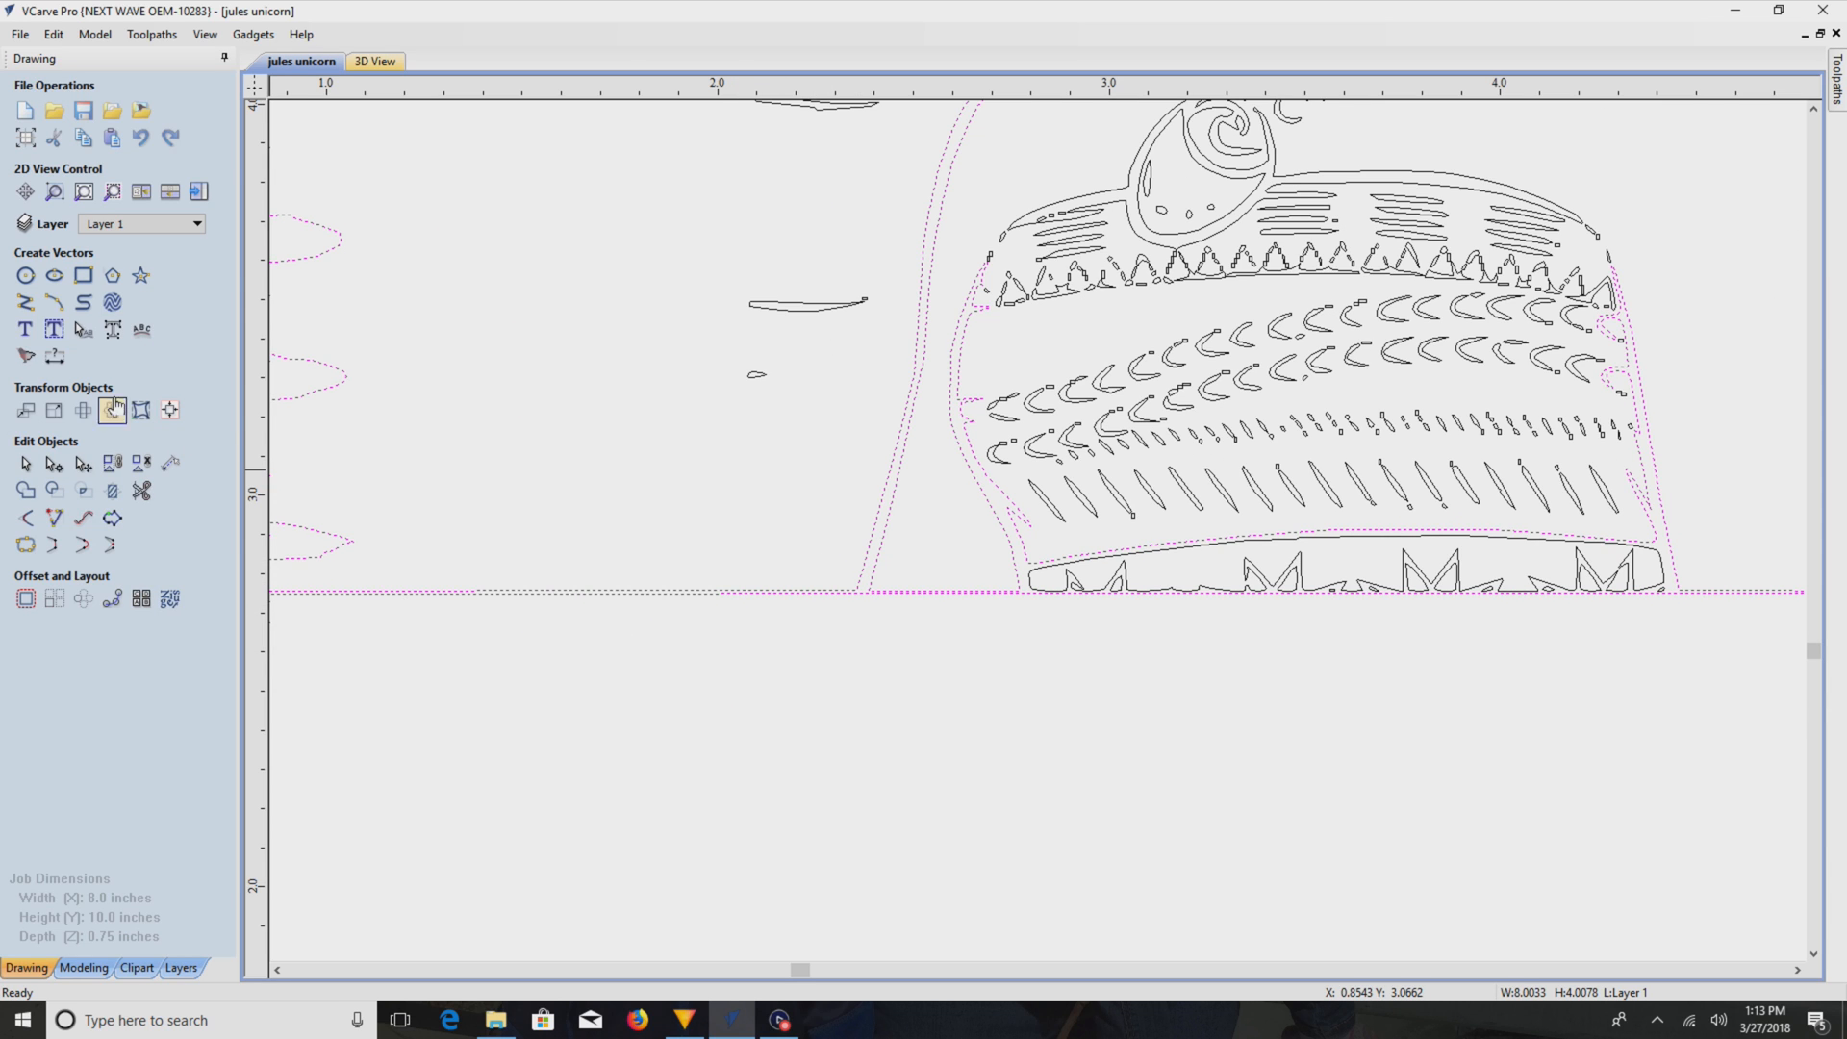
{"action": "mouse_move", "coordinate": [25, 302]}
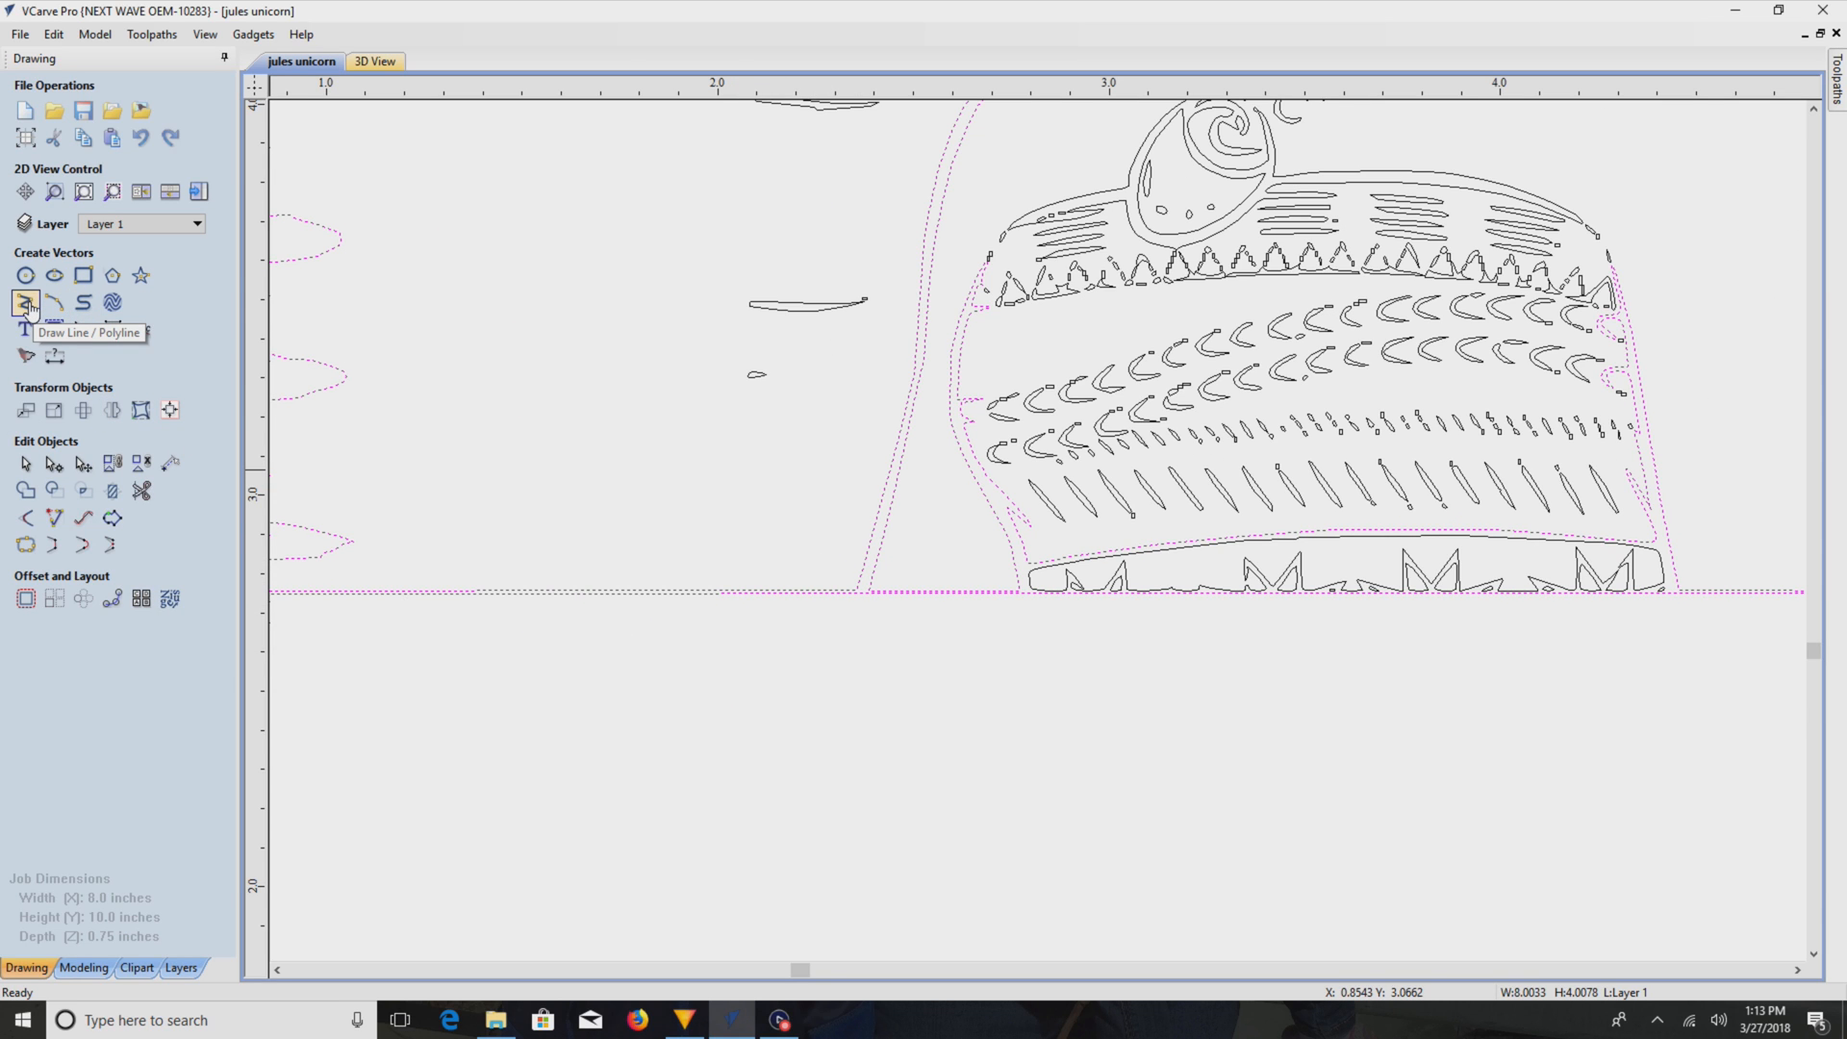
- Draw straight connecting lines across the open ends along the drawing's bottom edge
{"action": "left_click", "coordinate": [25, 302]}
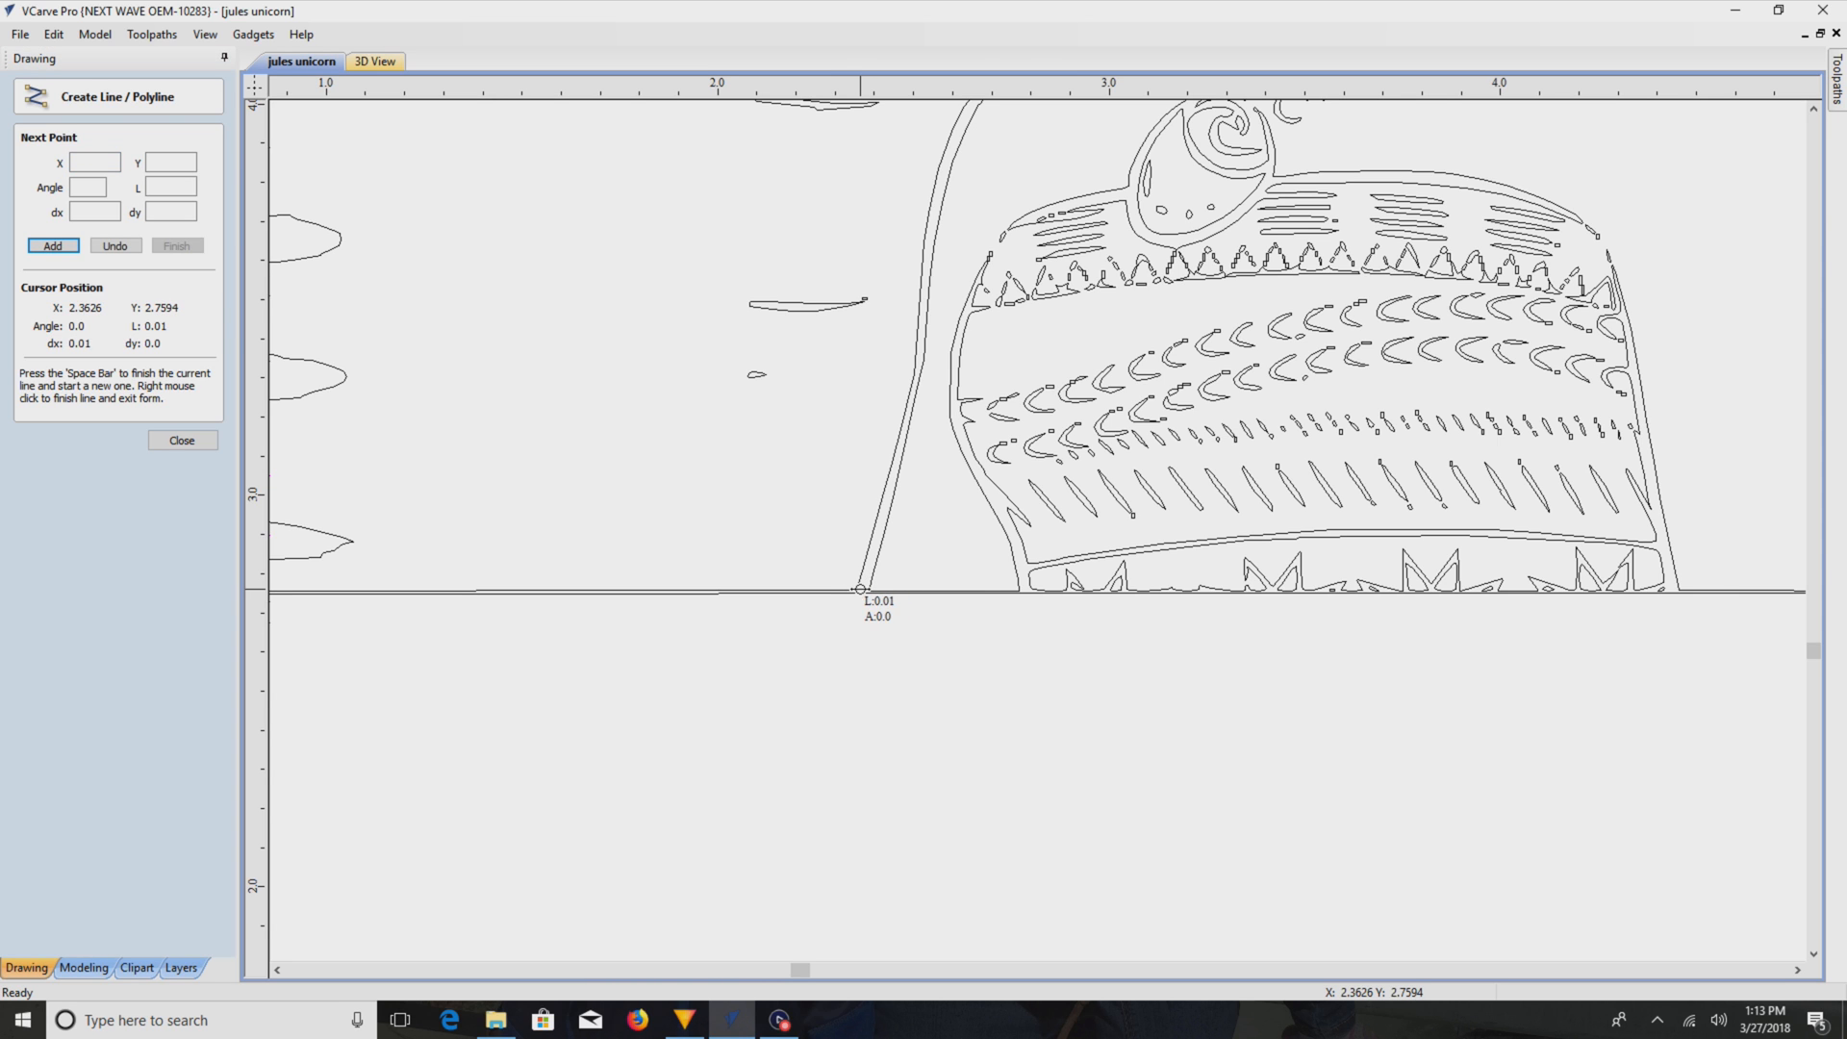
{"action": "mouse_move", "coordinate": [1337, 608]}
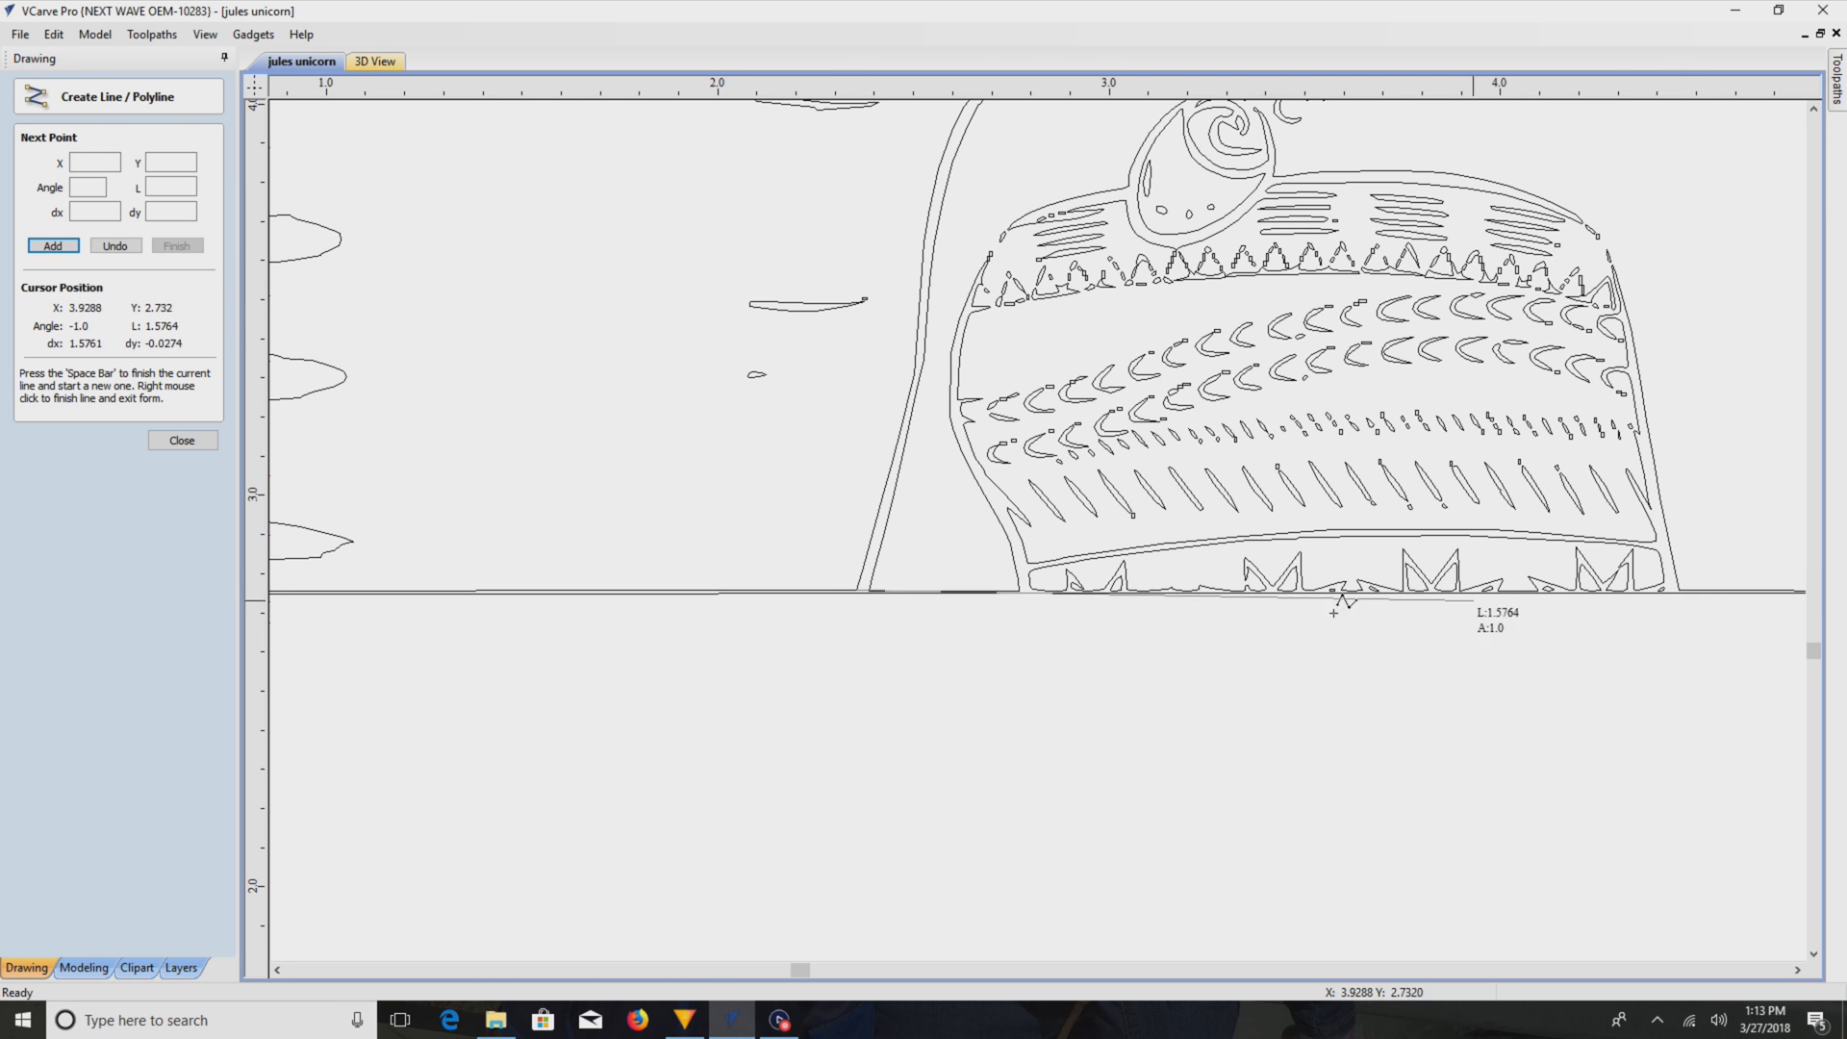
{"action": "mouse_move", "coordinate": [872, 589]}
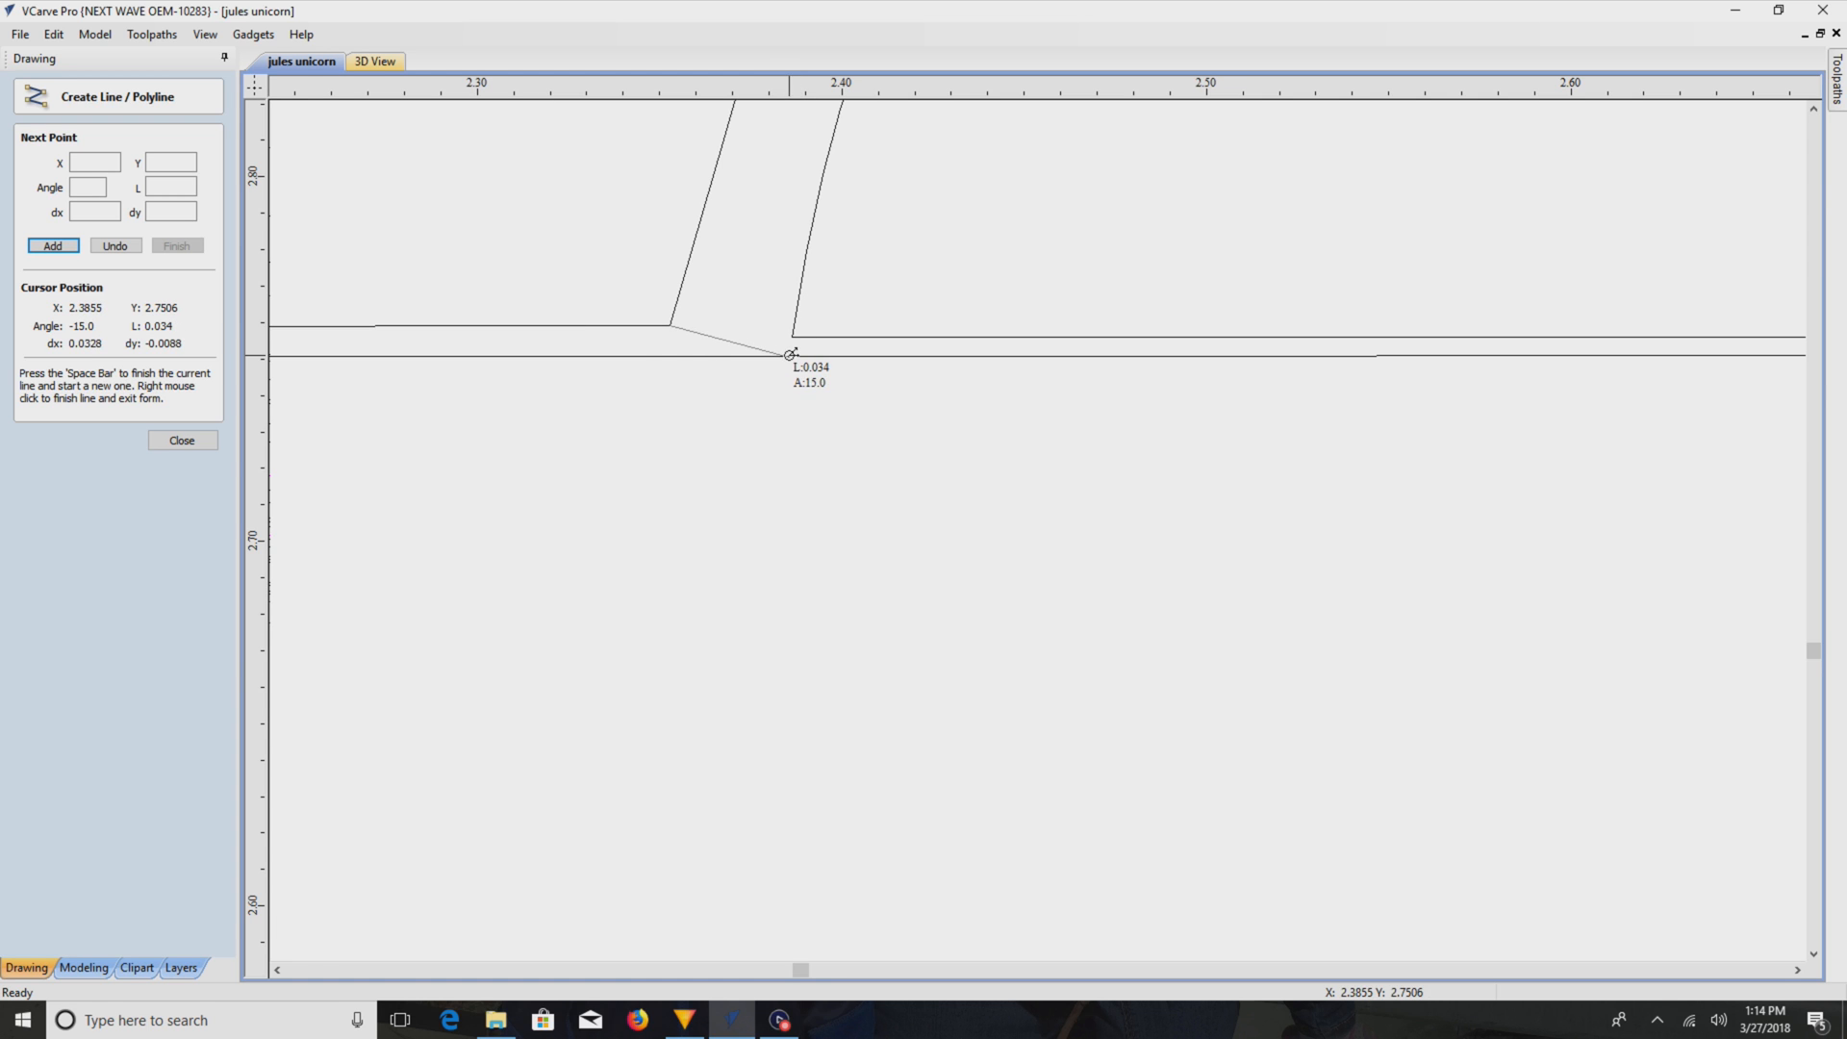
{"action": "mouse_move", "coordinate": [662, 354]}
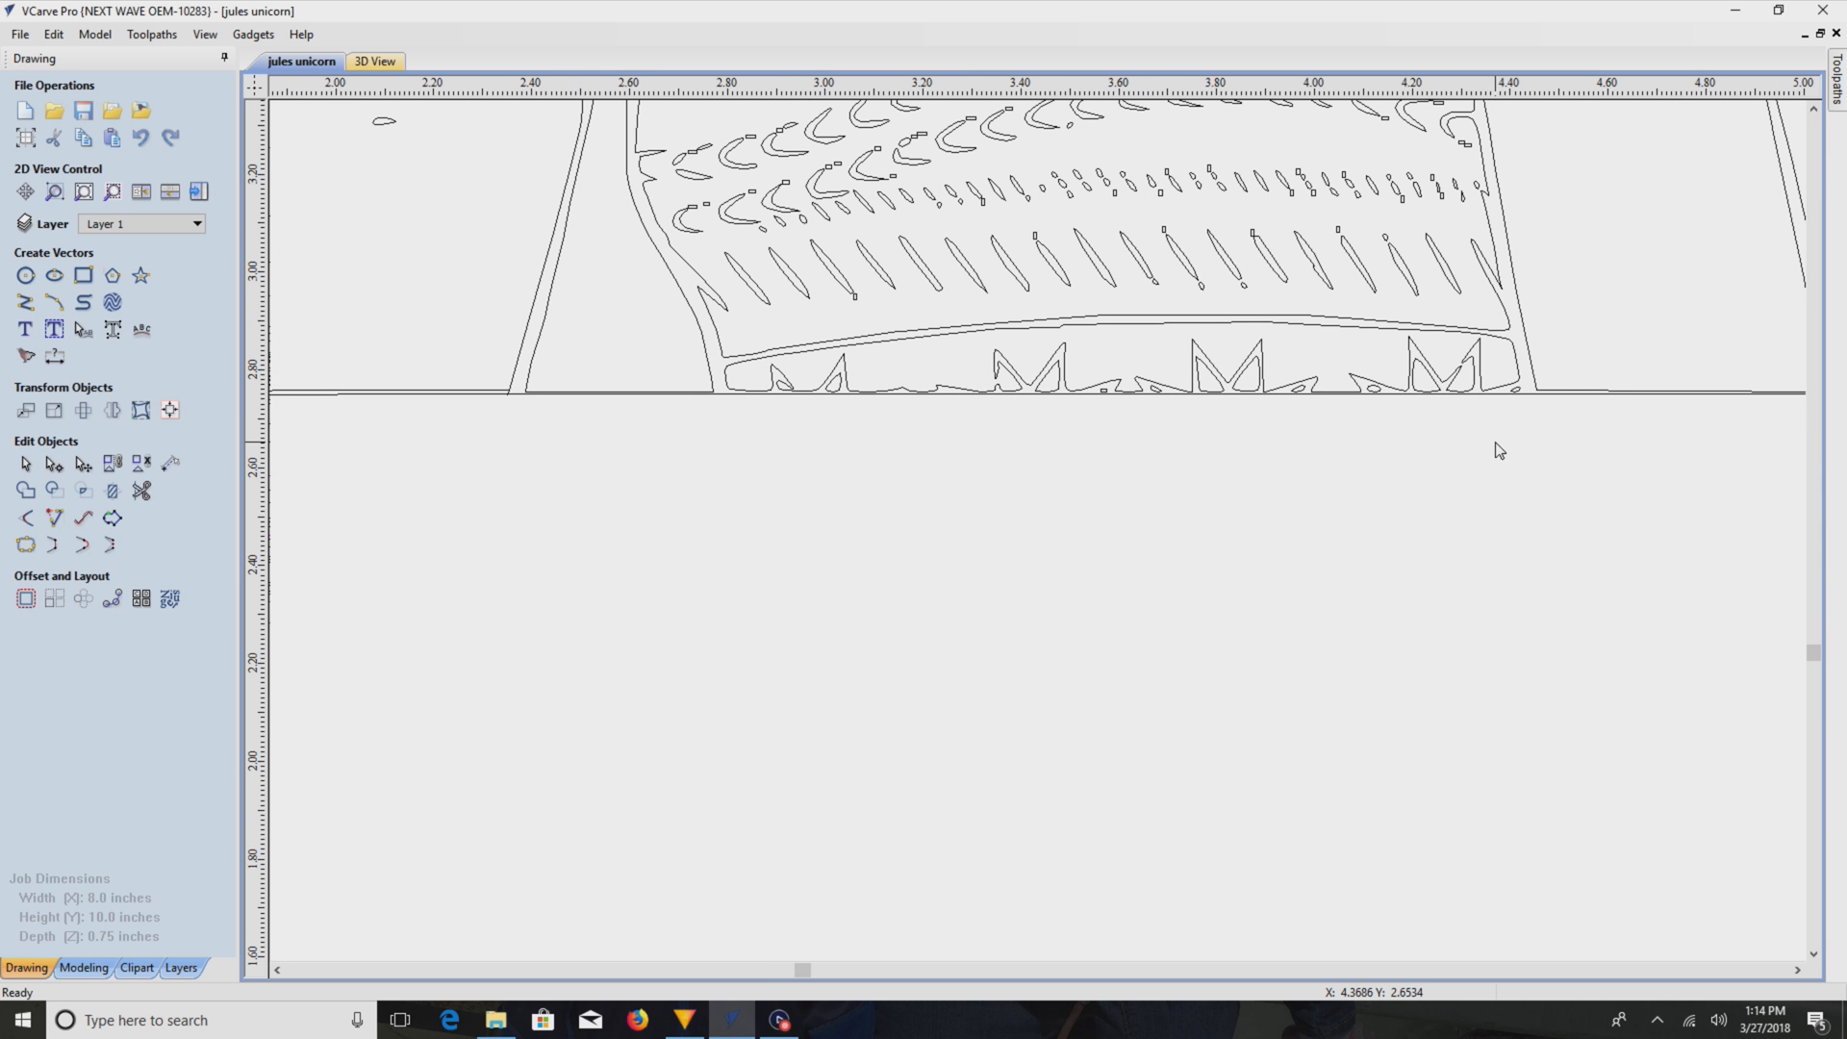
{"action": "left_click", "coordinate": [25, 302]}
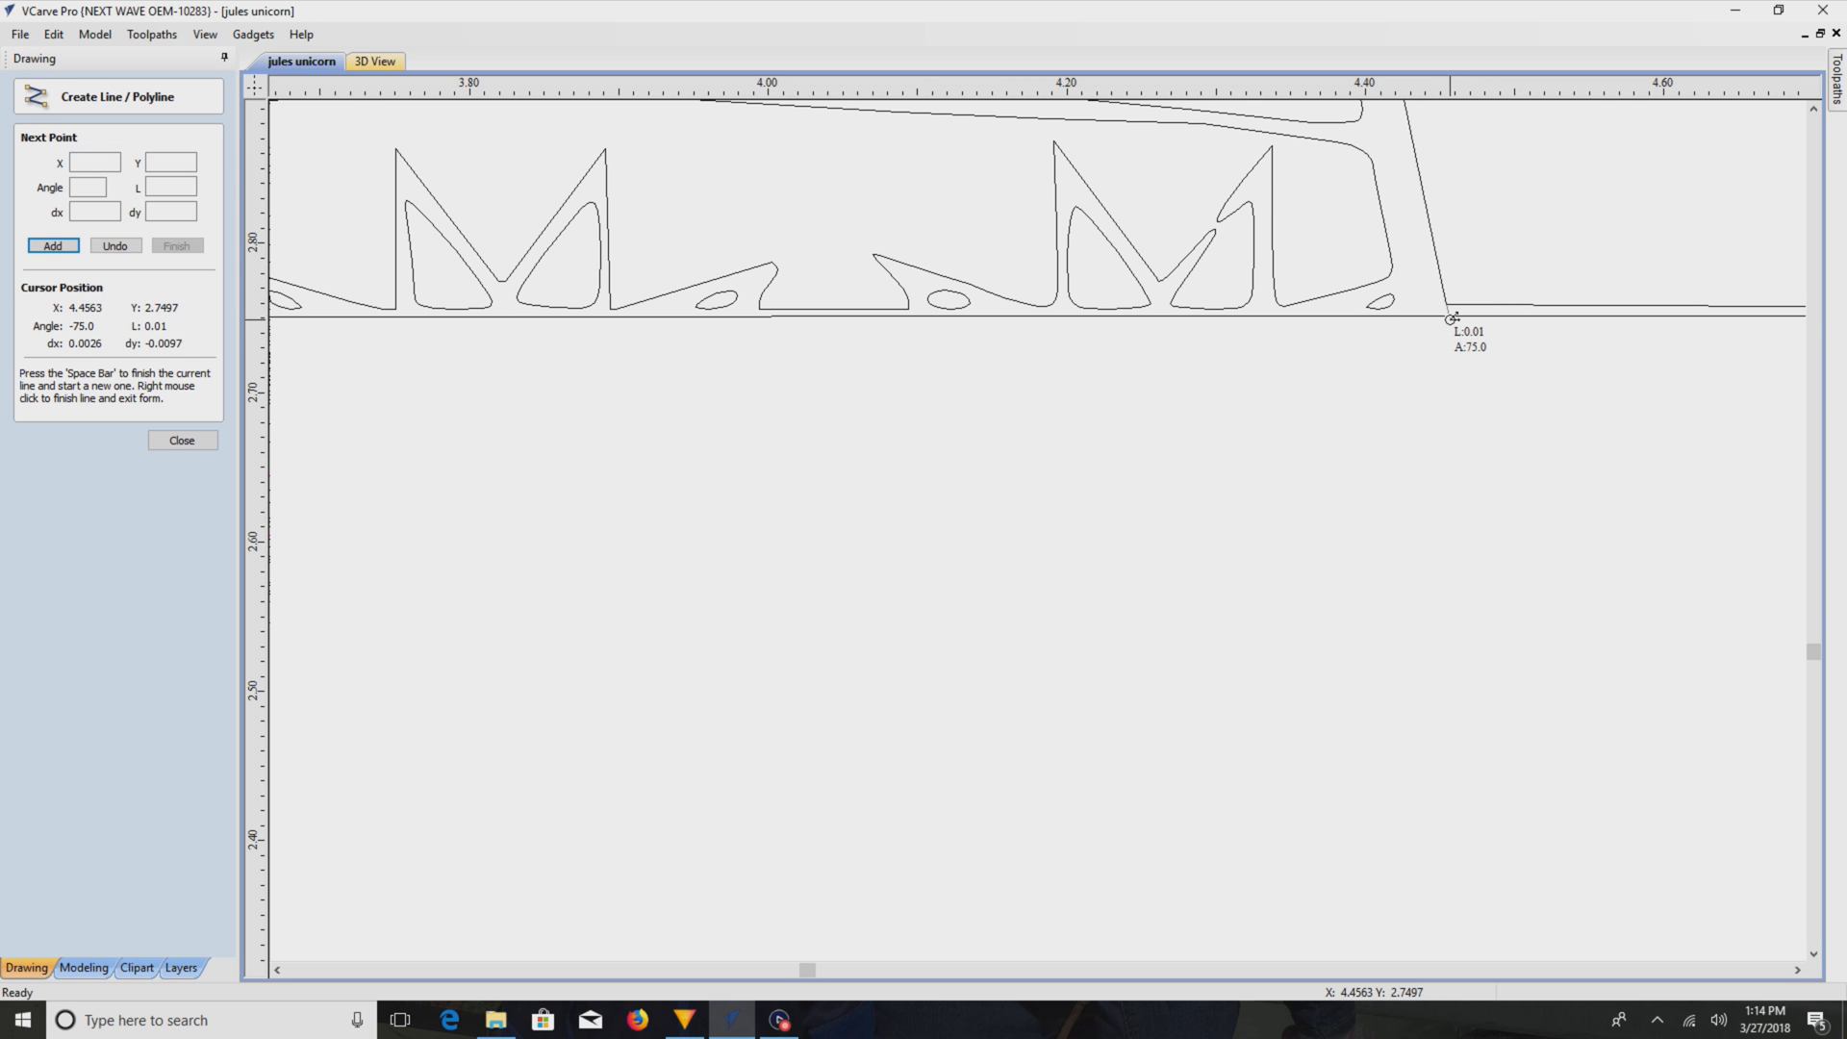
{"action": "mouse_move", "coordinate": [1458, 304]}
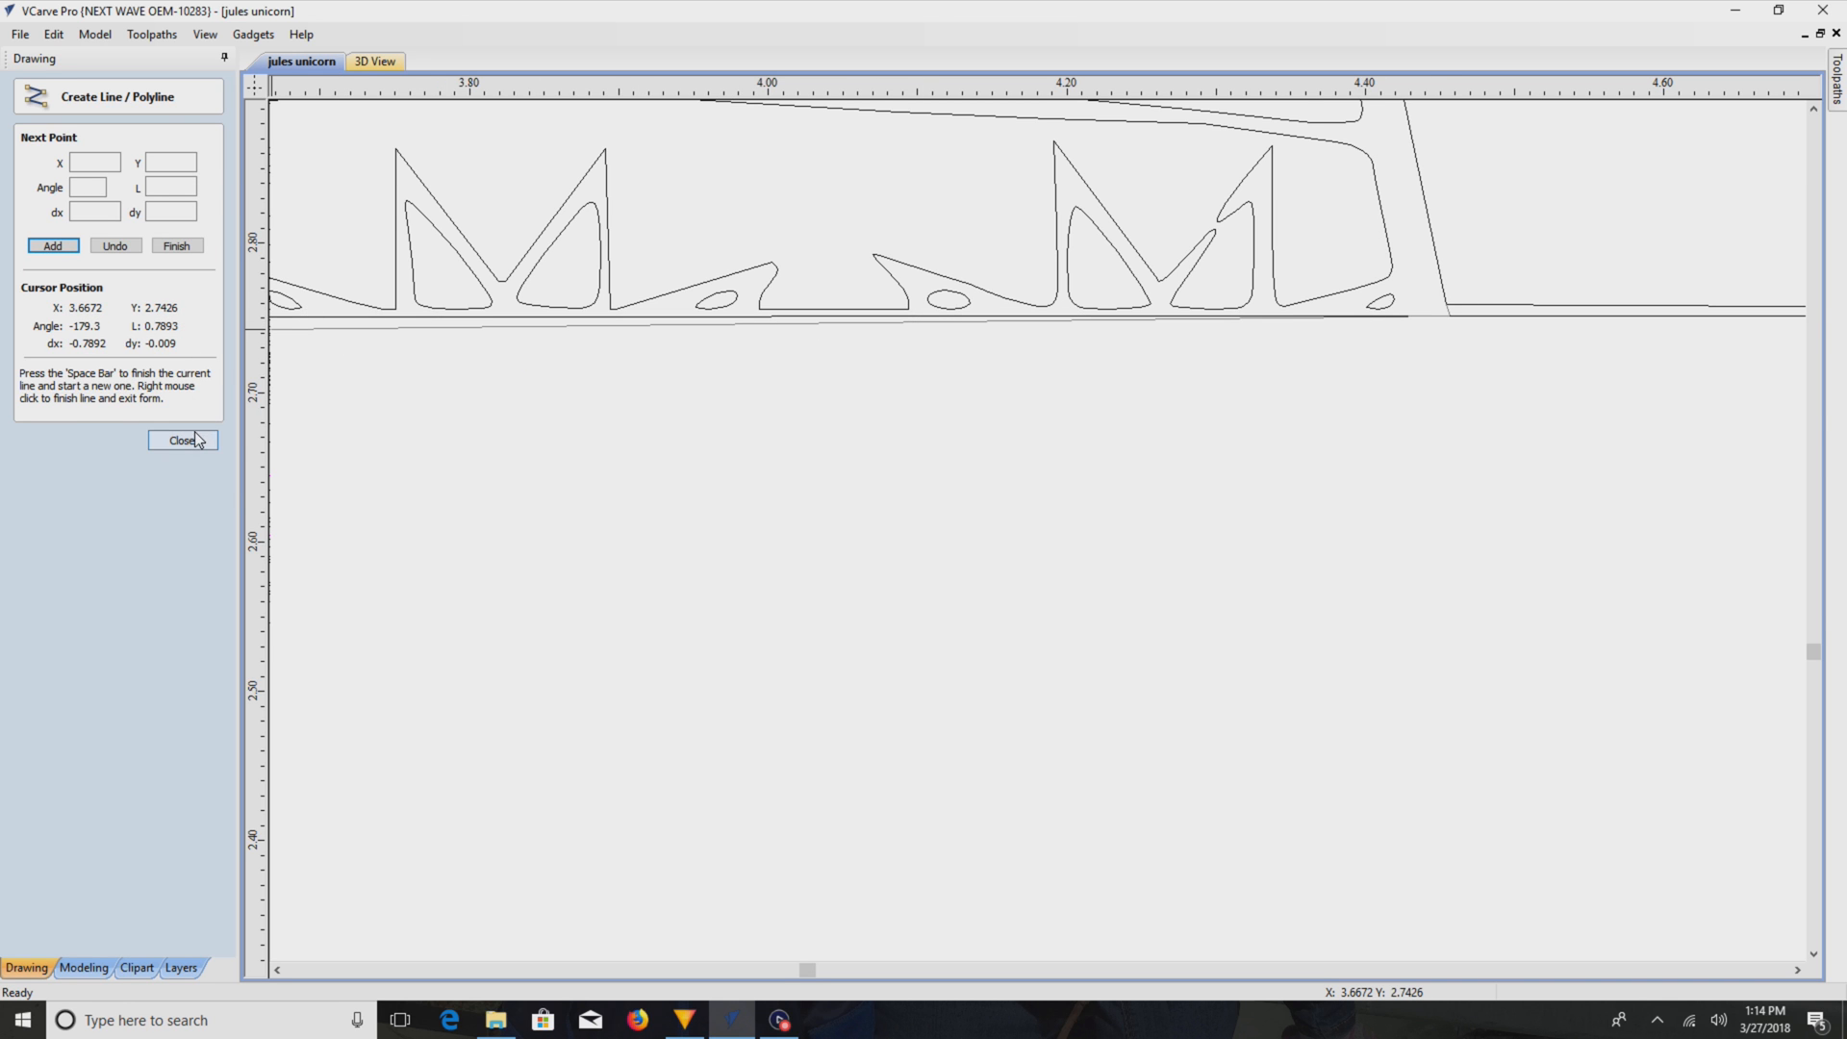
{"action": "left_click", "coordinate": [183, 438]}
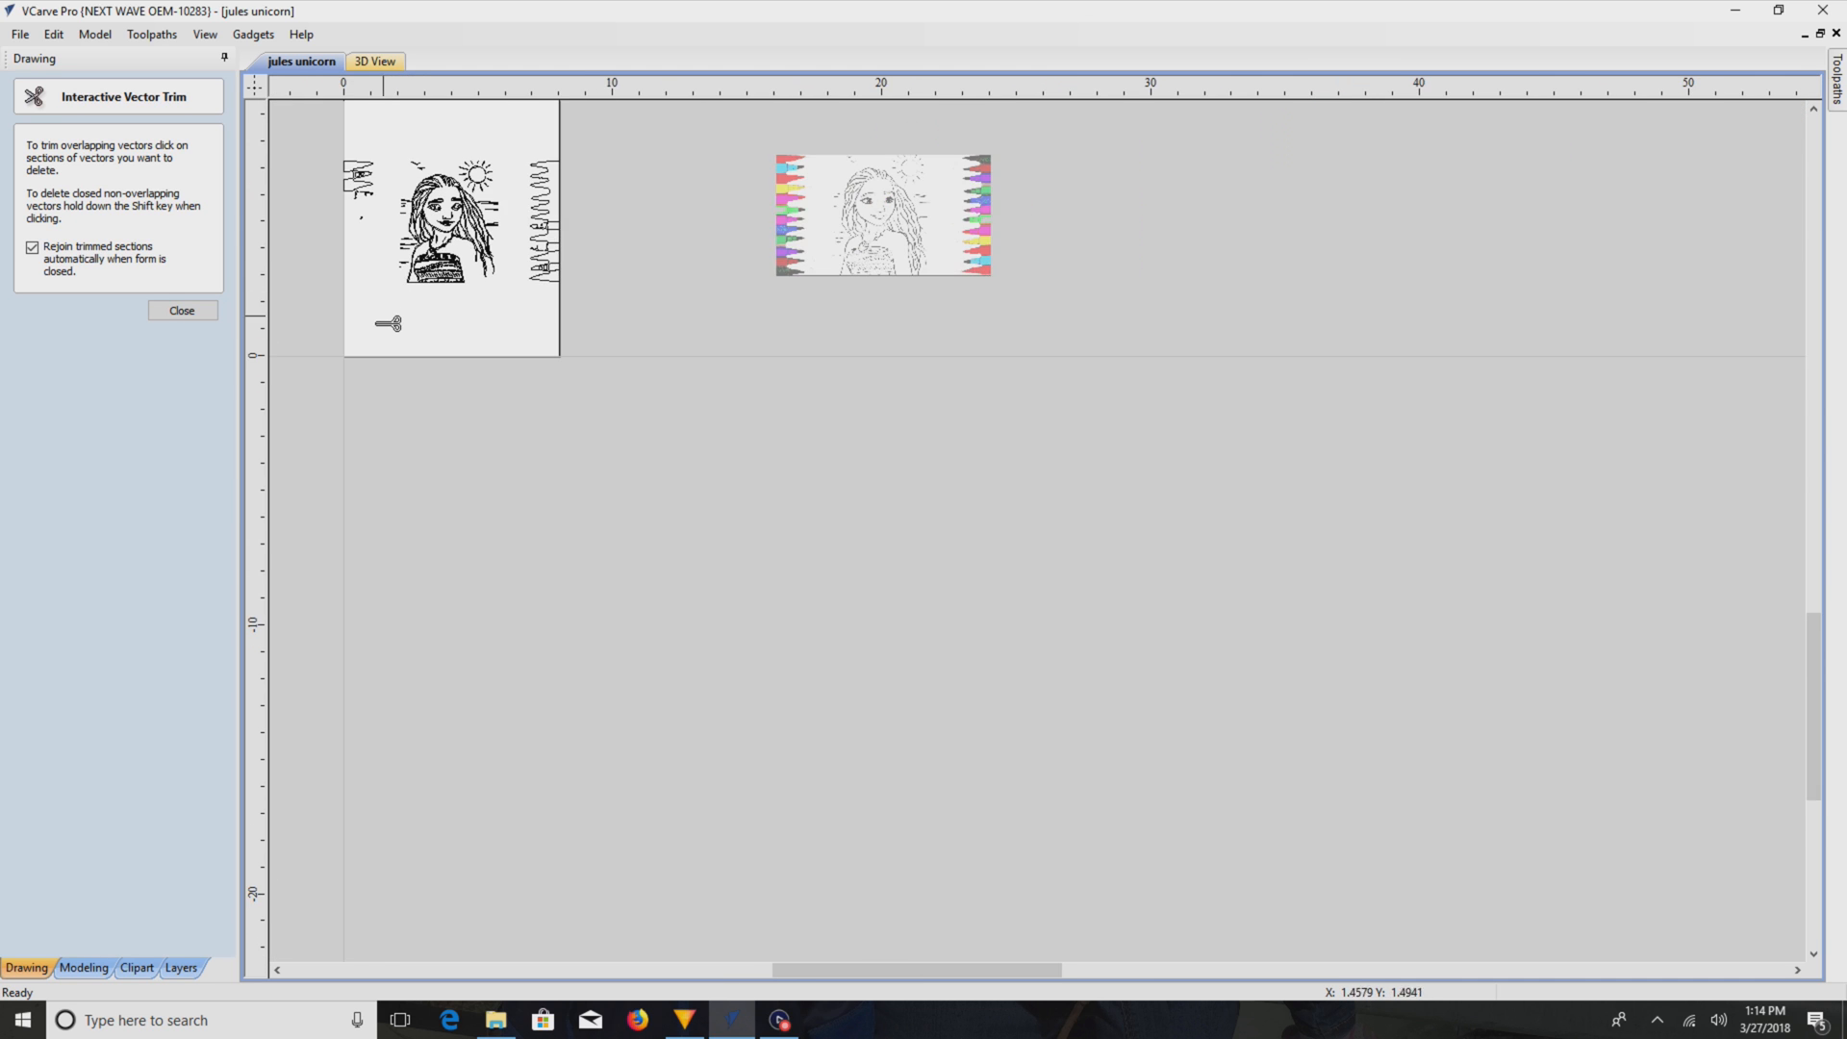
- Remove the stray crayon-edge scribbles so only the traced portrait remains on the board
{"action": "scroll", "scroll_direction": "down", "scroll_amount": 3}
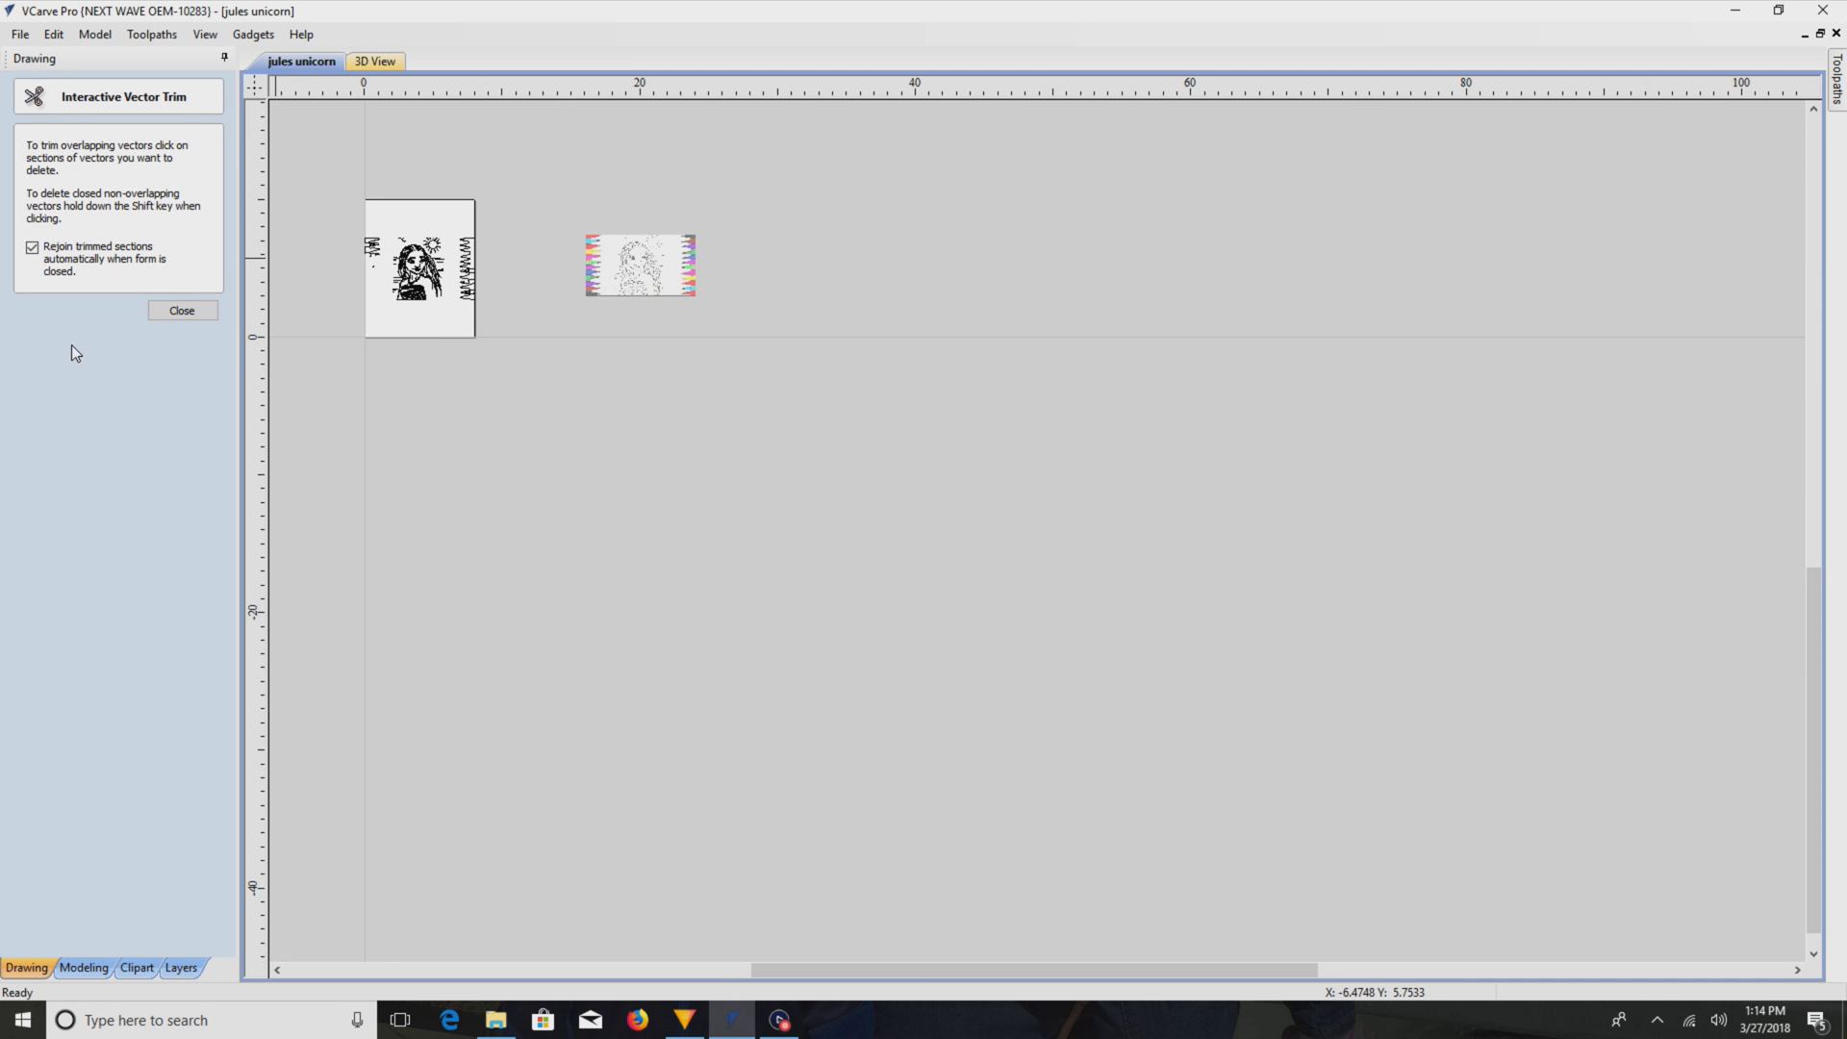
{"action": "left_click", "coordinate": [180, 310]}
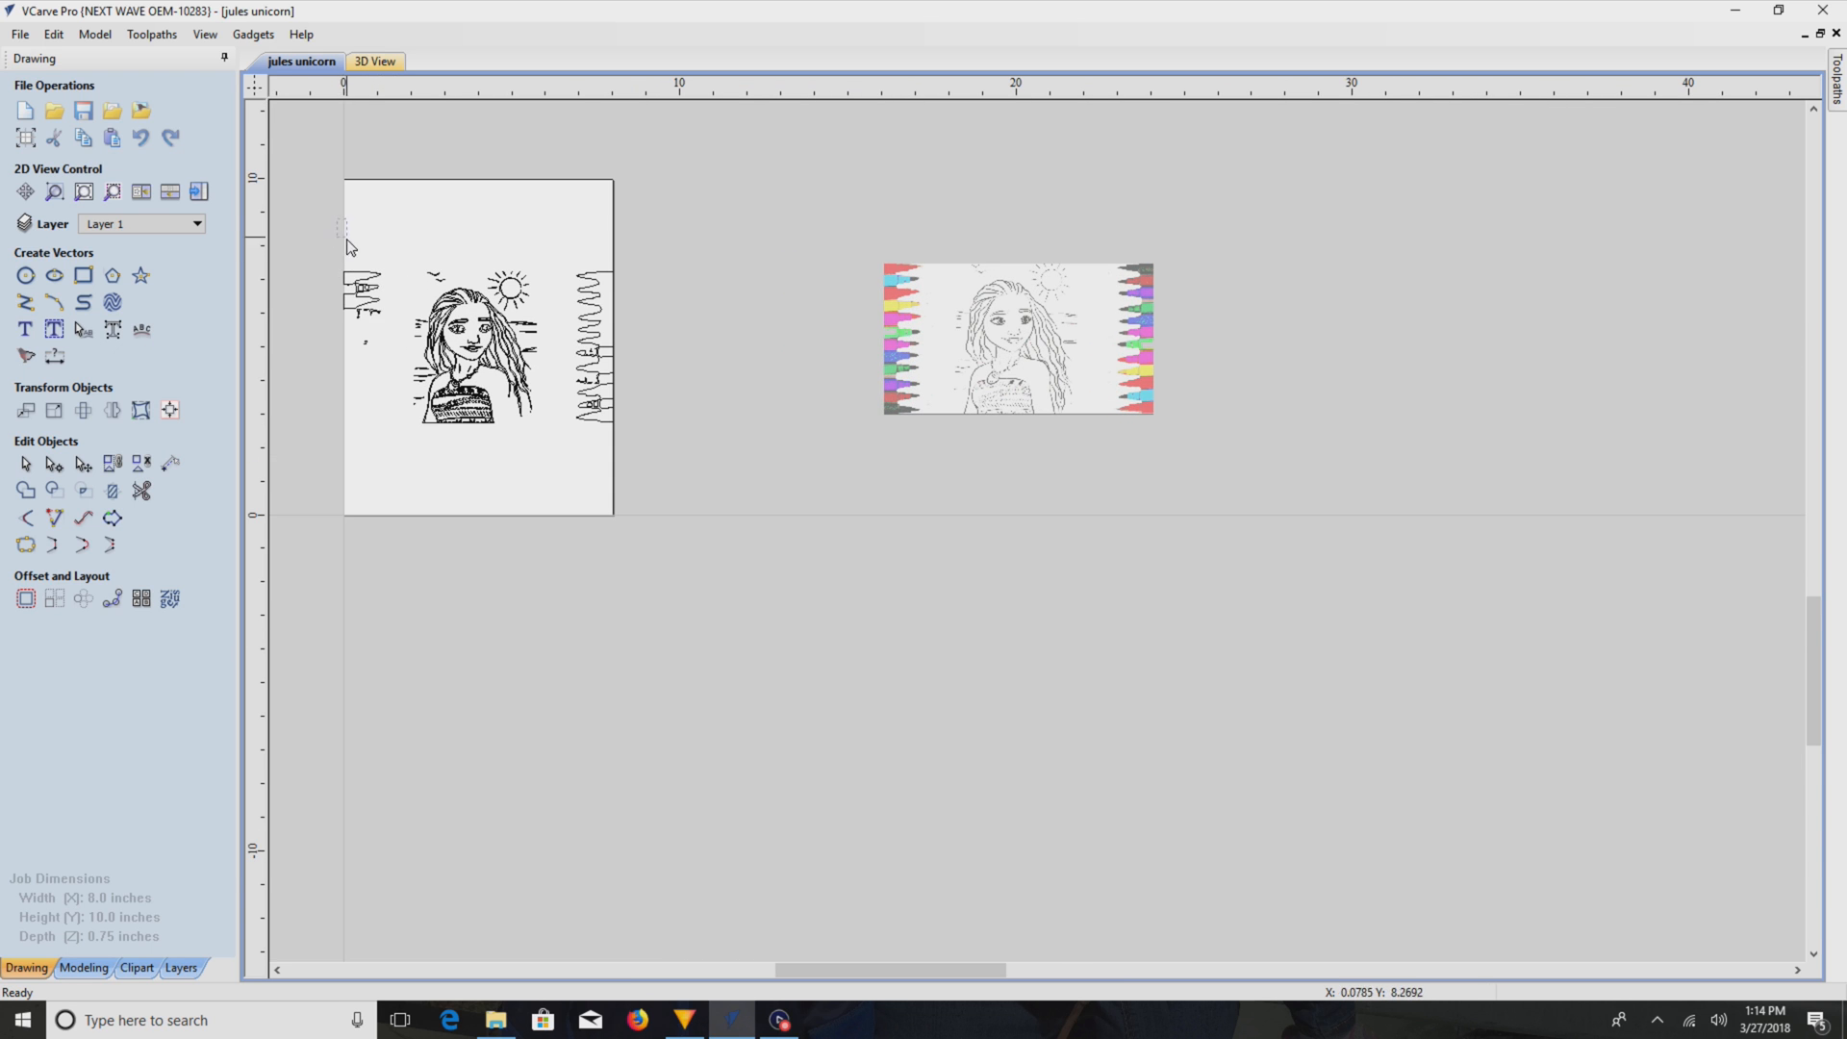
{"action": "right_click", "coordinate": [366, 300]}
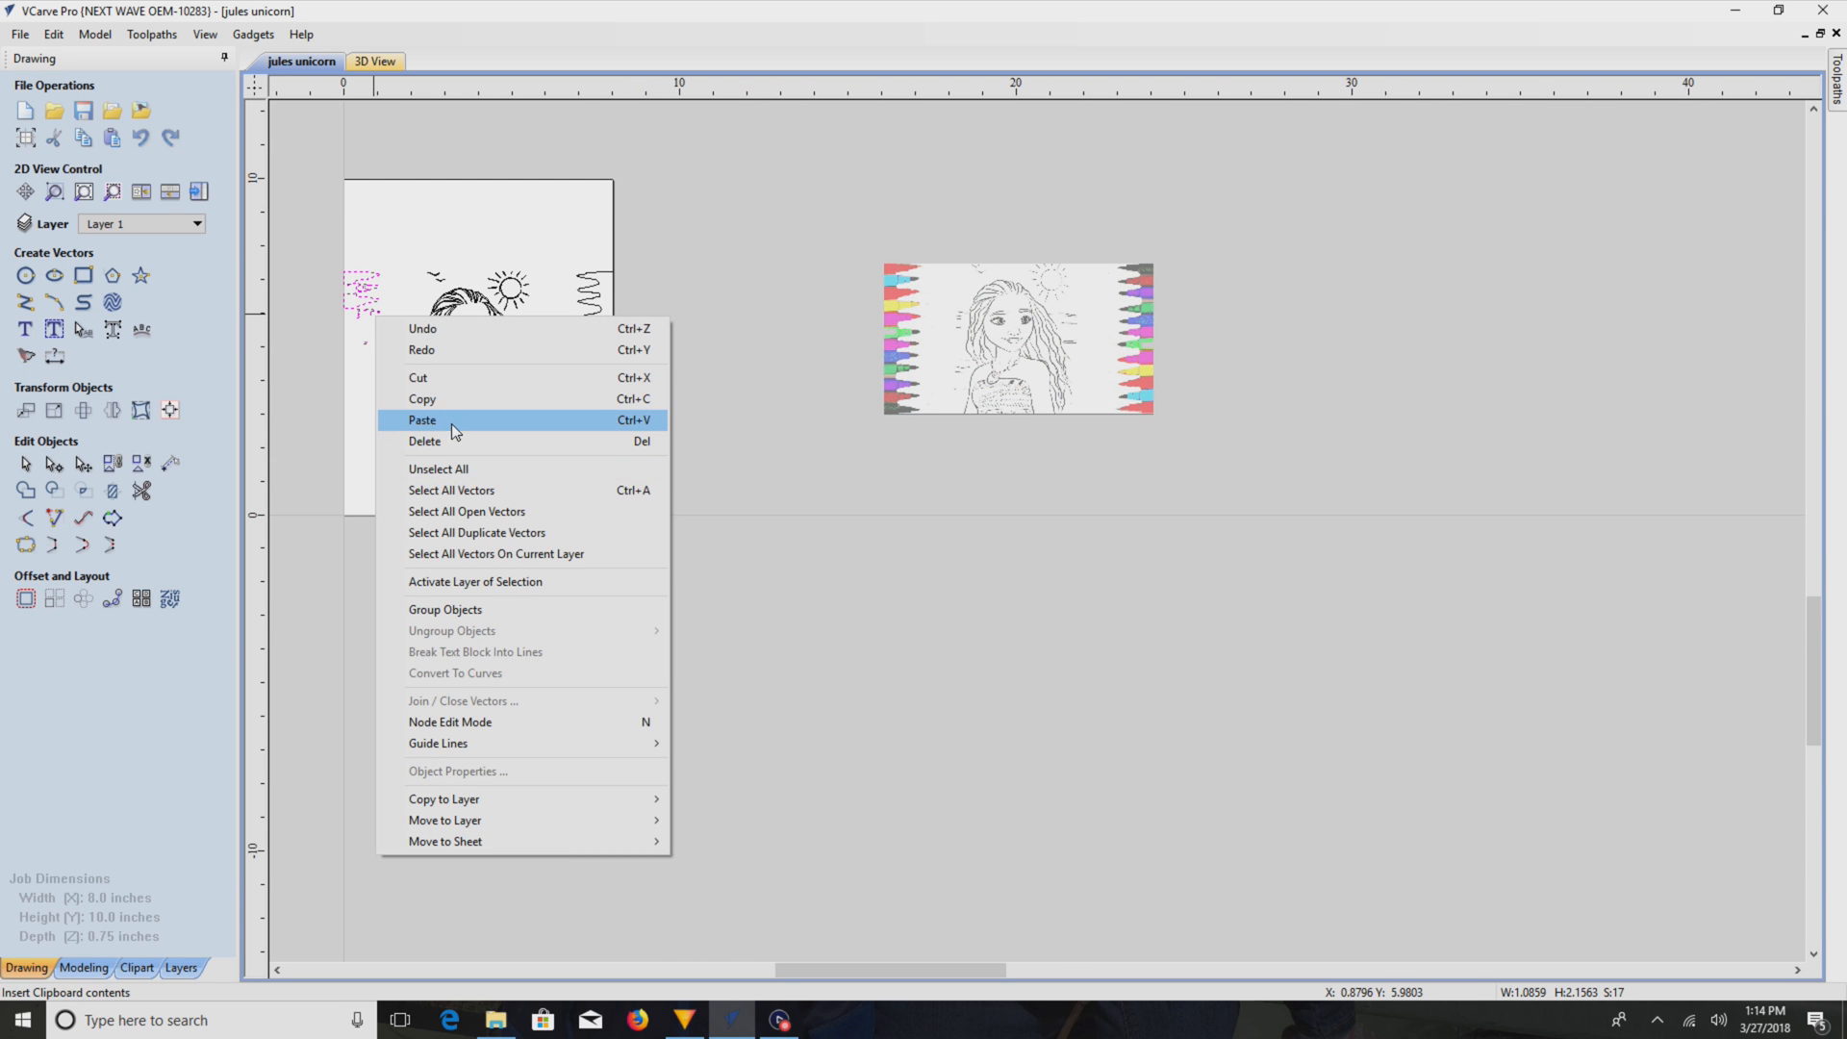
{"action": "left_click", "coordinate": [422, 419]}
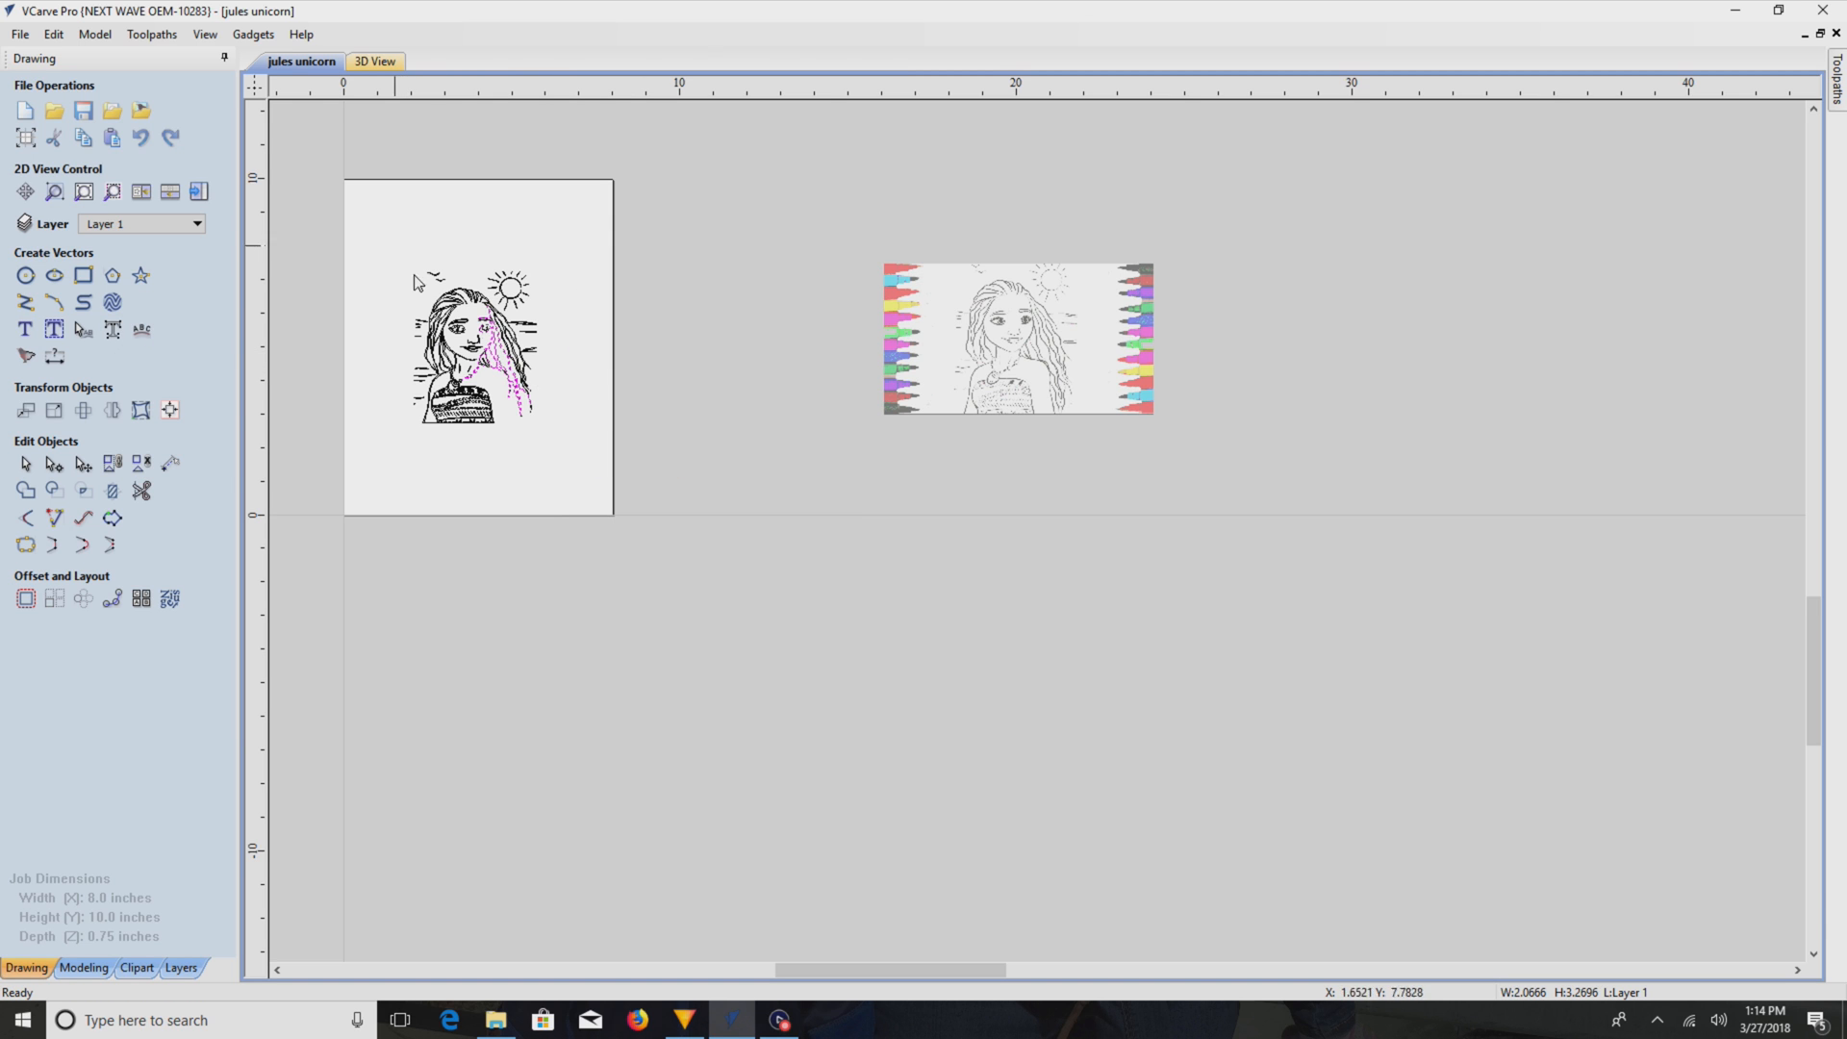
{"action": "right_click", "coordinate": [477, 343]}
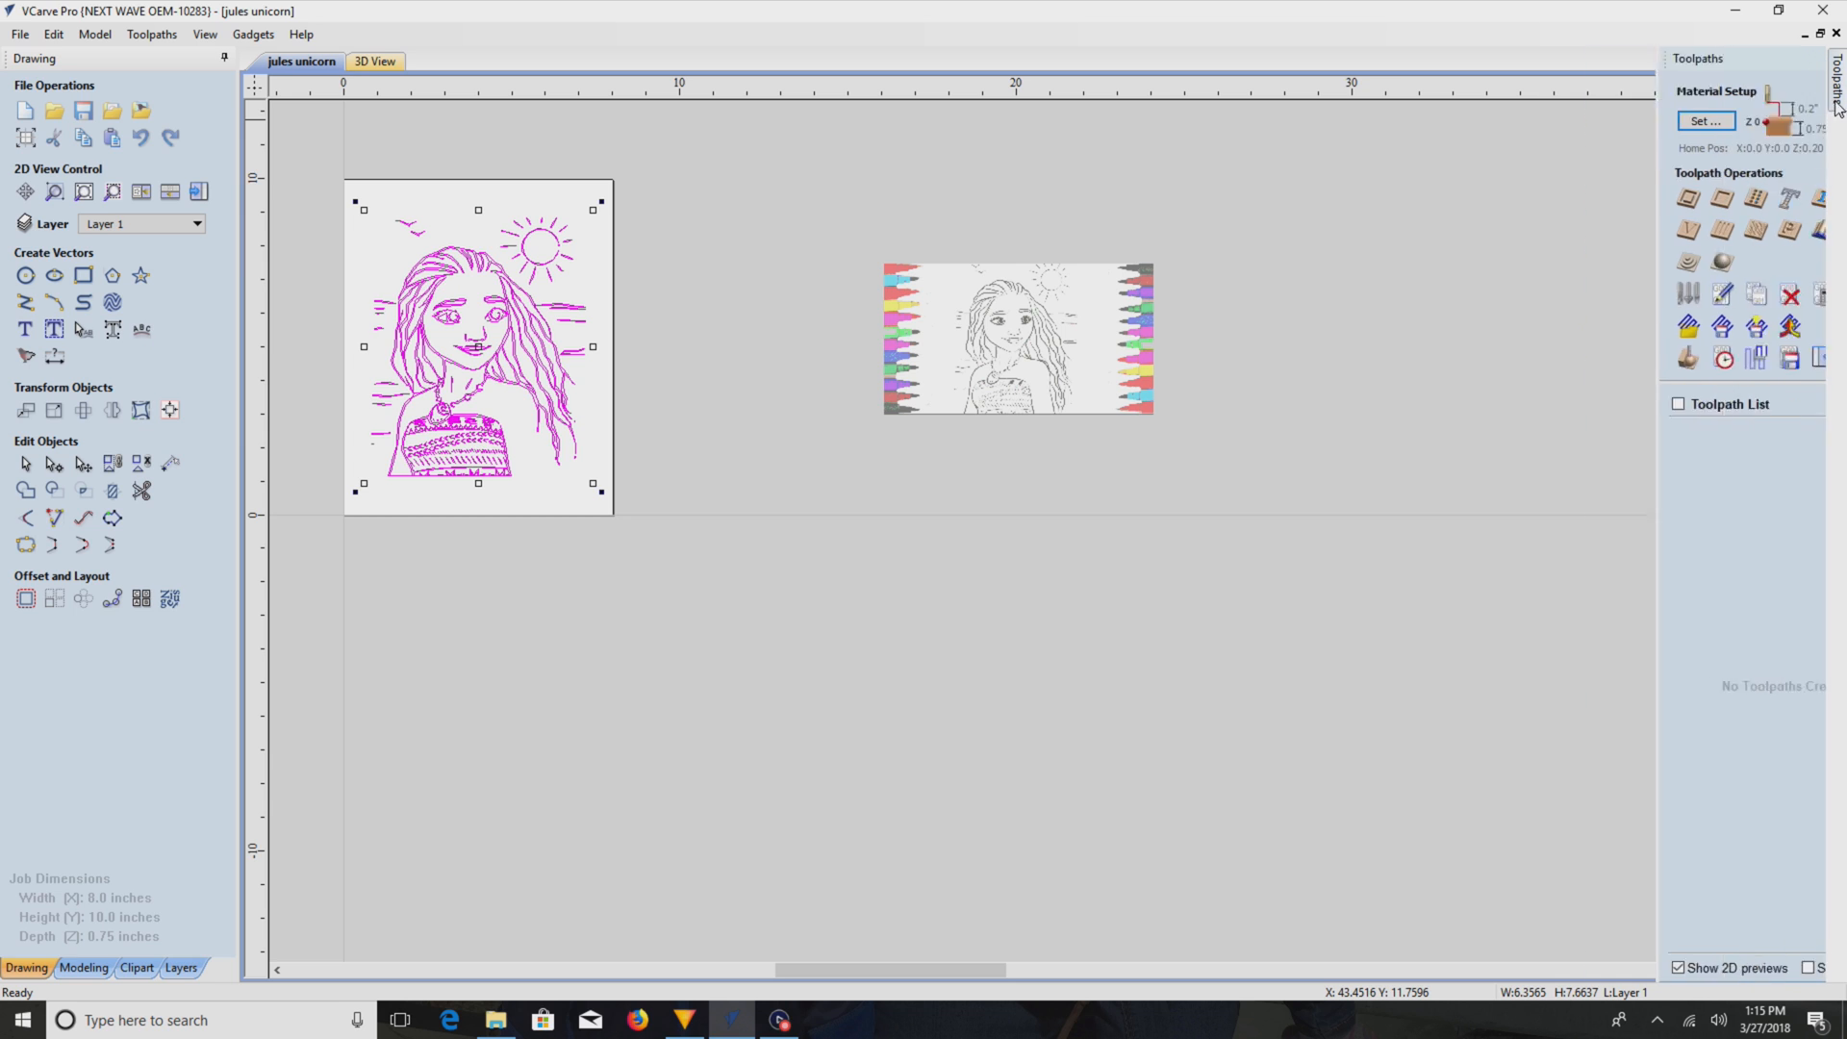
- Calculate the V-Carve 1 engraving toolpath with flat area clearance for the whole drawing
{"action": "left_click", "coordinate": [1687, 198]}
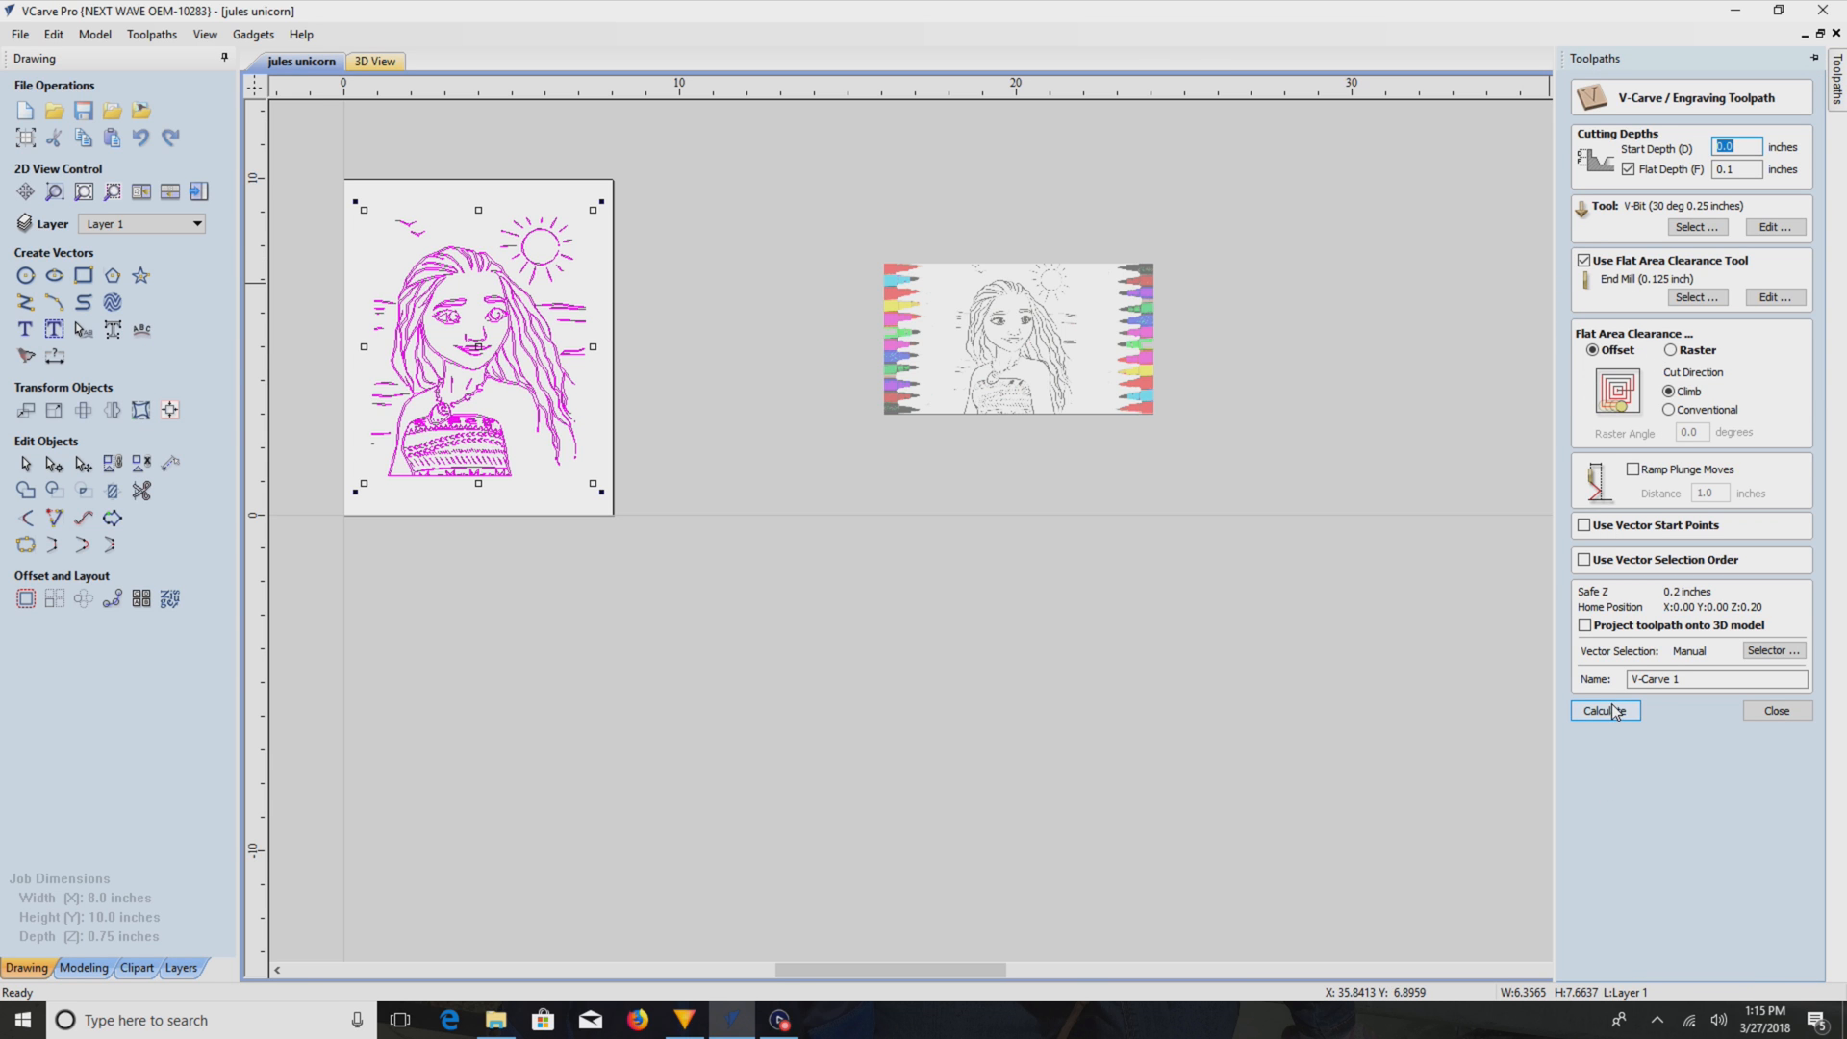
{"action": "left_click", "coordinate": [1604, 710]}
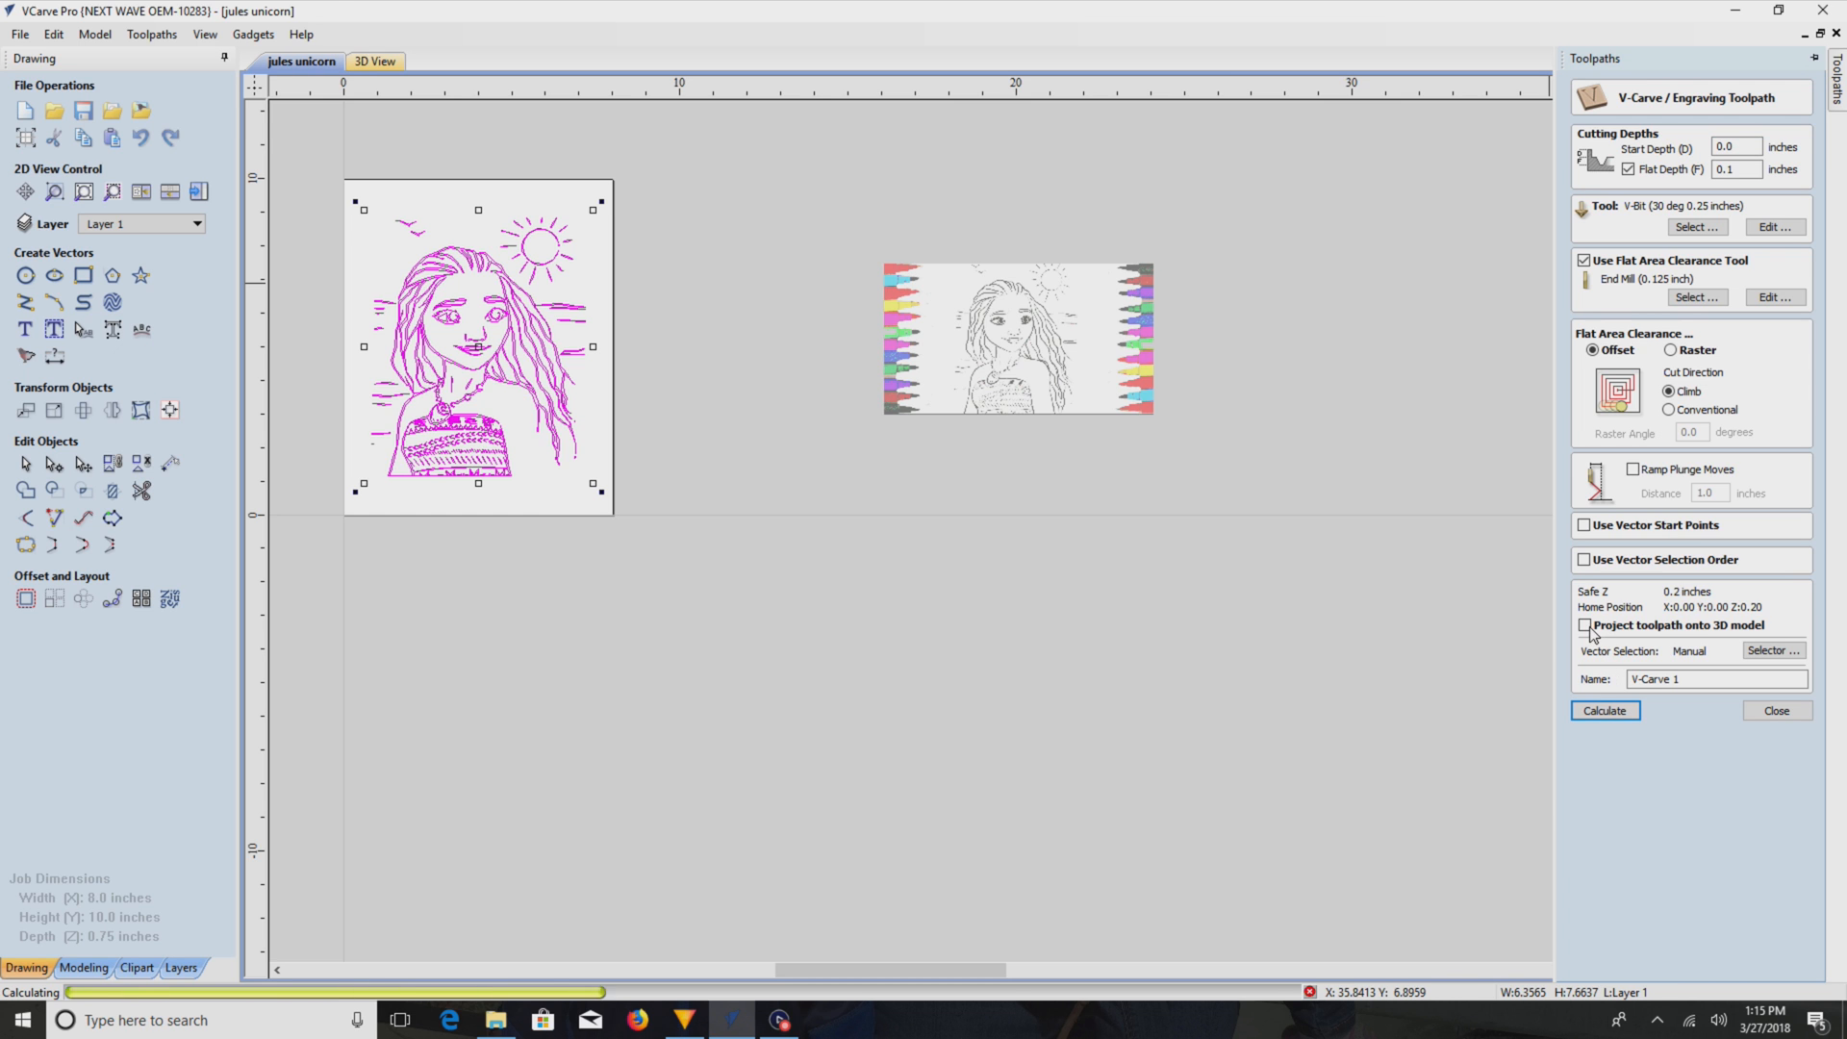
{"action": "left_click", "coordinate": [1602, 710]}
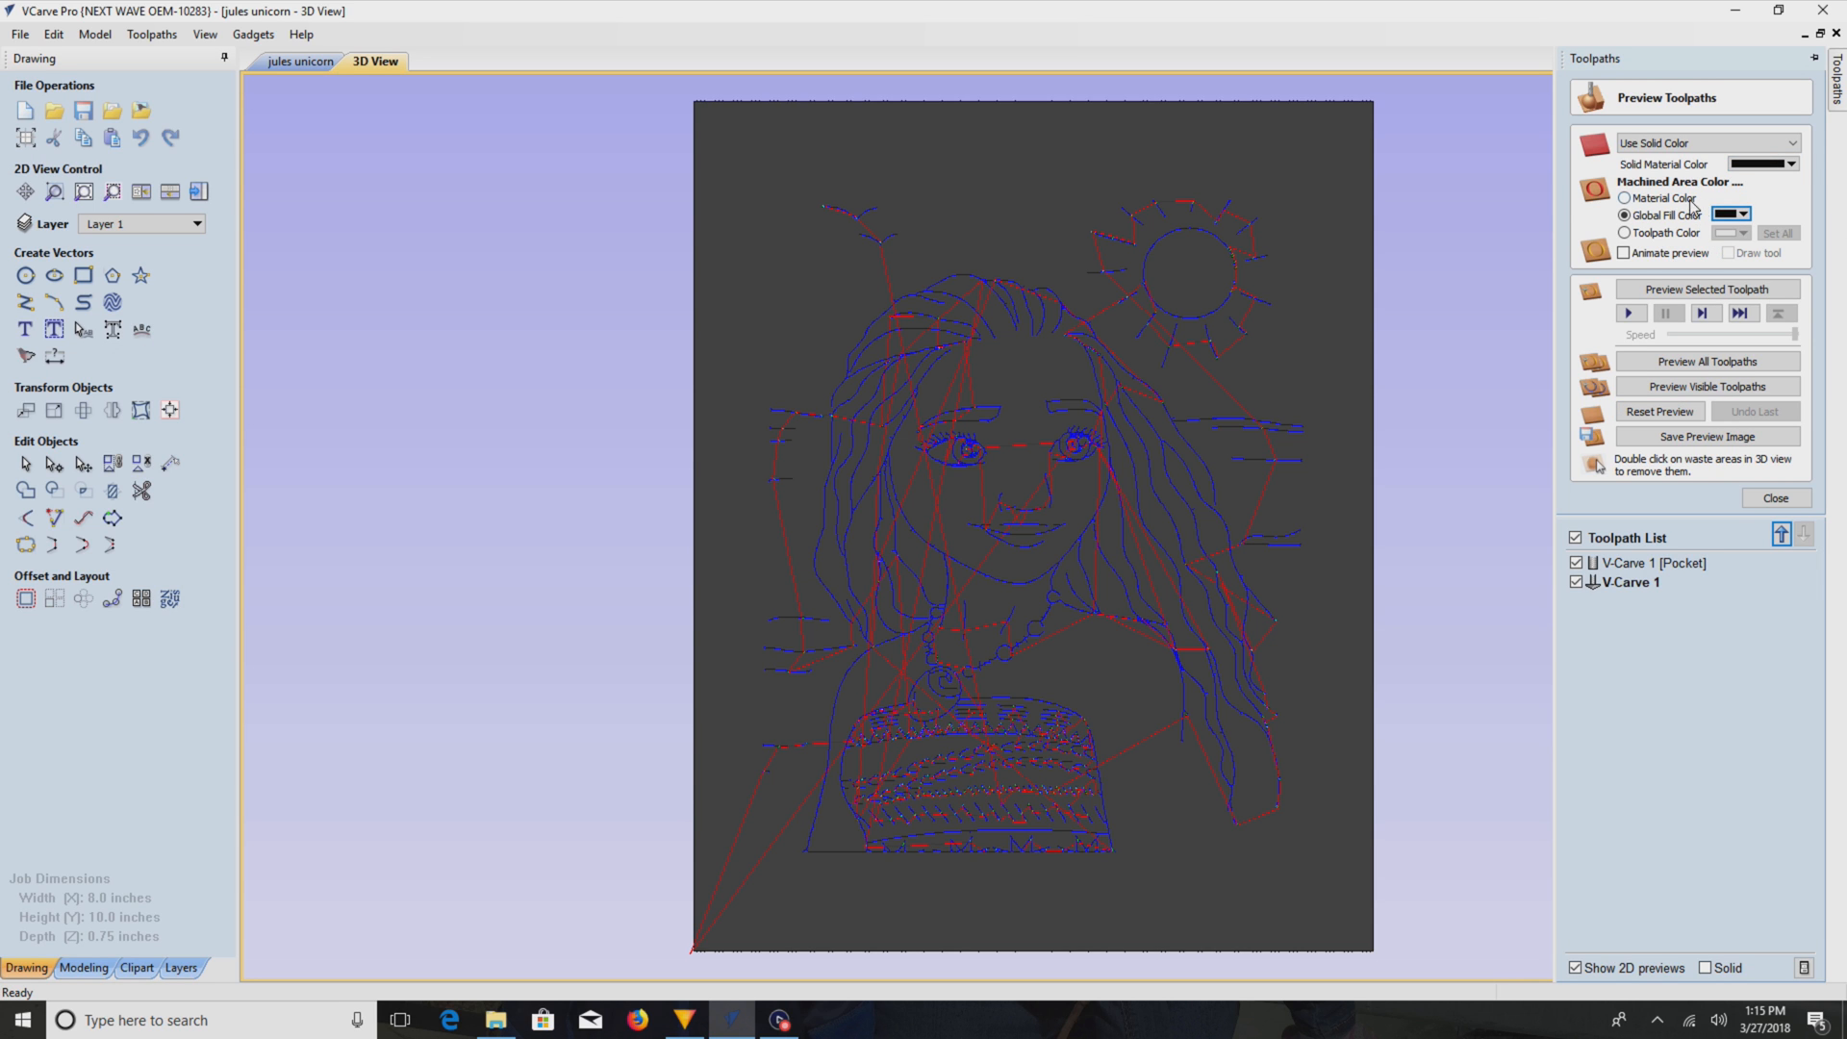
- Simulate the visible toolpaths on a Beech Dark board and zoom around the 3D result
{"action": "left_click", "coordinate": [1627, 198]}
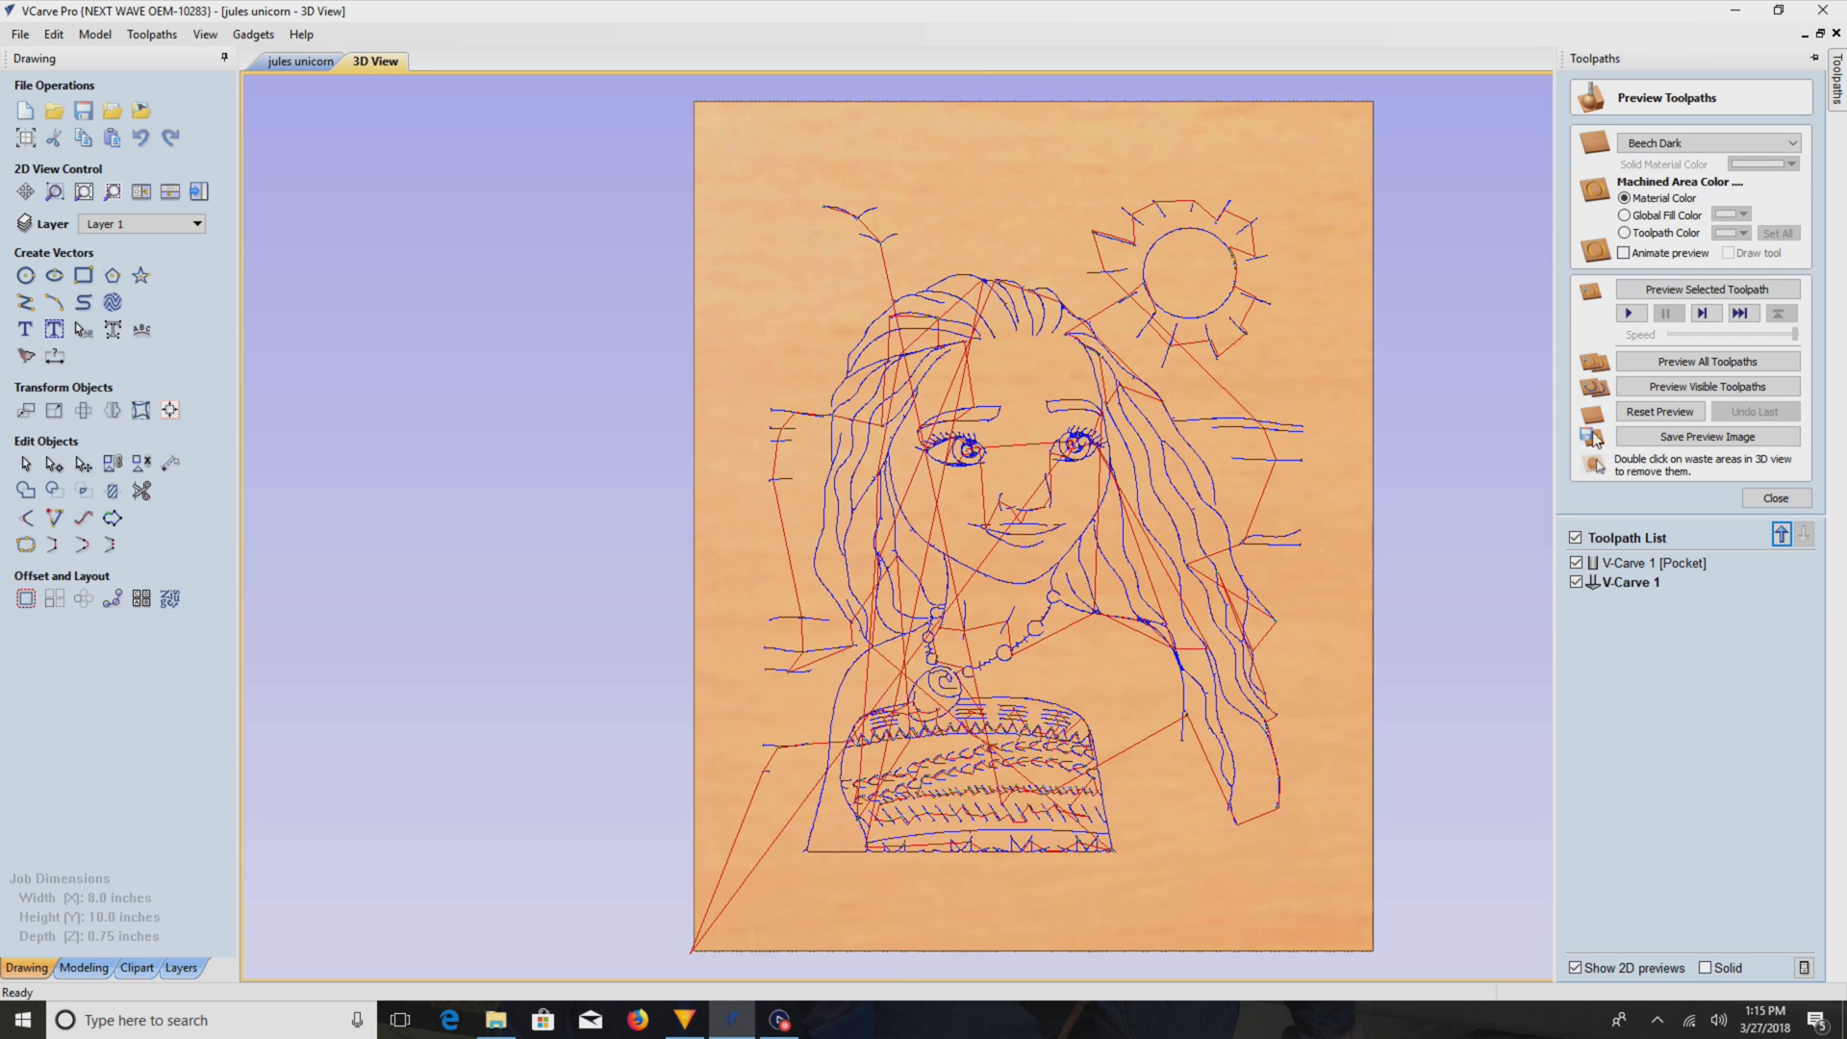
{"action": "left_click", "coordinate": [1706, 387]}
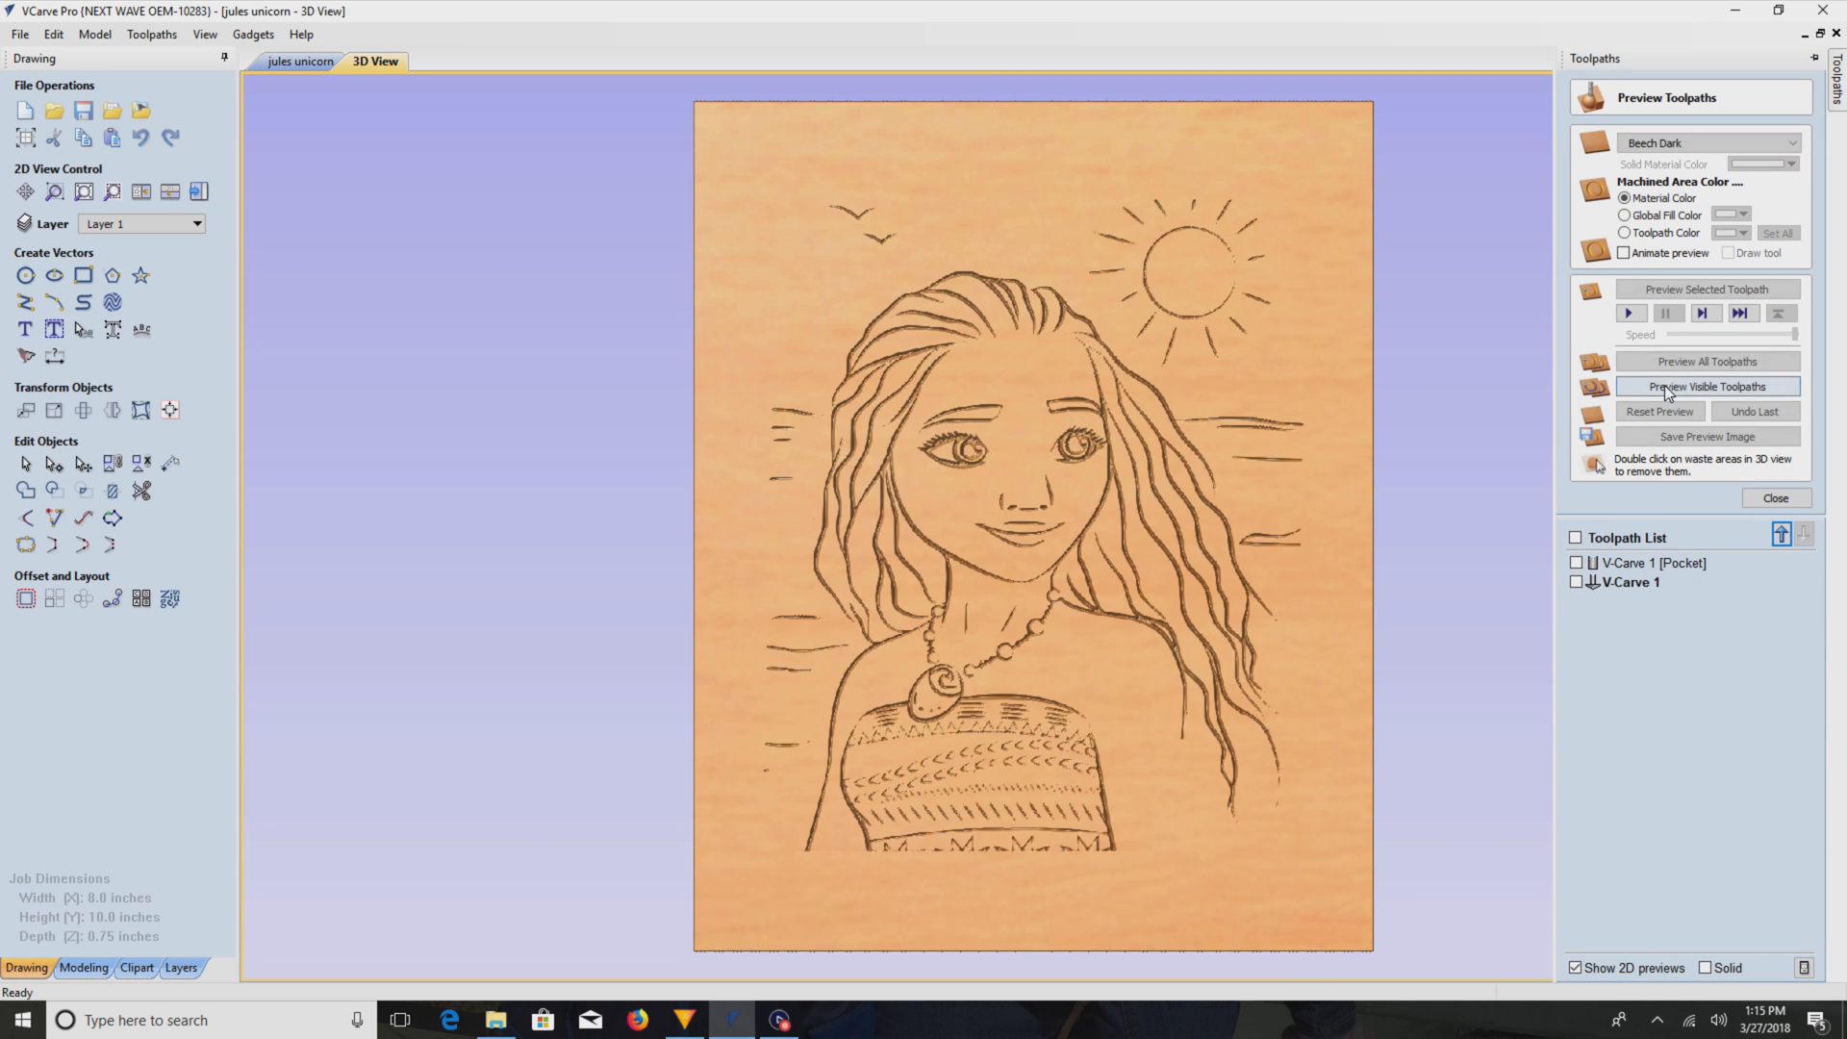
{"action": "left_click", "coordinate": [1774, 496]}
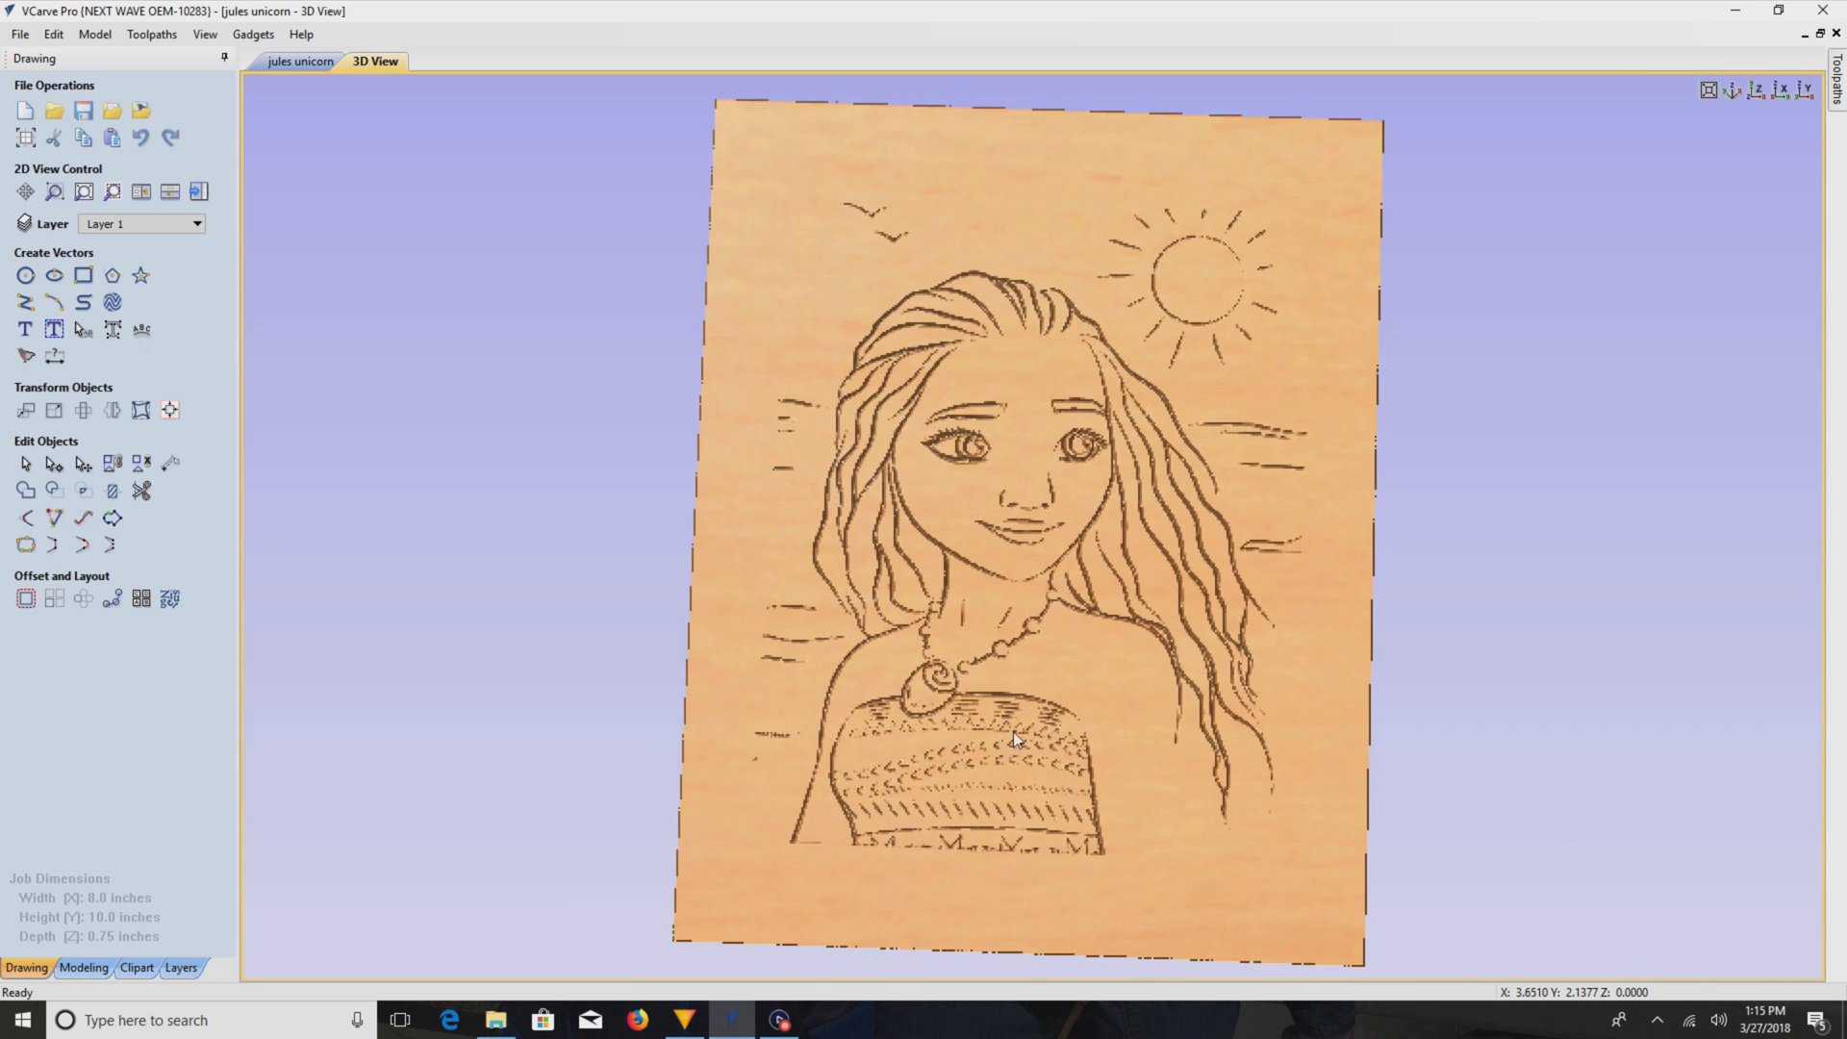
{"action": "scroll", "scroll_direction": "down", "scroll_amount": 3}
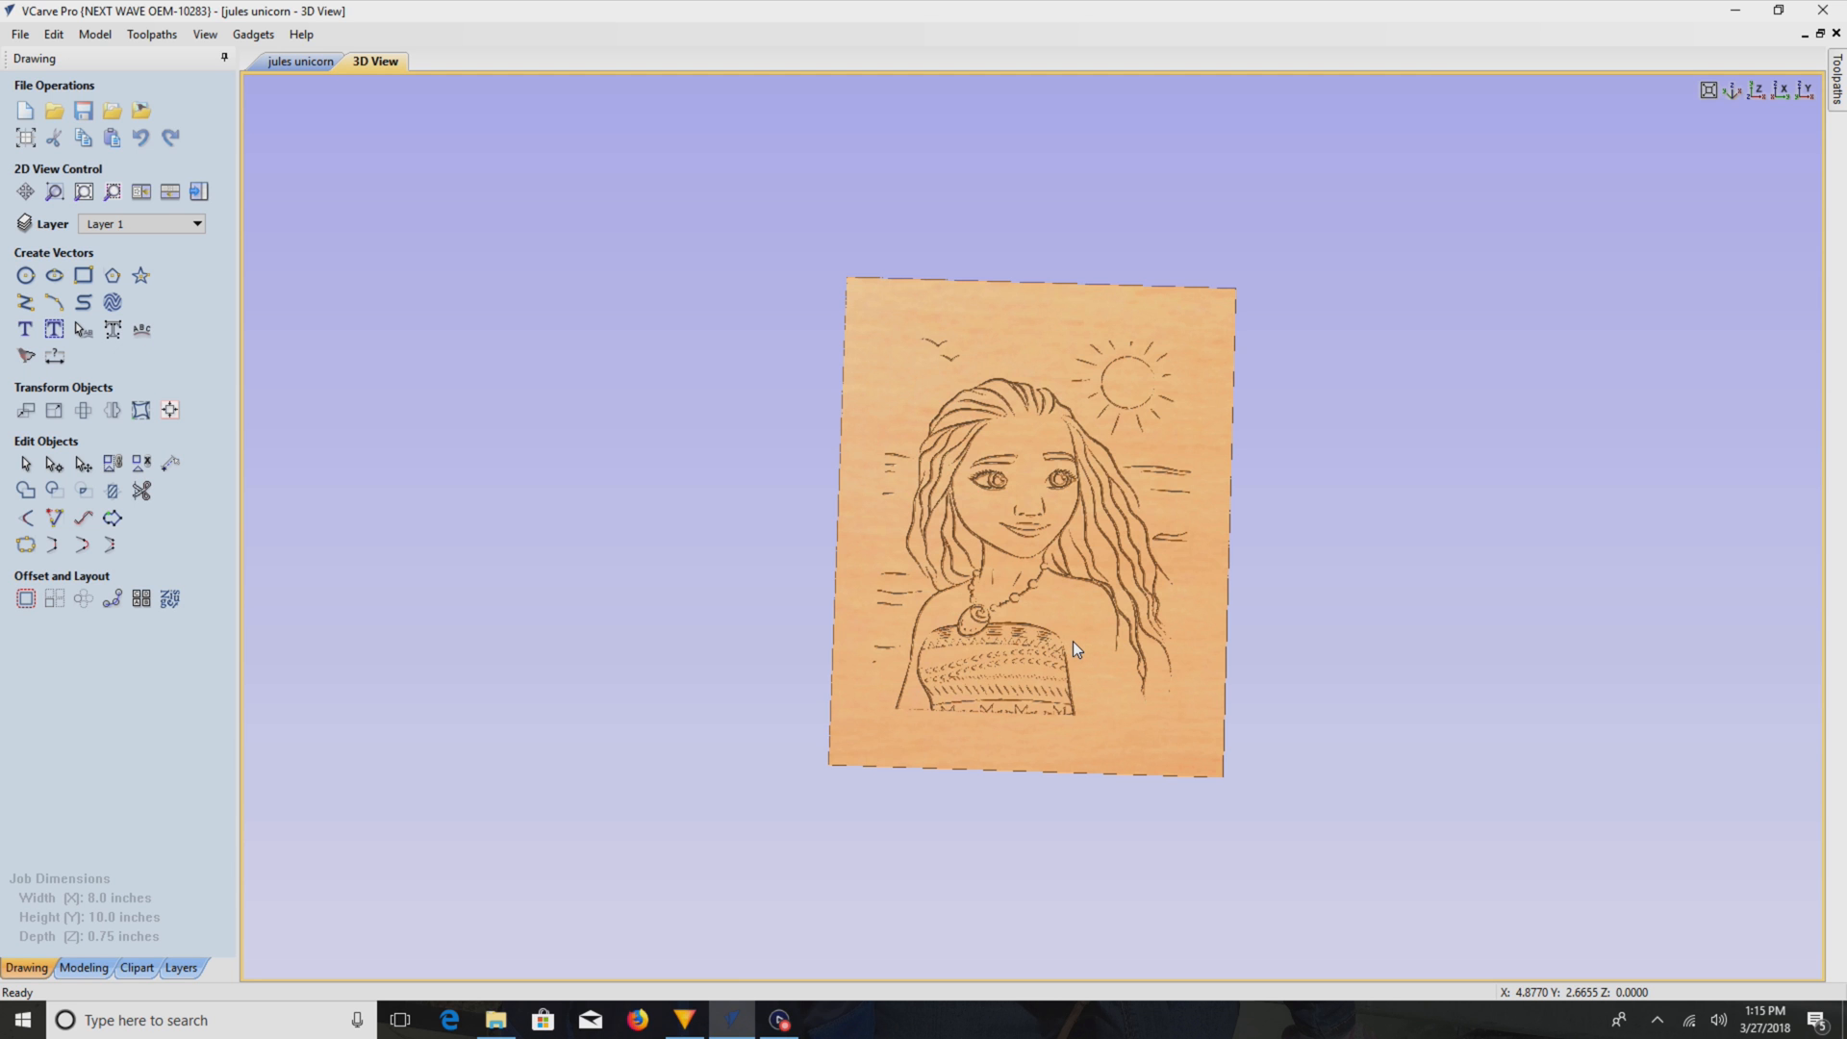
{"action": "scroll", "scroll_direction": "up", "scroll_amount": 3}
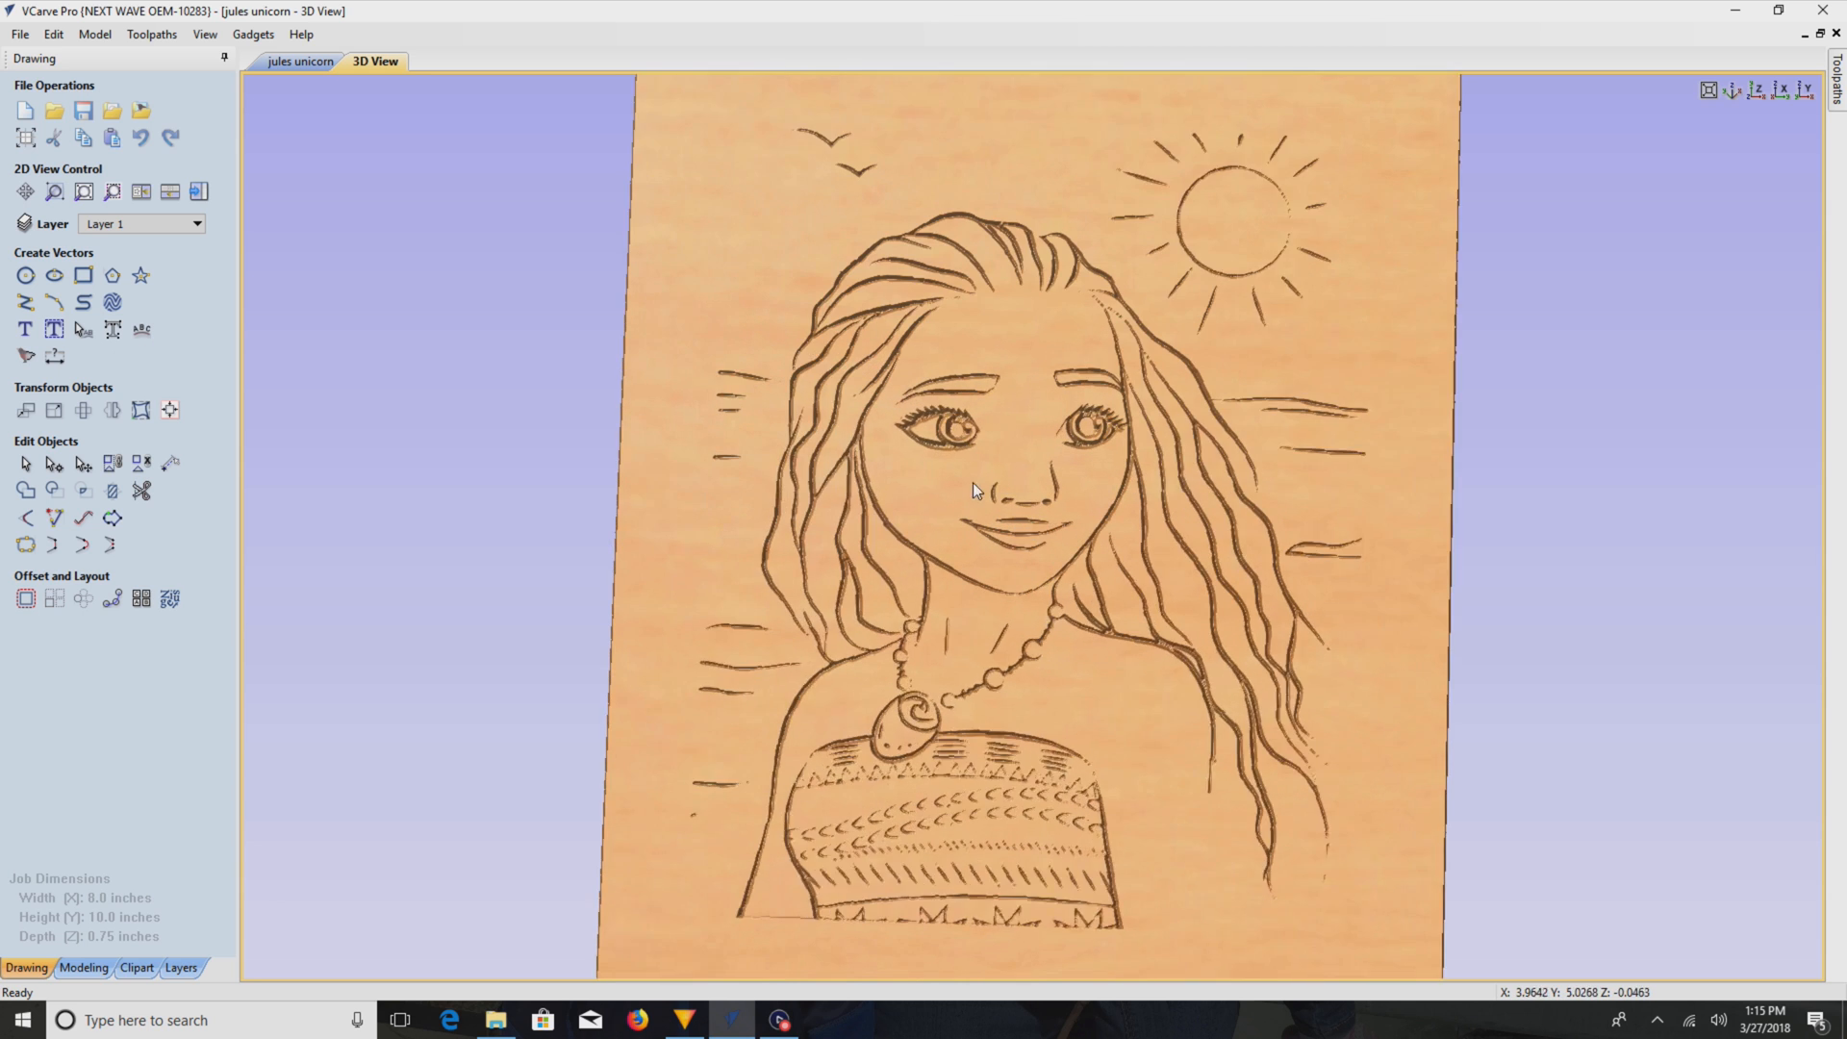
{"action": "scroll", "scroll_direction": "up", "scroll_amount": 3}
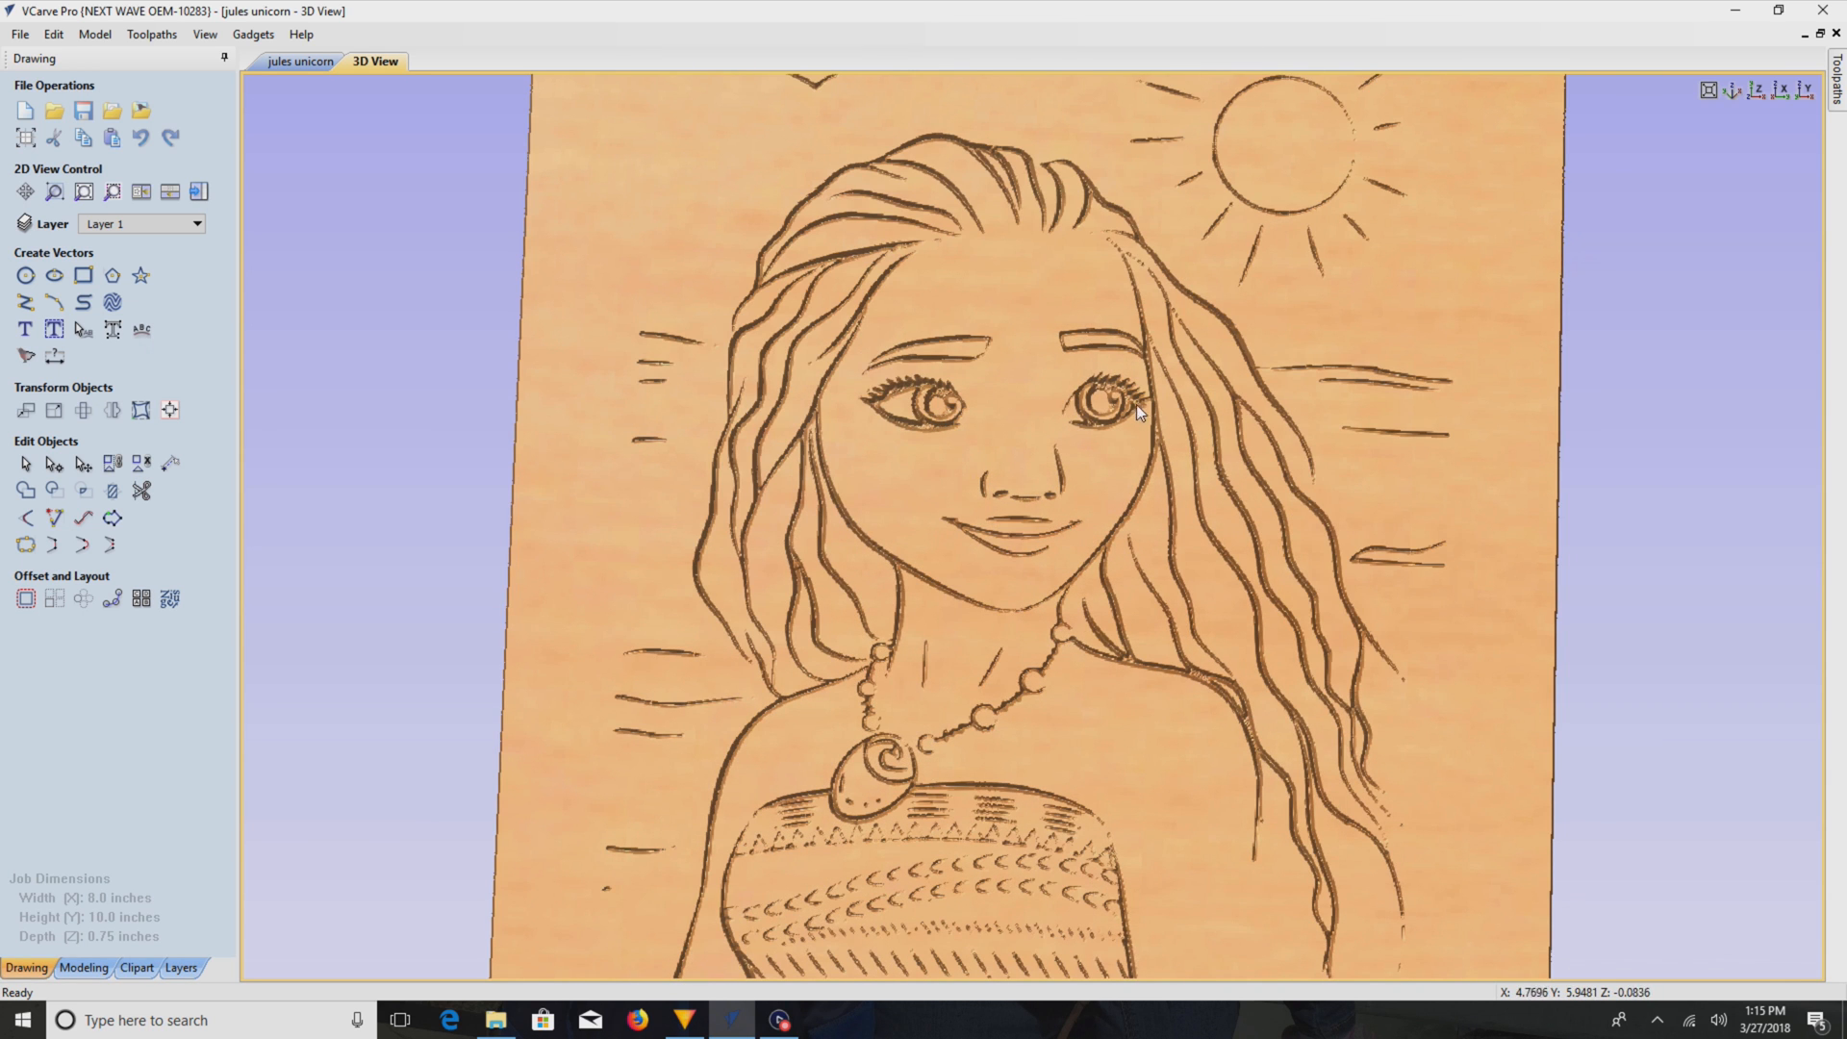
{"action": "scroll", "scroll_direction": "up", "scroll_amount": 3}
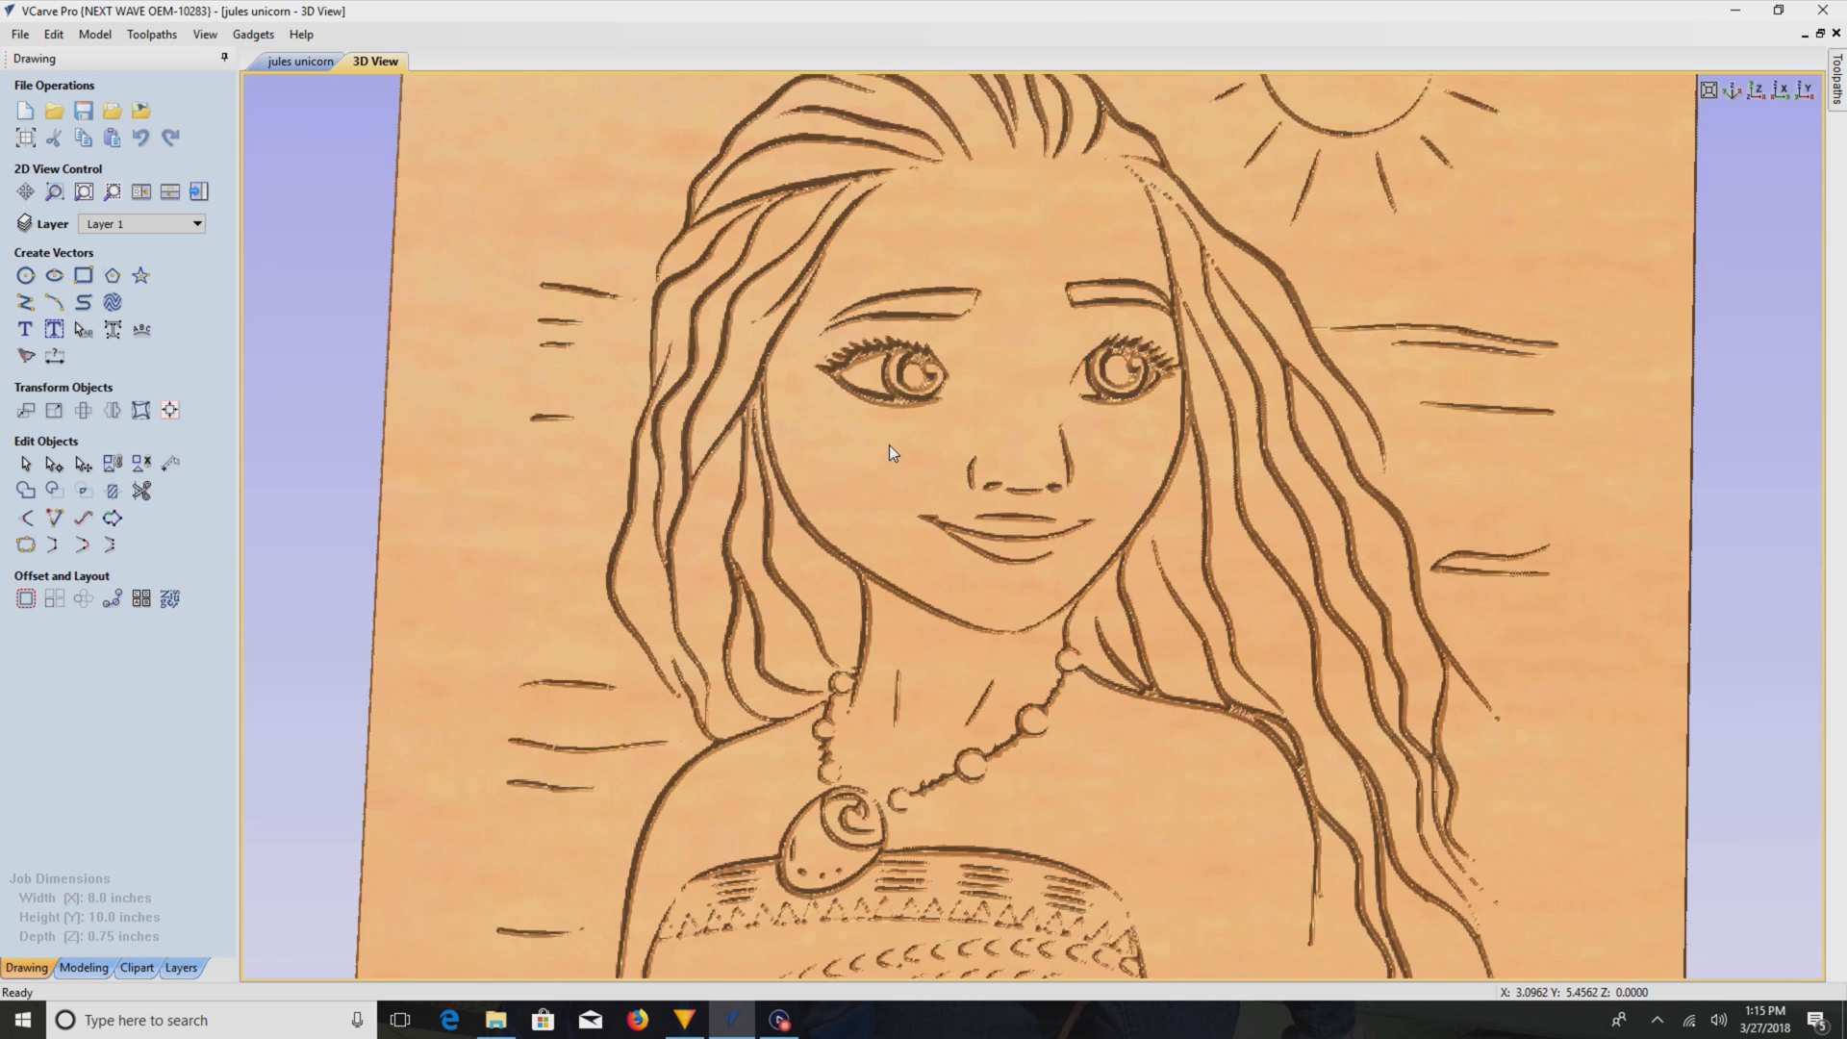
{"action": "mouse_move", "coordinate": [894, 442]}
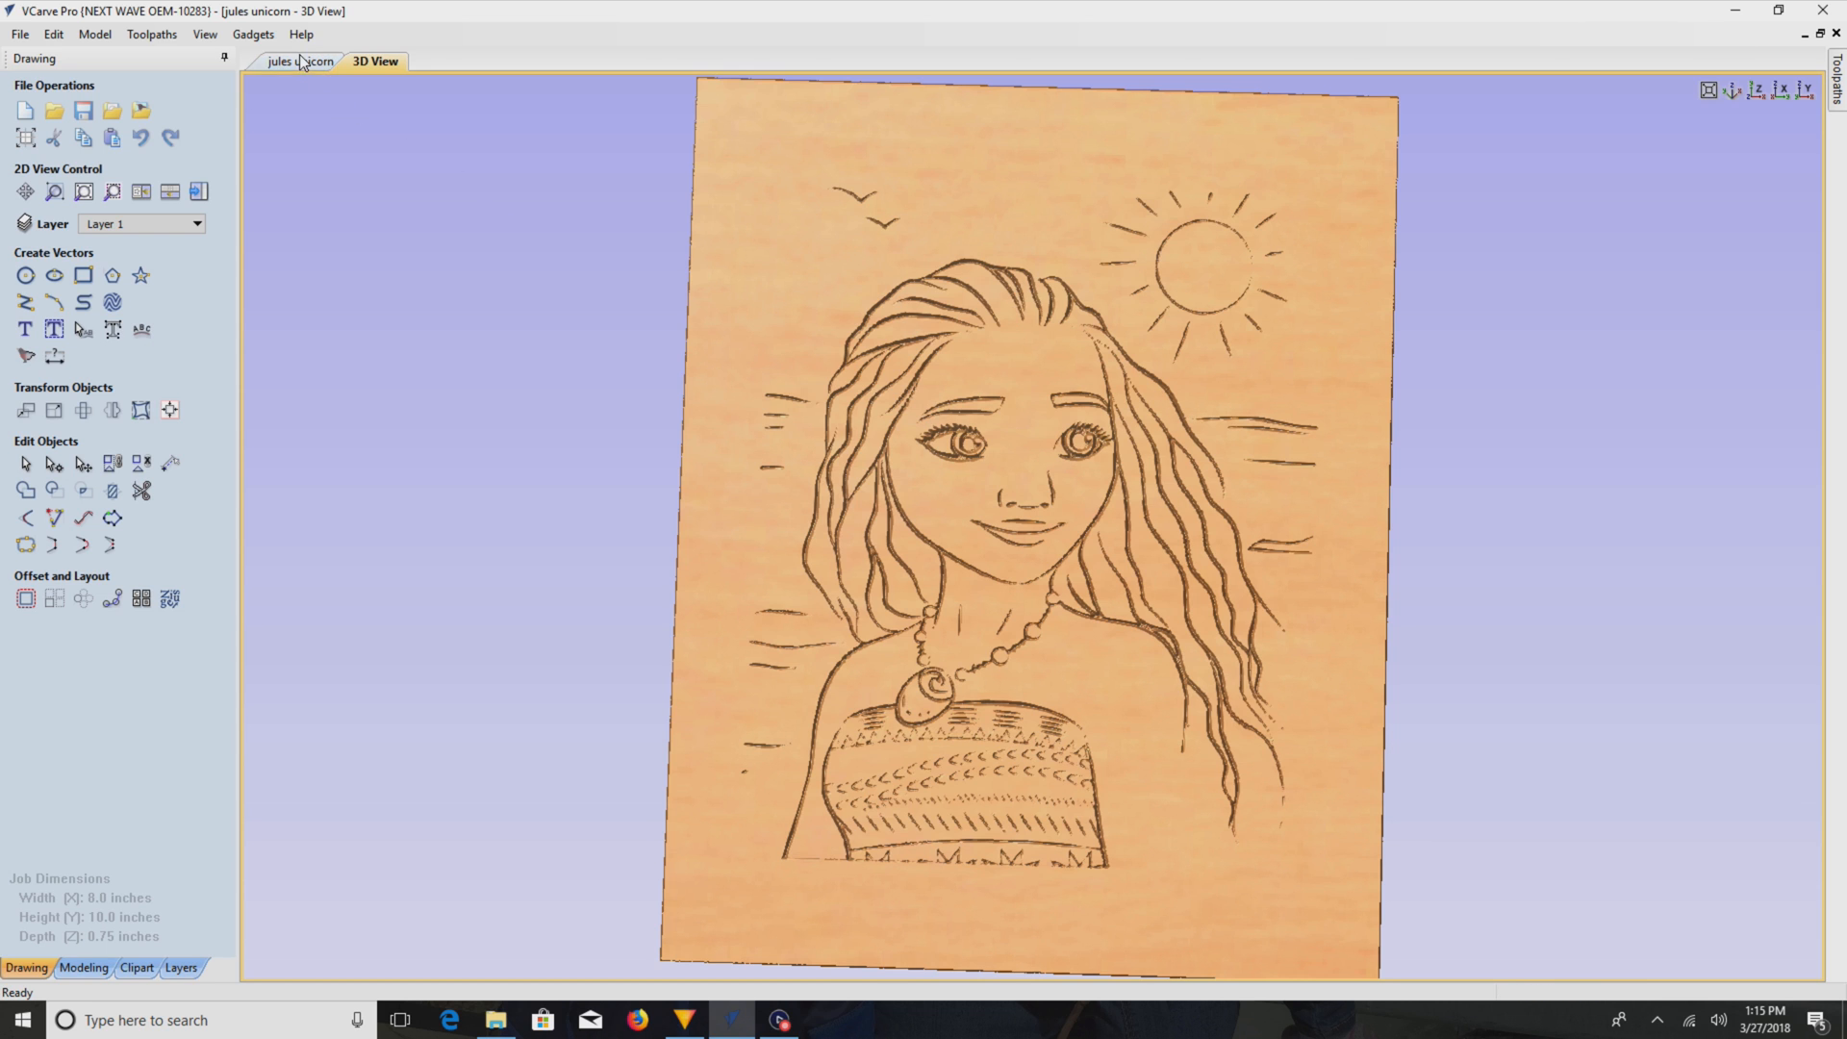
- Return to the 2D jules unicorn drawing to inspect the traced outlines
{"action": "left_click", "coordinate": [301, 61]}
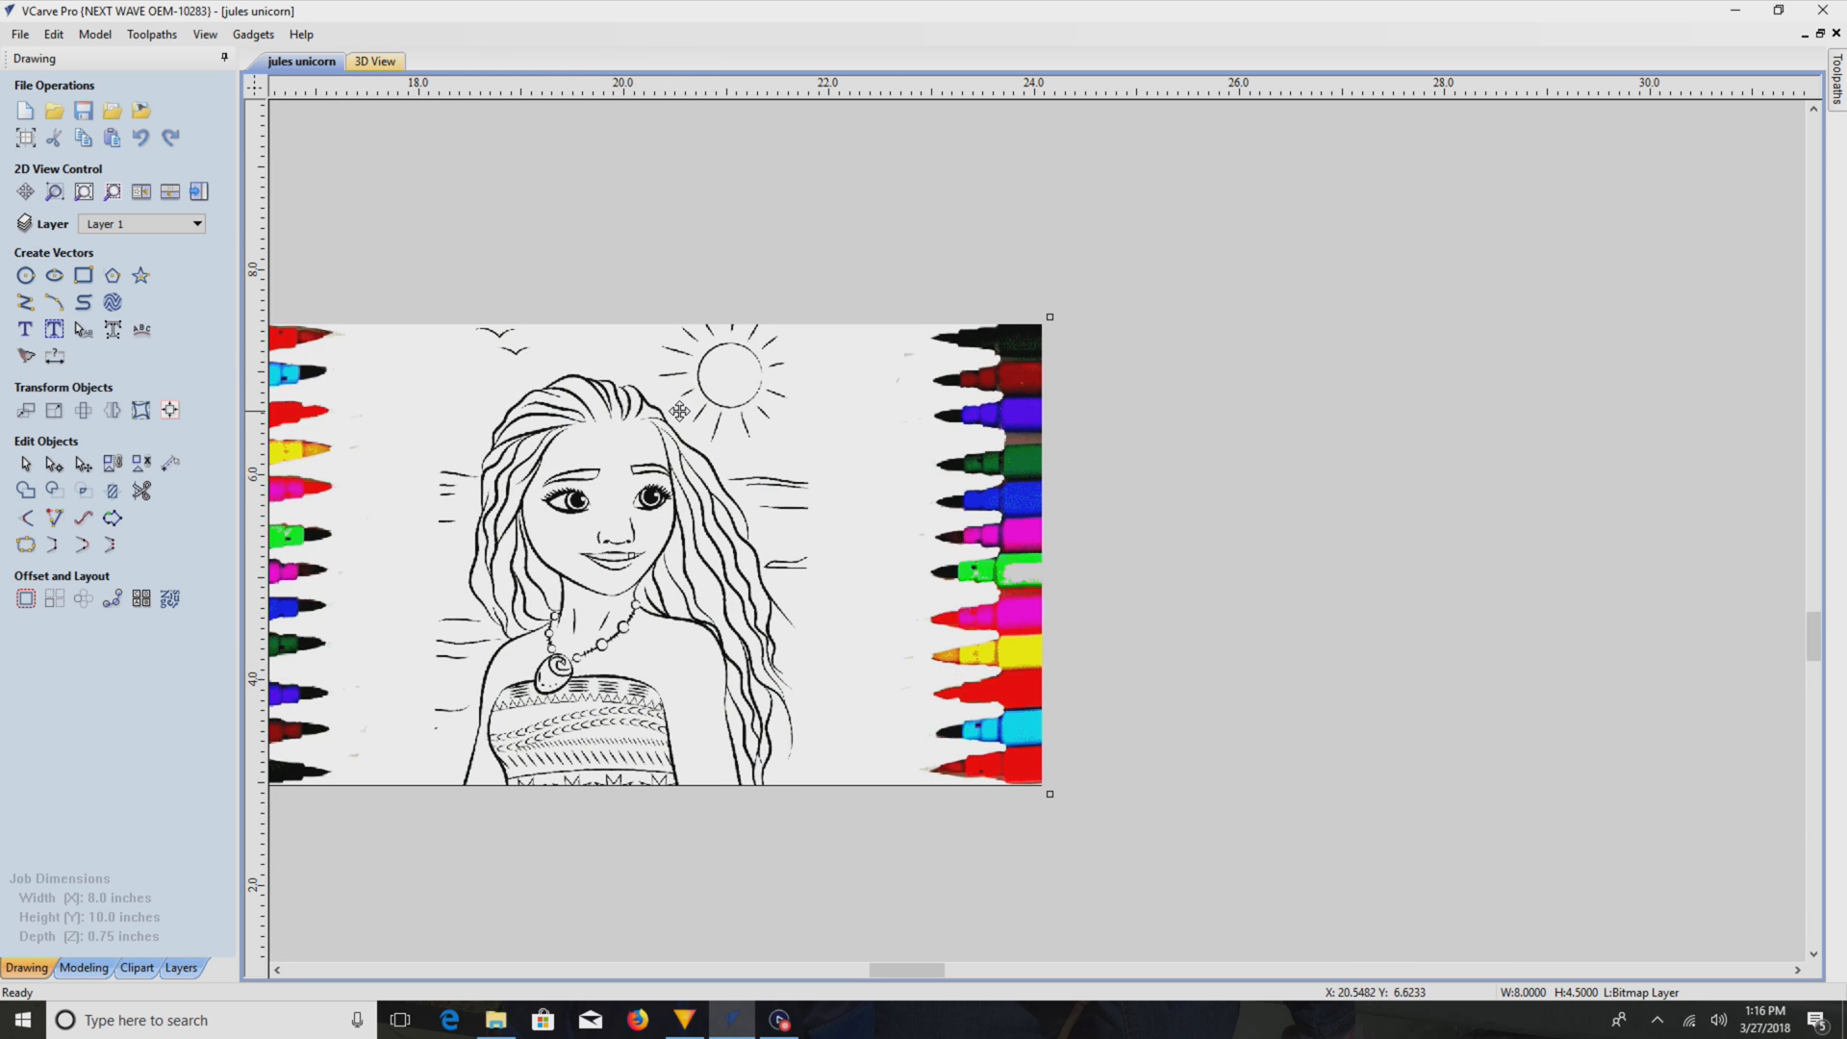
{"action": "mouse_move", "coordinate": [686, 406]}
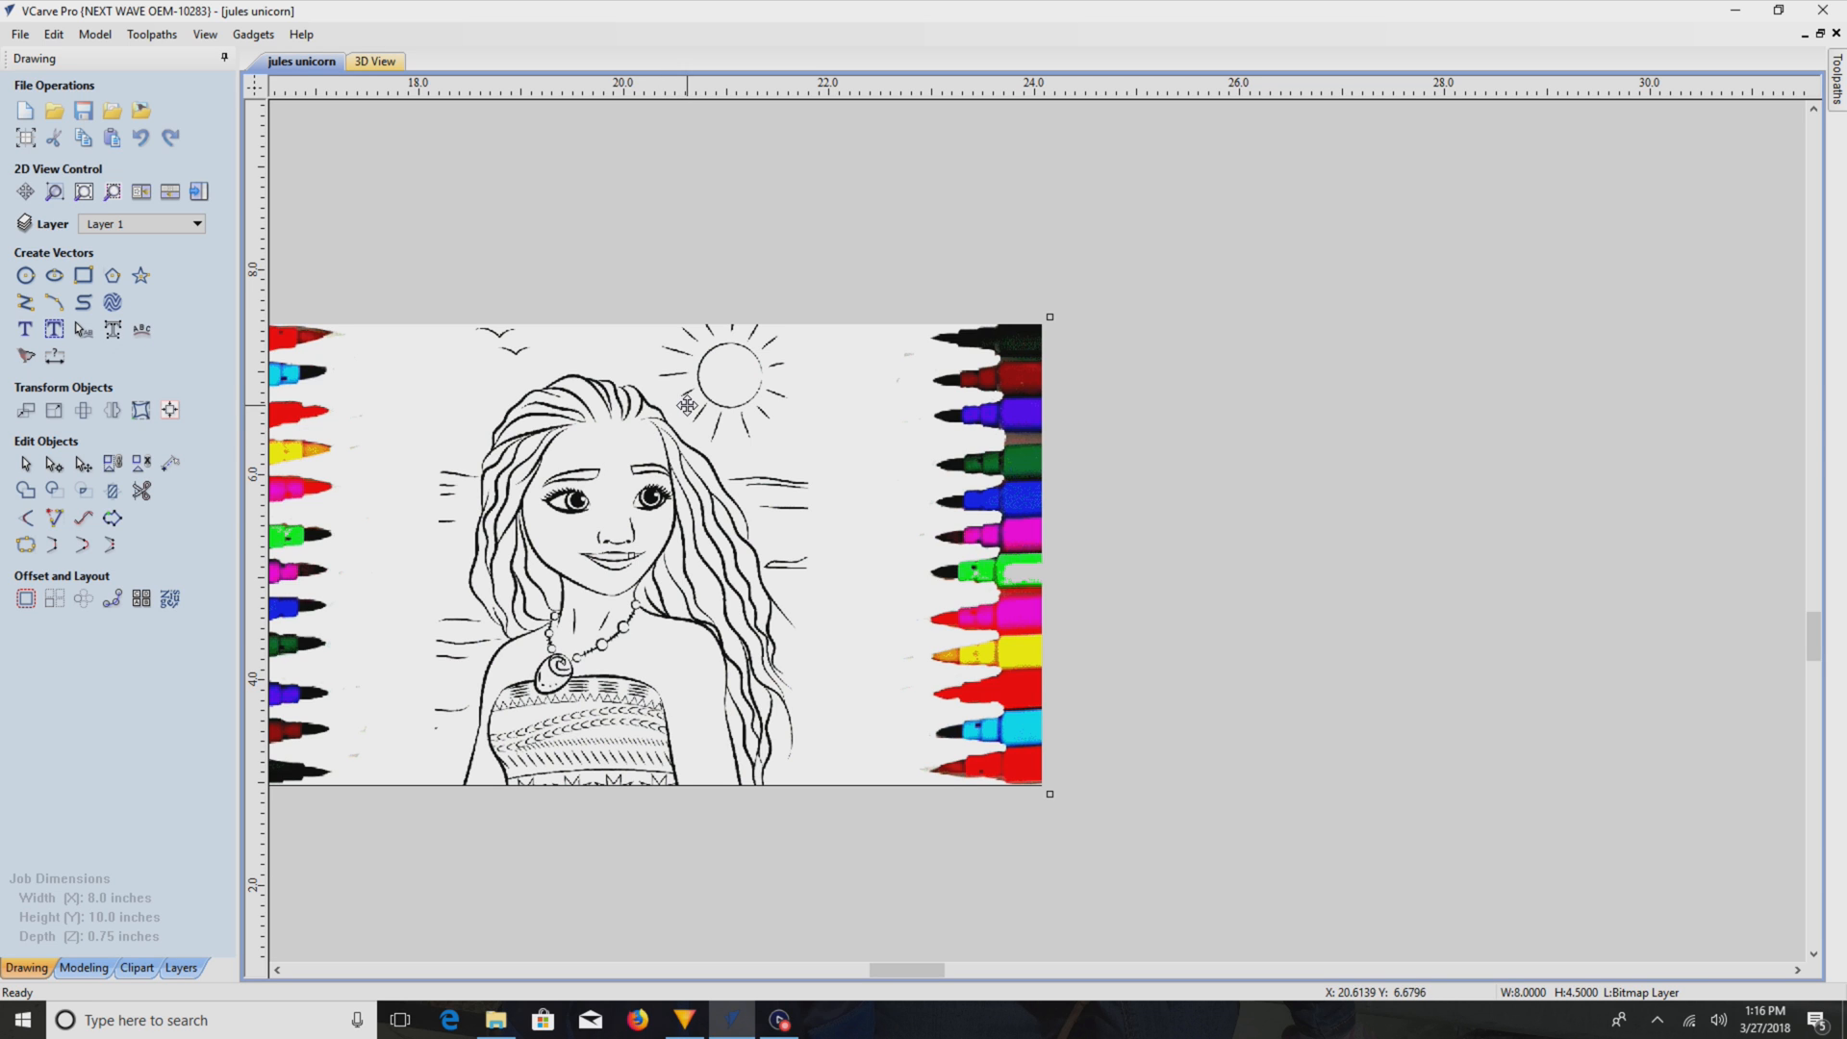
{"action": "mouse_move", "coordinate": [833, 579]}
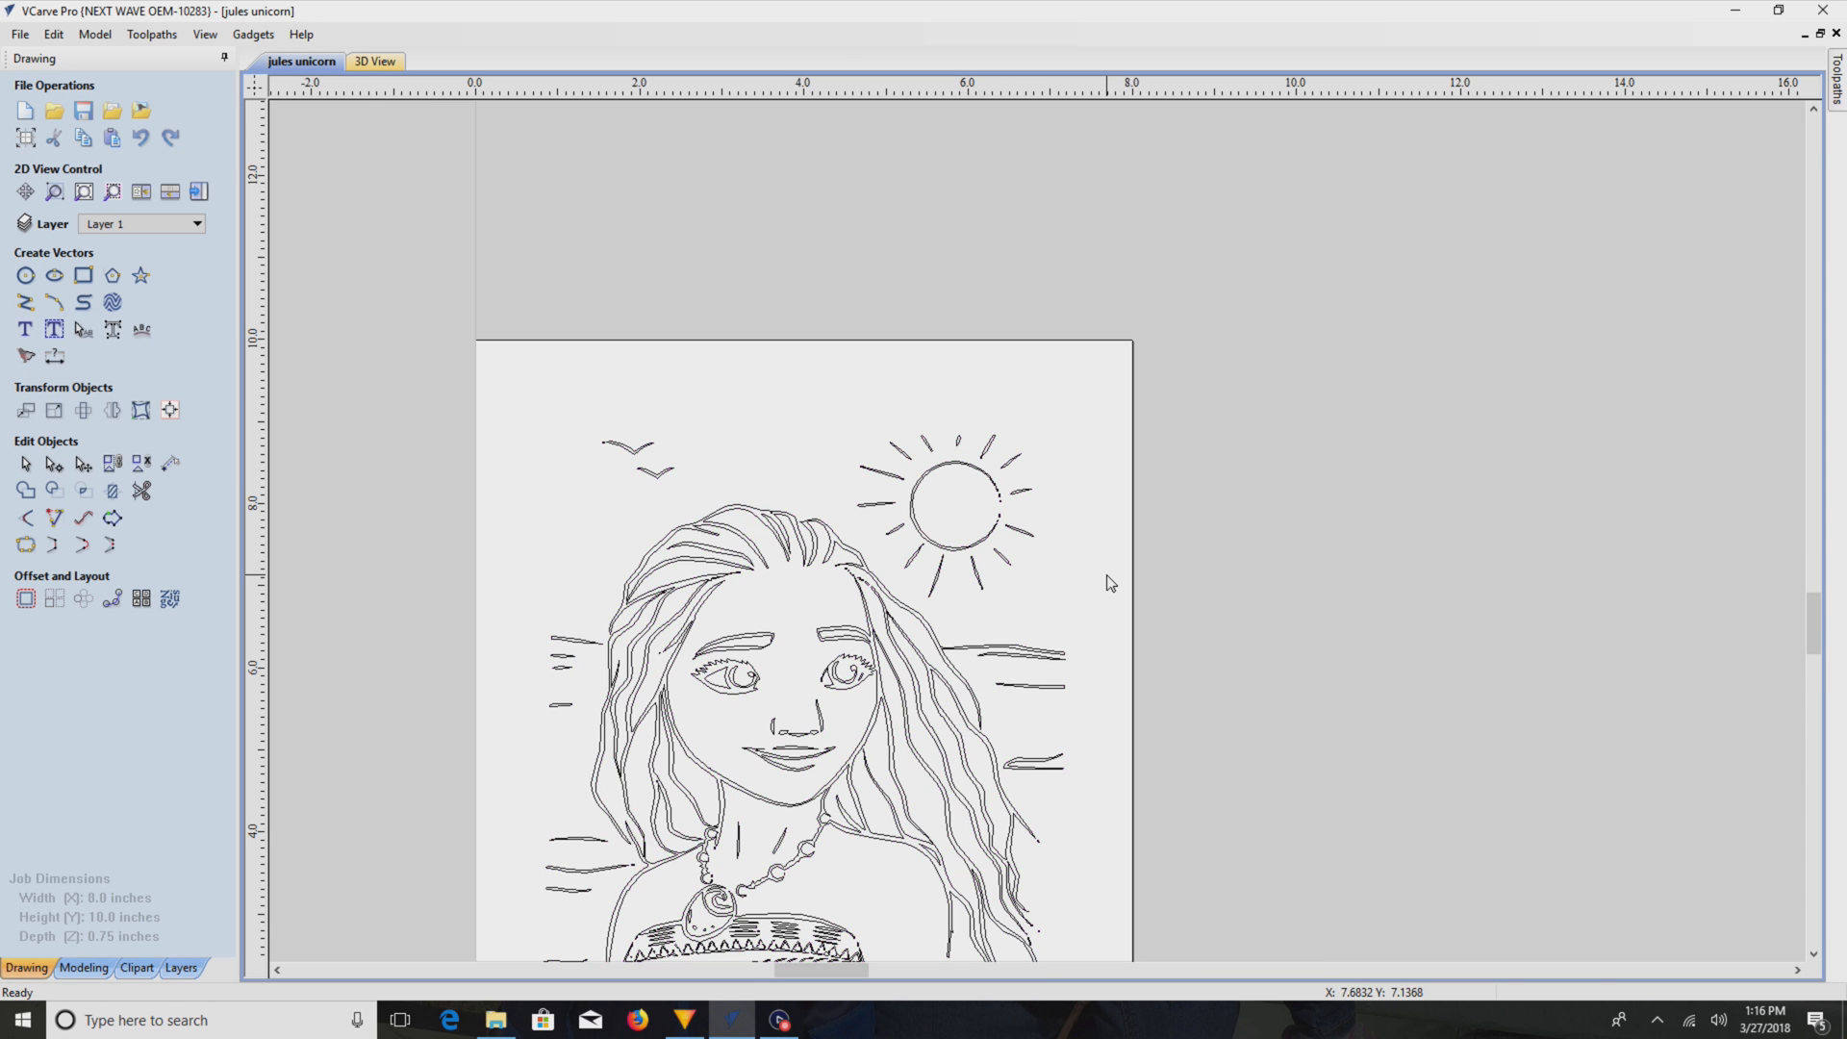
- Delete the sun's broken outline and draw a closed 1.11-inch circle in its place, joined as one vector
{"action": "left_click", "coordinate": [956, 501]}
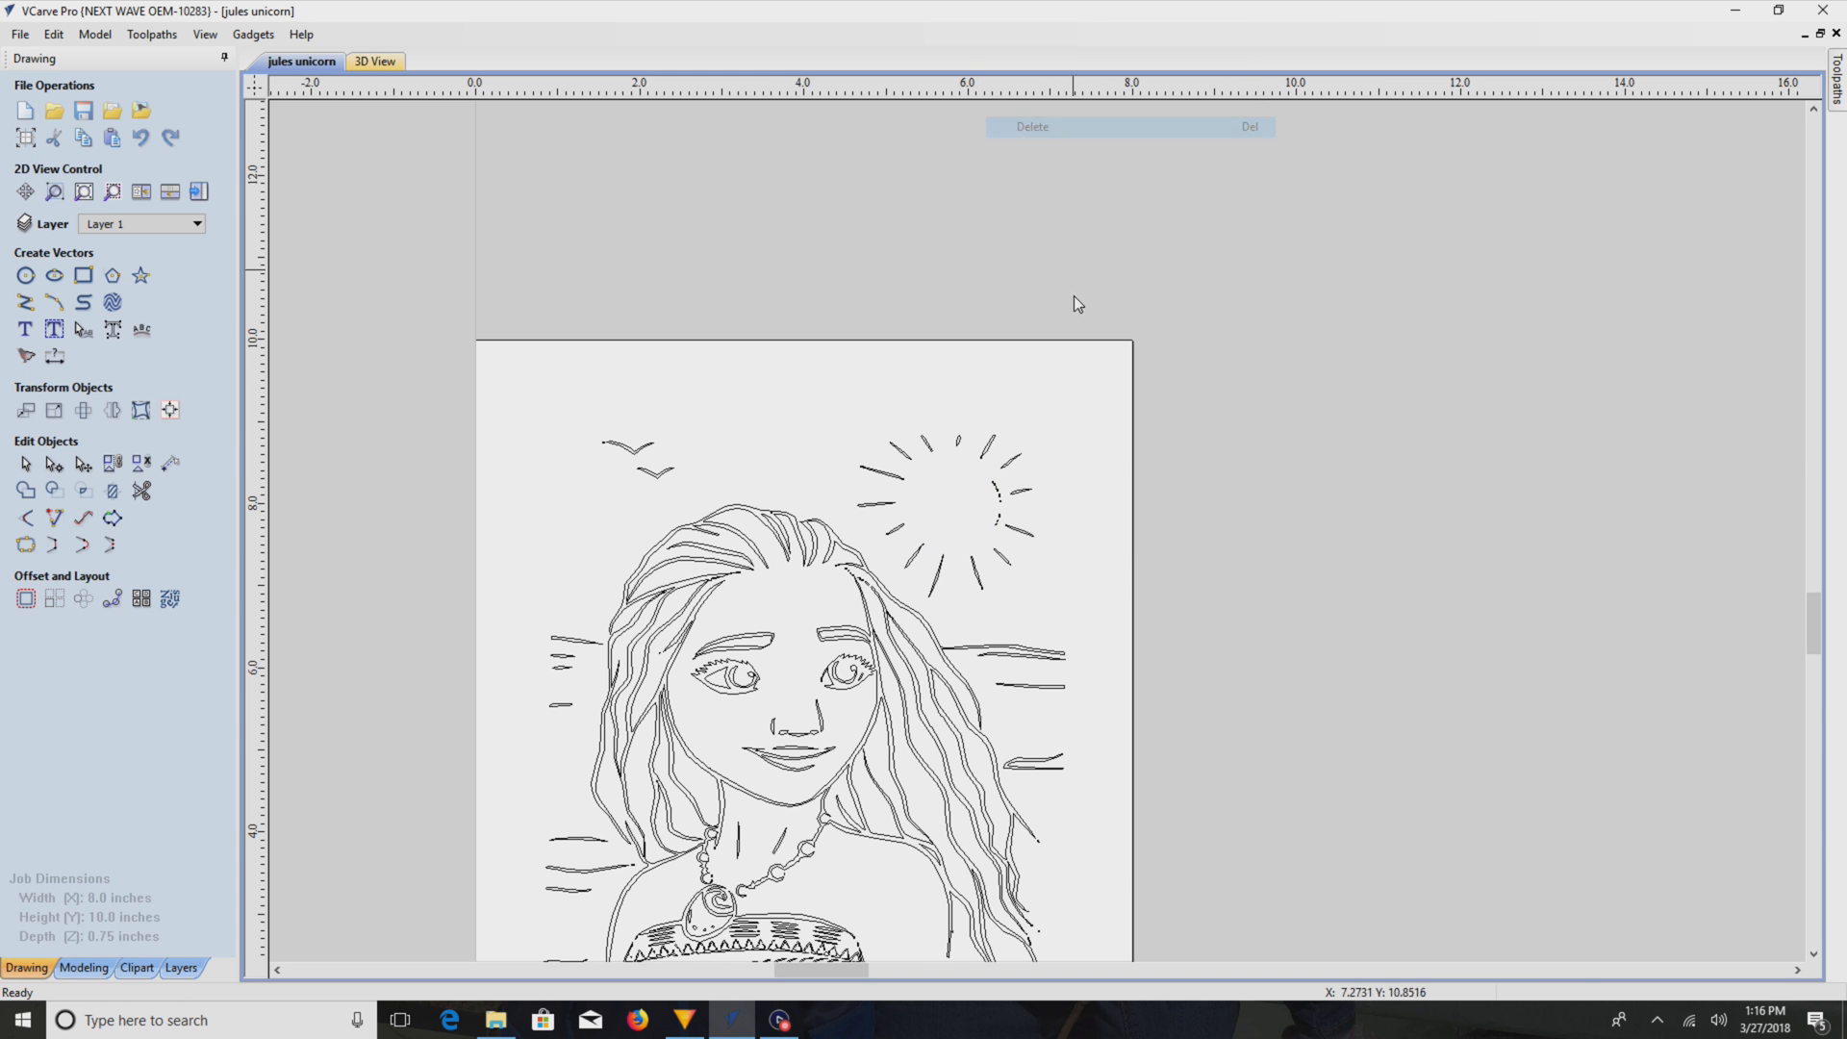
{"action": "left_click", "coordinate": [1000, 500]}
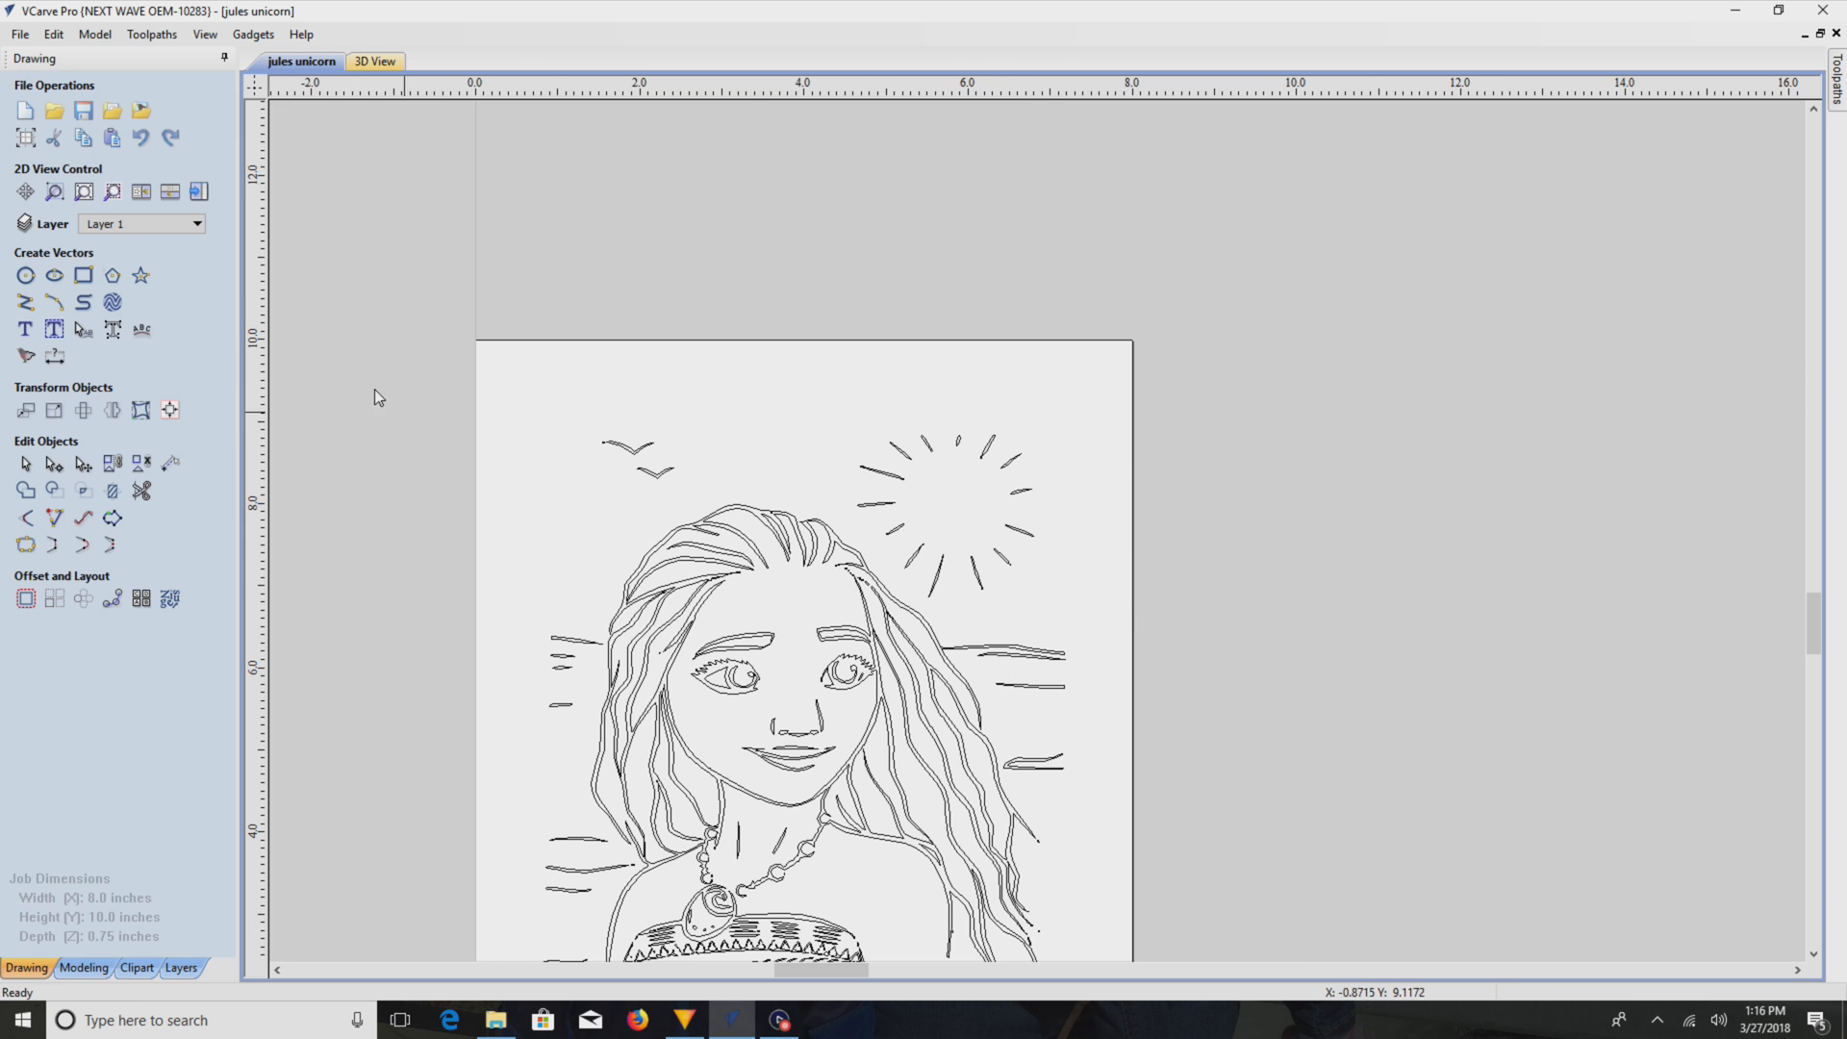
{"action": "left_click", "coordinate": [25, 276]}
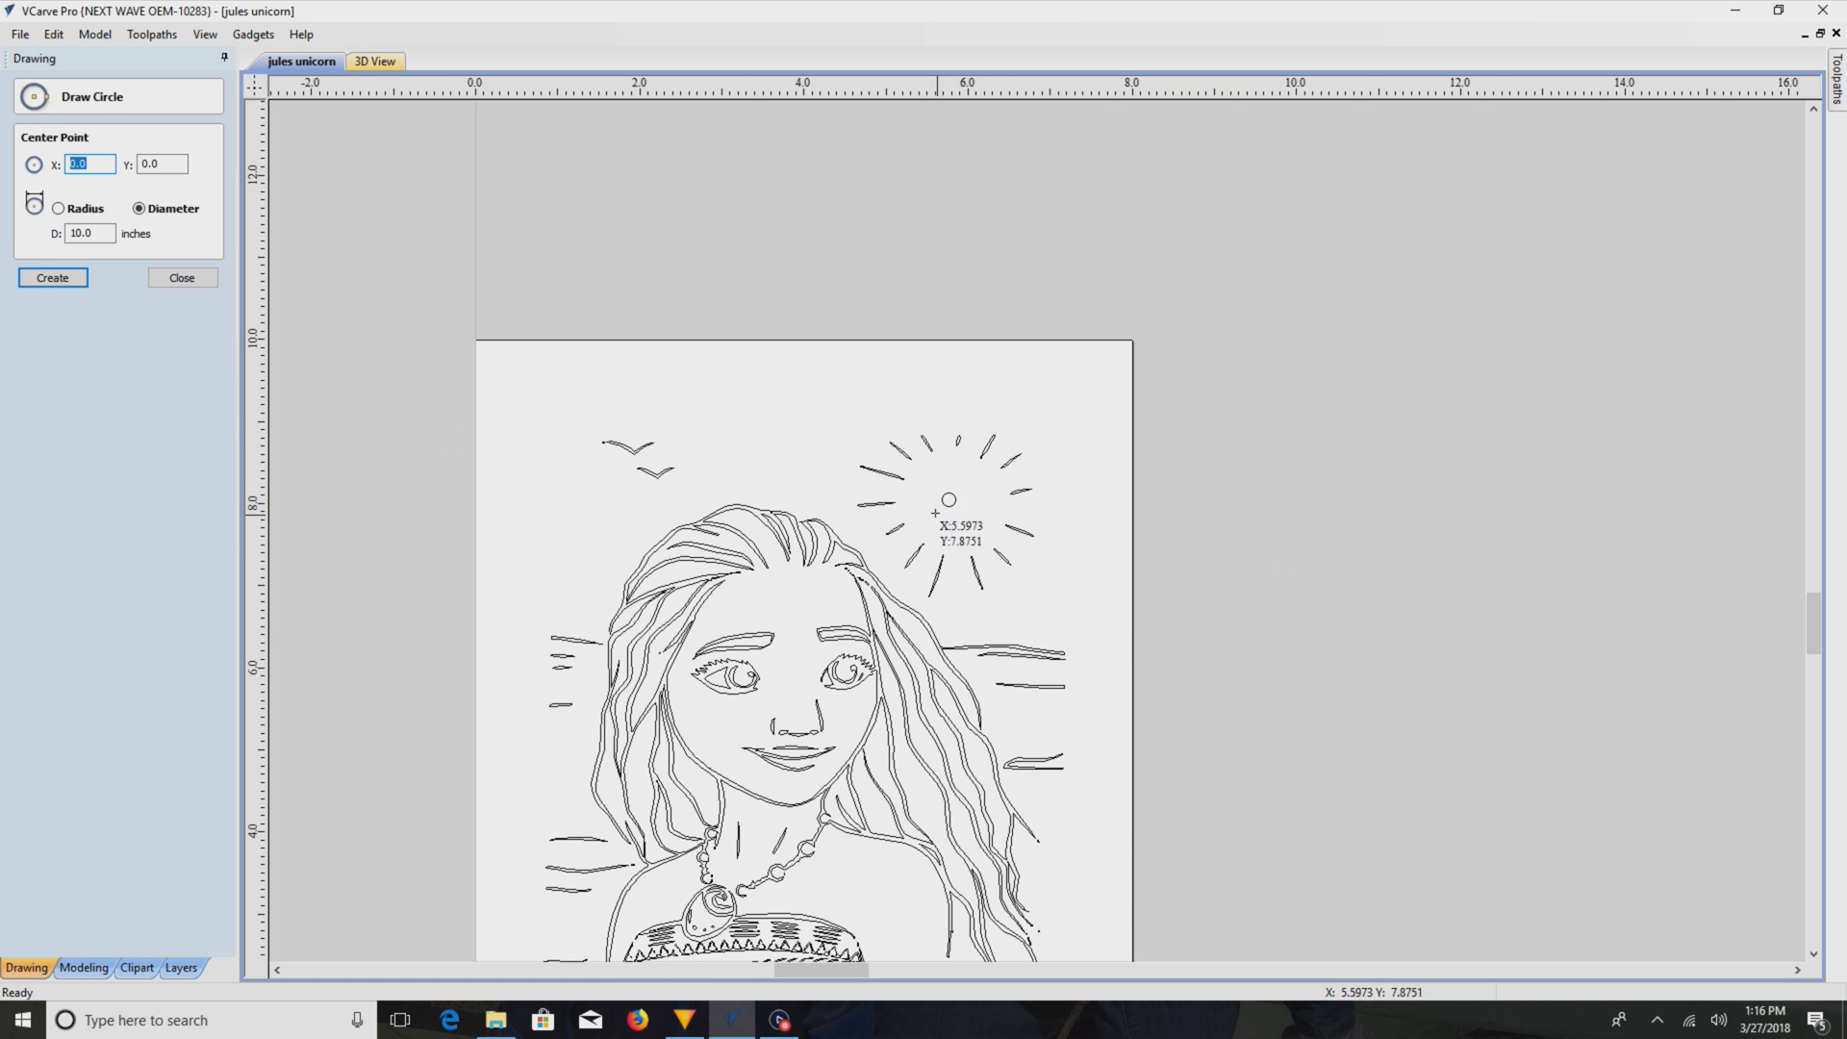
{"action": "mouse_move", "coordinate": [989, 506]}
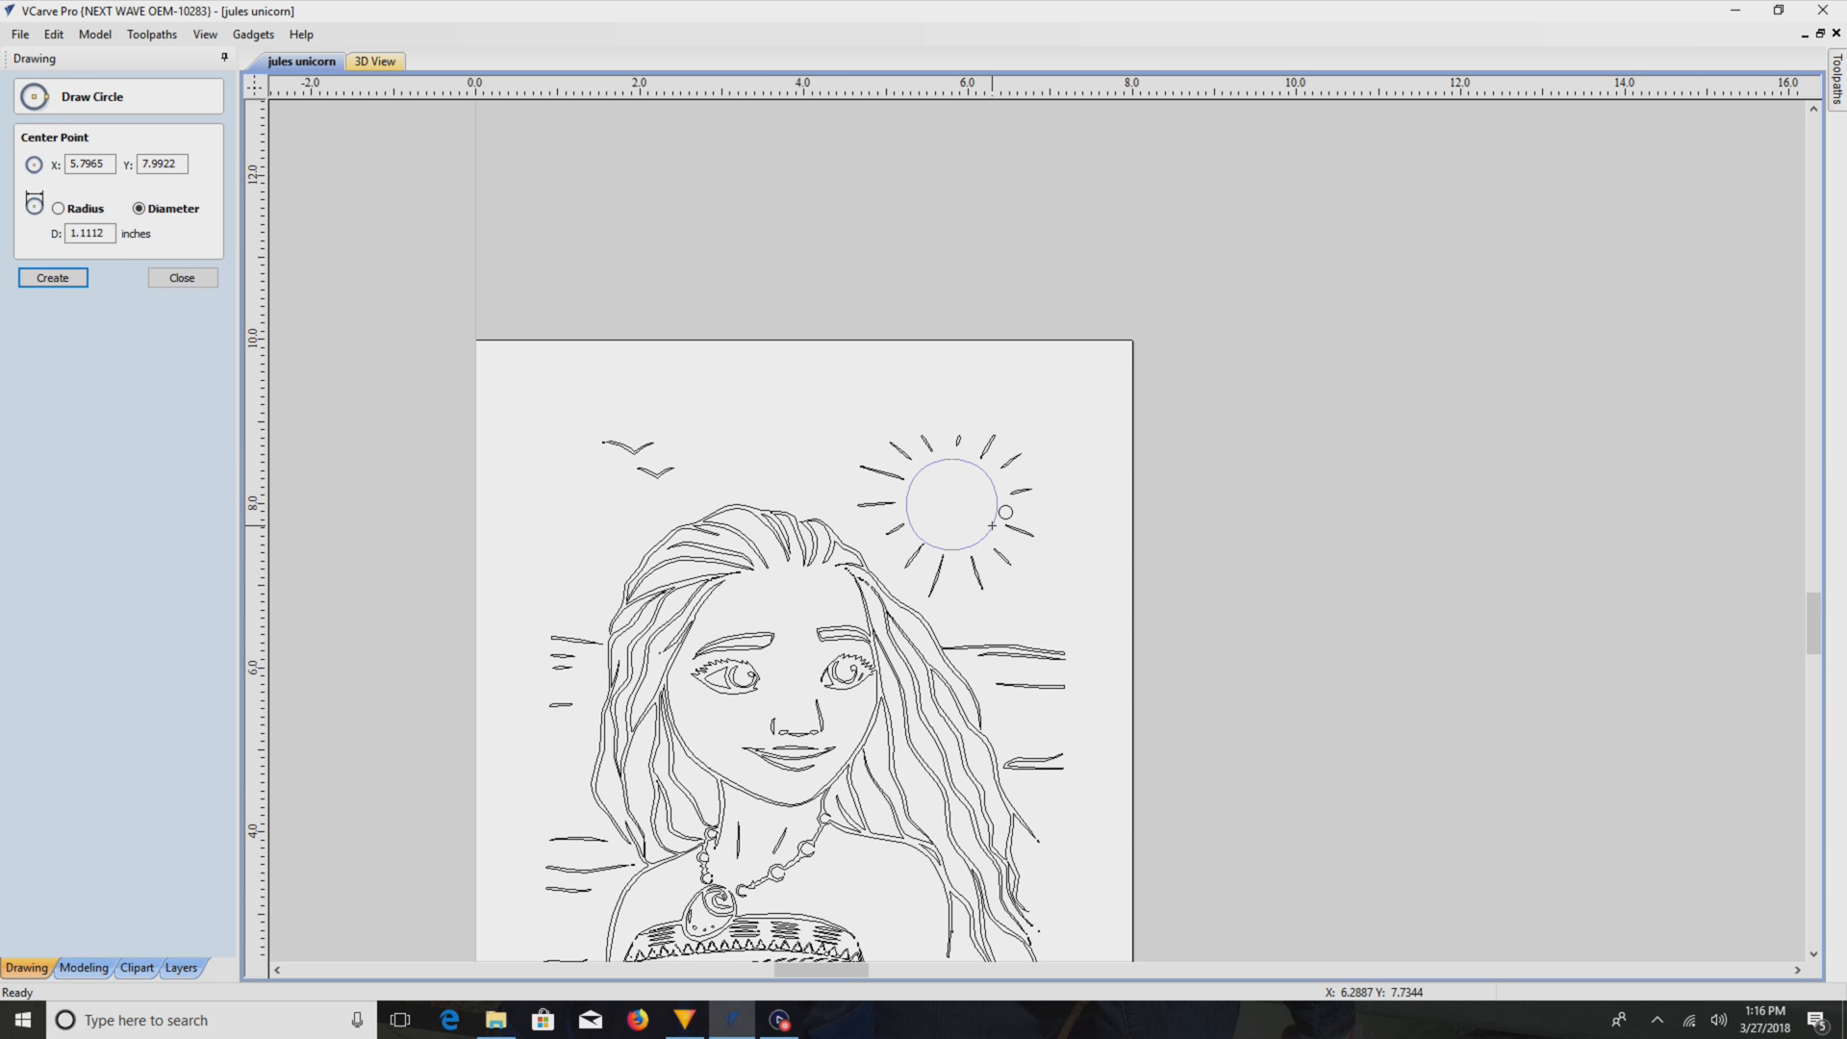
{"action": "left_click", "coordinate": [52, 277]}
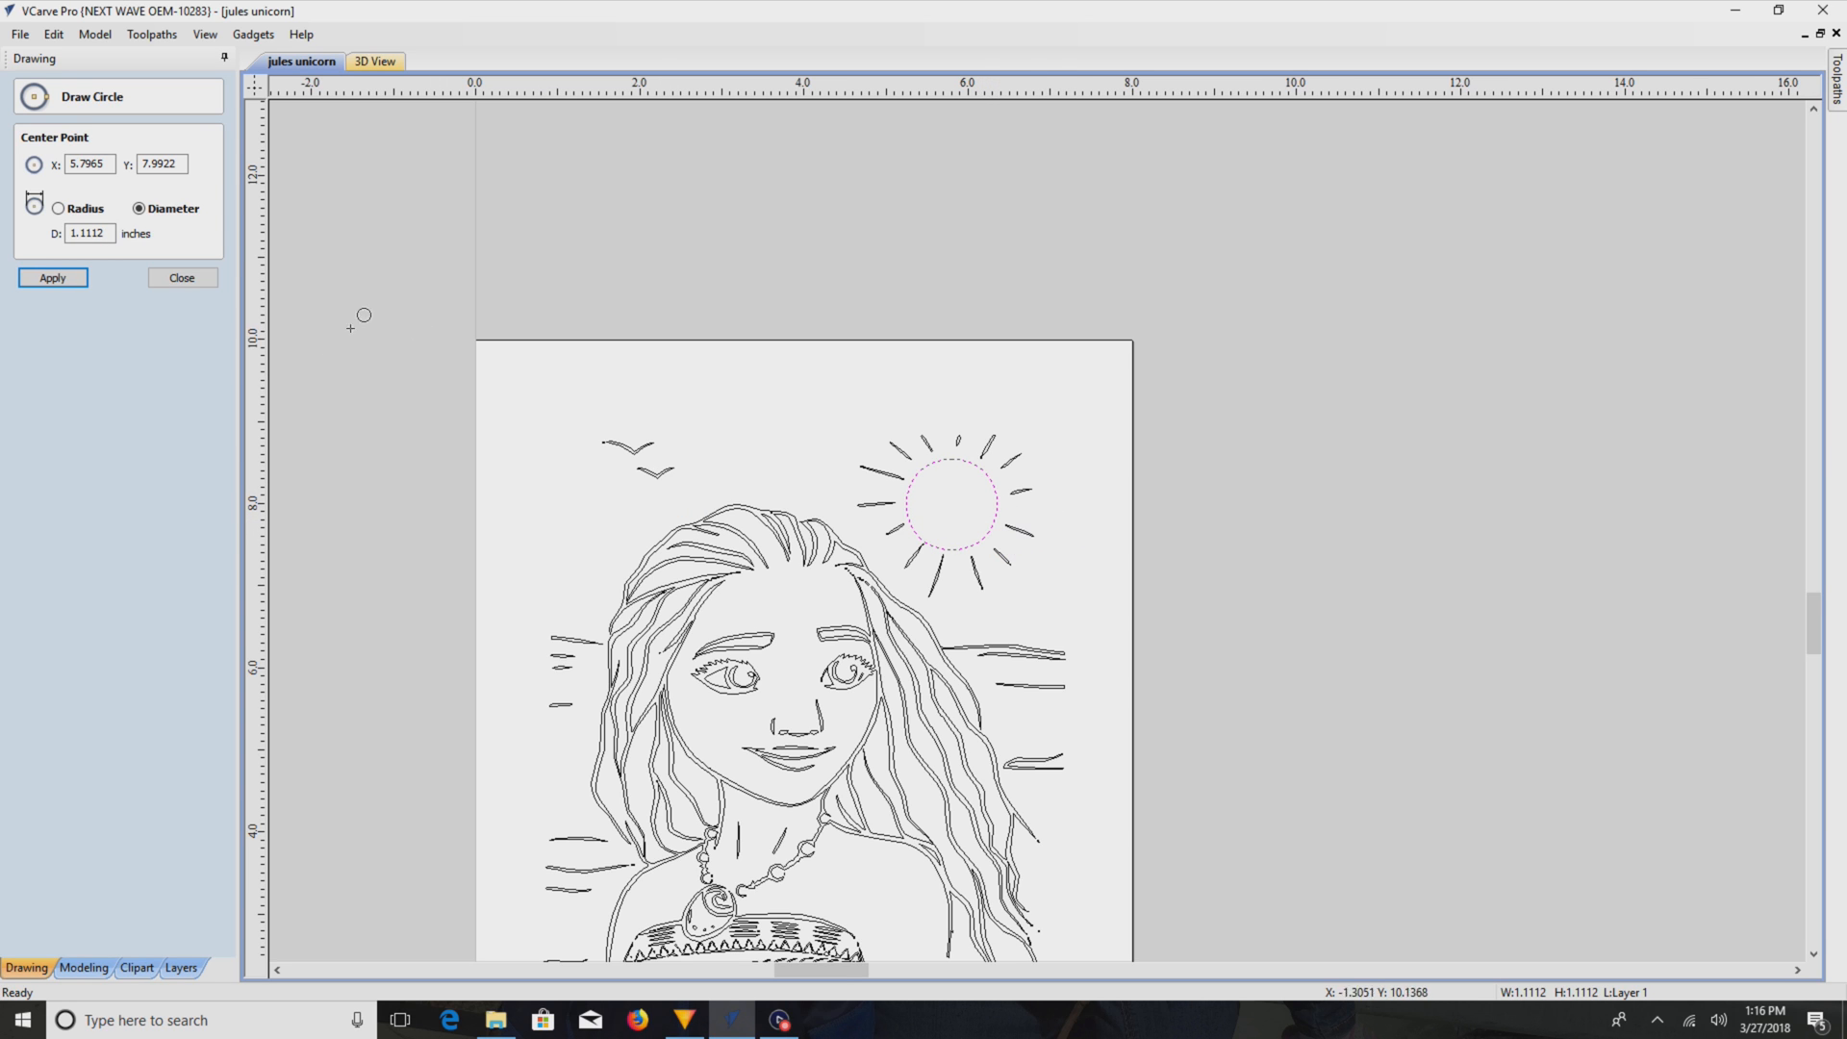
{"action": "left_click", "coordinate": [181, 277]}
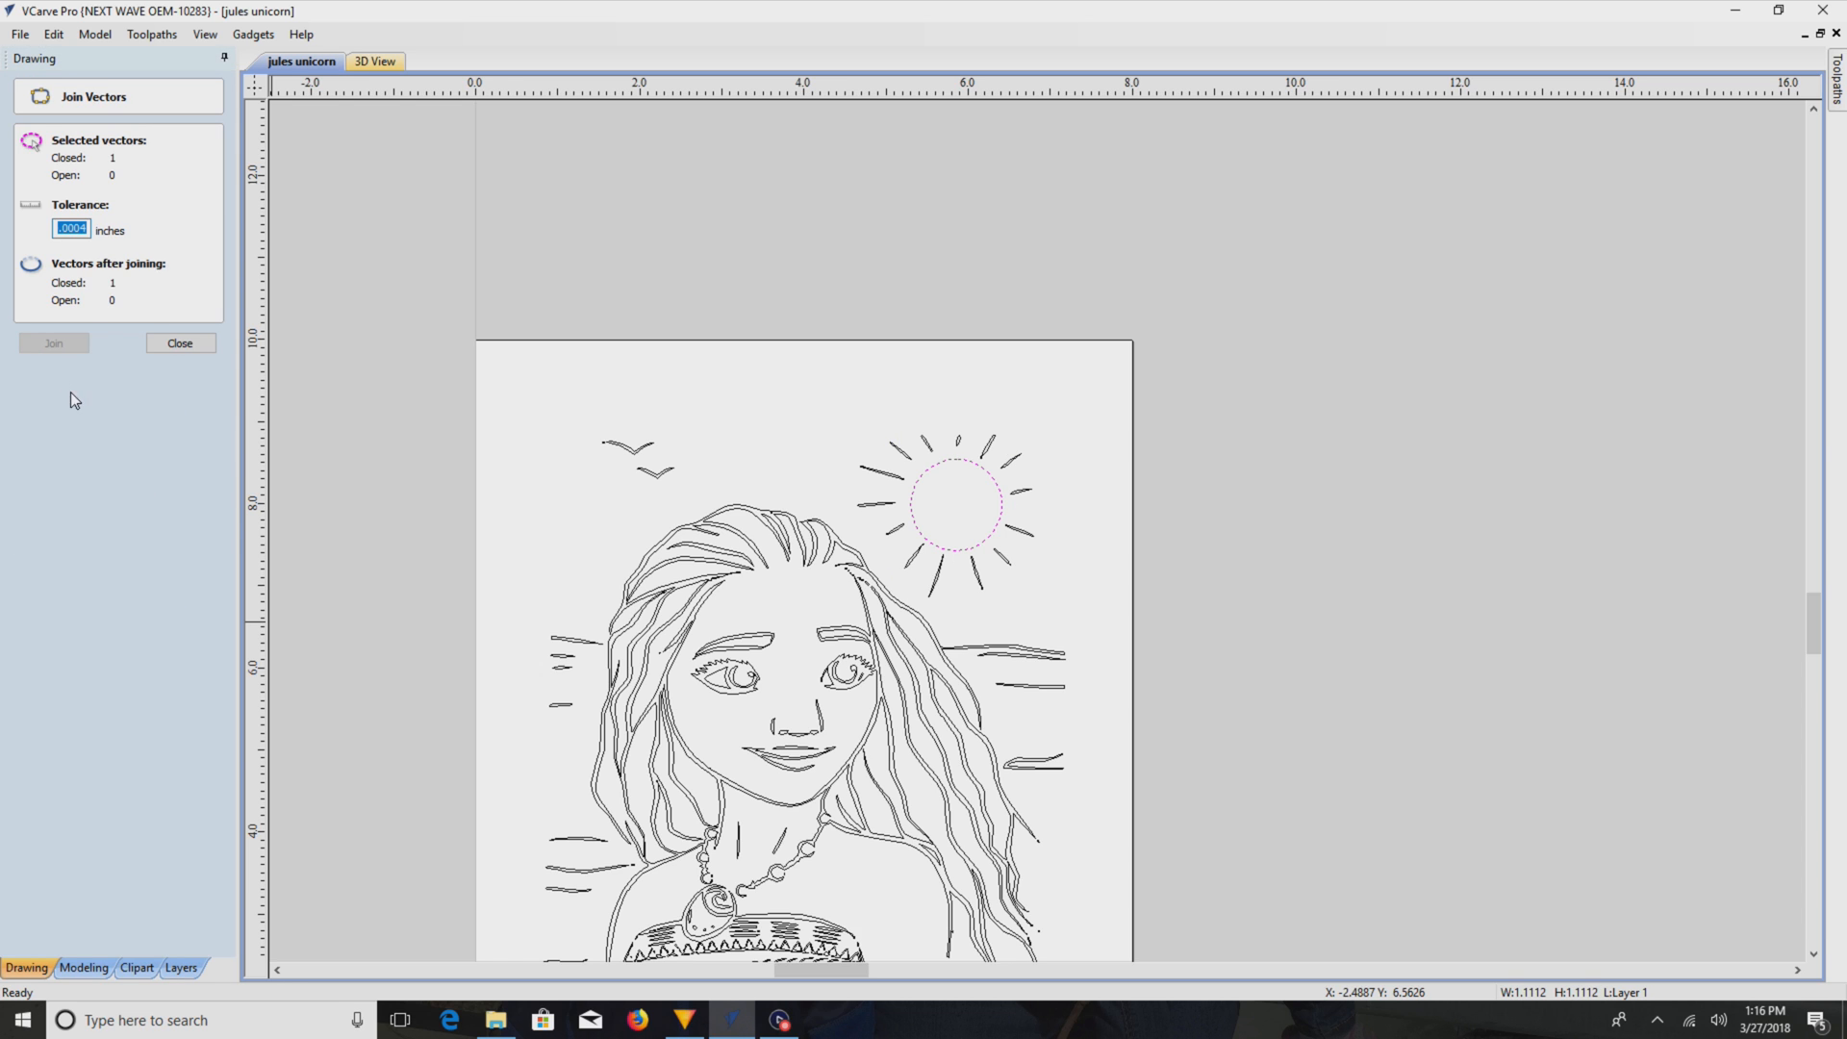
{"action": "left_click", "coordinate": [179, 343]}
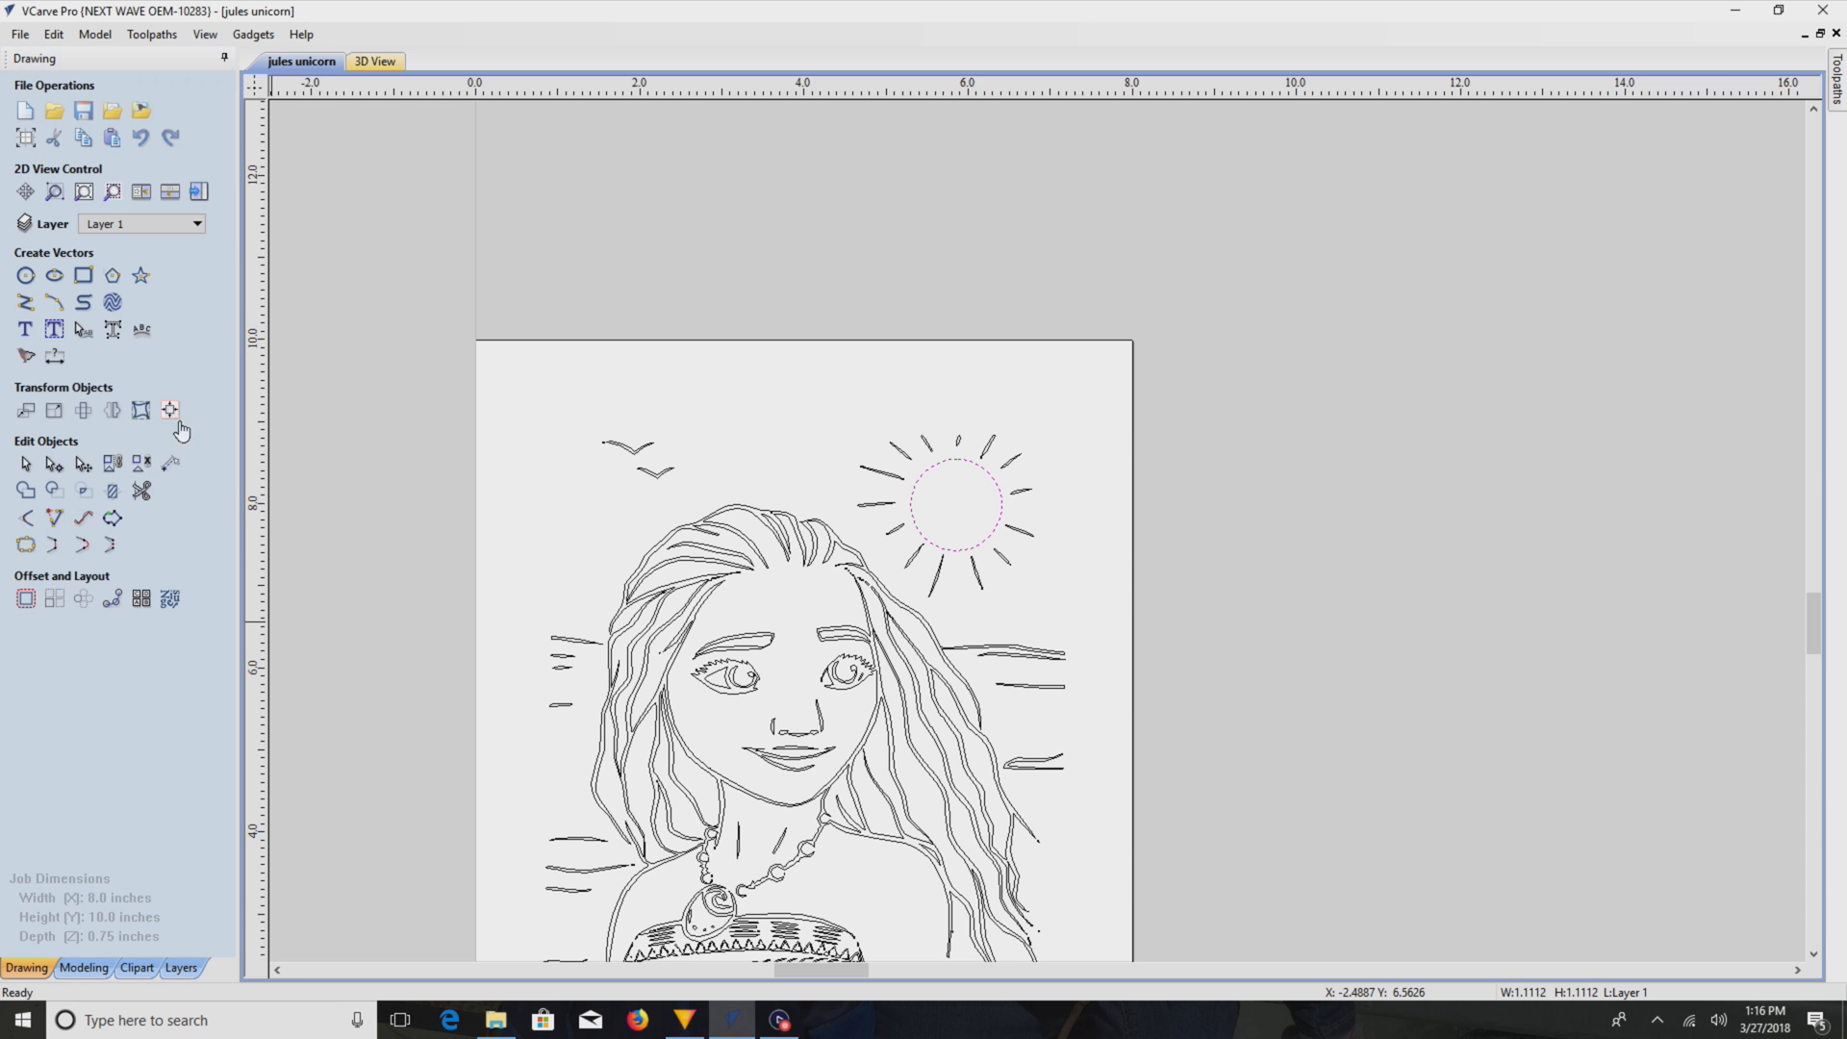
- Offset the new sun circle inwards by 0.3 inch to form a ring
{"action": "left_click", "coordinate": [25, 598]}
{"action": "type", "text": "0."}
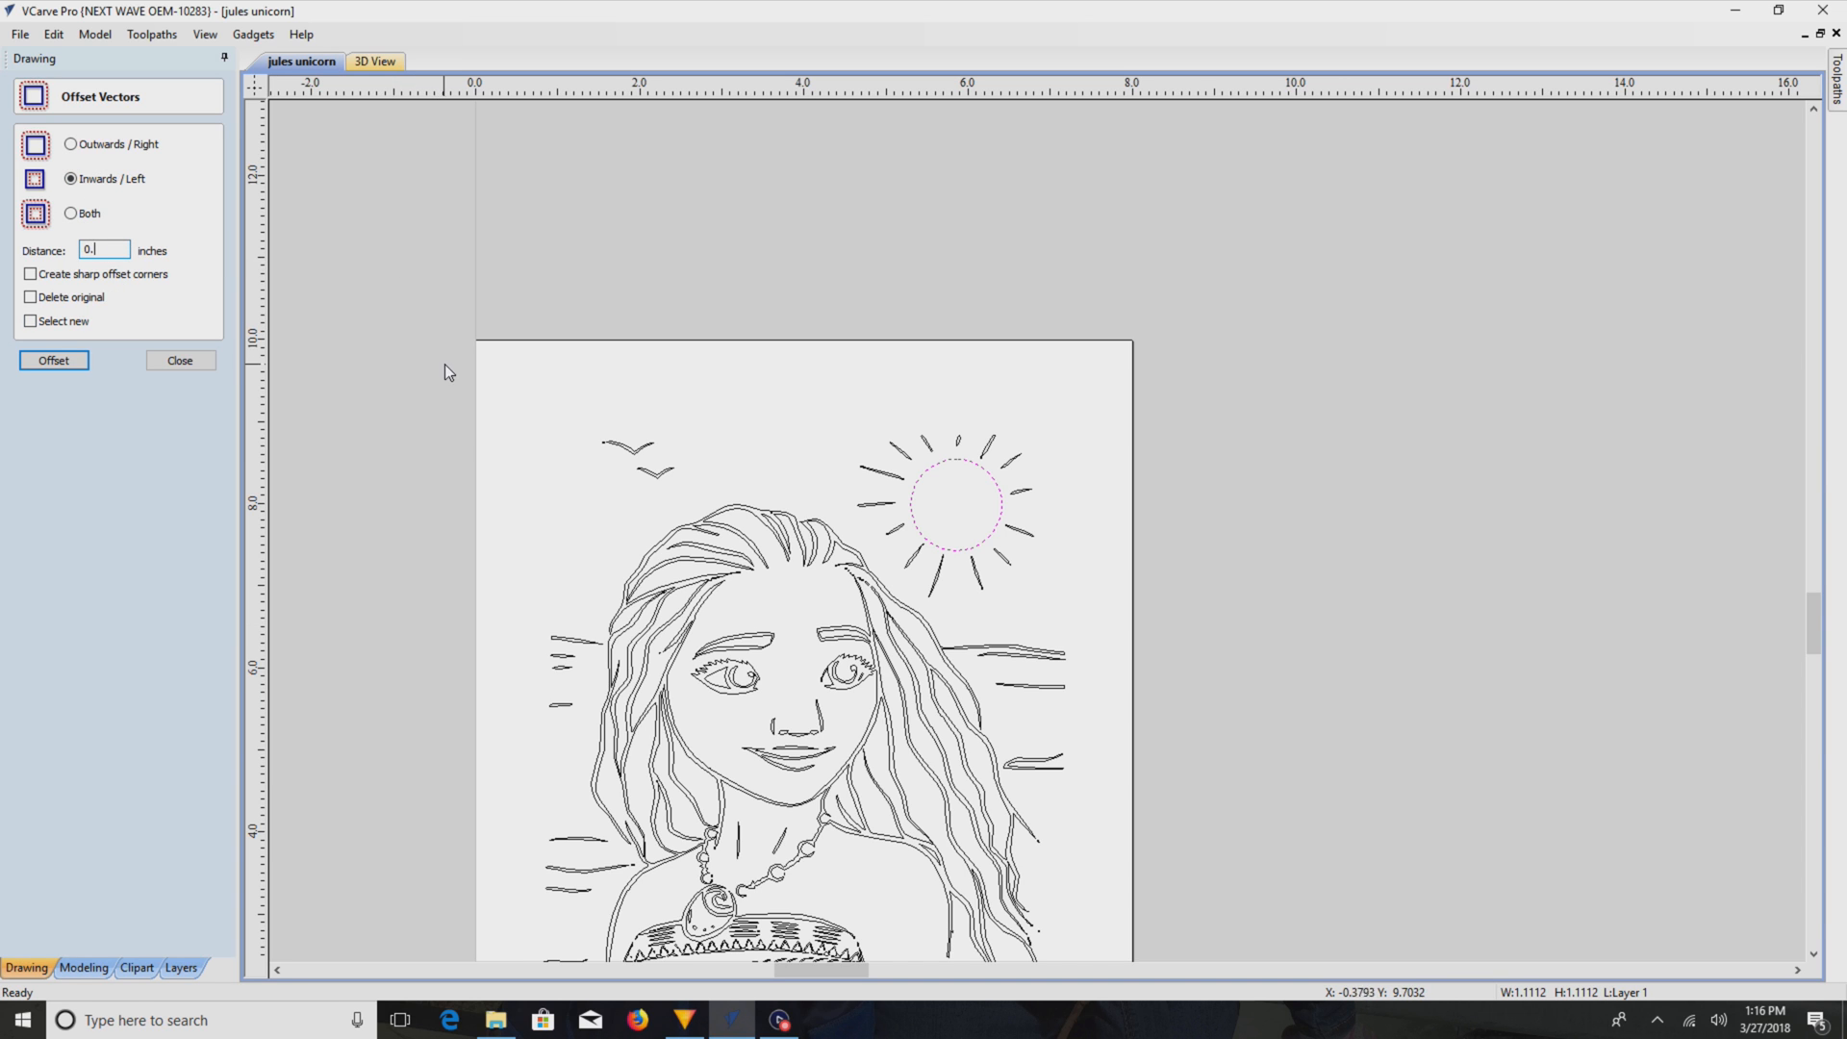
{"action": "type", "text": "3"}
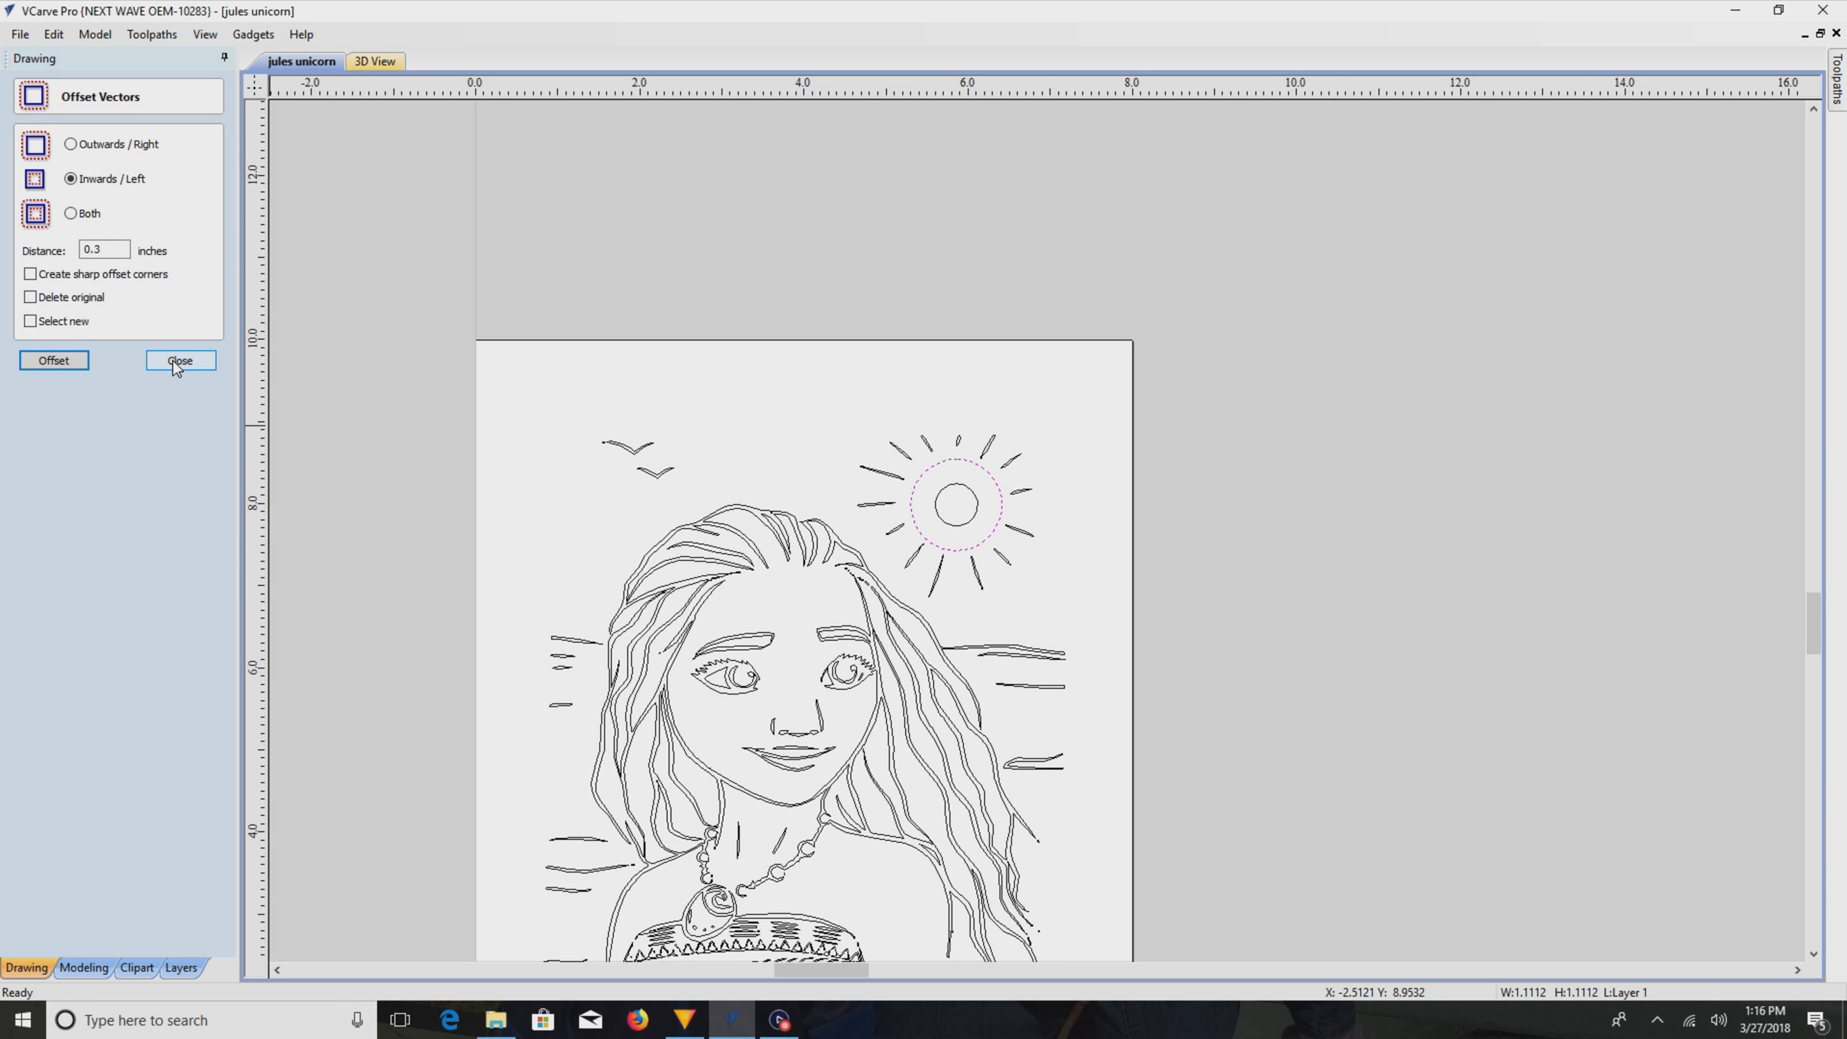
{"action": "left_click", "coordinate": [179, 359]}
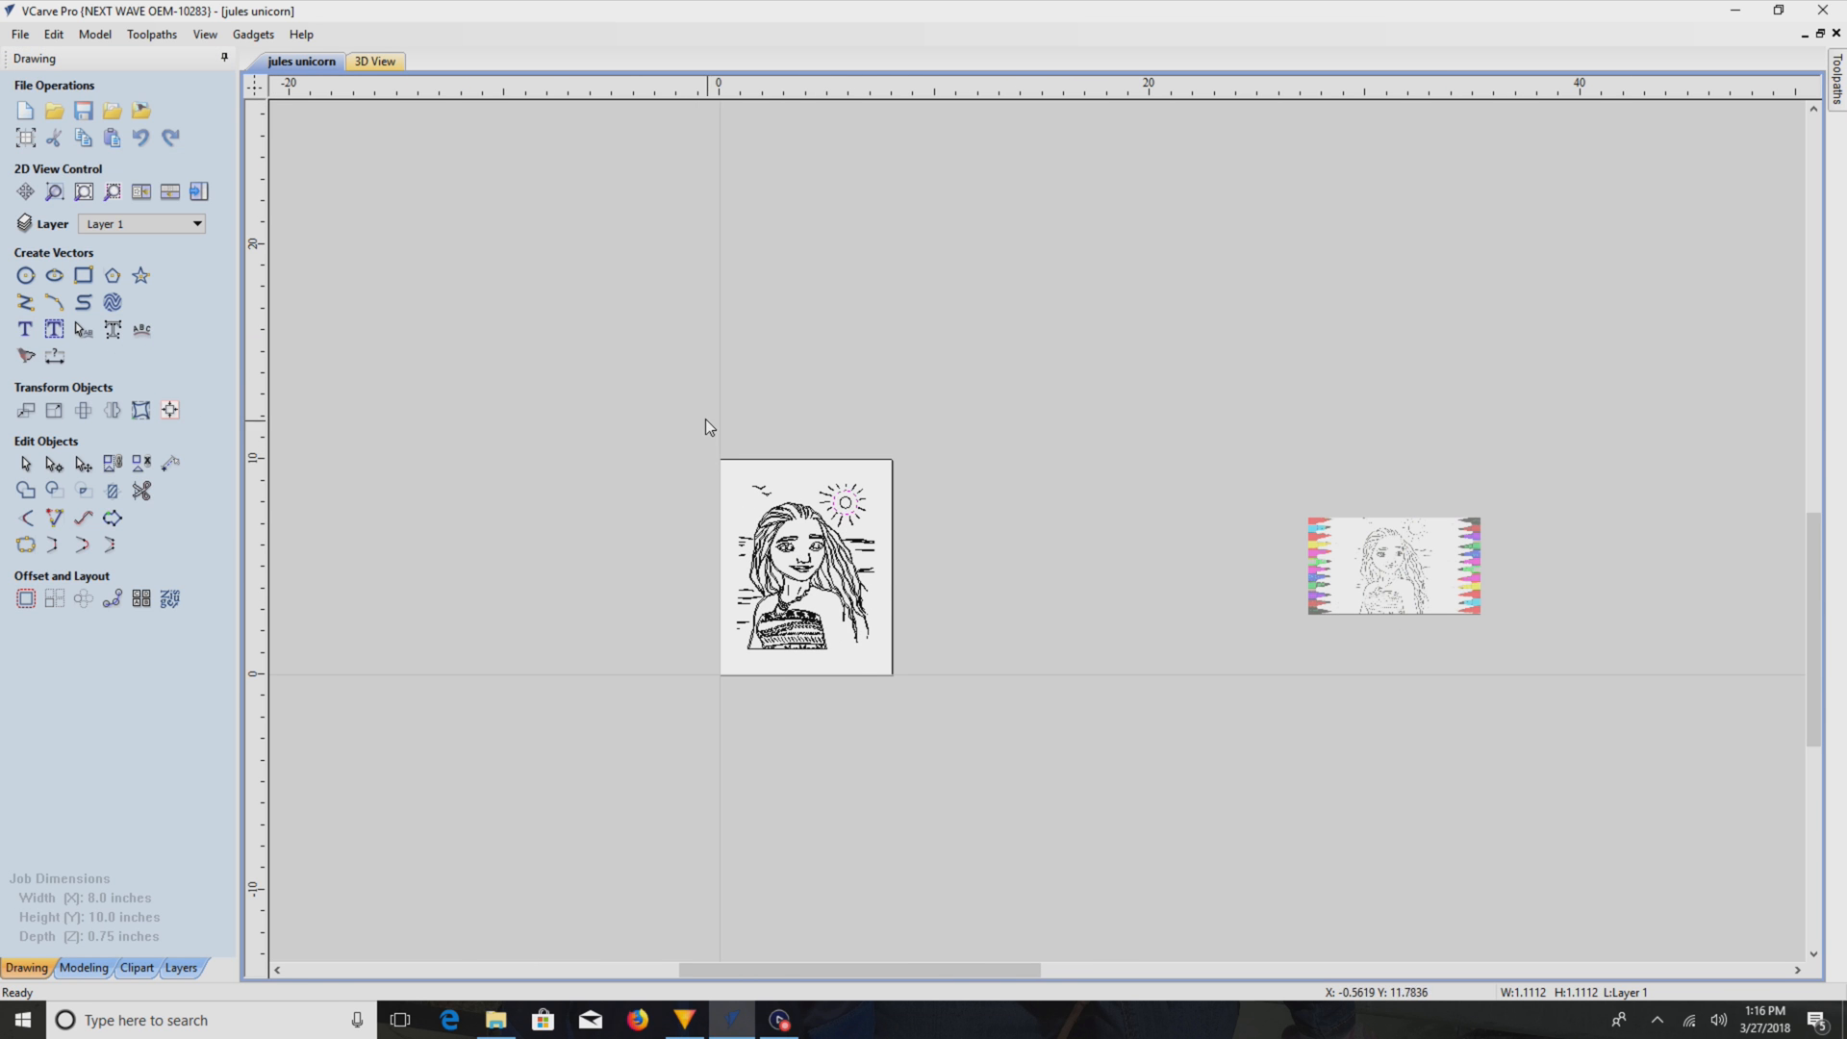
- Reselect all vectors, recalculate V-Carve 1, preview the clean sun ring and return to 2D
{"action": "left_click", "coordinate": [806, 560]}
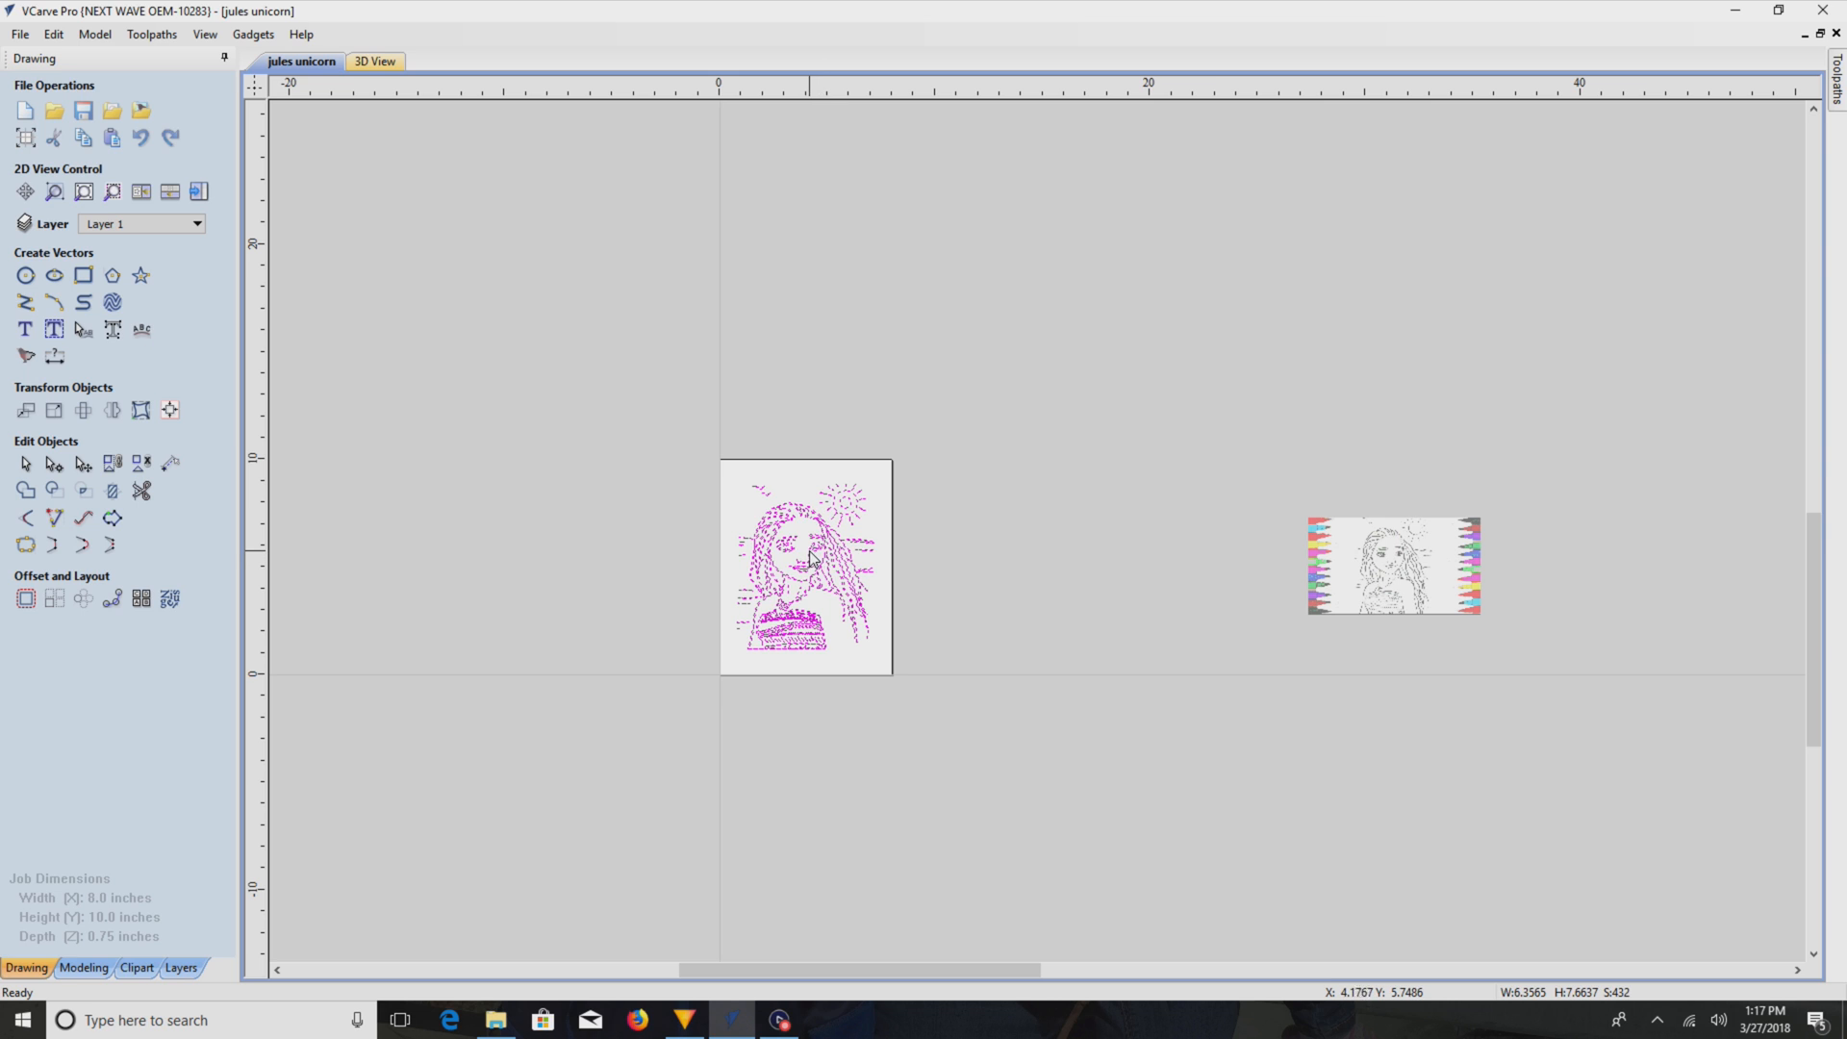
{"action": "mouse_move", "coordinate": [856, 533]}
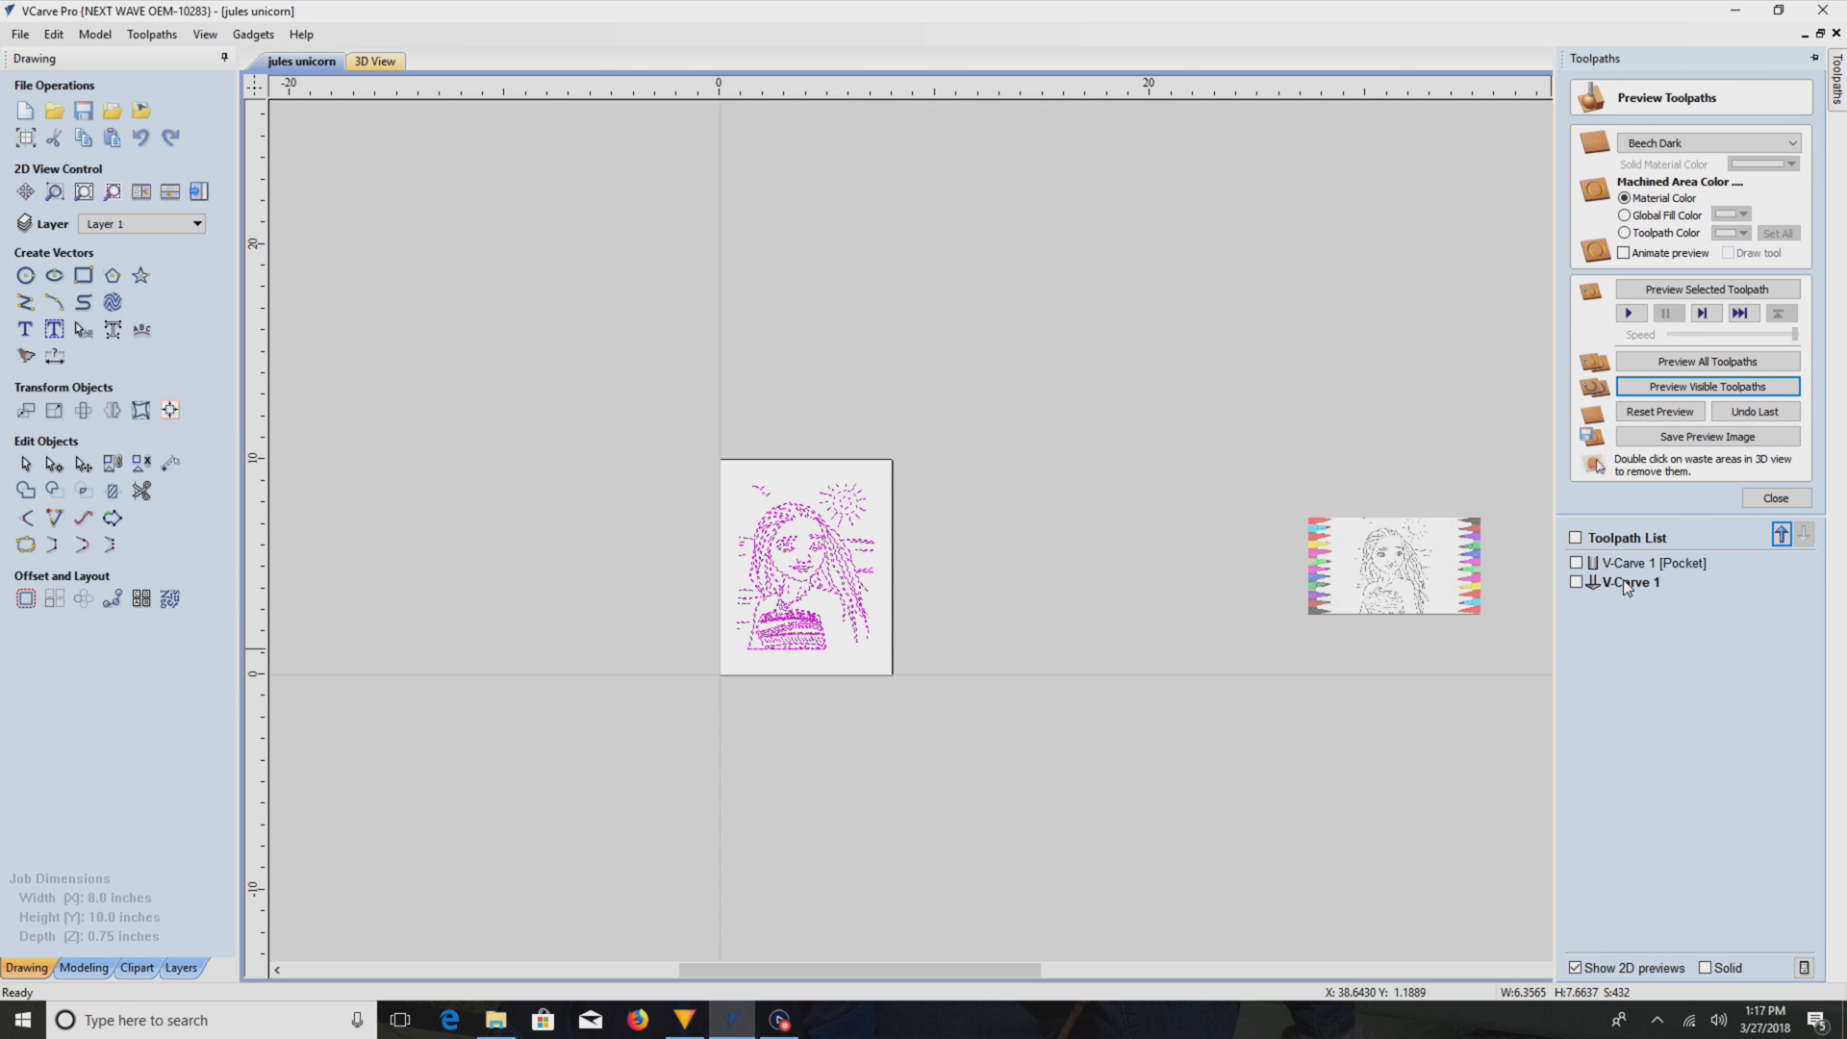
{"action": "double_click", "coordinate": [1630, 581]}
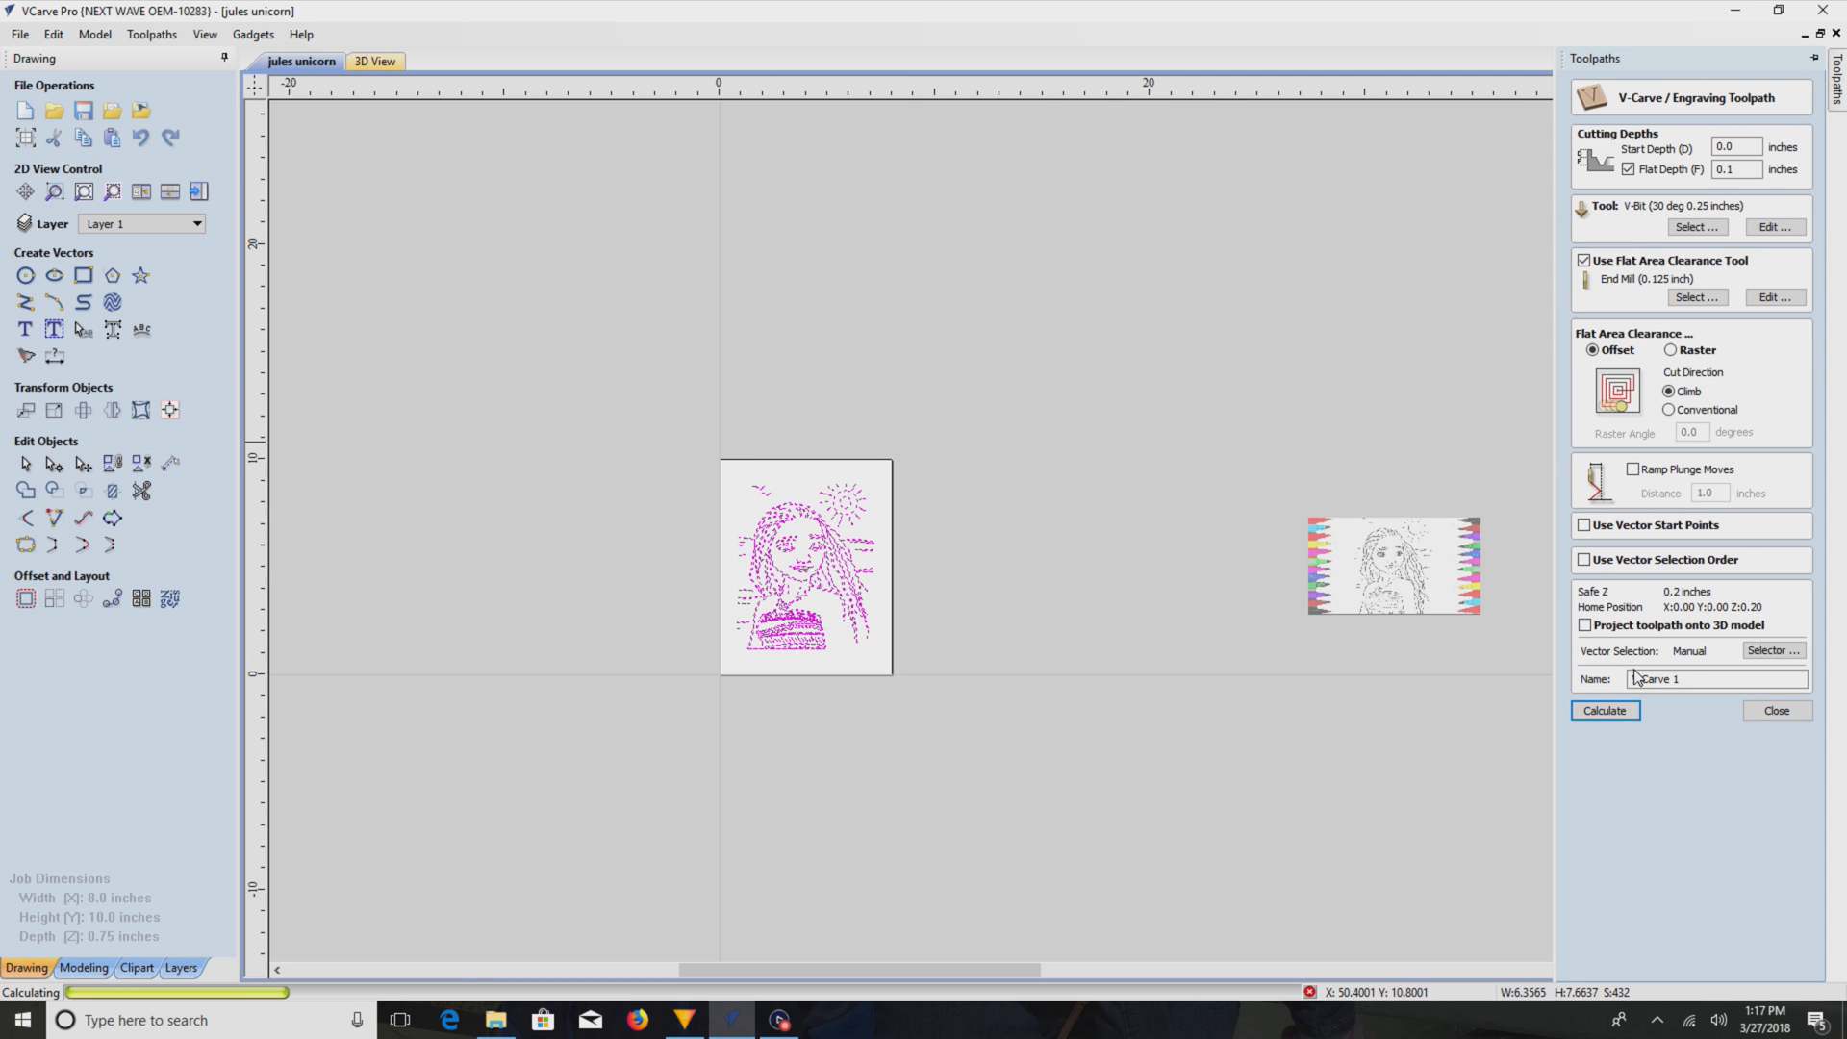
{"action": "left_click", "coordinate": [1603, 710]}
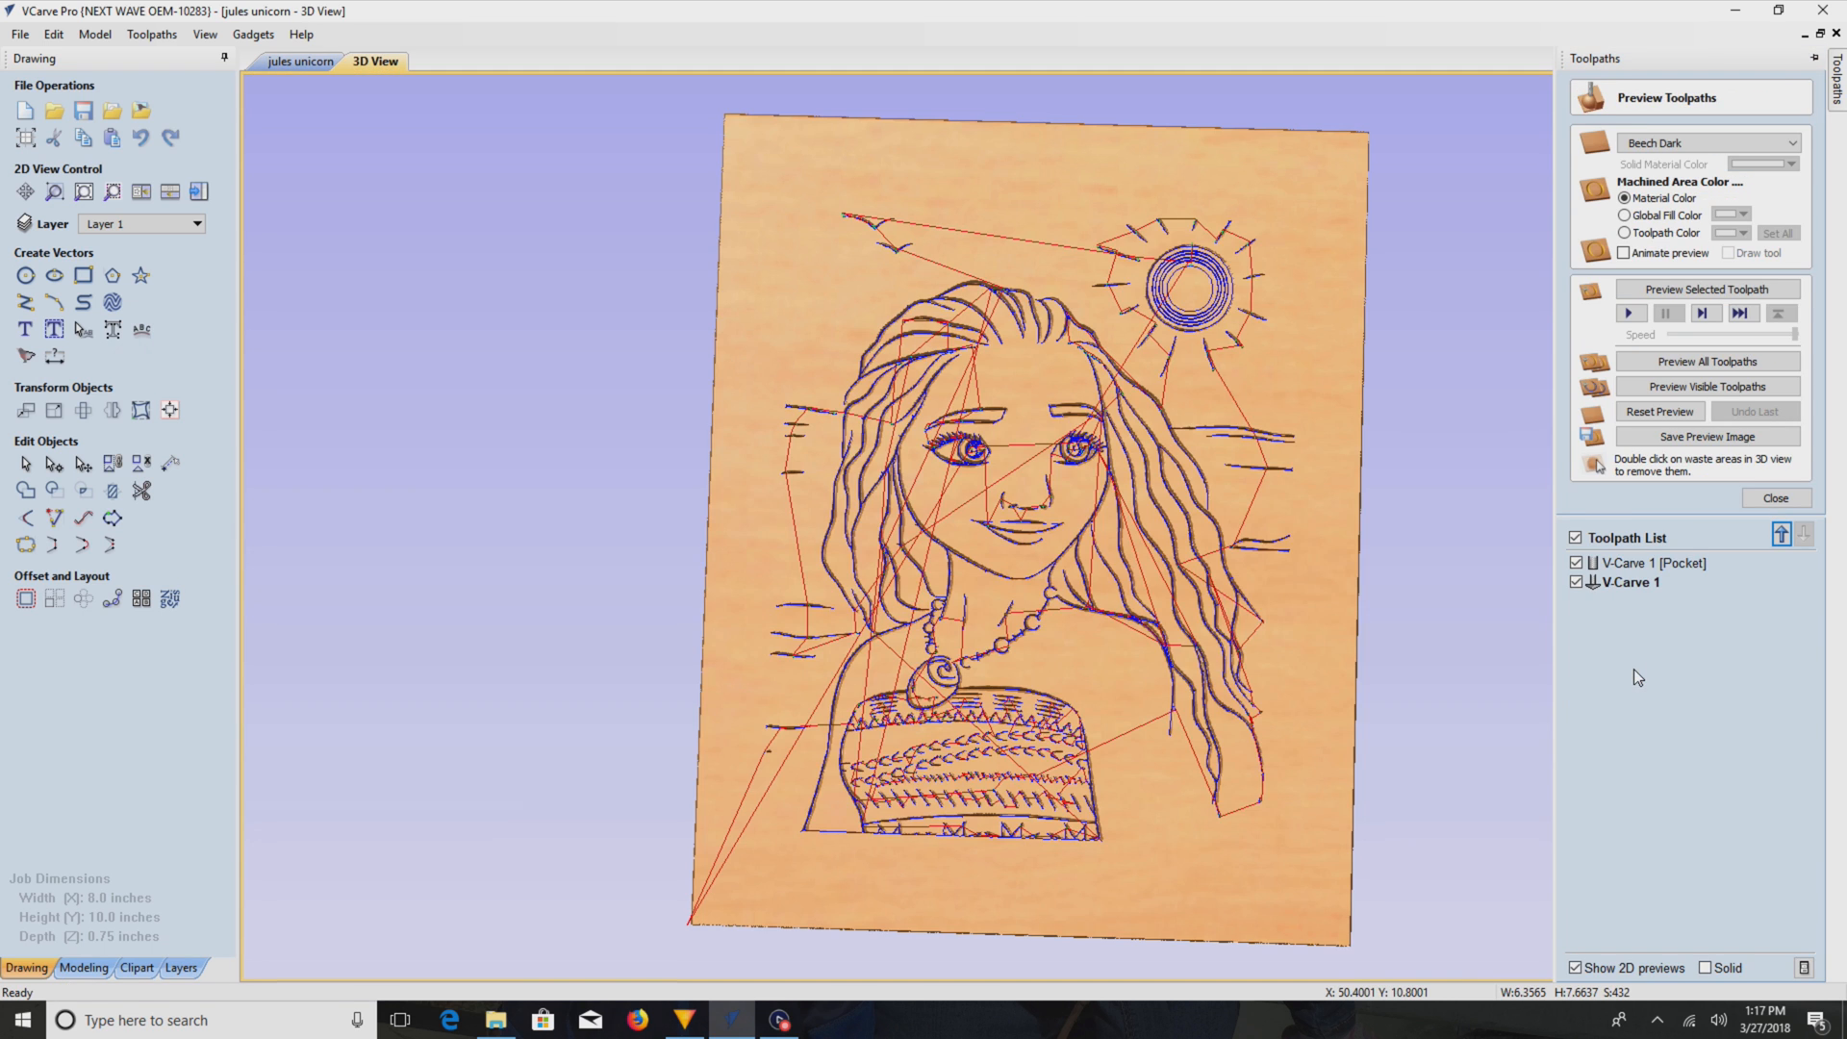
{"action": "left_click", "coordinate": [1706, 386]}
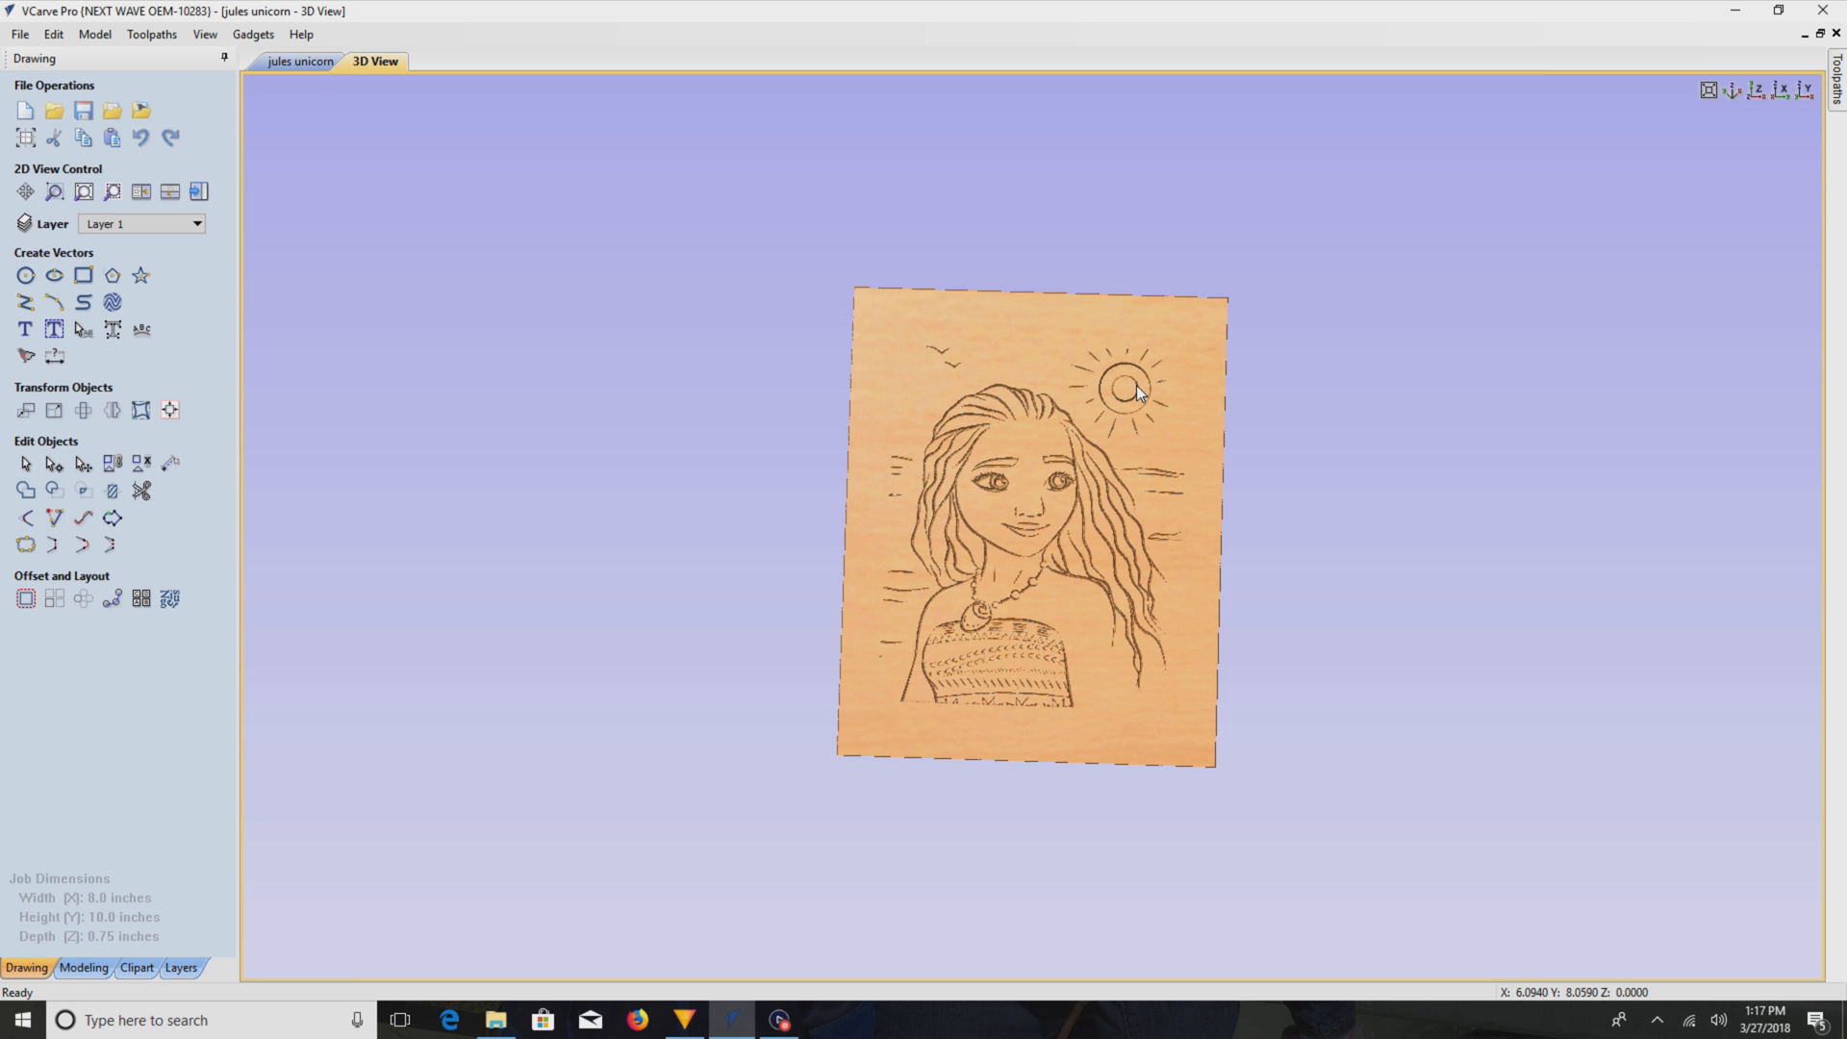
{"action": "scroll", "scroll_direction": "up", "scroll_amount": 3}
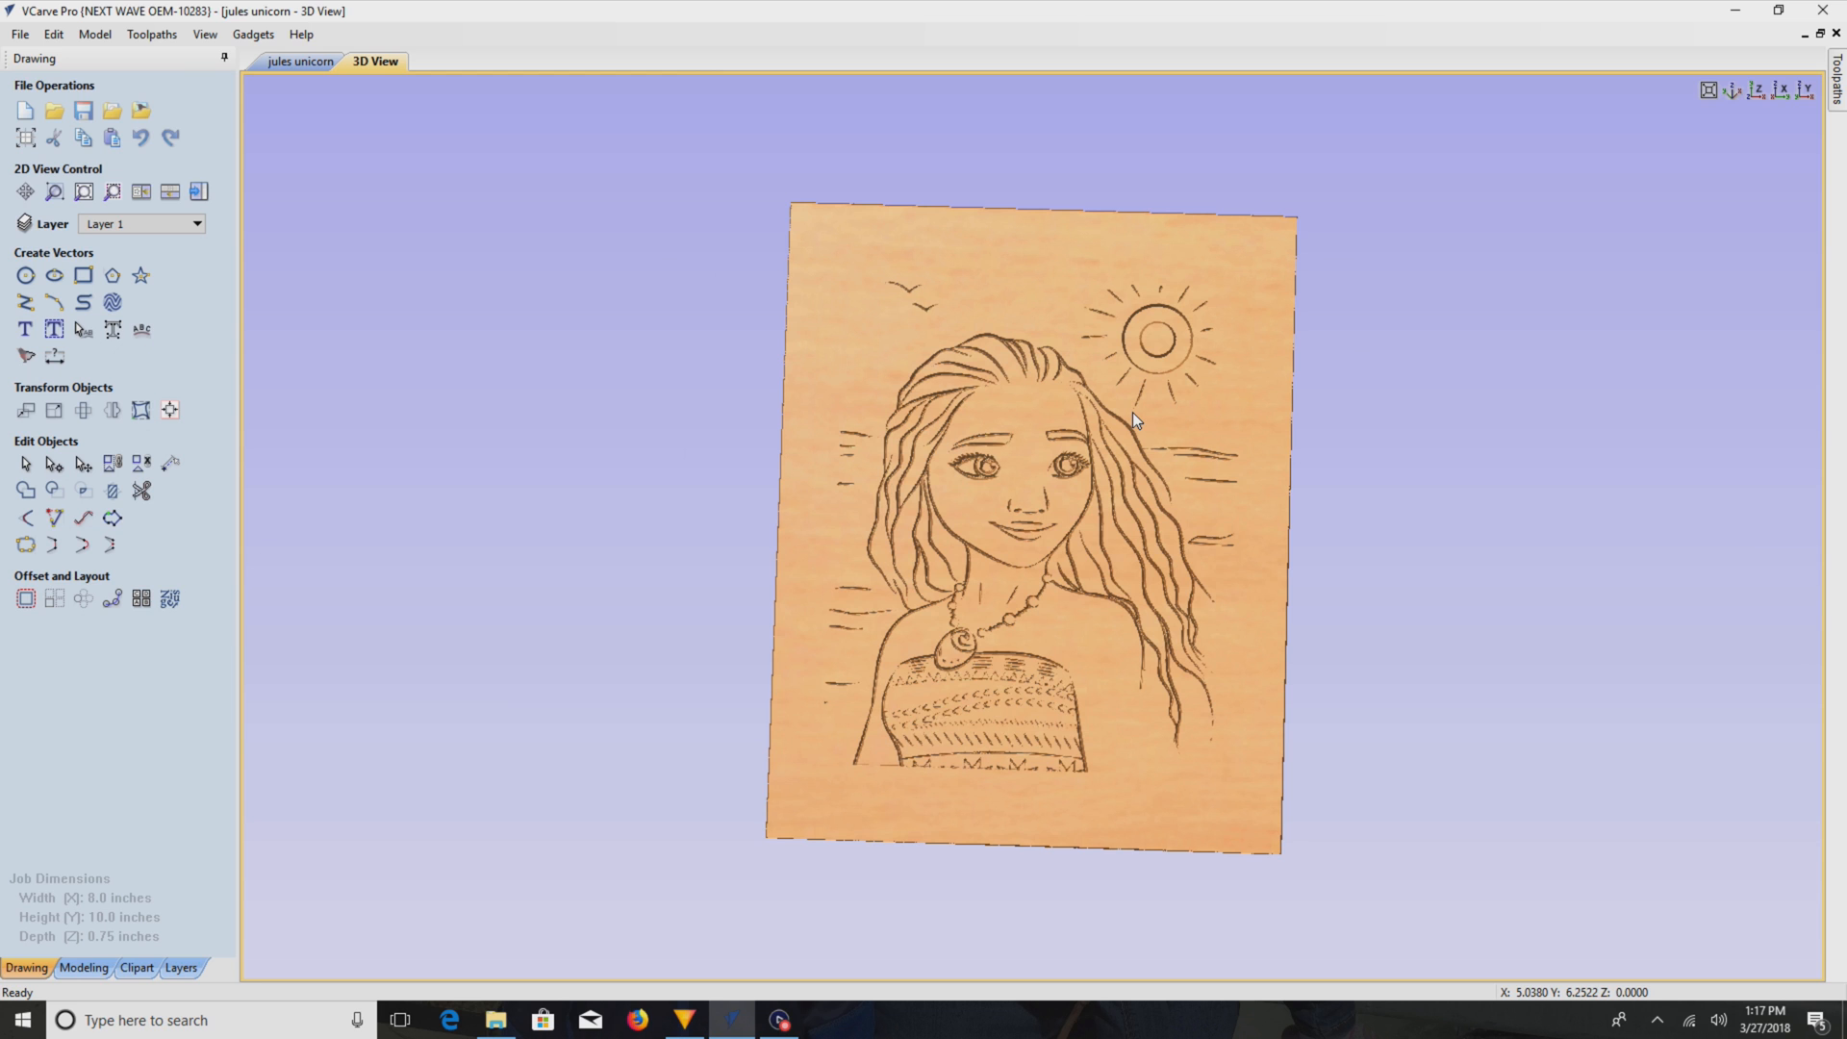
{"action": "left_click", "coordinate": [300, 62]}
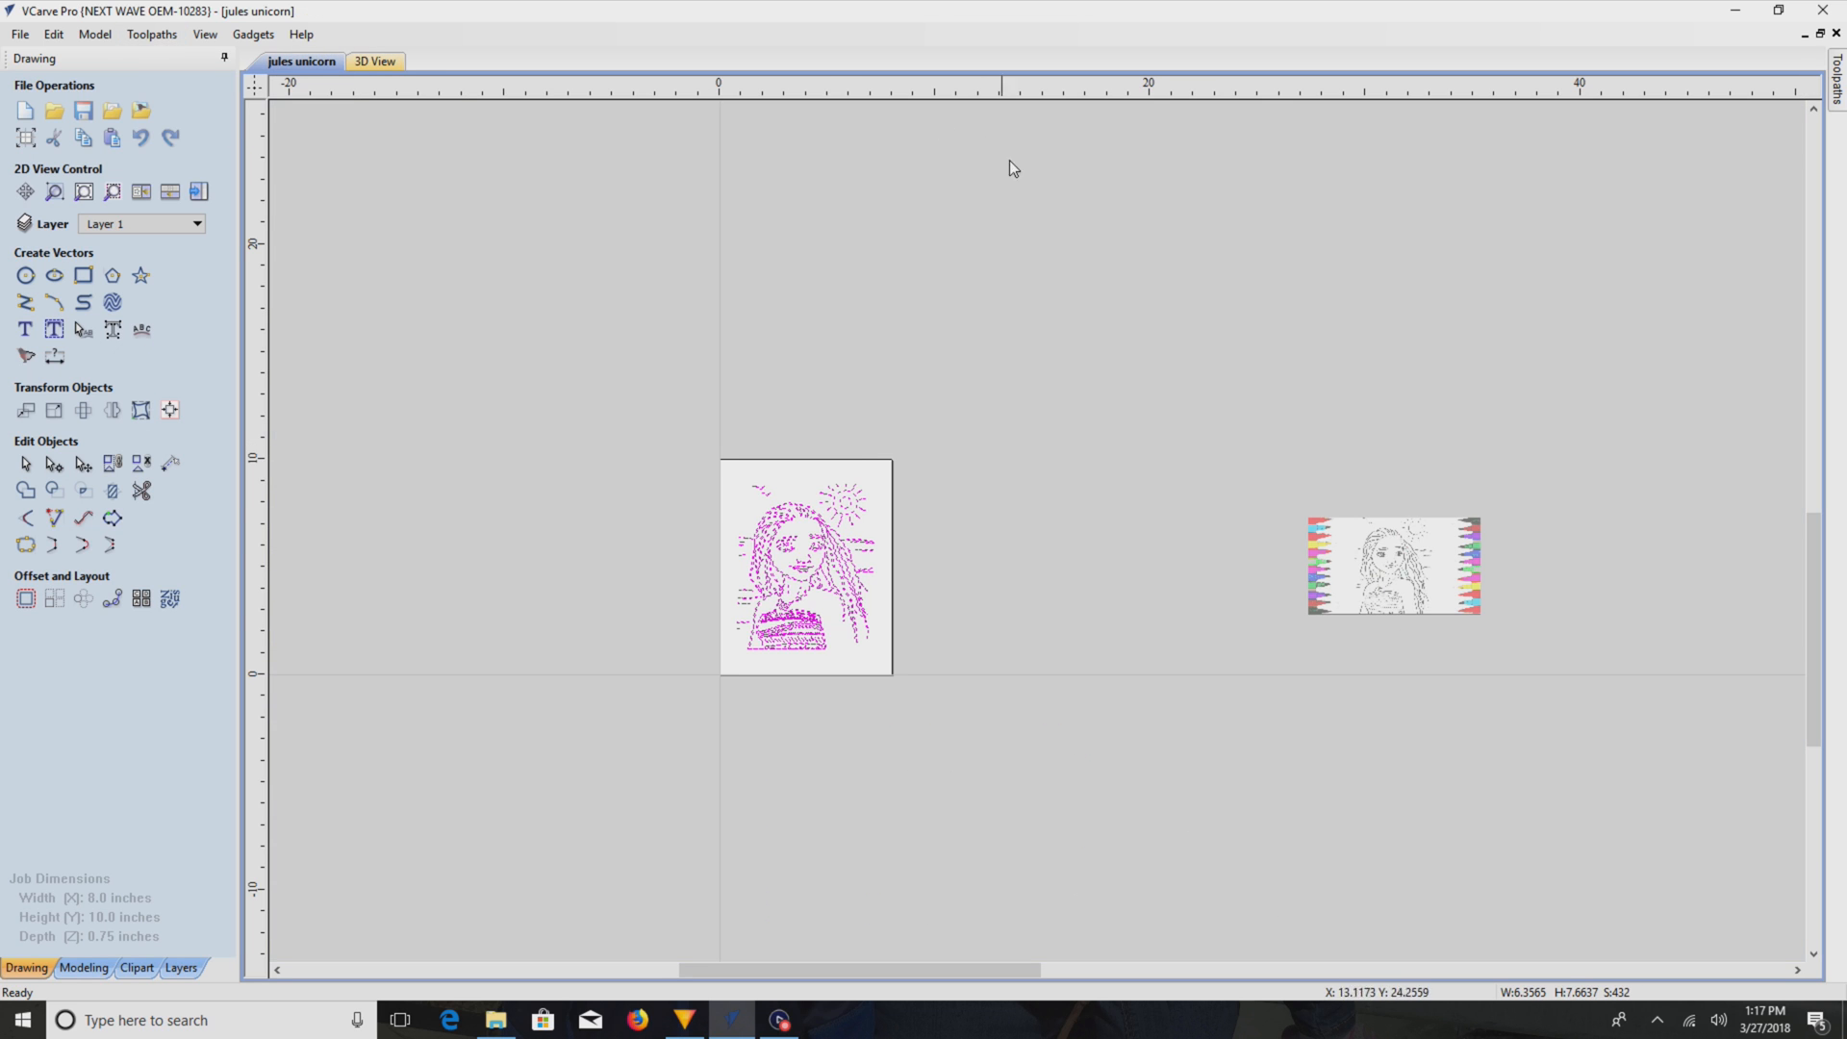
- Deselect the drawing and select all of its open vectors
{"action": "scroll", "scroll_direction": "up", "scroll_amount": 3}
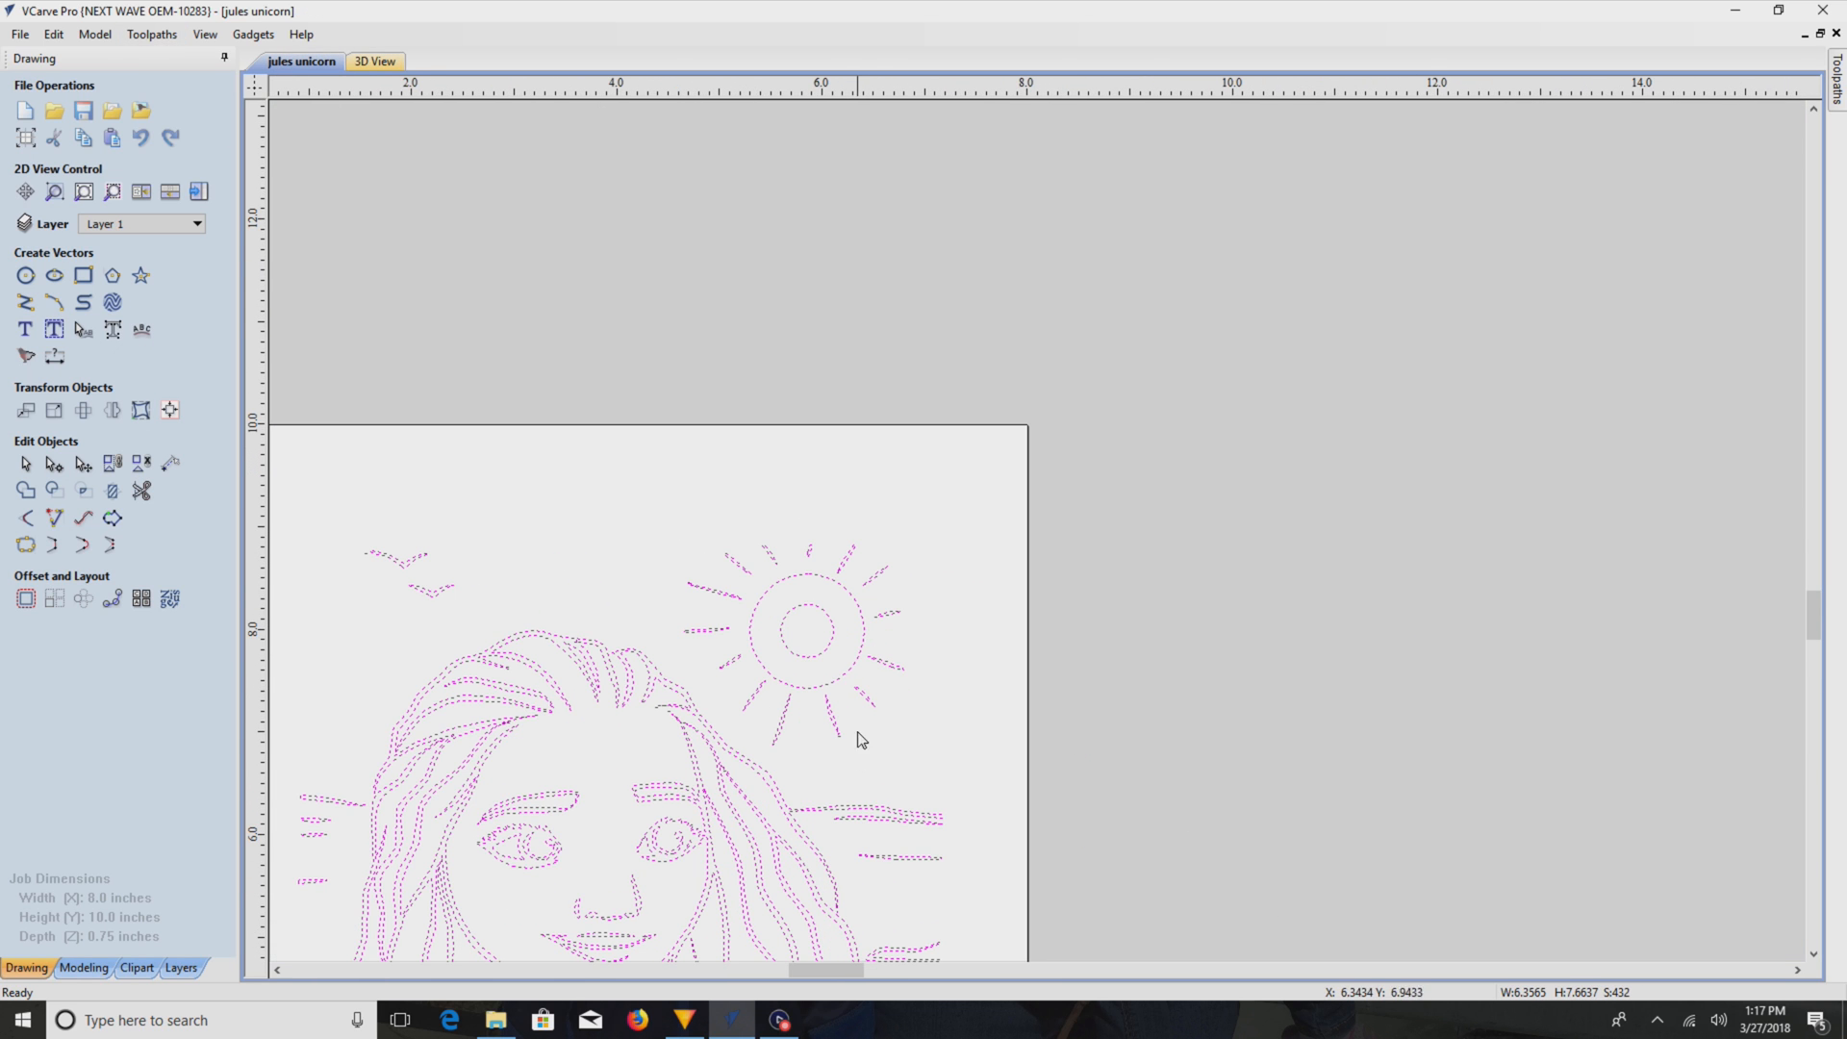
{"action": "left_click", "coordinate": [806, 631]}
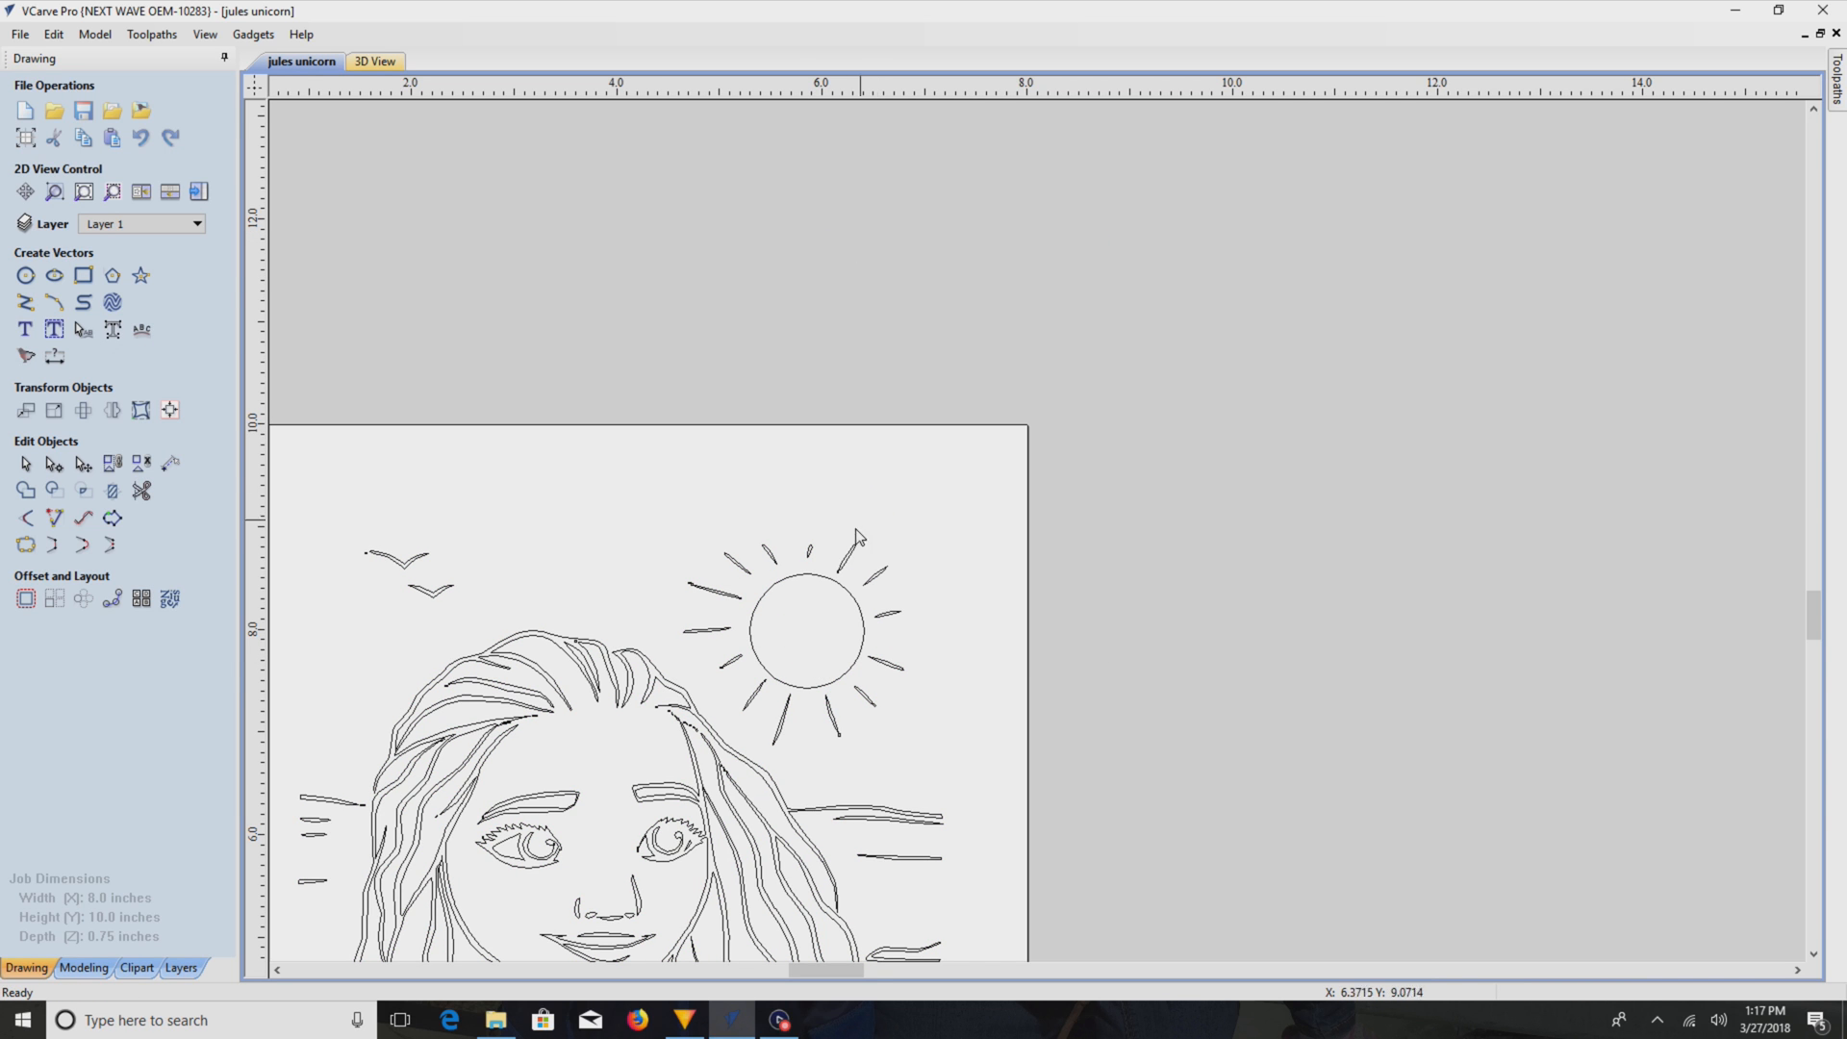
{"action": "mouse_move", "coordinate": [821, 700]}
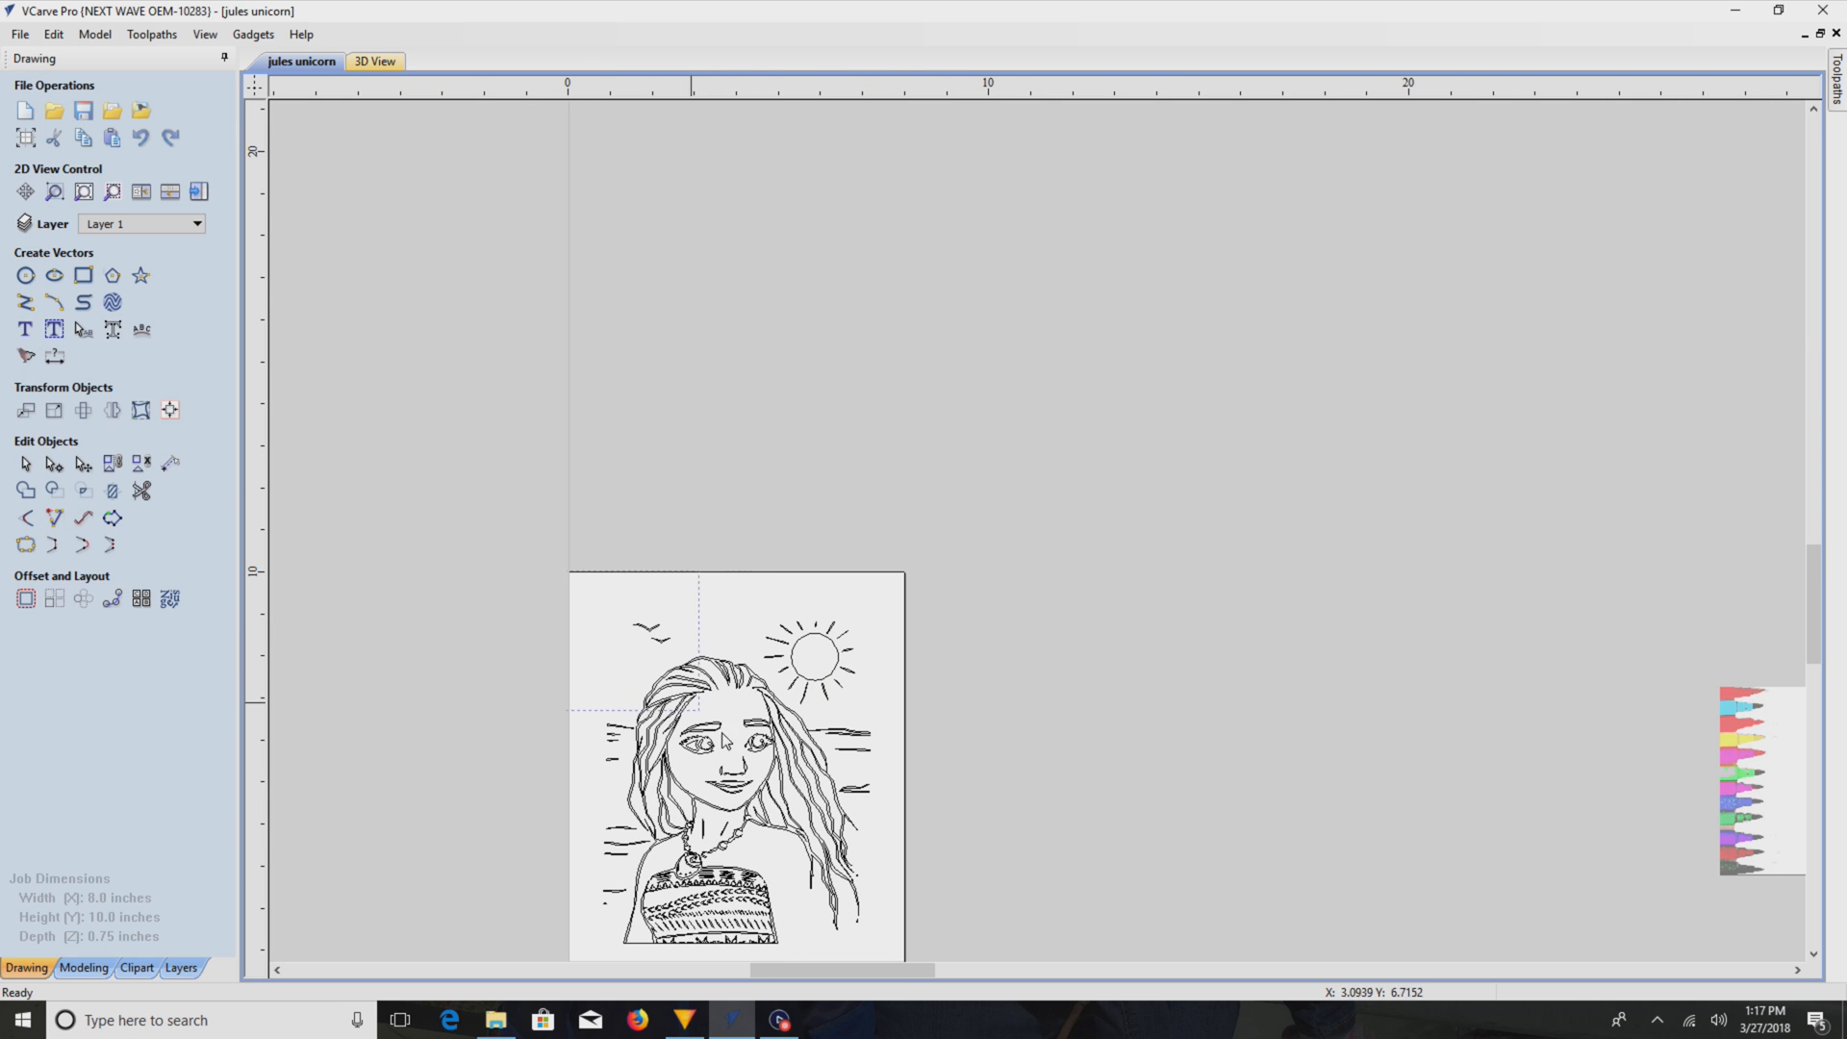
{"action": "right_click", "coordinate": [737, 766]}
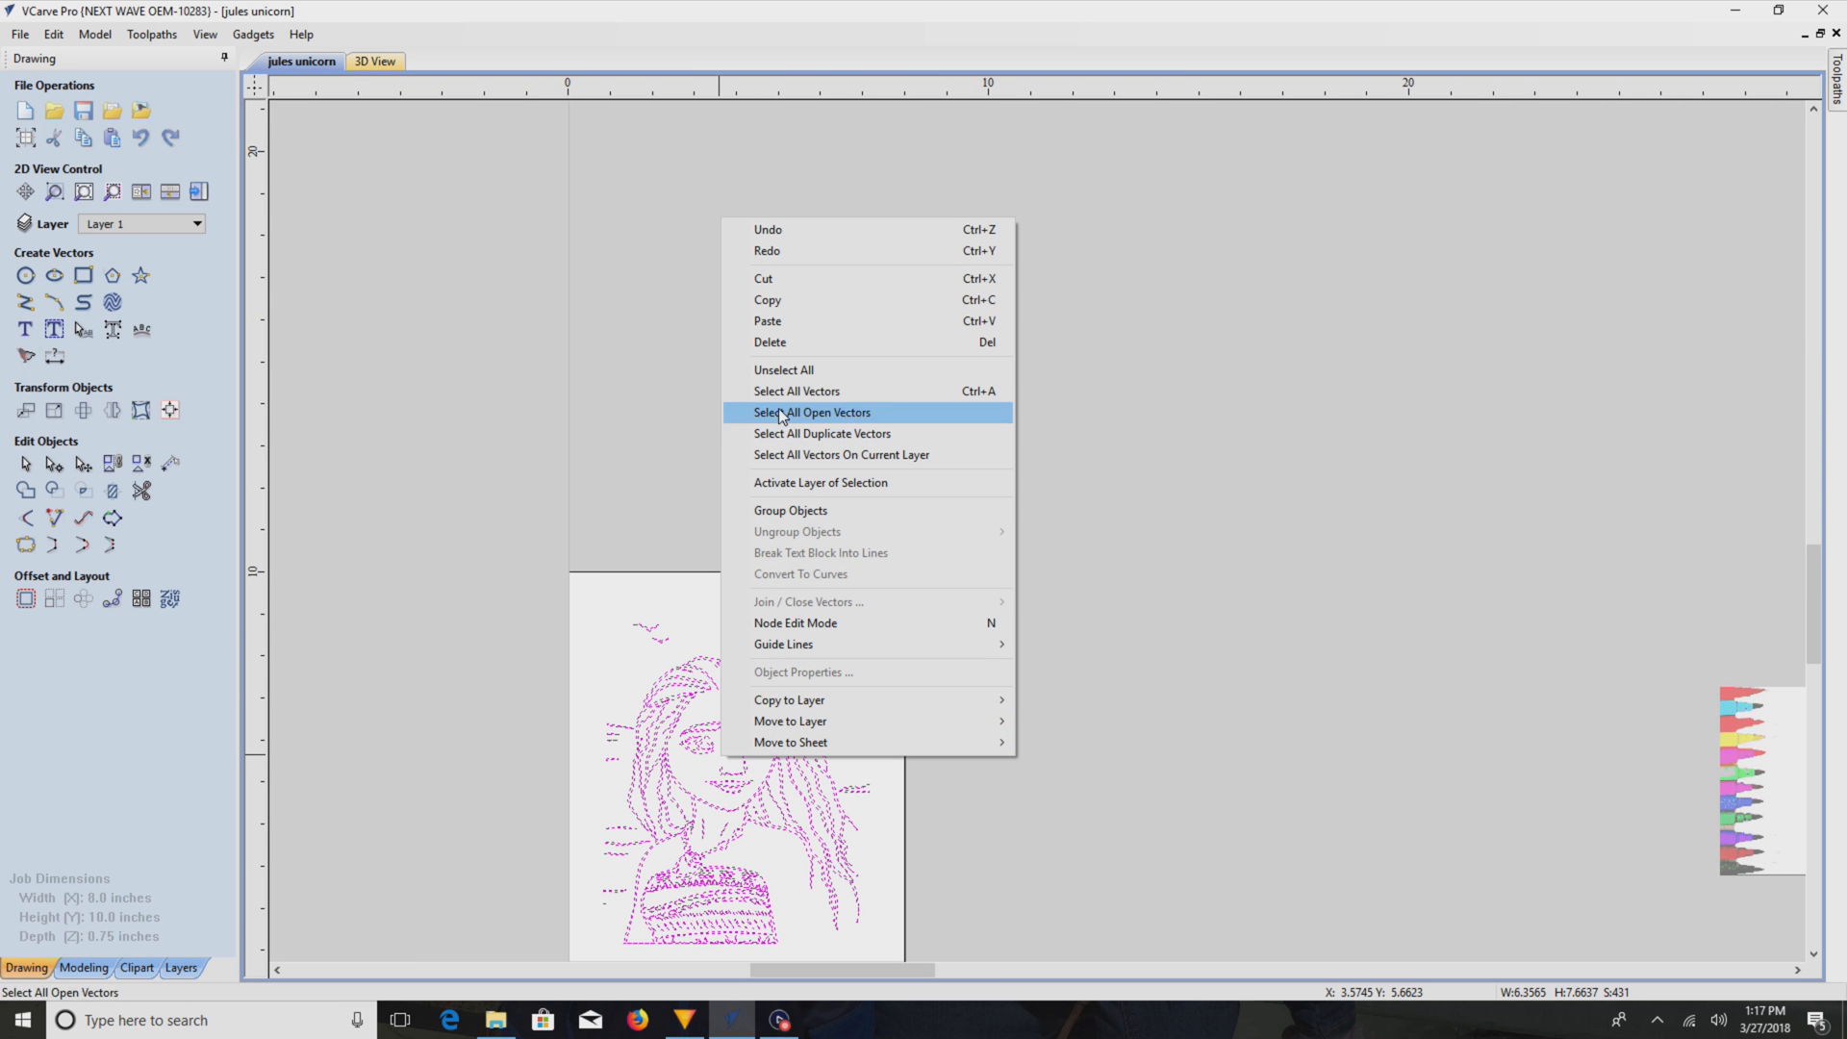
{"action": "left_click", "coordinate": [812, 412]}
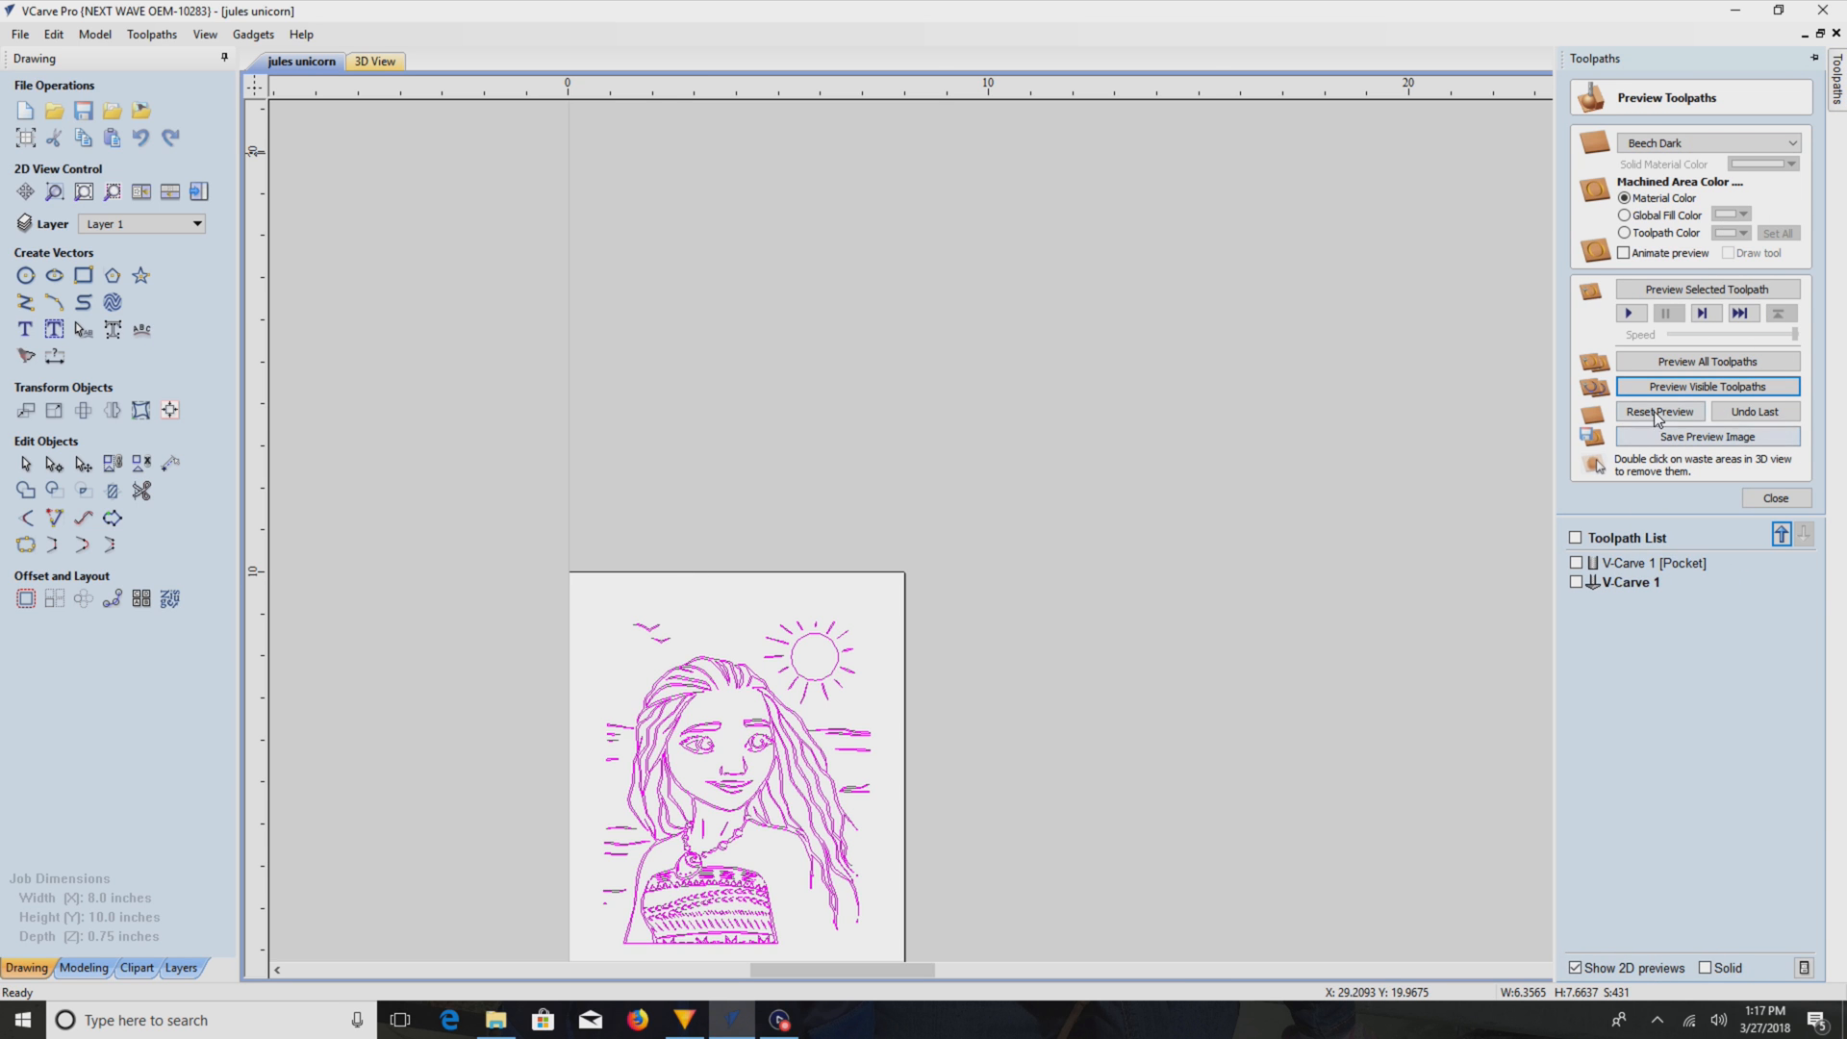
- Edit the V-Carve 1 [Pocket] toolpath and recalculate it for the selected vectors
{"action": "right_click", "coordinate": [1645, 562]}
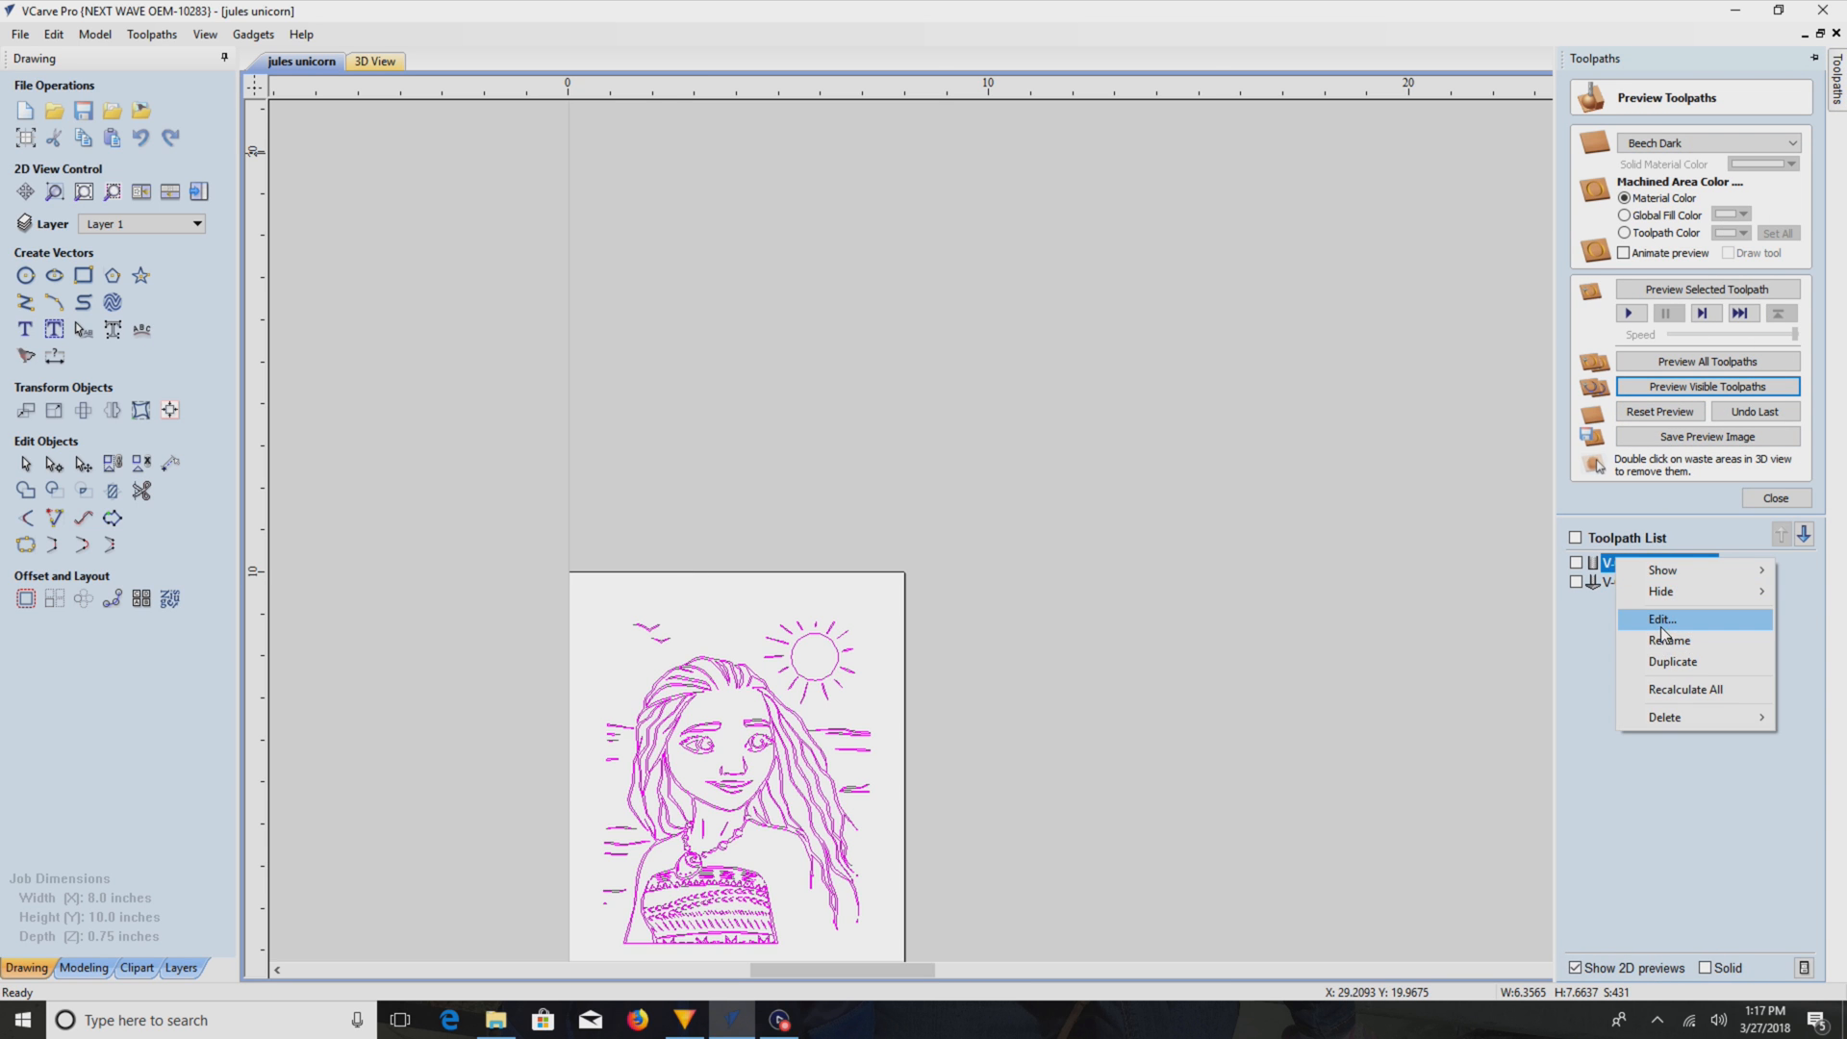
{"action": "left_click", "coordinate": [1660, 617]}
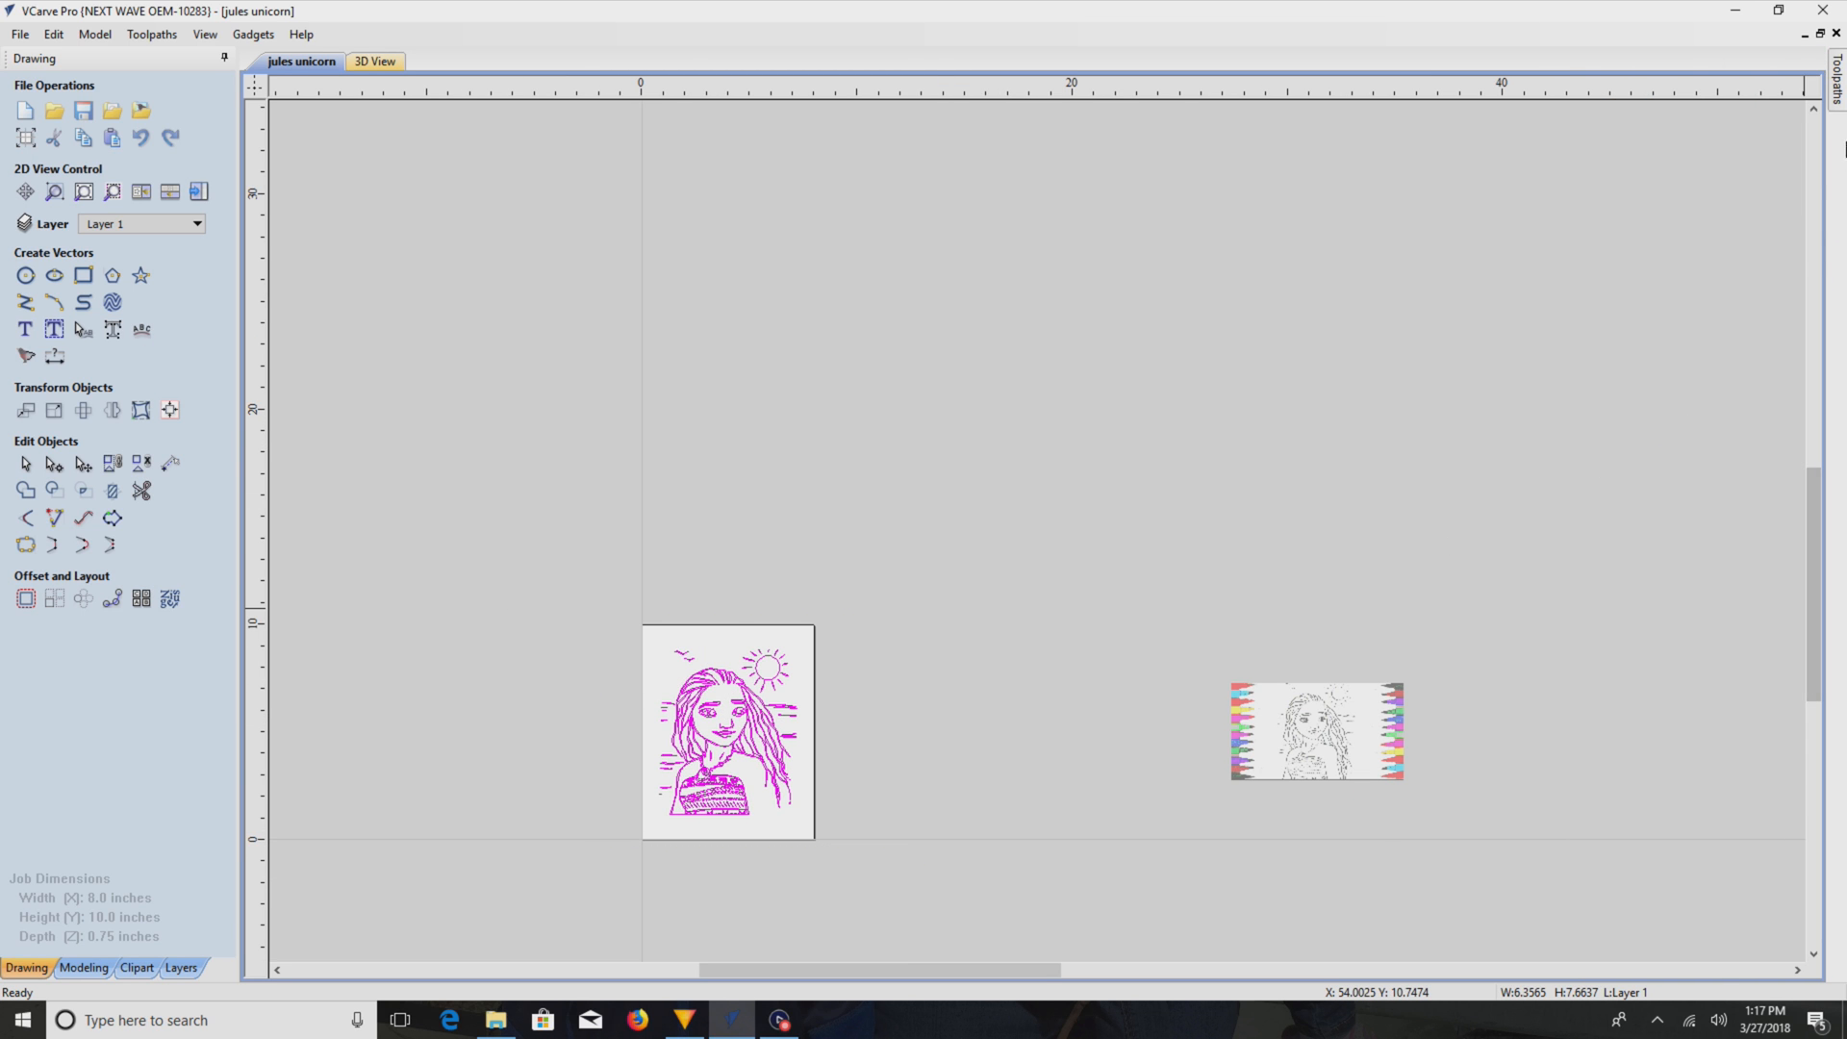
{"action": "left_click", "coordinate": [1603, 709]}
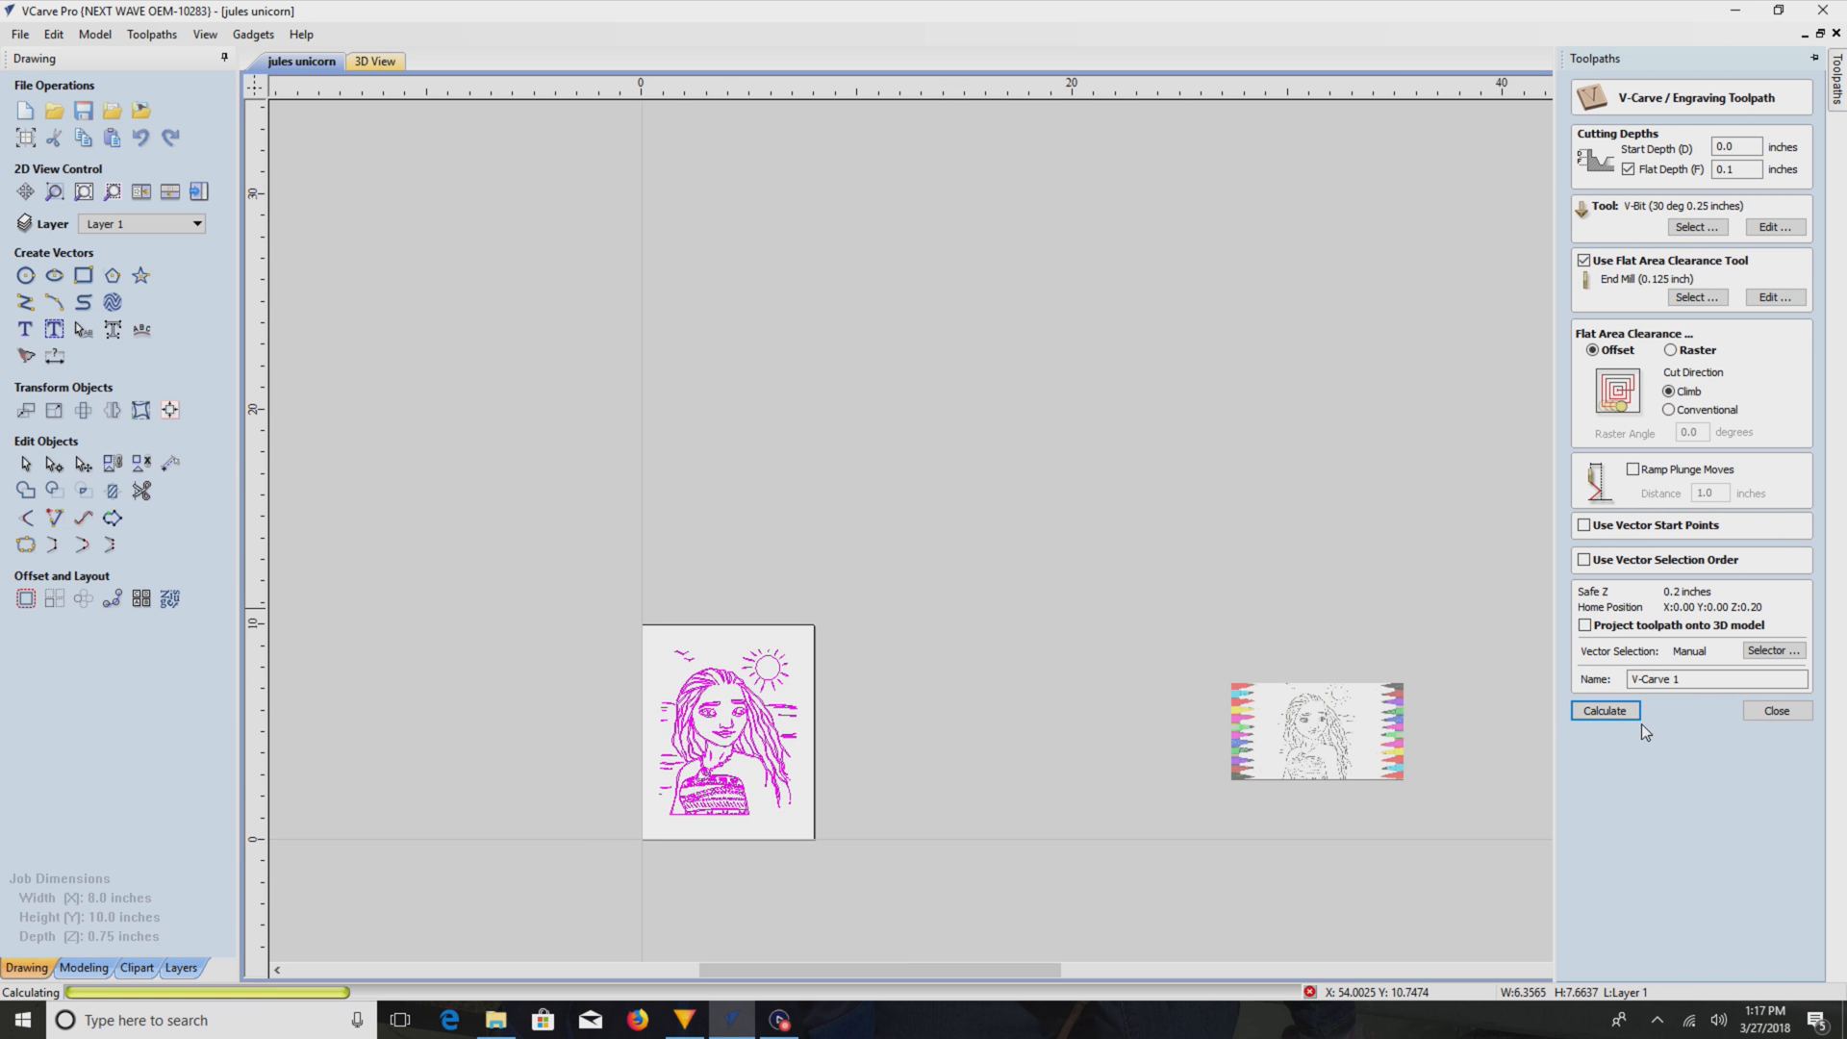
{"action": "left_click", "coordinate": [1603, 710]}
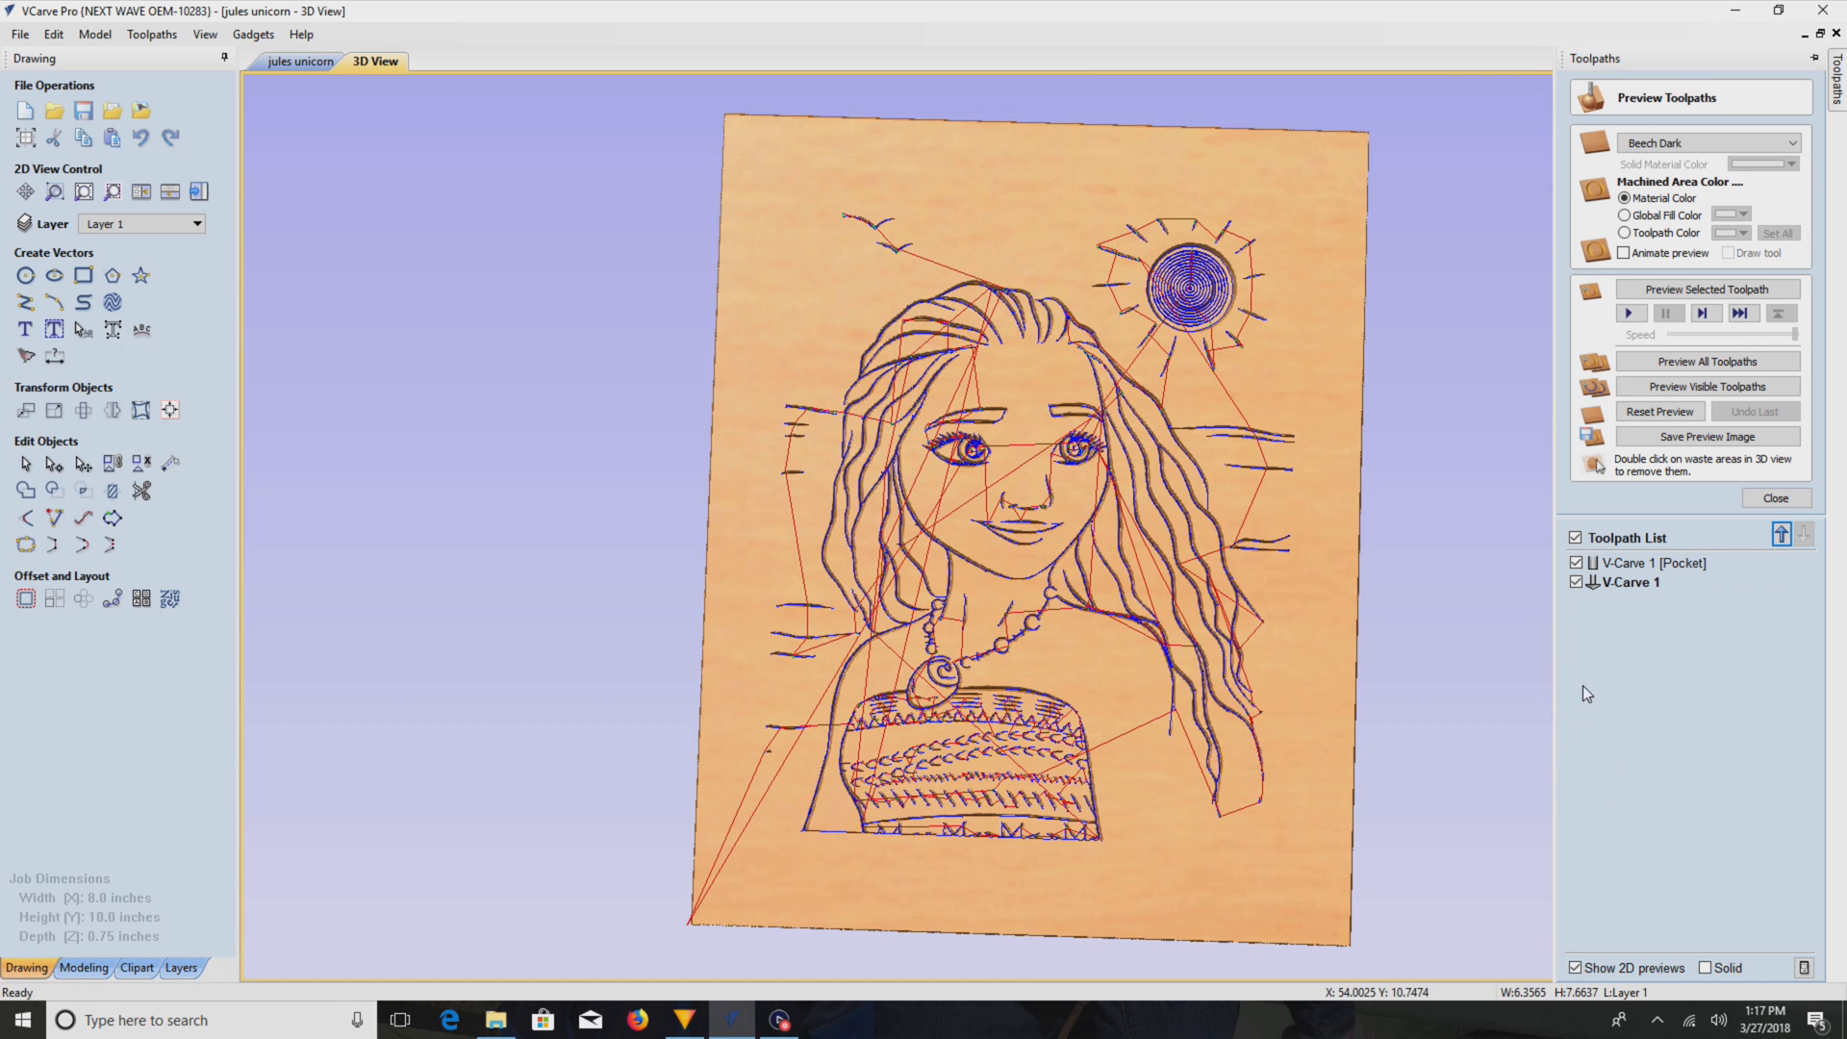
{"action": "mouse_move", "coordinate": [1641, 587]}
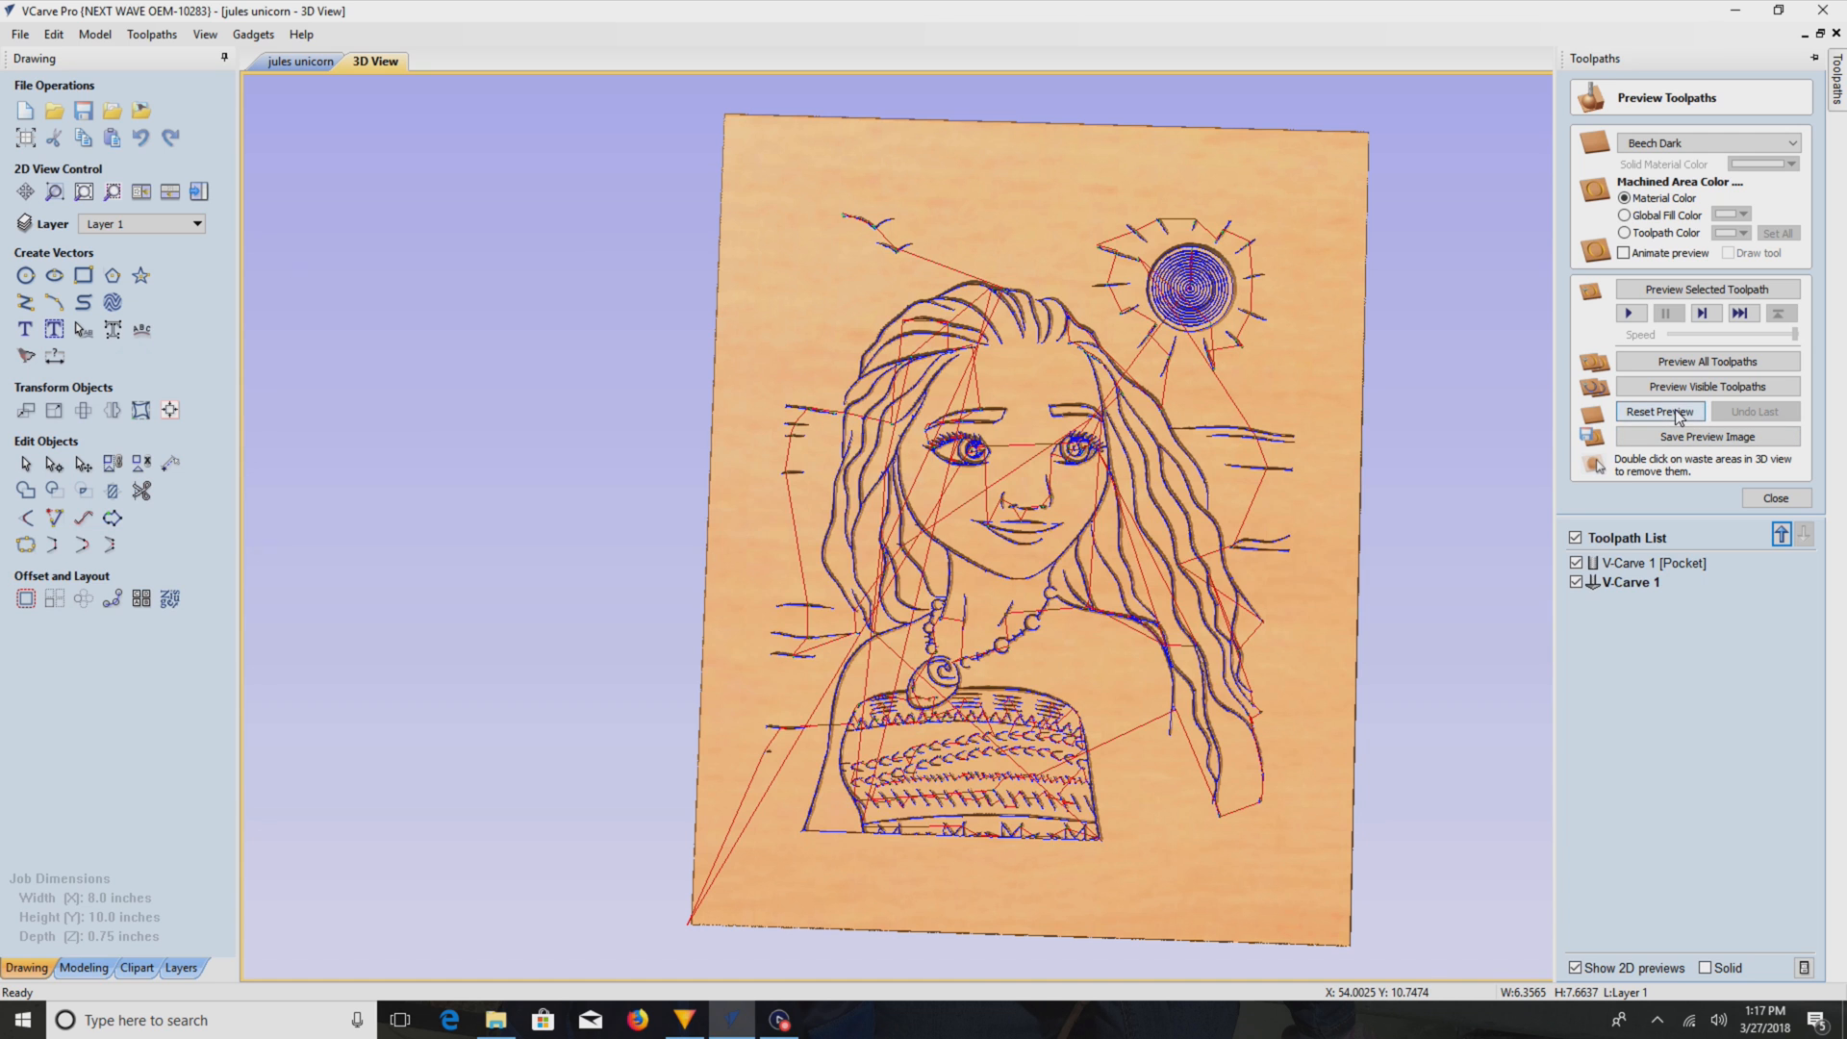
- Reset the old carving and preview the visible toolpaths on the board in 3D
{"action": "left_click", "coordinate": [1659, 412]}
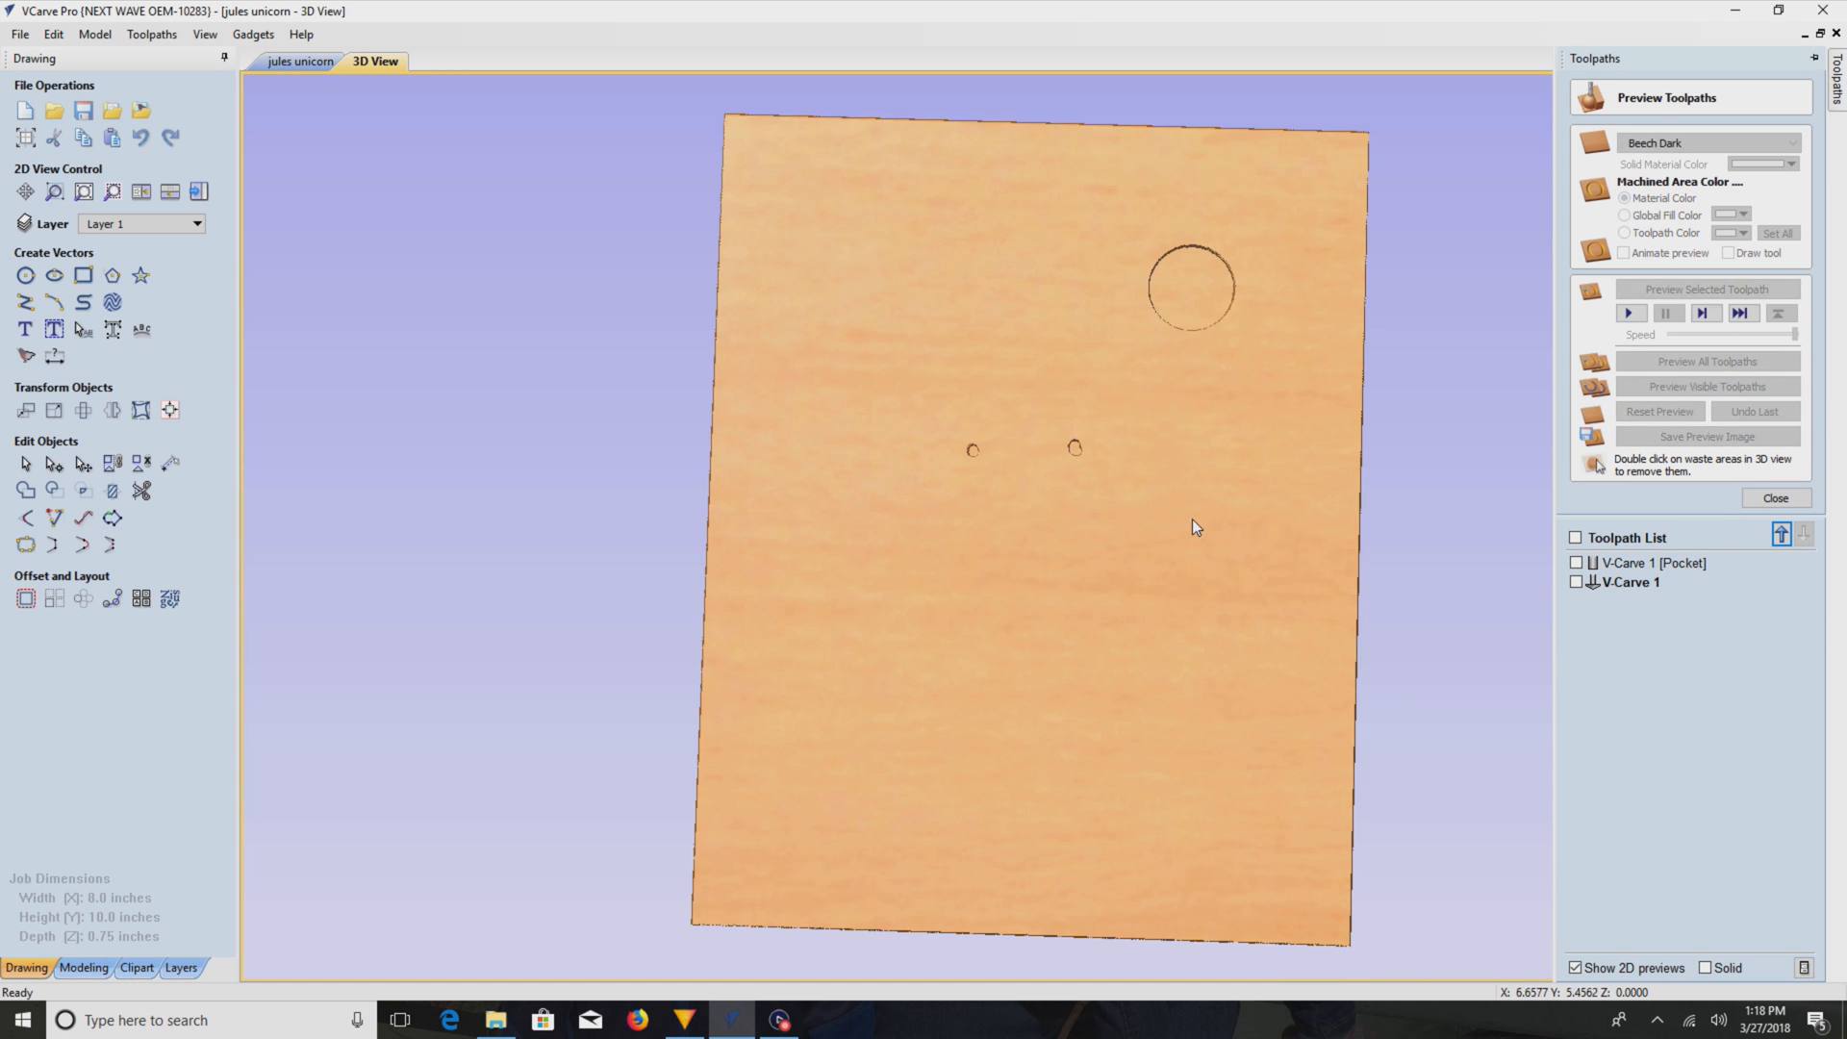
{"action": "left_click", "coordinate": [1707, 360]}
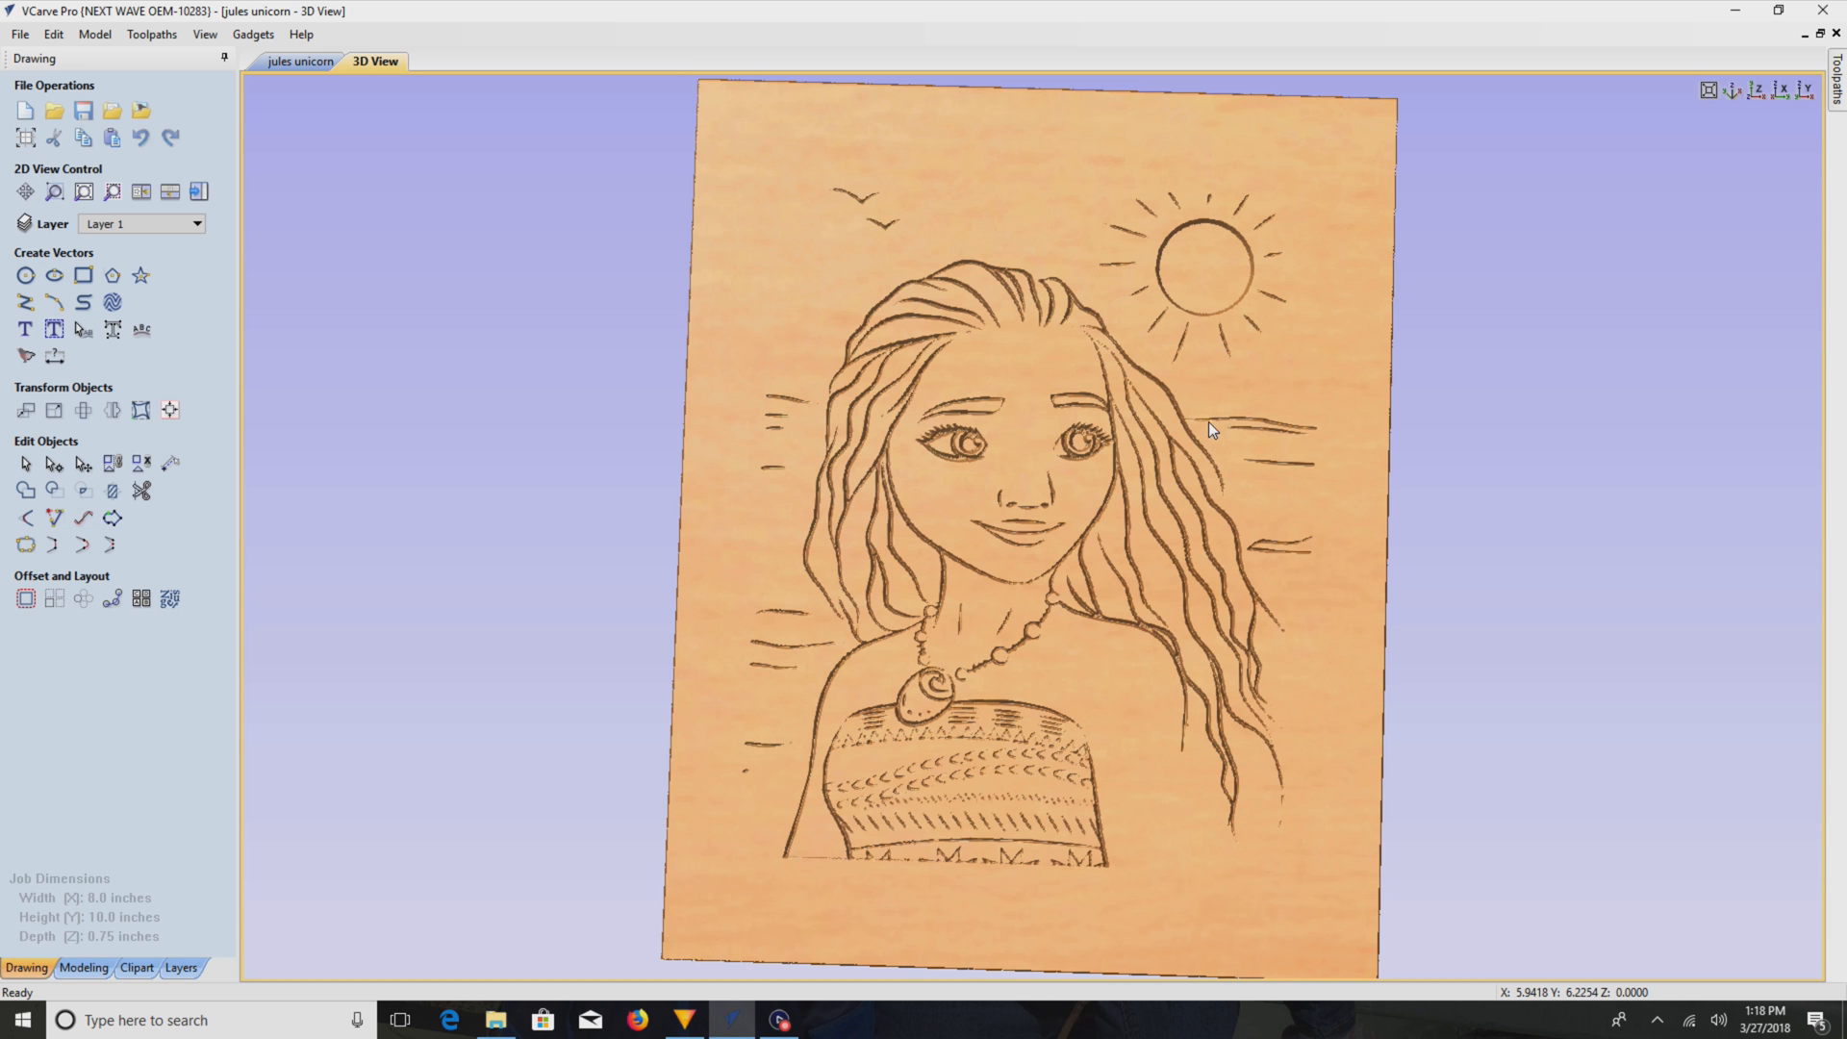
{"action": "mouse_move", "coordinate": [1208, 394]}
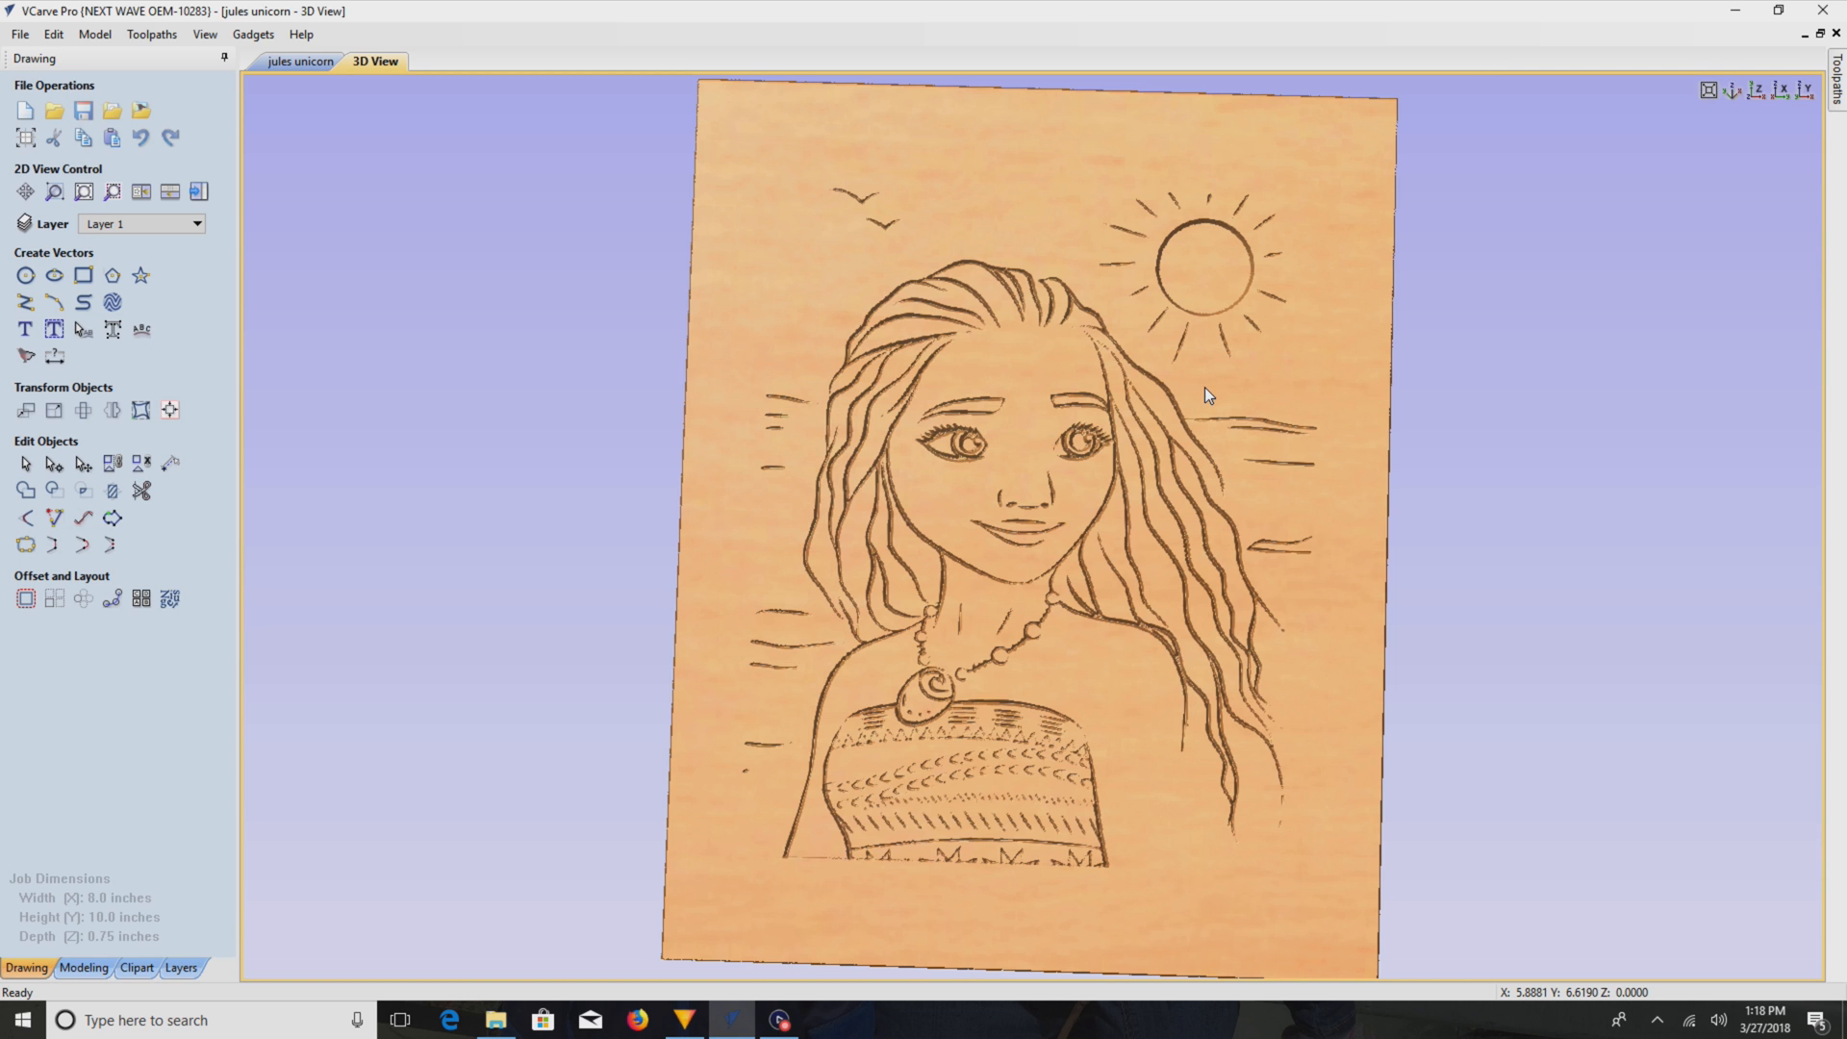
{"action": "scroll", "scroll_direction": "up", "scroll_amount": 3}
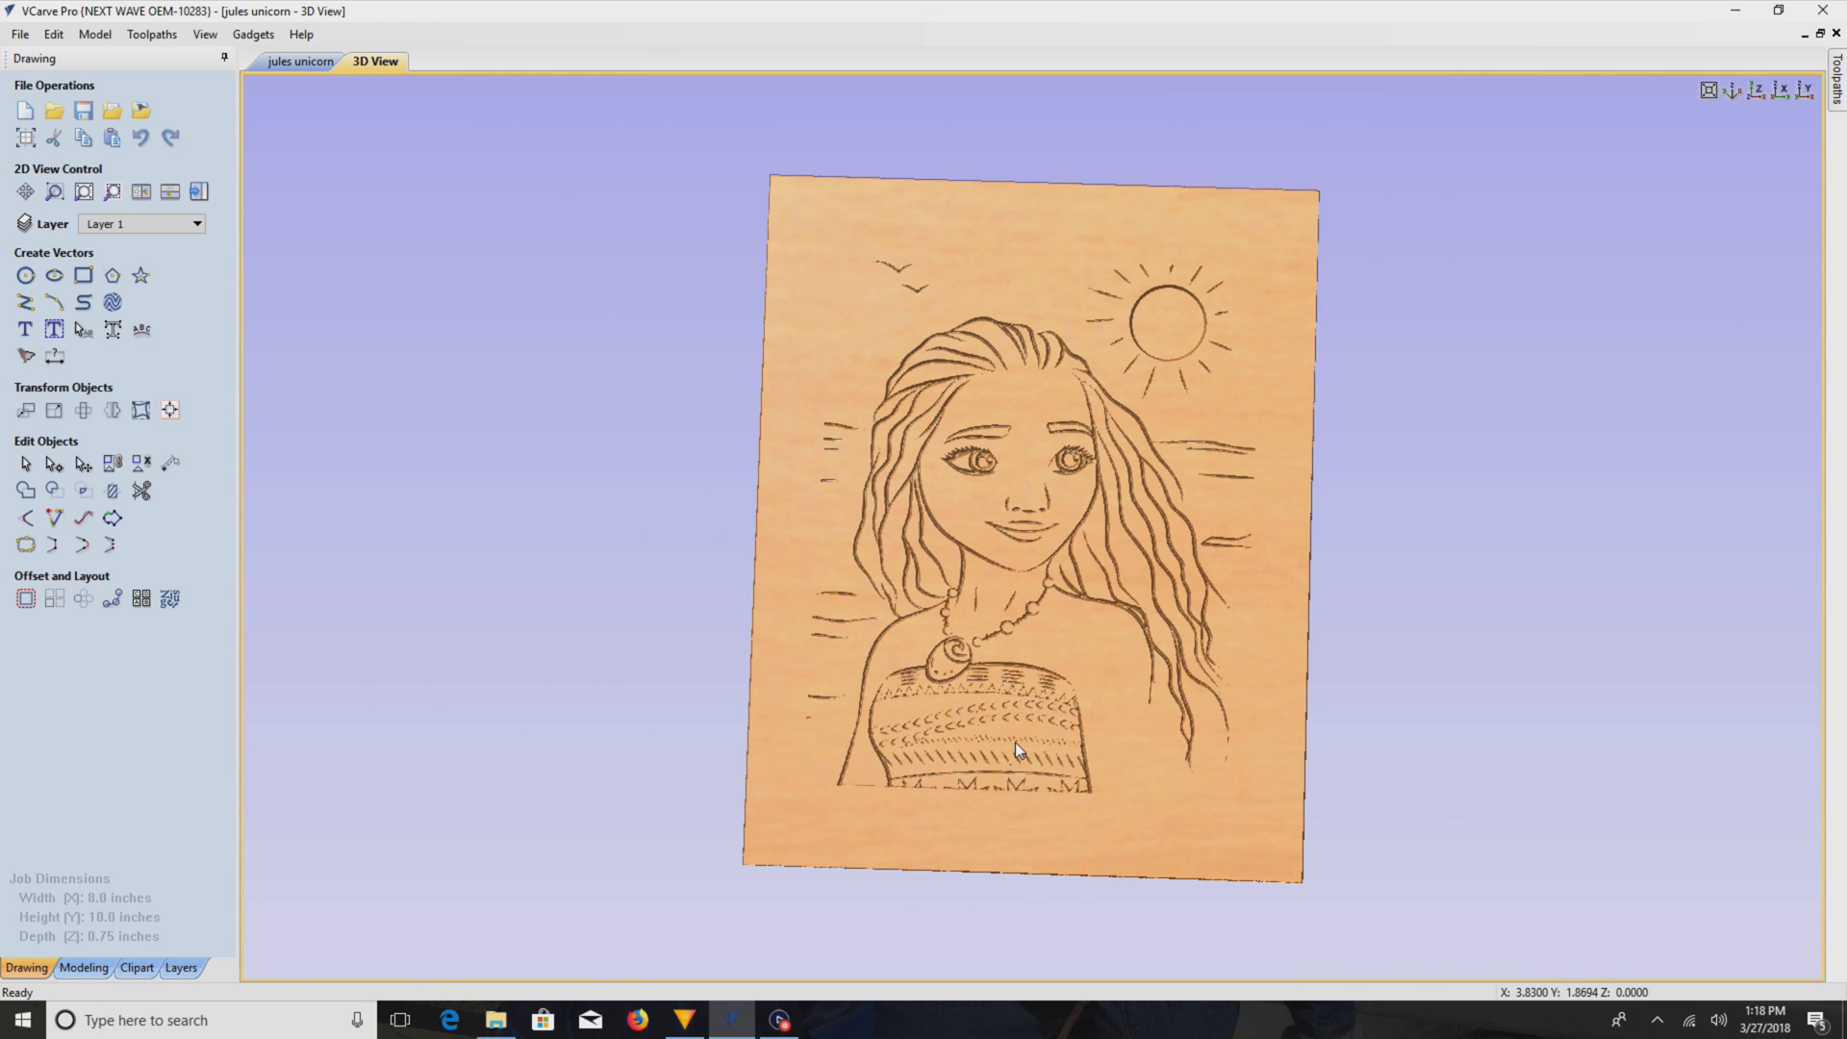
{"action": "scroll", "scroll_direction": "up", "scroll_amount": 3}
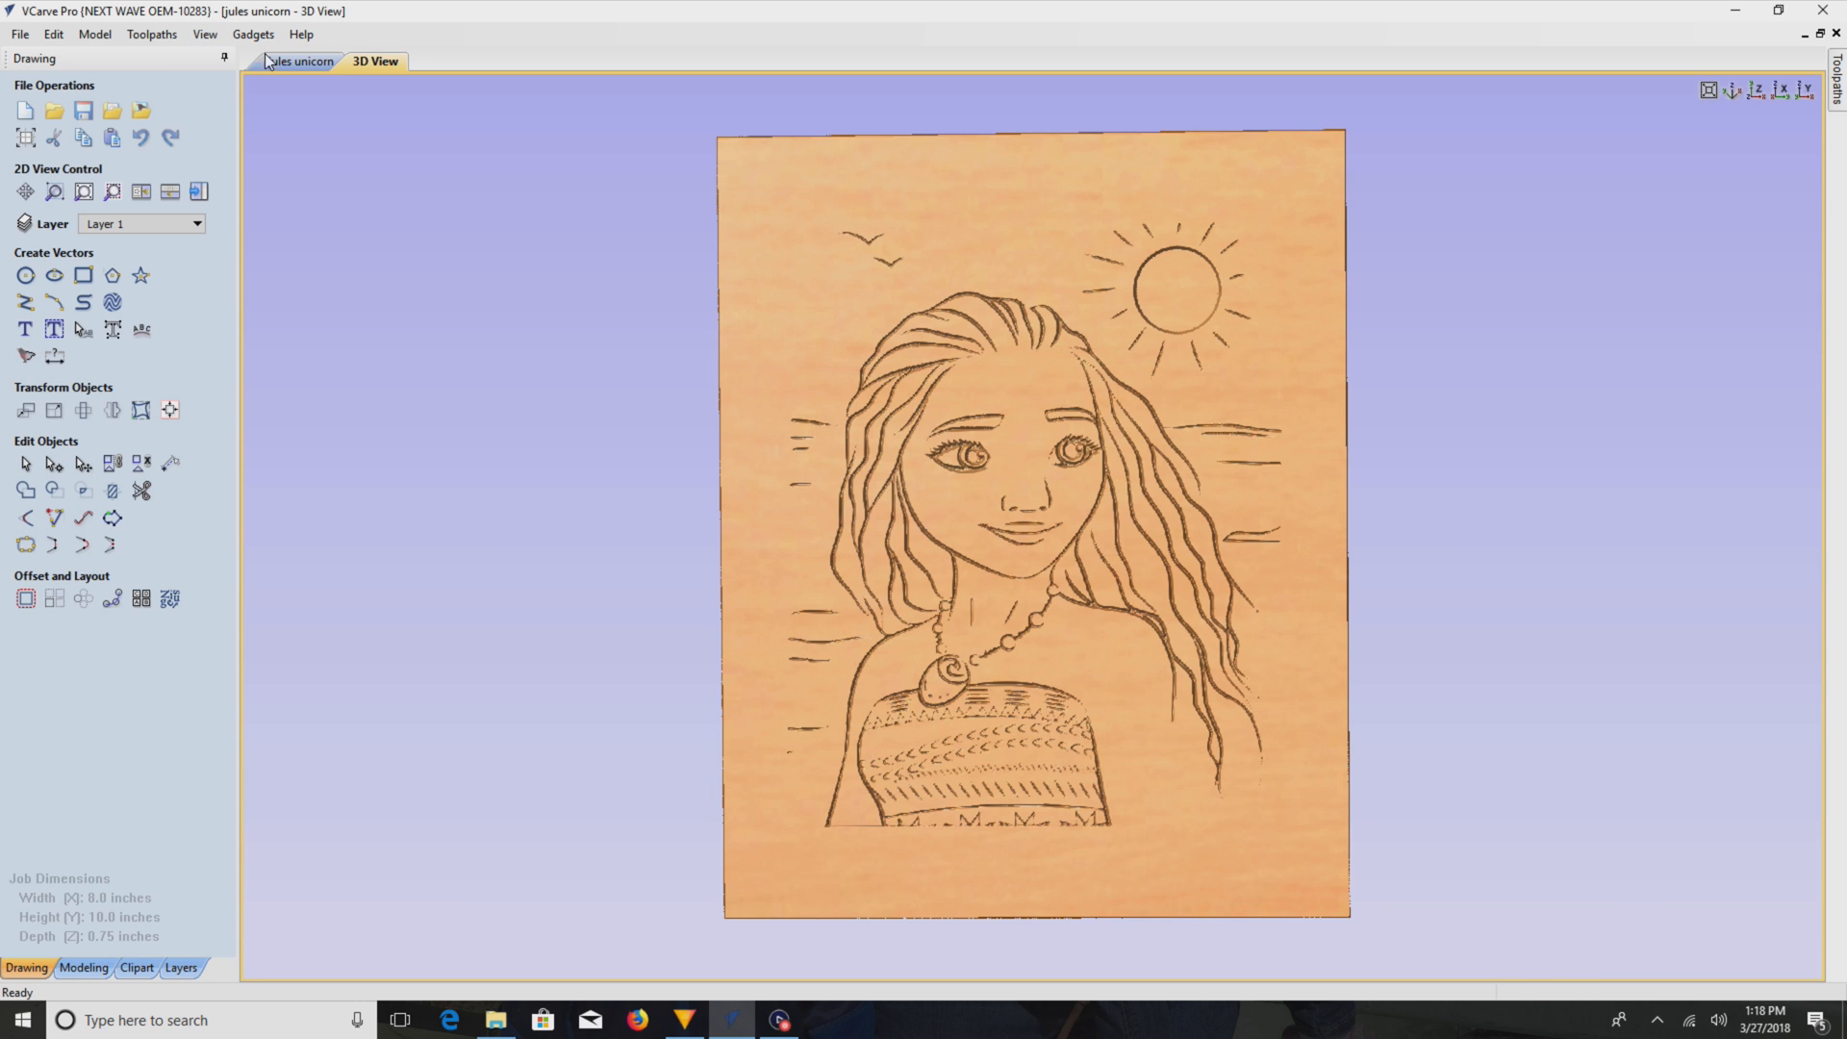
- Return to the 2D drawing and ungroup the traced Moana picture into separate vectors
{"action": "left_click", "coordinate": [302, 62]}
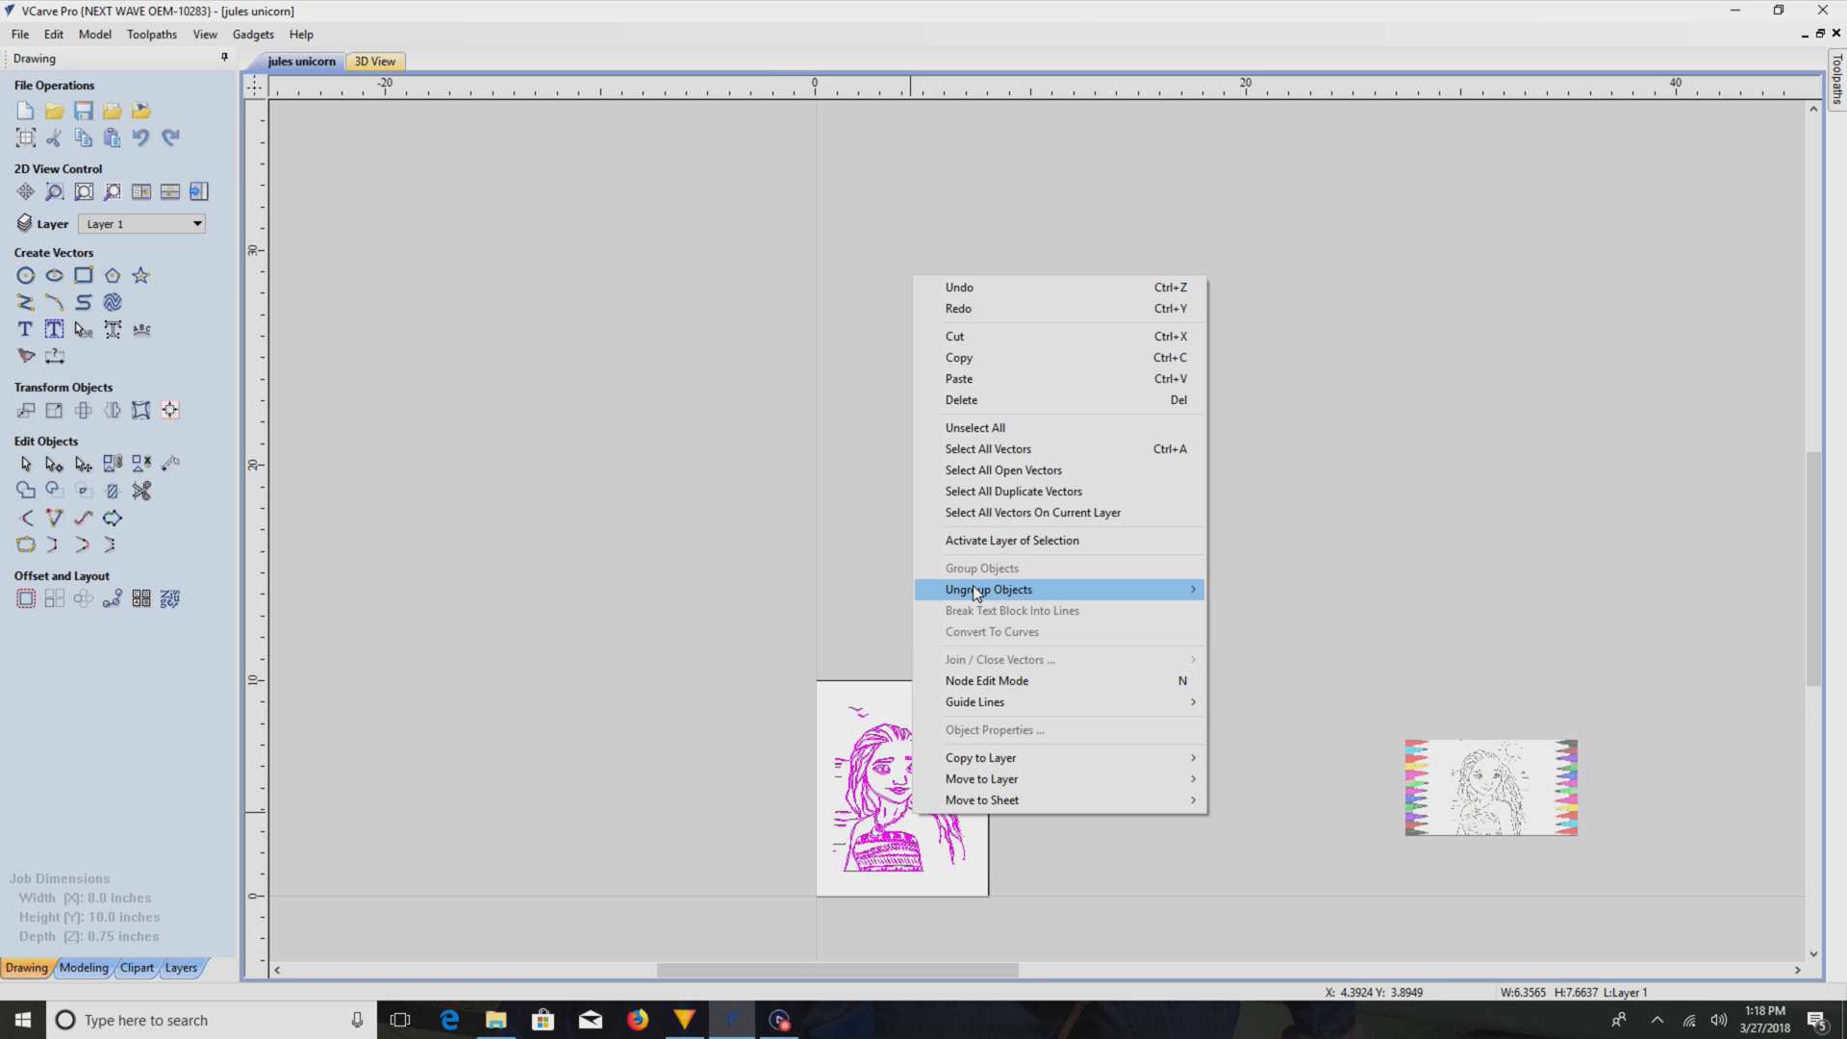
{"action": "left_click", "coordinate": [987, 589]}
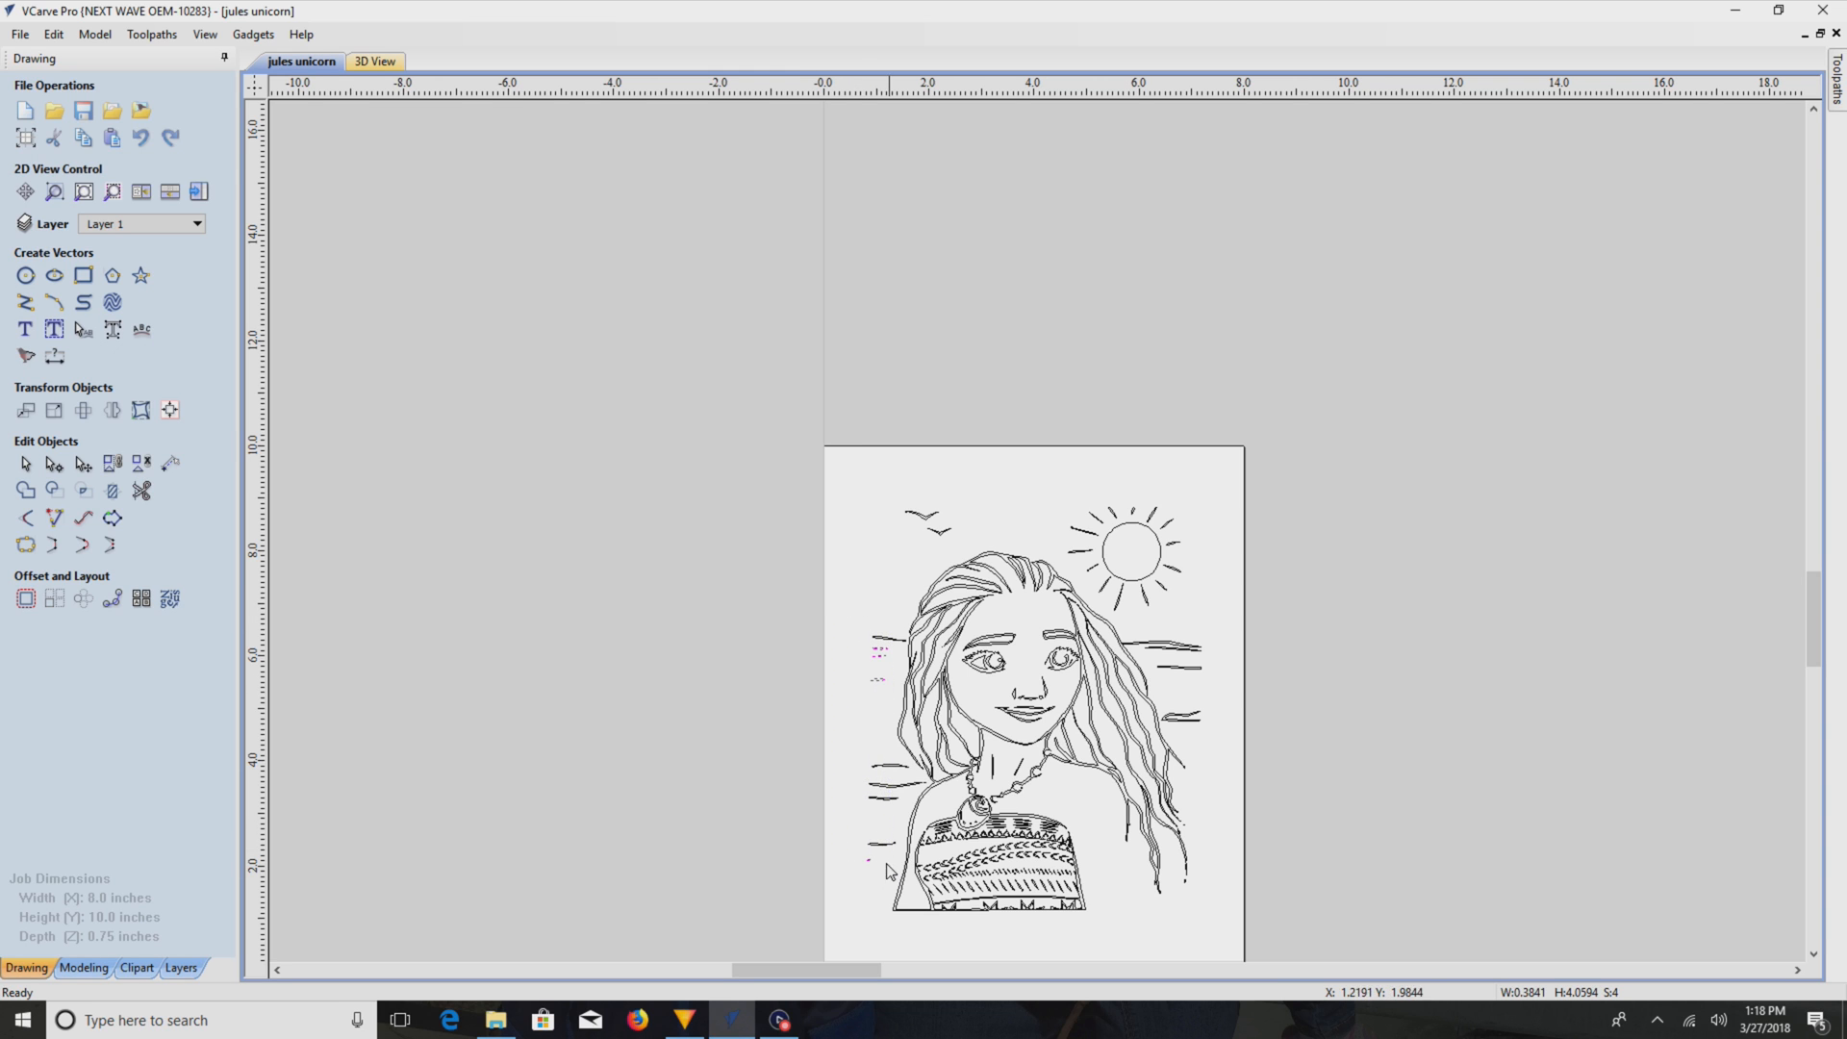
{"action": "mouse_move", "coordinate": [895, 763]}
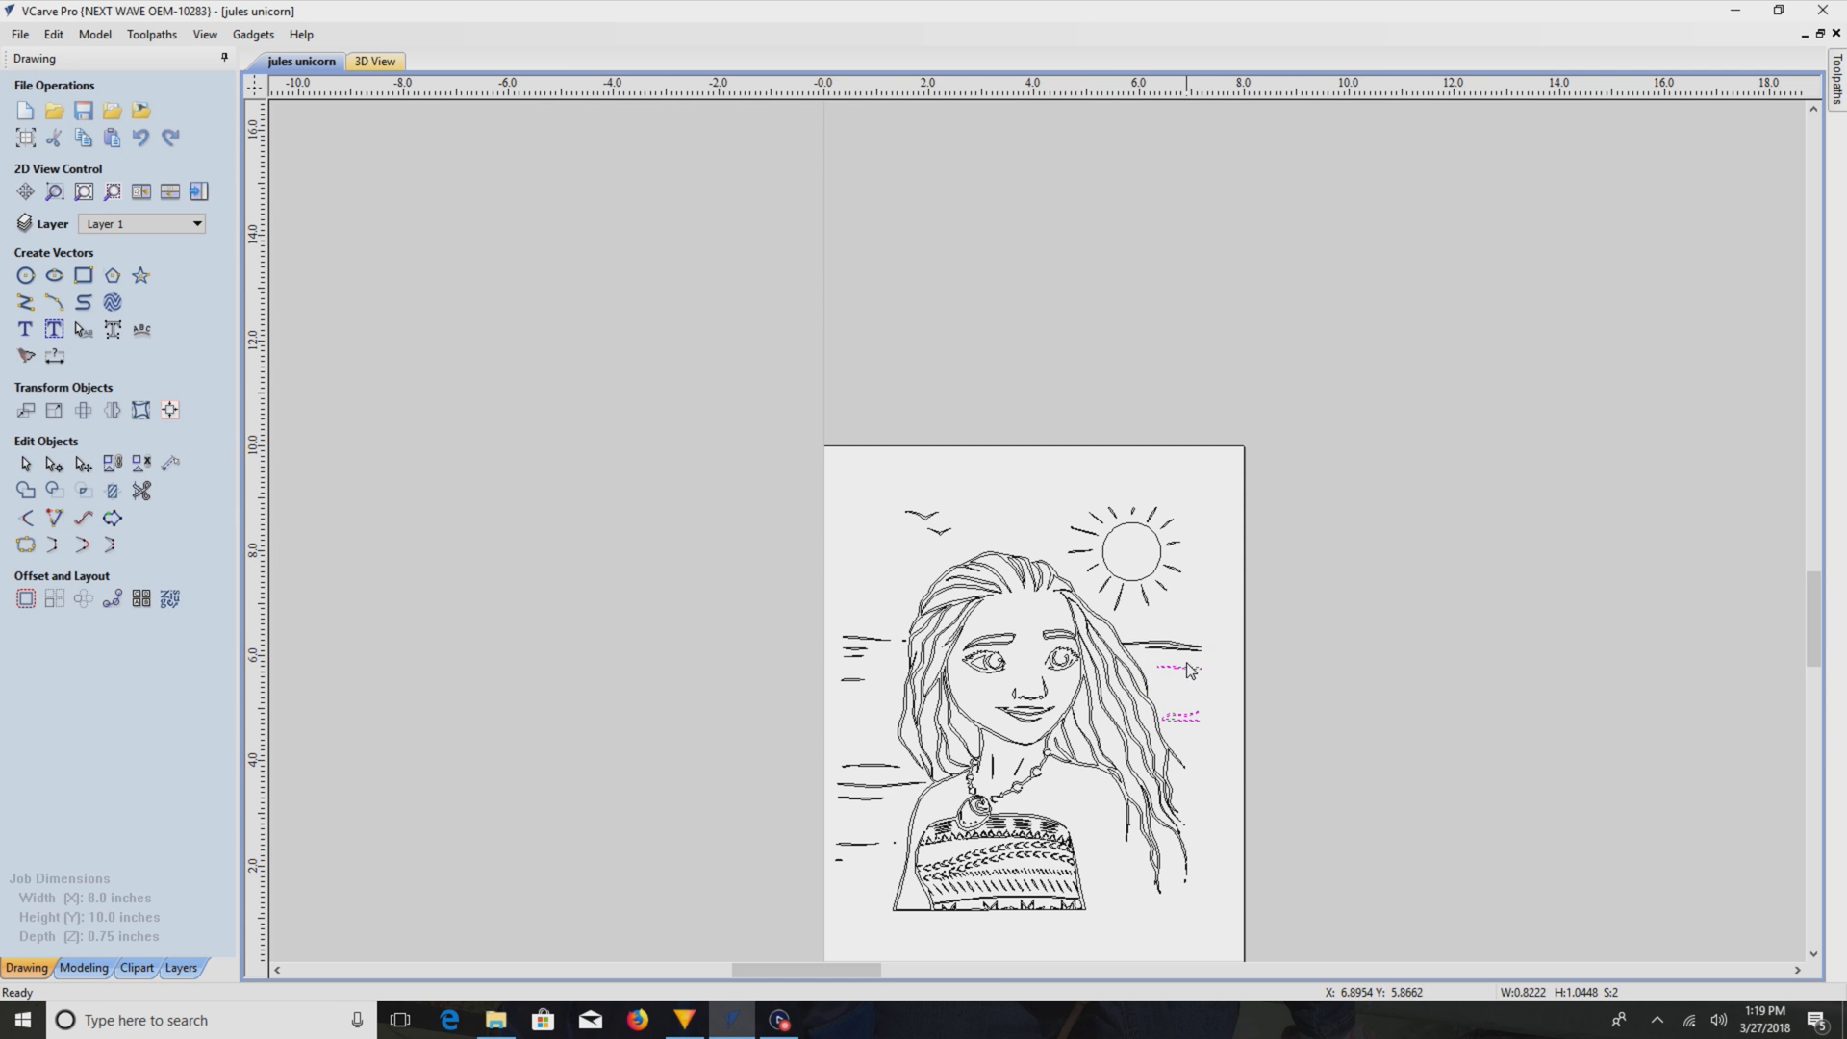
{"action": "left_click", "coordinate": [1187, 665]}
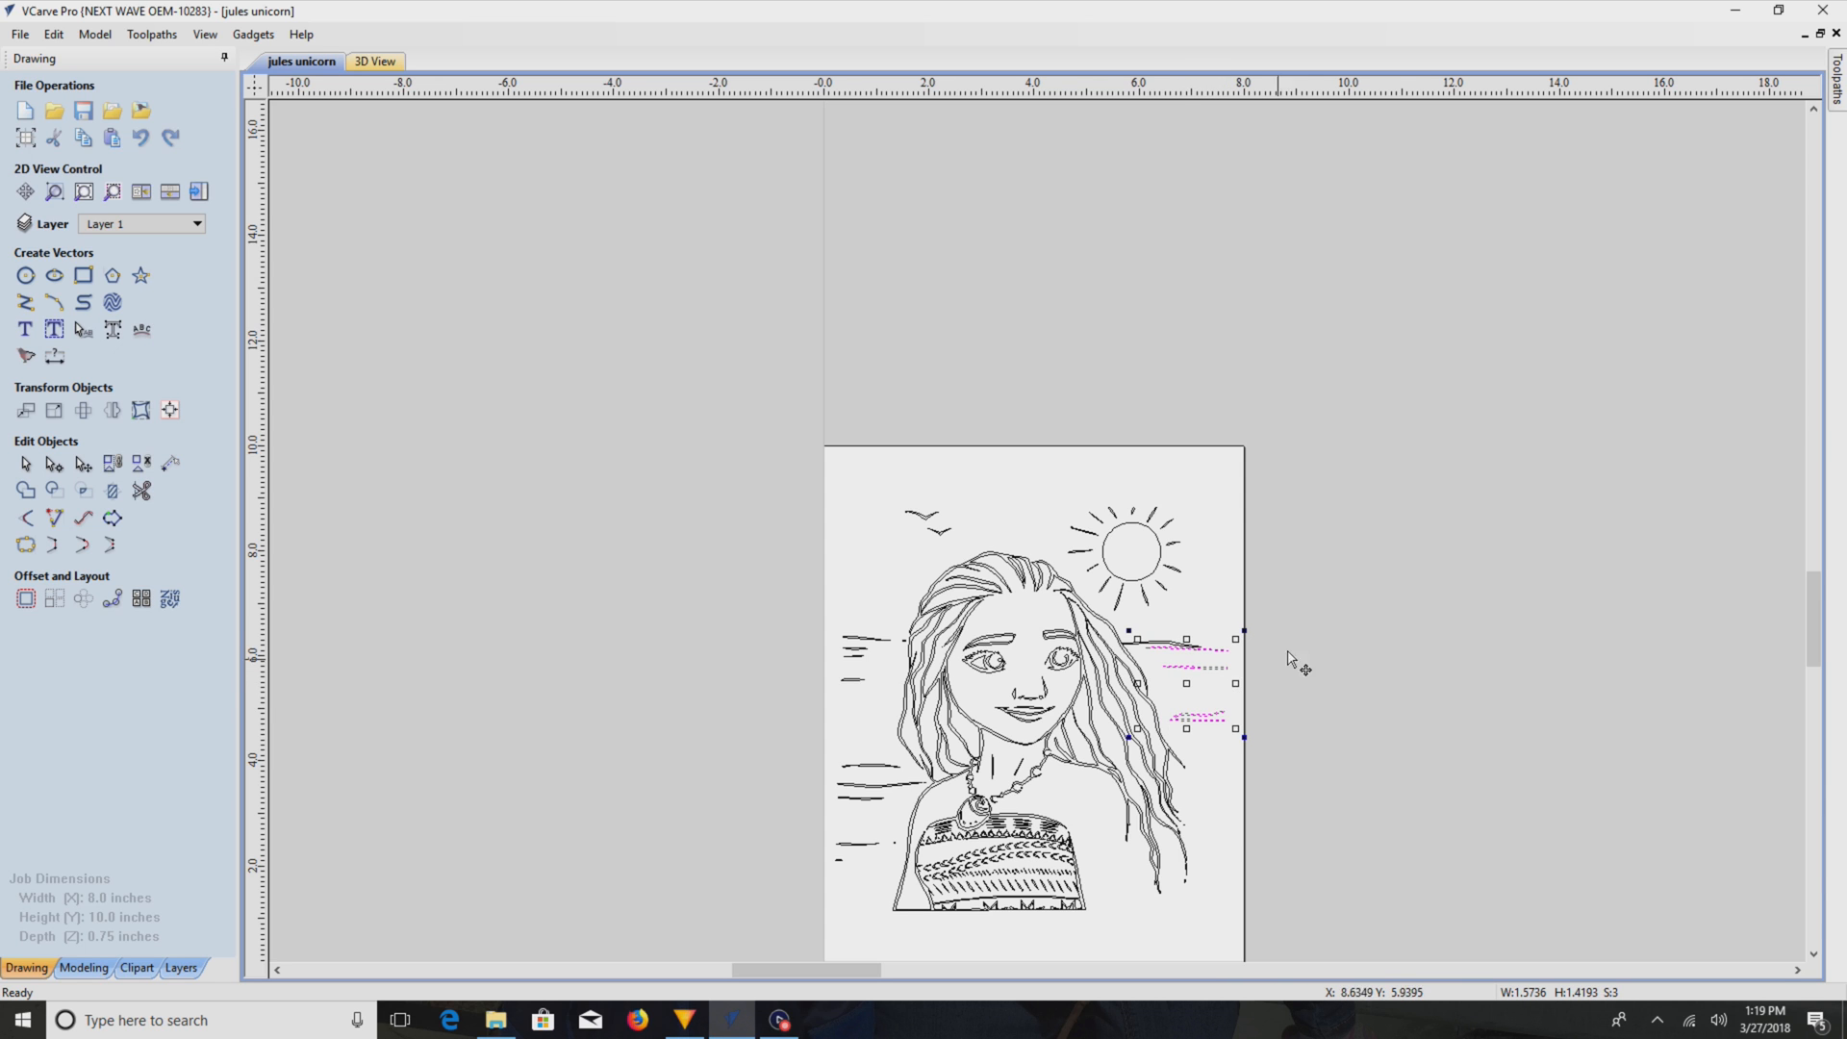
{"action": "mouse_move", "coordinate": [1166, 642]}
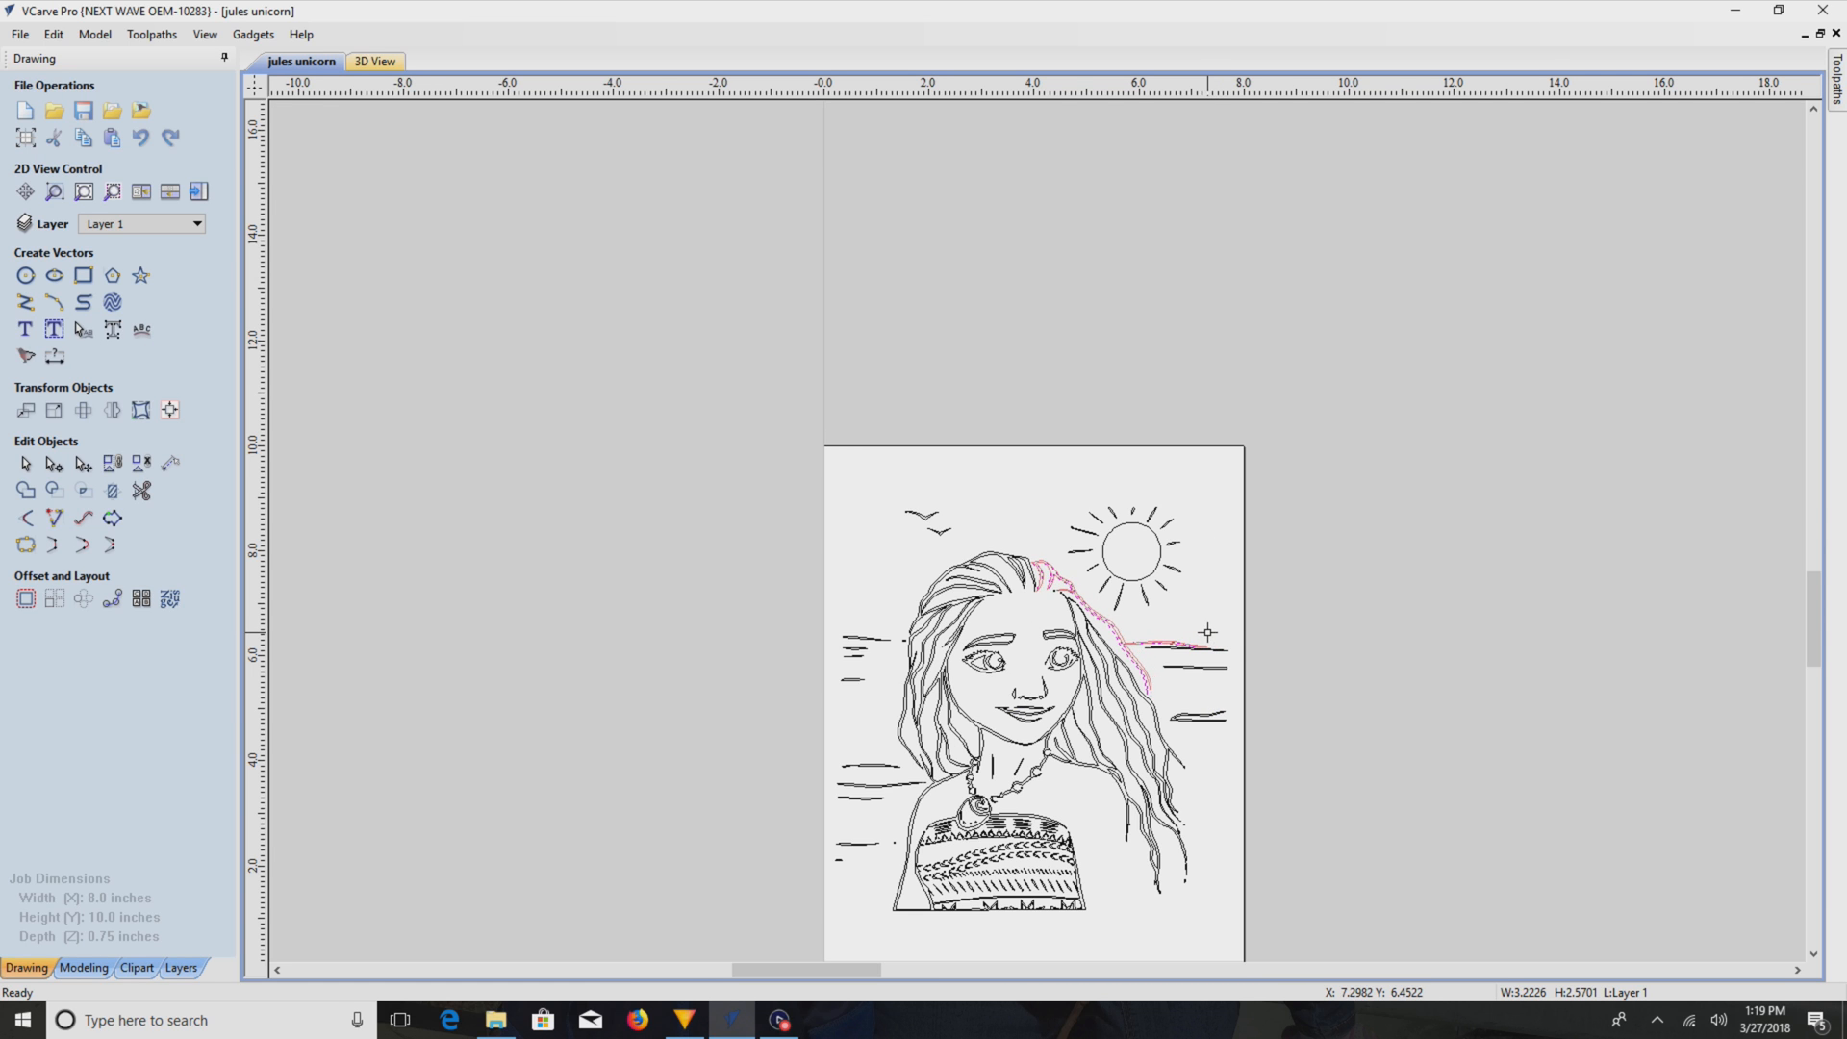
{"action": "left_click", "coordinate": [1131, 633]}
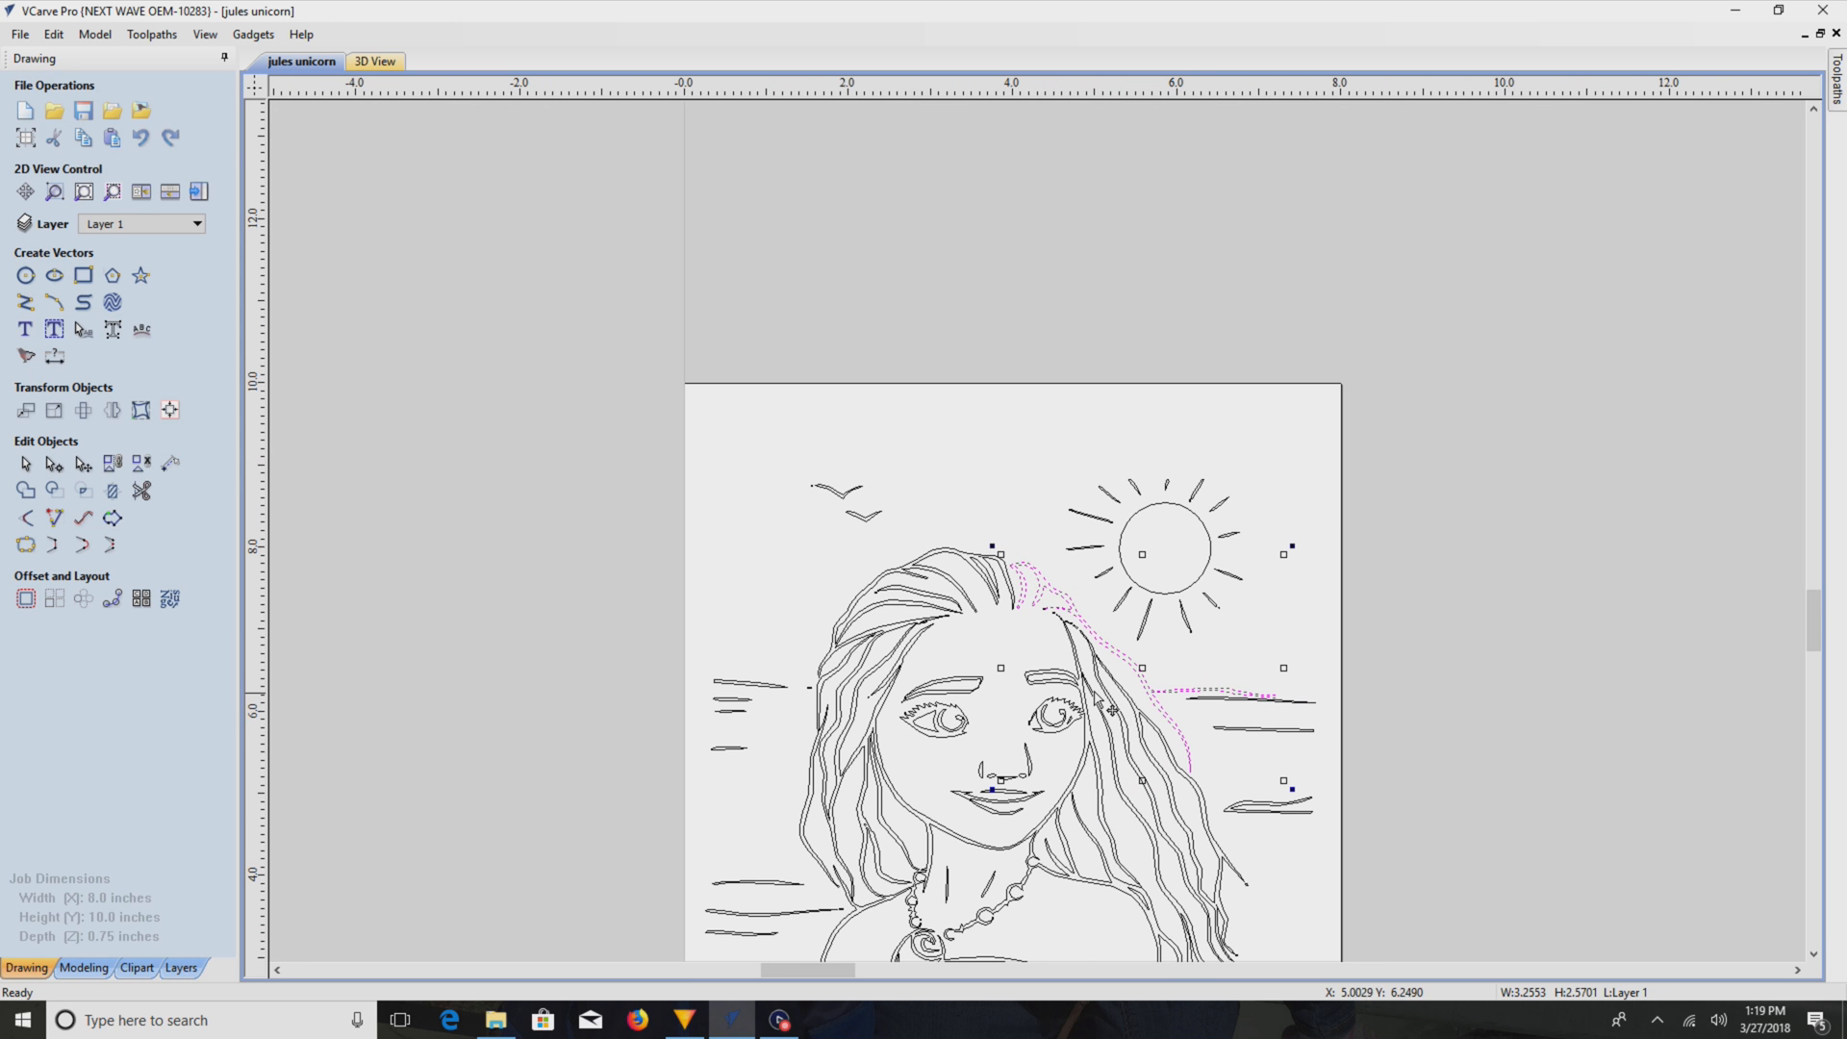
{"action": "left_click", "coordinate": [1233, 711]}
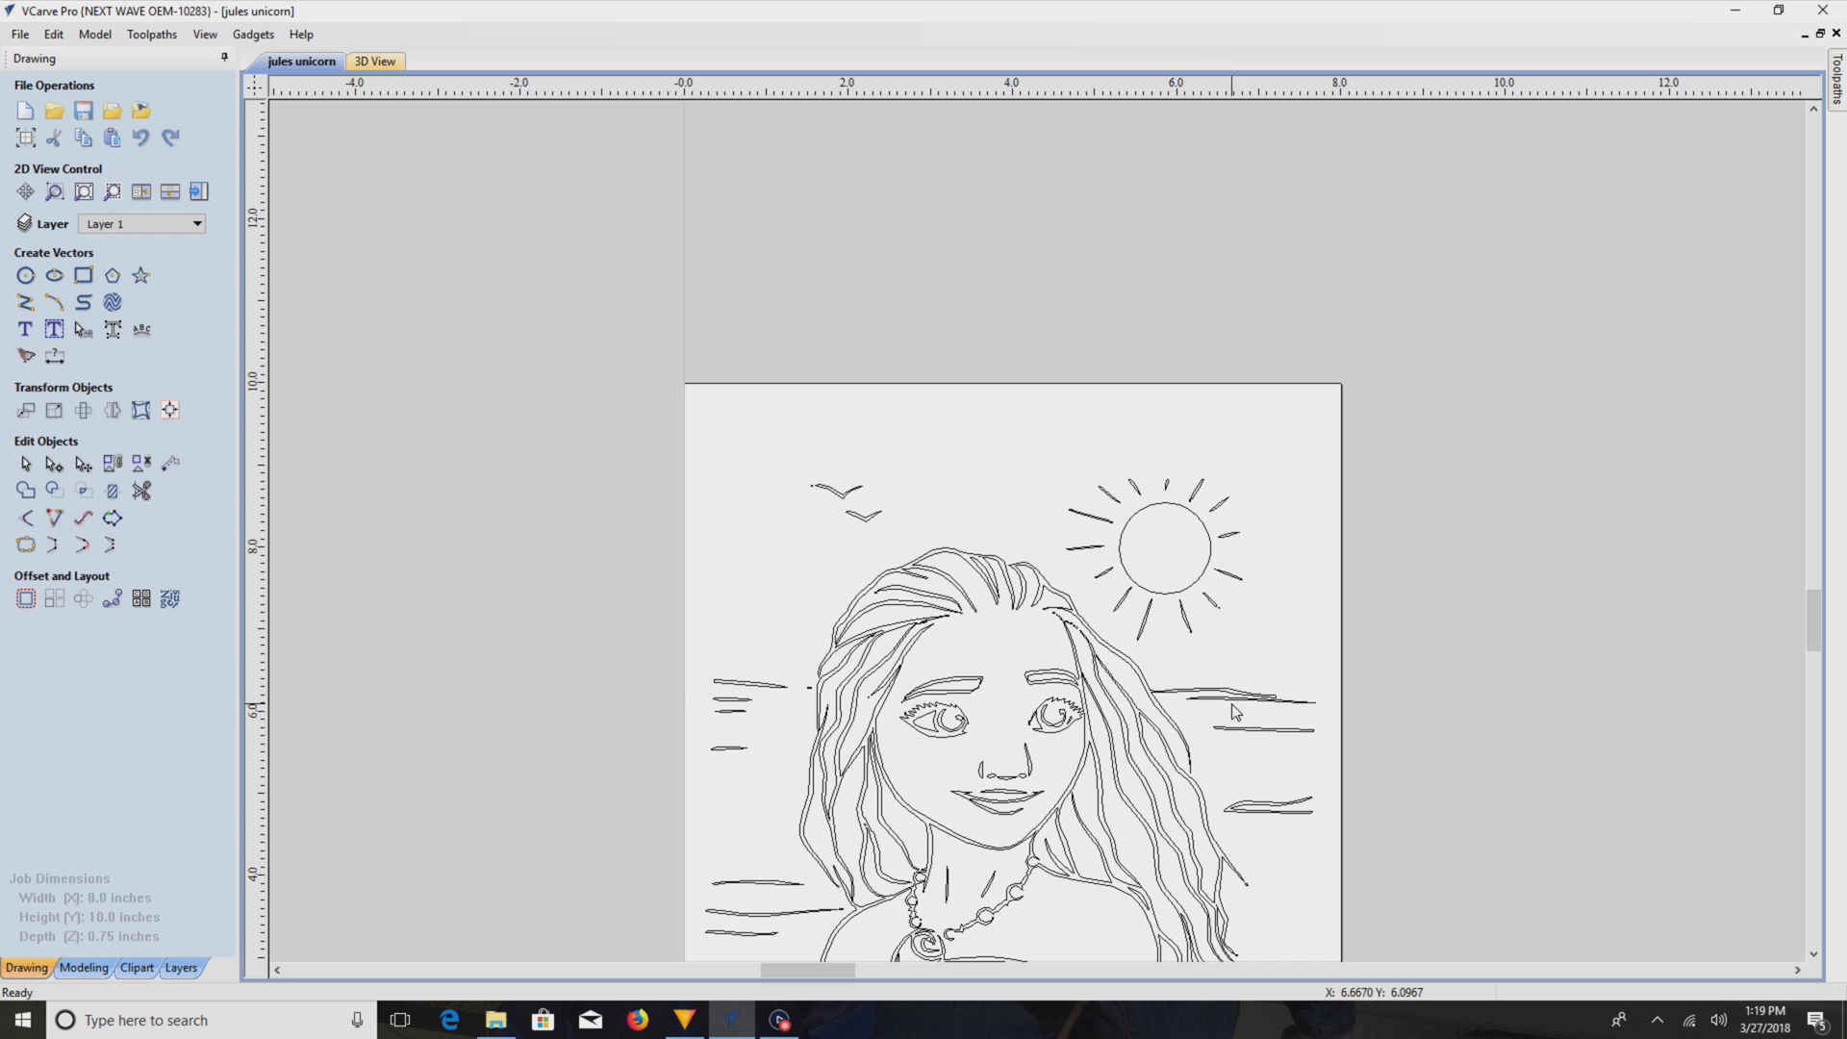
{"action": "left_click", "coordinate": [1236, 711]}
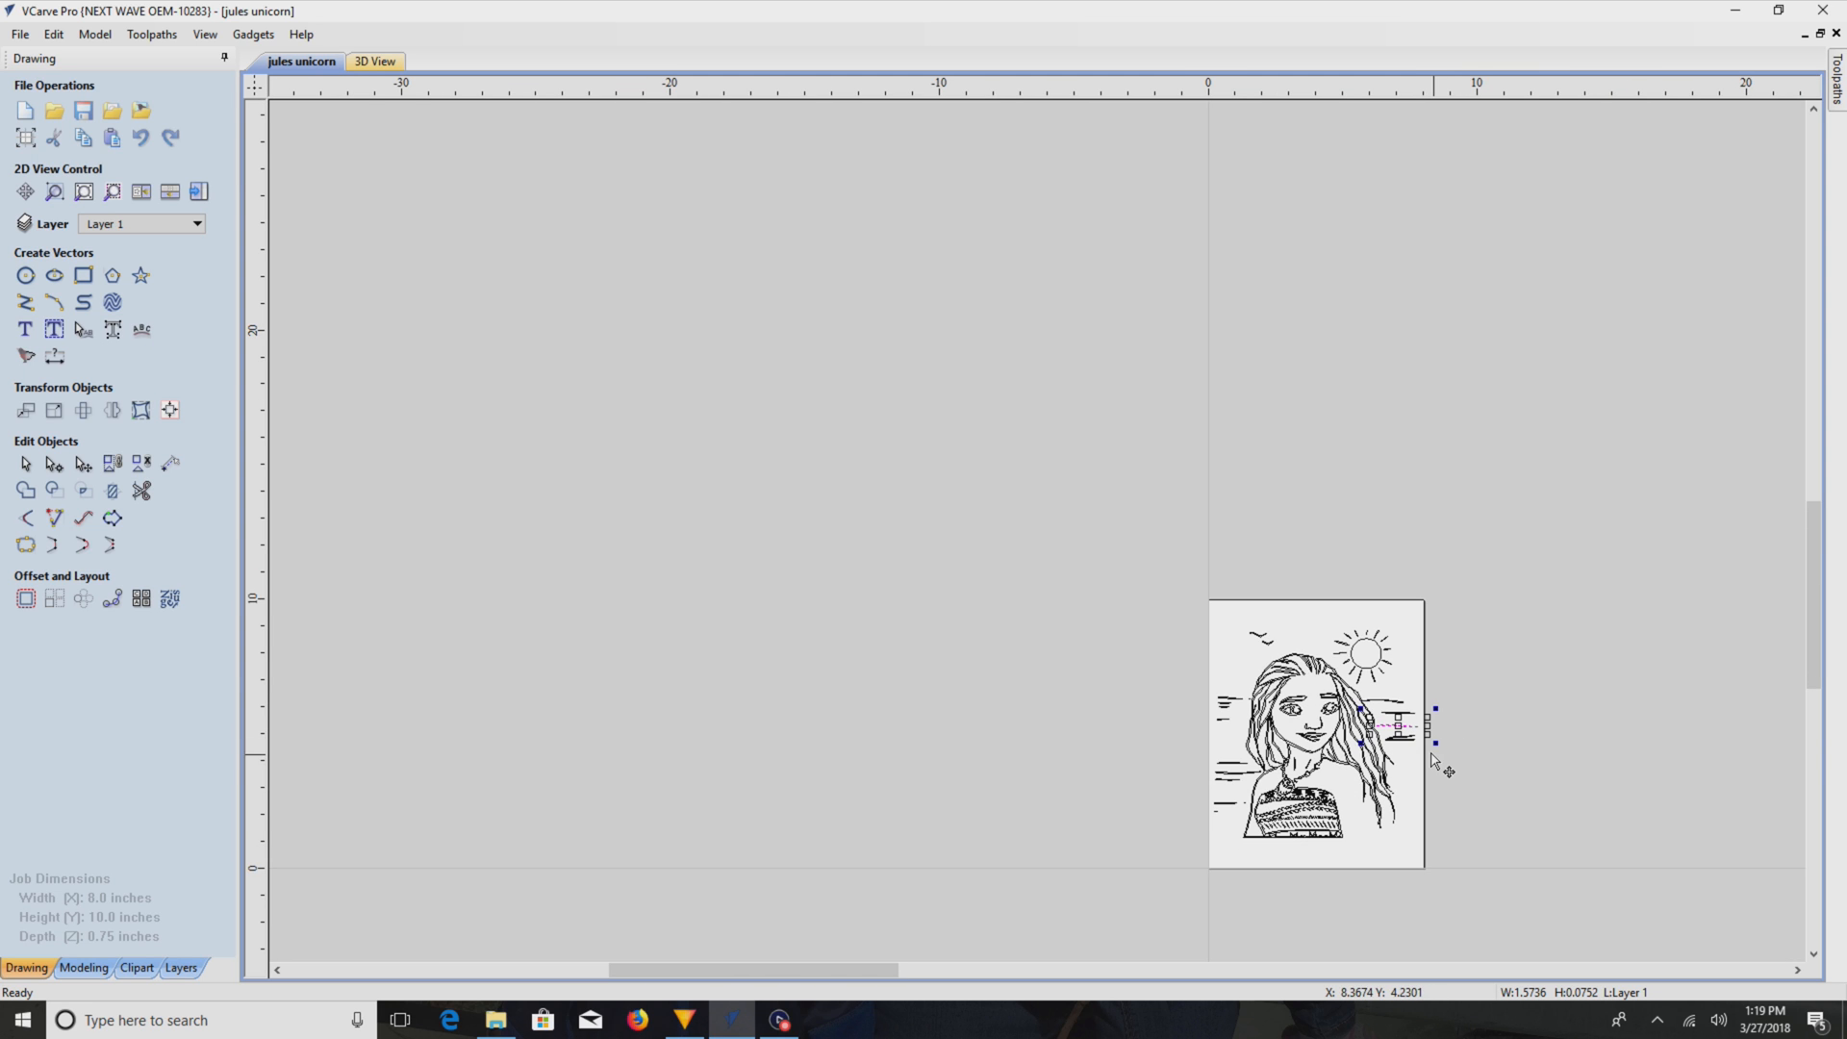
{"action": "mouse_move", "coordinate": [1343, 777]}
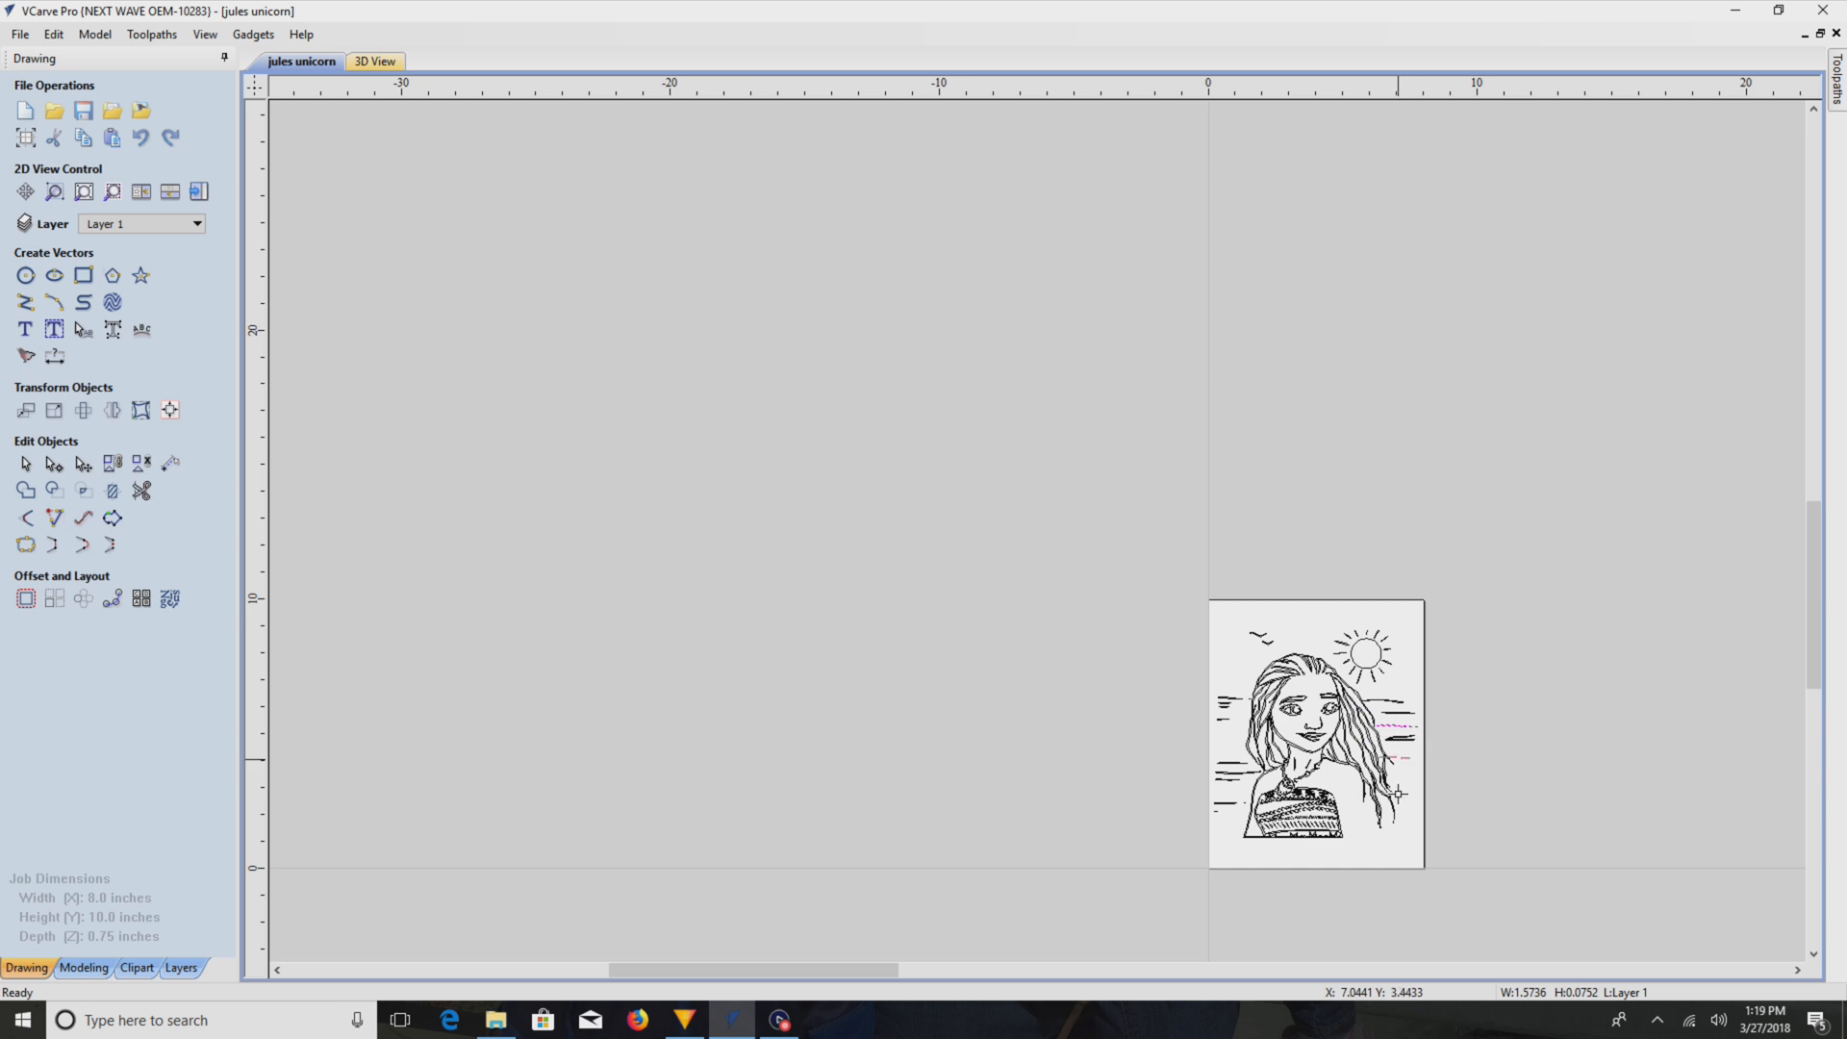
{"action": "mouse_move", "coordinate": [1387, 822]}
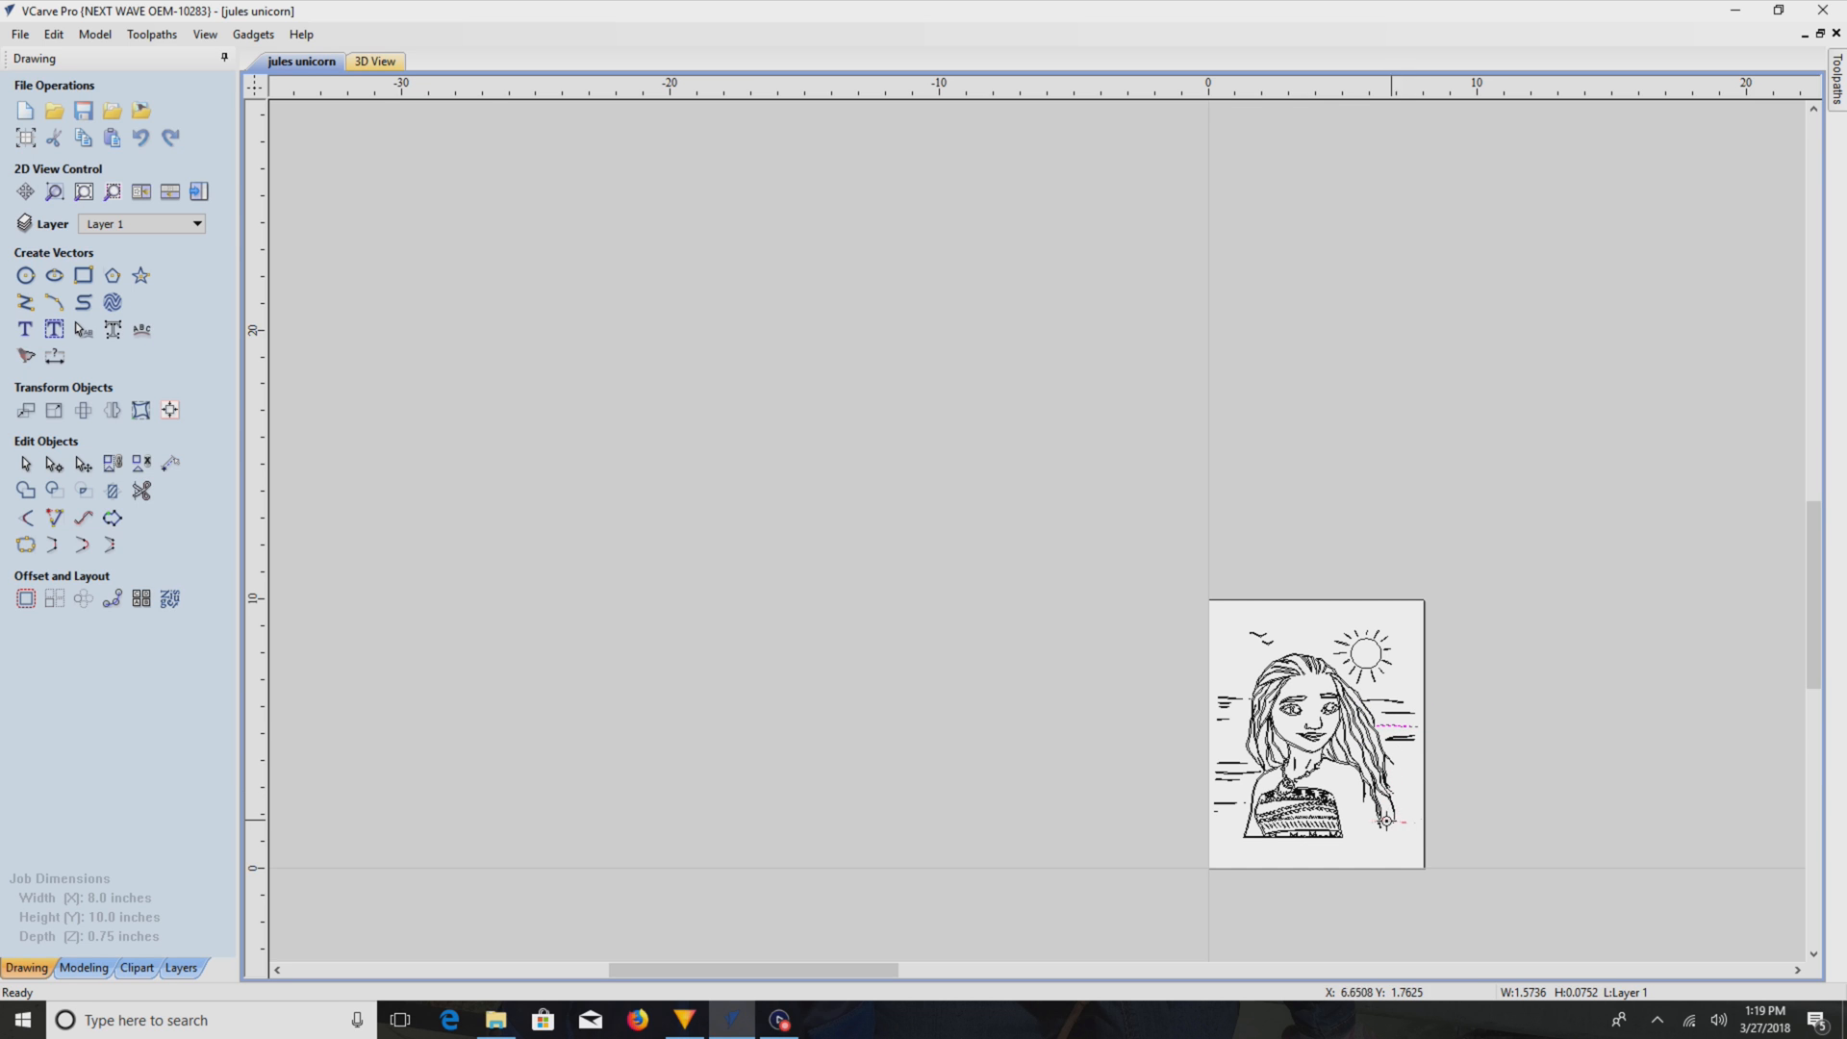
{"action": "mouse_move", "coordinate": [1426, 788]}
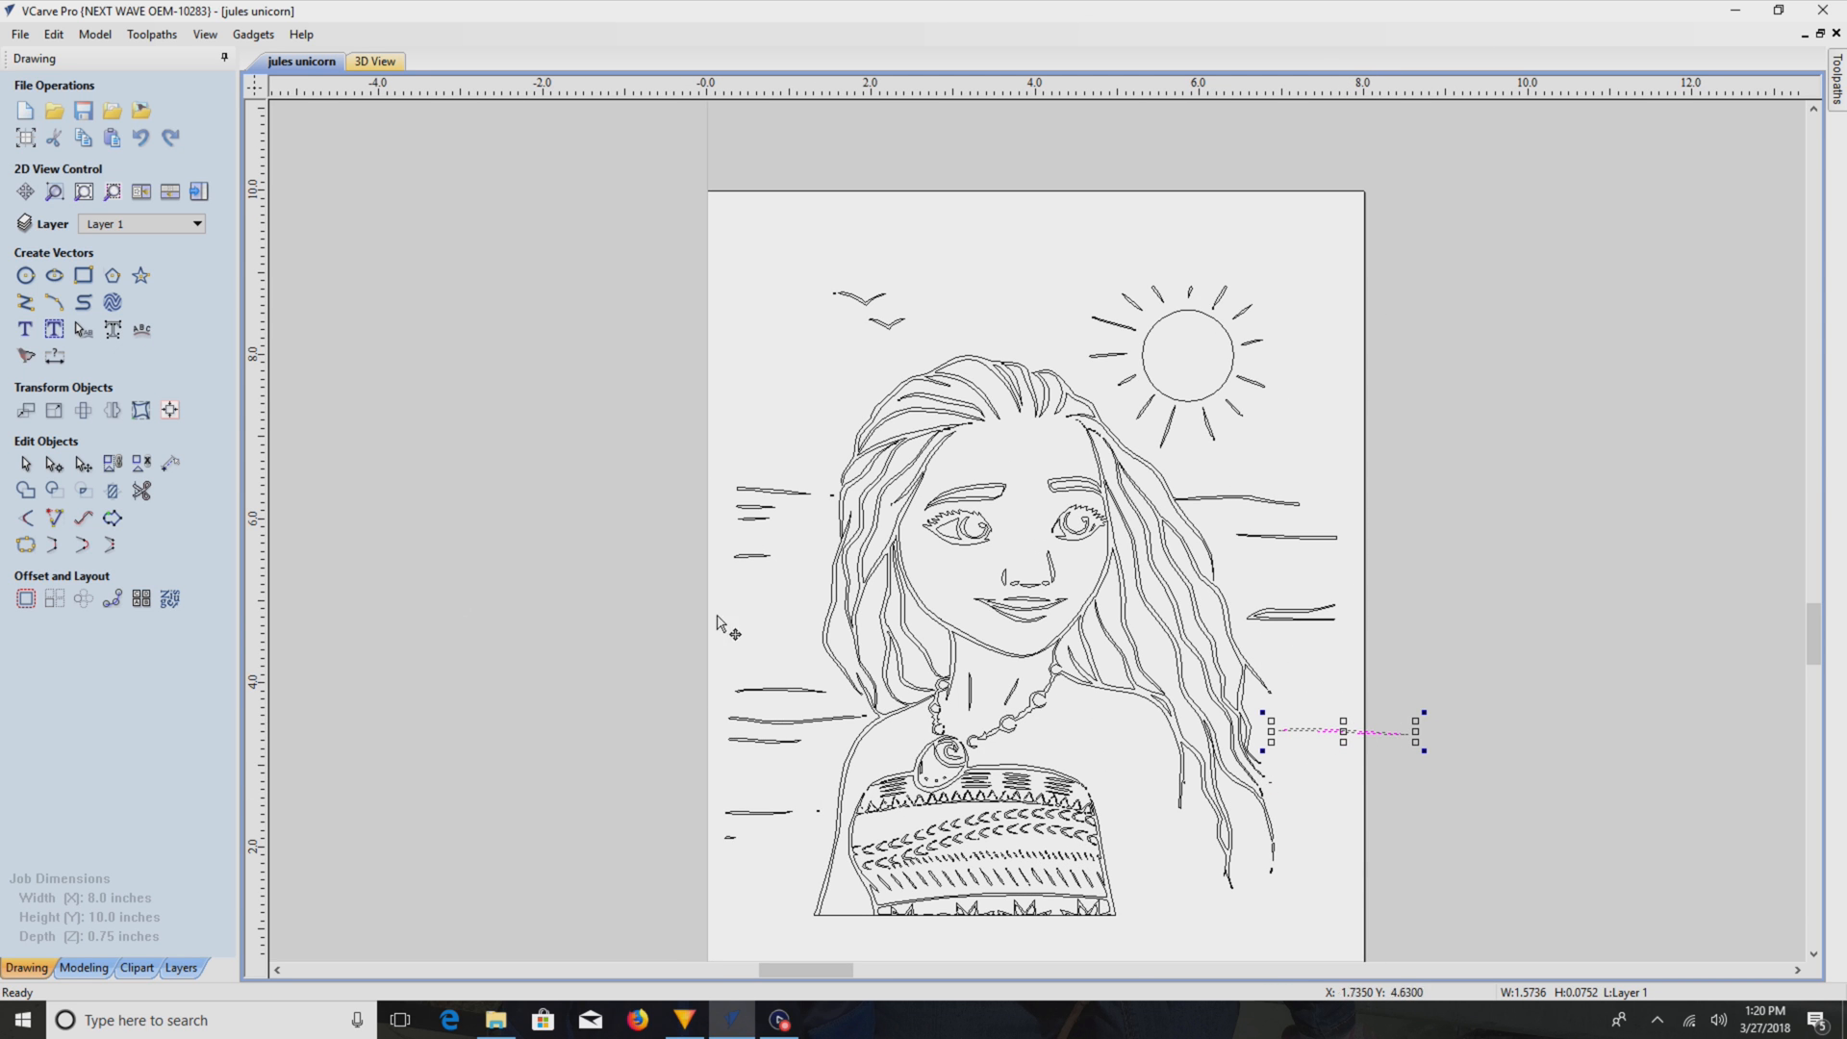
{"action": "mouse_move", "coordinate": [327, 585]}
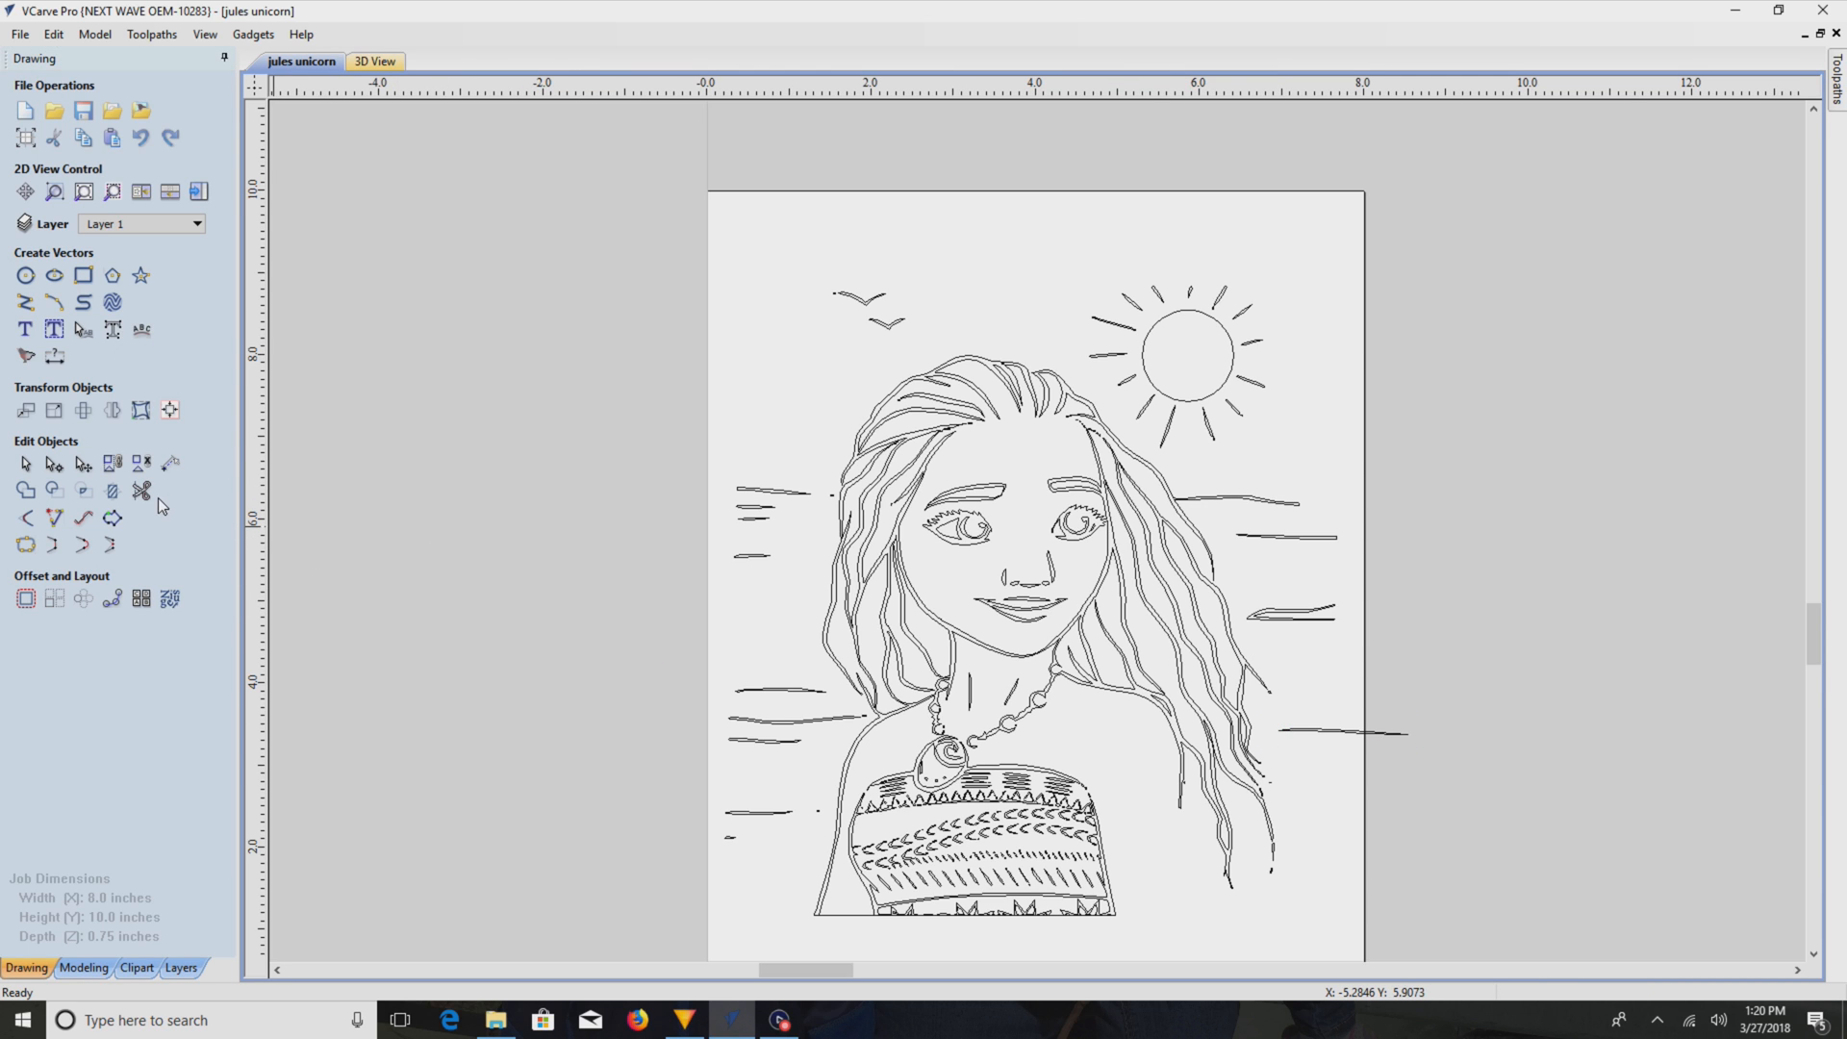
- Start Interactive Vector Trim on the drawing and move on to drawing a rectangle
{"action": "left_click", "coordinate": [141, 491]}
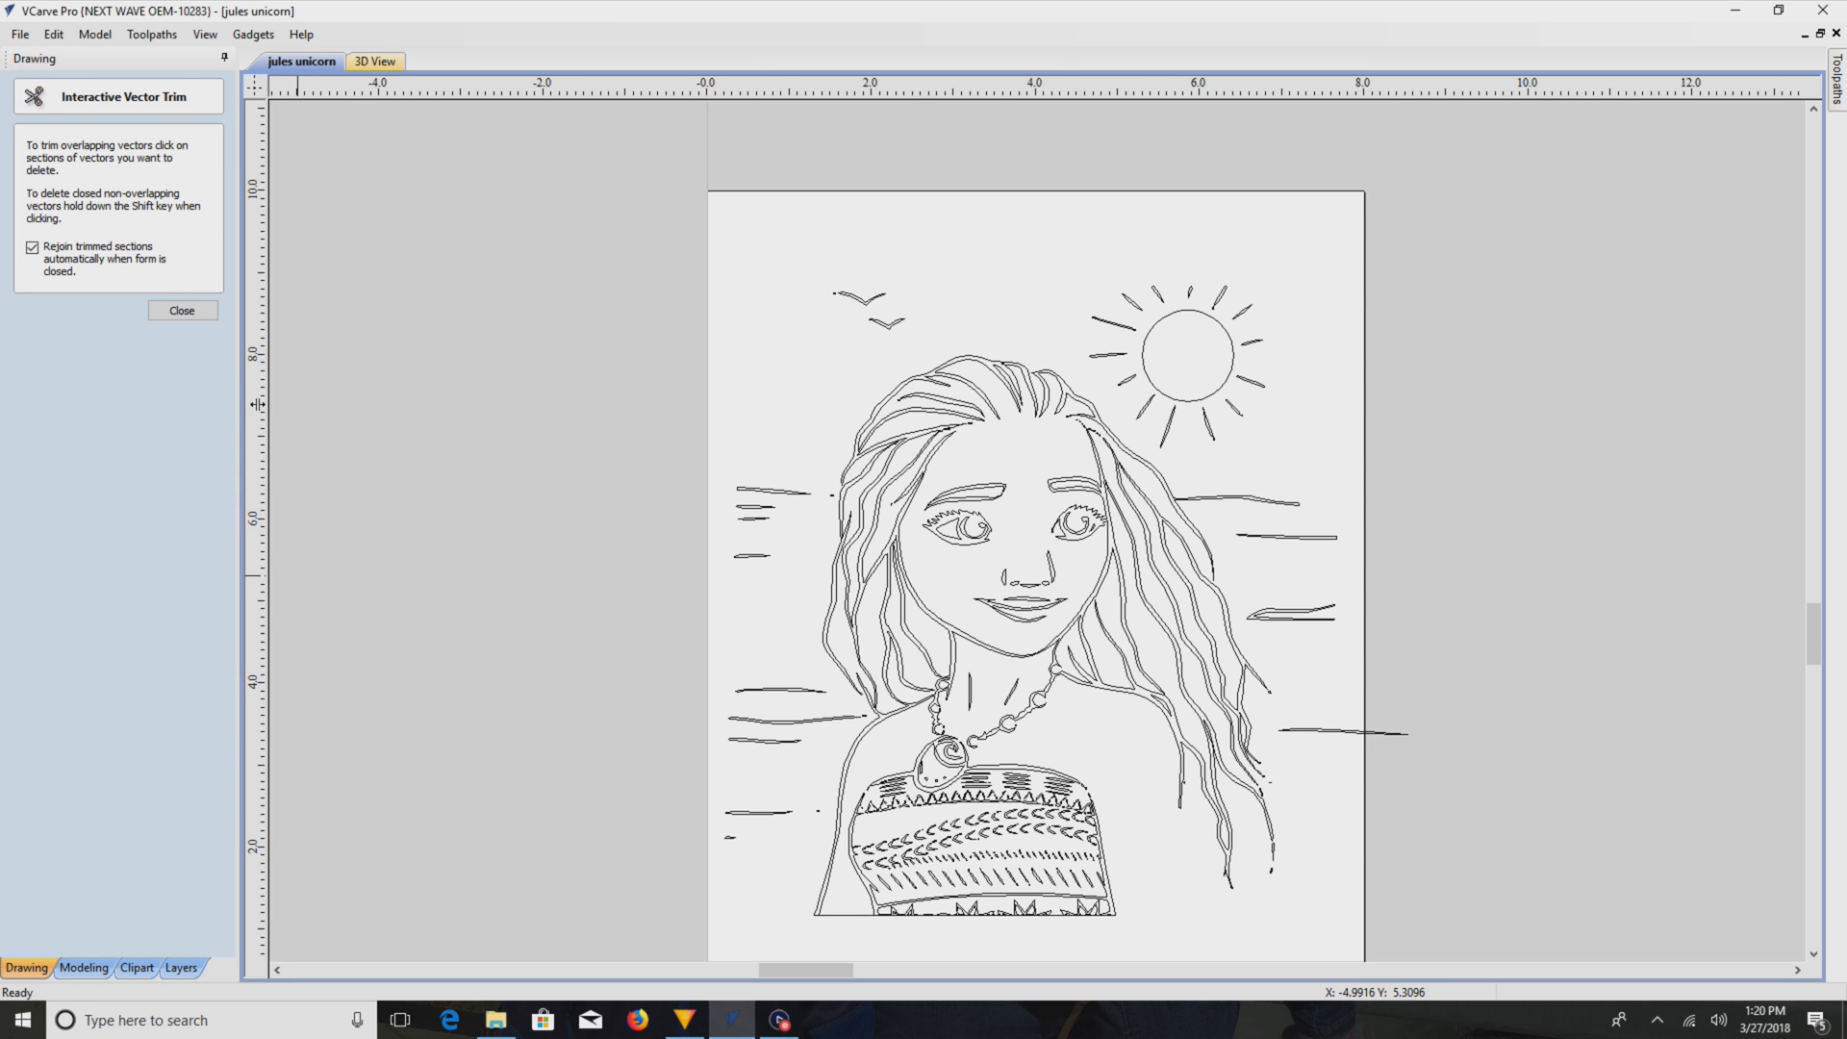
{"action": "mouse_move", "coordinate": [1072, 574]}
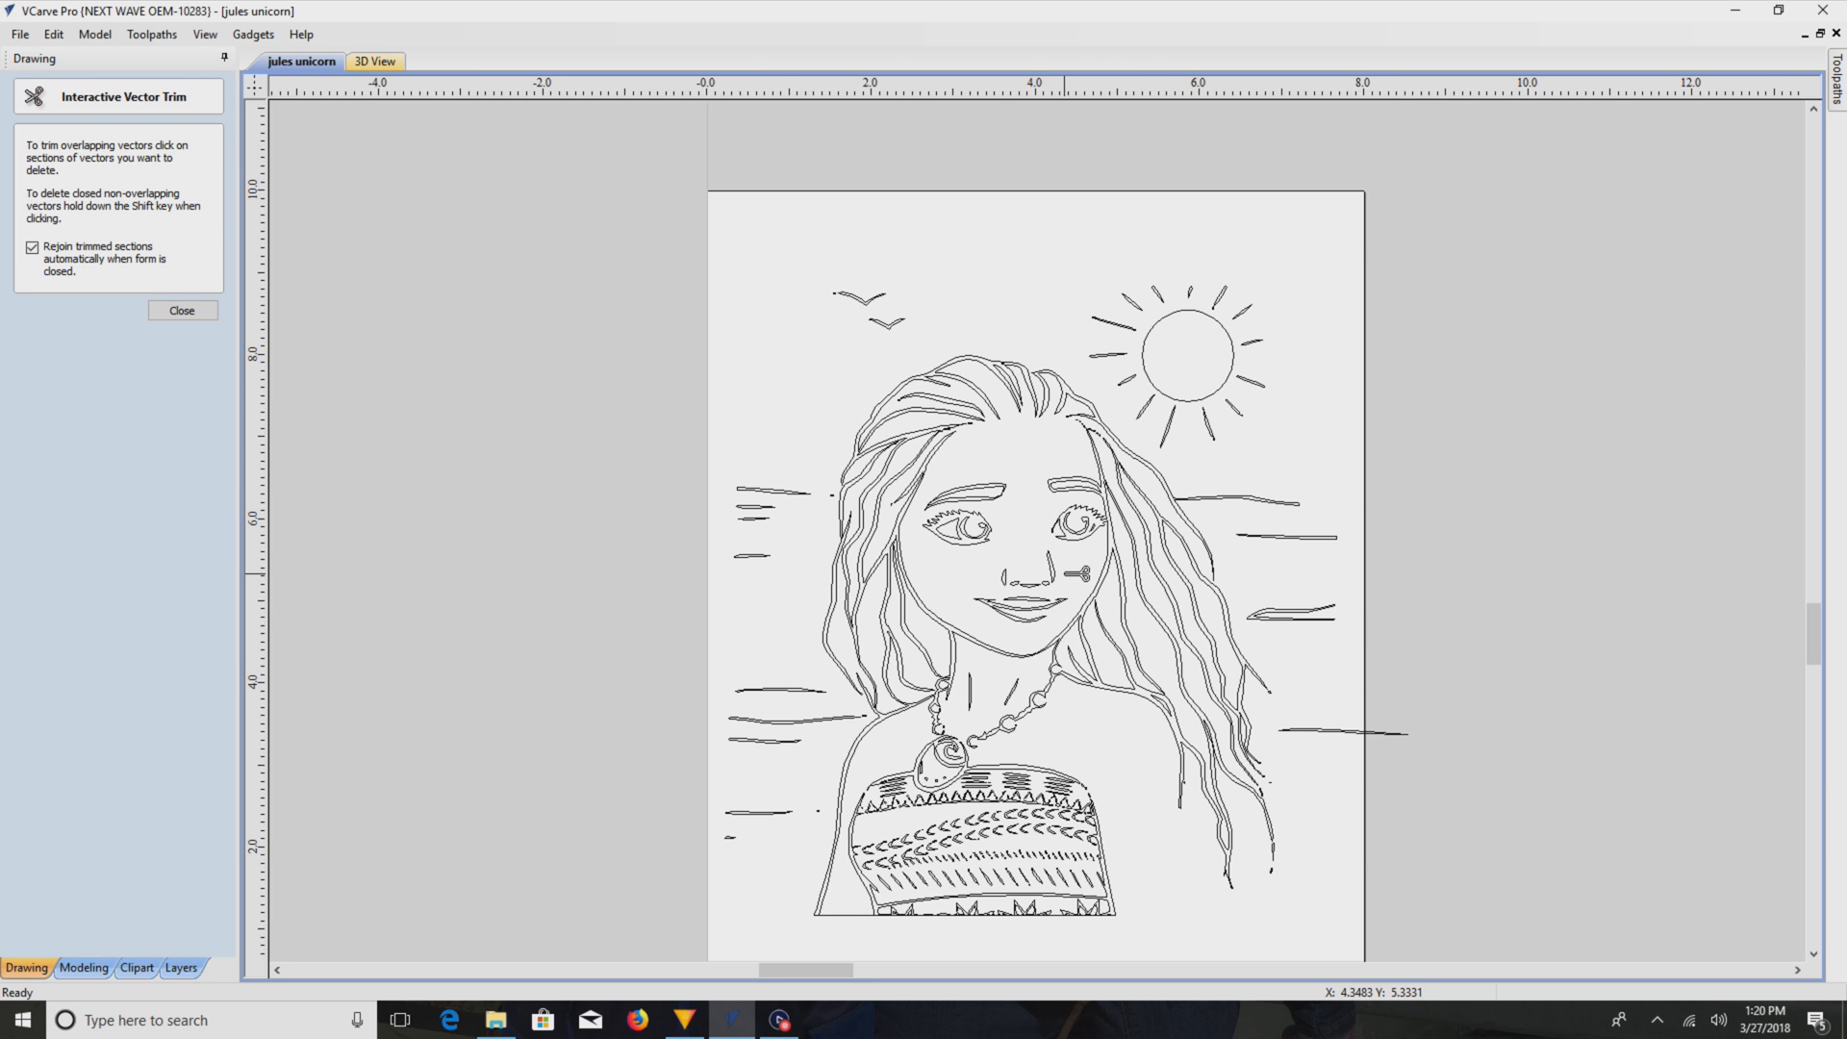
{"action": "left_click", "coordinate": [181, 310]}
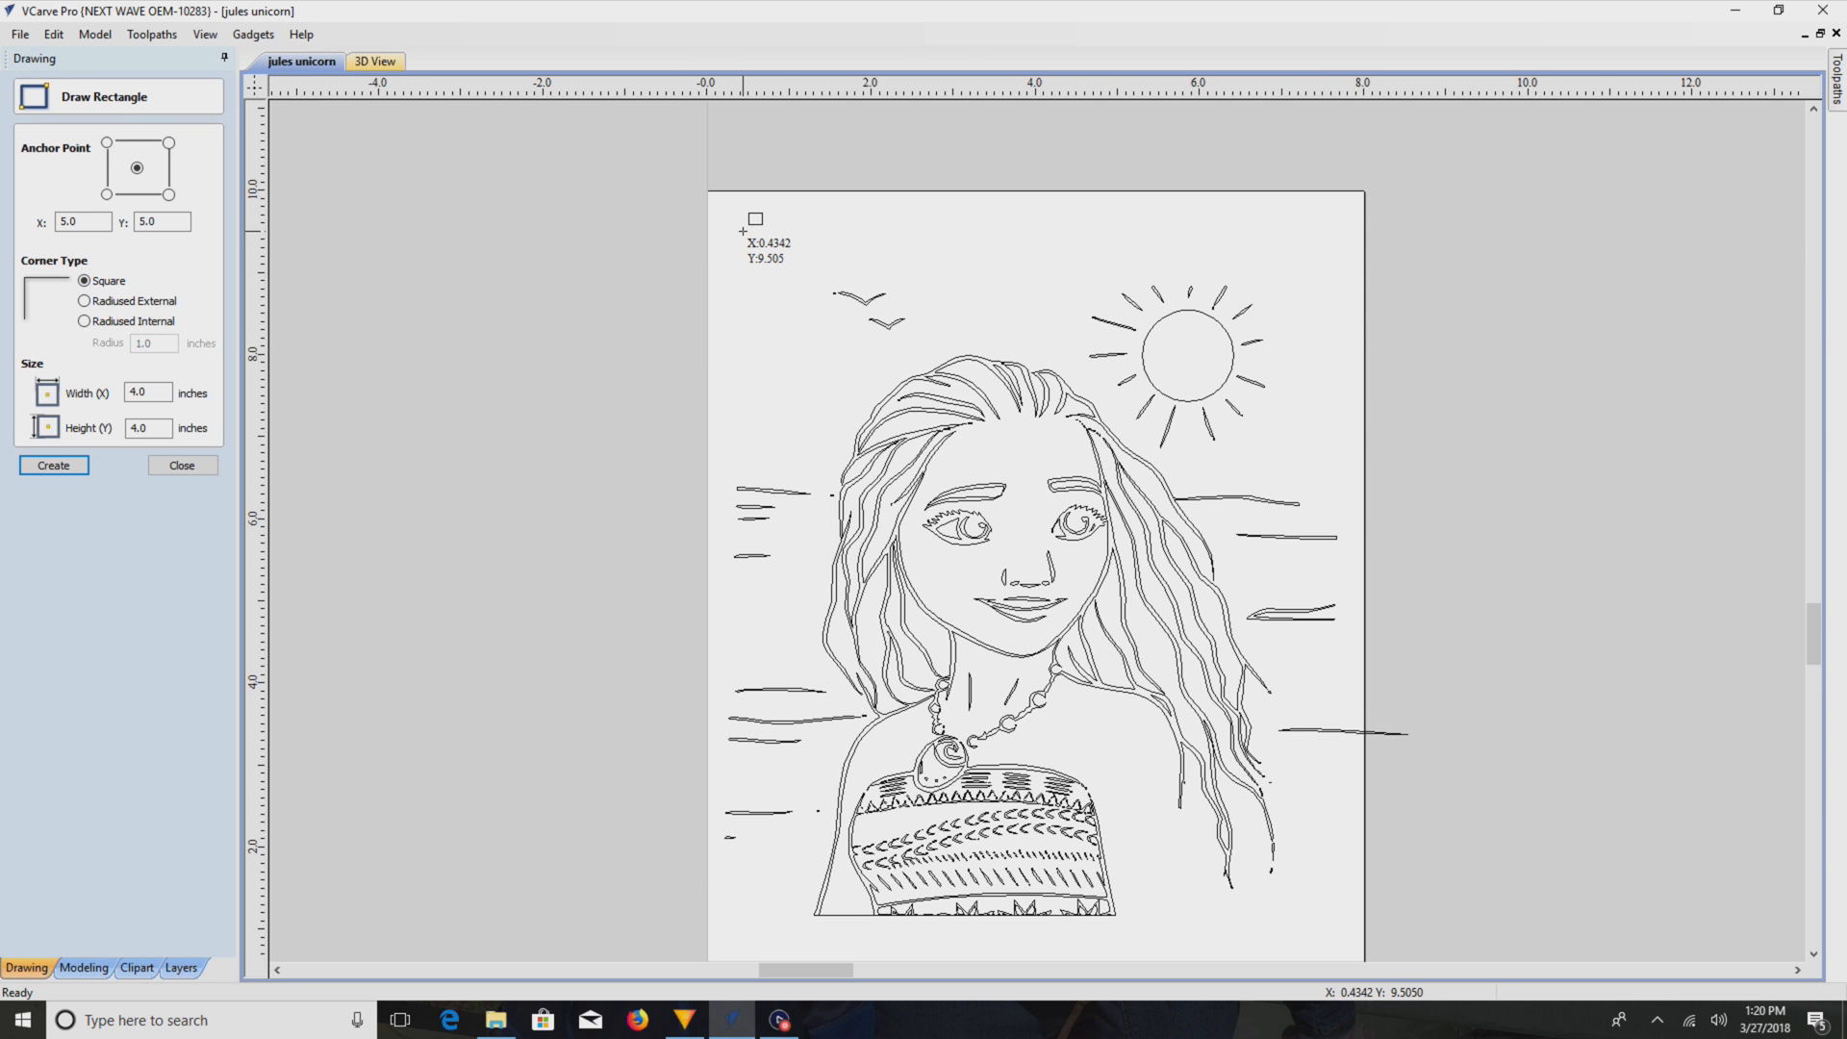
{"action": "mouse_move", "coordinate": [712, 210]}
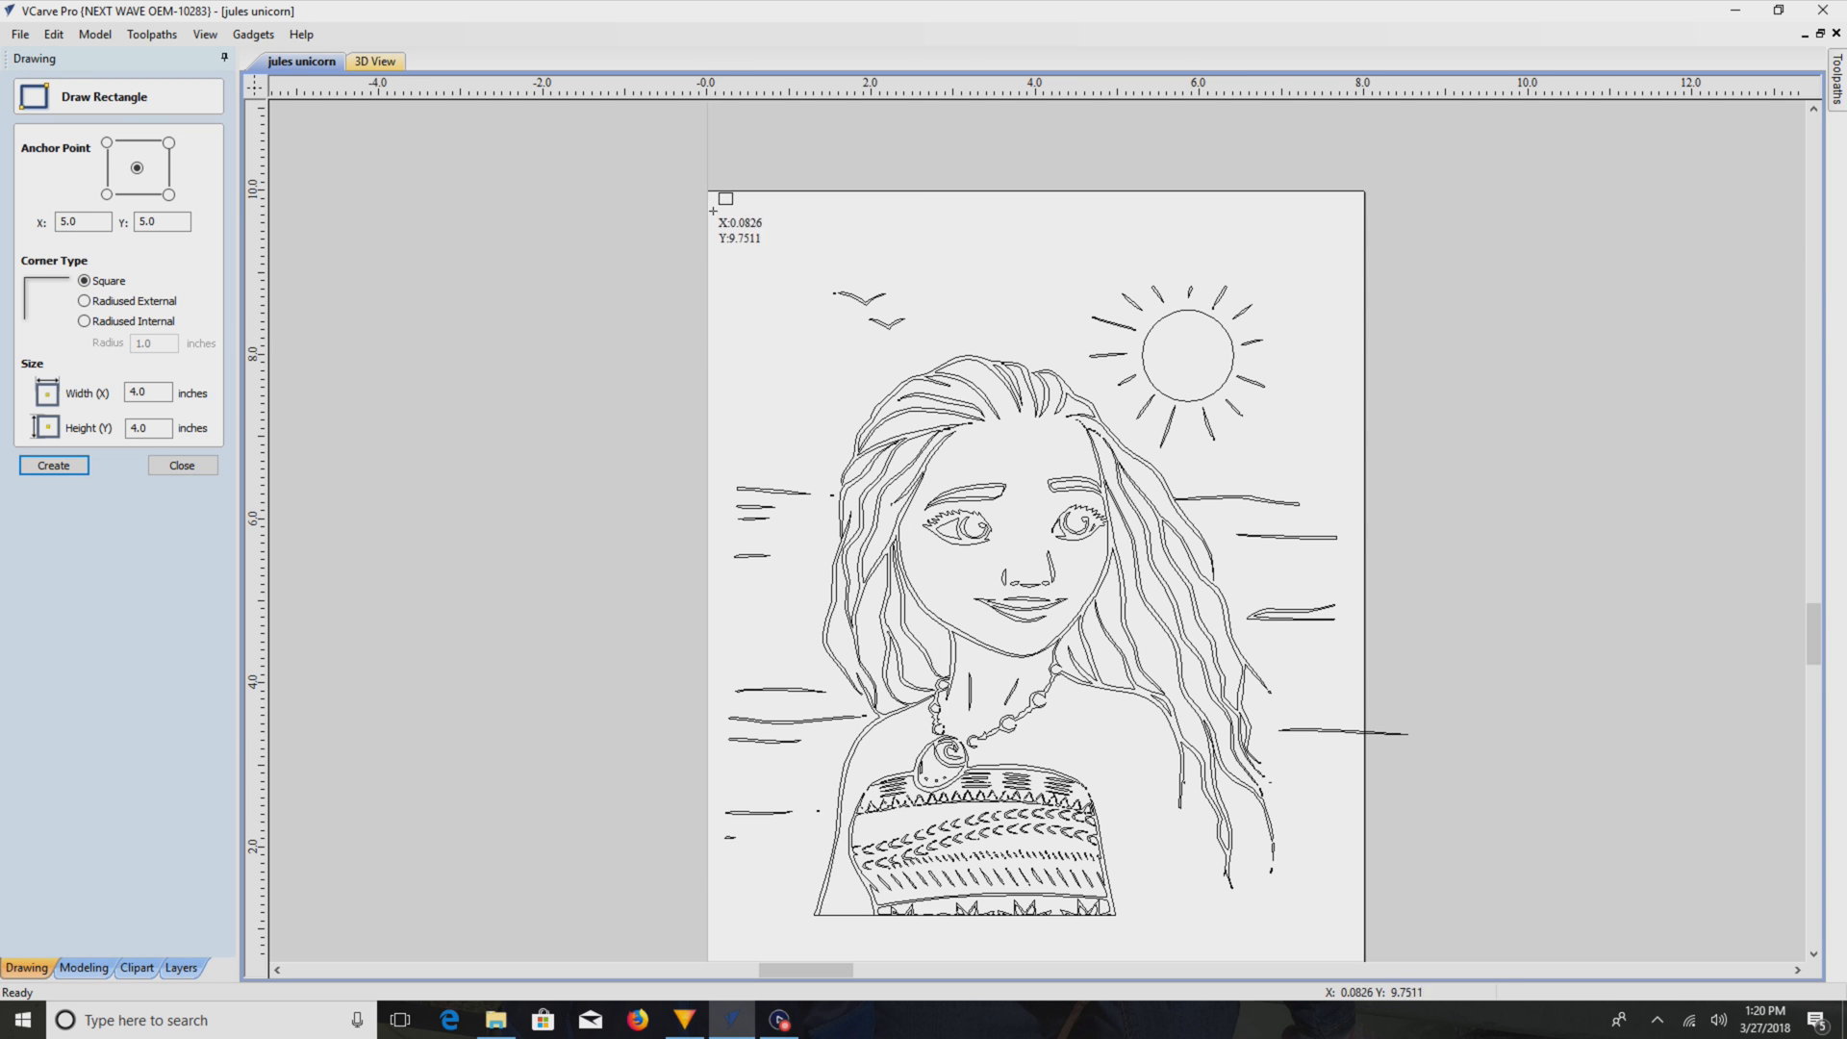
{"action": "mouse_move", "coordinate": [704, 191]}
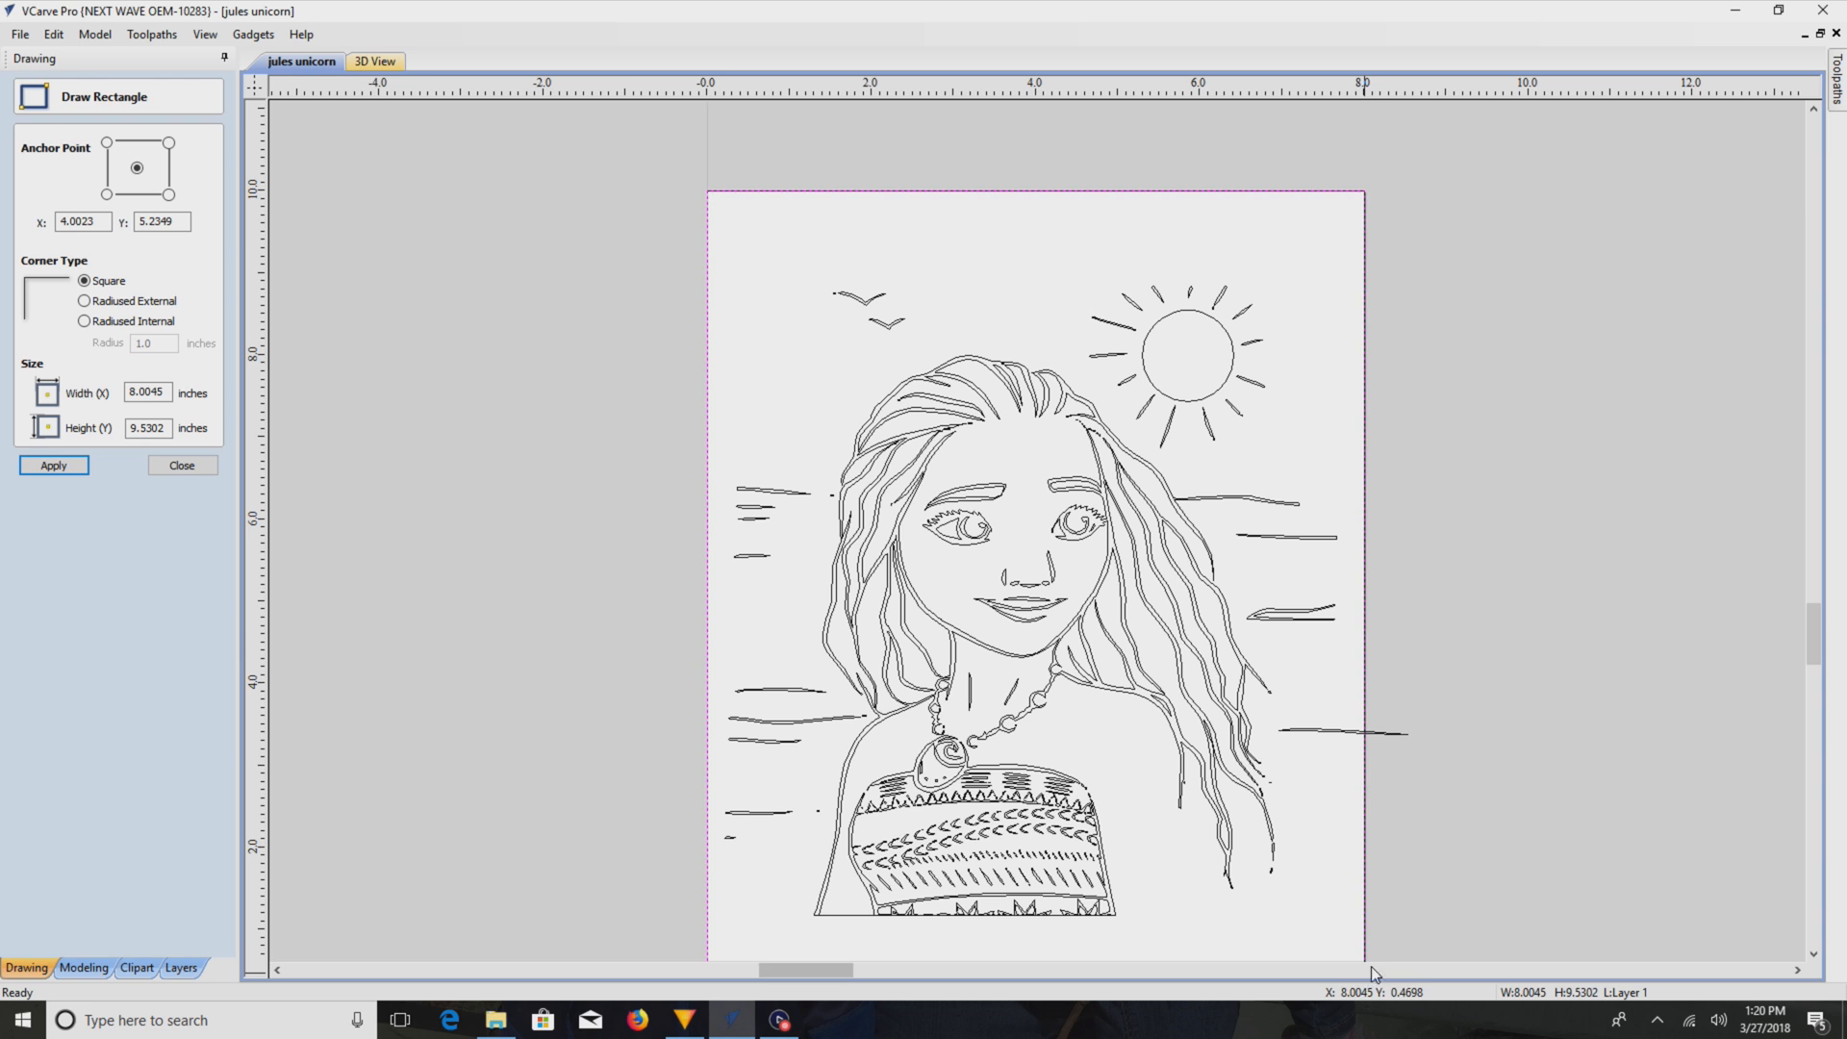
- Close the Draw Rectangle form and the vector trimming tool, leaving the framed drawing shown
{"action": "left_click", "coordinate": [180, 463]}
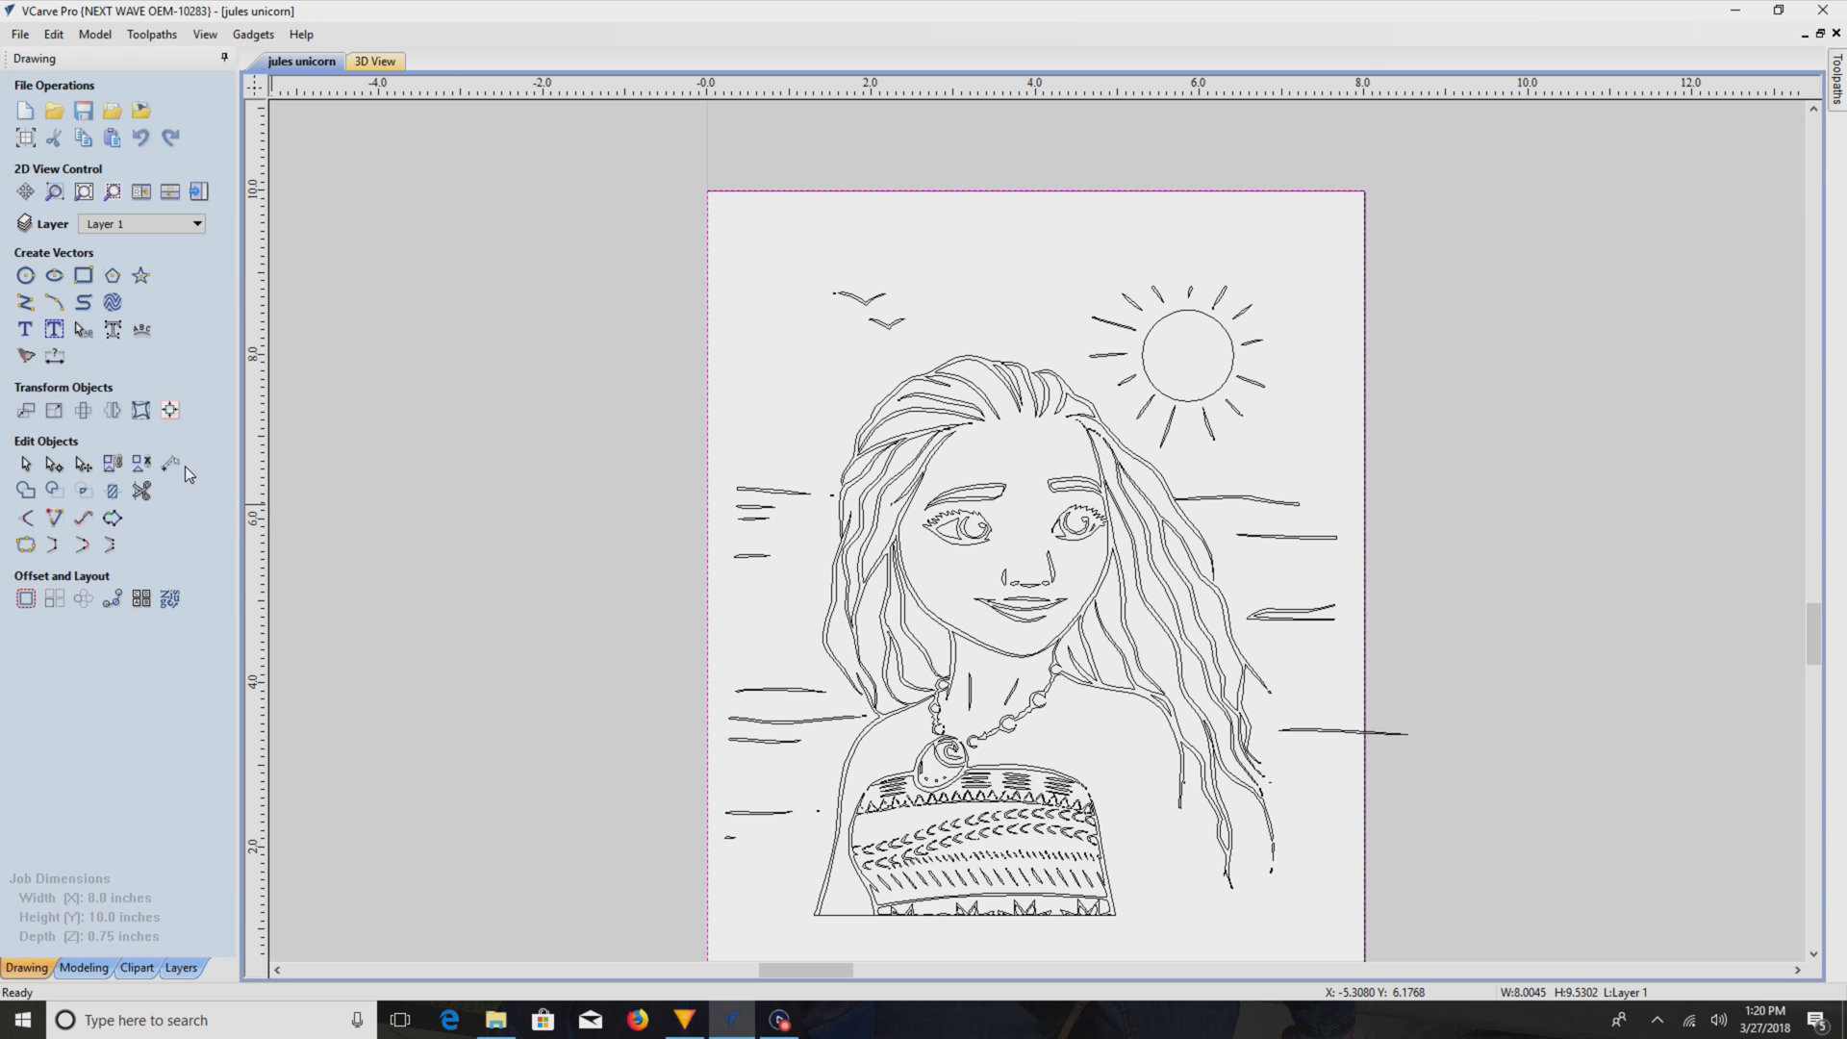
{"action": "left_click", "coordinate": [141, 491]}
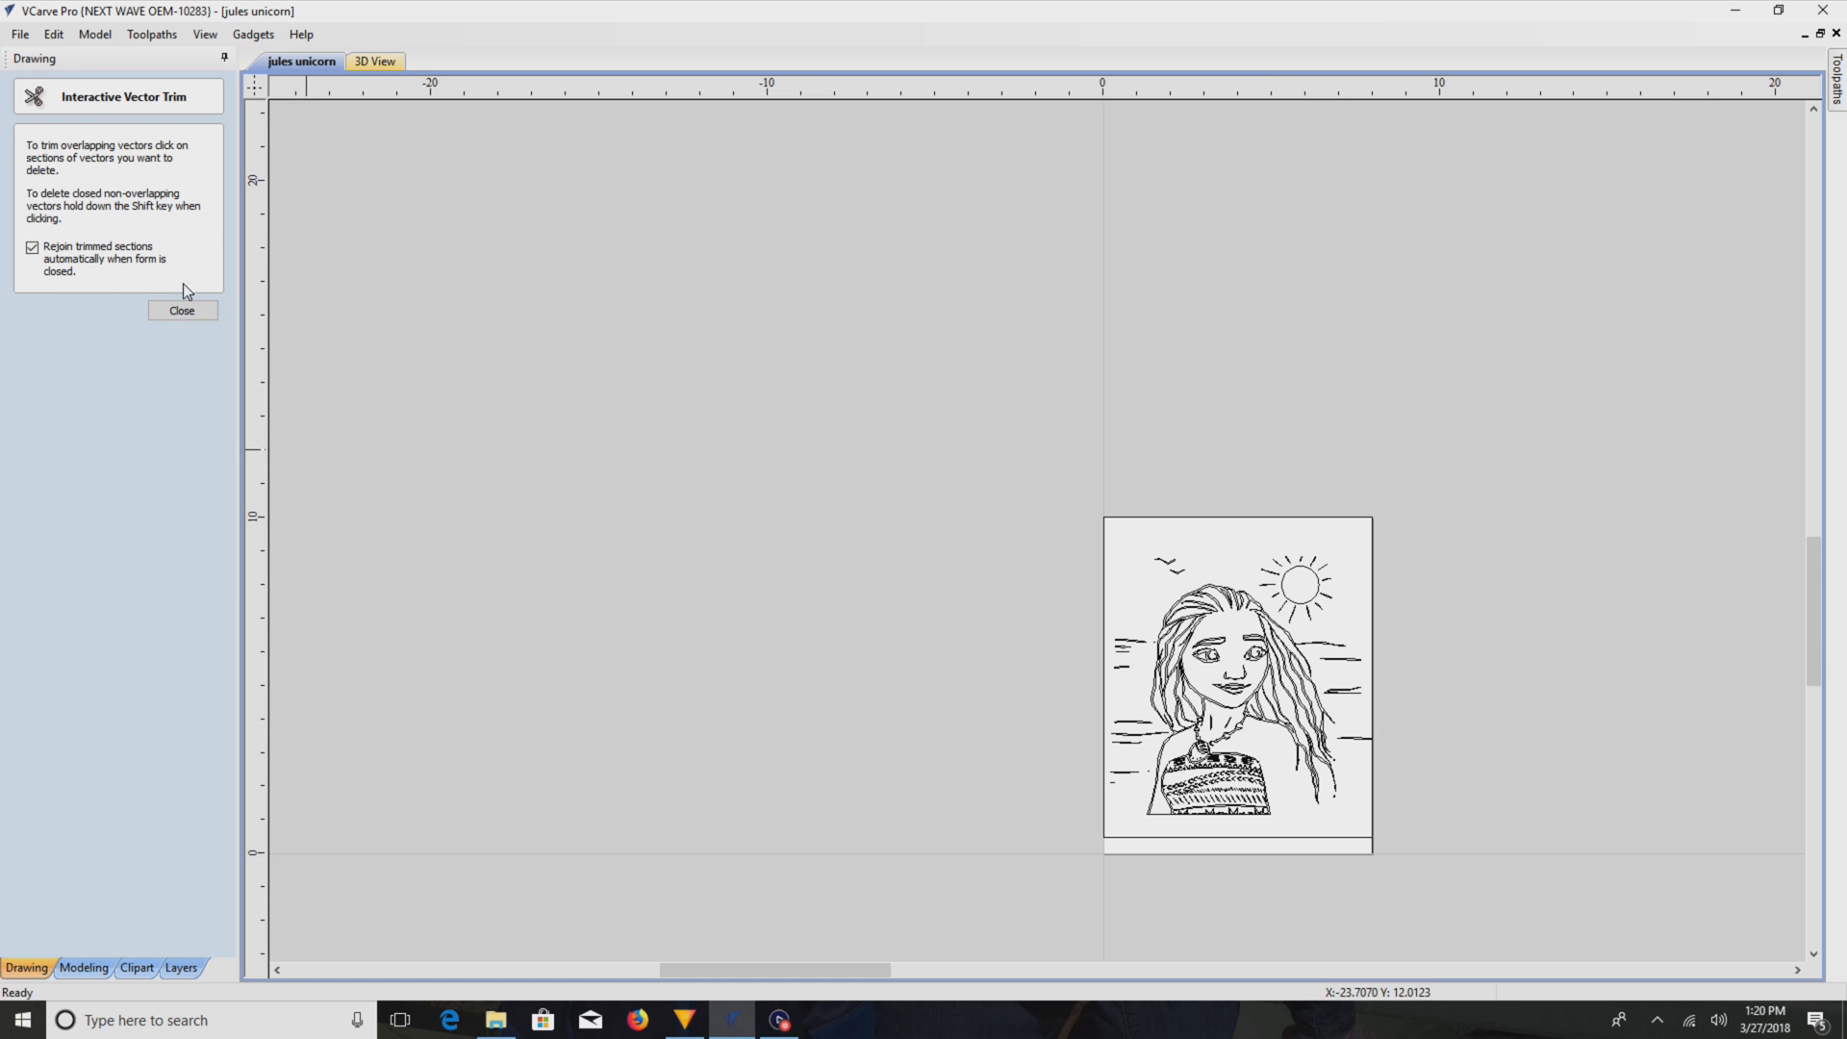
{"action": "left_click", "coordinate": [181, 312]}
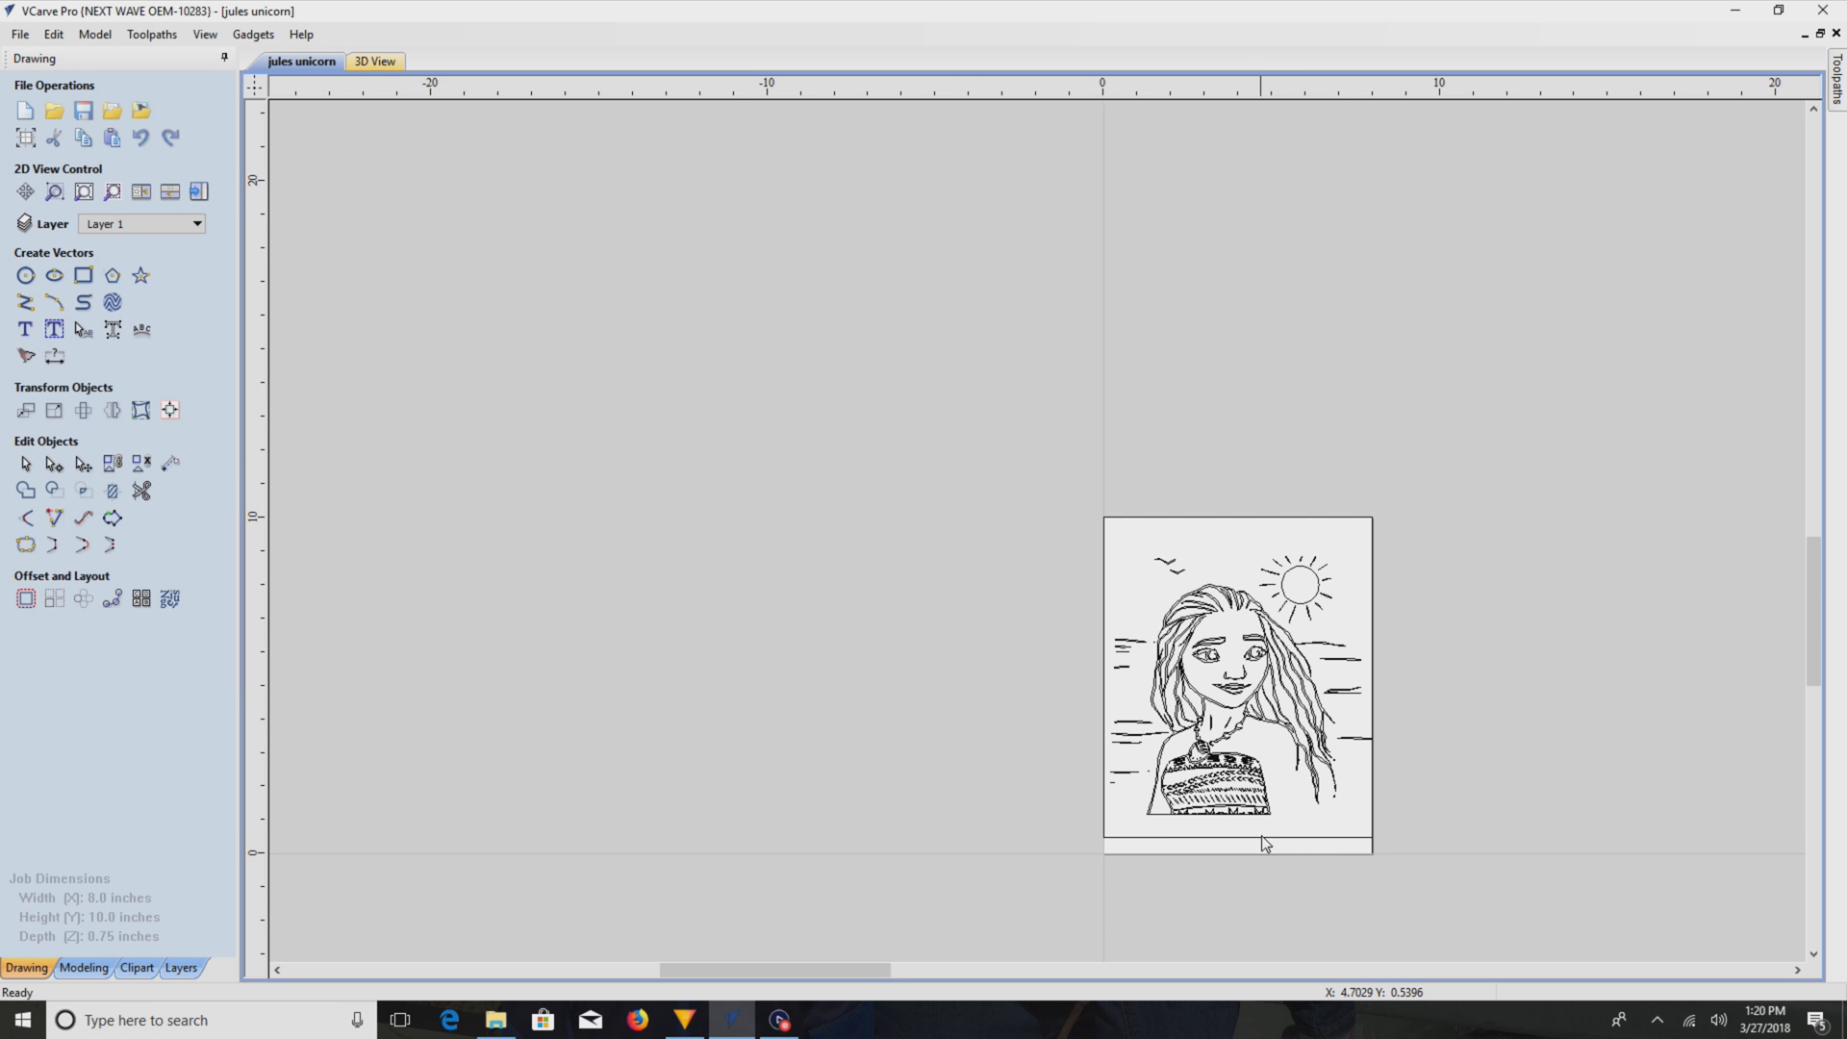
{"action": "right_click", "coordinate": [1262, 844]}
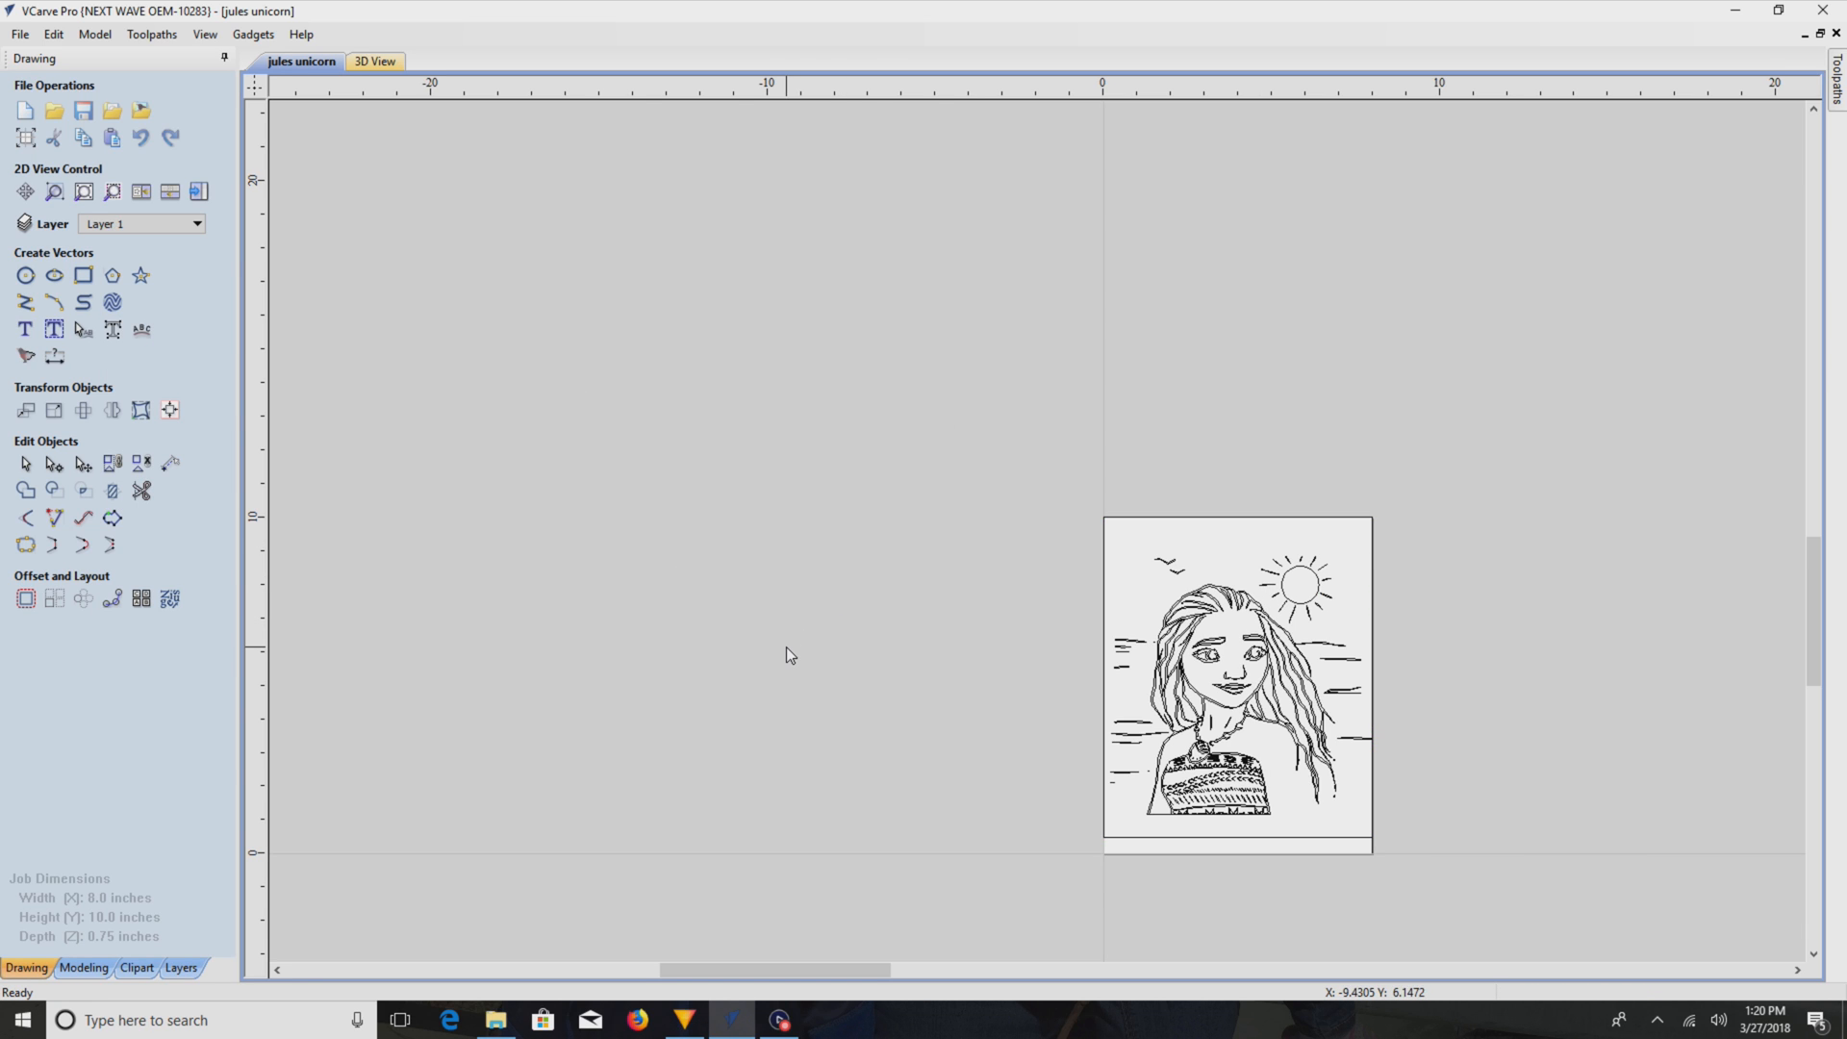
{"action": "left_click", "coordinate": [1237, 677]}
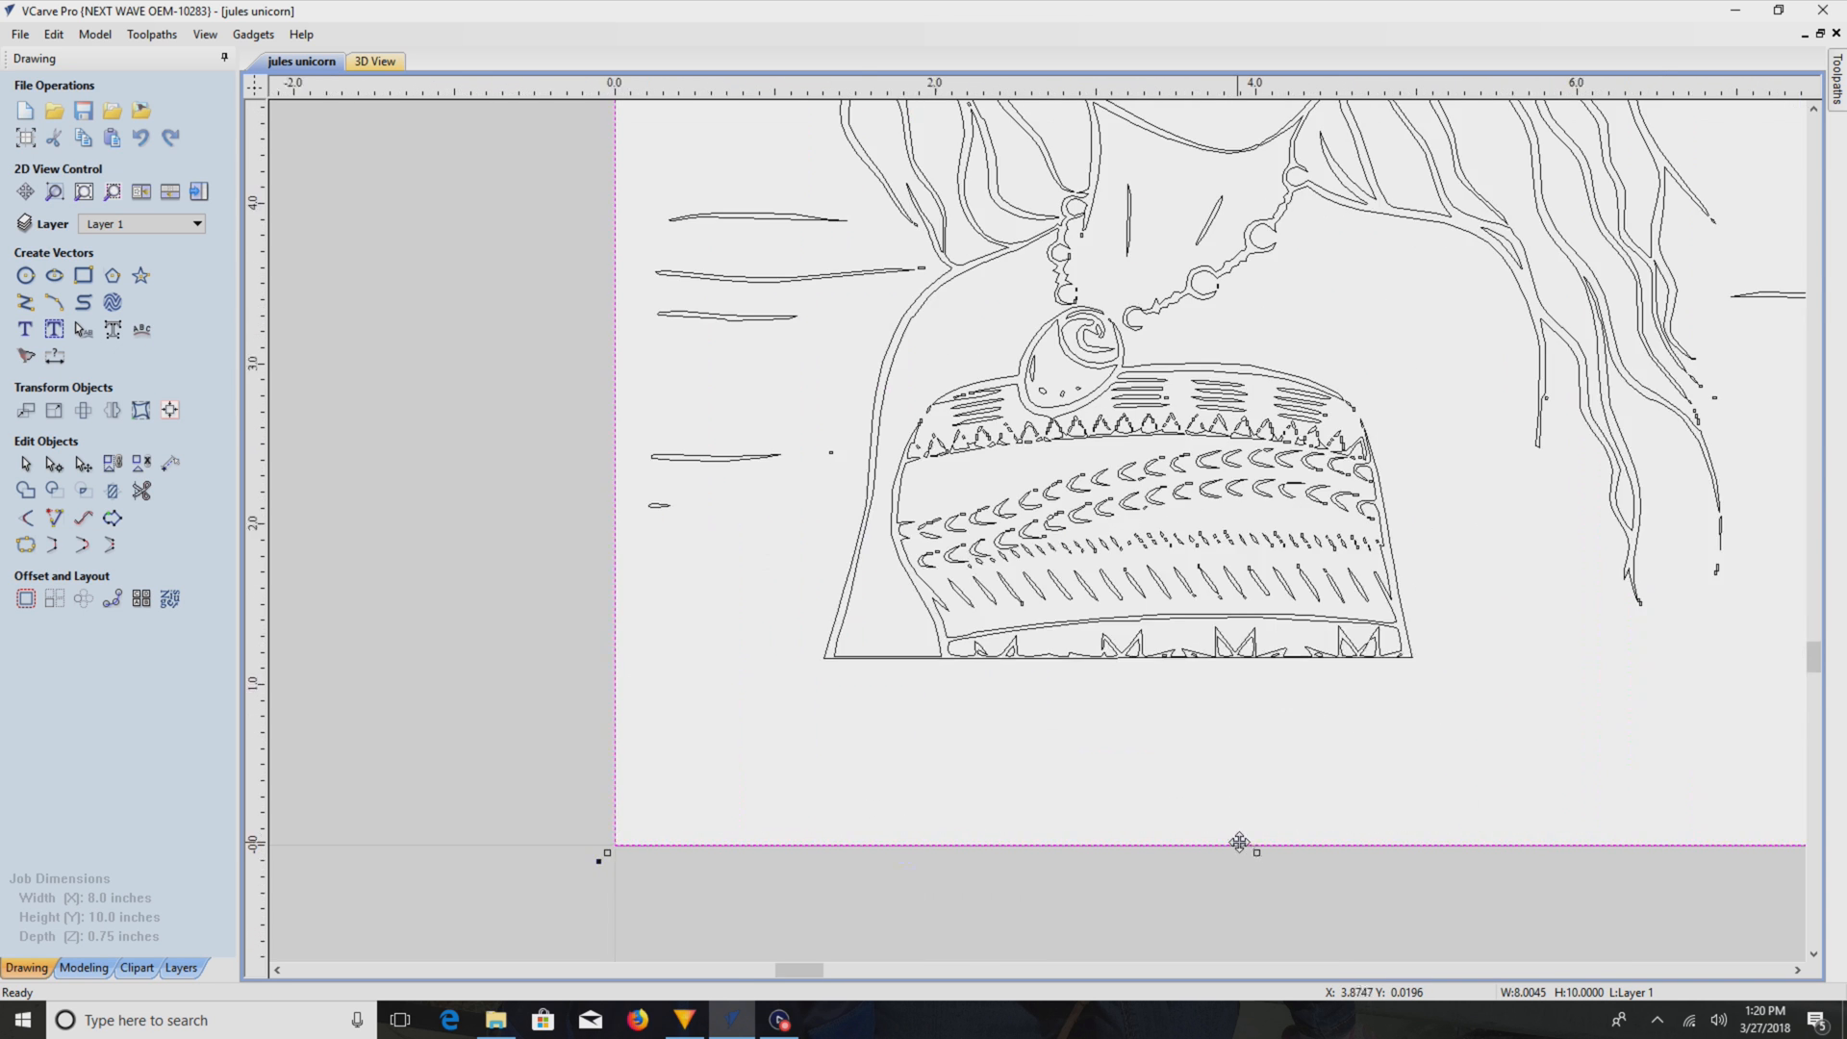
- With all 432 vectors and the 10-inch border selected, bring up the toolpath operations
{"action": "scroll", "scroll_direction": "up", "scroll_amount": 3}
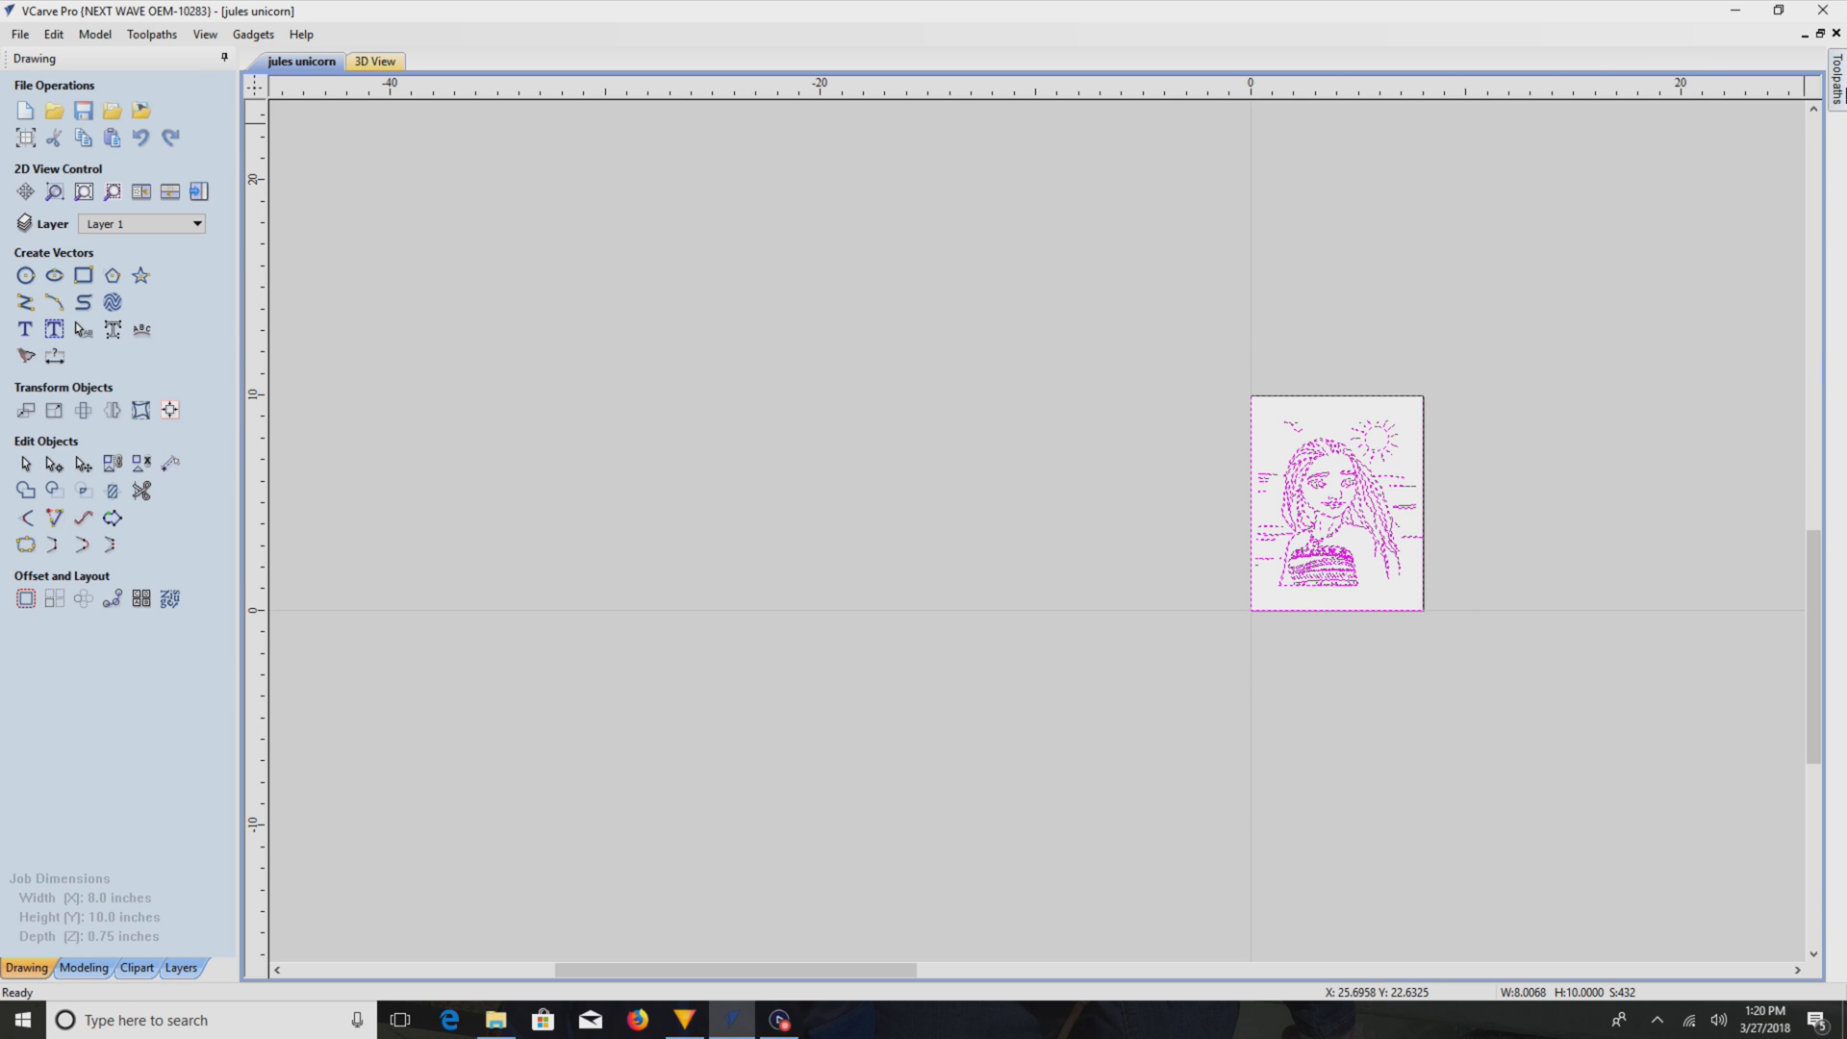
{"action": "left_click", "coordinate": [1834, 62]}
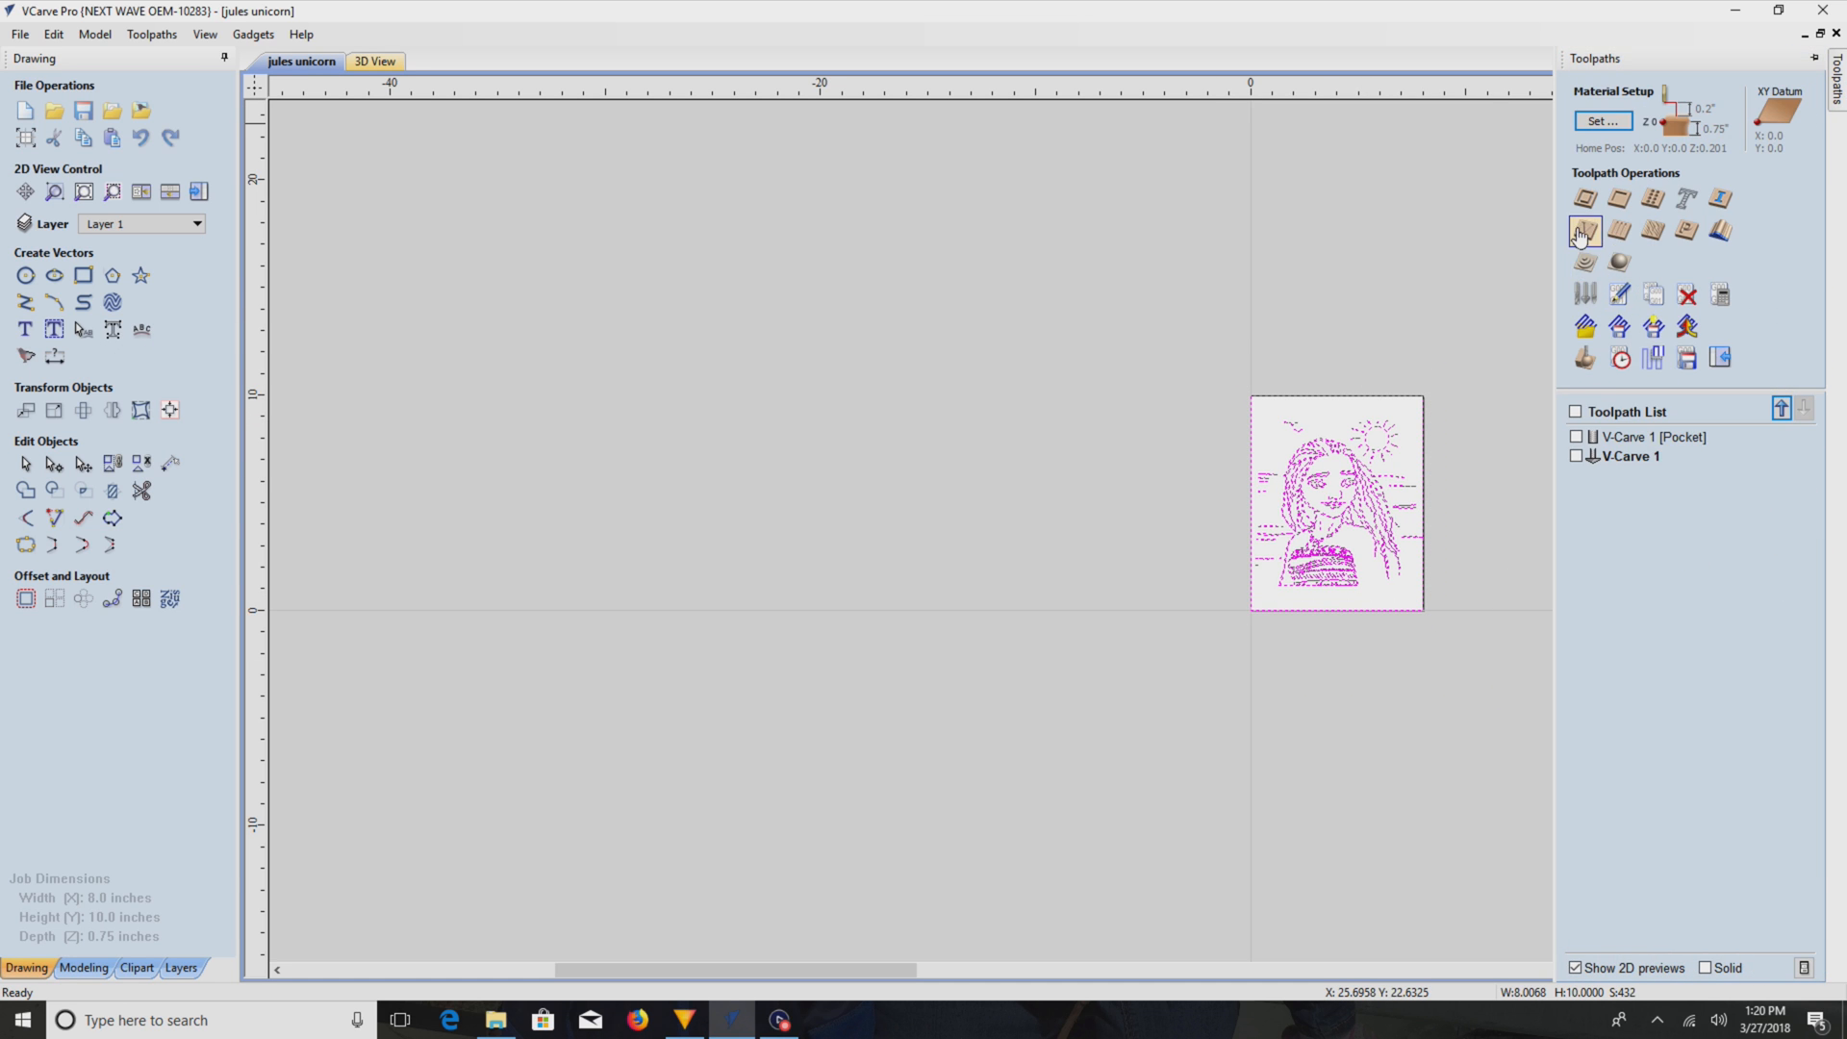
- Calculate a new V-carve toolpath, V-Carve 2, ignoring the one open vector
{"action": "left_click", "coordinate": [1585, 230]}
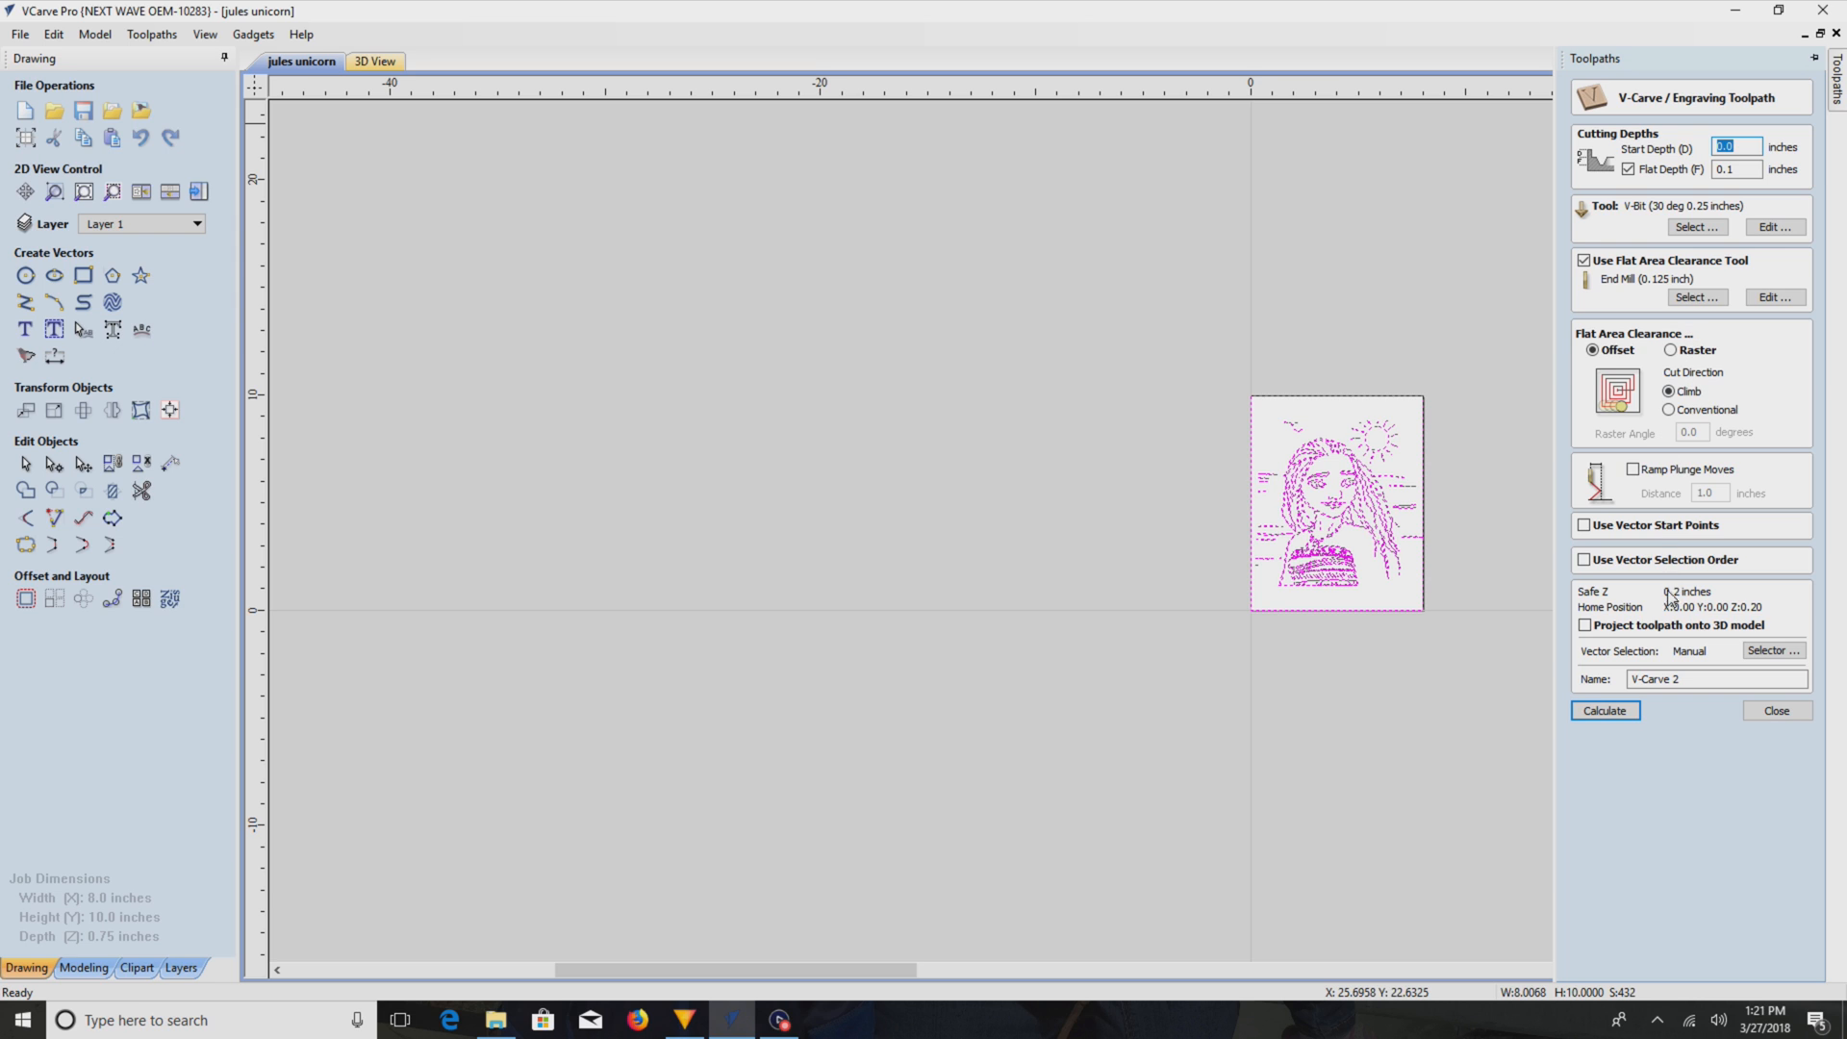
{"action": "left_click", "coordinate": [1604, 710]}
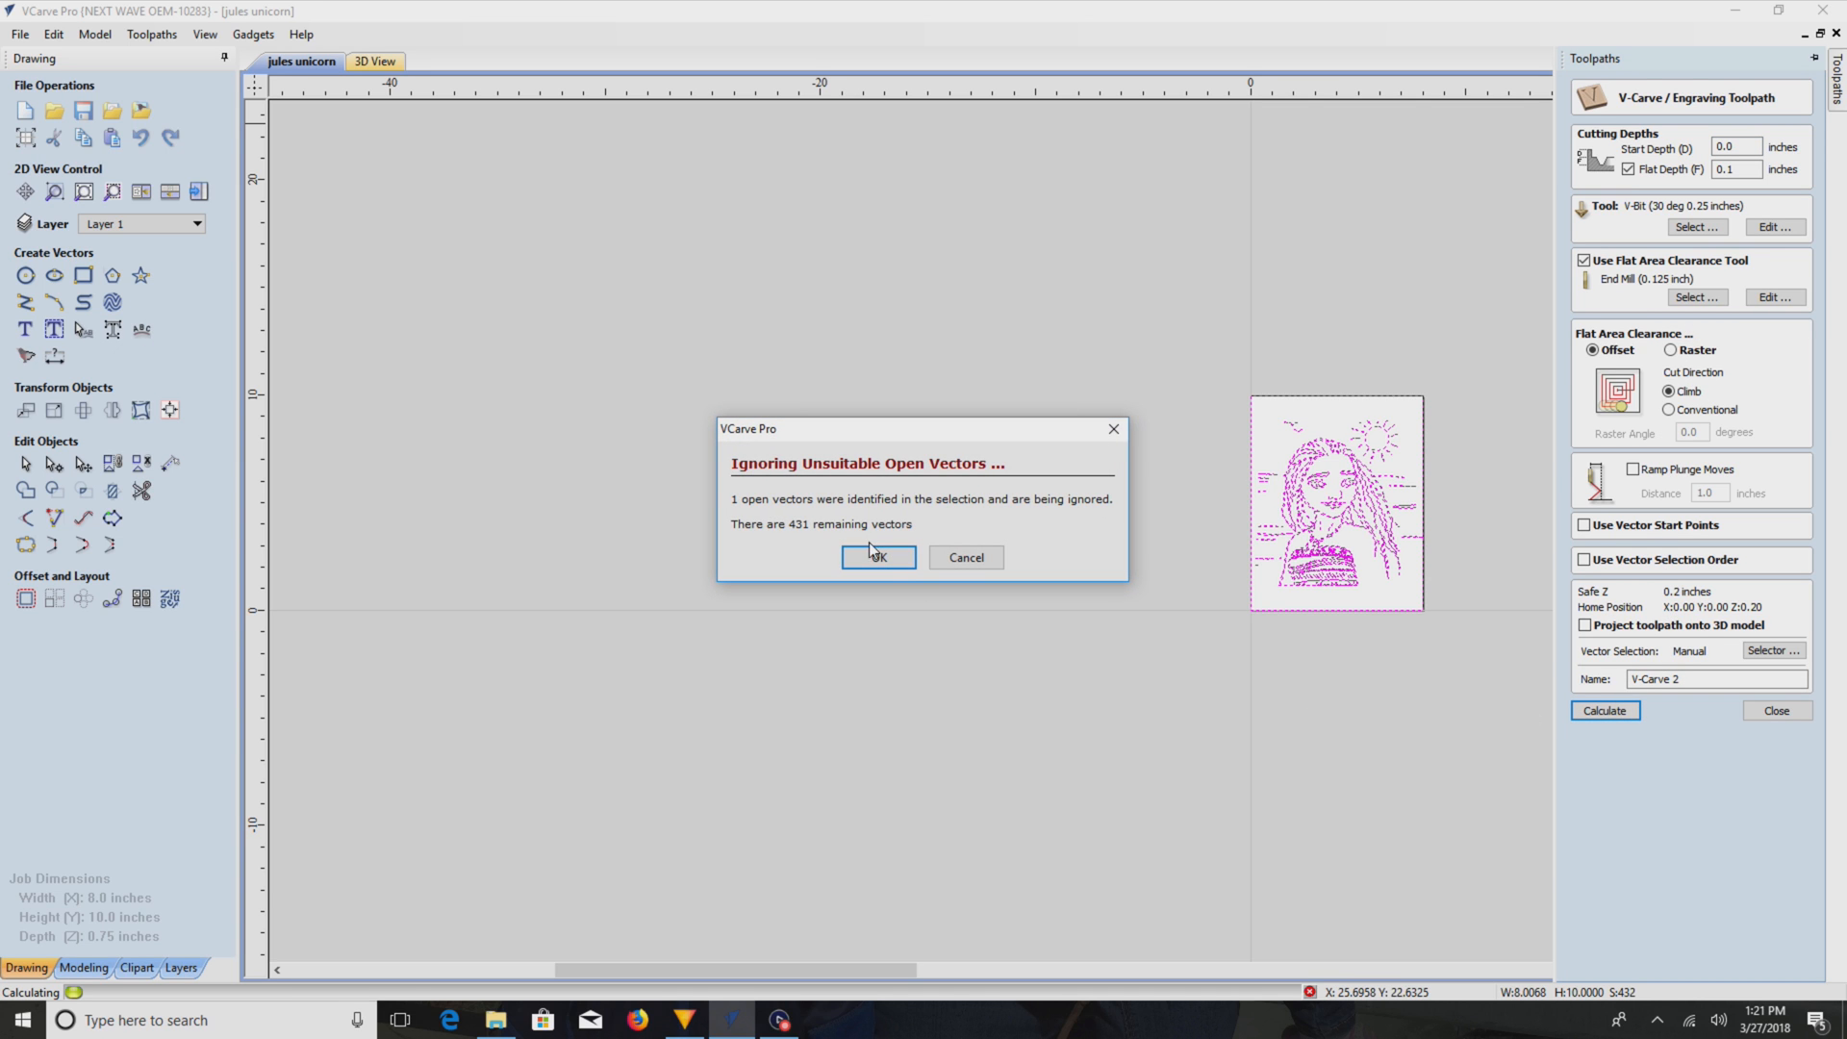
{"action": "left_click", "coordinate": [877, 556]}
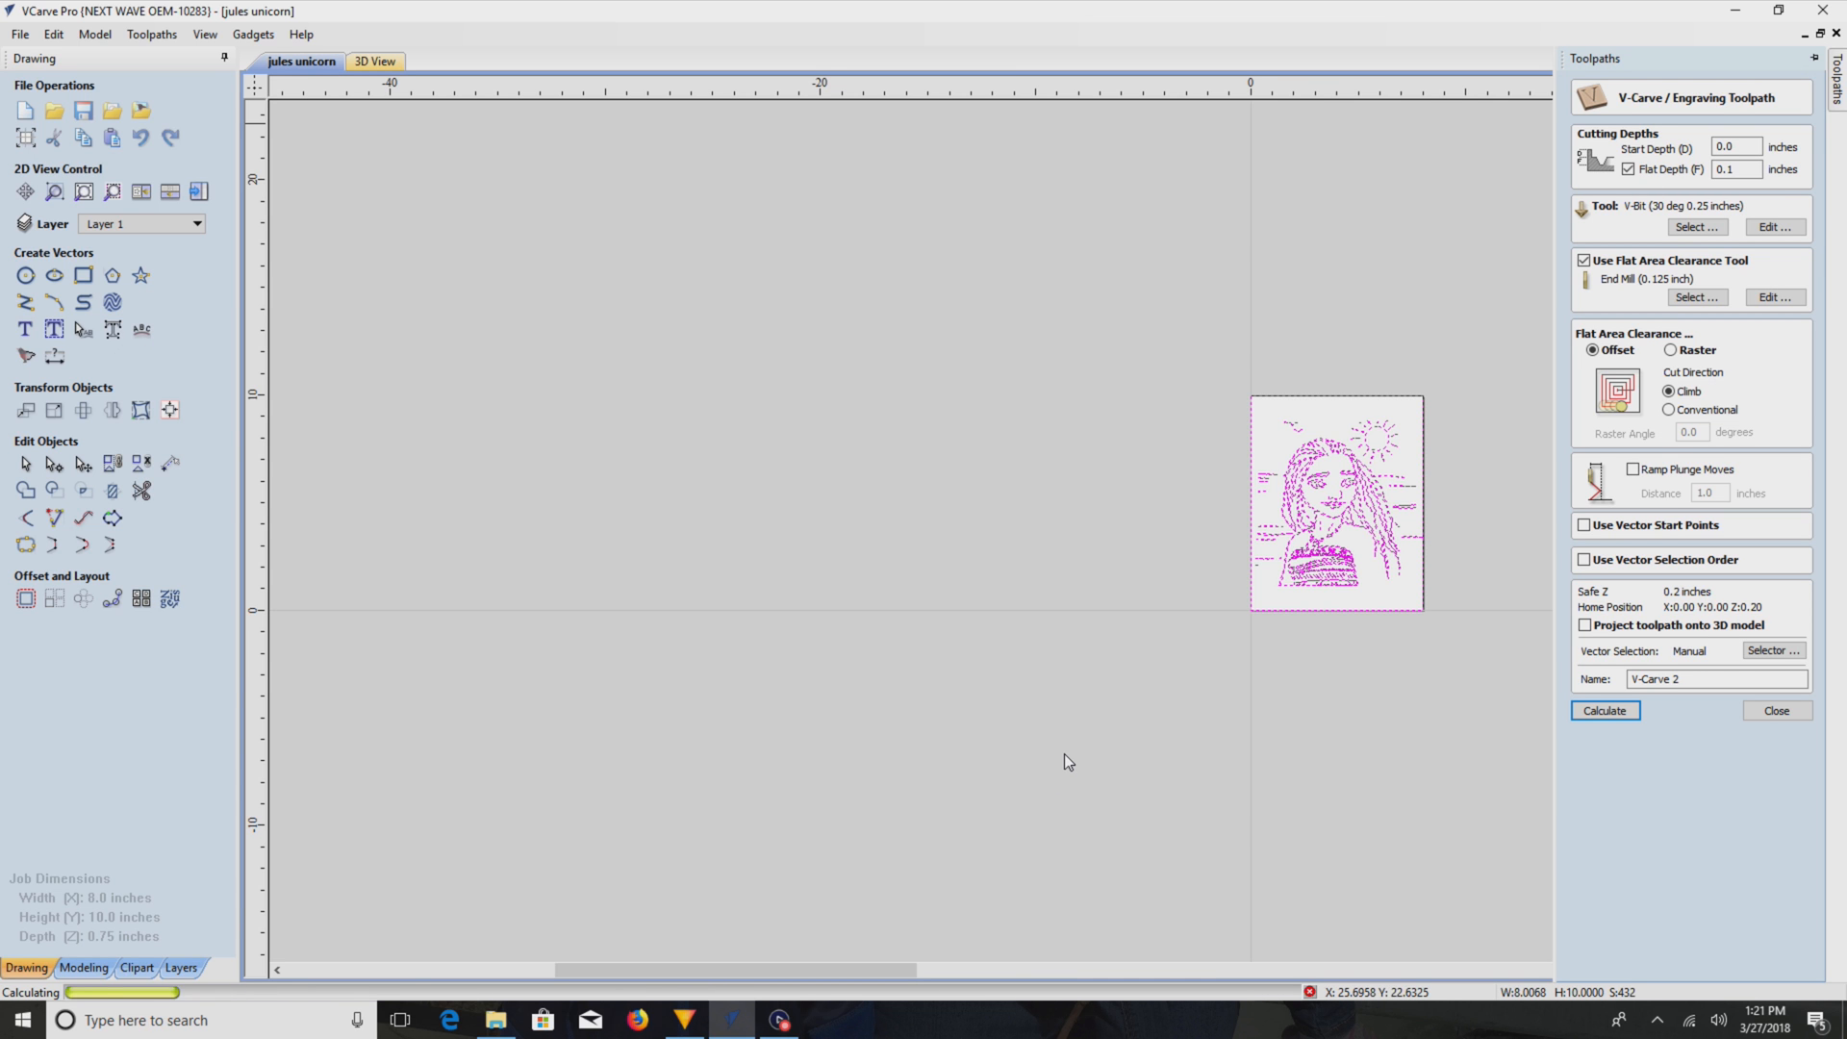
{"action": "left_click", "coordinate": [1603, 710]}
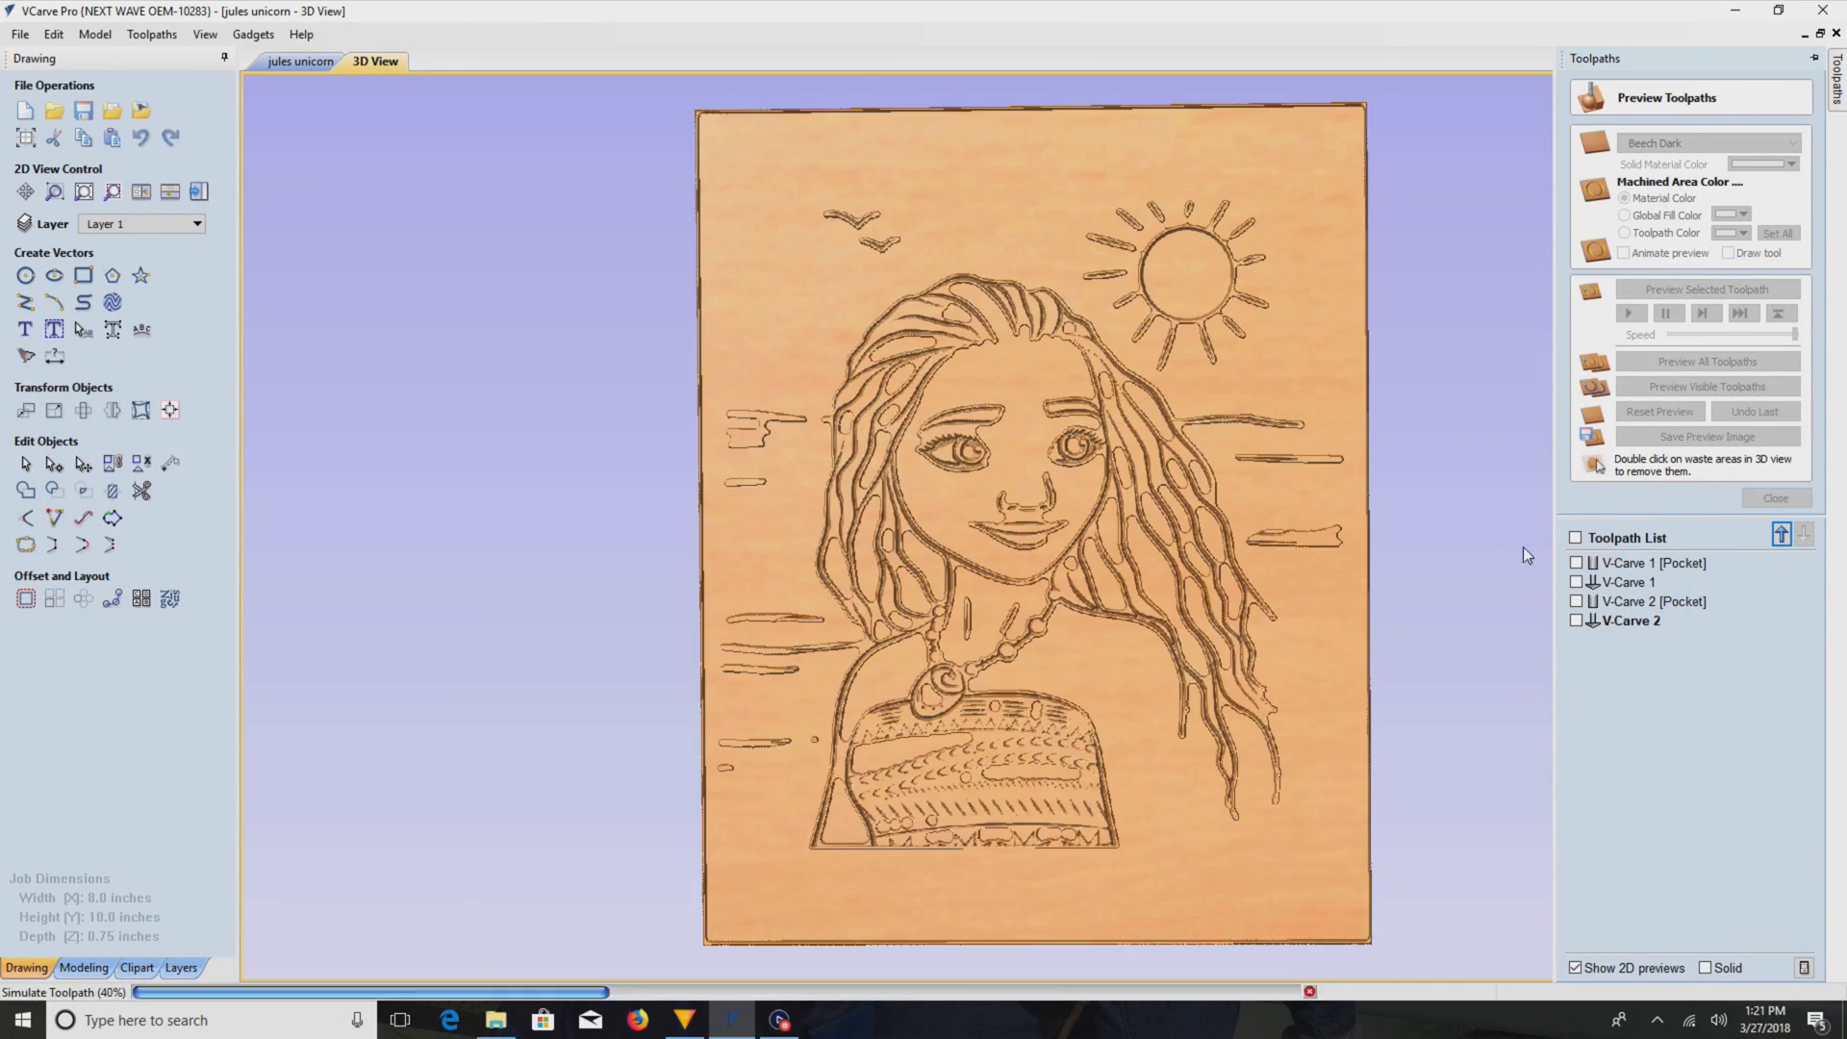
- Simulate the V-Carve 2 toolpaths on the board in 3D, then return to the 2D drawing
{"action": "left_click", "coordinate": [1707, 387]}
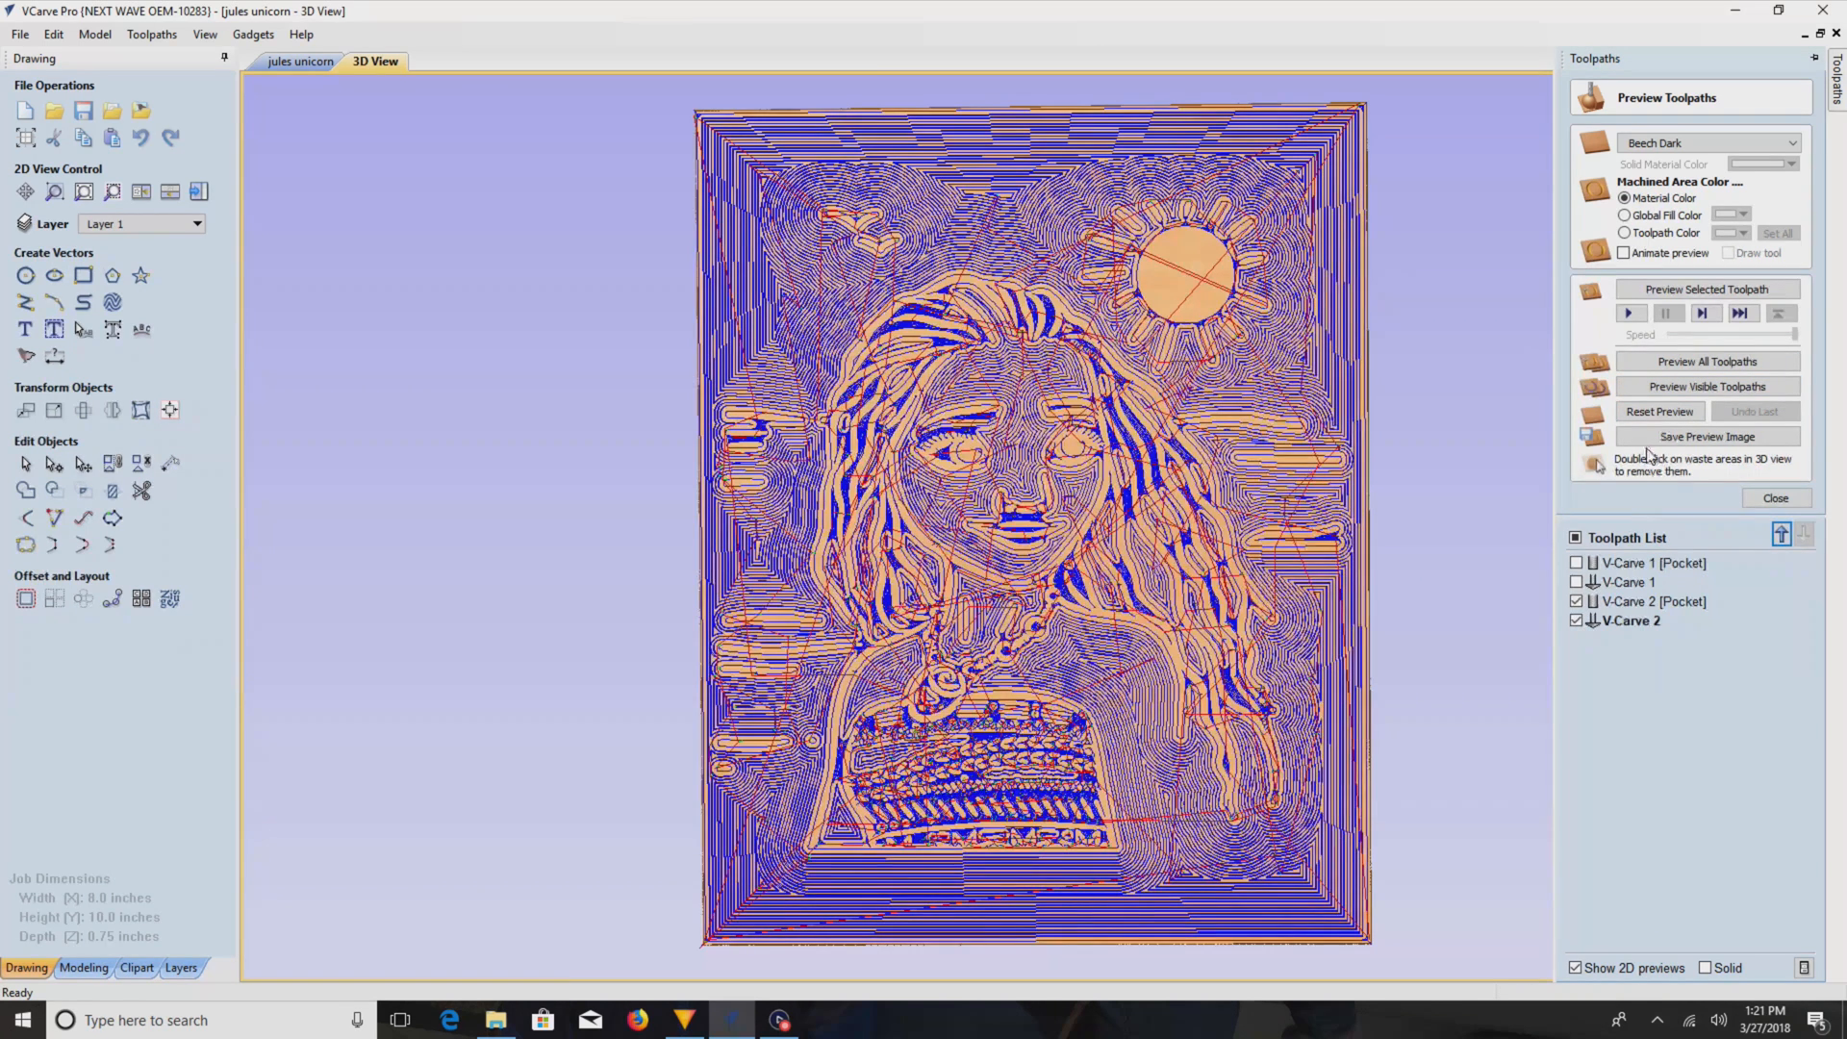
{"action": "left_click", "coordinate": [1707, 362]}
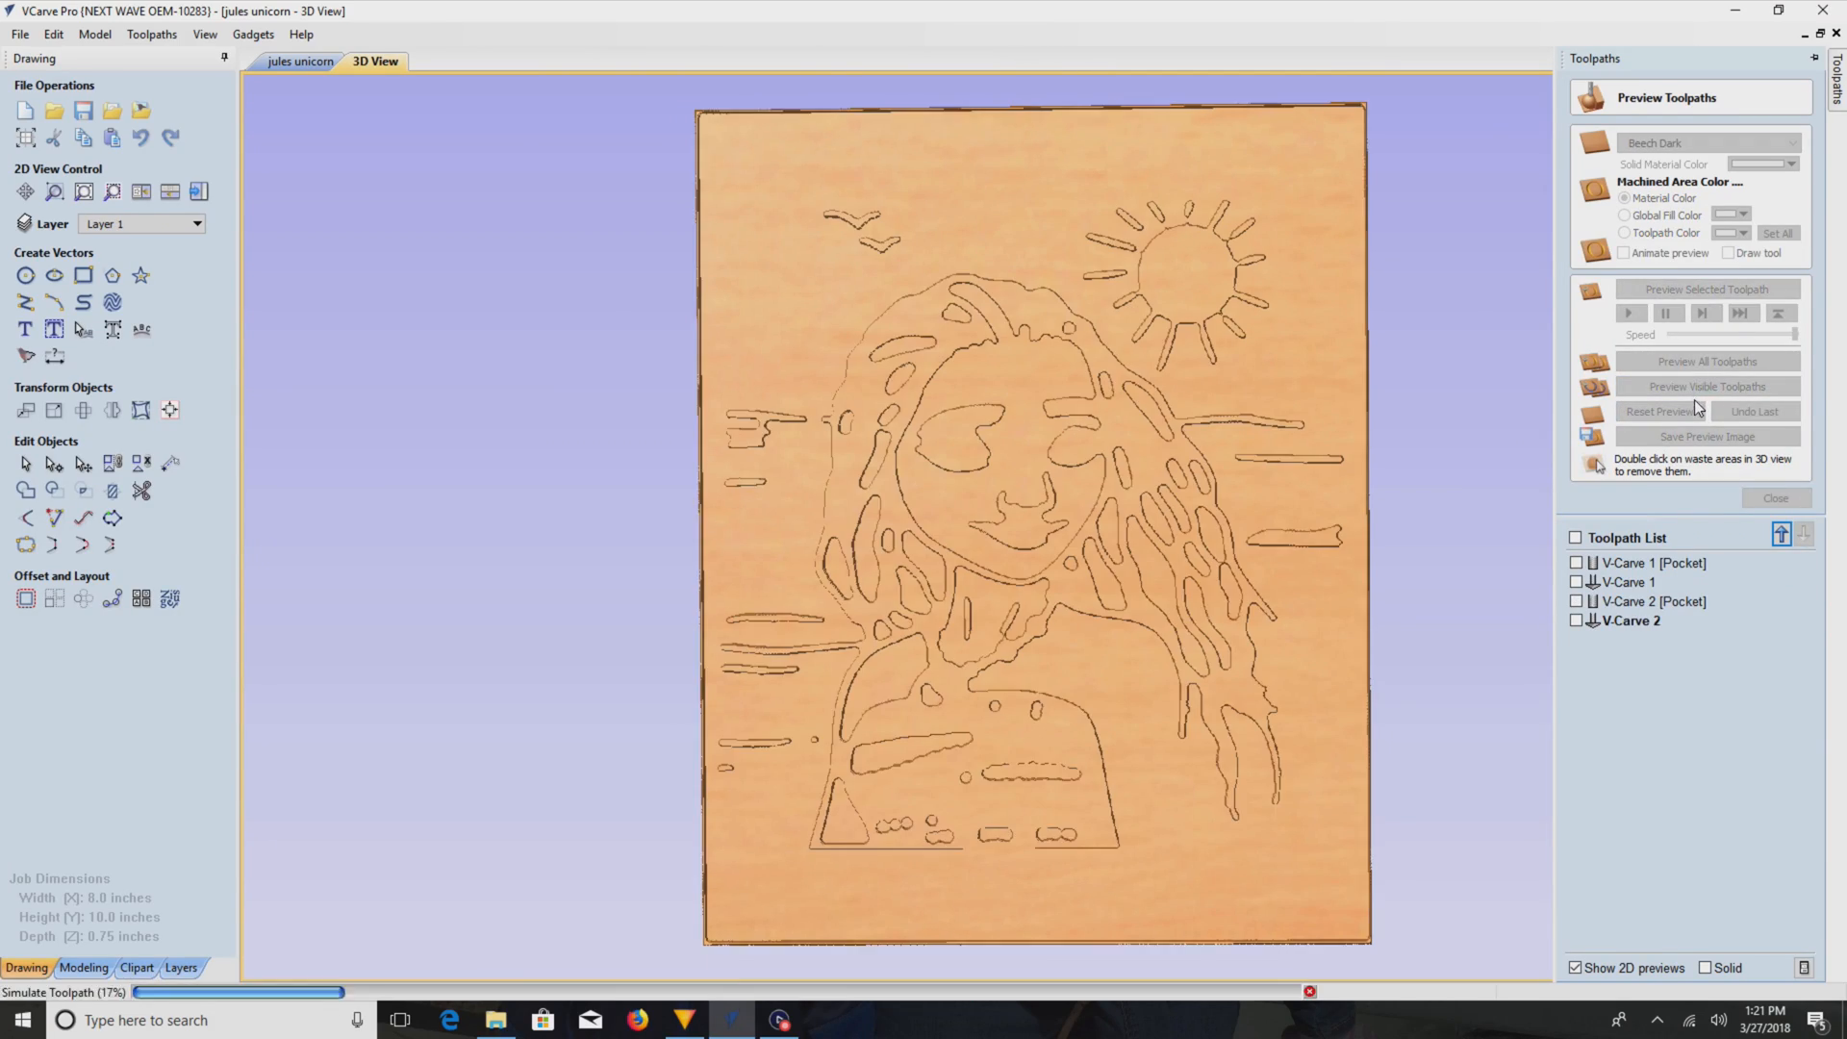
{"action": "left_click", "coordinate": [1772, 496]}
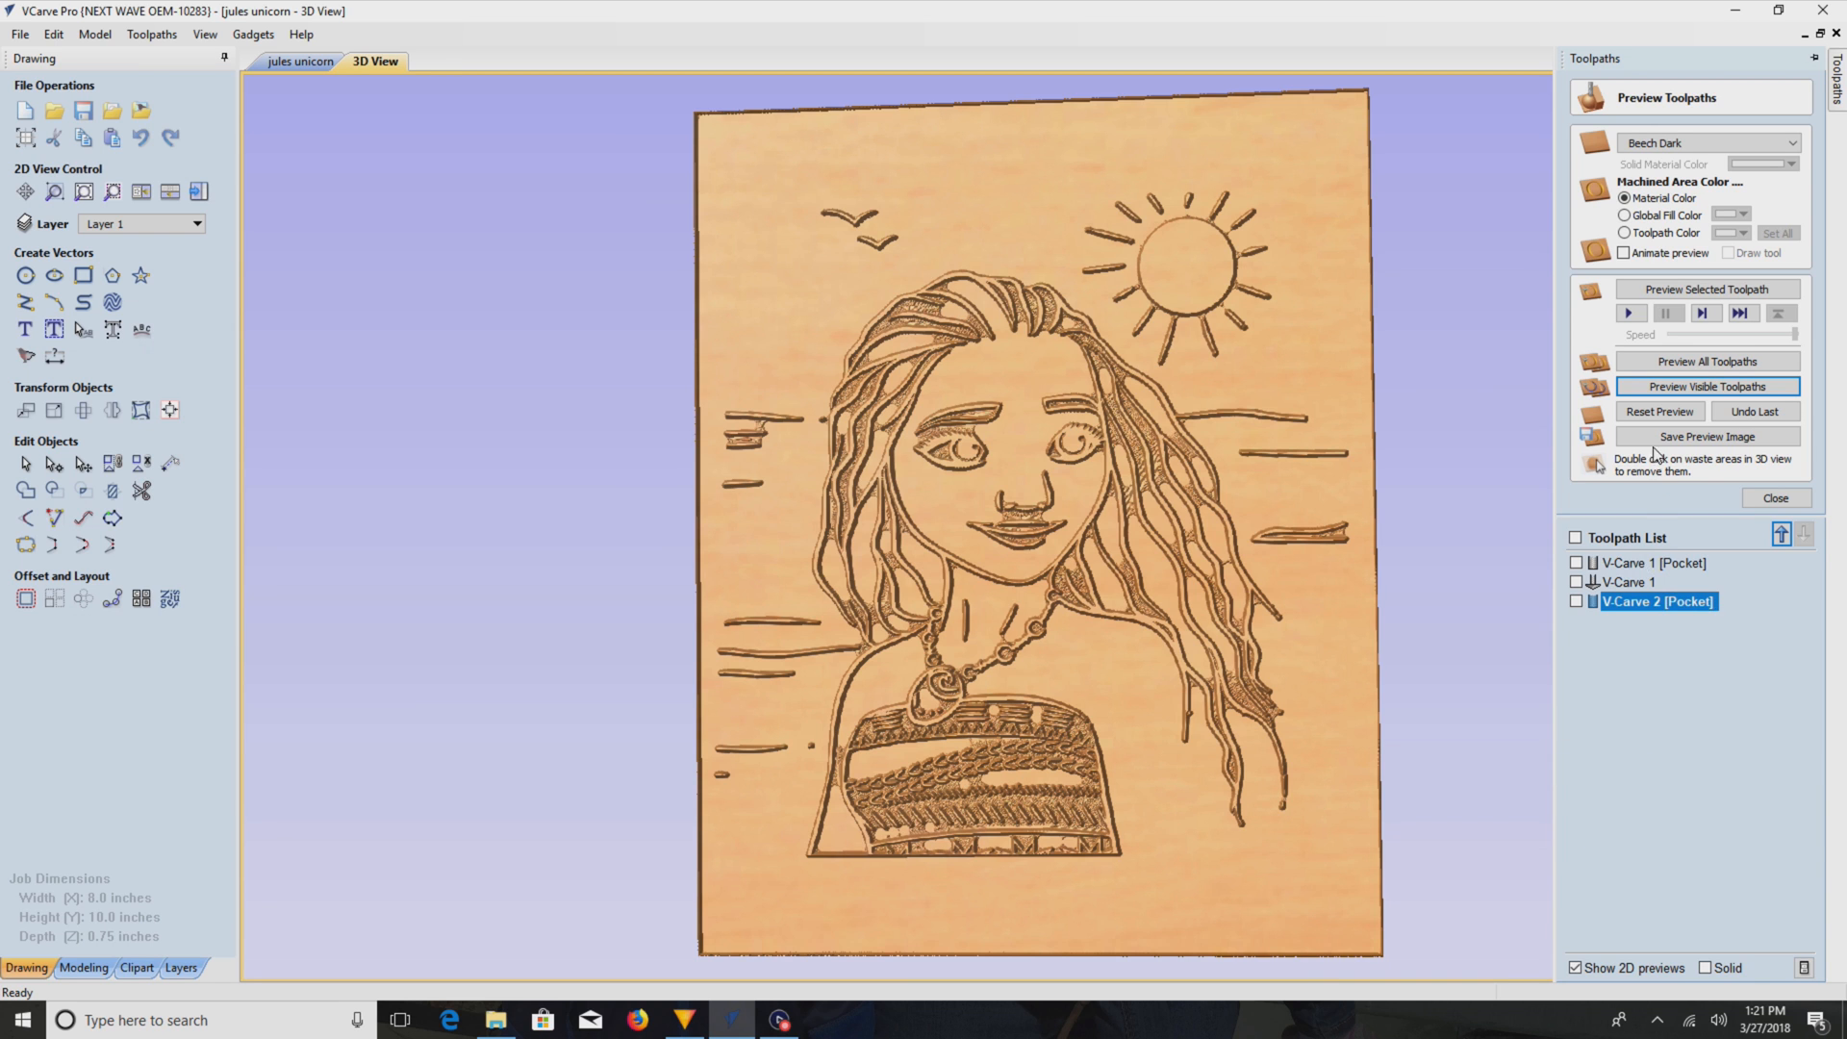
{"action": "left_click", "coordinate": [1661, 412]}
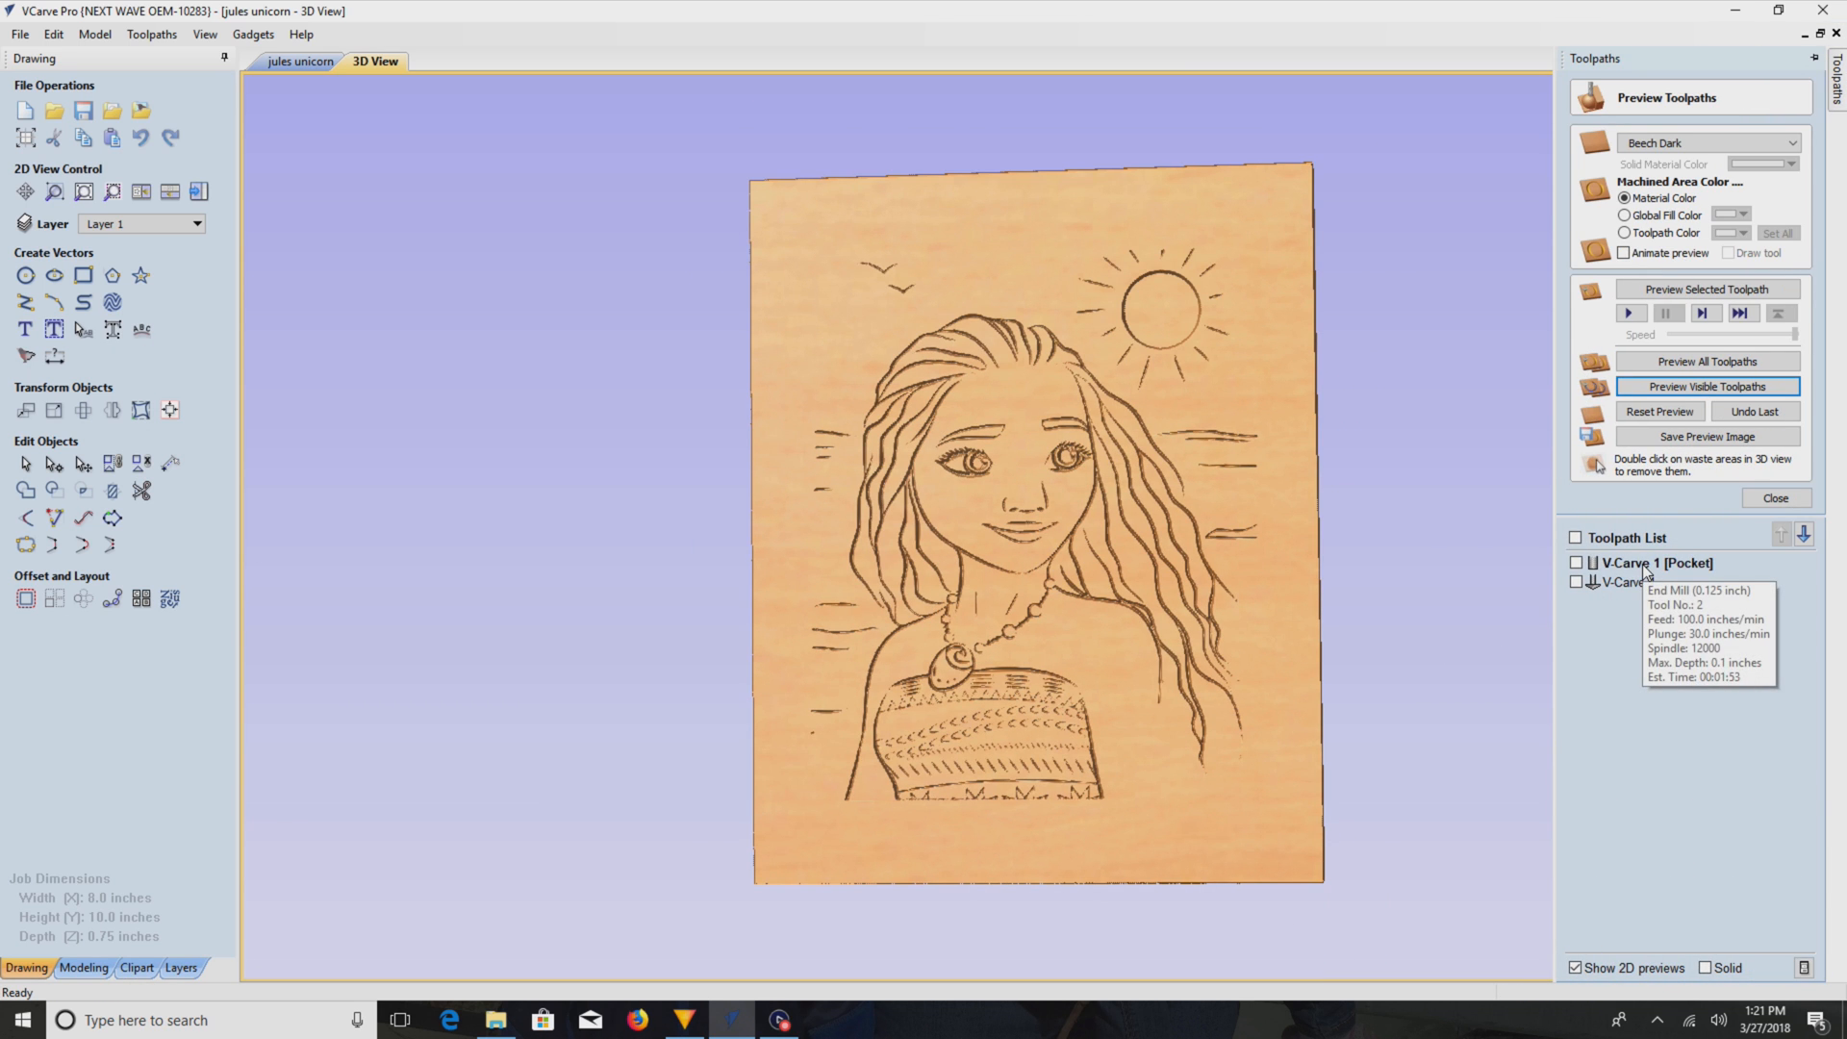
{"action": "mouse_move", "coordinate": [1628, 581]}
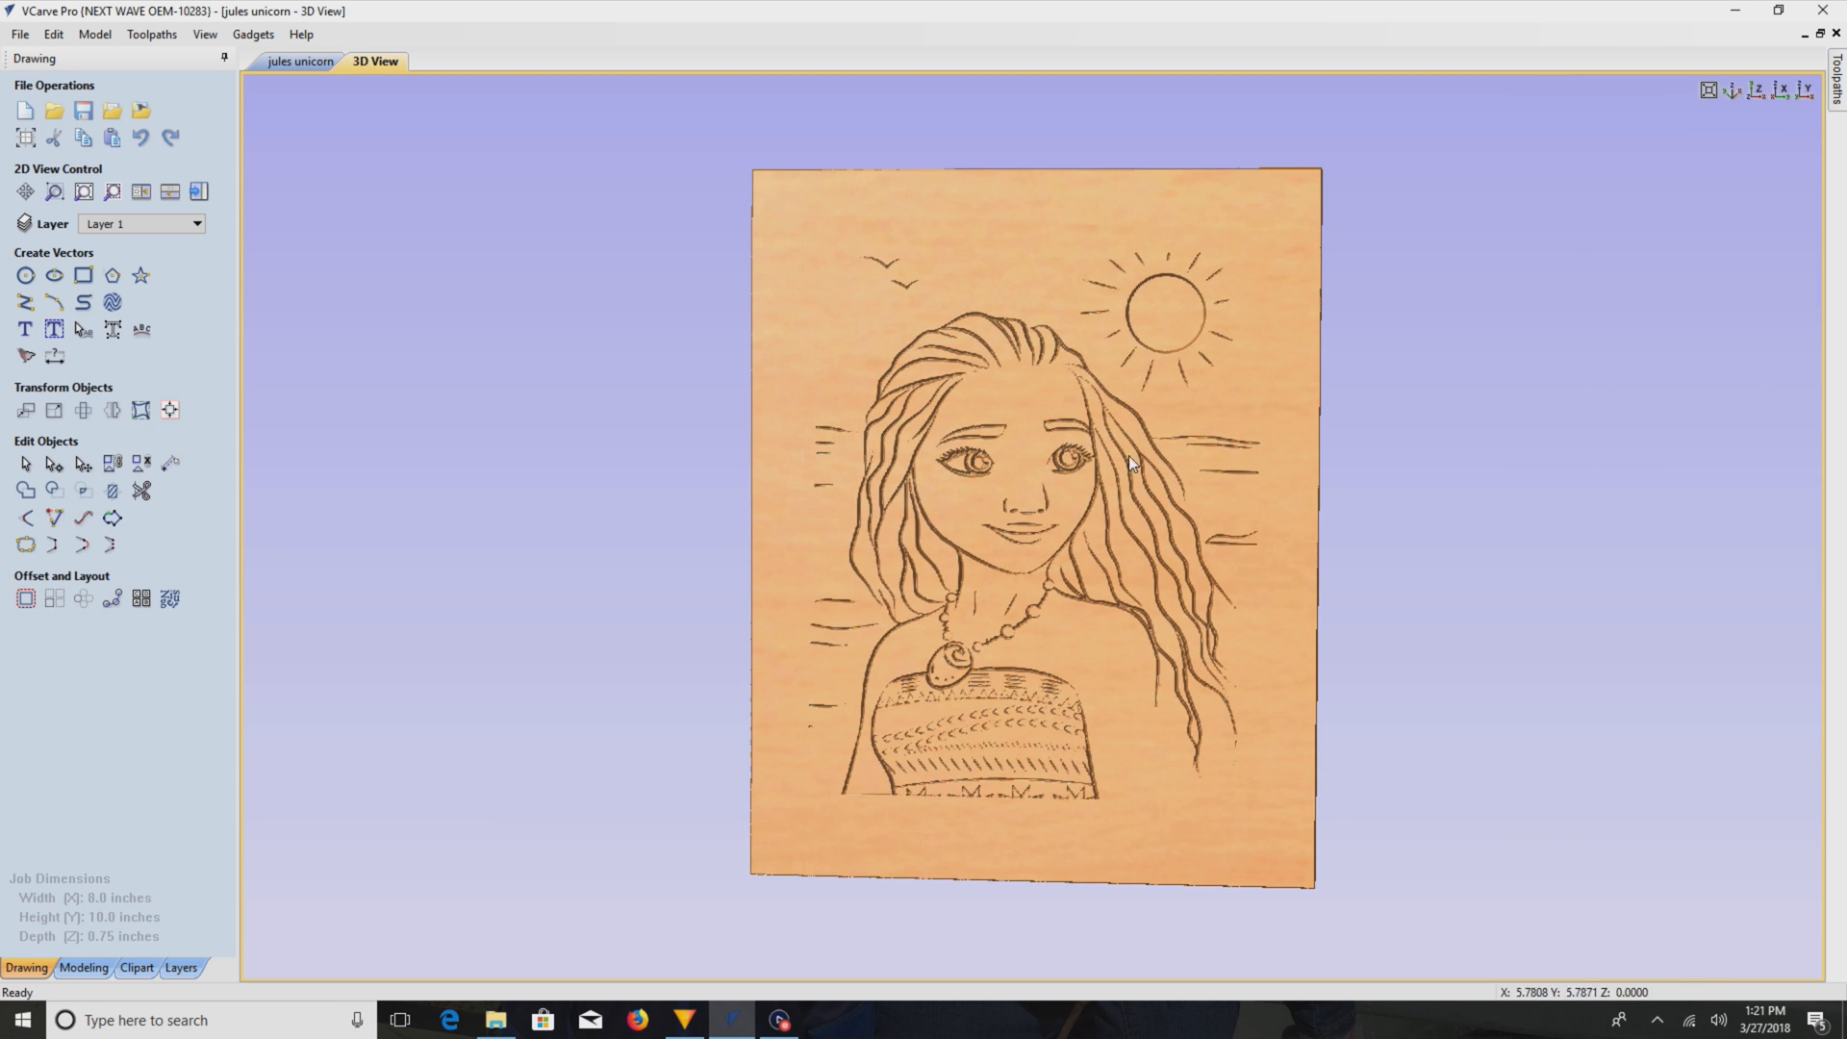
{"action": "left_click", "coordinate": [300, 62]}
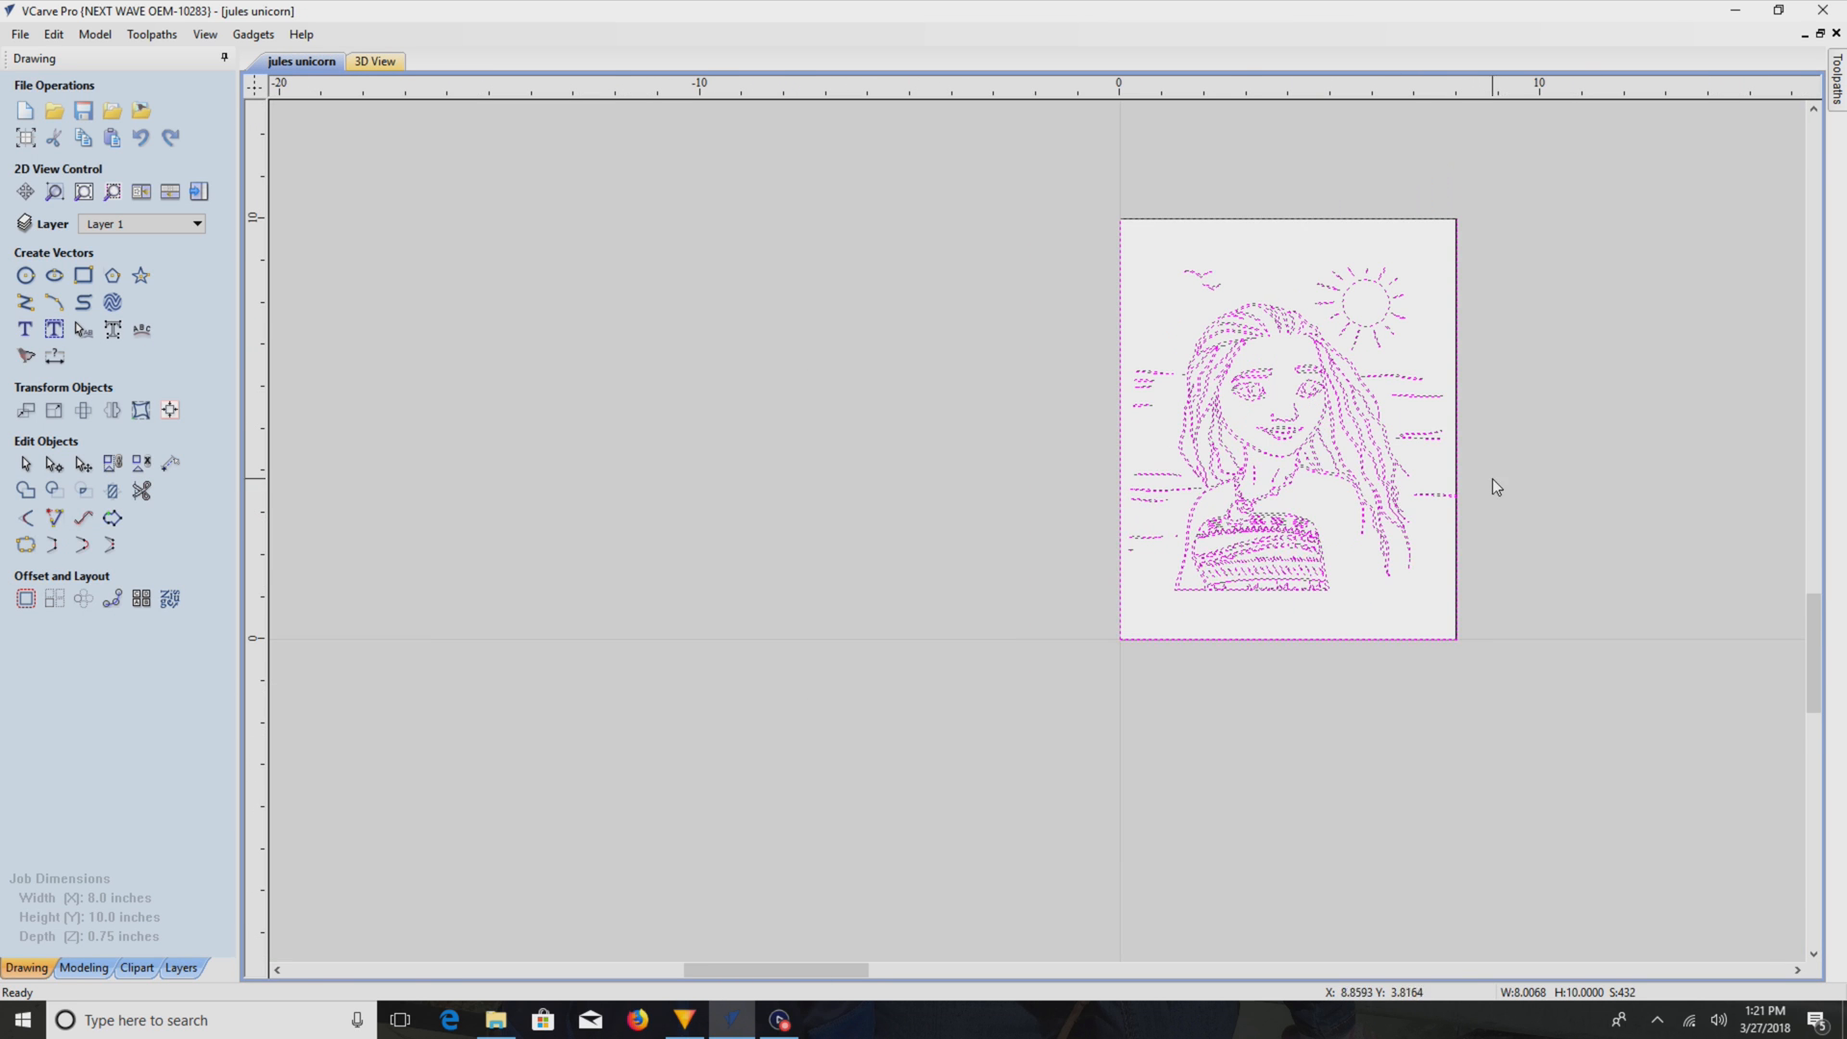
- Select the pair of birds, copy them and place a pasted copy in the sky
{"action": "right_click", "coordinate": [1332, 433]}
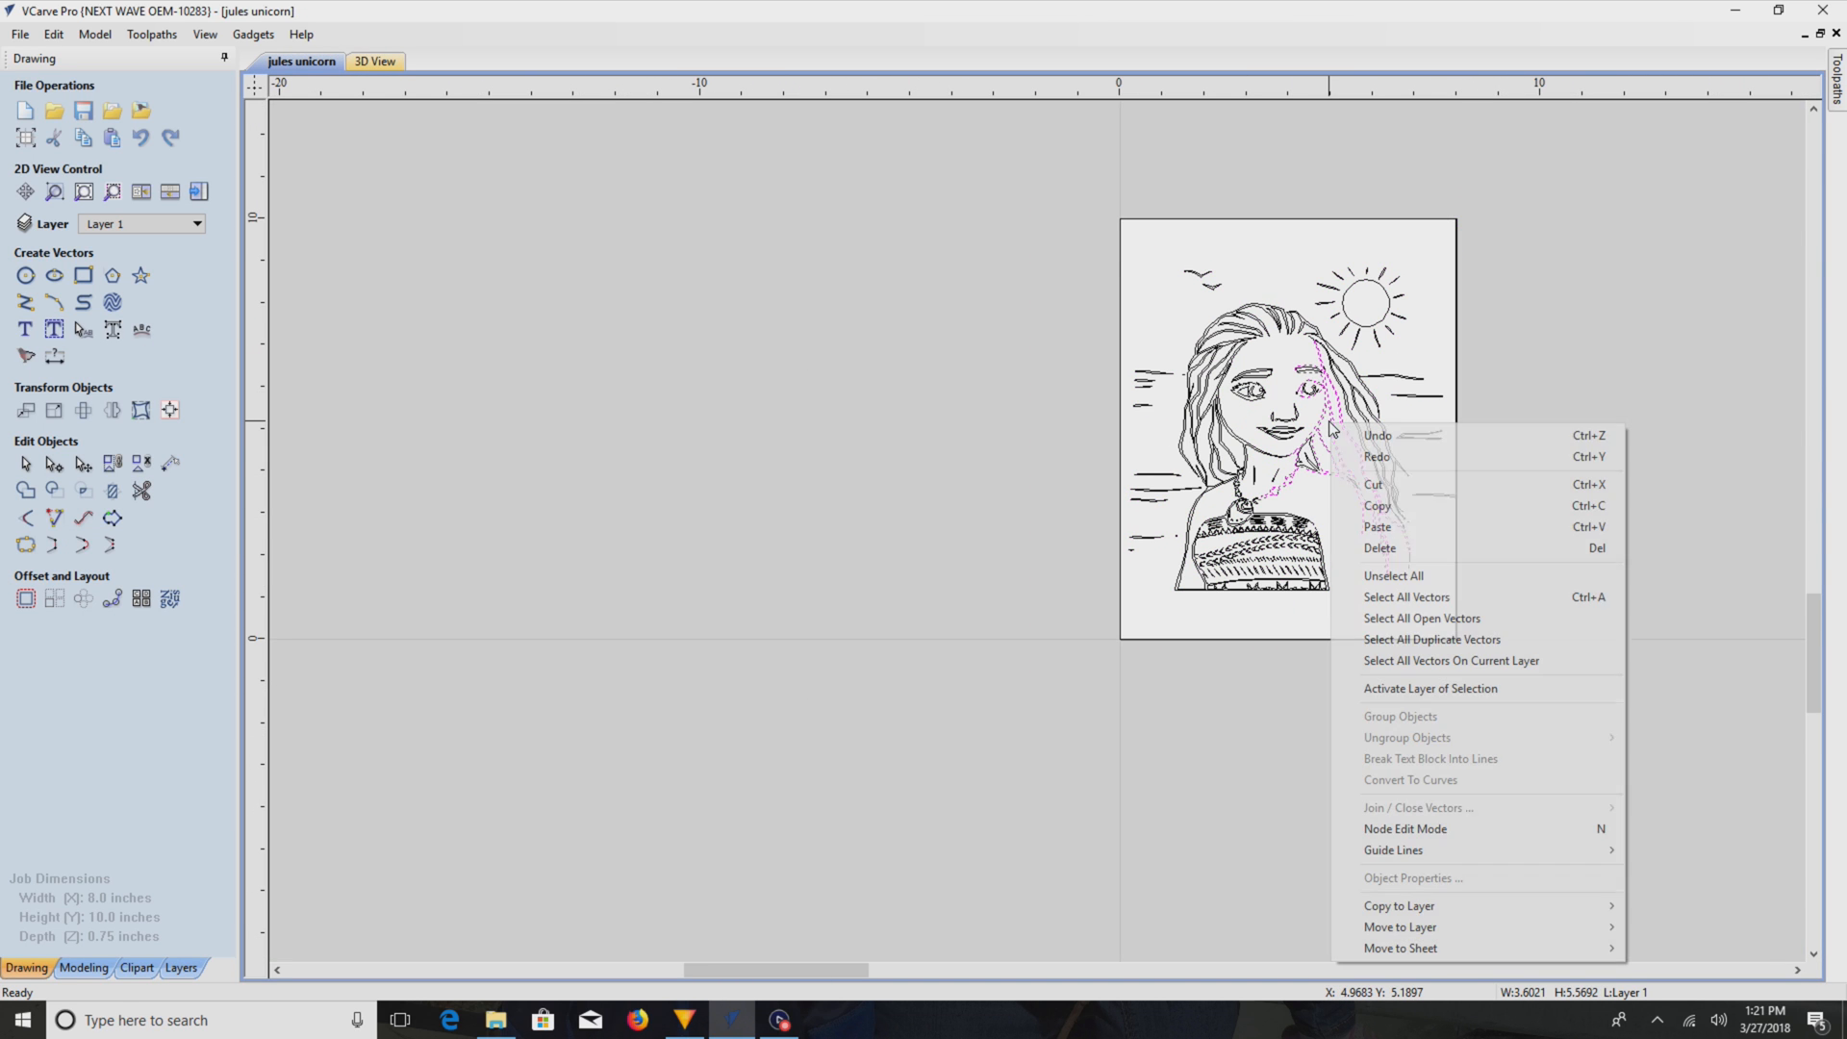
{"action": "left_click", "coordinate": [1393, 575]}
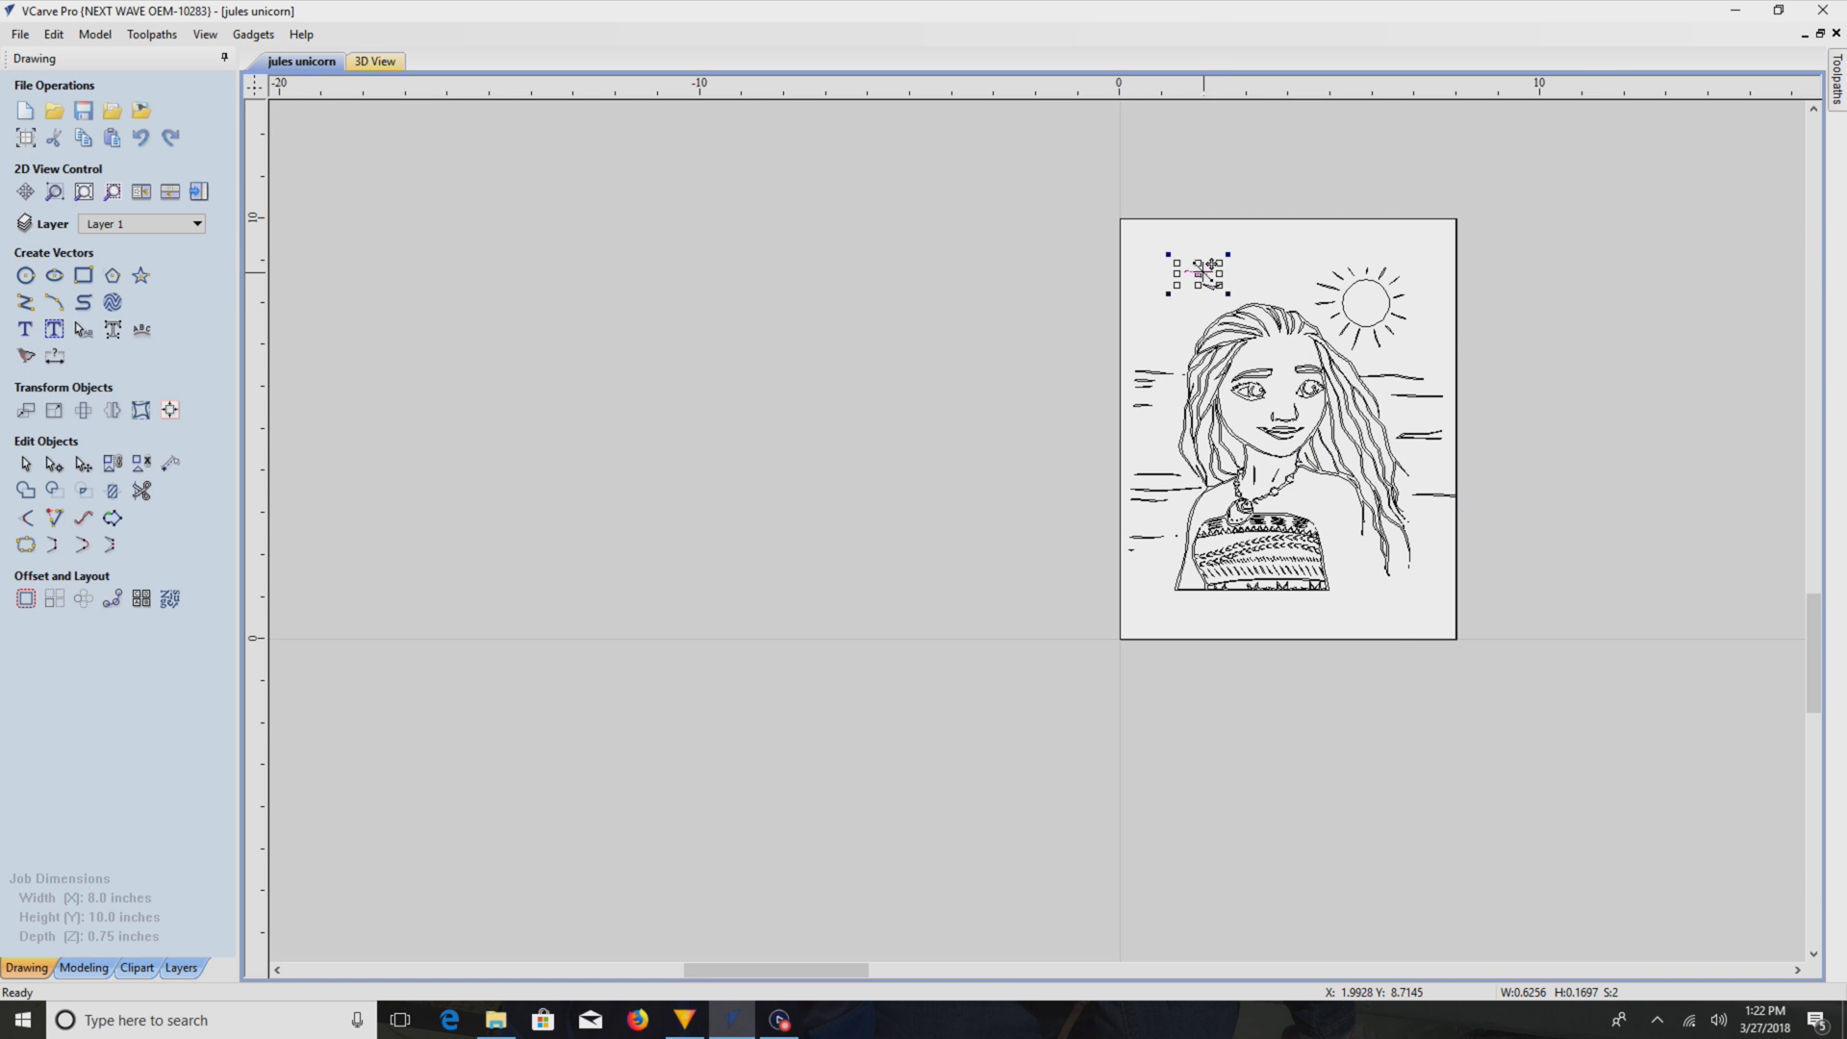
{"action": "right_click", "coordinate": [1208, 273]}
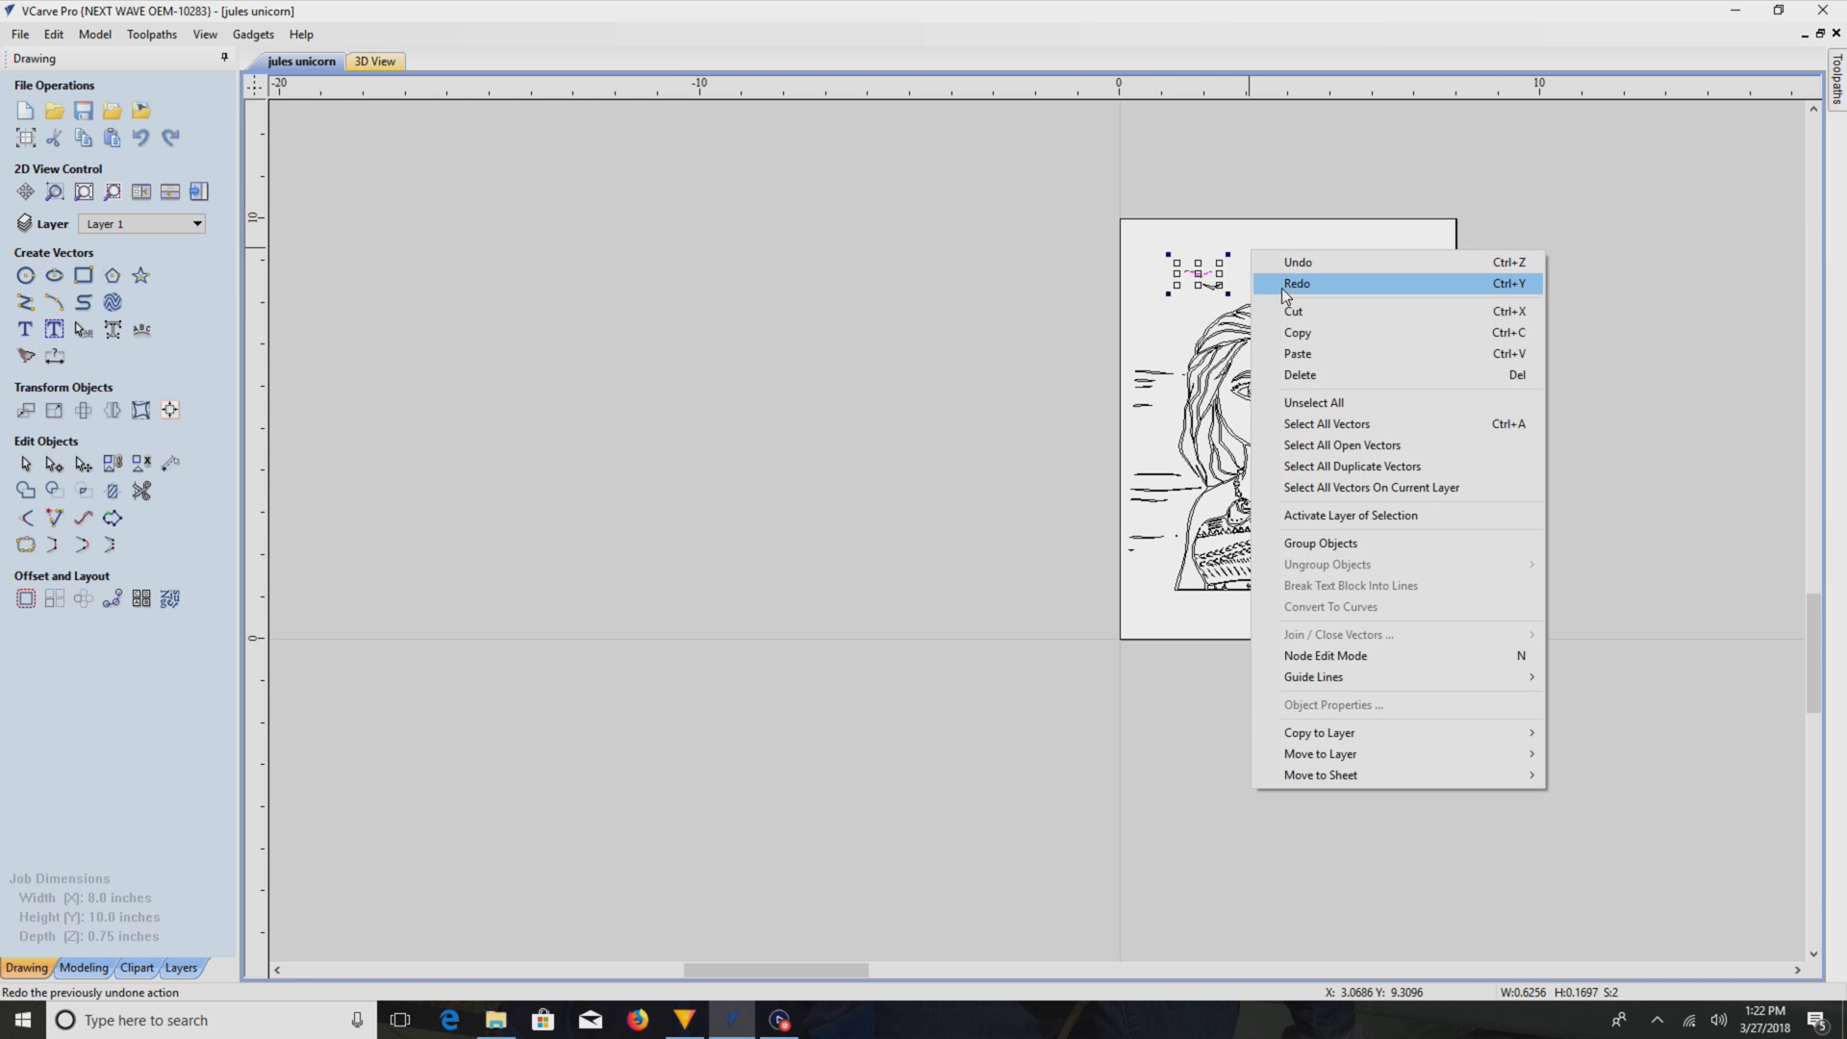
{"action": "left_click", "coordinate": [1297, 285]}
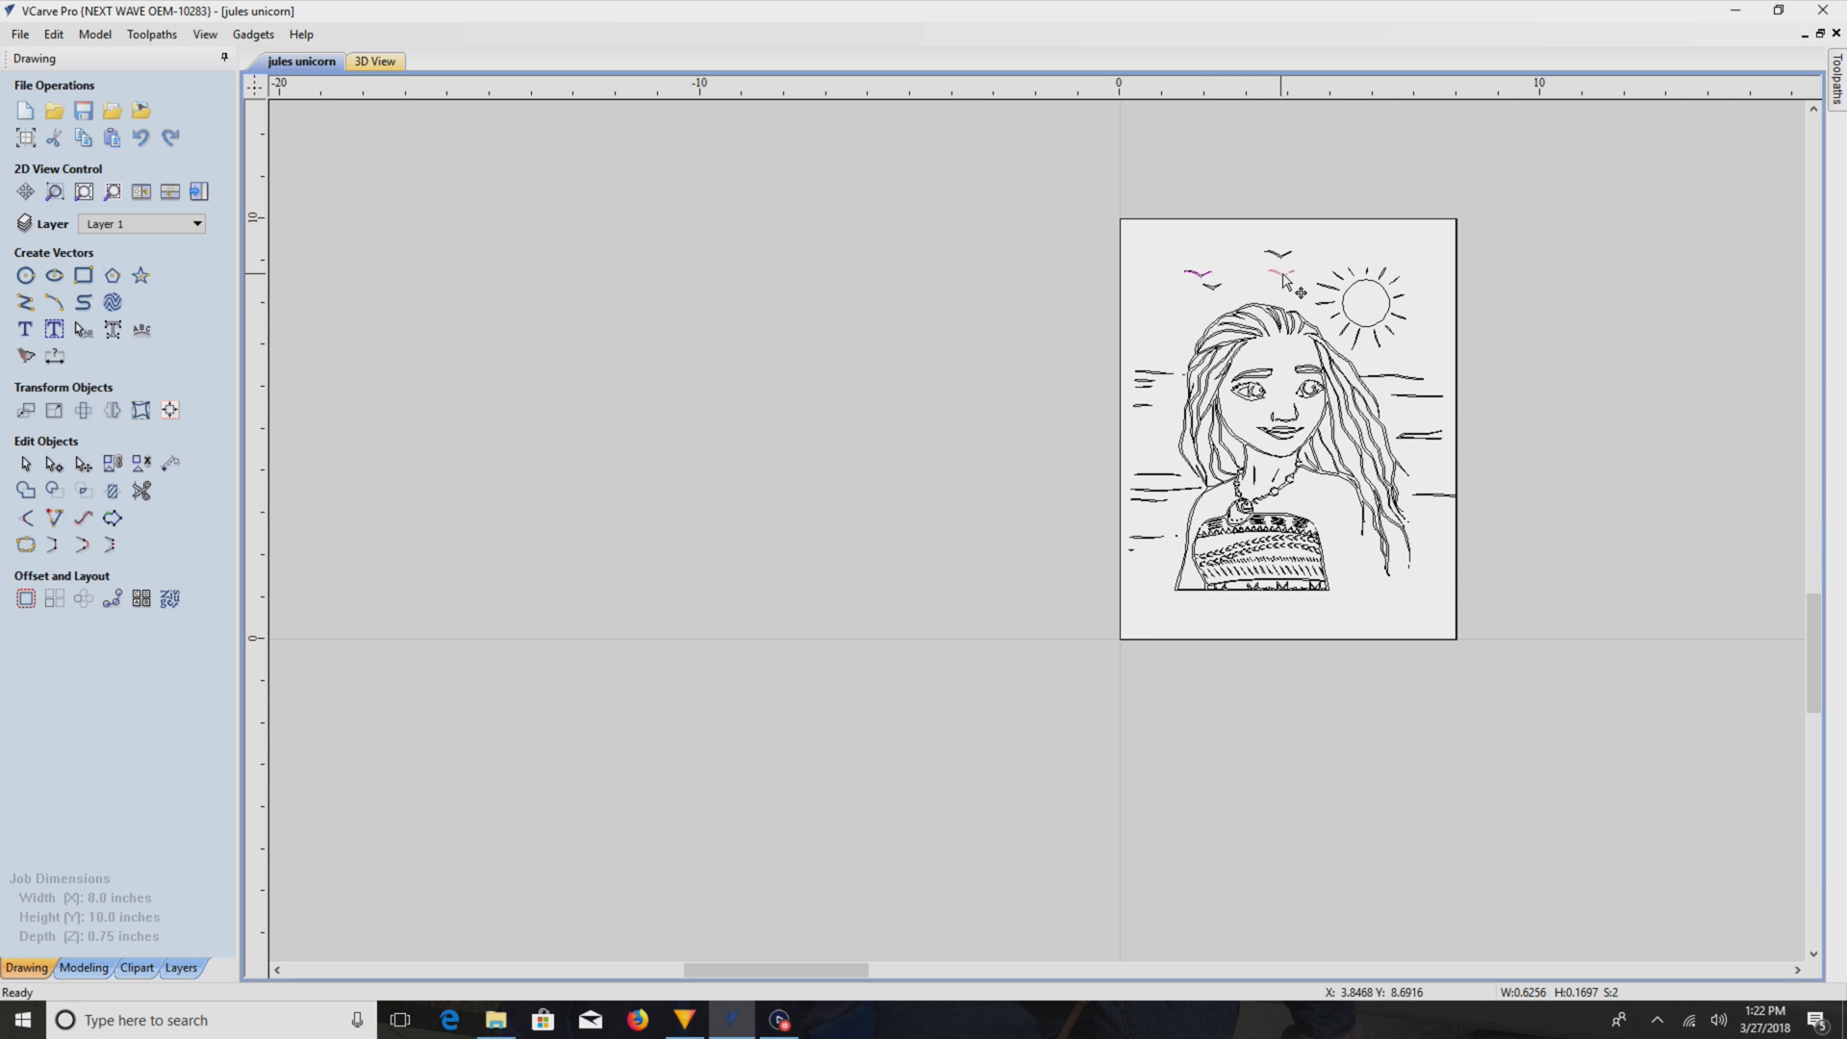
{"action": "left_click", "coordinate": [1272, 252]}
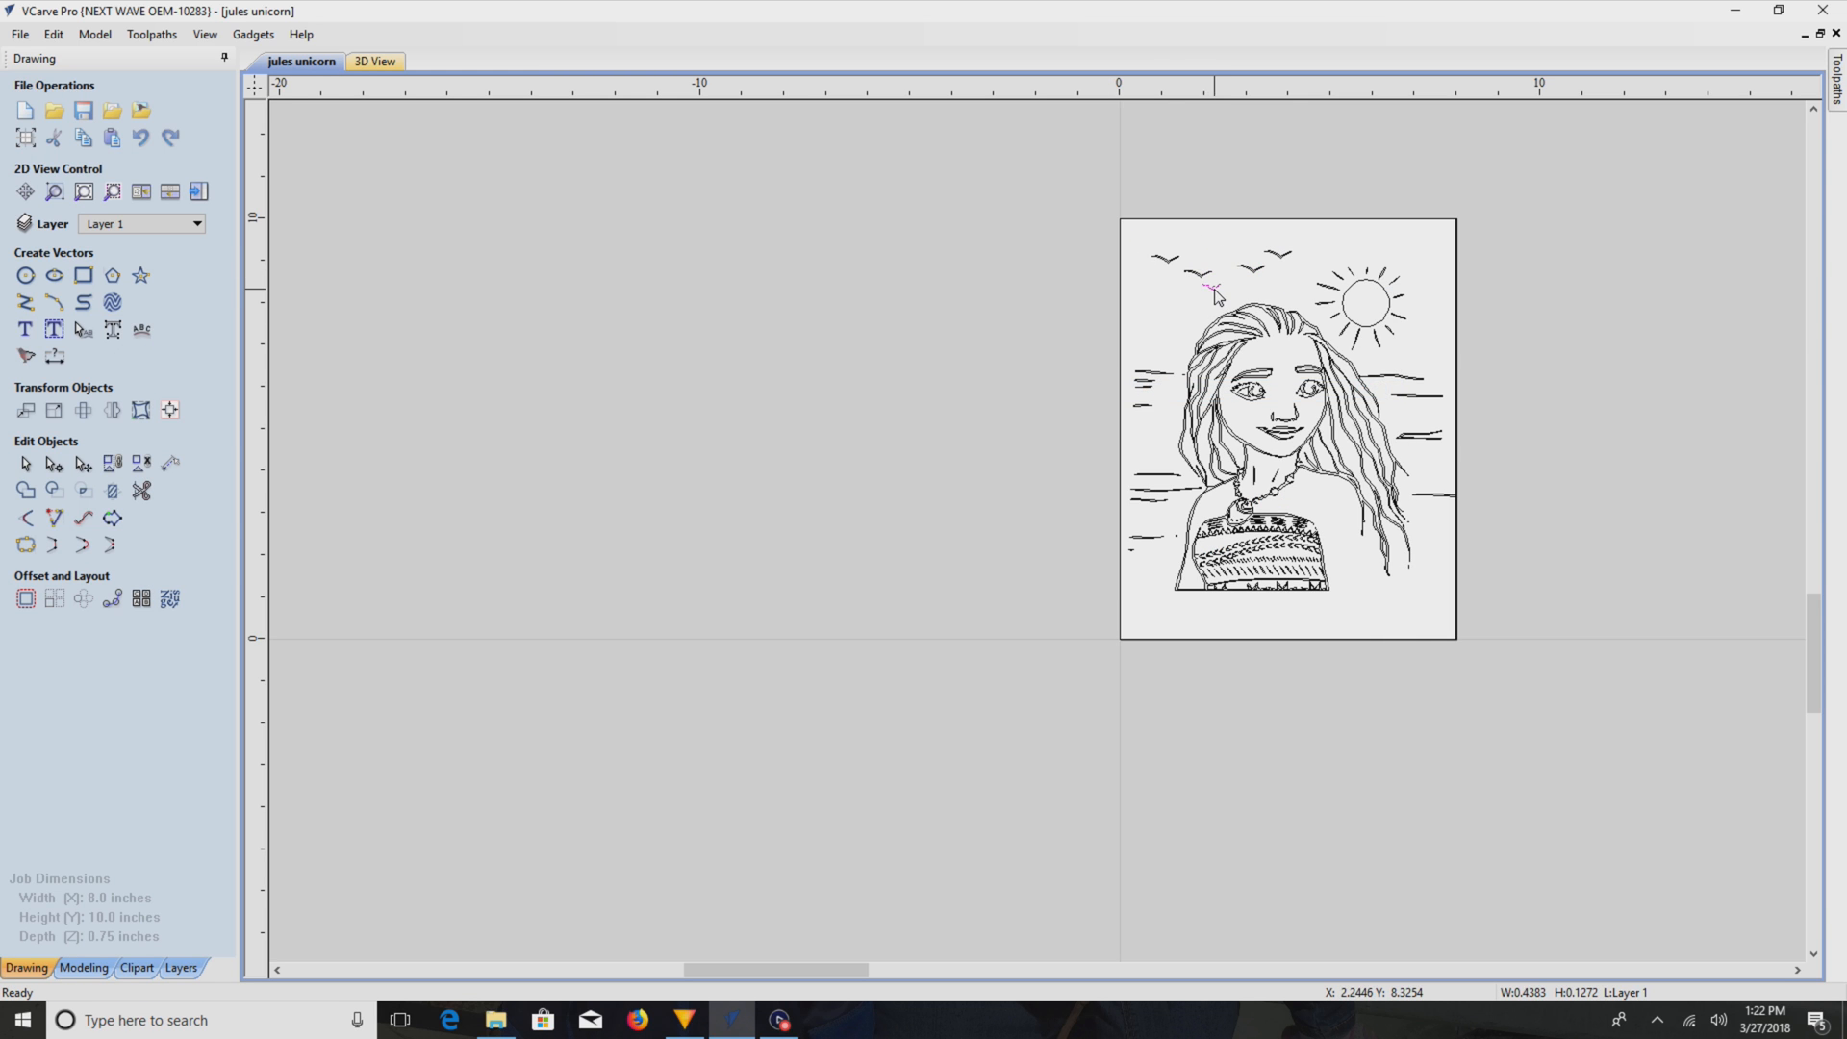
{"action": "mouse_move", "coordinate": [1225, 289]}
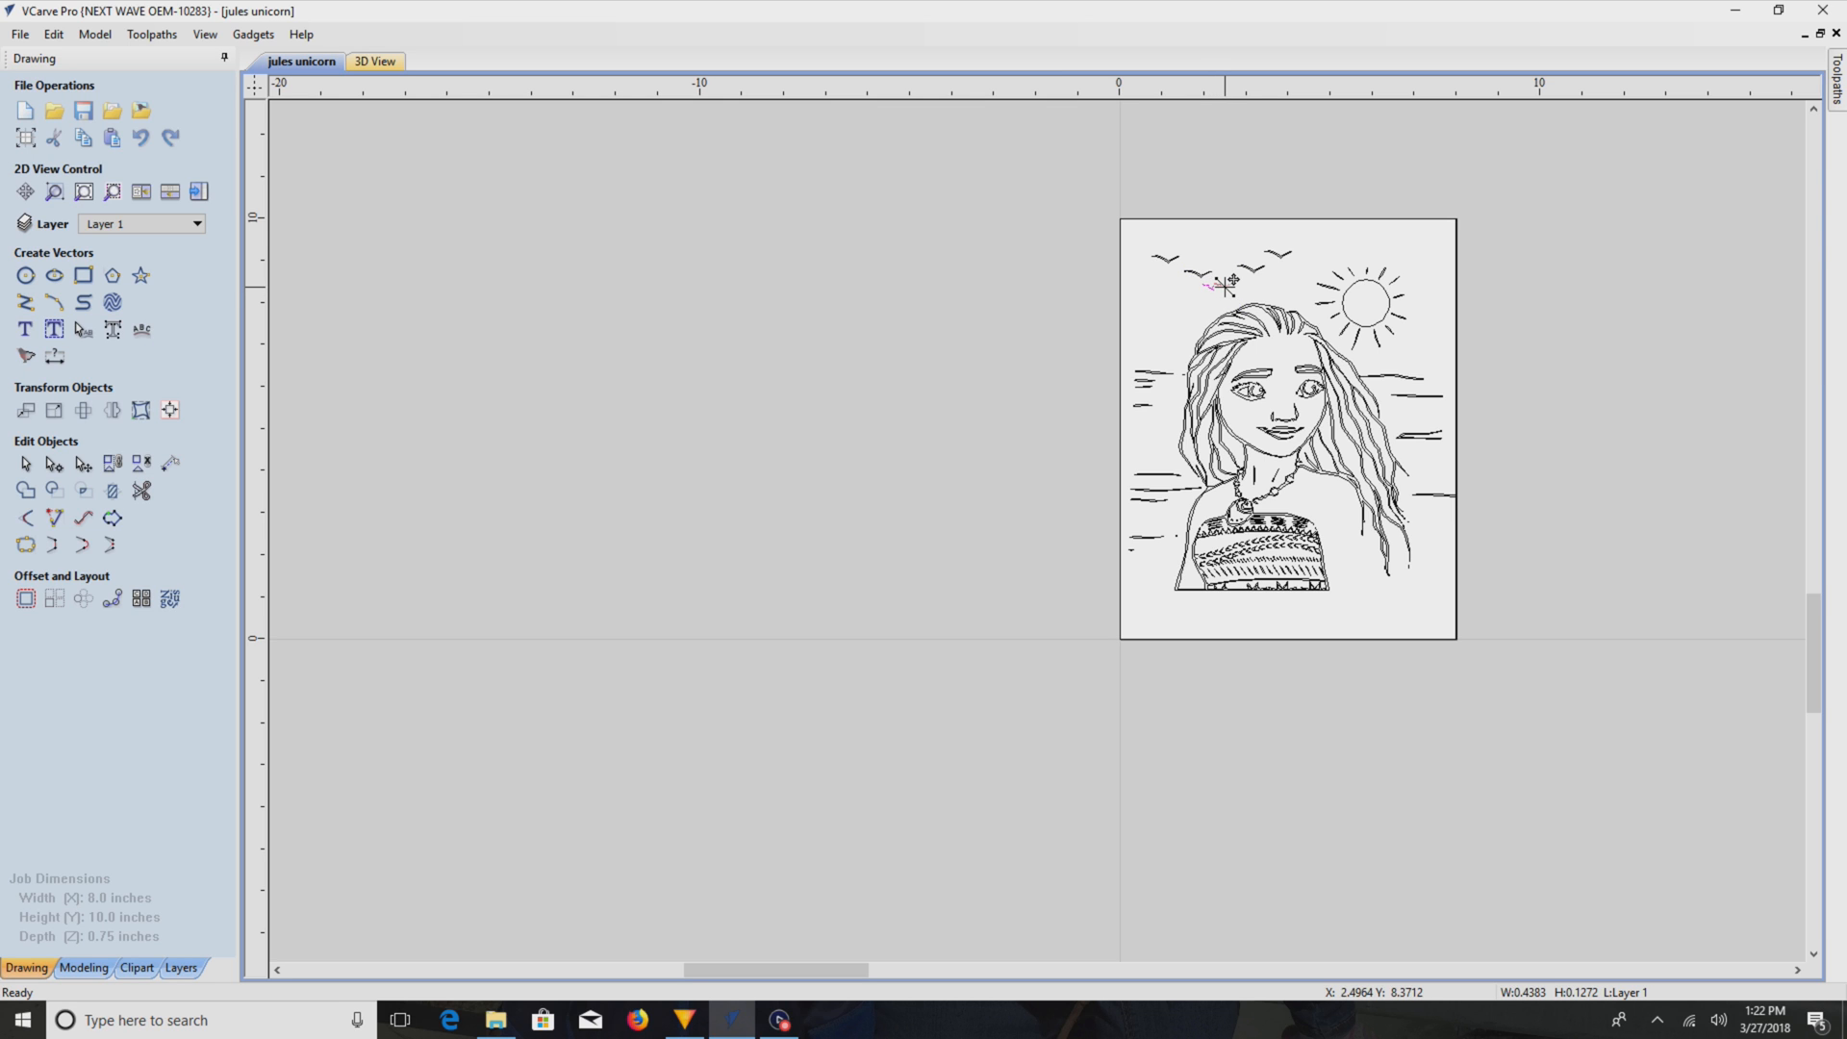
{"action": "mouse_move", "coordinate": [1042, 285]}
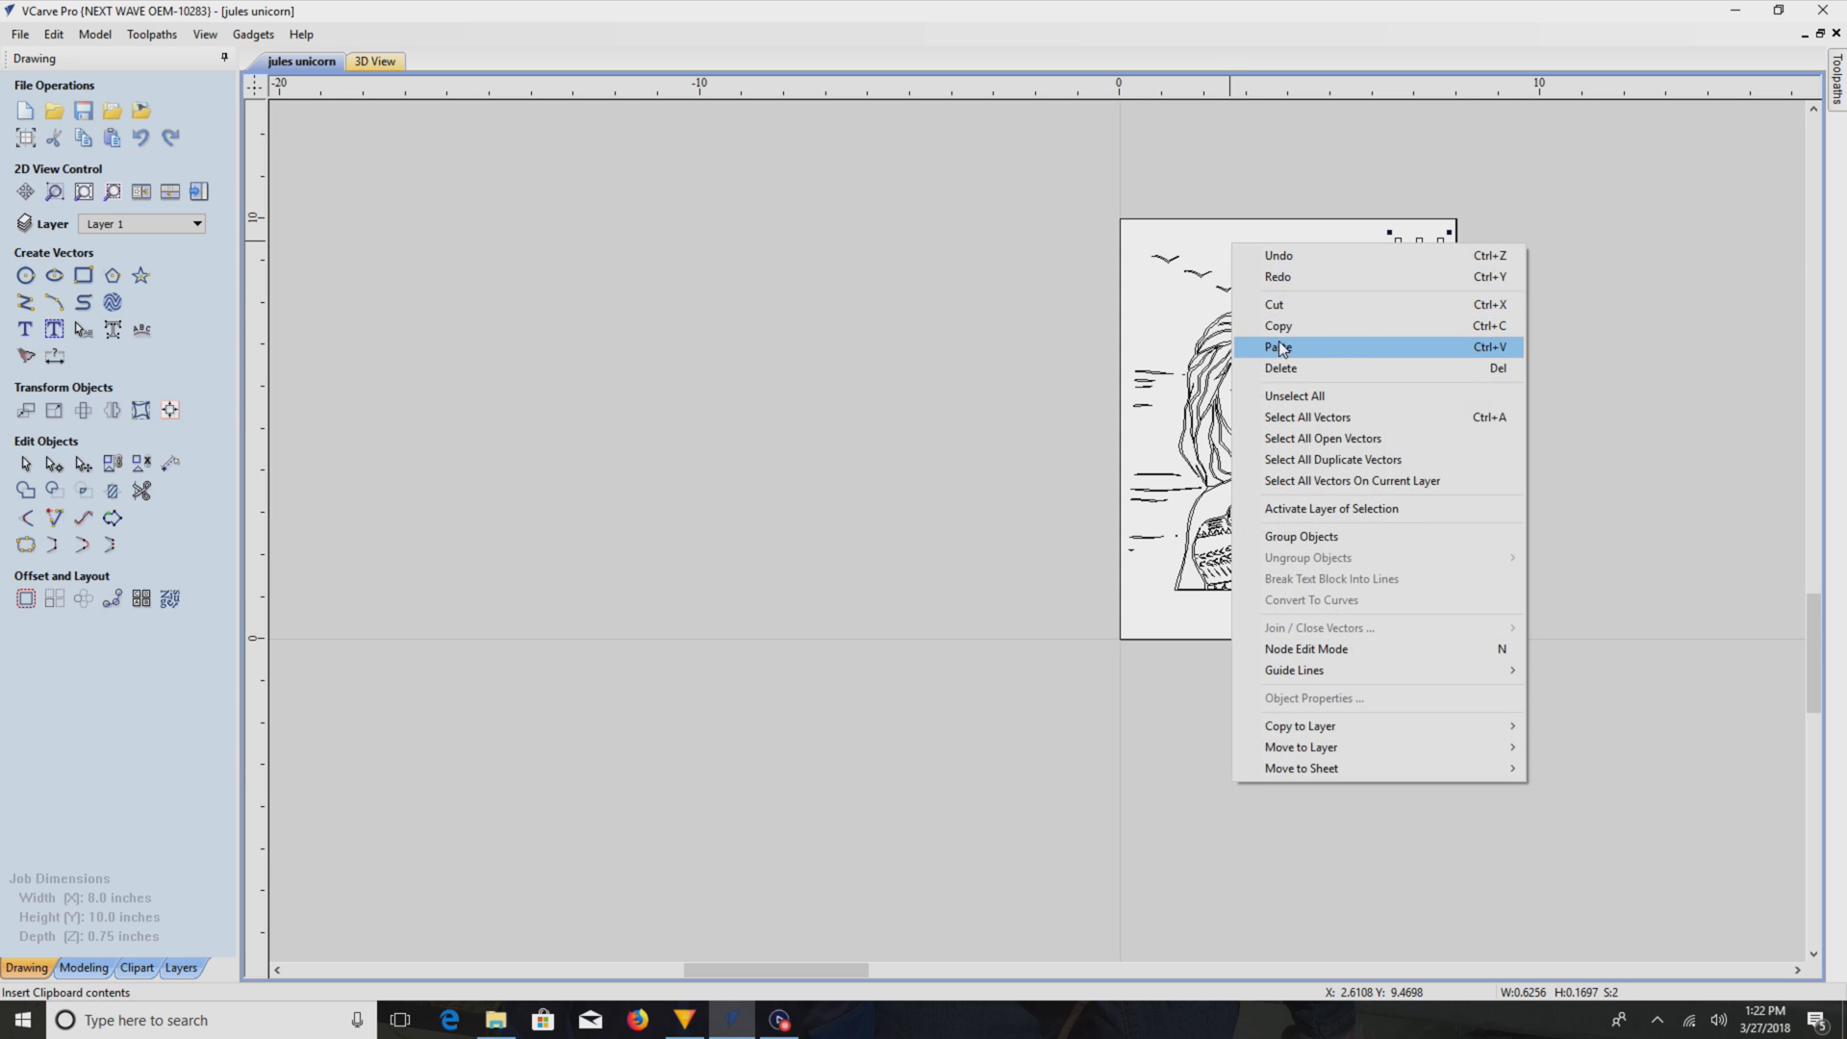
- Paste another copy of the birds and select the pair near the top right
{"action": "left_click", "coordinate": [1278, 346]}
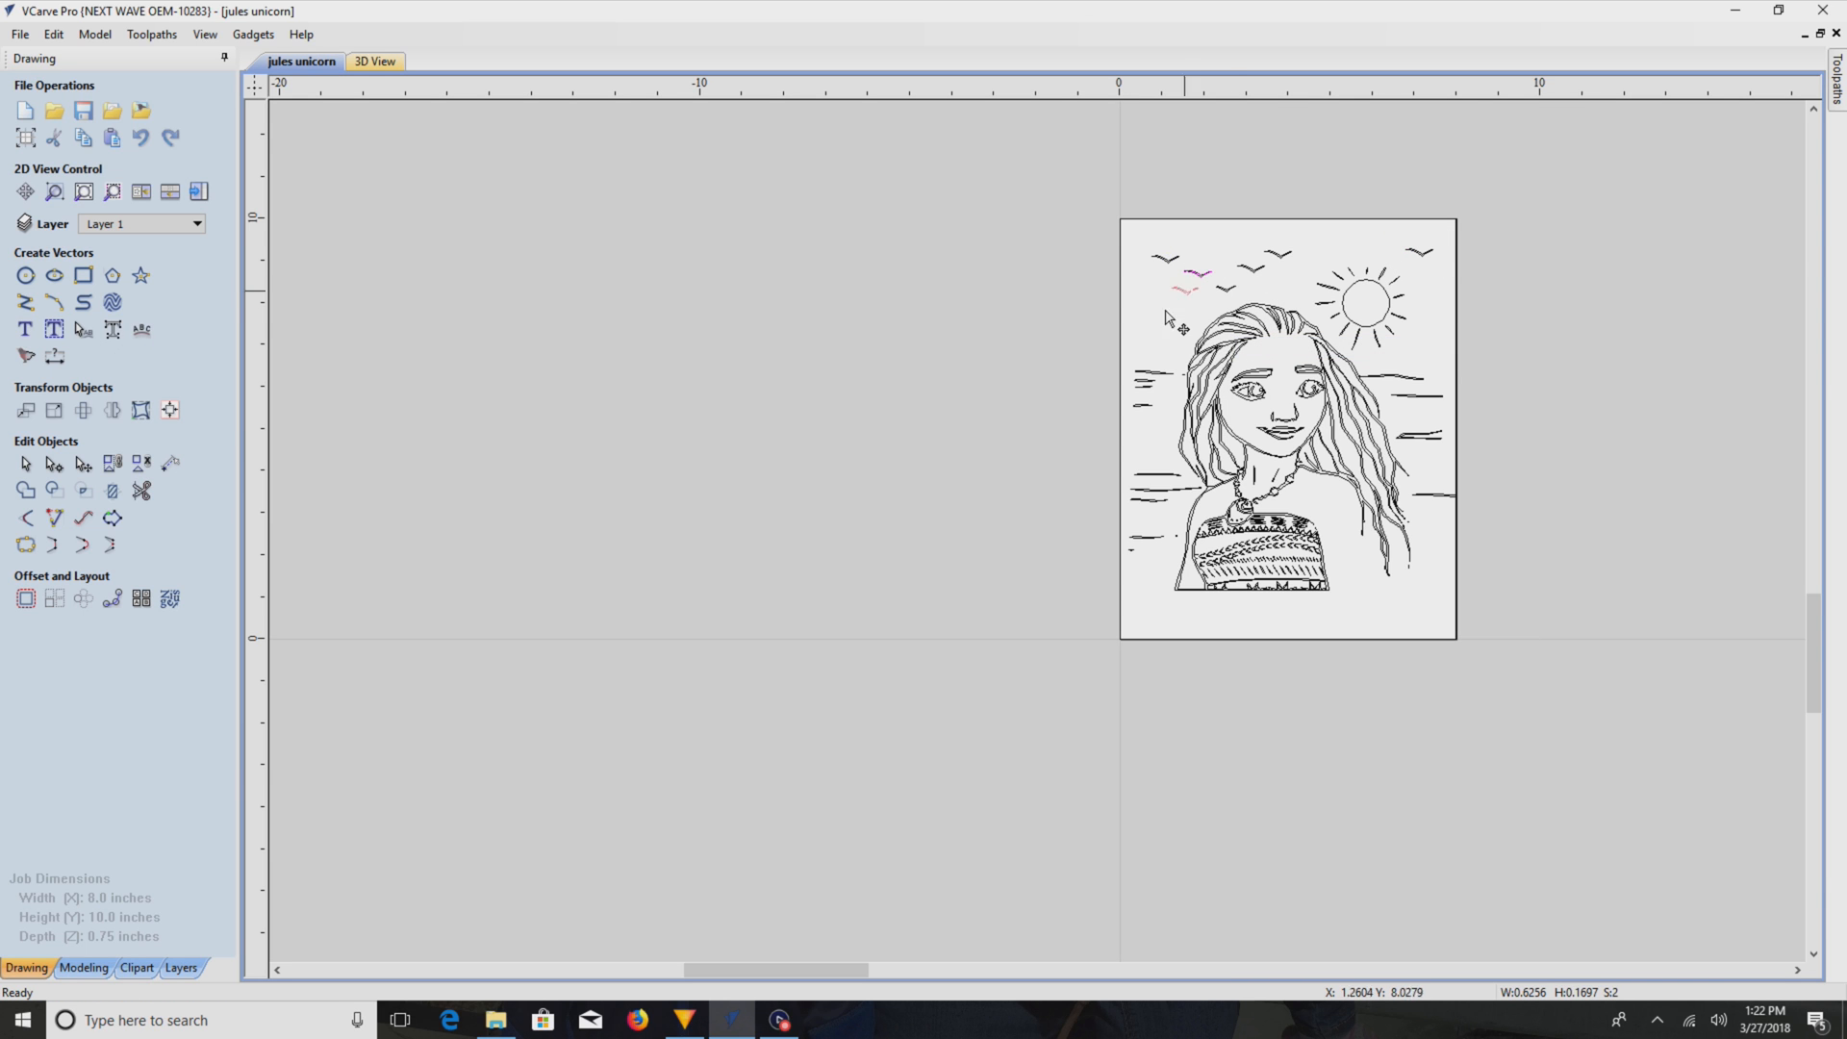
{"action": "right_click", "coordinate": [1177, 323]}
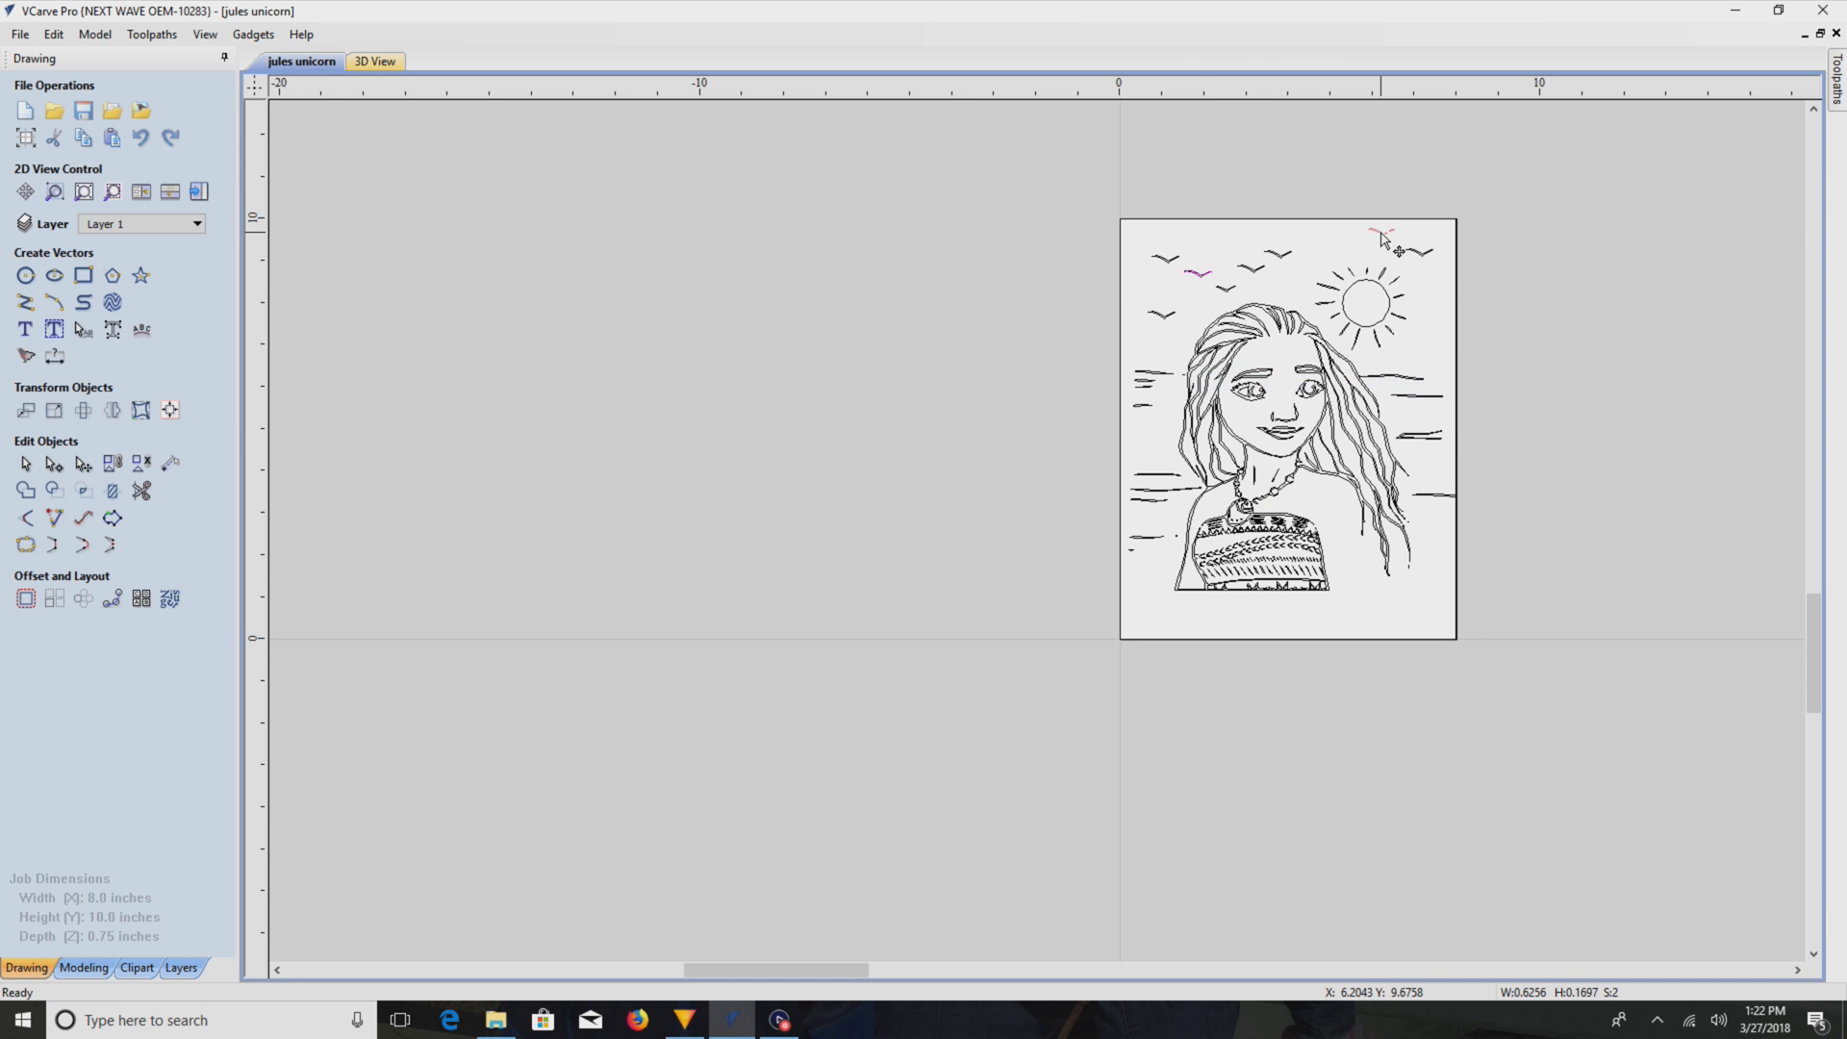
{"action": "left_click", "coordinate": [1383, 242]}
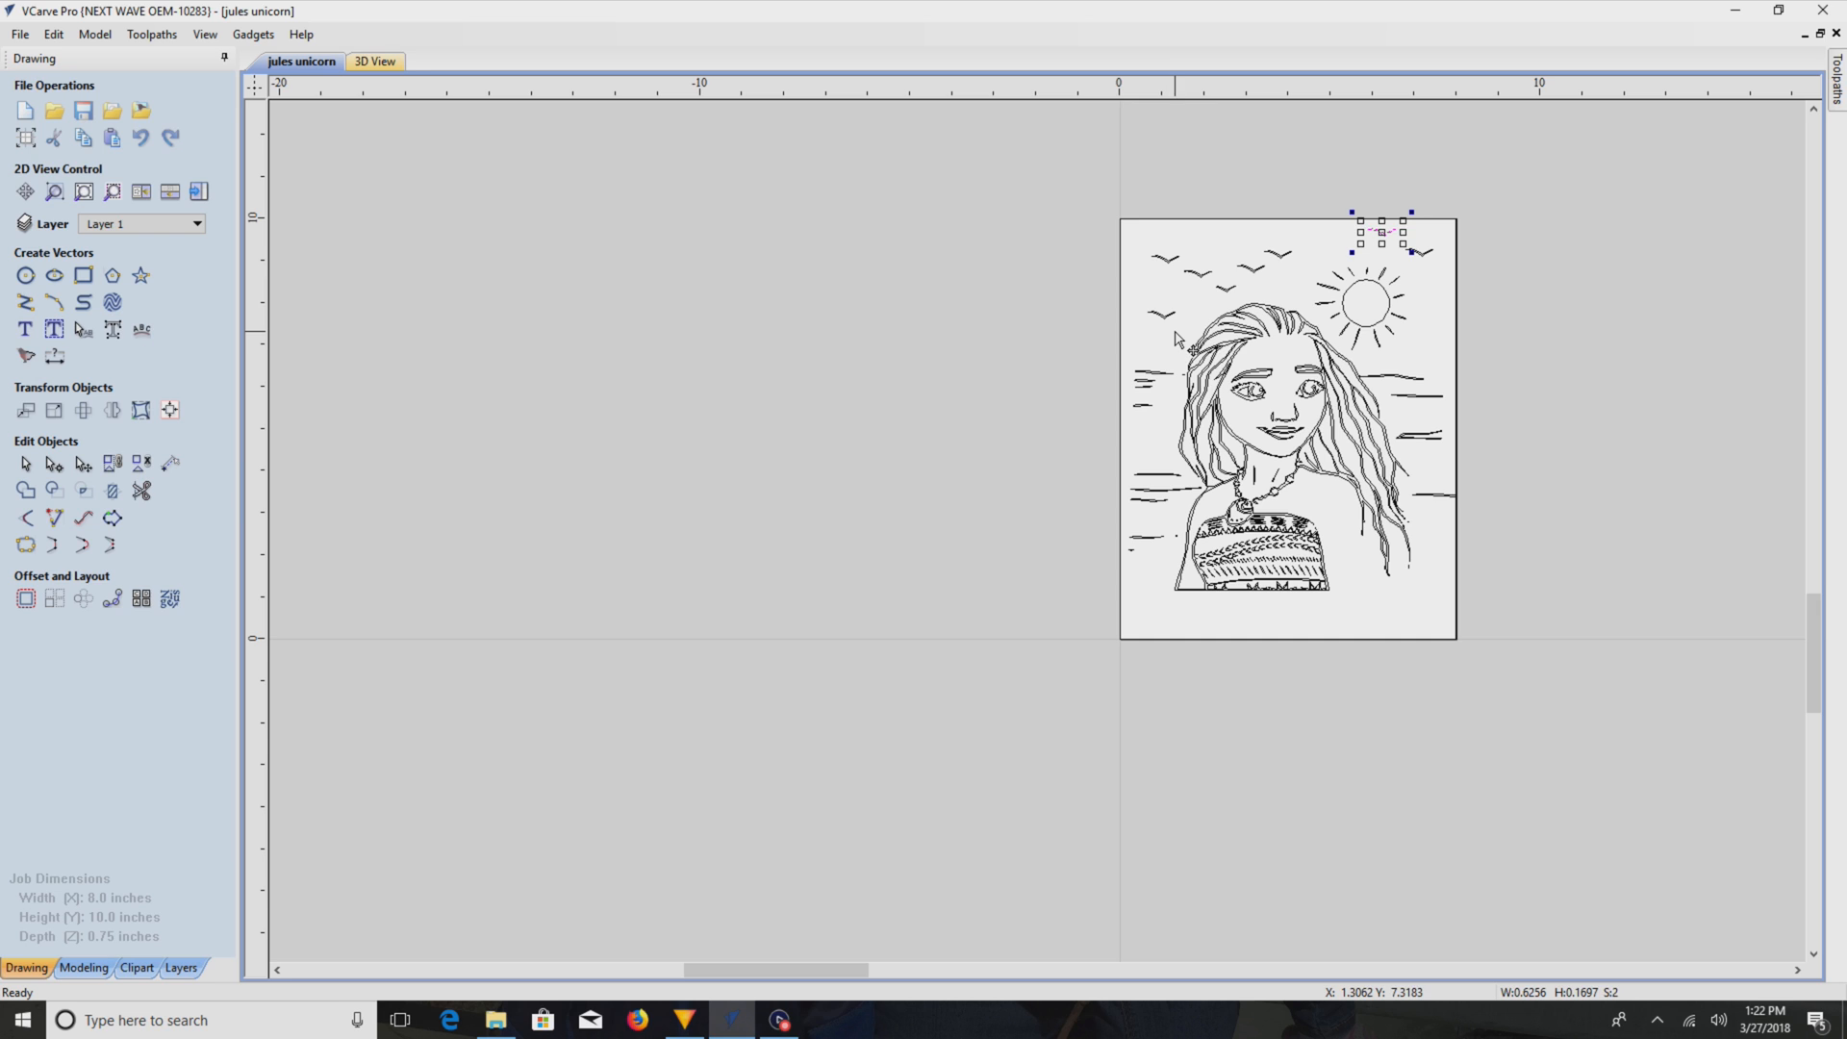
{"action": "mouse_move", "coordinate": [1343, 365]}
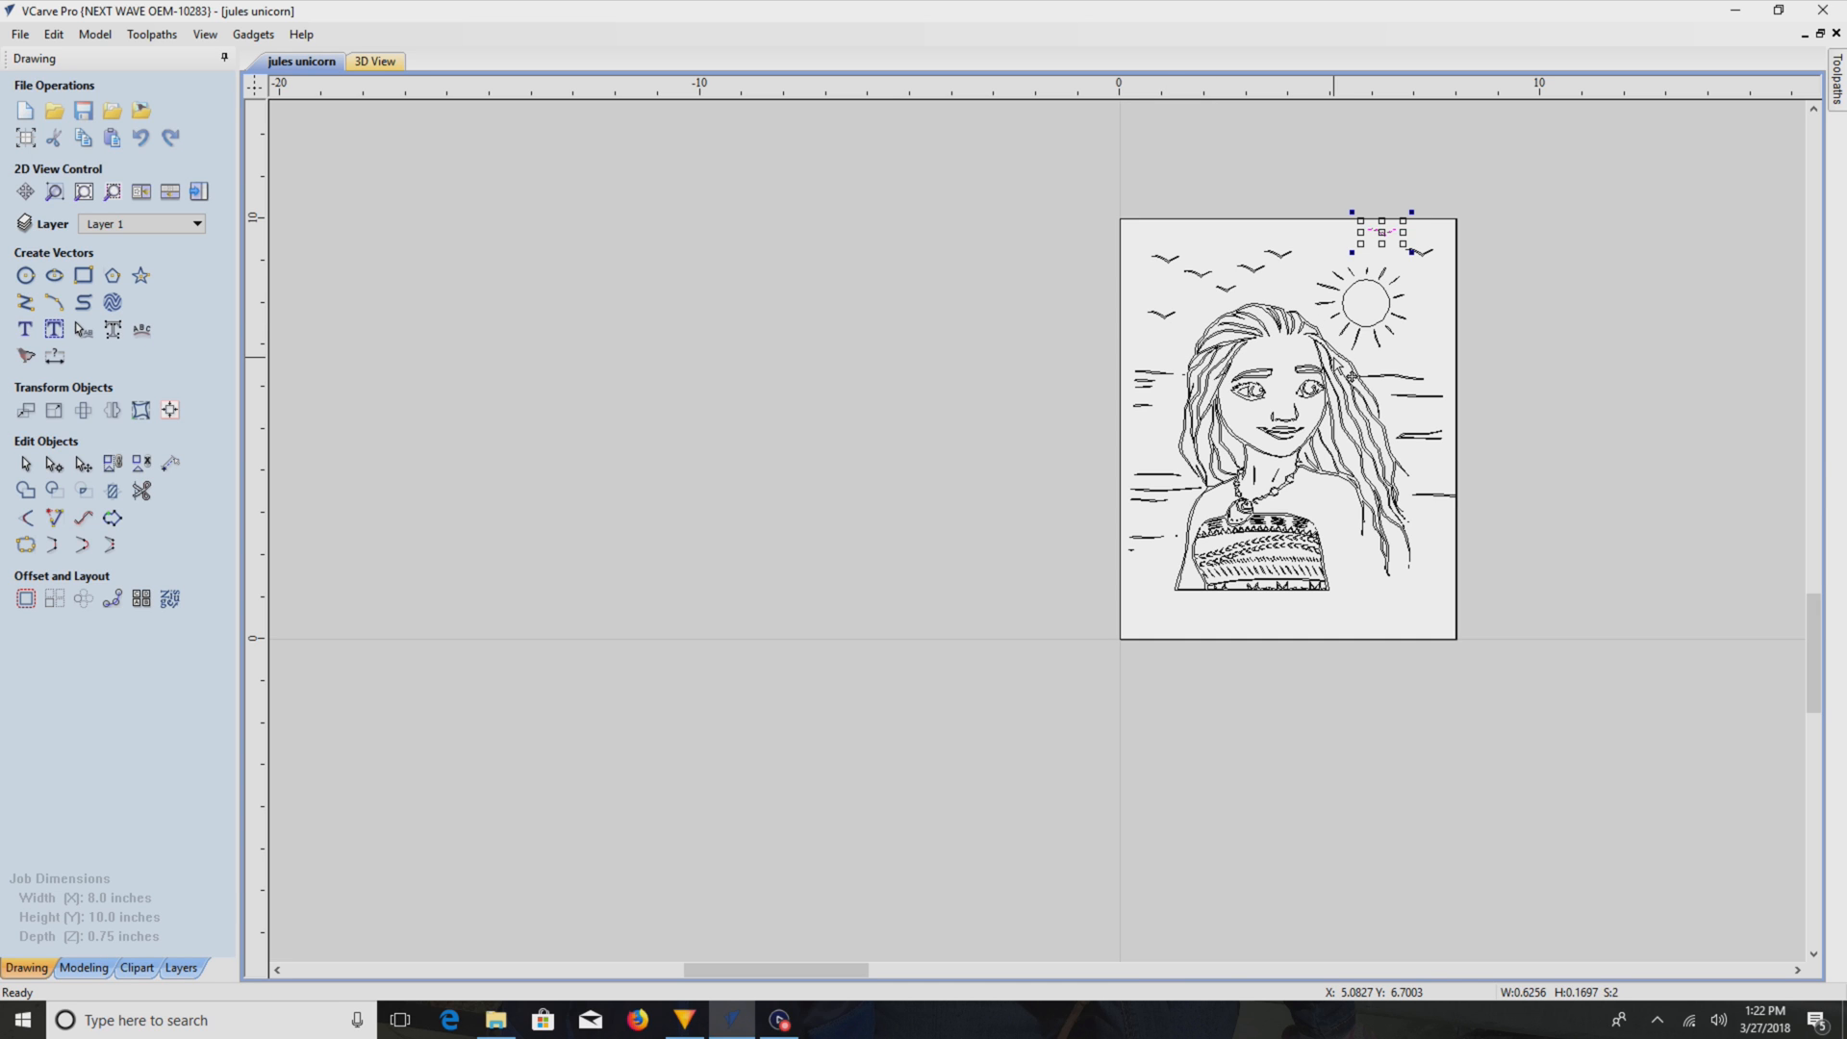
{"action": "mouse_move", "coordinate": [1277, 279]}
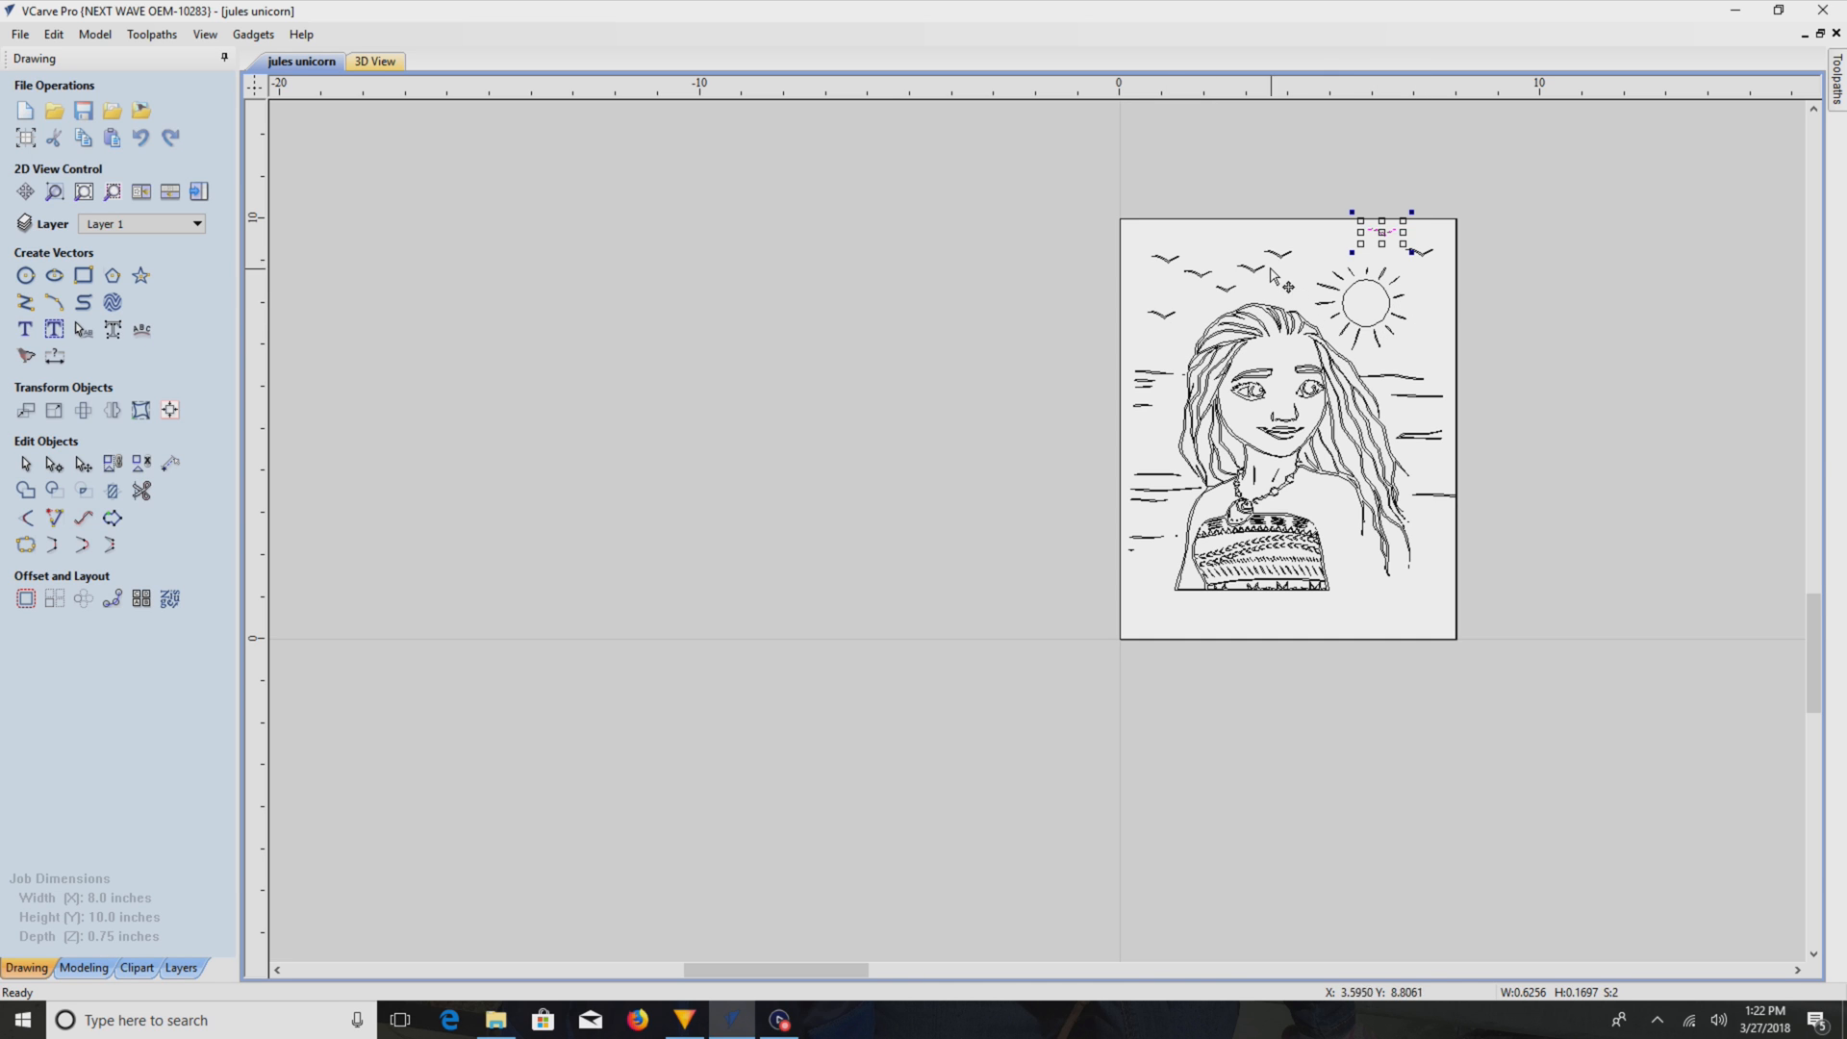
{"action": "mouse_move", "coordinate": [1498, 270]}
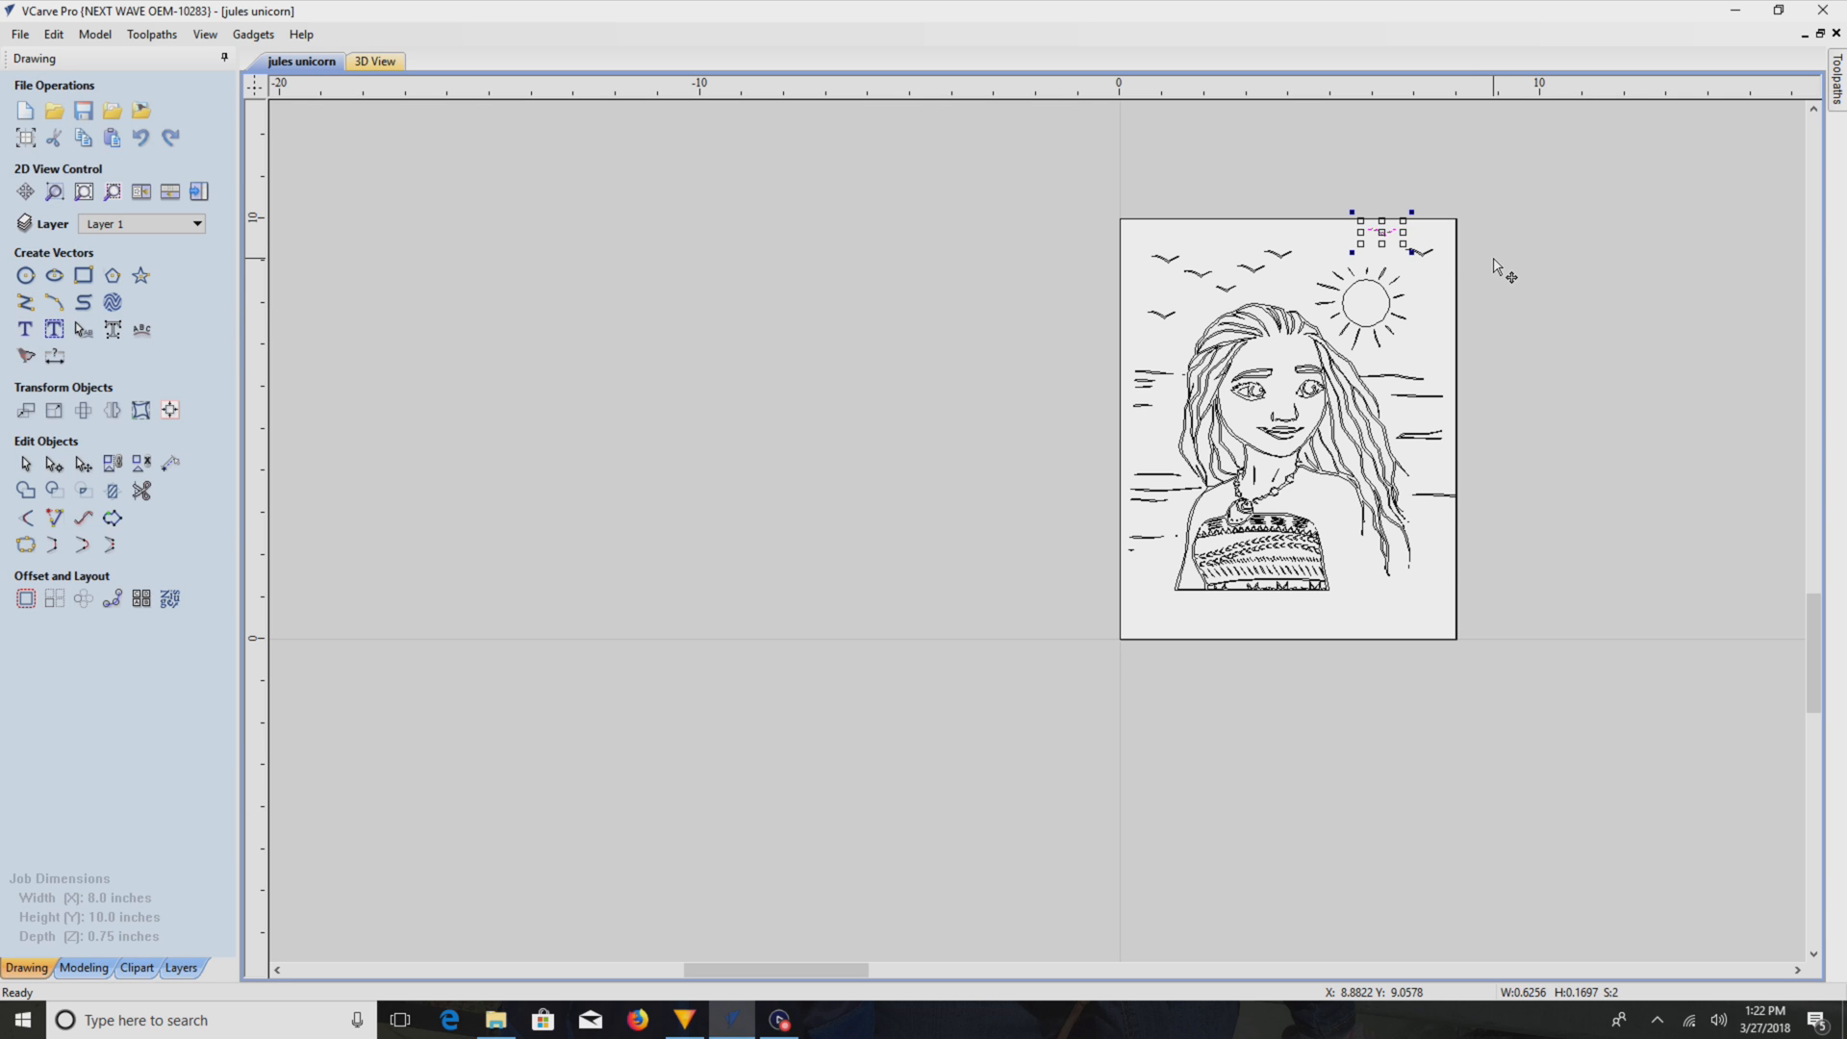
{"action": "mouse_move", "coordinate": [1608, 354]}
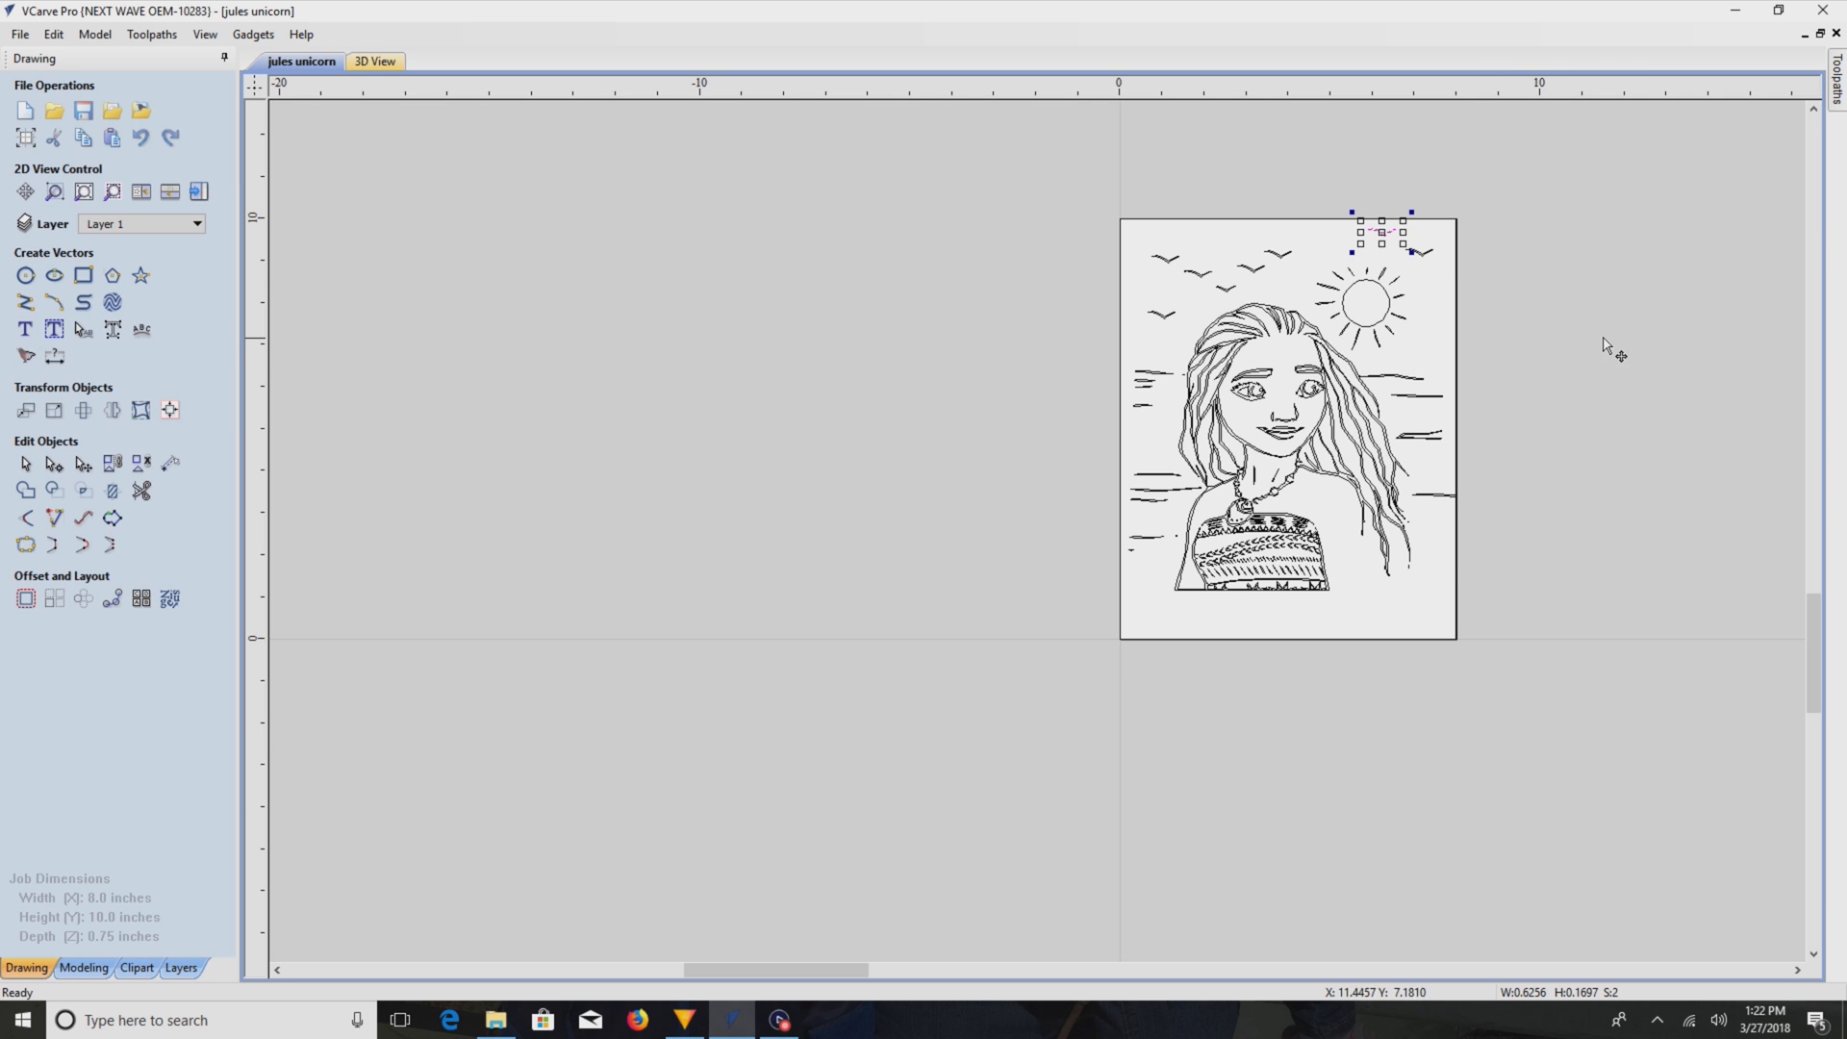
- Paste the copied bird and place it just right of the sun, then clear the selection
{"action": "right_click", "coordinate": [1243, 442]}
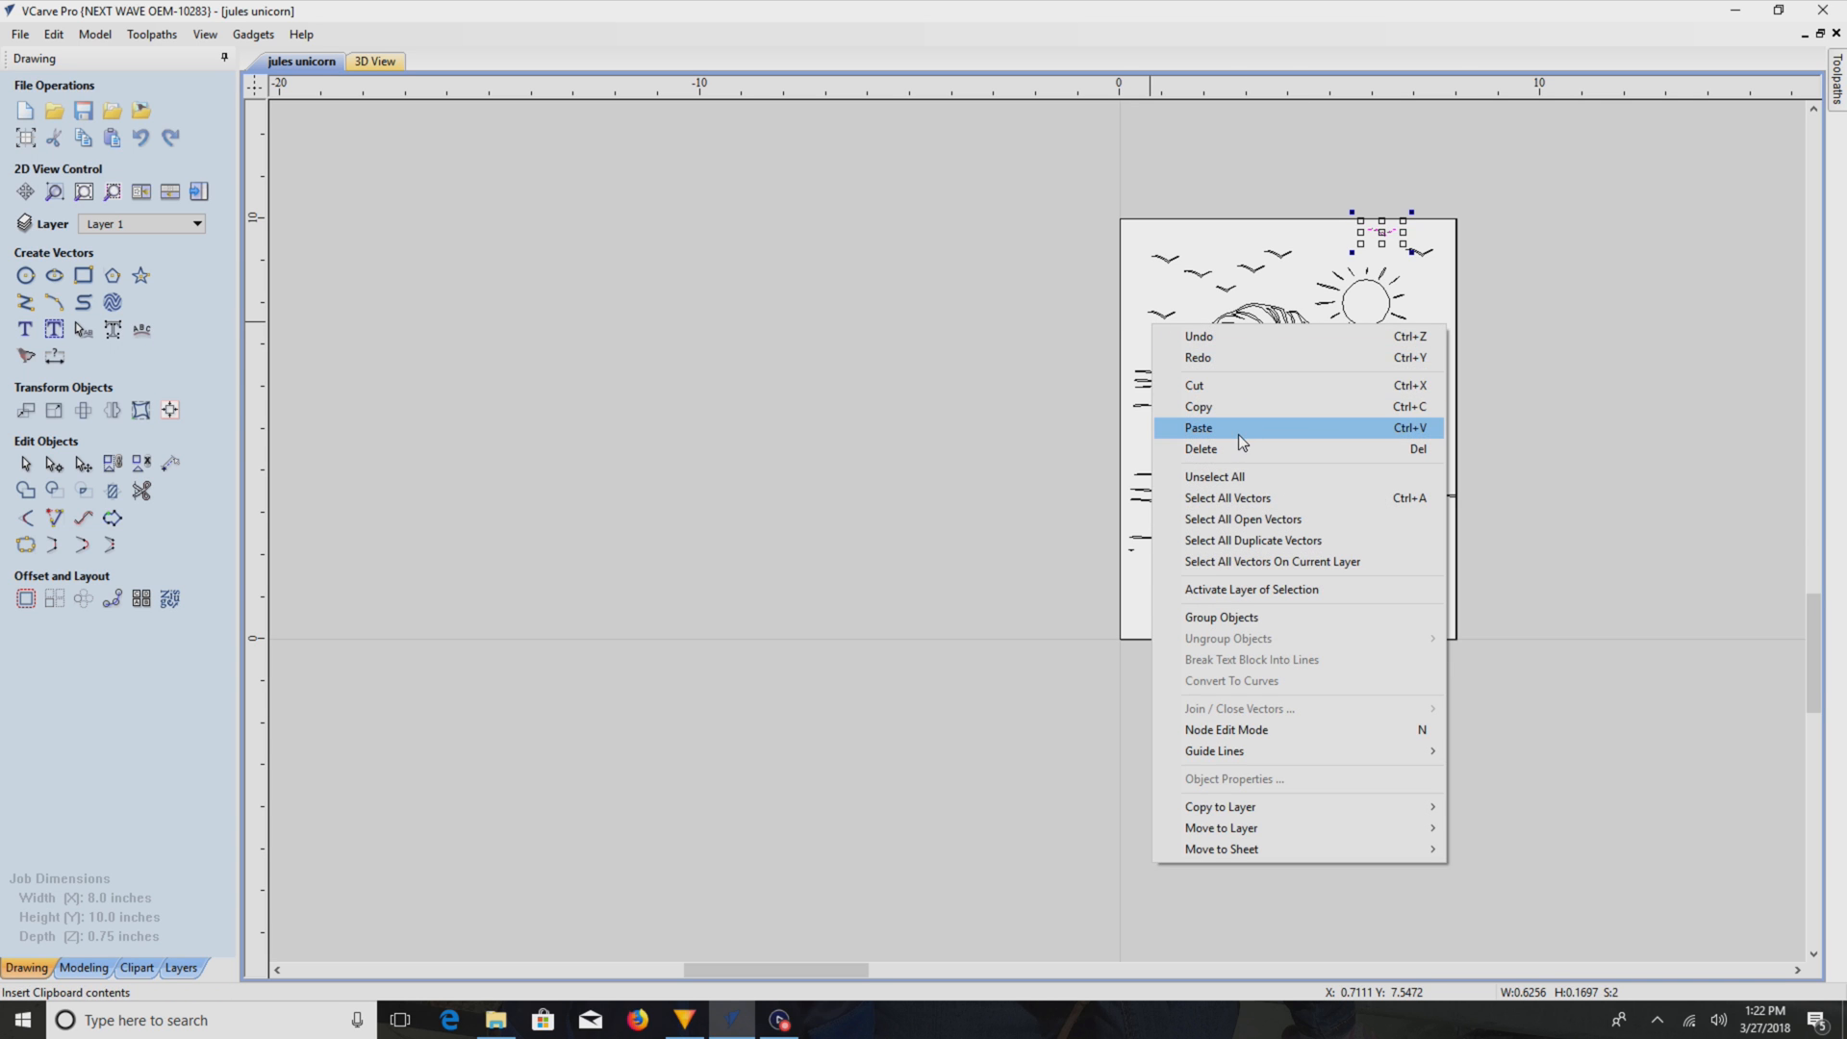
{"action": "left_click", "coordinate": [1198, 427]}
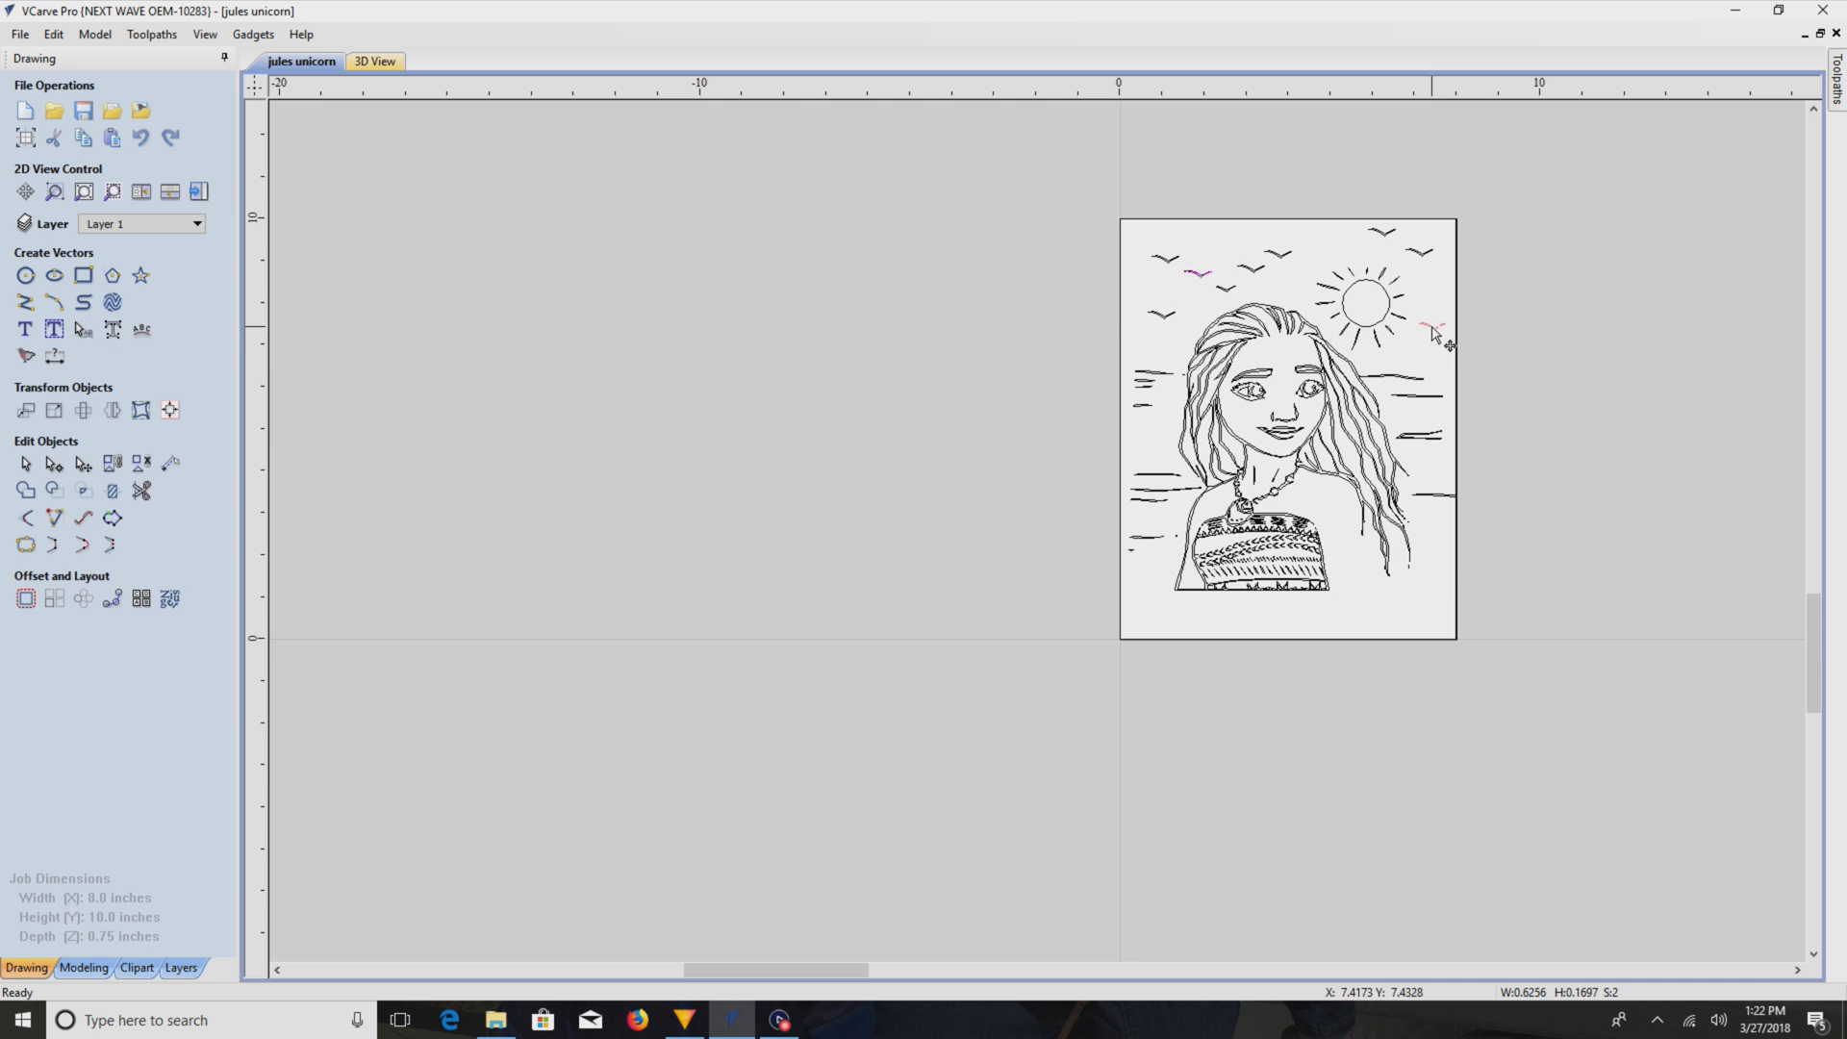
{"action": "mouse_move", "coordinate": [1434, 317]}
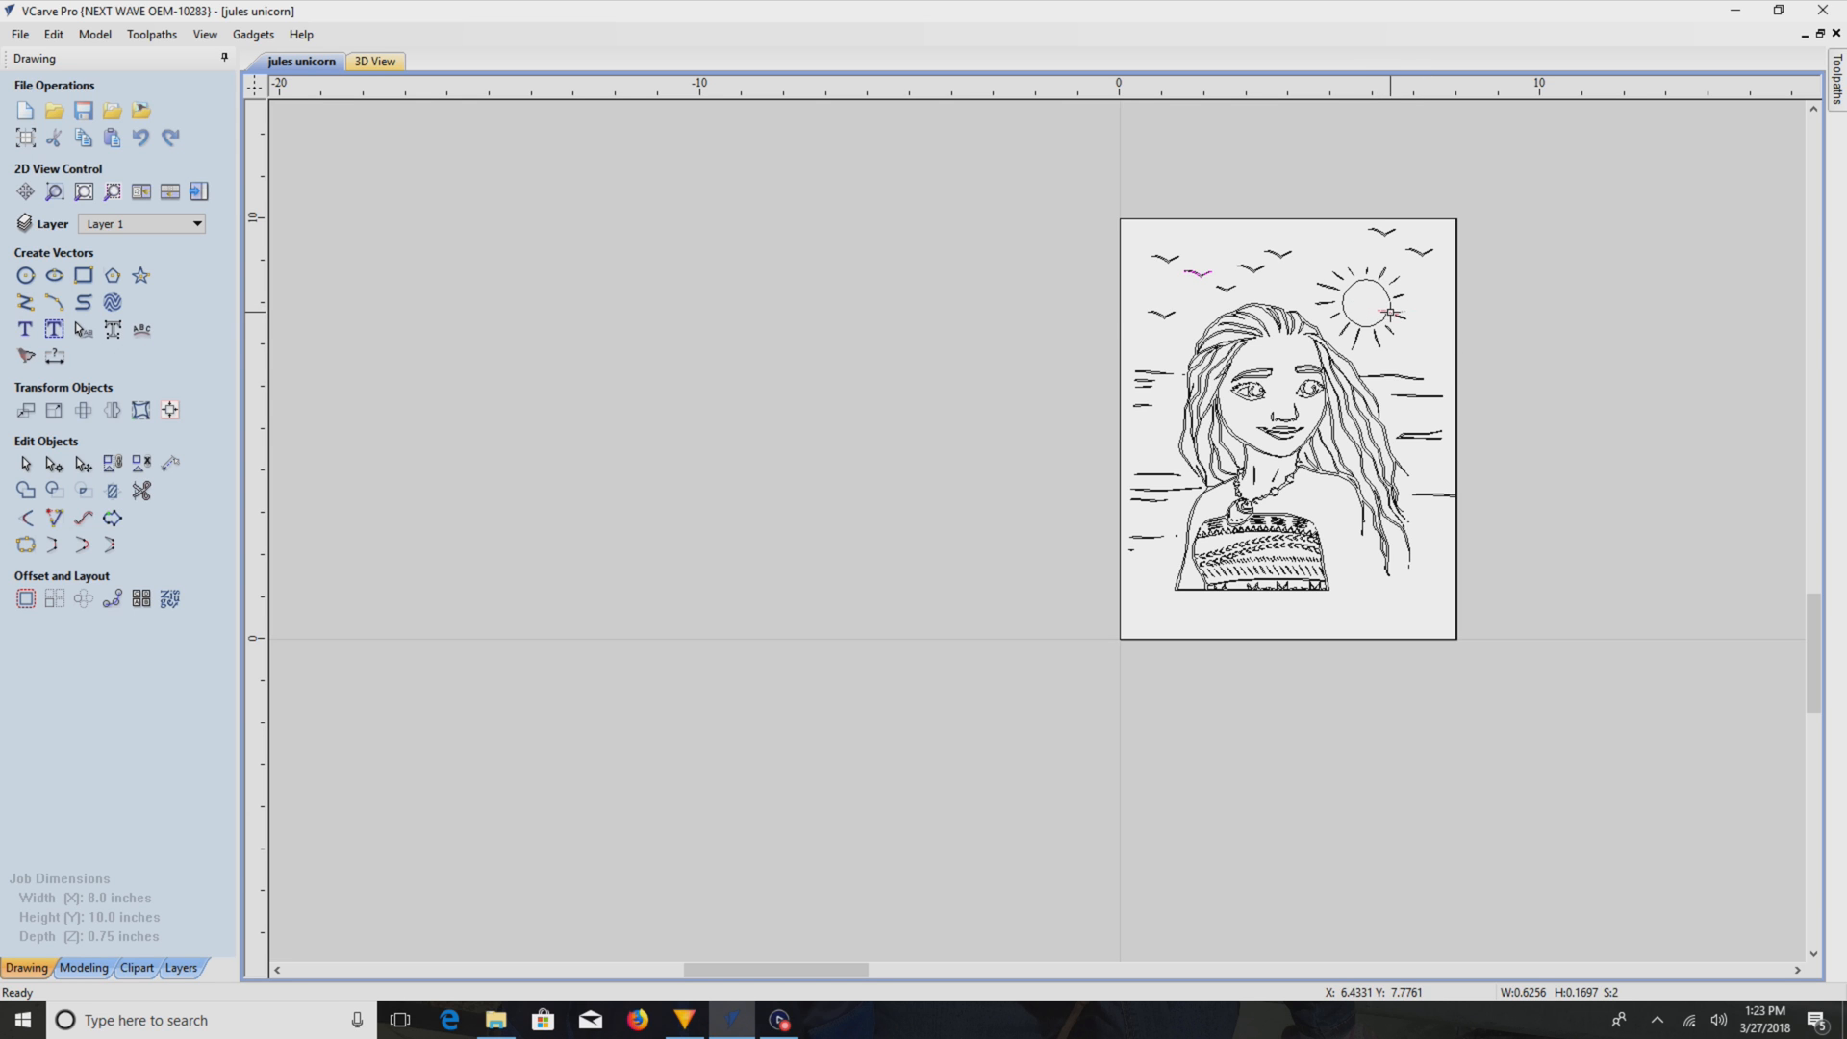
{"action": "mouse_move", "coordinate": [1433, 298]}
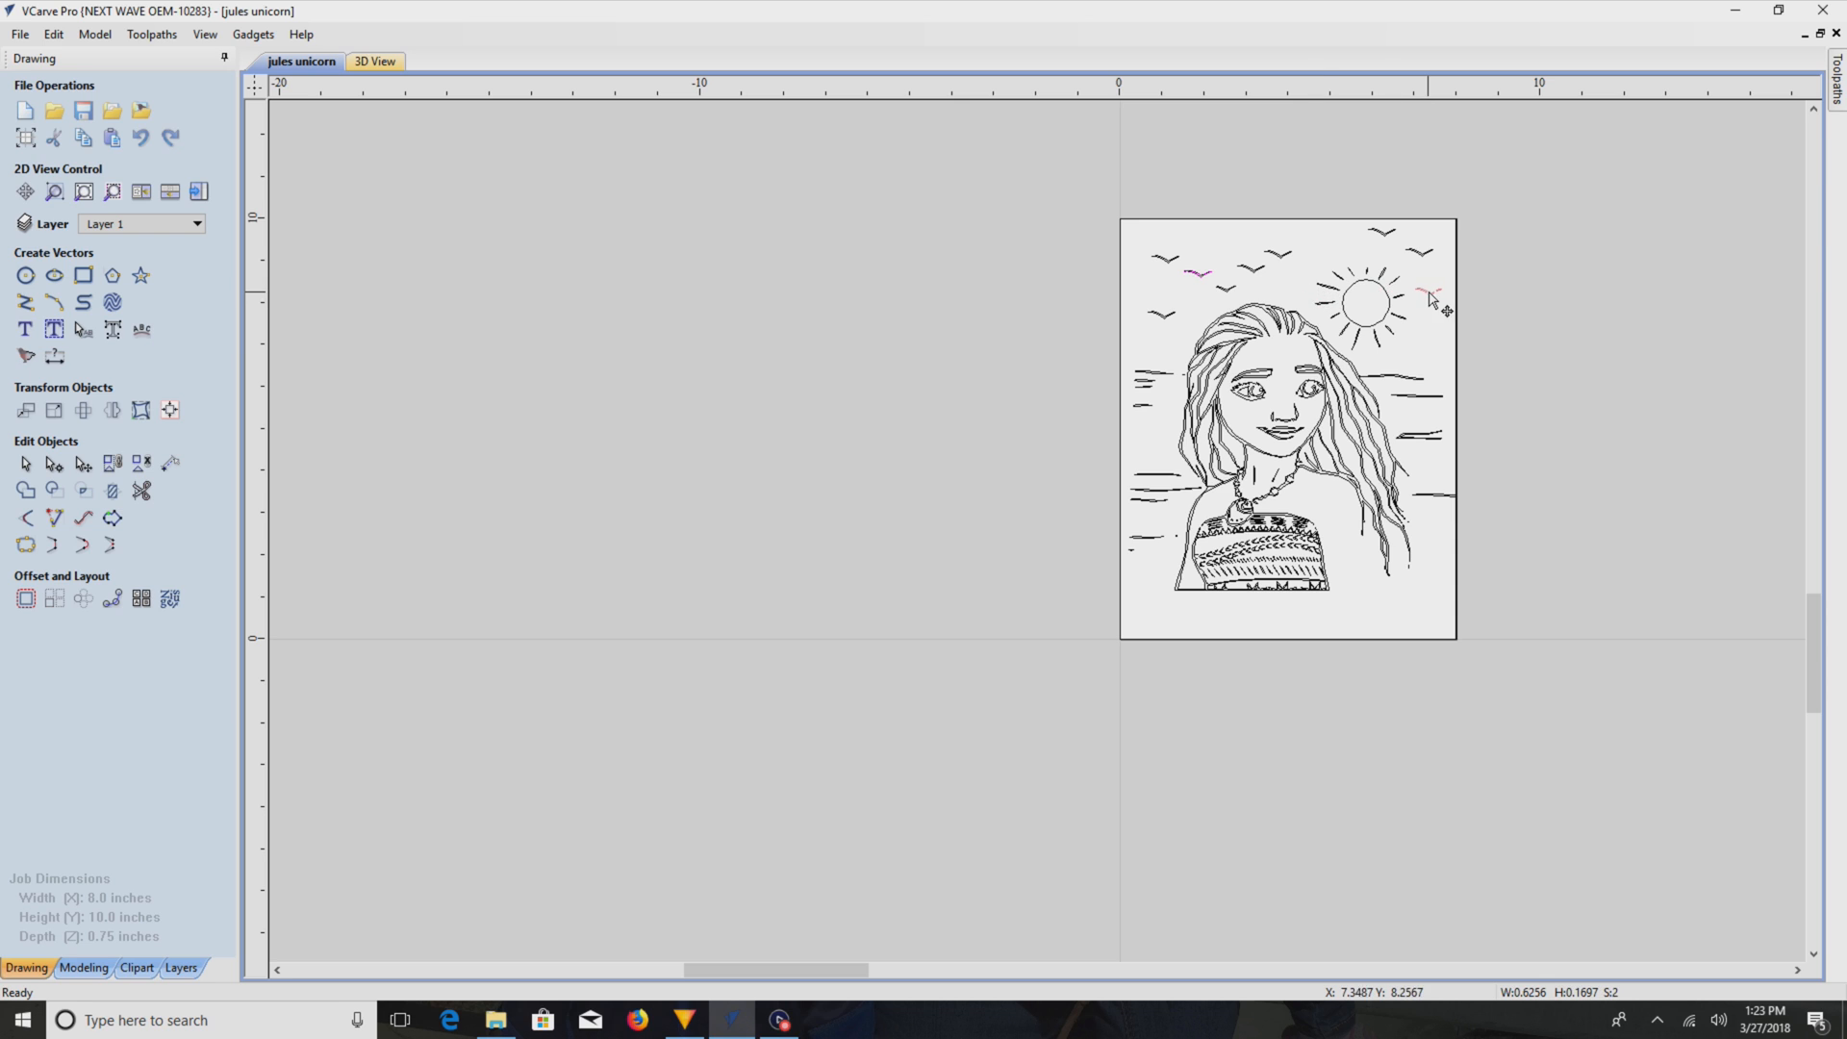
{"action": "left_click", "coordinate": [1431, 296]}
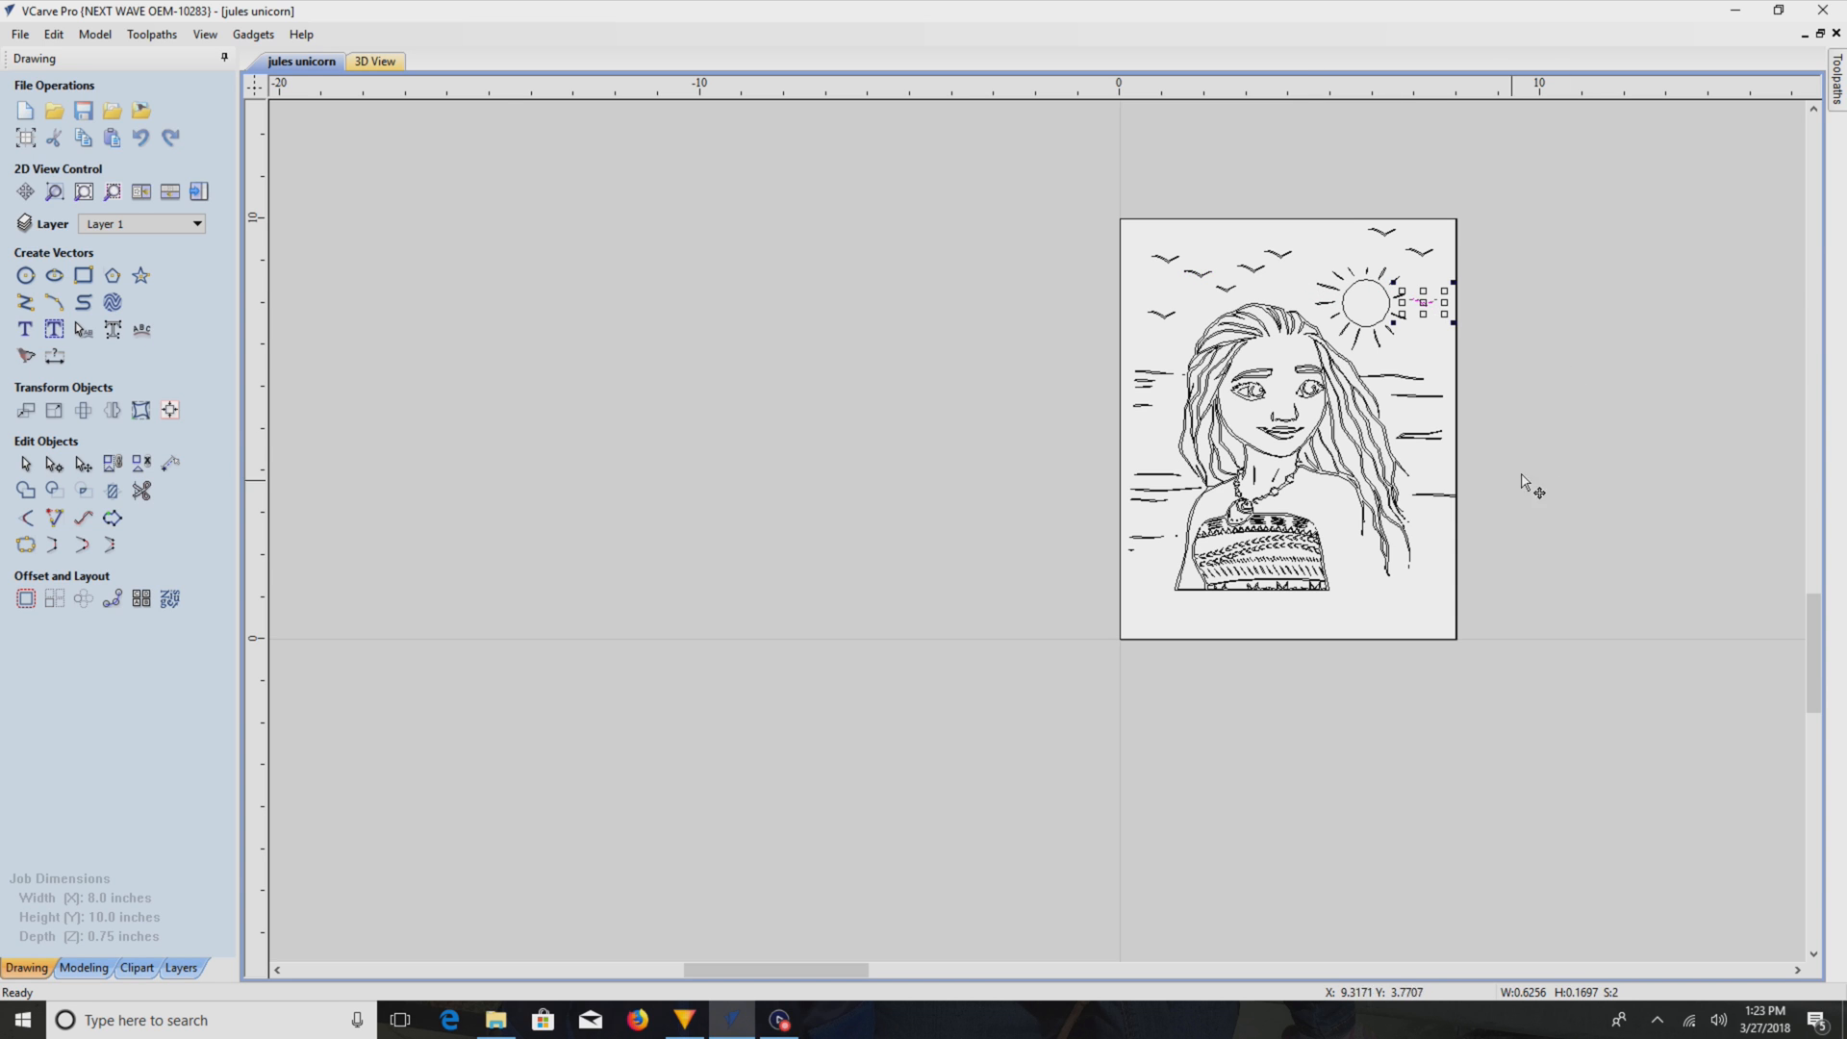
{"action": "left_click", "coordinate": [1052, 217]}
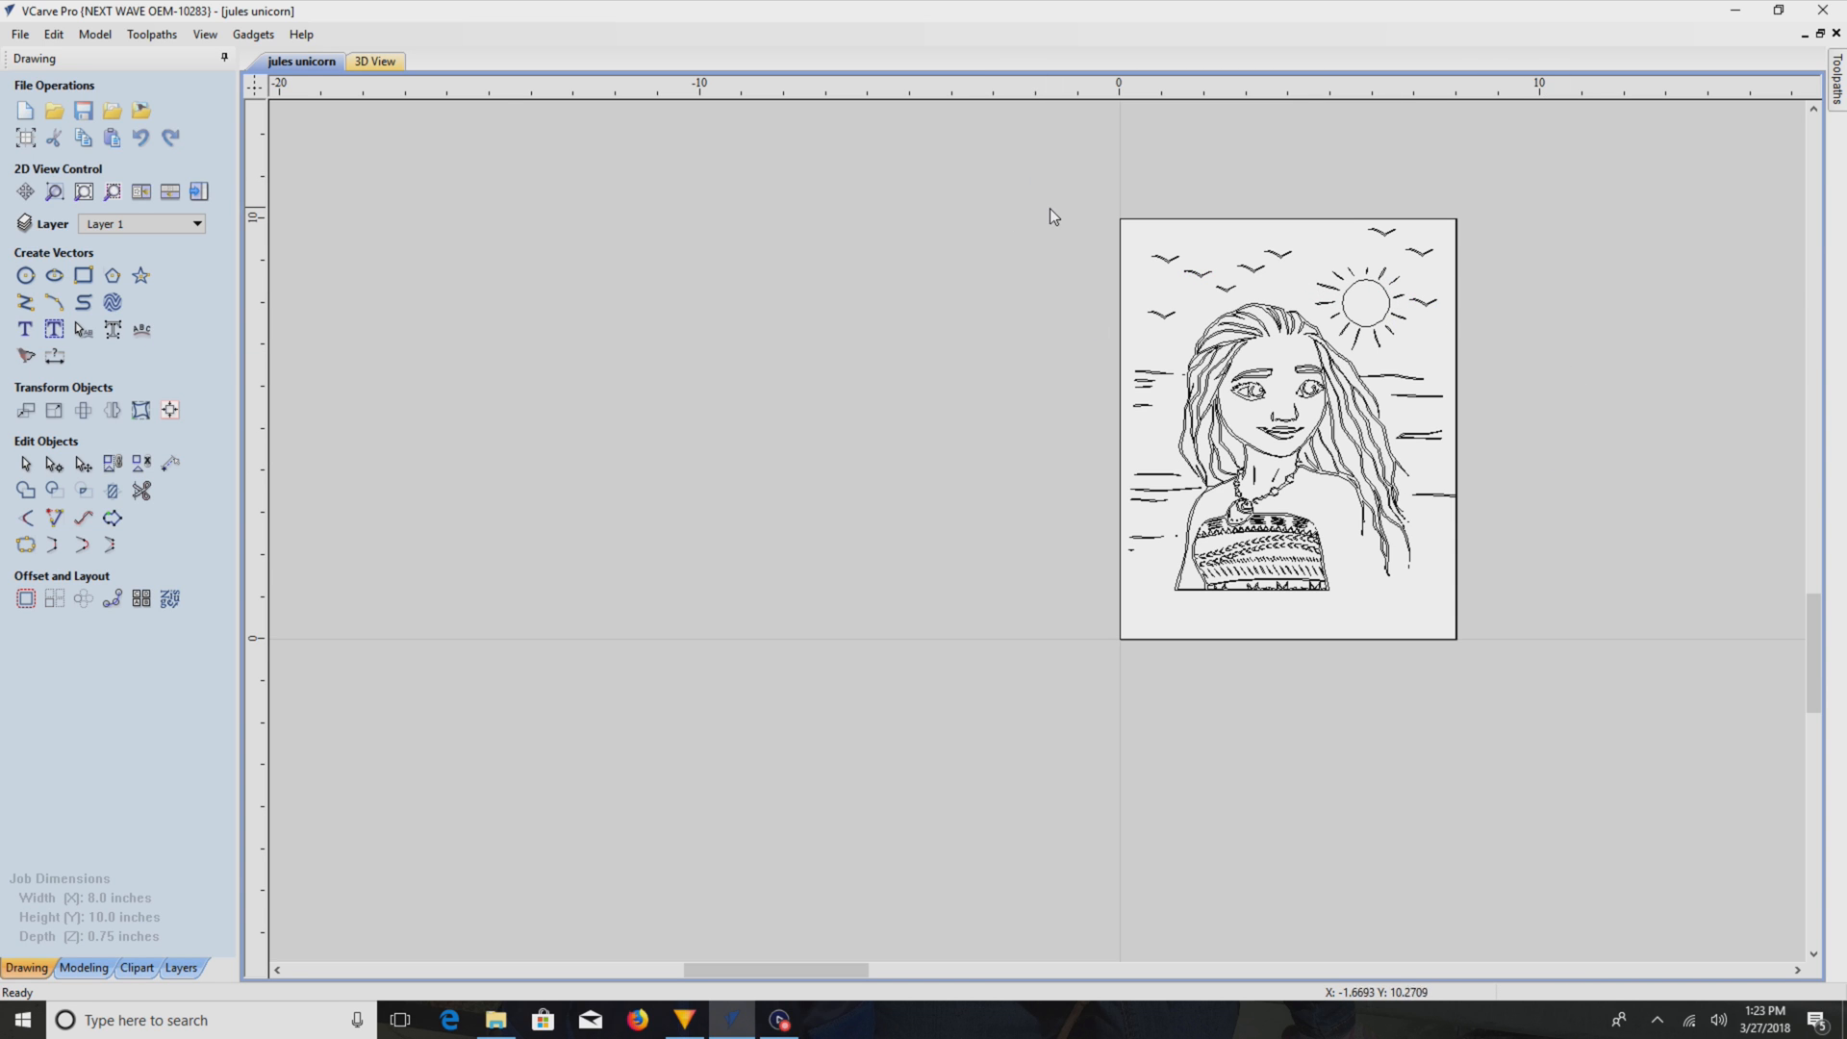
{"action": "mouse_move", "coordinate": [1535, 681]}
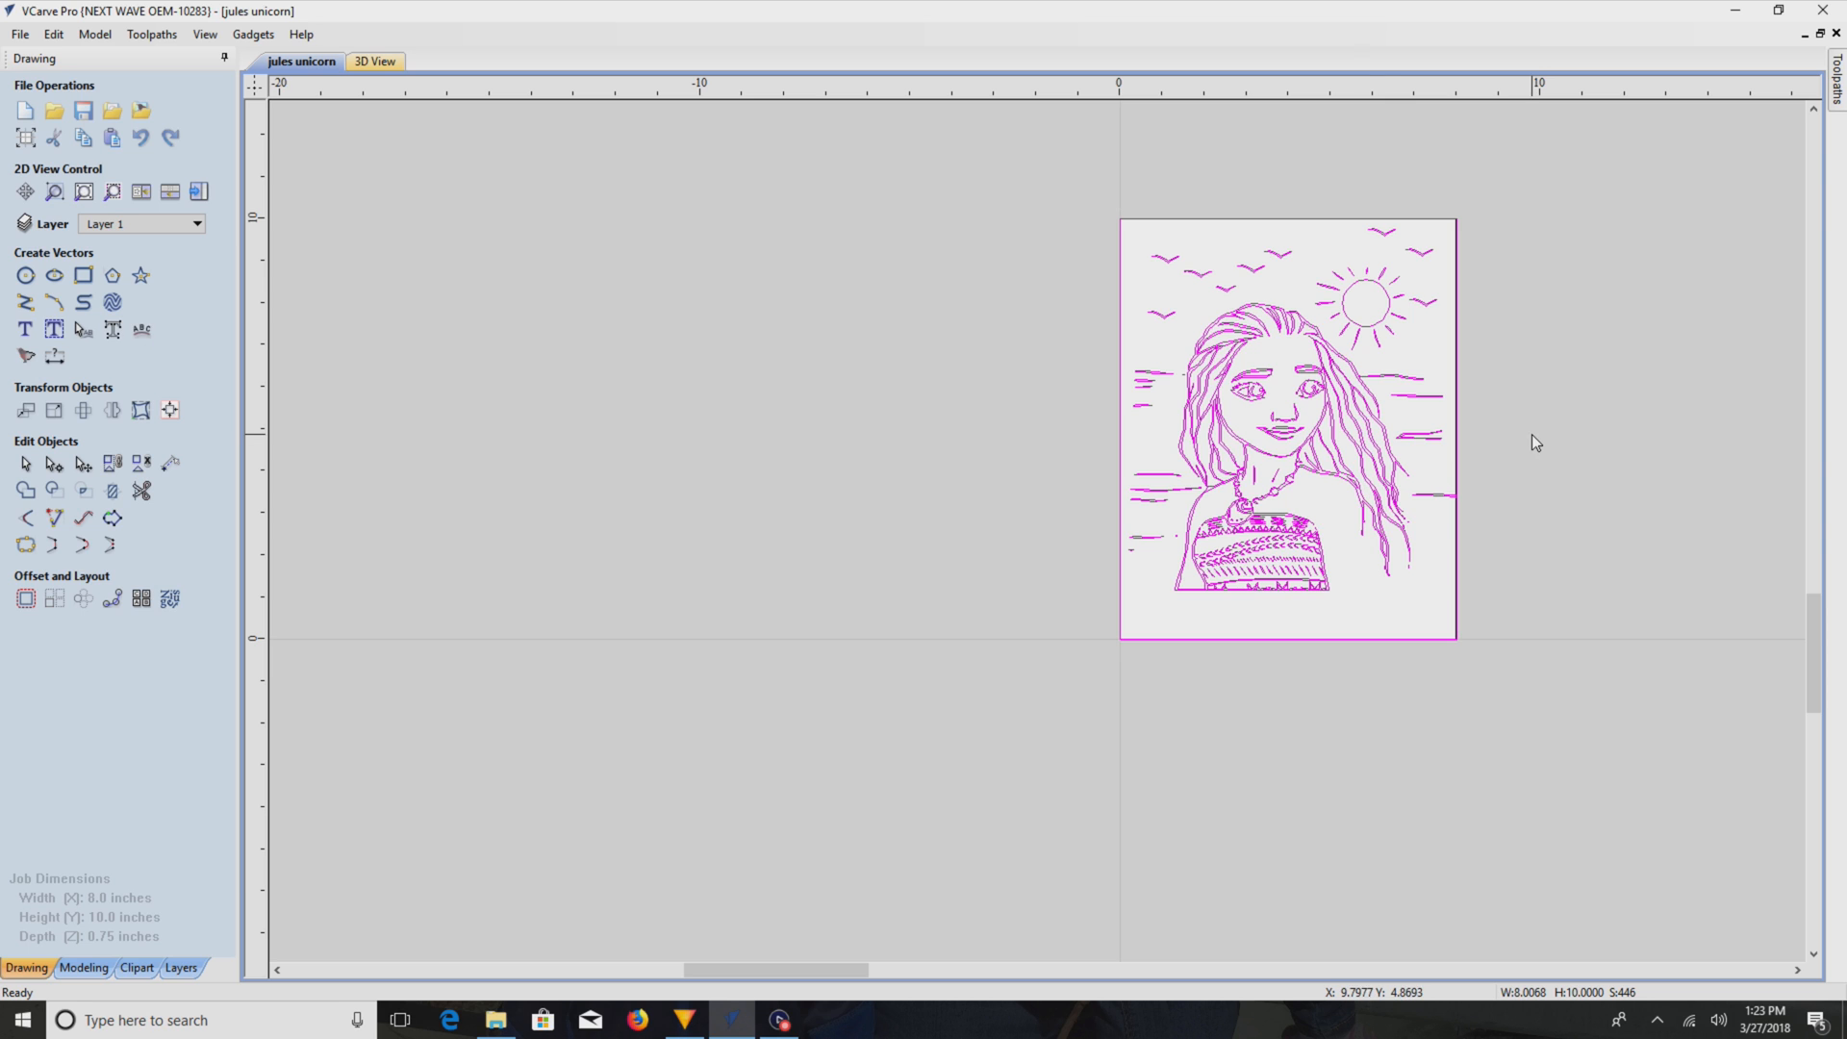
- Clear the selection, then select all vectors of the bird-filled drawing from the canvas menu
{"action": "left_click", "coordinate": [1426, 683]}
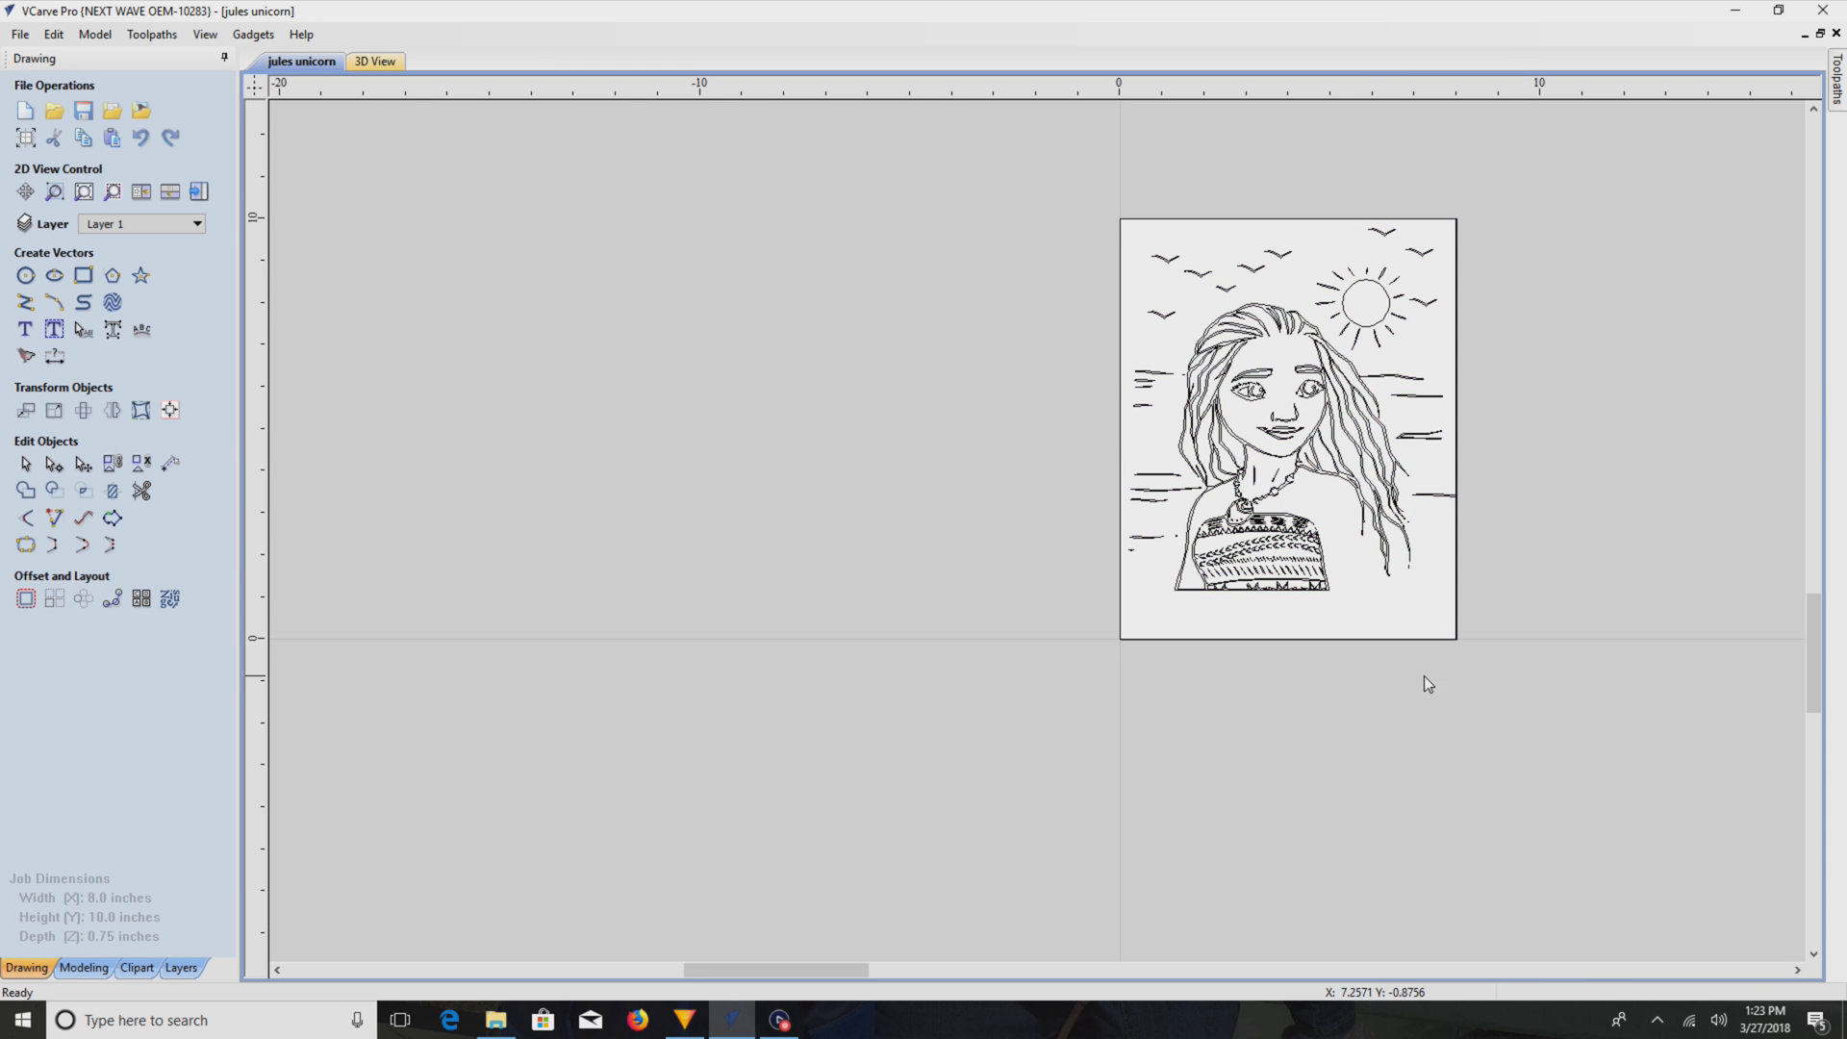
{"action": "right_click", "coordinate": [1287, 424]}
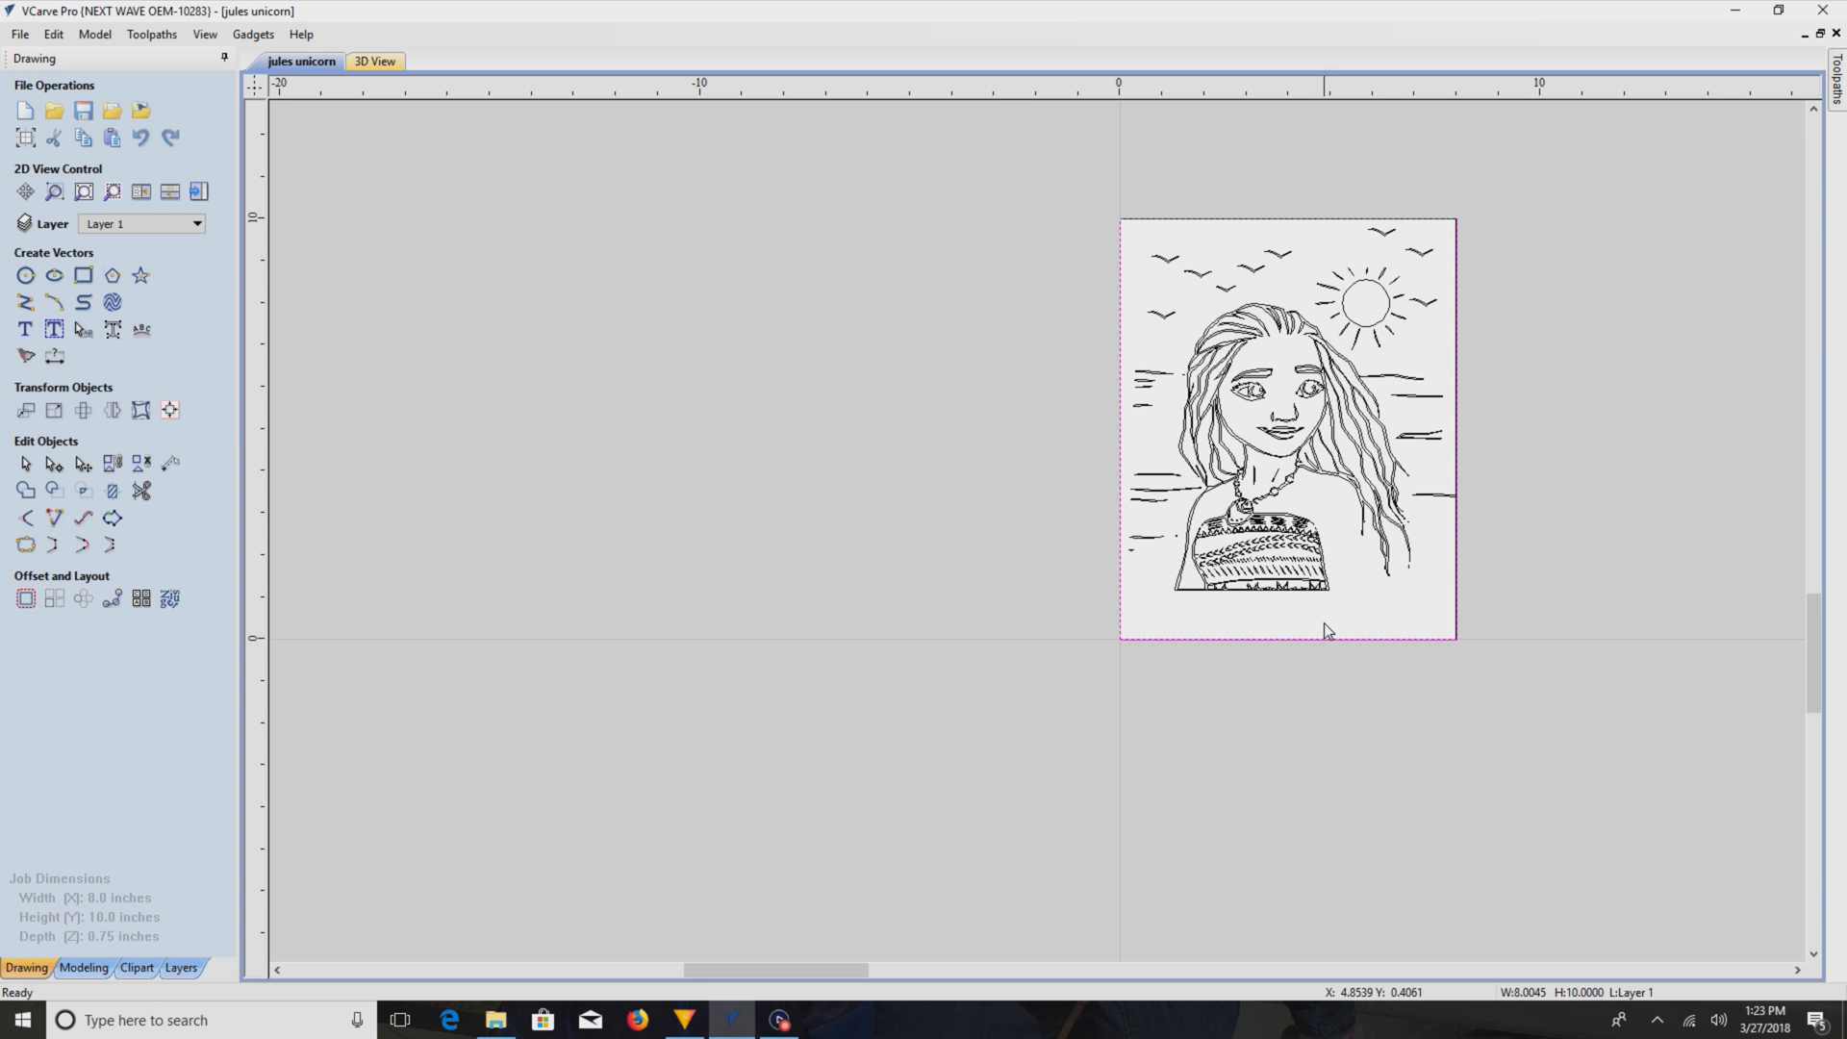
{"action": "mouse_move", "coordinate": [1331, 643]}
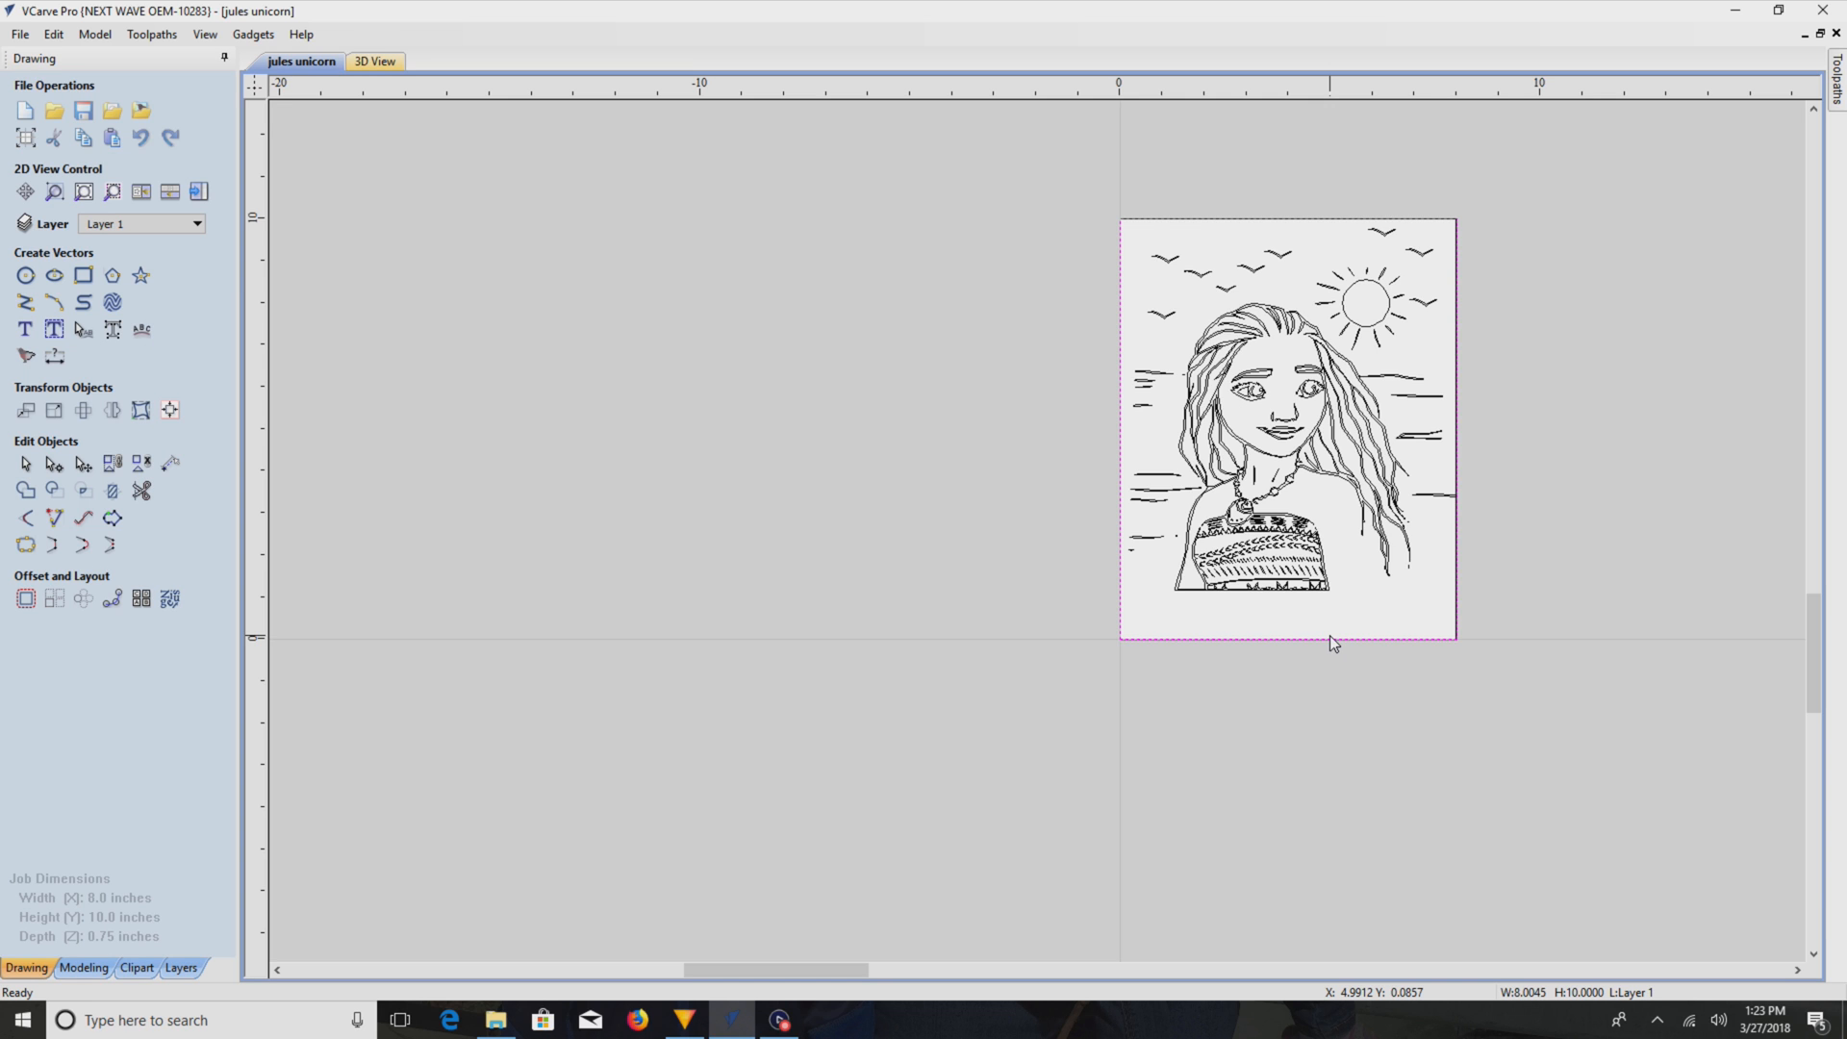
{"action": "right_click", "coordinate": [1331, 643]}
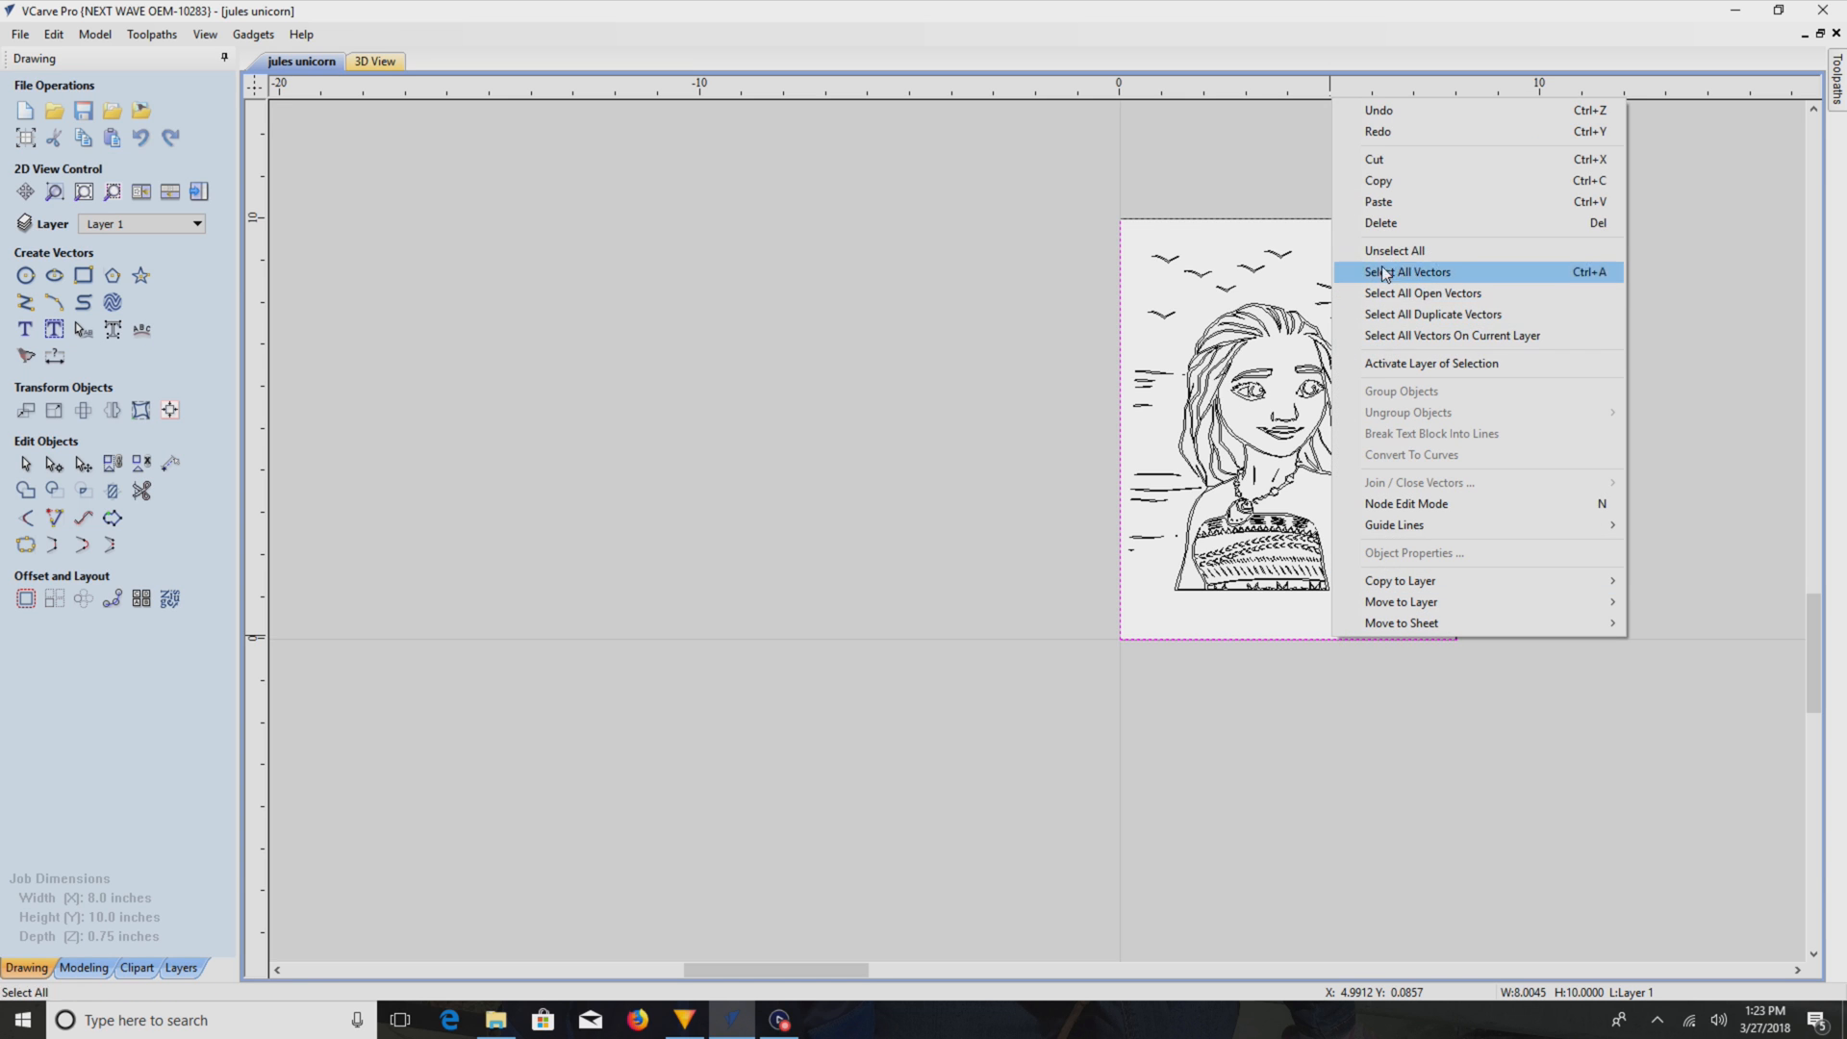
{"action": "left_click", "coordinate": [1408, 271]}
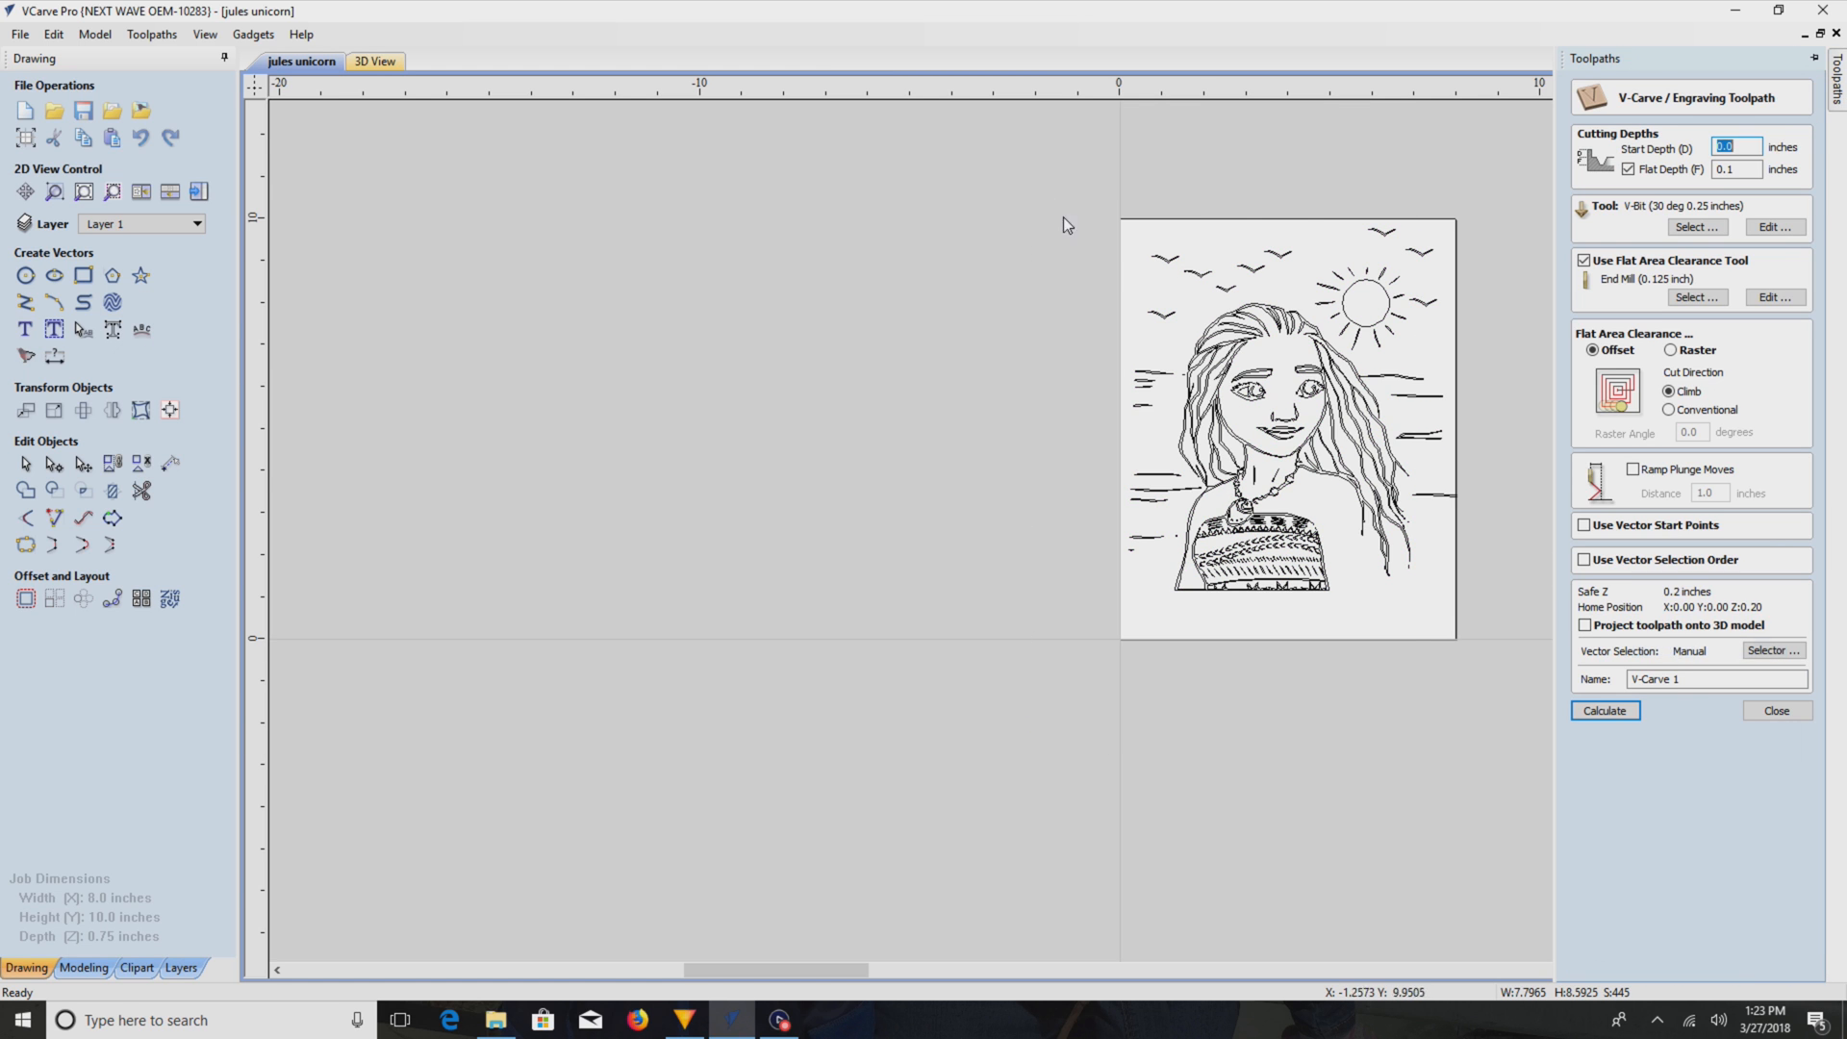
- Start calculating V-Carve 1, which warns of one open vector ignored, 444 remaining
{"action": "left_click", "coordinate": [1603, 710]}
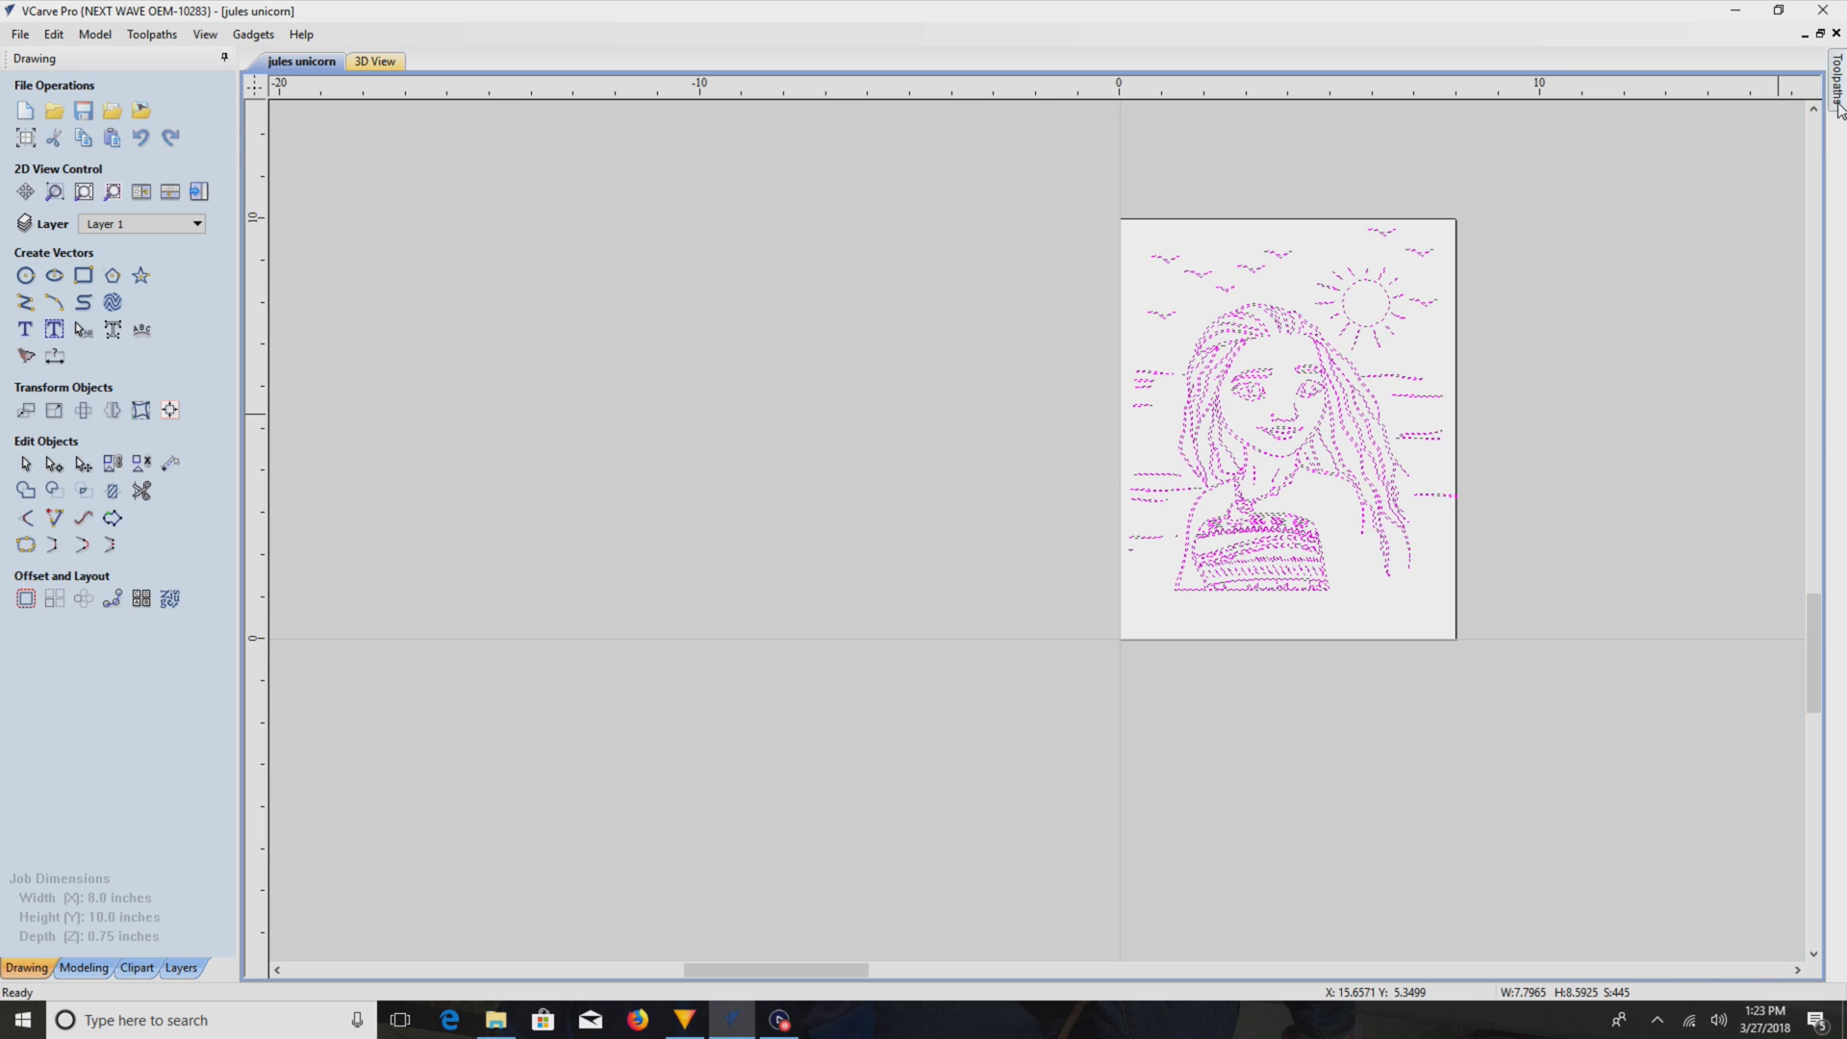
{"action": "left_click", "coordinate": [1603, 709]}
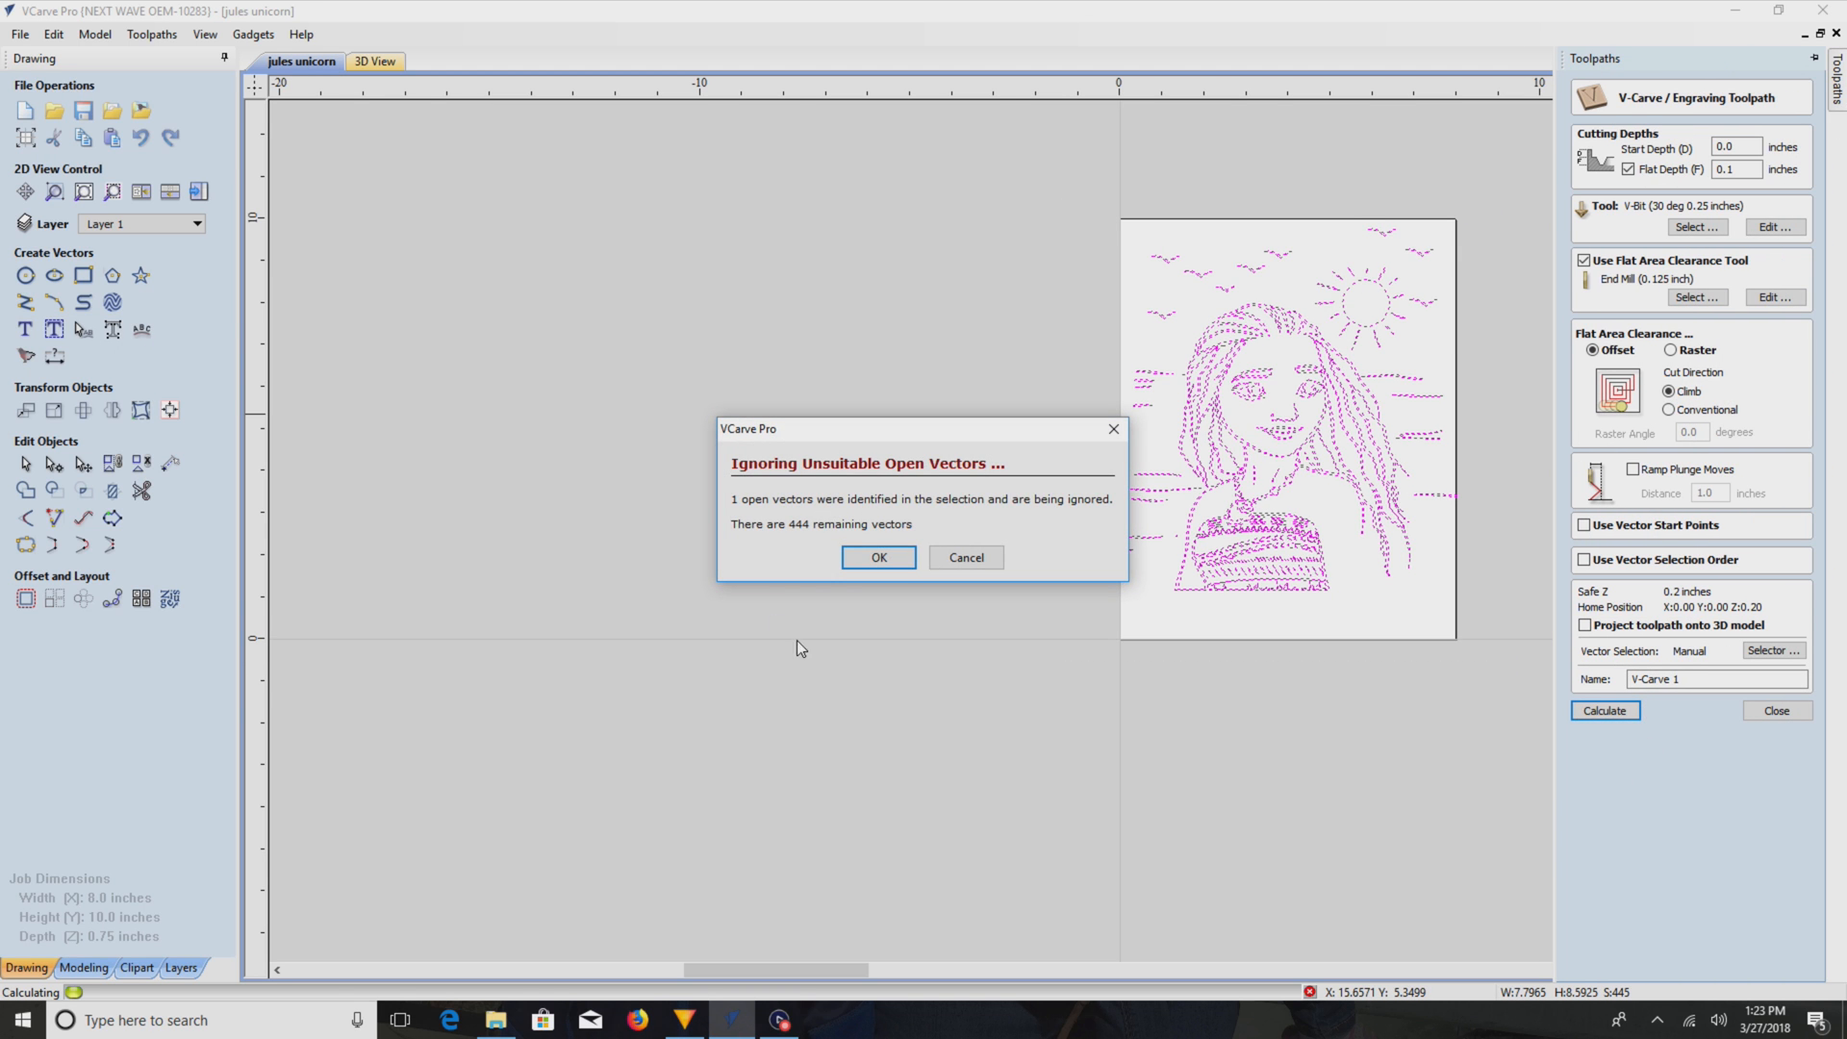
- Accept skipping the open vector, preview the carved Moana board in 3D, then return to 2D
{"action": "left_click", "coordinate": [877, 558]}
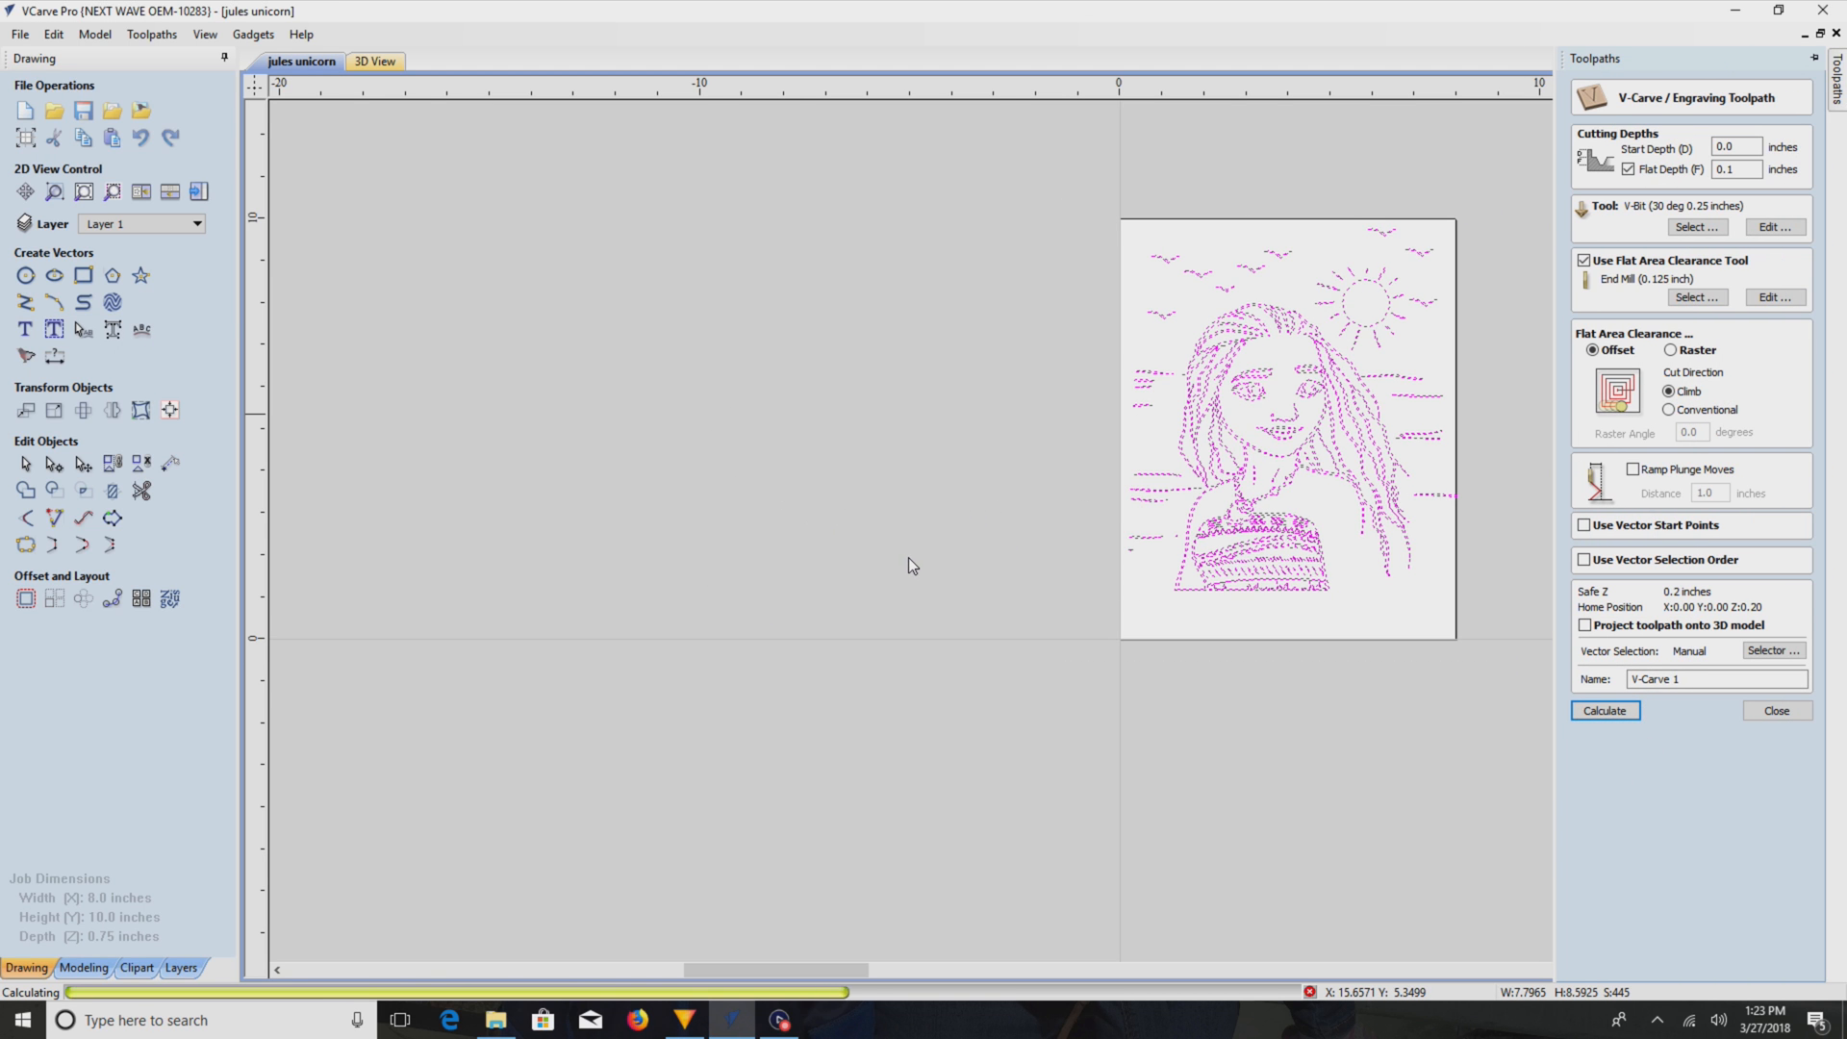
{"action": "left_click", "coordinate": [1603, 710]}
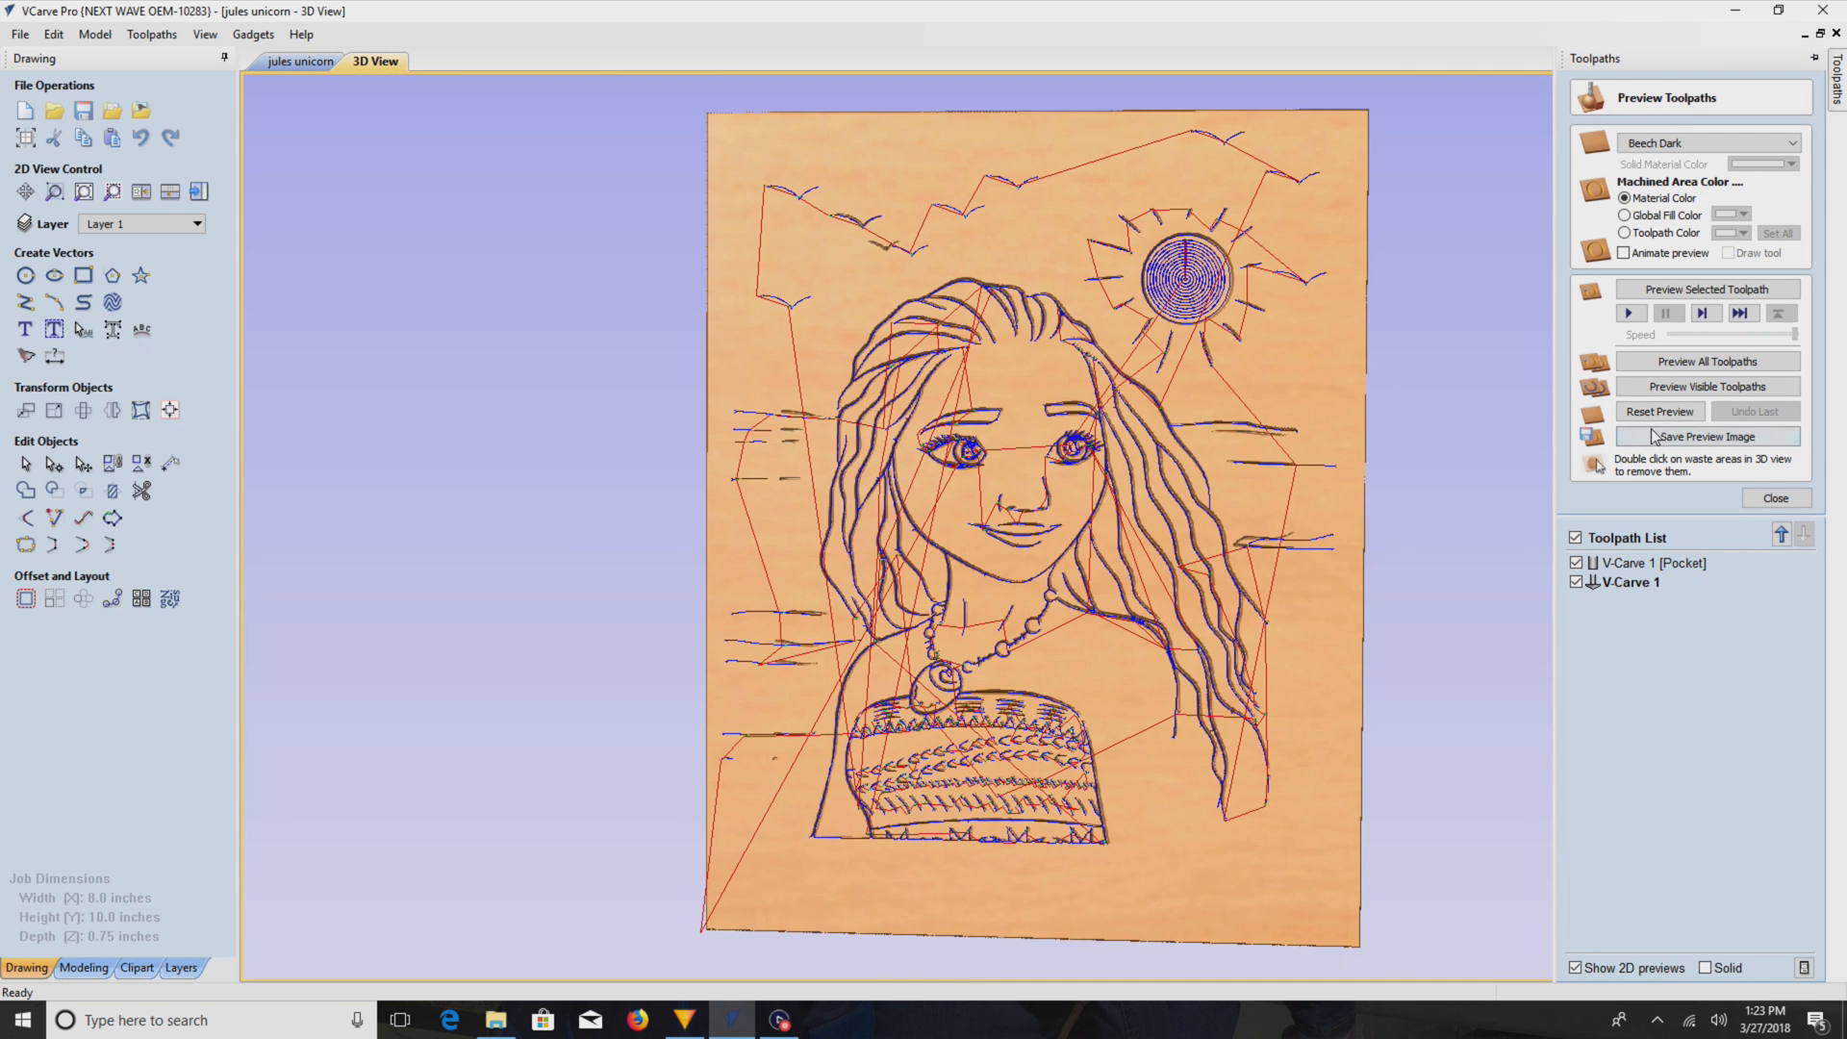
{"action": "left_click", "coordinate": [1706, 387]}
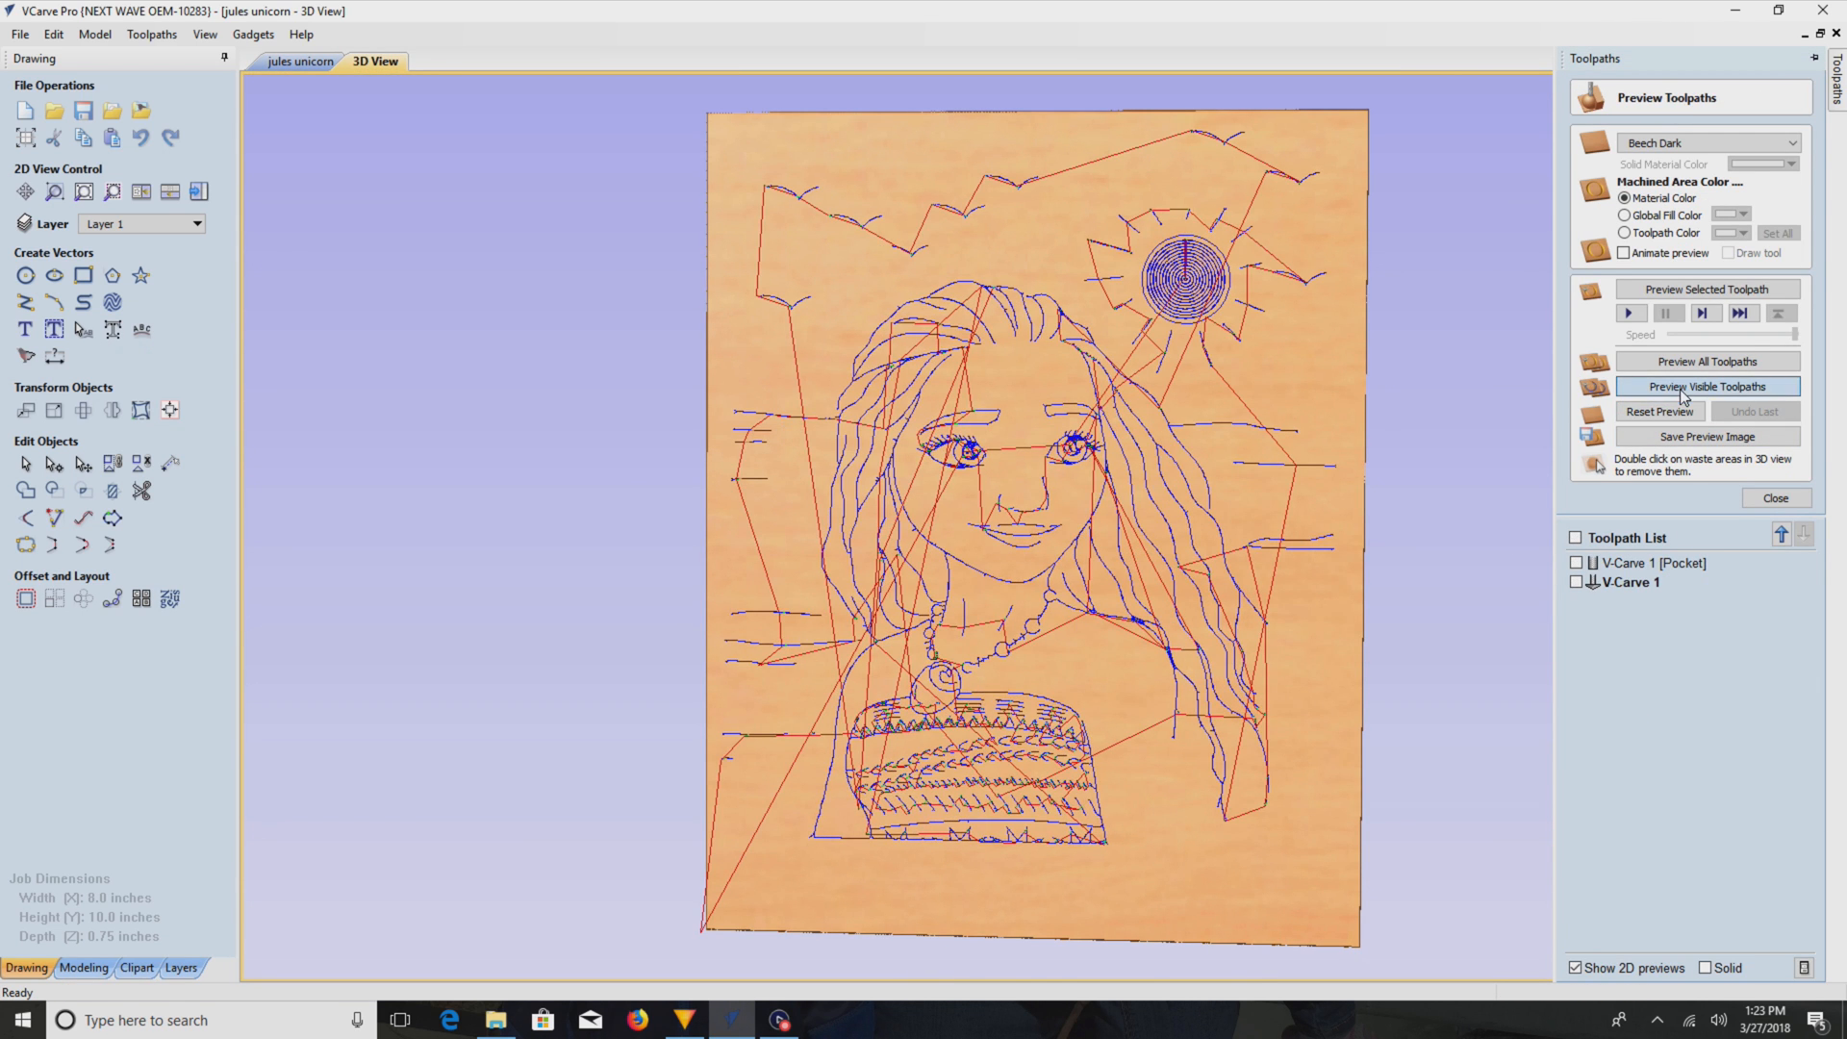
{"action": "left_click", "coordinate": [1706, 386]}
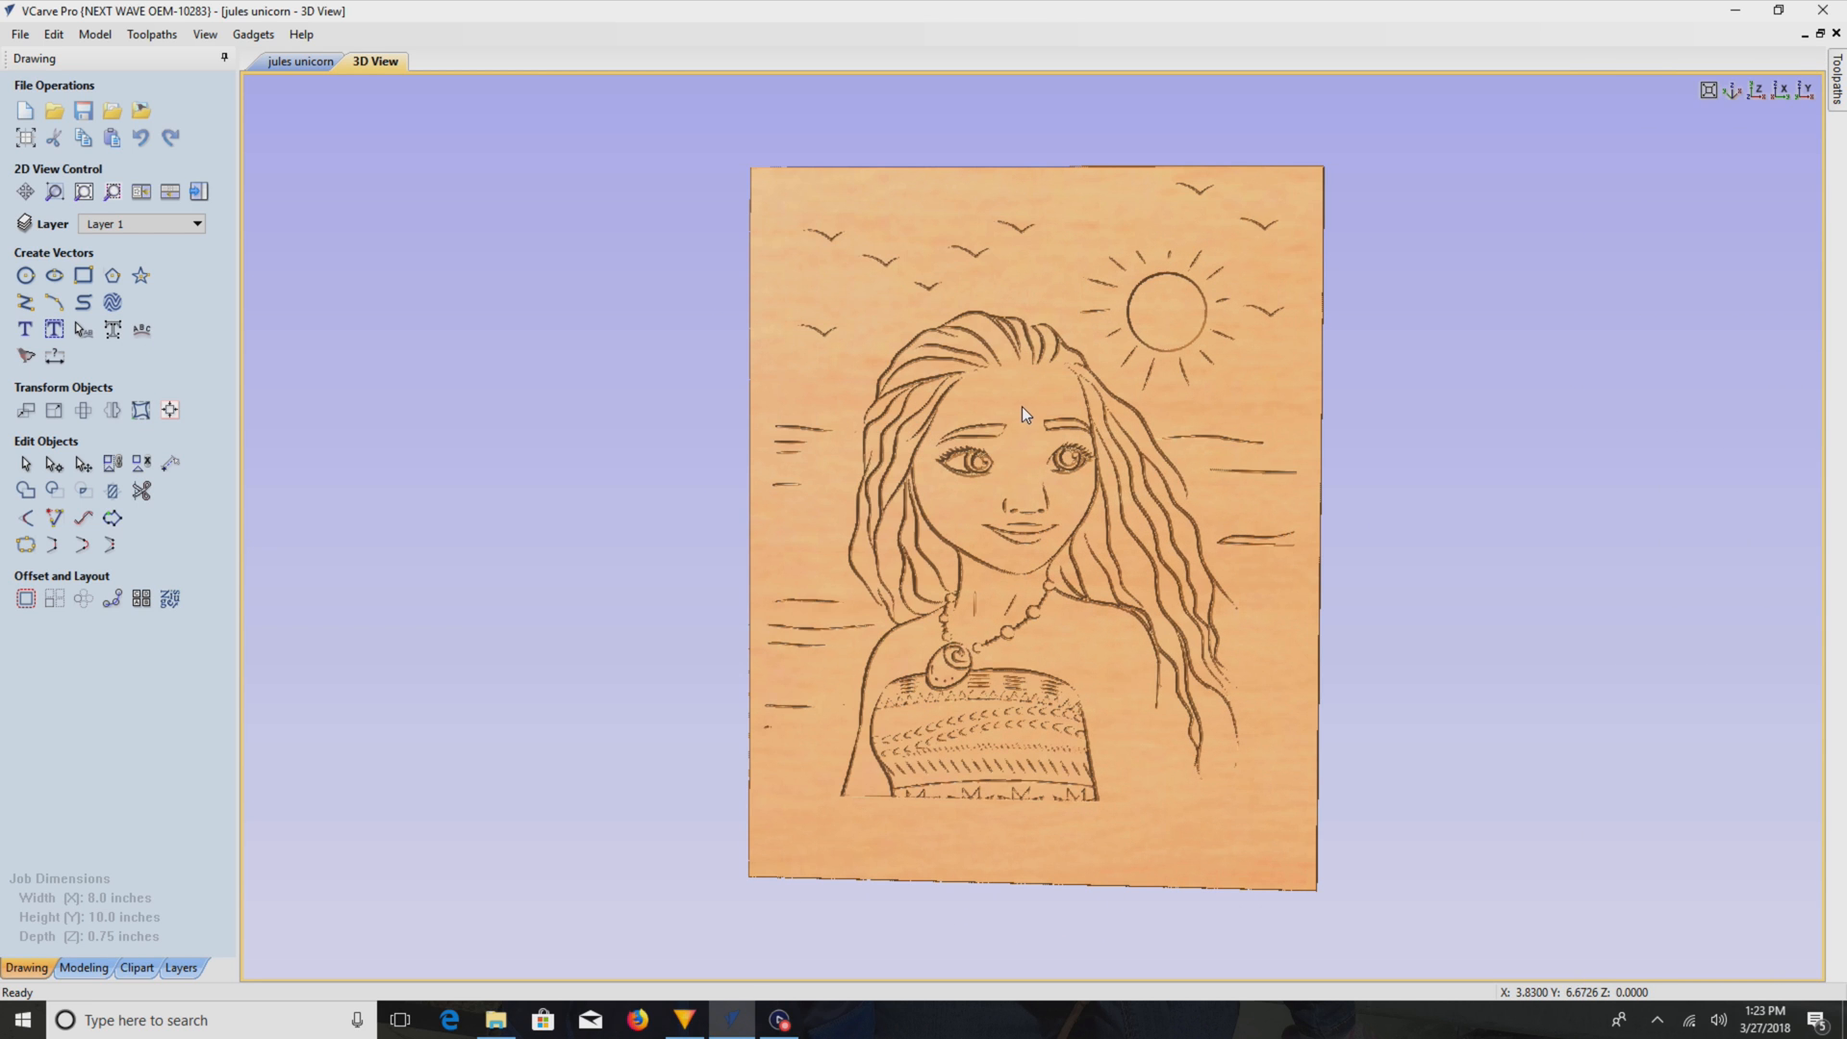
{"action": "mouse_move", "coordinate": [1085, 441]}
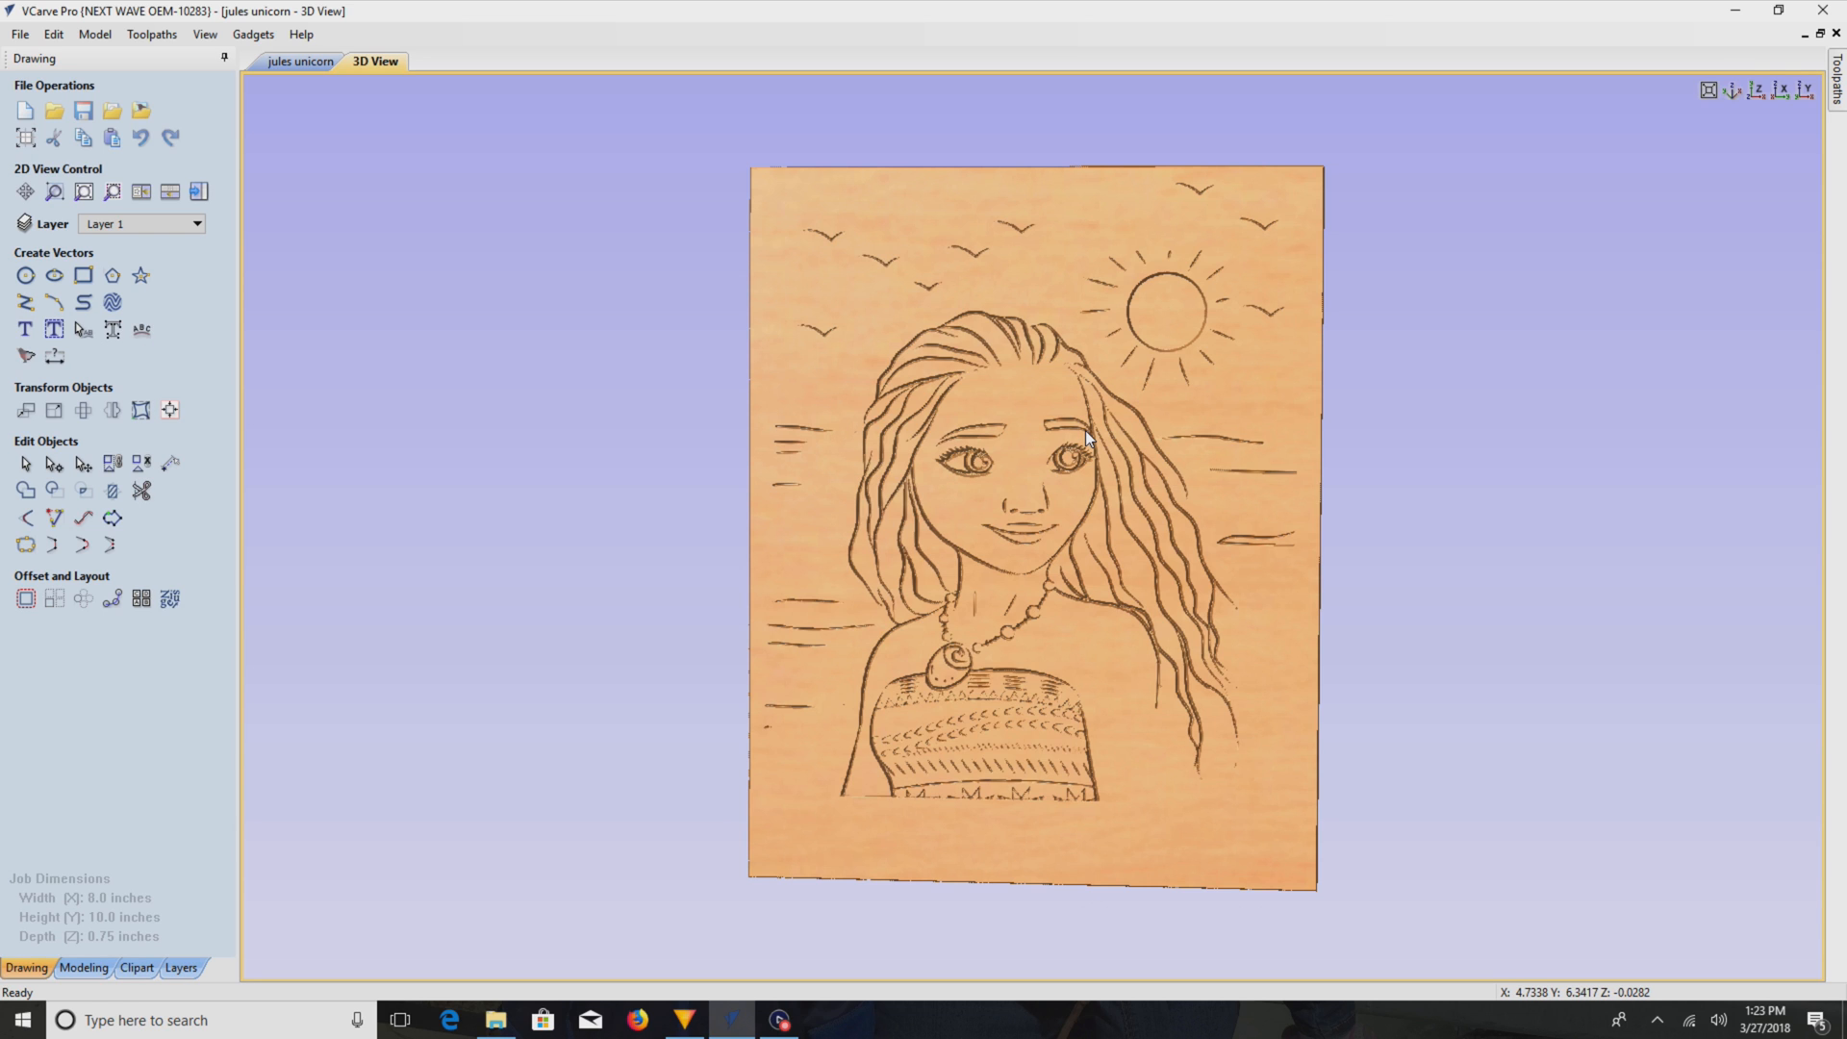
{"action": "mouse_move", "coordinate": [354, 248]}
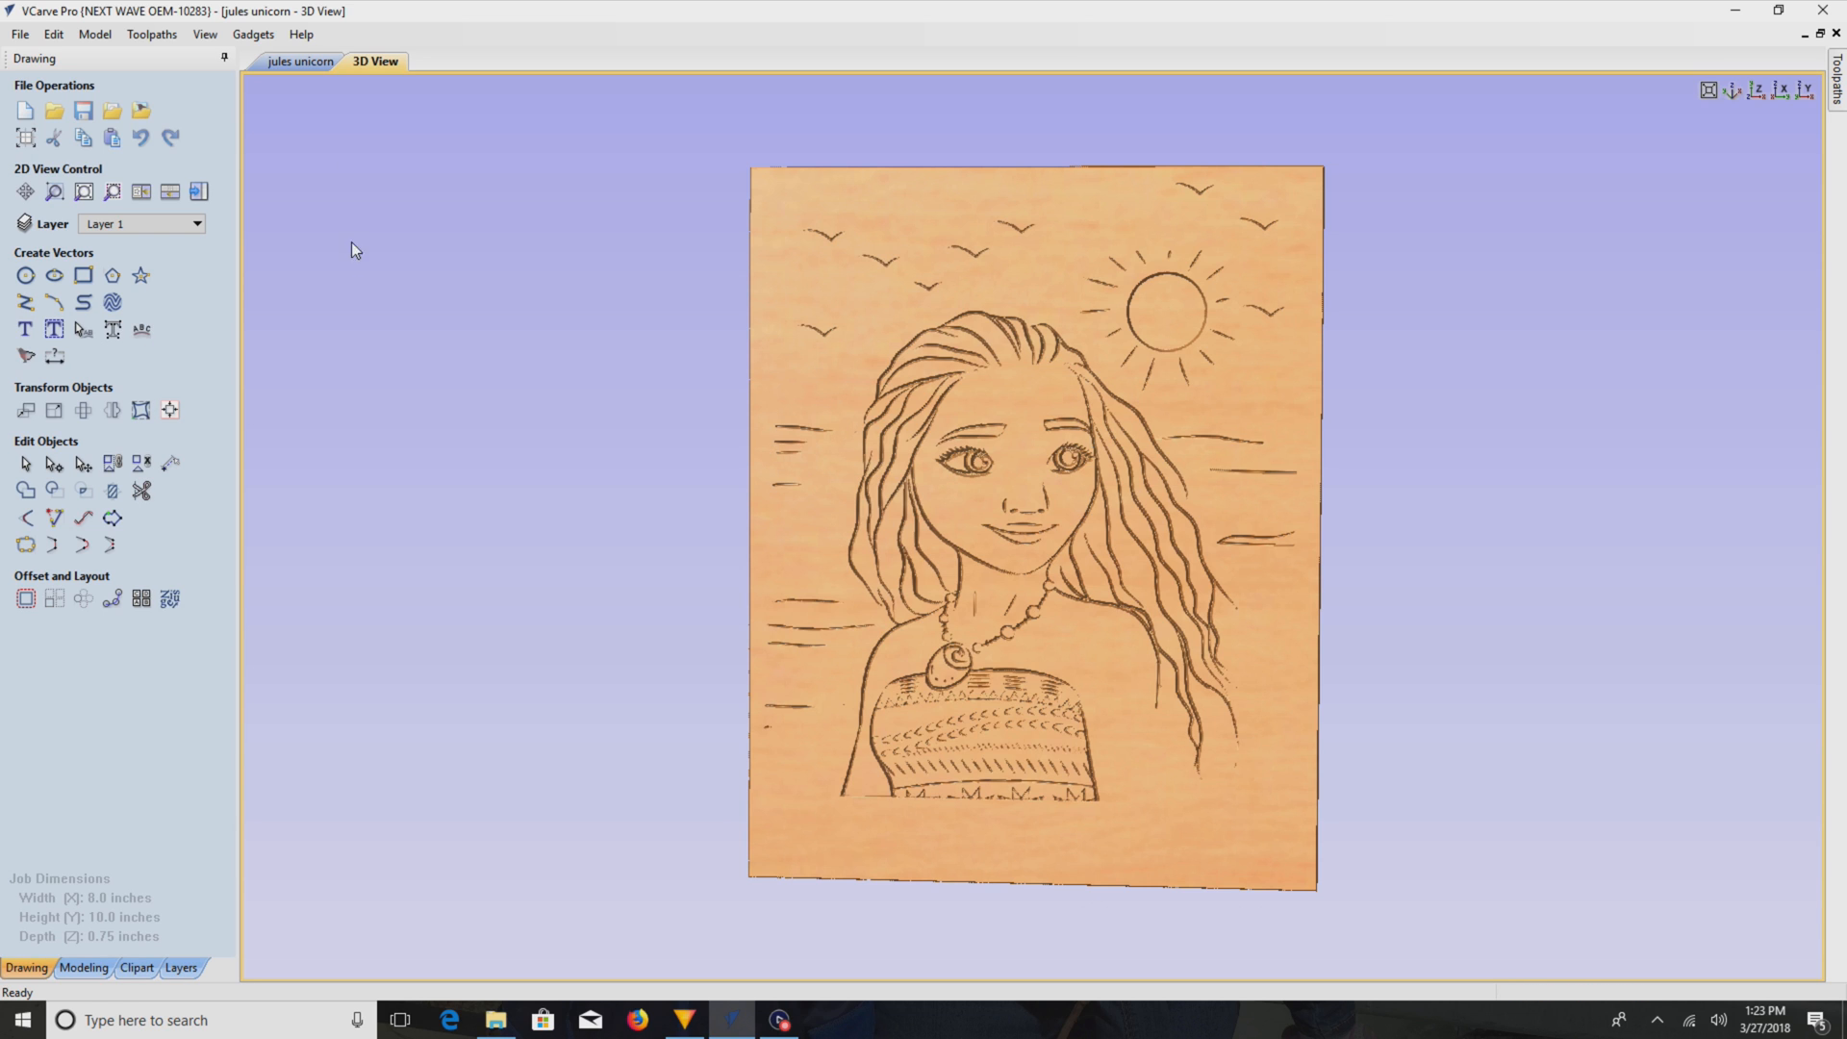
{"action": "left_click", "coordinate": [300, 62]}
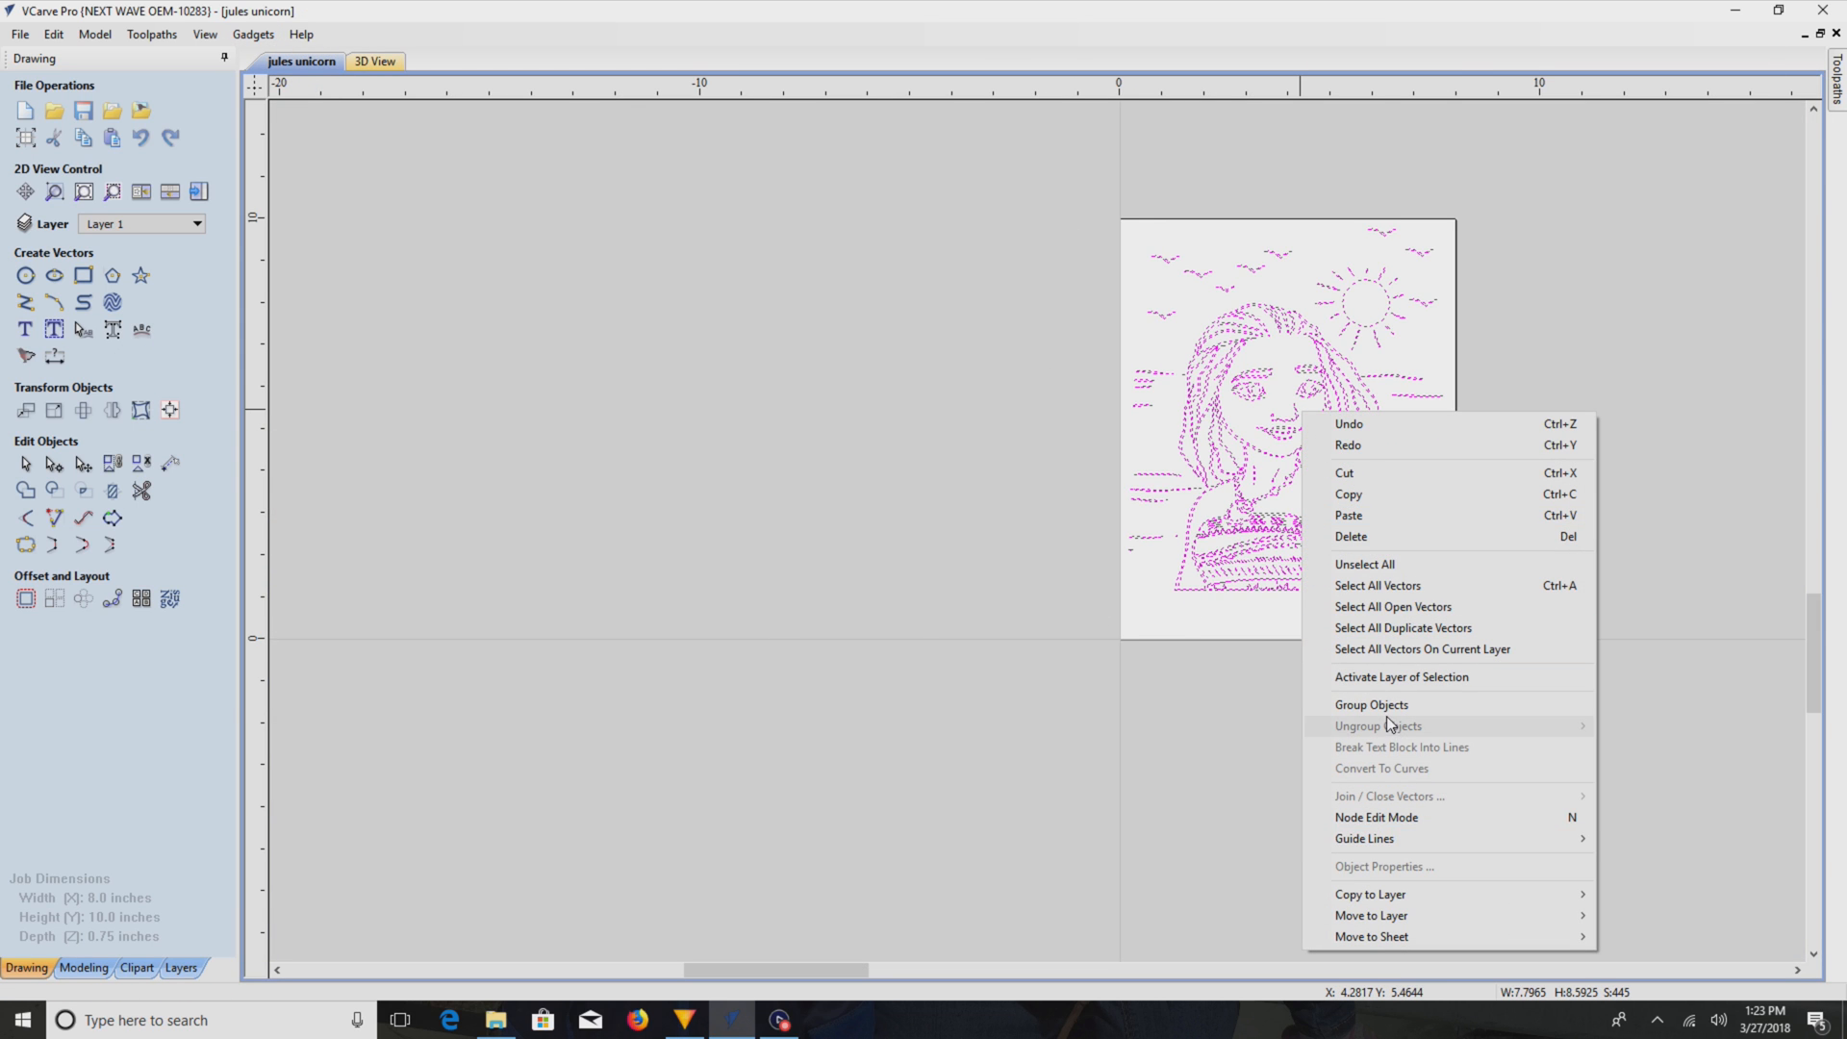
- Group all vectors, recalculate V-Carve 1 ignoring the grouped open vector, and view it in 3D
{"action": "left_click", "coordinate": [1375, 725]}
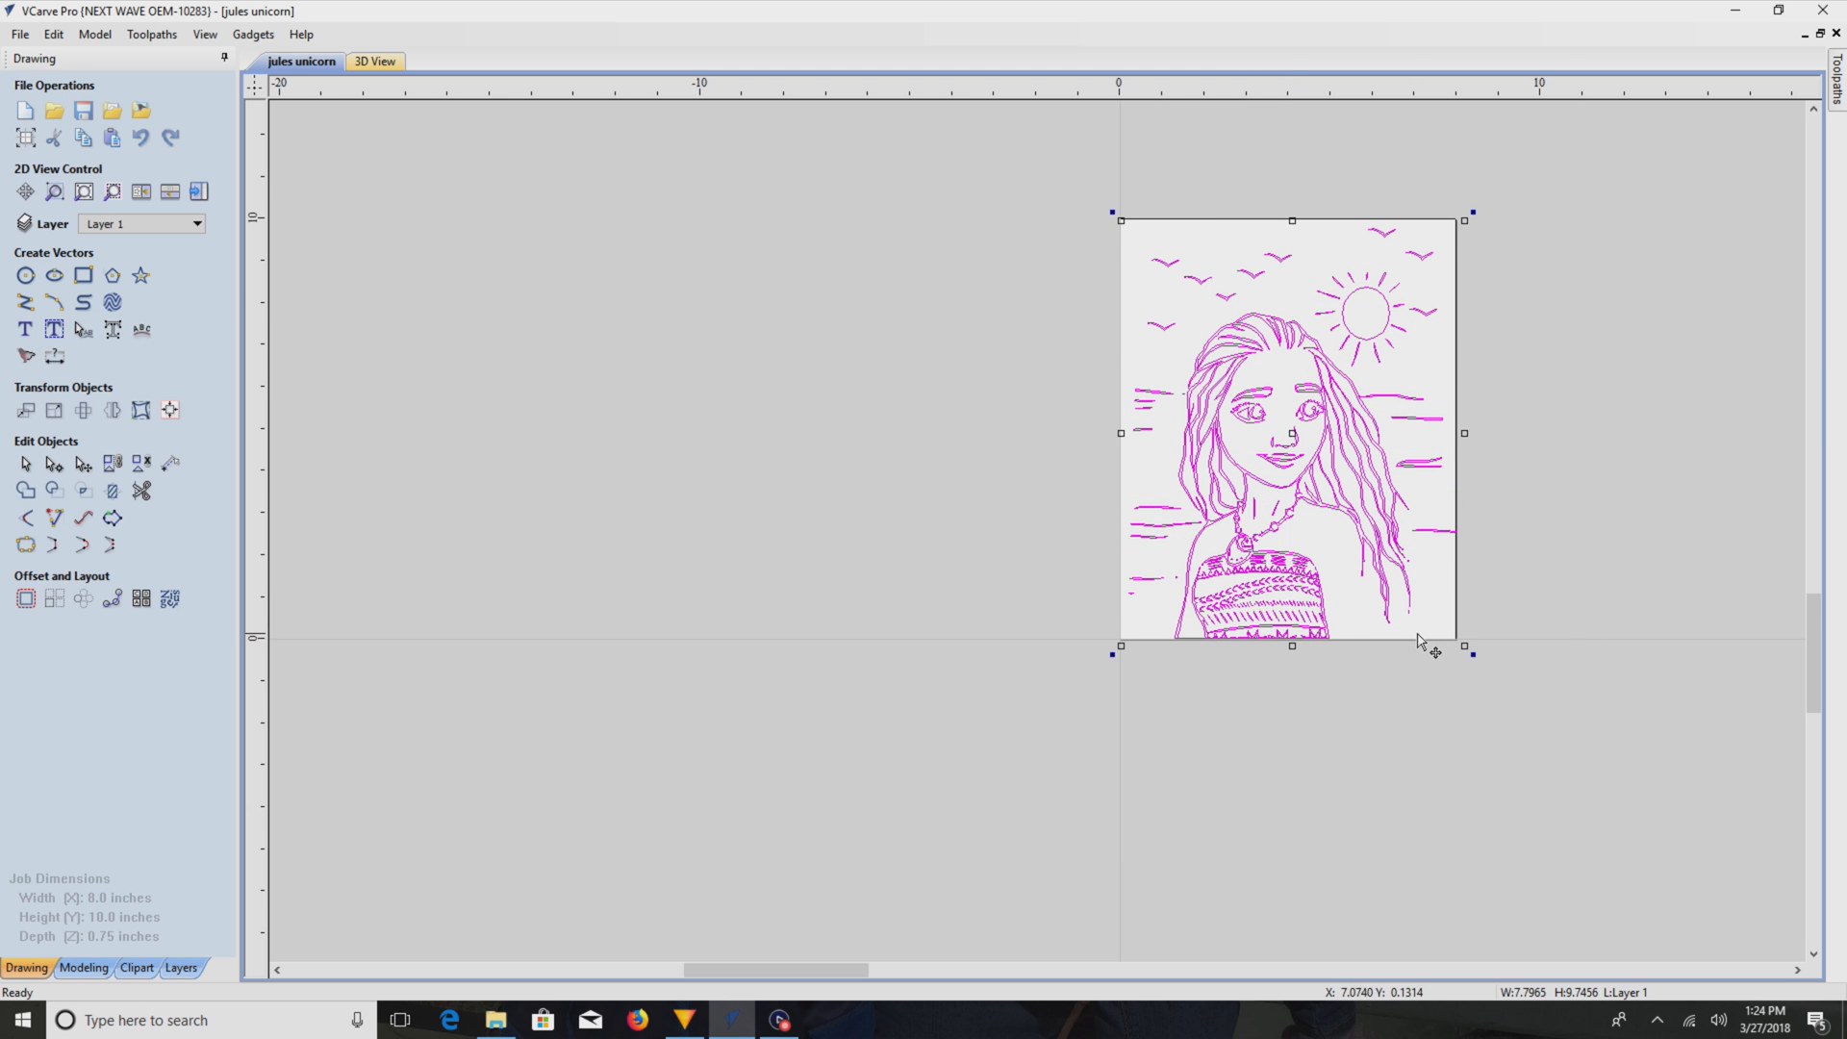
{"action": "mouse_move", "coordinate": [1411, 599]}
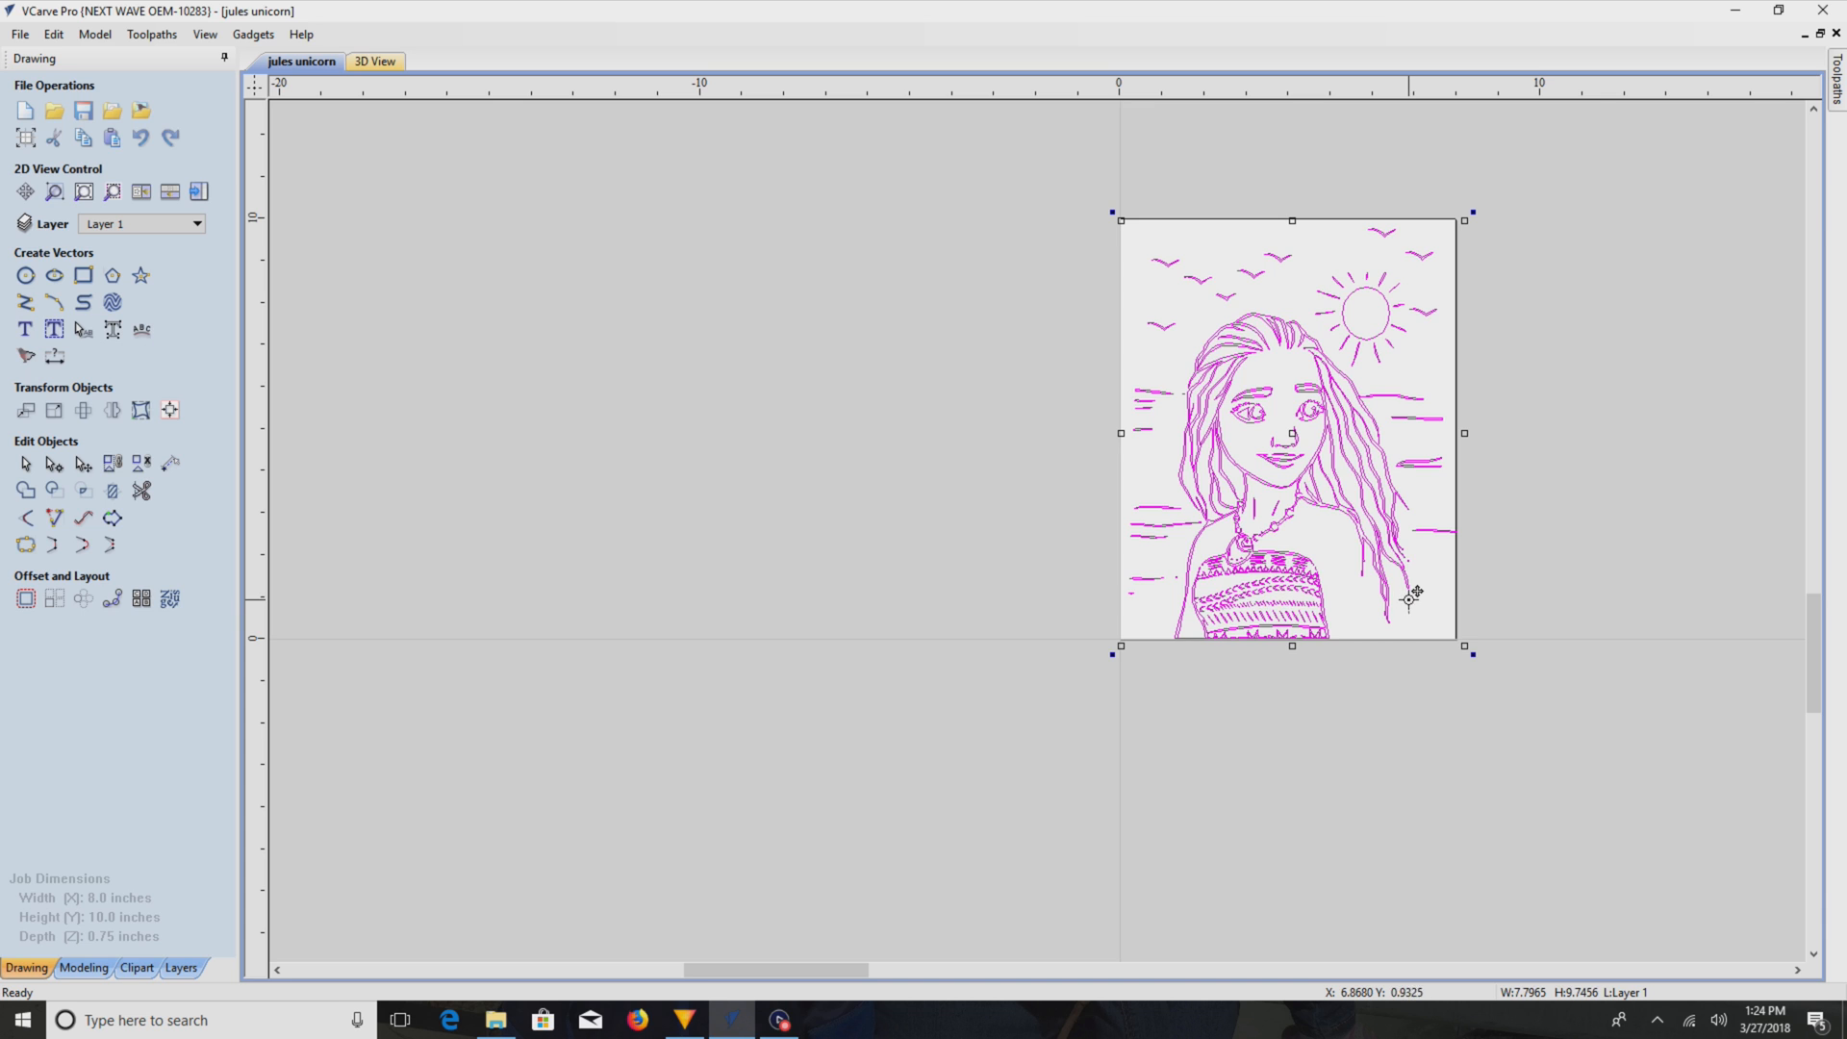
{"action": "left_click", "coordinate": [1028, 177]}
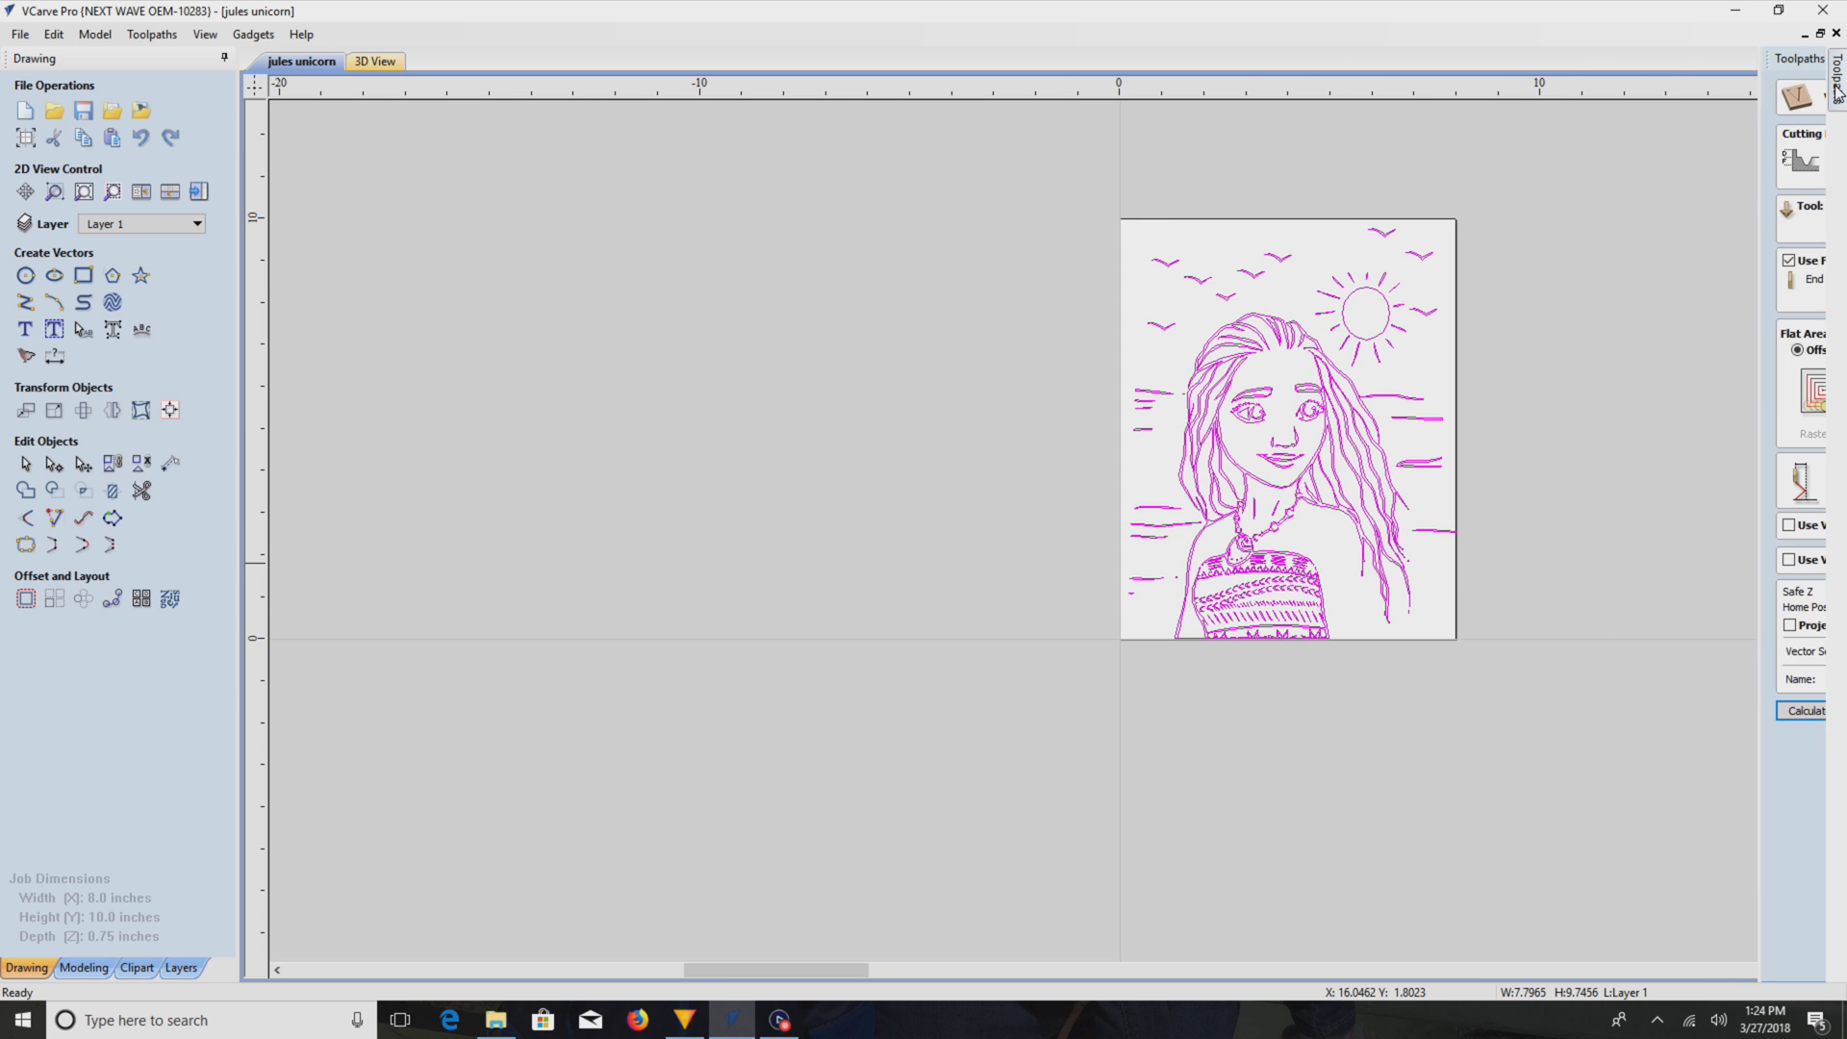
{"action": "left_click", "coordinate": [1604, 710]}
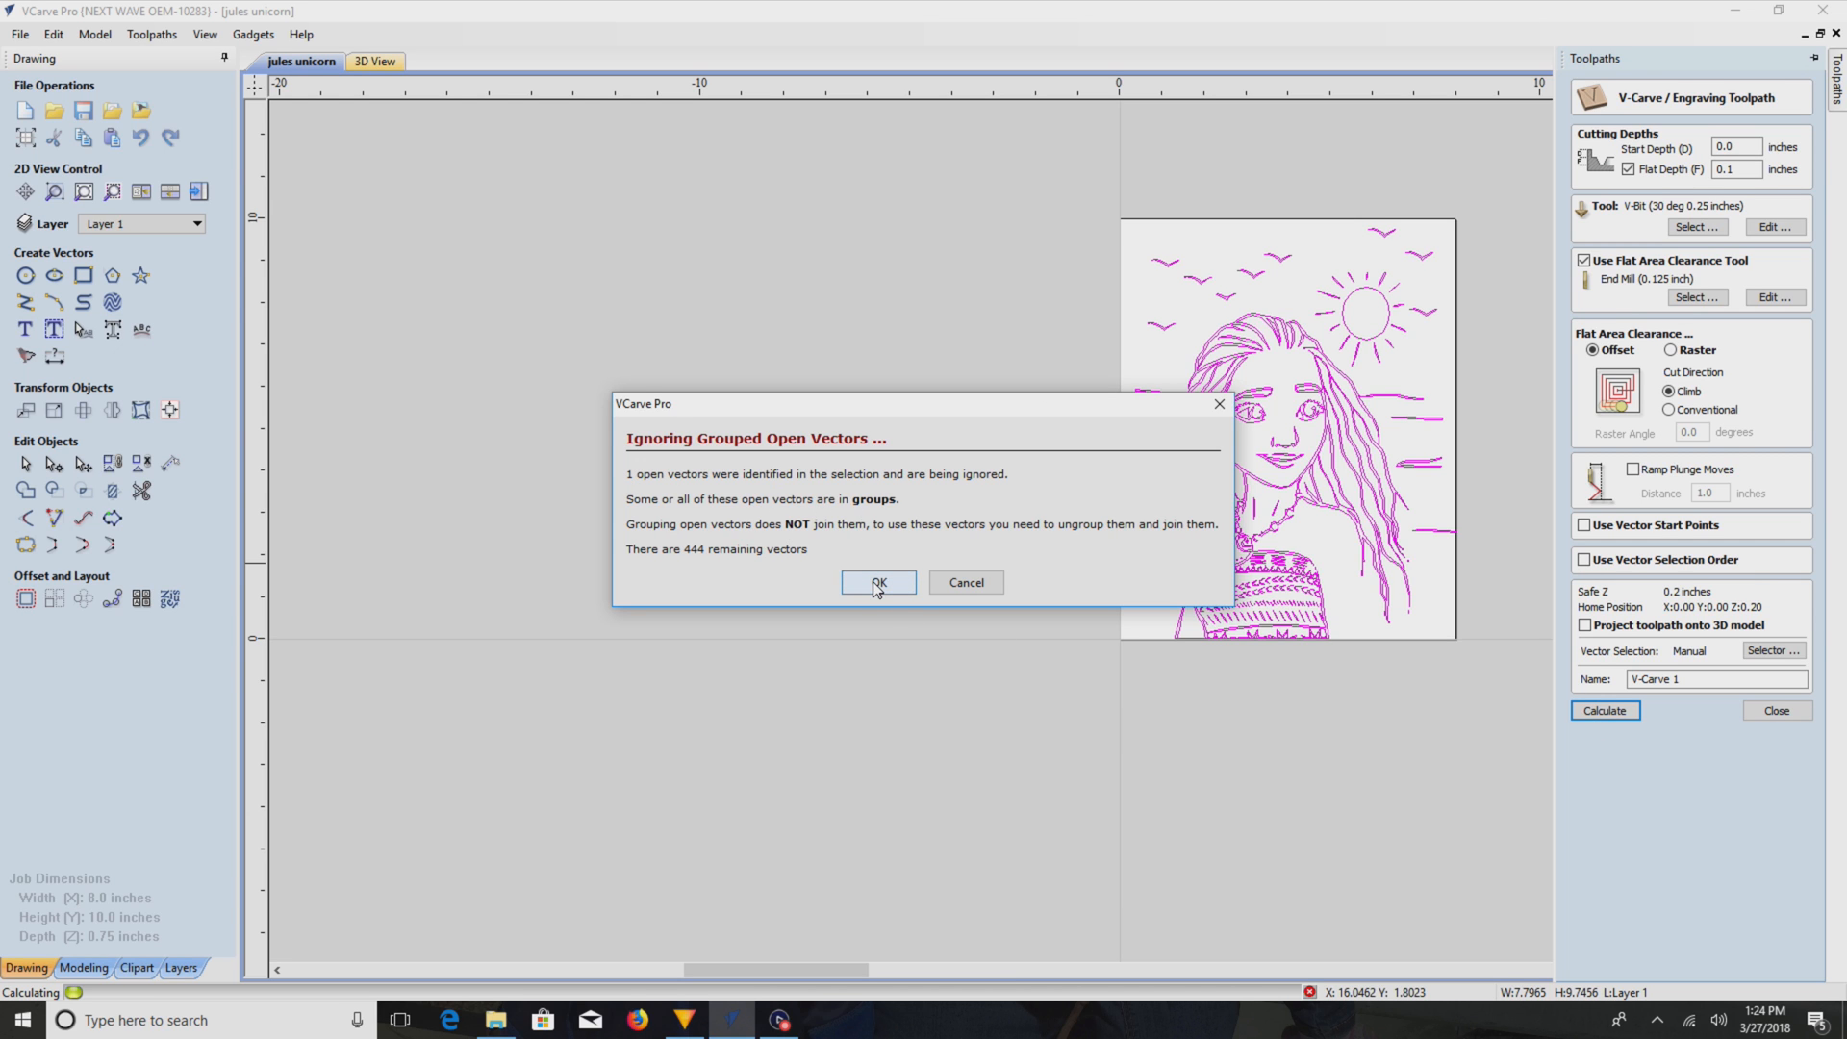
{"action": "left_click", "coordinate": [877, 581]}
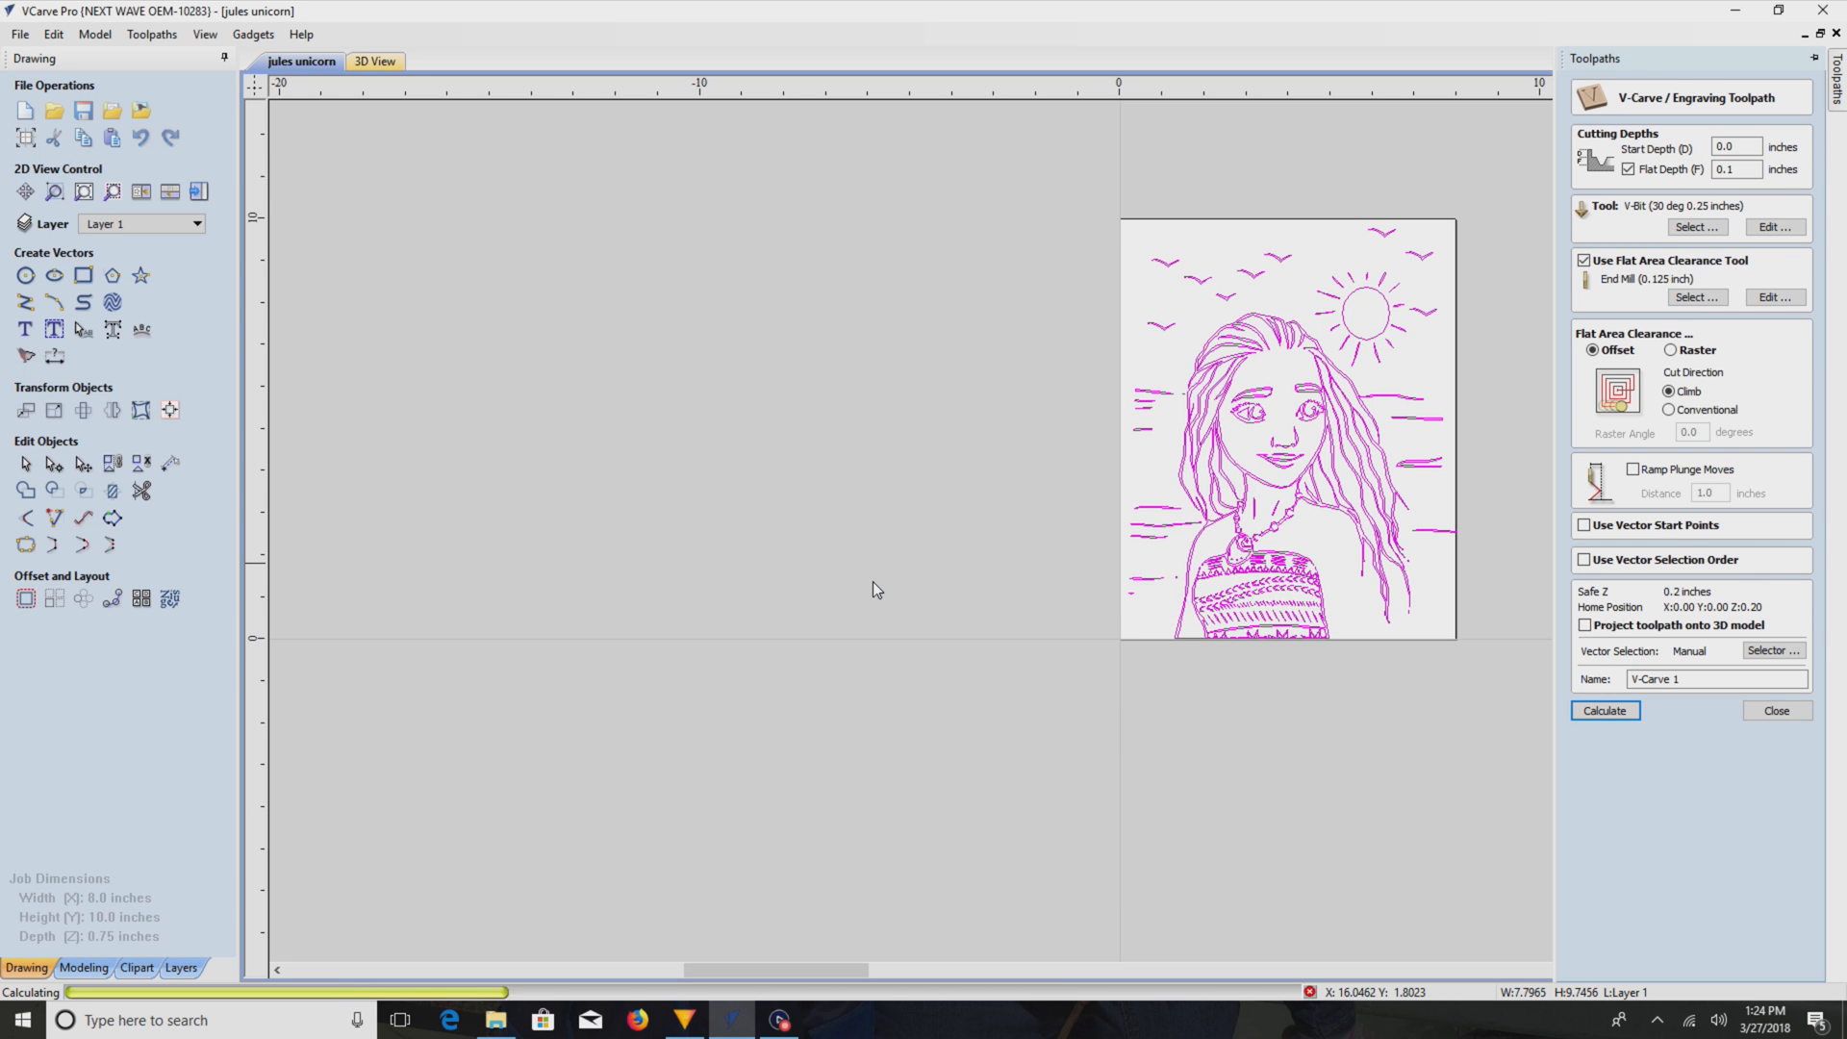
{"action": "left_click", "coordinate": [1605, 710]}
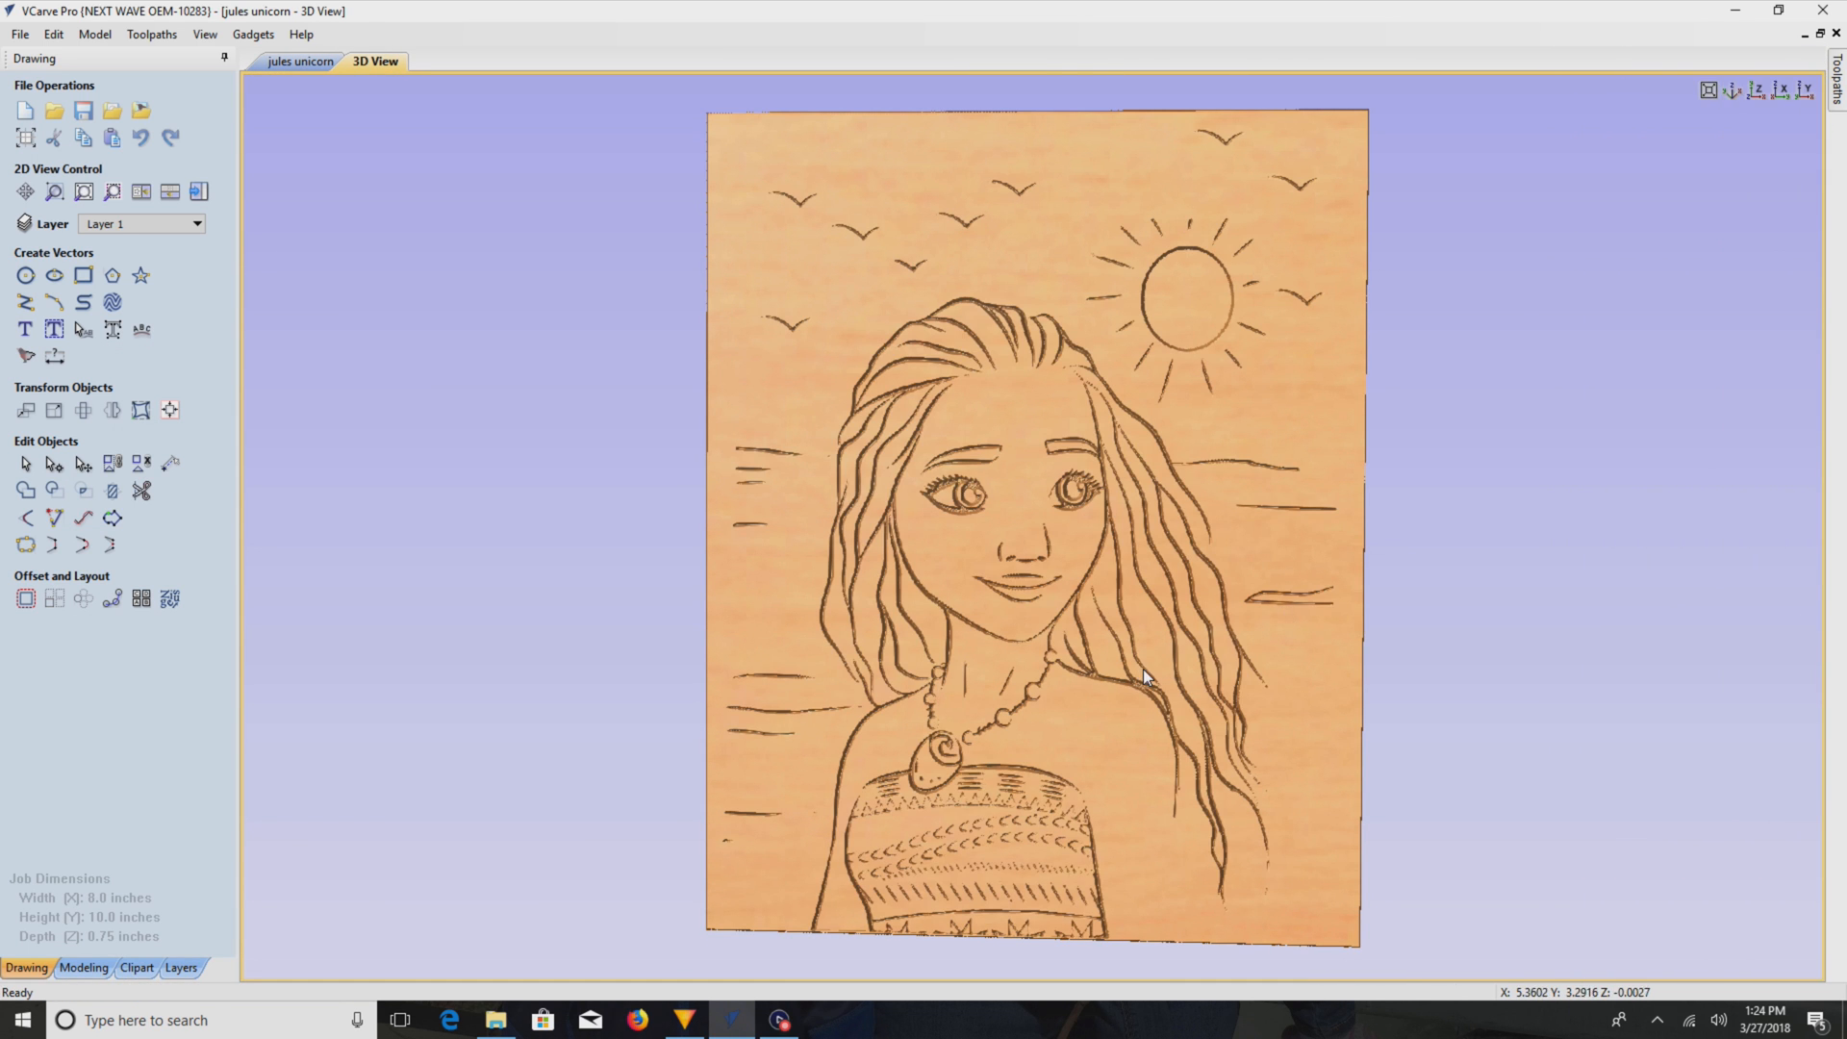
{"action": "mouse_move", "coordinate": [1249, 858]}
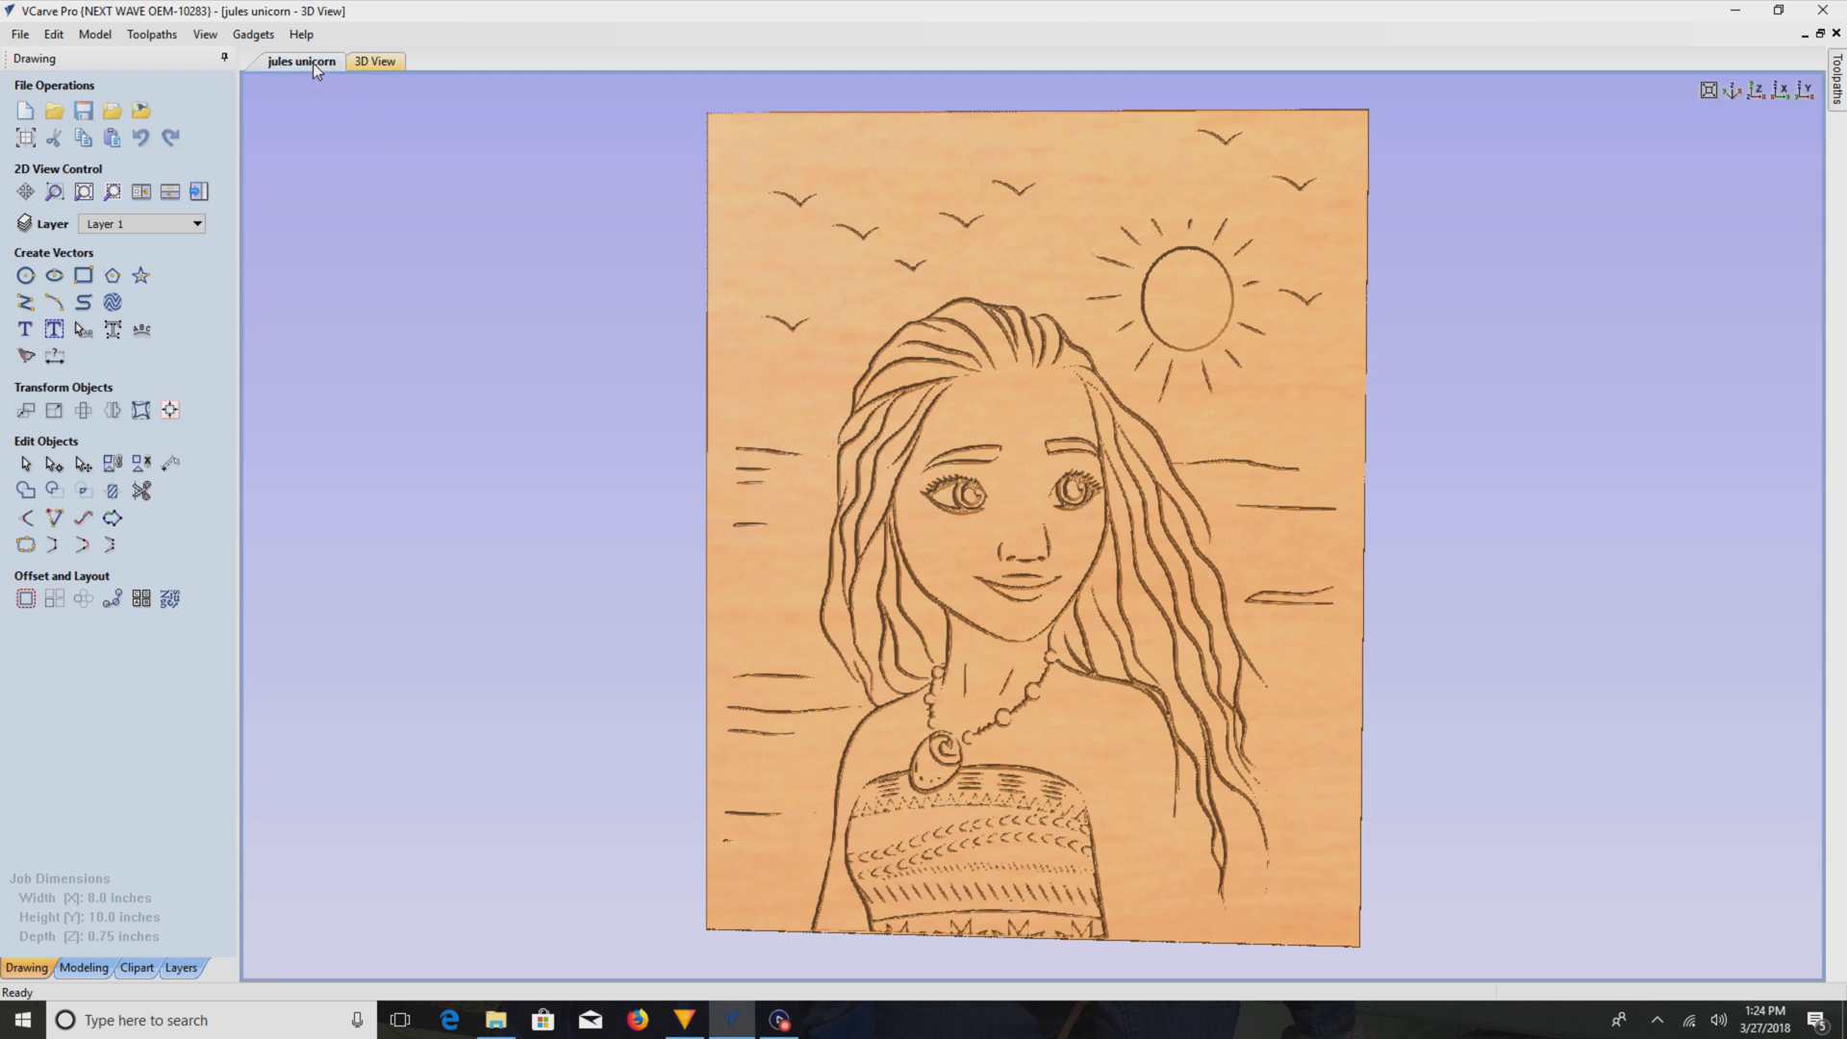
- Back in 2D, select all open vectors and acknowledge the 'No open vectors' message
{"action": "left_click", "coordinate": [300, 62]}
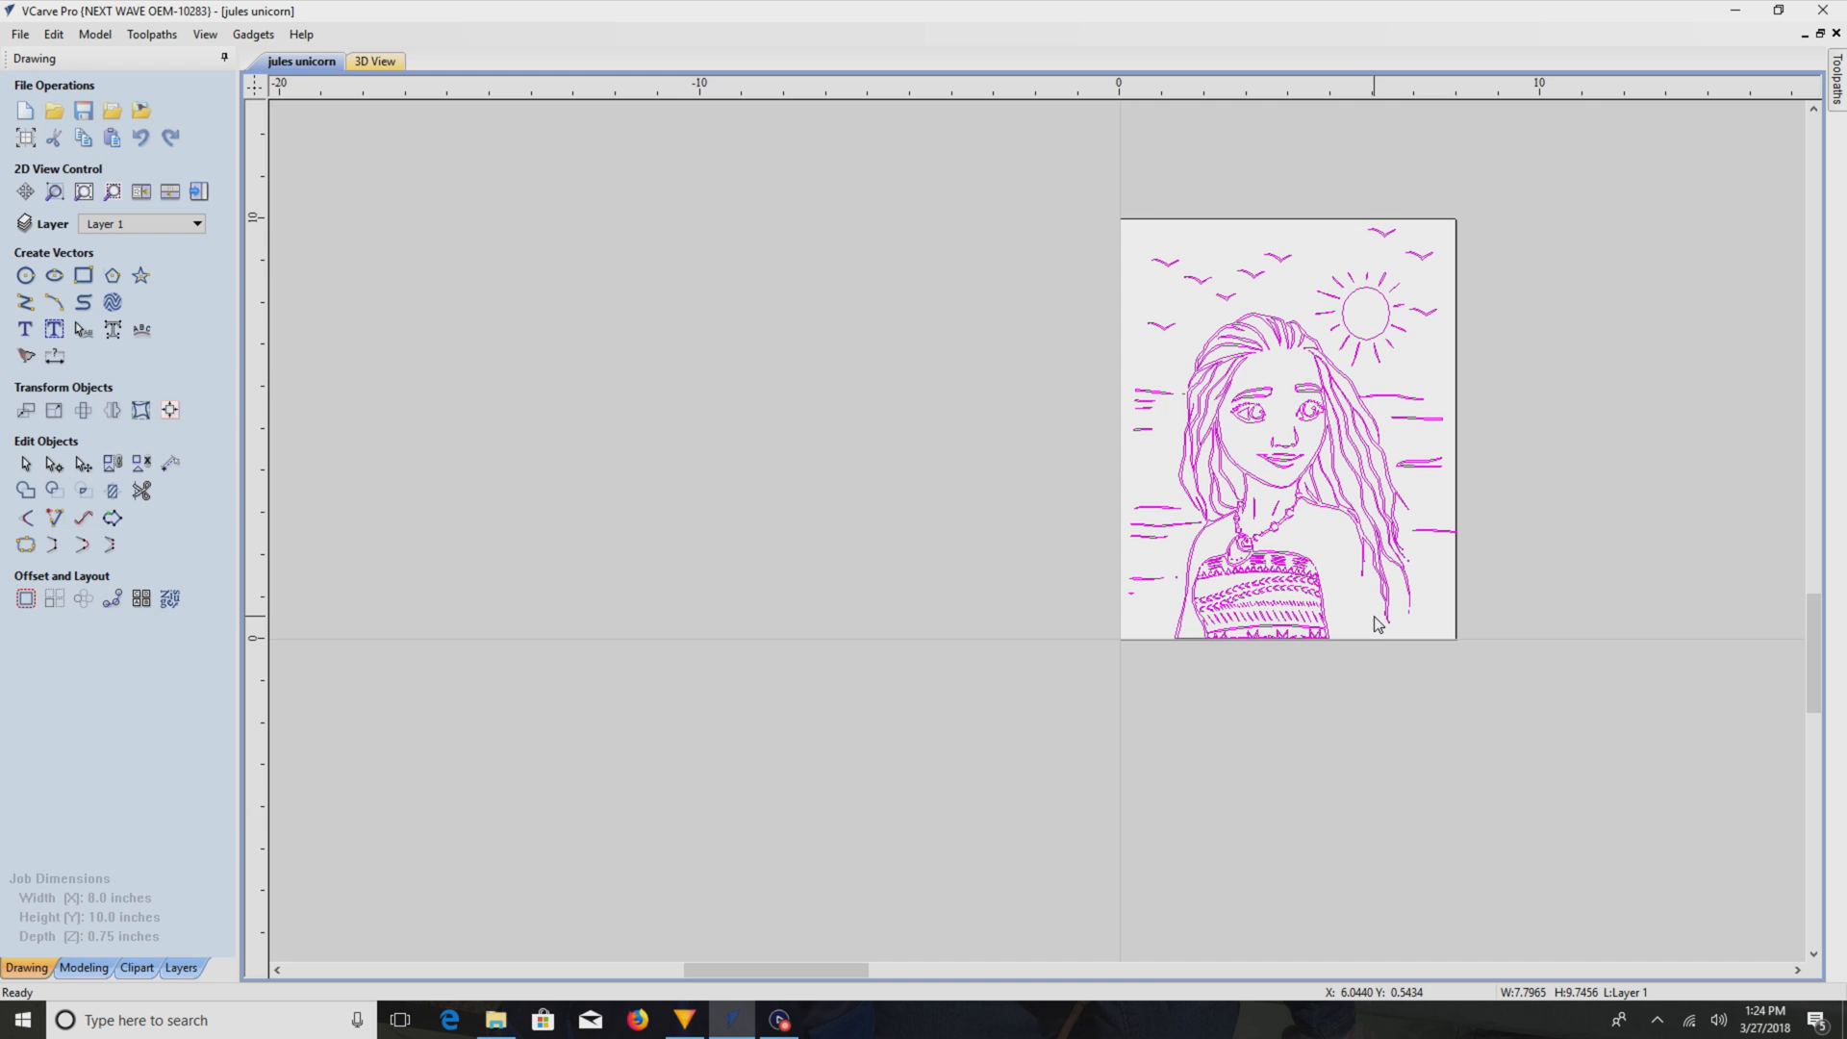
{"action": "mouse_move", "coordinate": [1382, 660]}
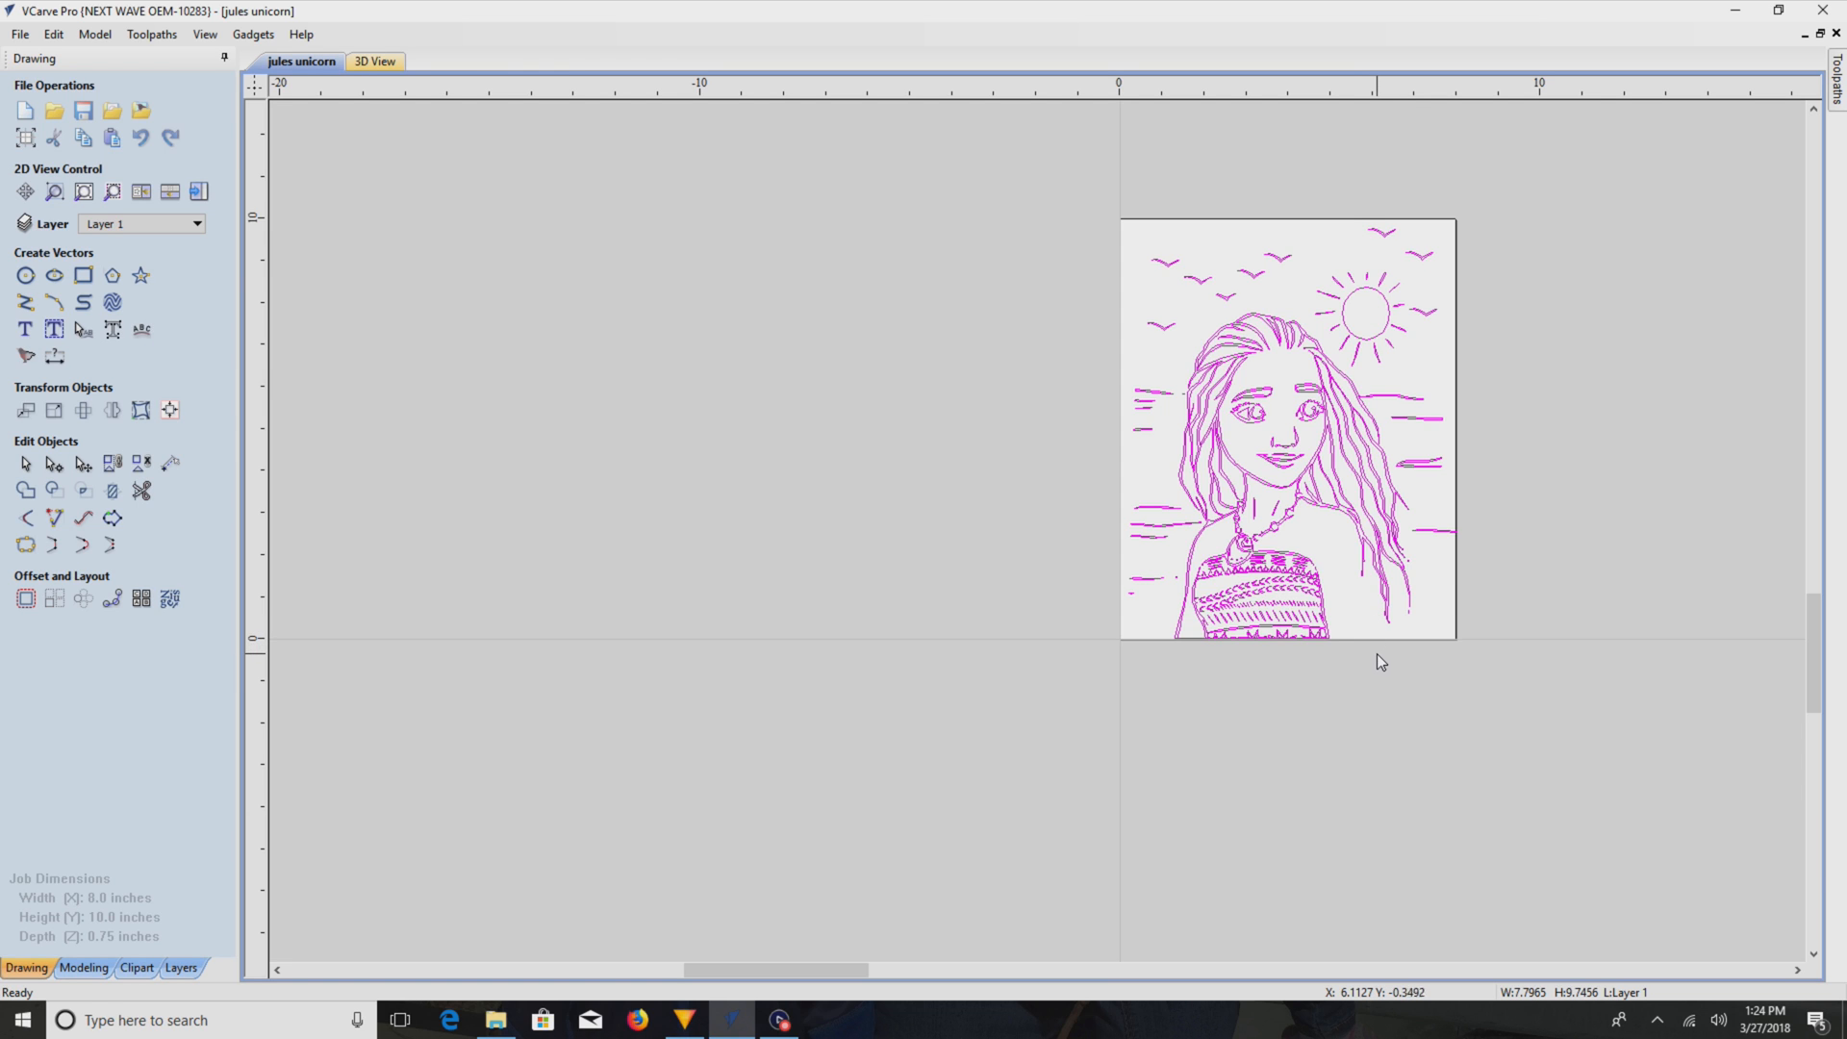
{"action": "mouse_move", "coordinate": [1381, 670]}
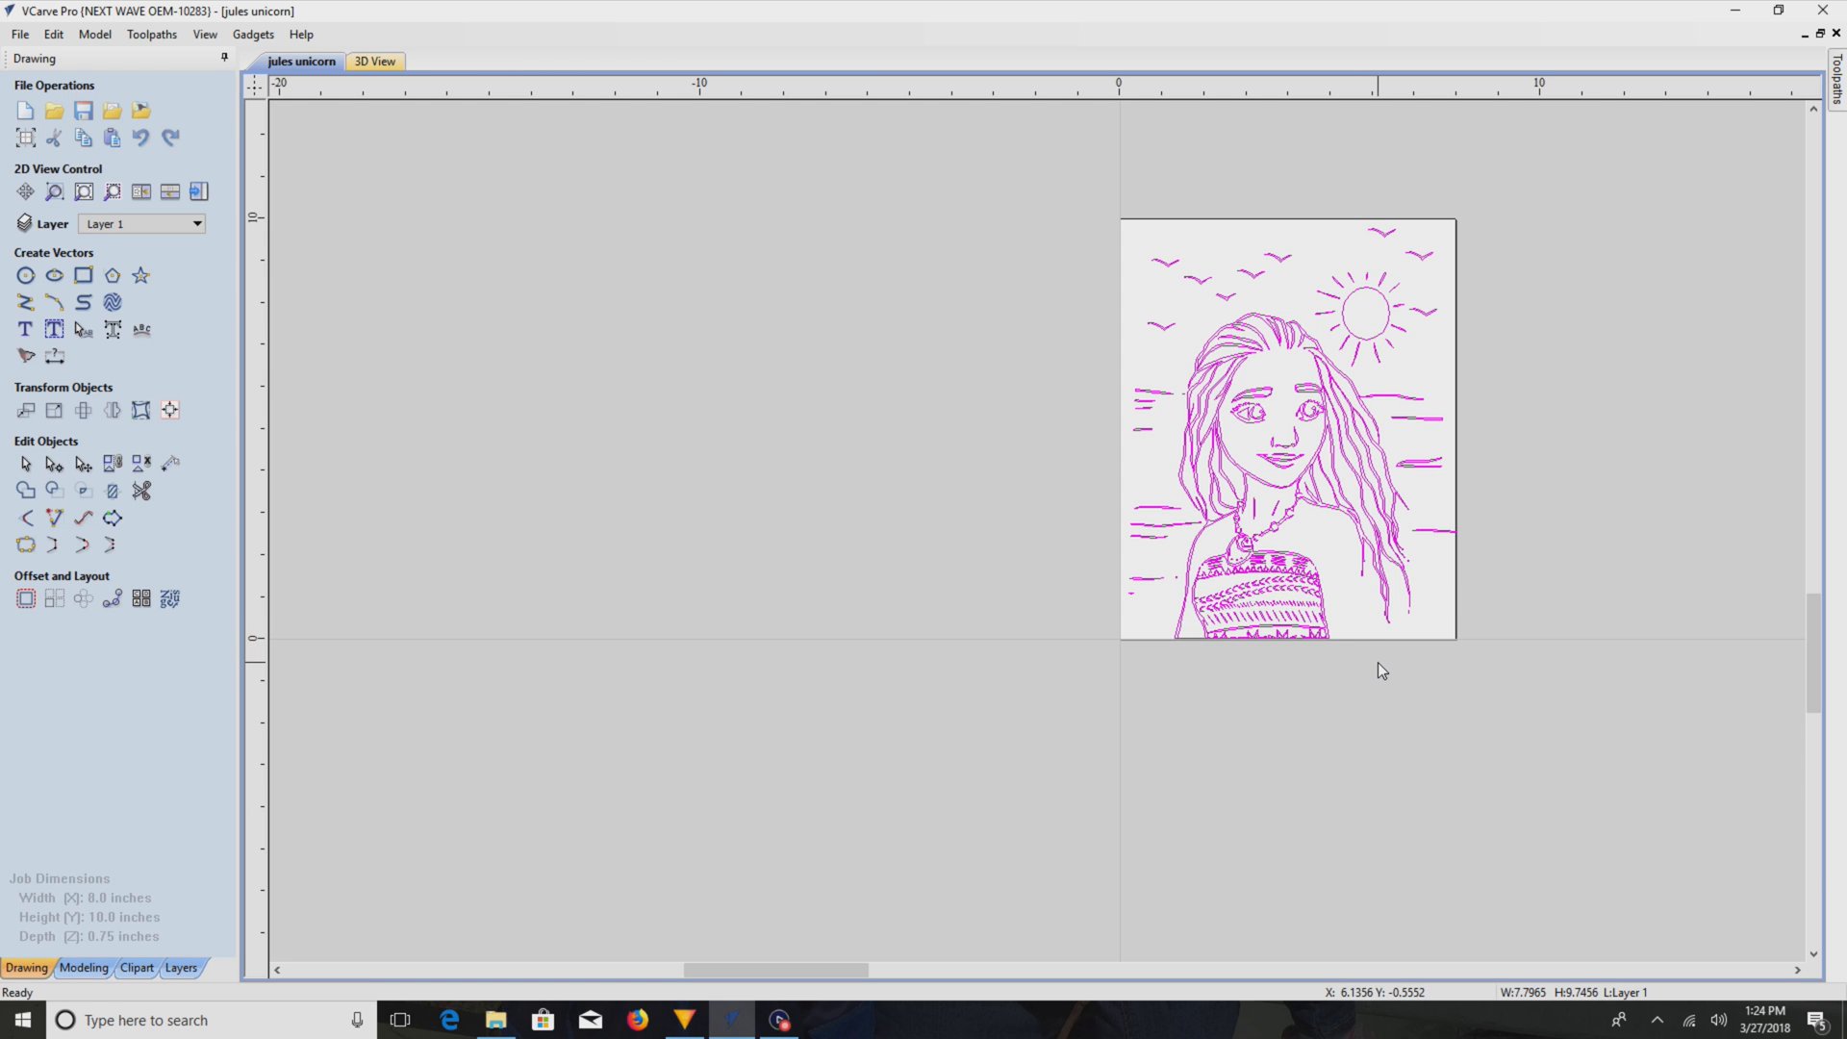
{"action": "right_click", "coordinate": [1381, 671]}
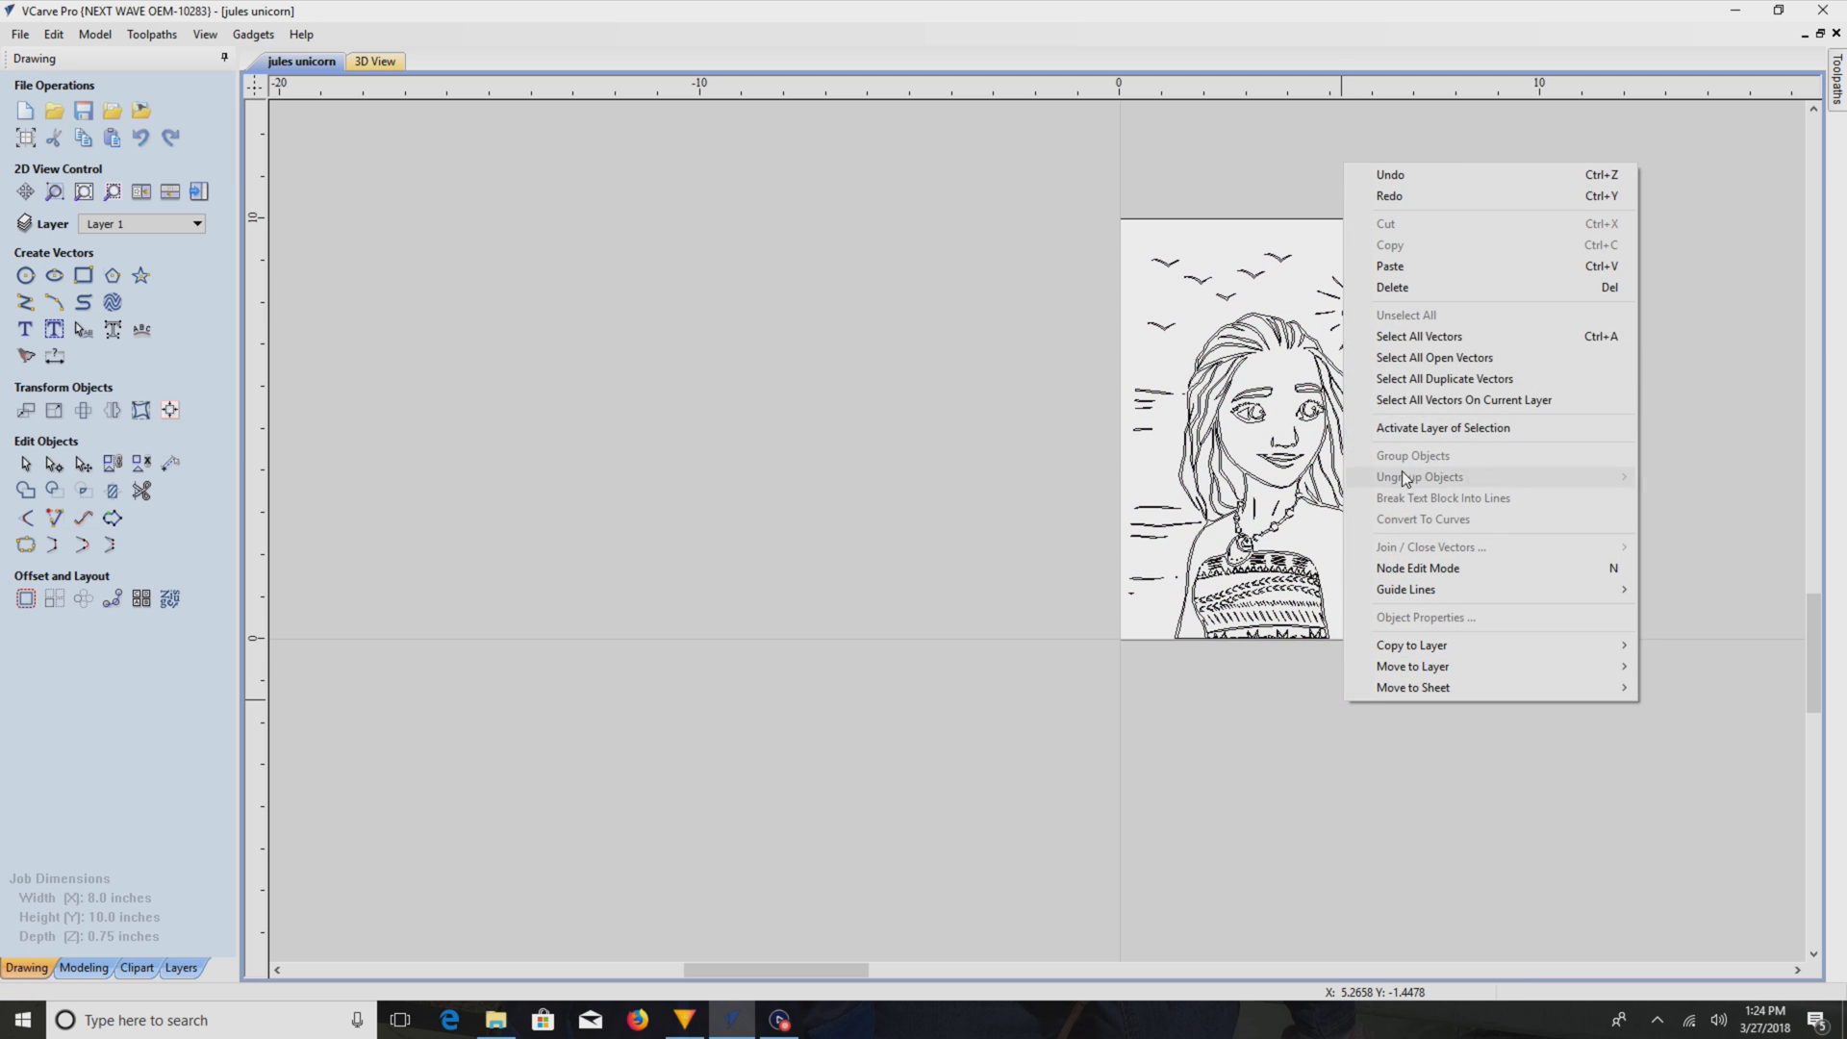
{"action": "left_click", "coordinate": [1433, 358]}
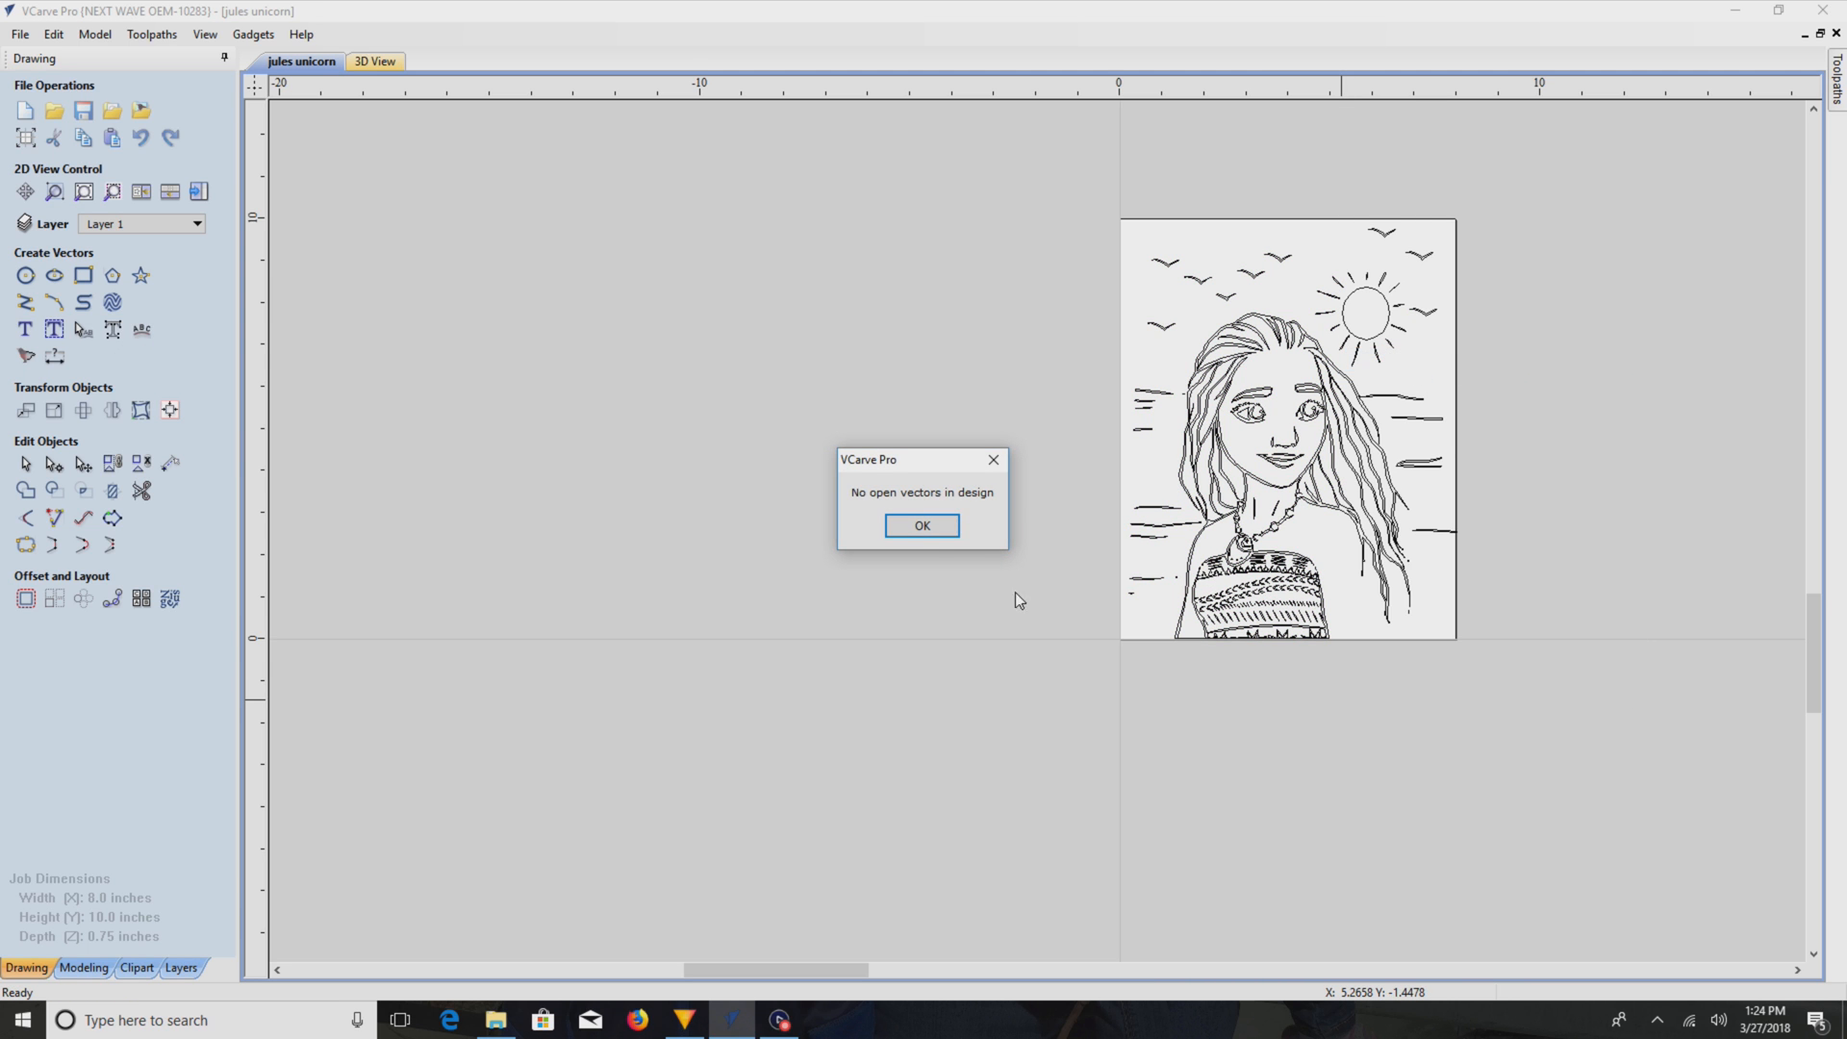
{"action": "left_click", "coordinate": [922, 525]}
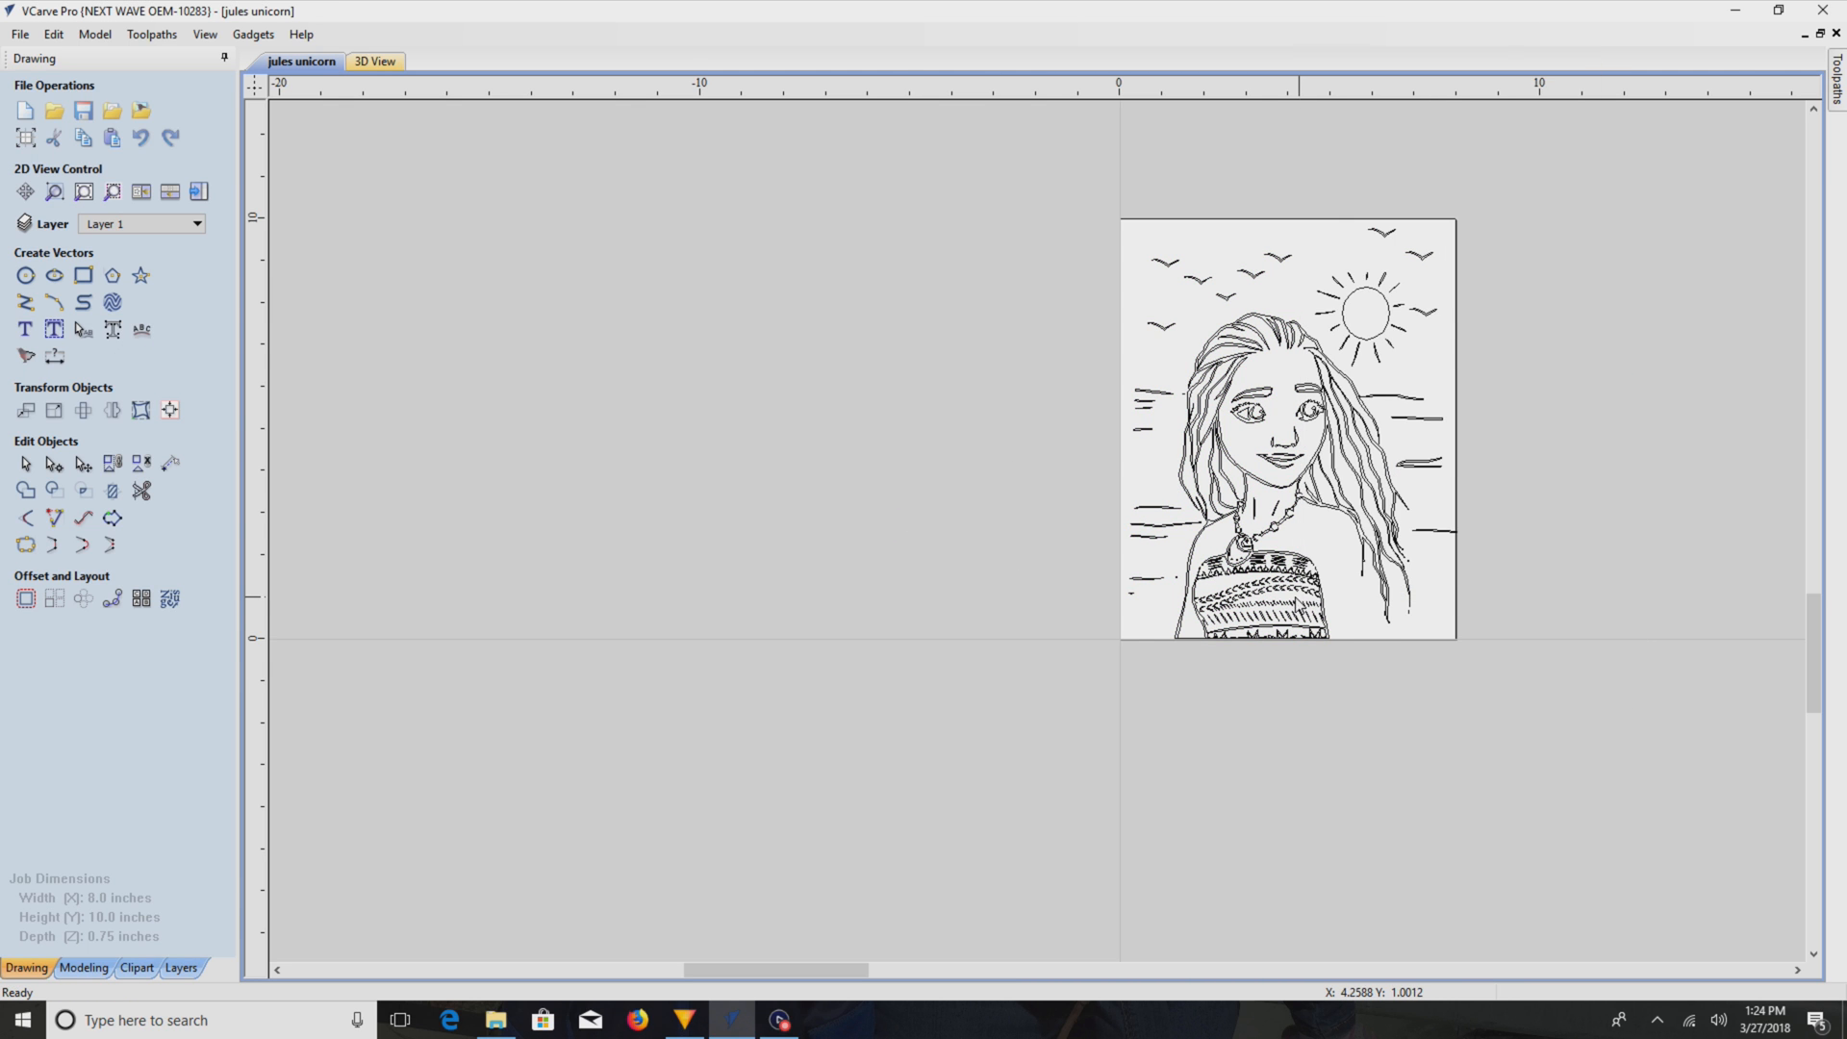
- Ungroup the drawing to expose the stray stroke near the board's right edge
{"action": "right_click", "coordinate": [1237, 449]}
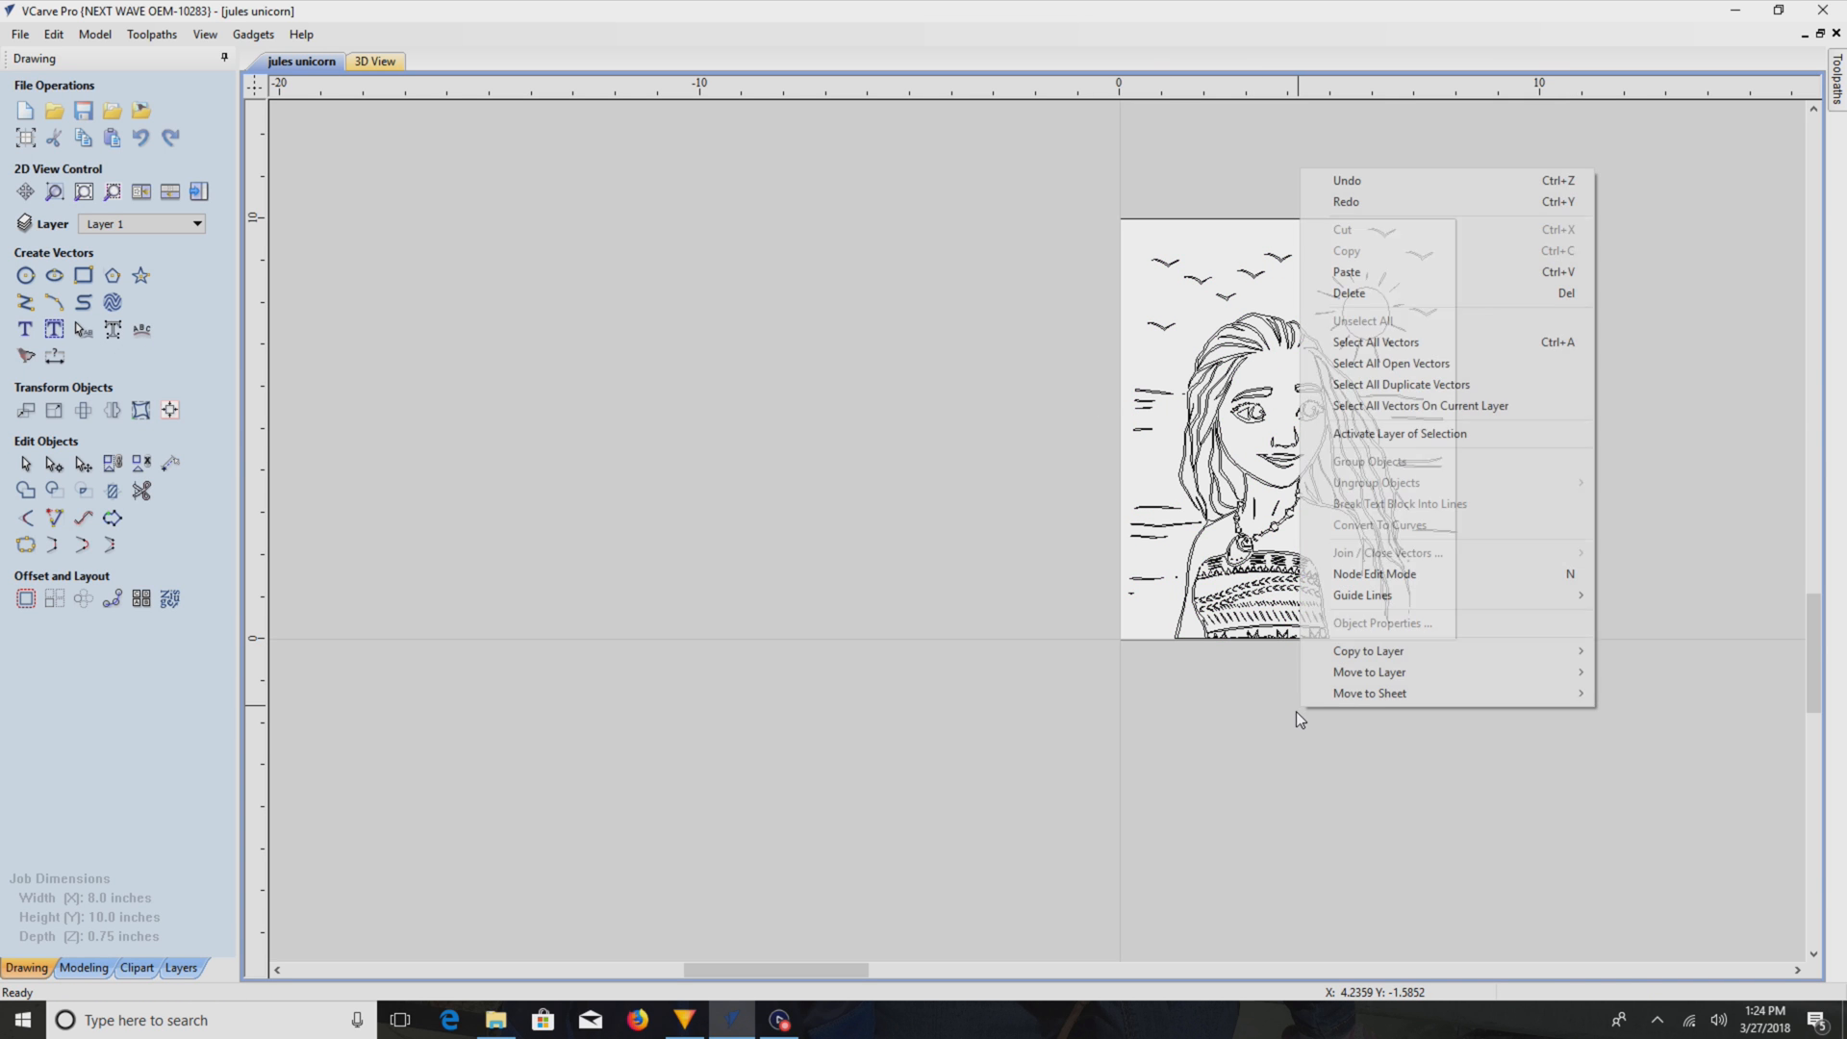
{"action": "left_click", "coordinate": [1370, 370]}
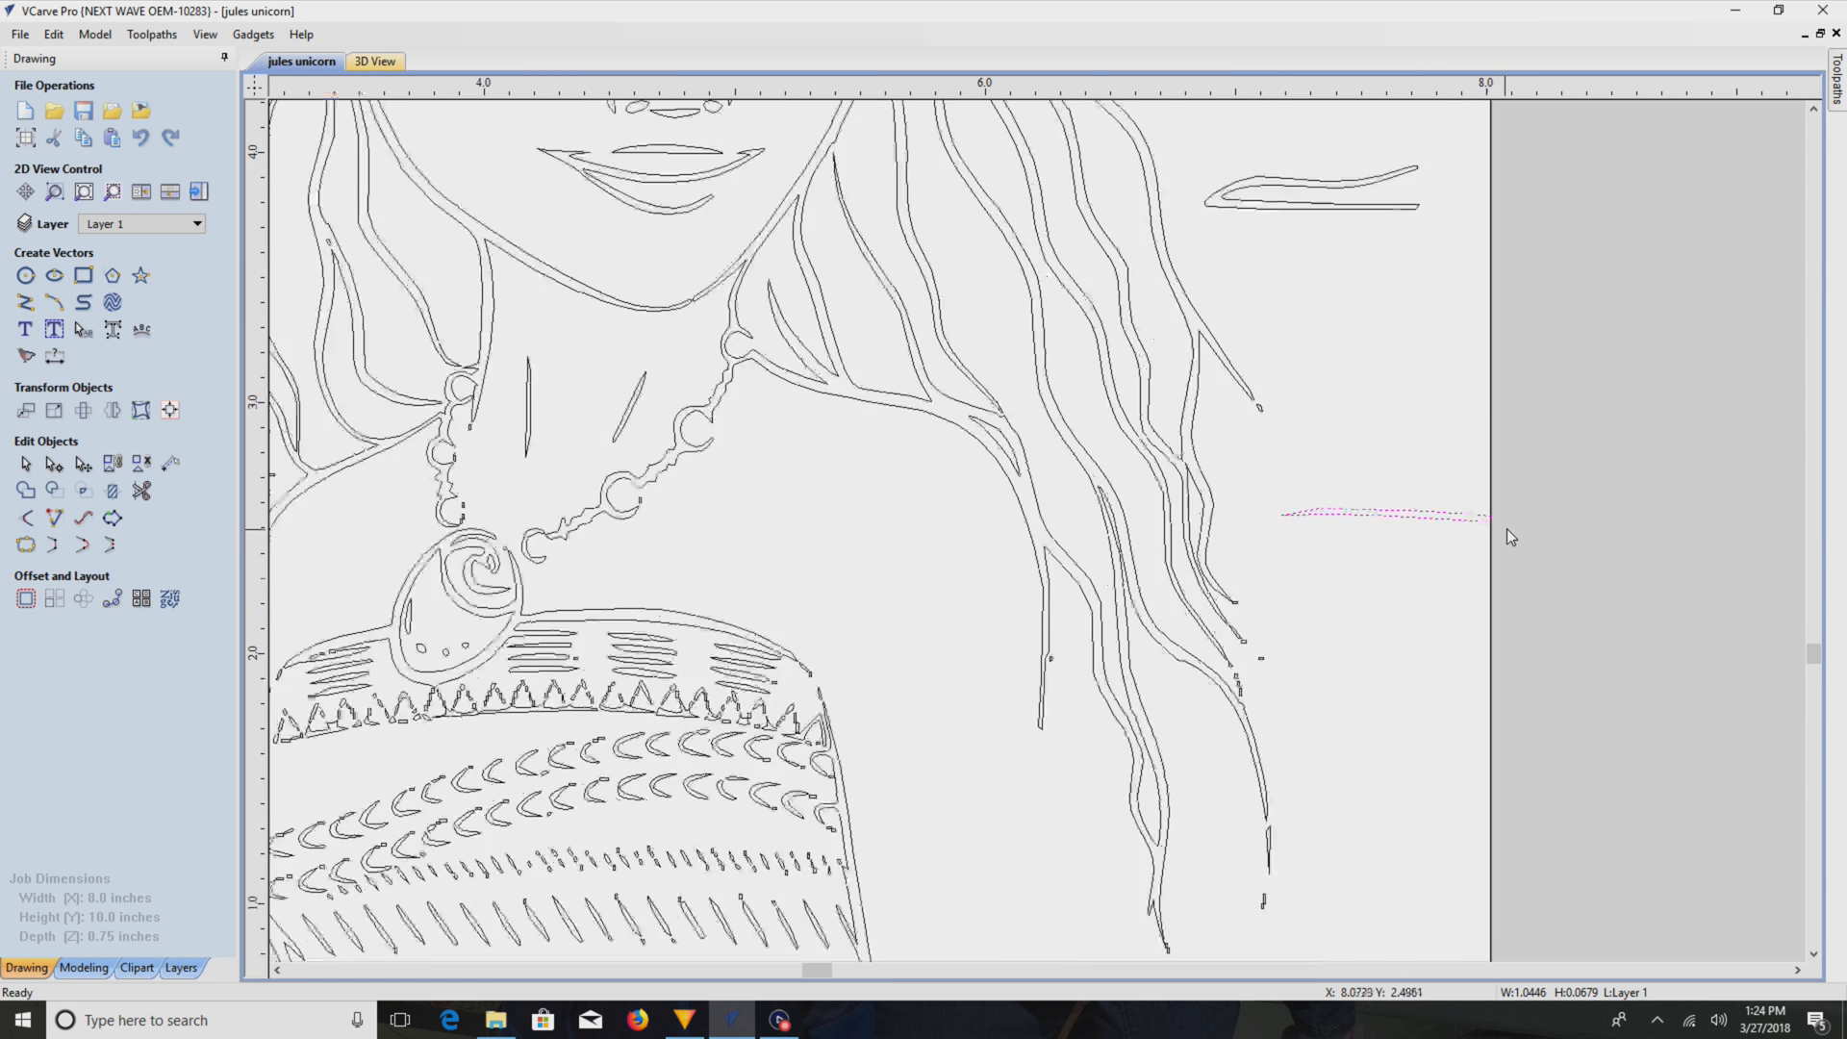
- Draw a diagonal line capping the stray stroke and trim off both overhanging ends
{"action": "left_click", "coordinate": [54, 193]}
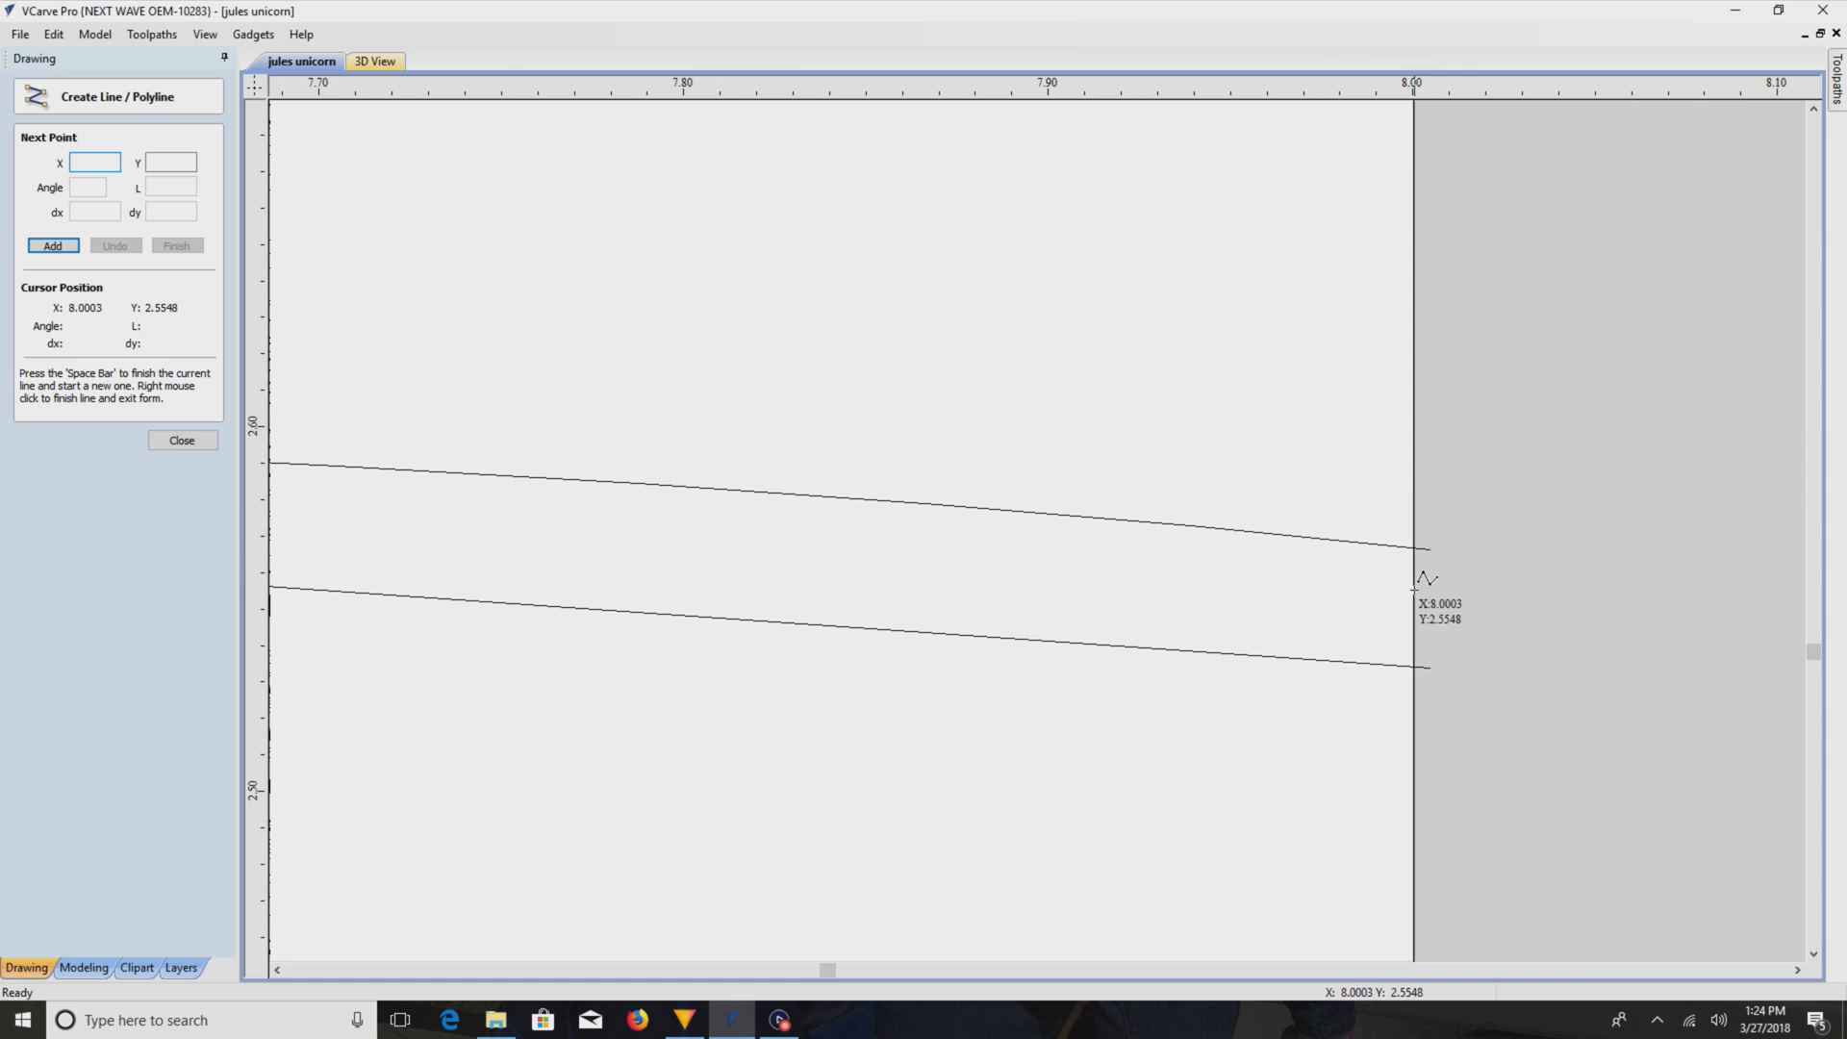
{"action": "mouse_move", "coordinate": [1420, 537]}
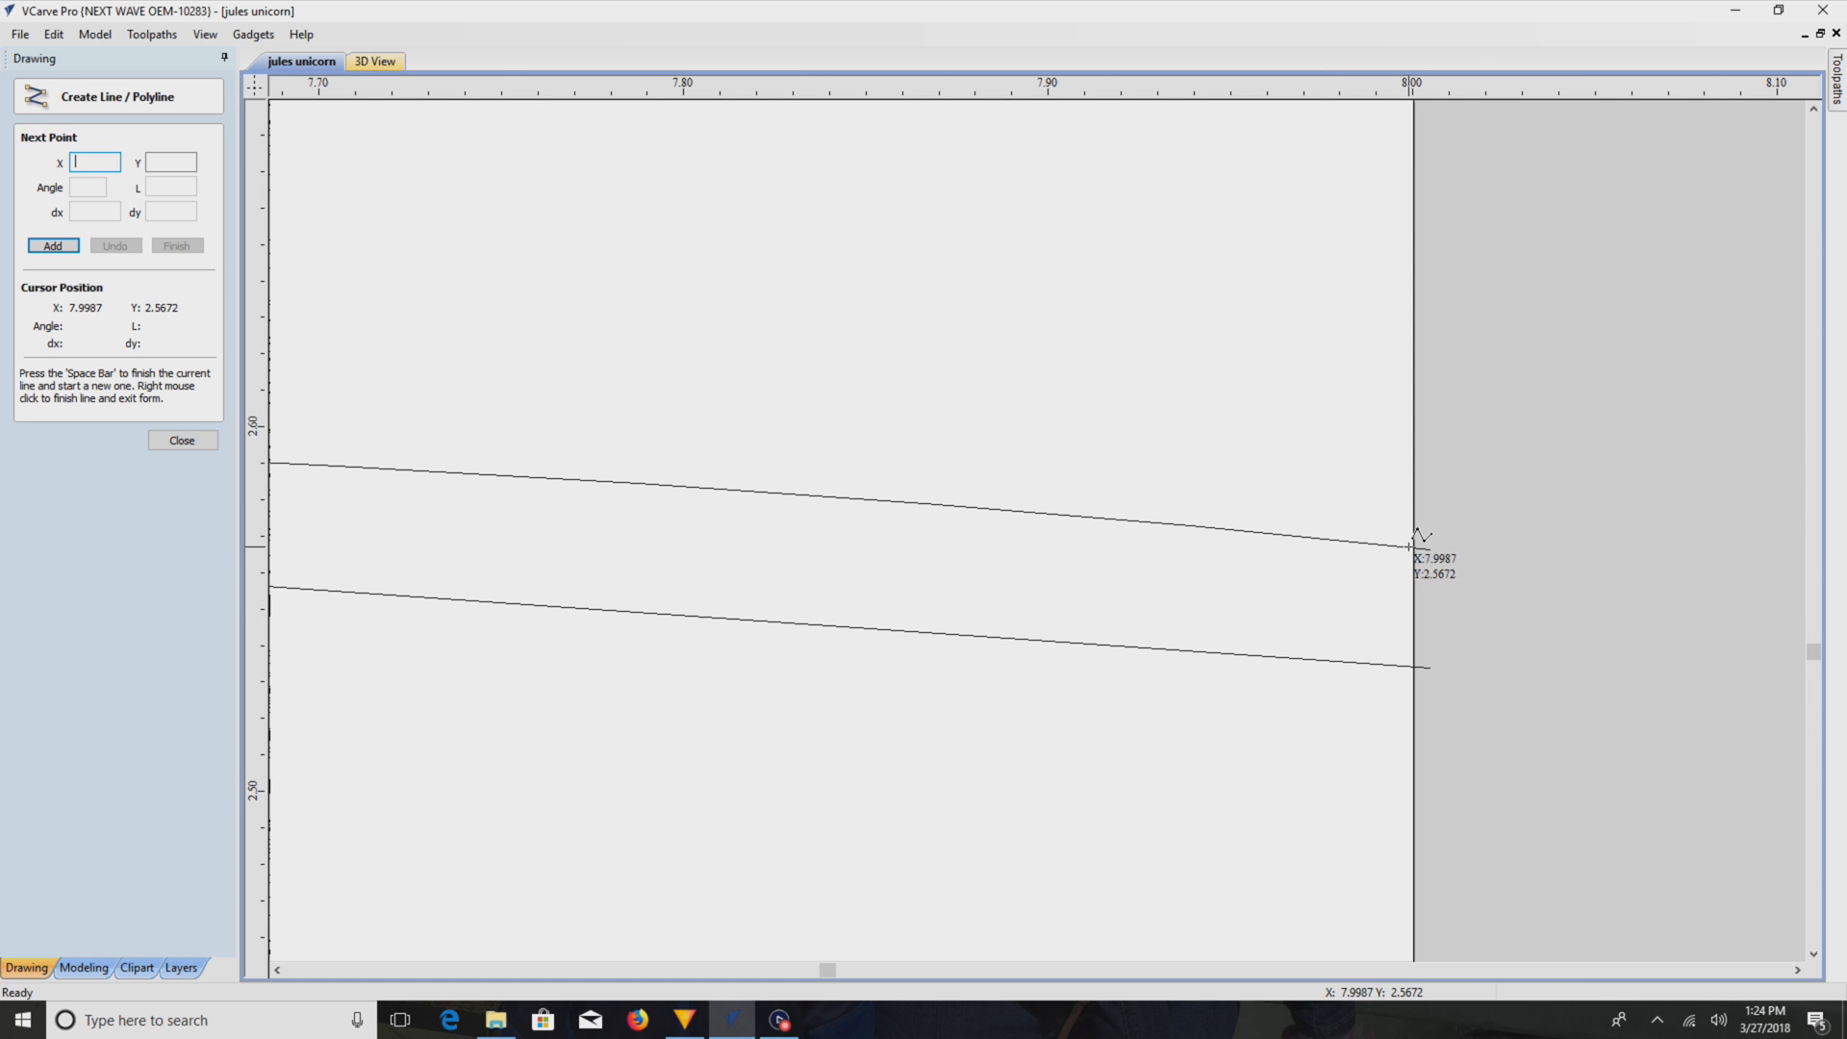
{"action": "mouse_move", "coordinate": [878, 493]}
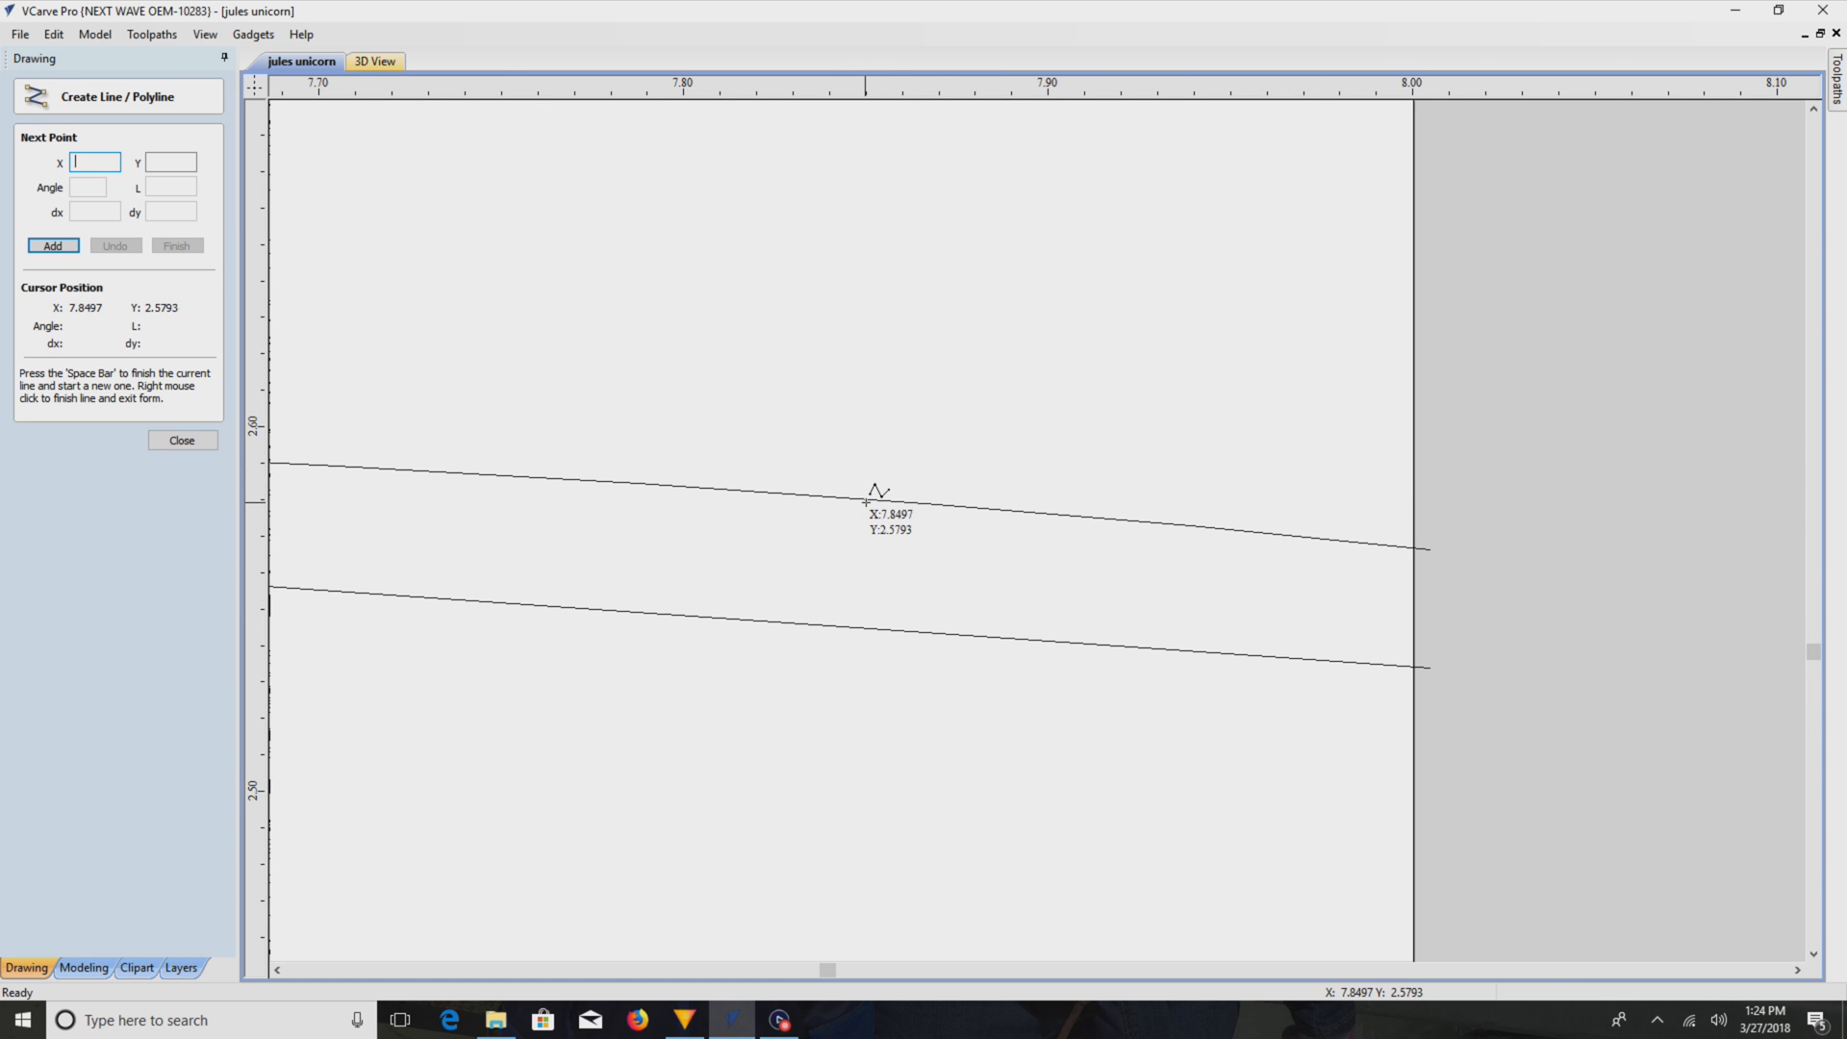
{"action": "left_click", "coordinate": [877, 491]}
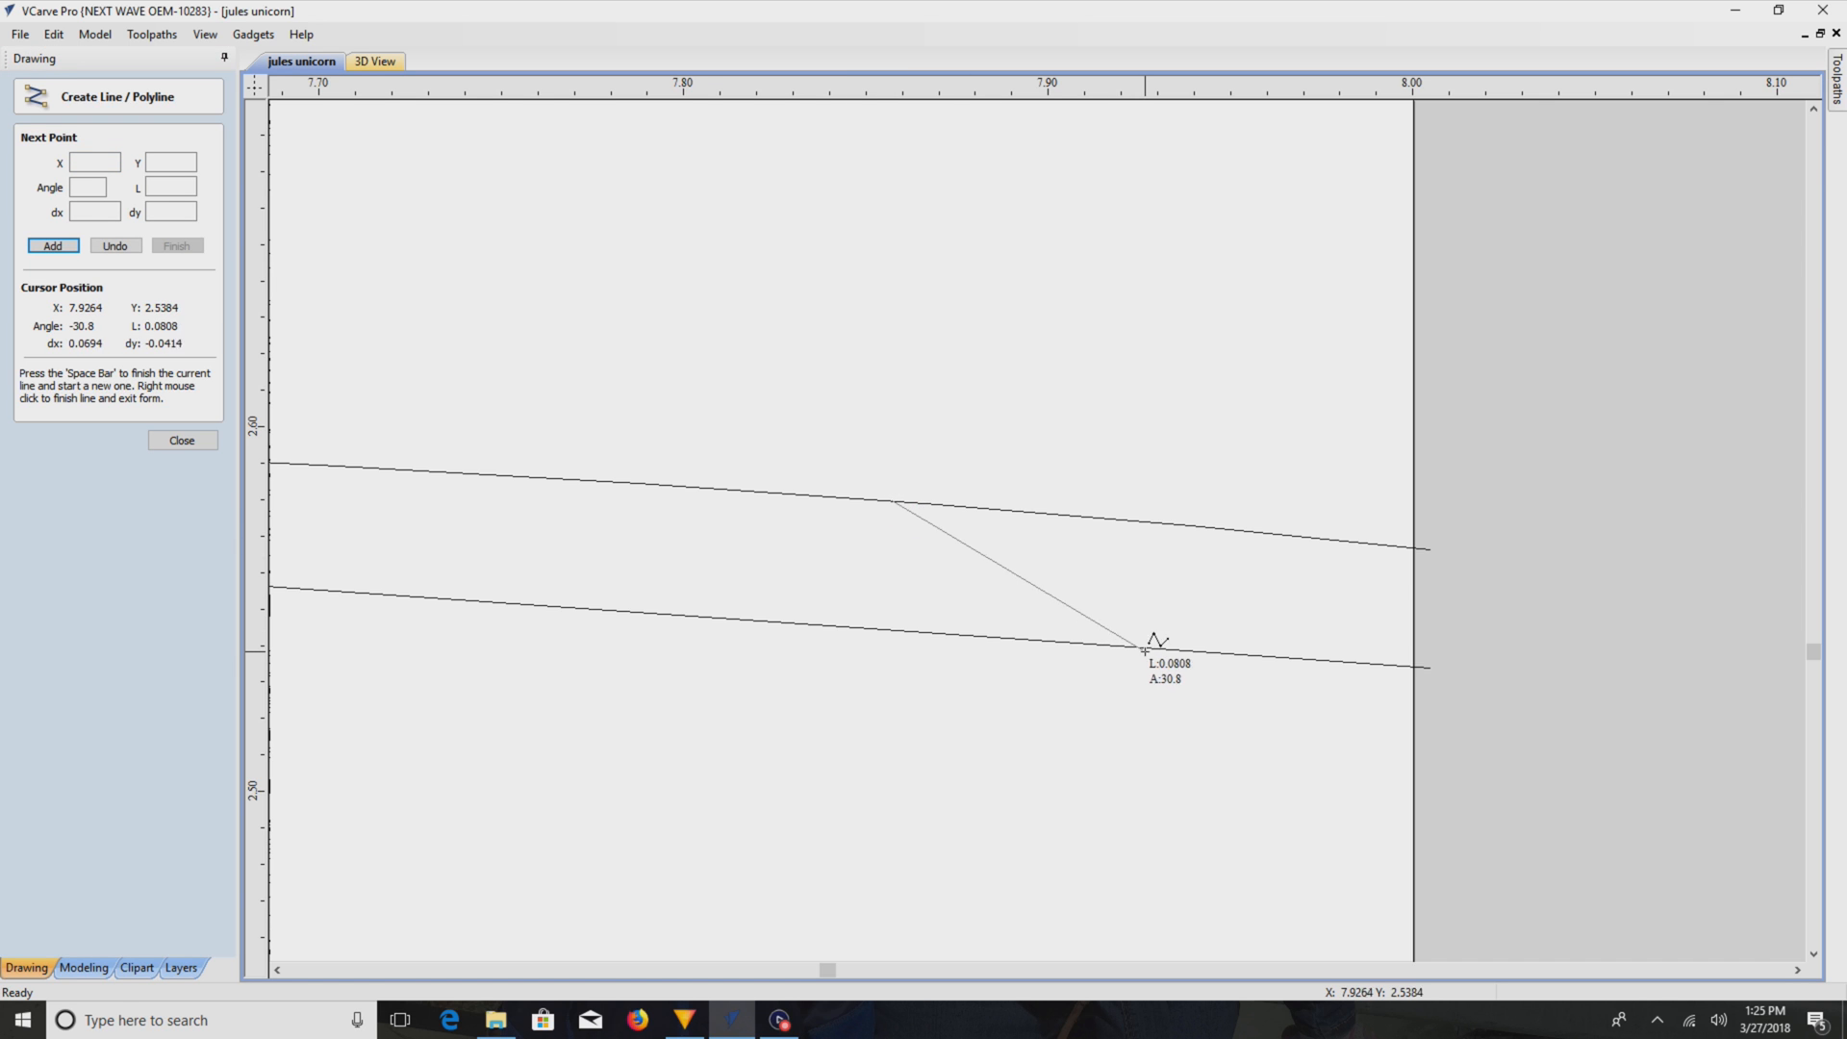
{"action": "mouse_move", "coordinate": [1166, 648]}
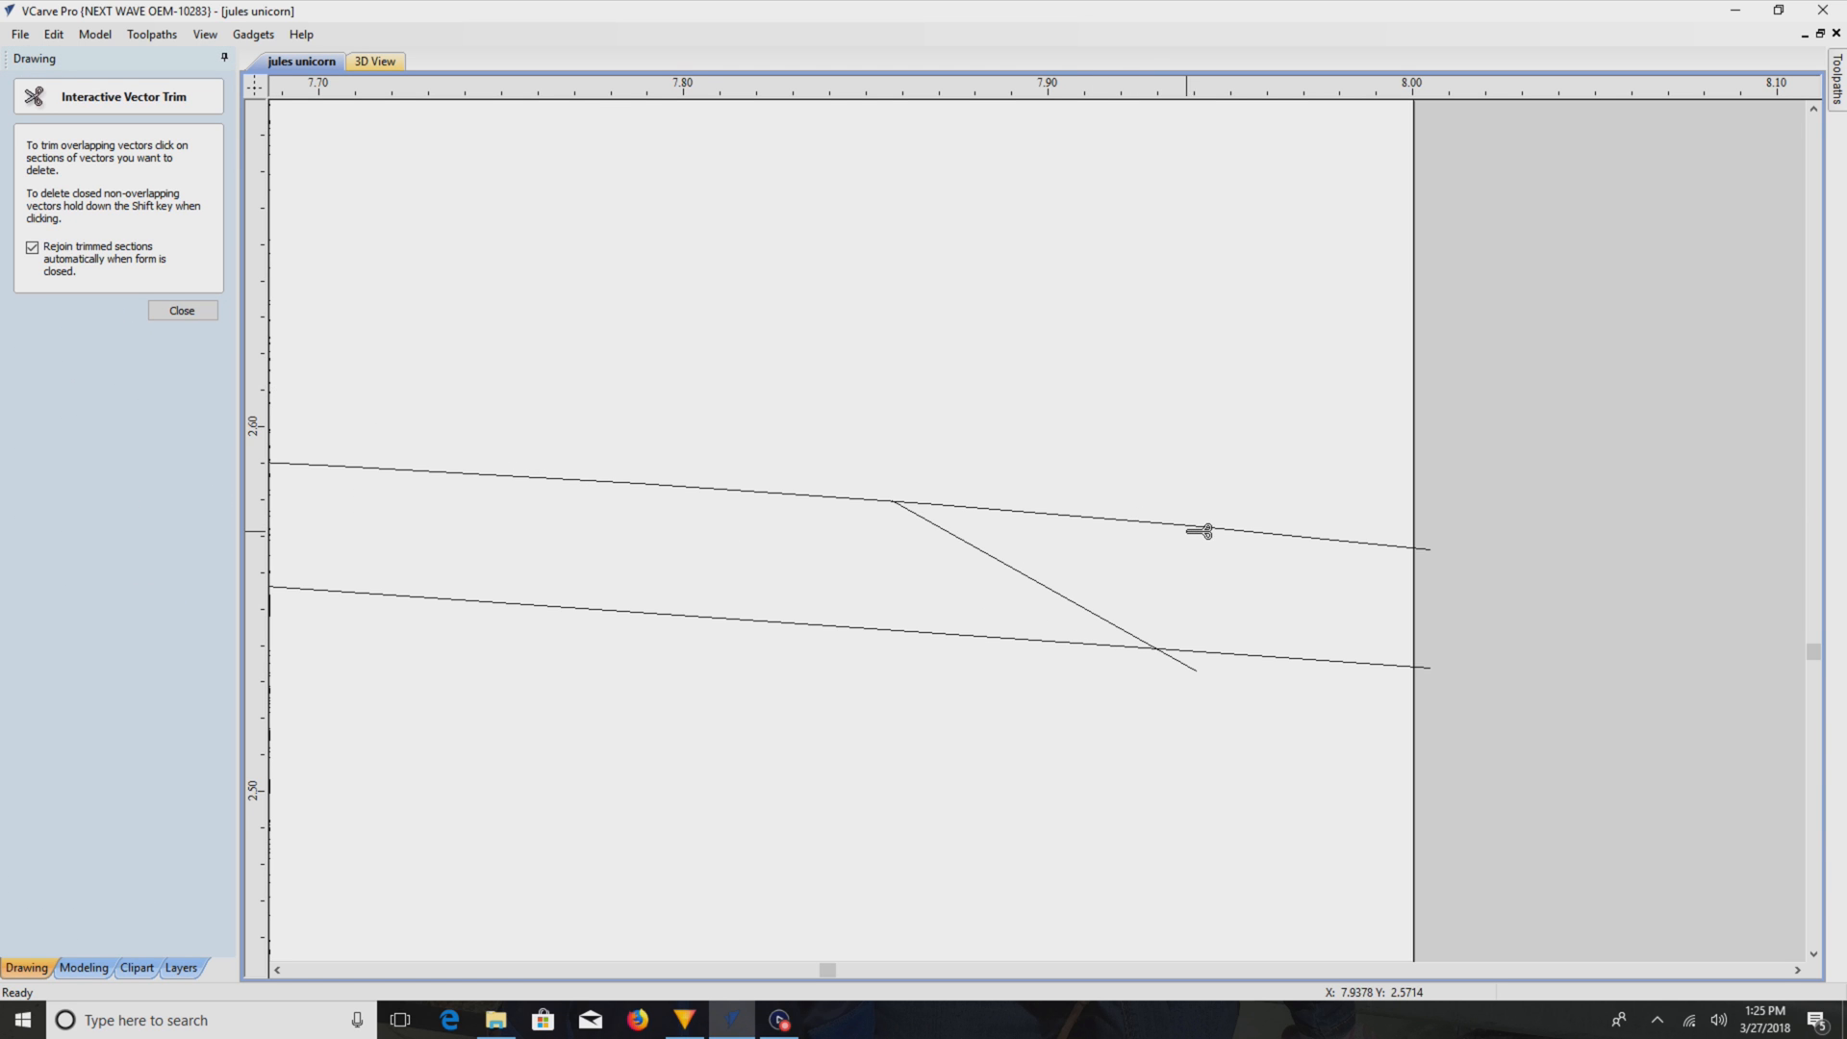
{"action": "left_click", "coordinate": [1201, 531]}
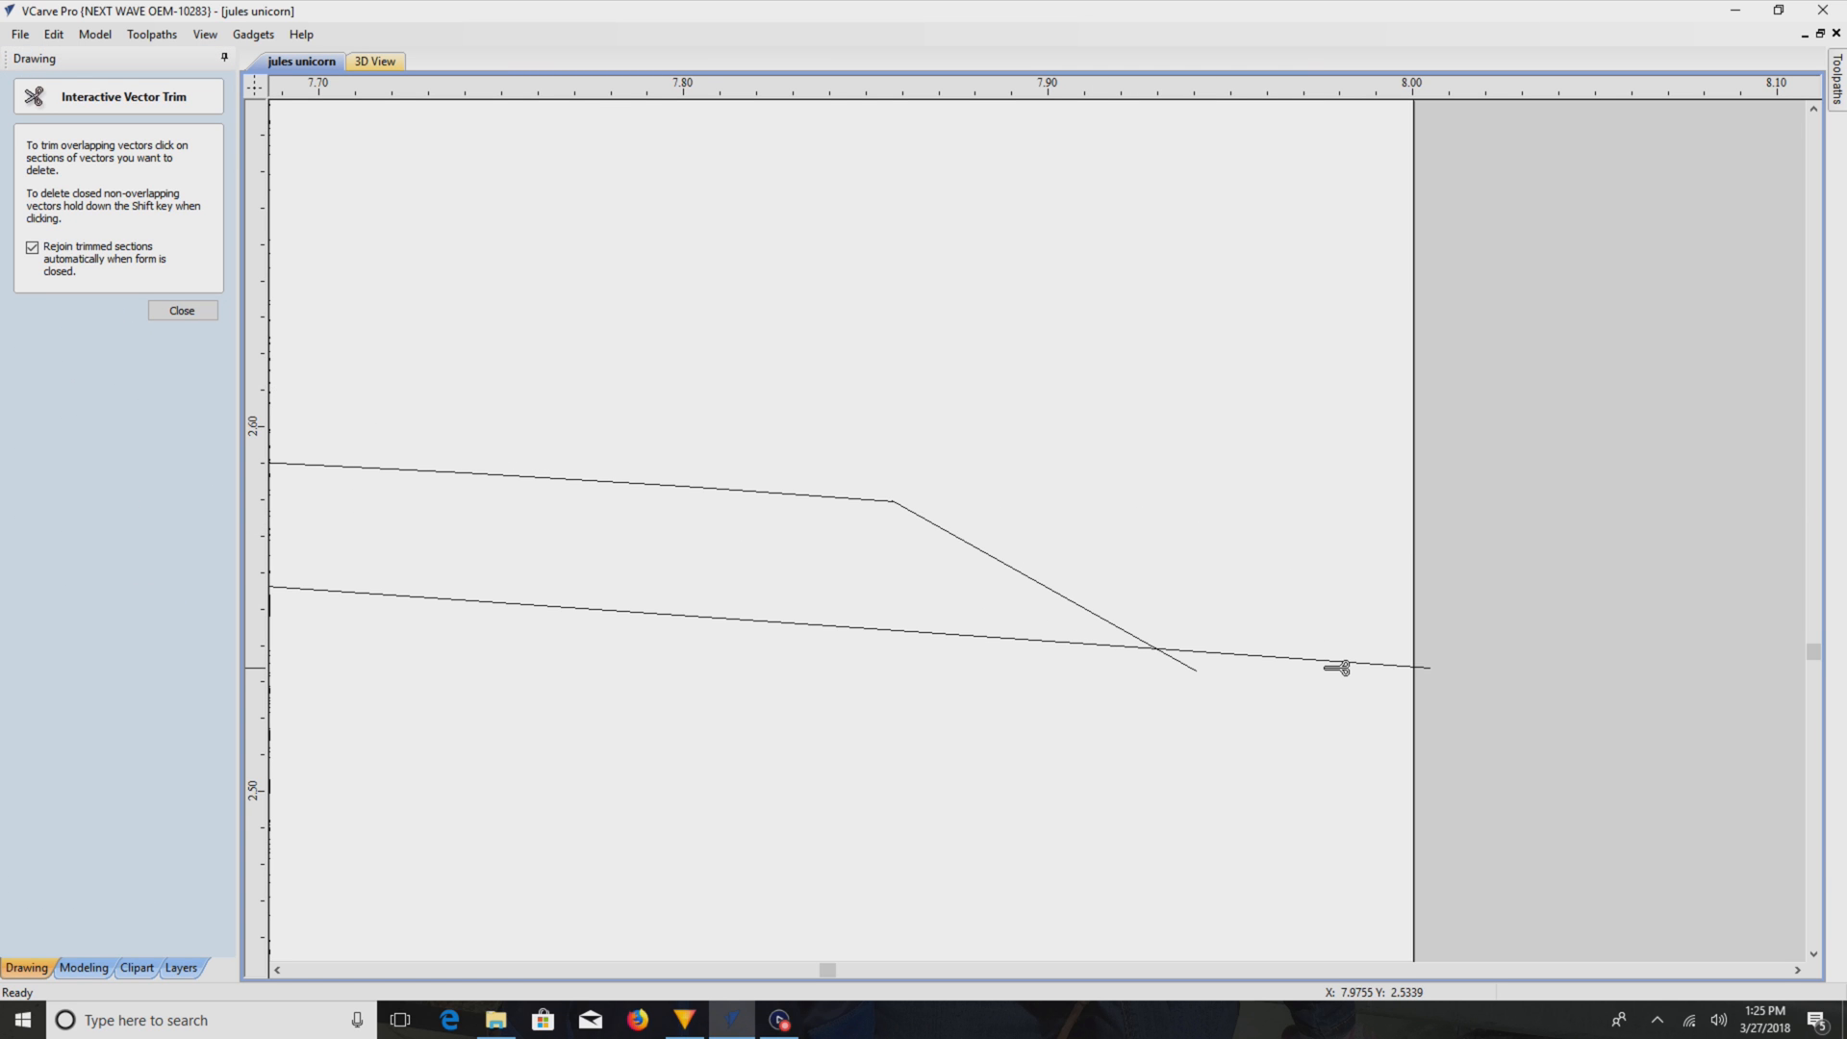
{"action": "left_click", "coordinate": [1337, 667]}
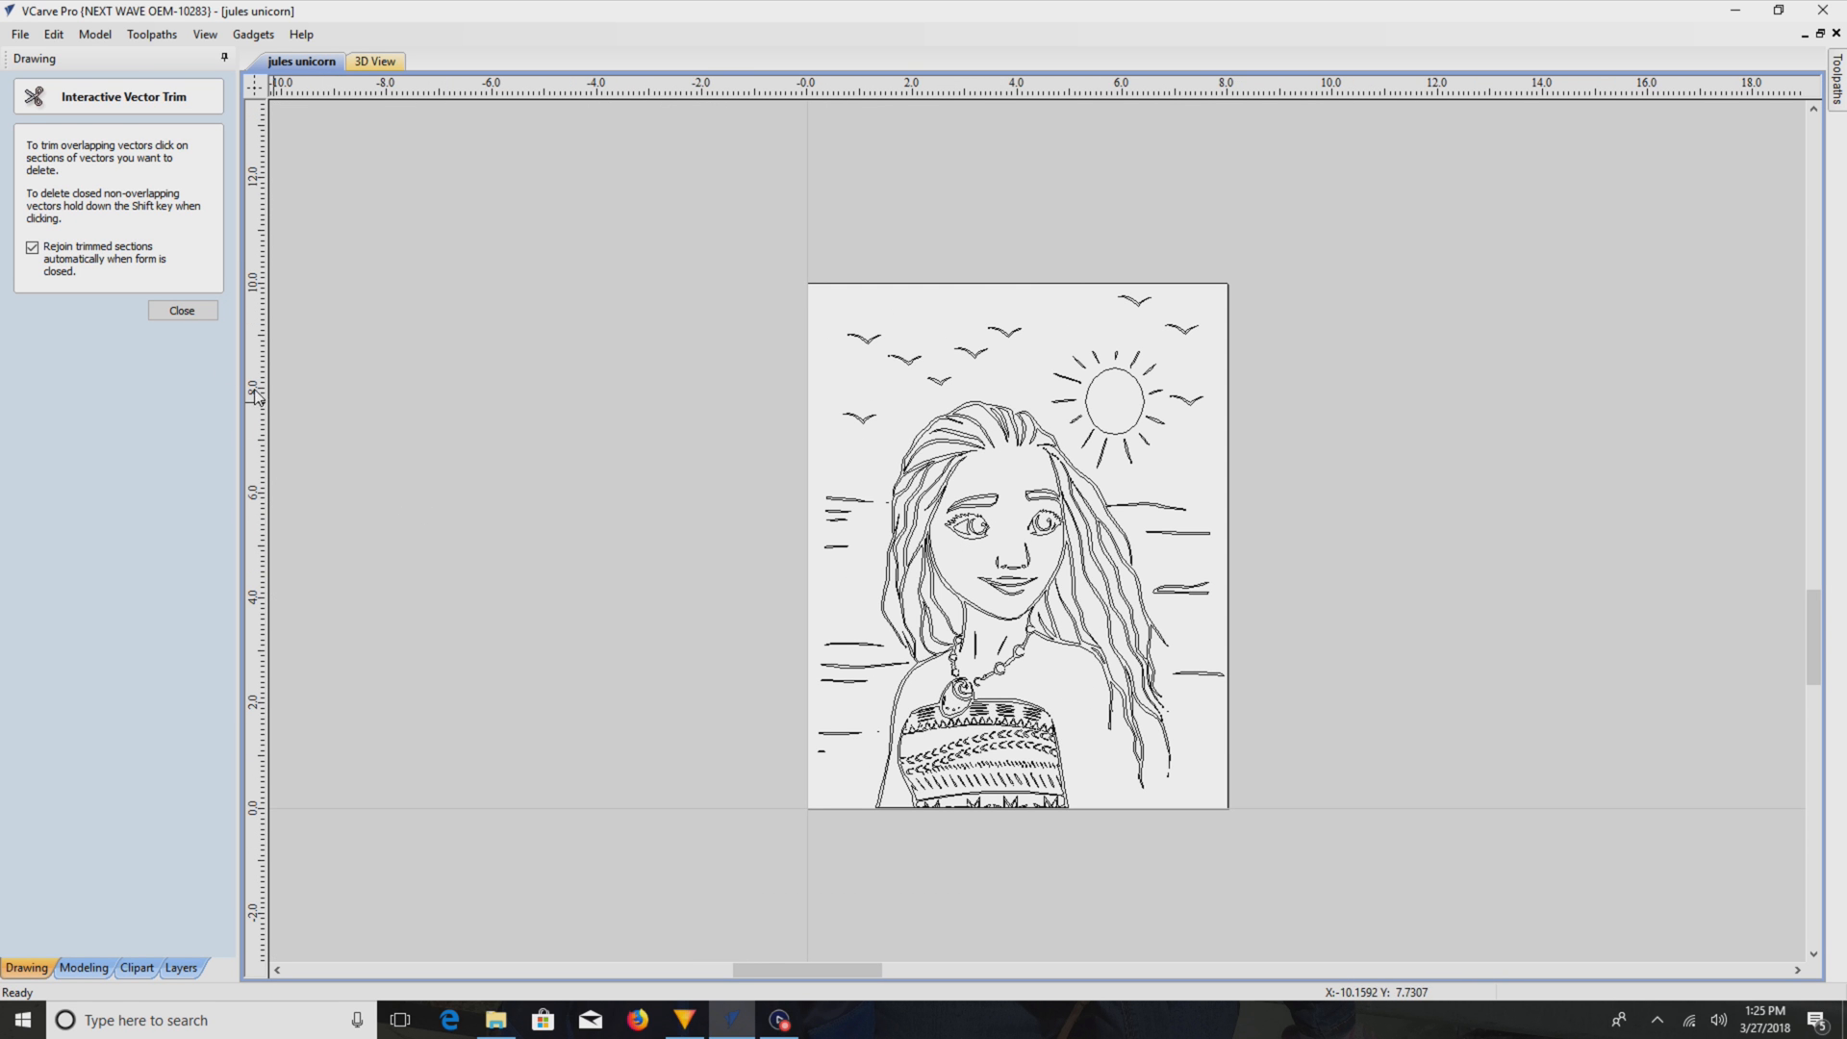
- Leave trimming, regroup the drawing, confirm Join Vectors shows 0 open, and bring up V-Carve 1 options
{"action": "left_click", "coordinate": [181, 310]}
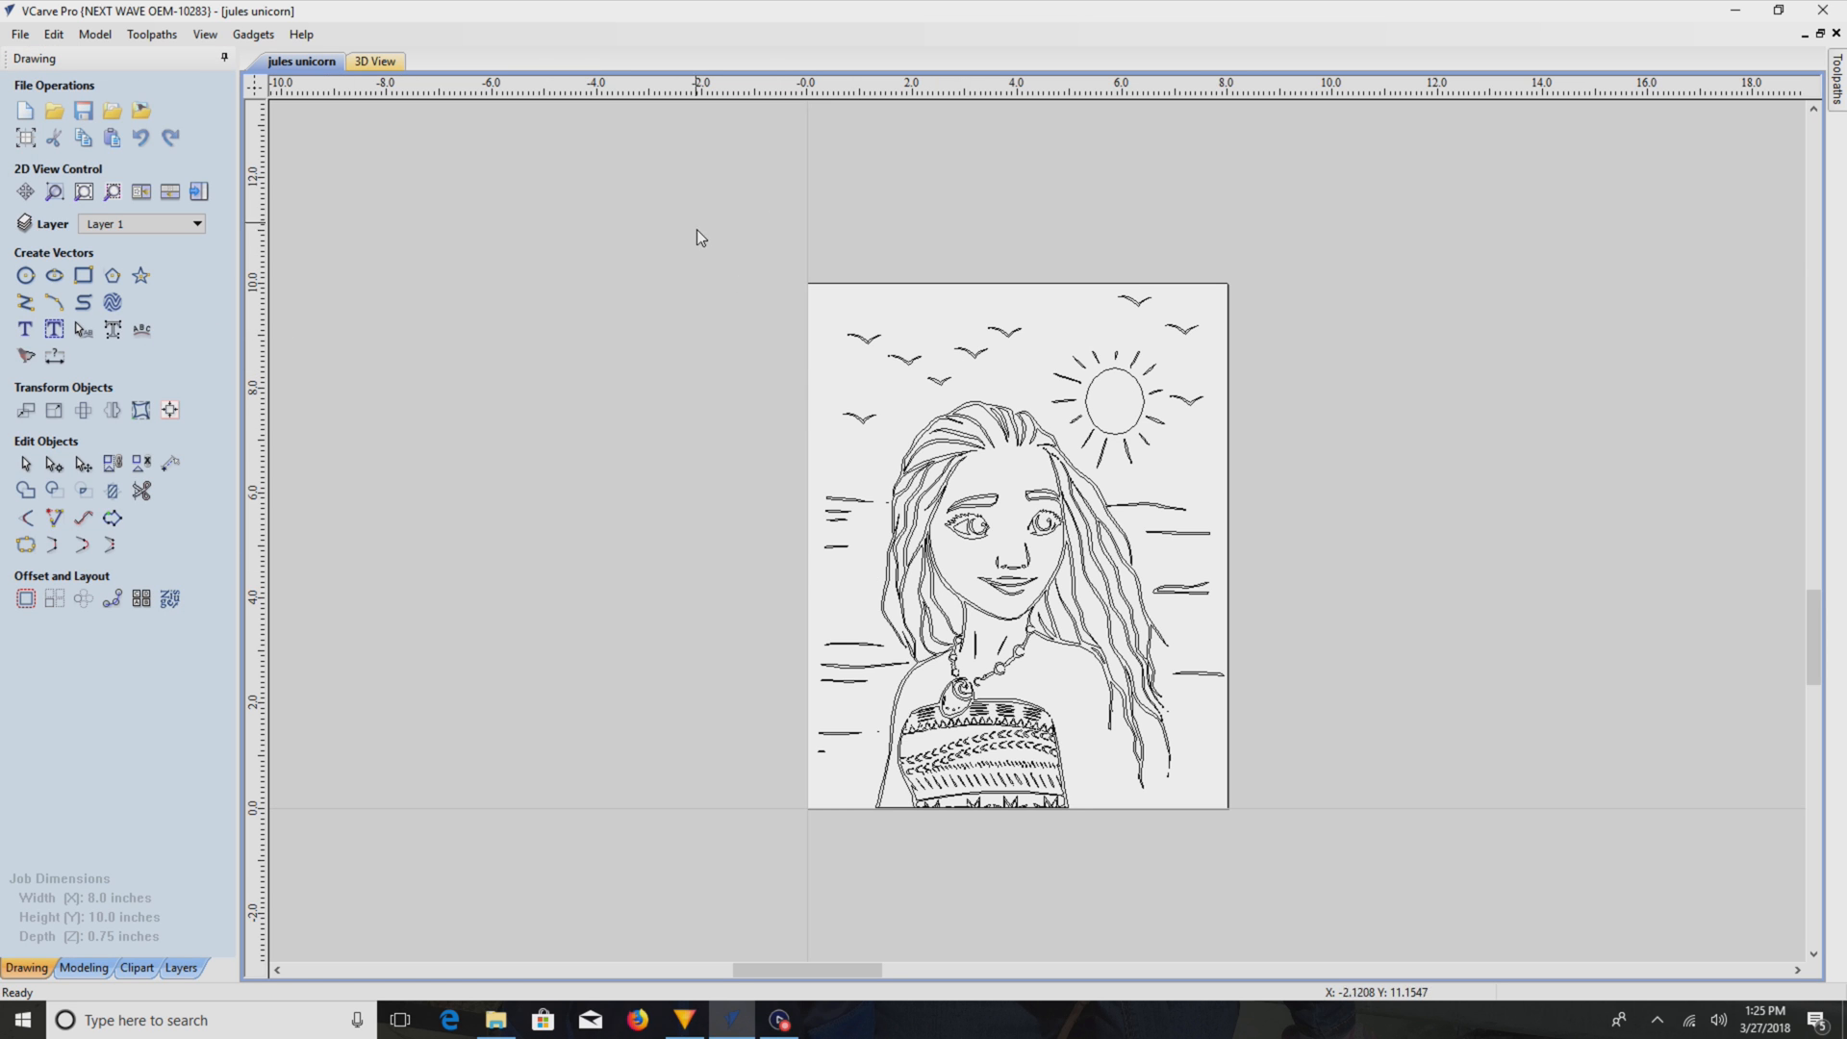
{"action": "right_click", "coordinate": [1014, 543]}
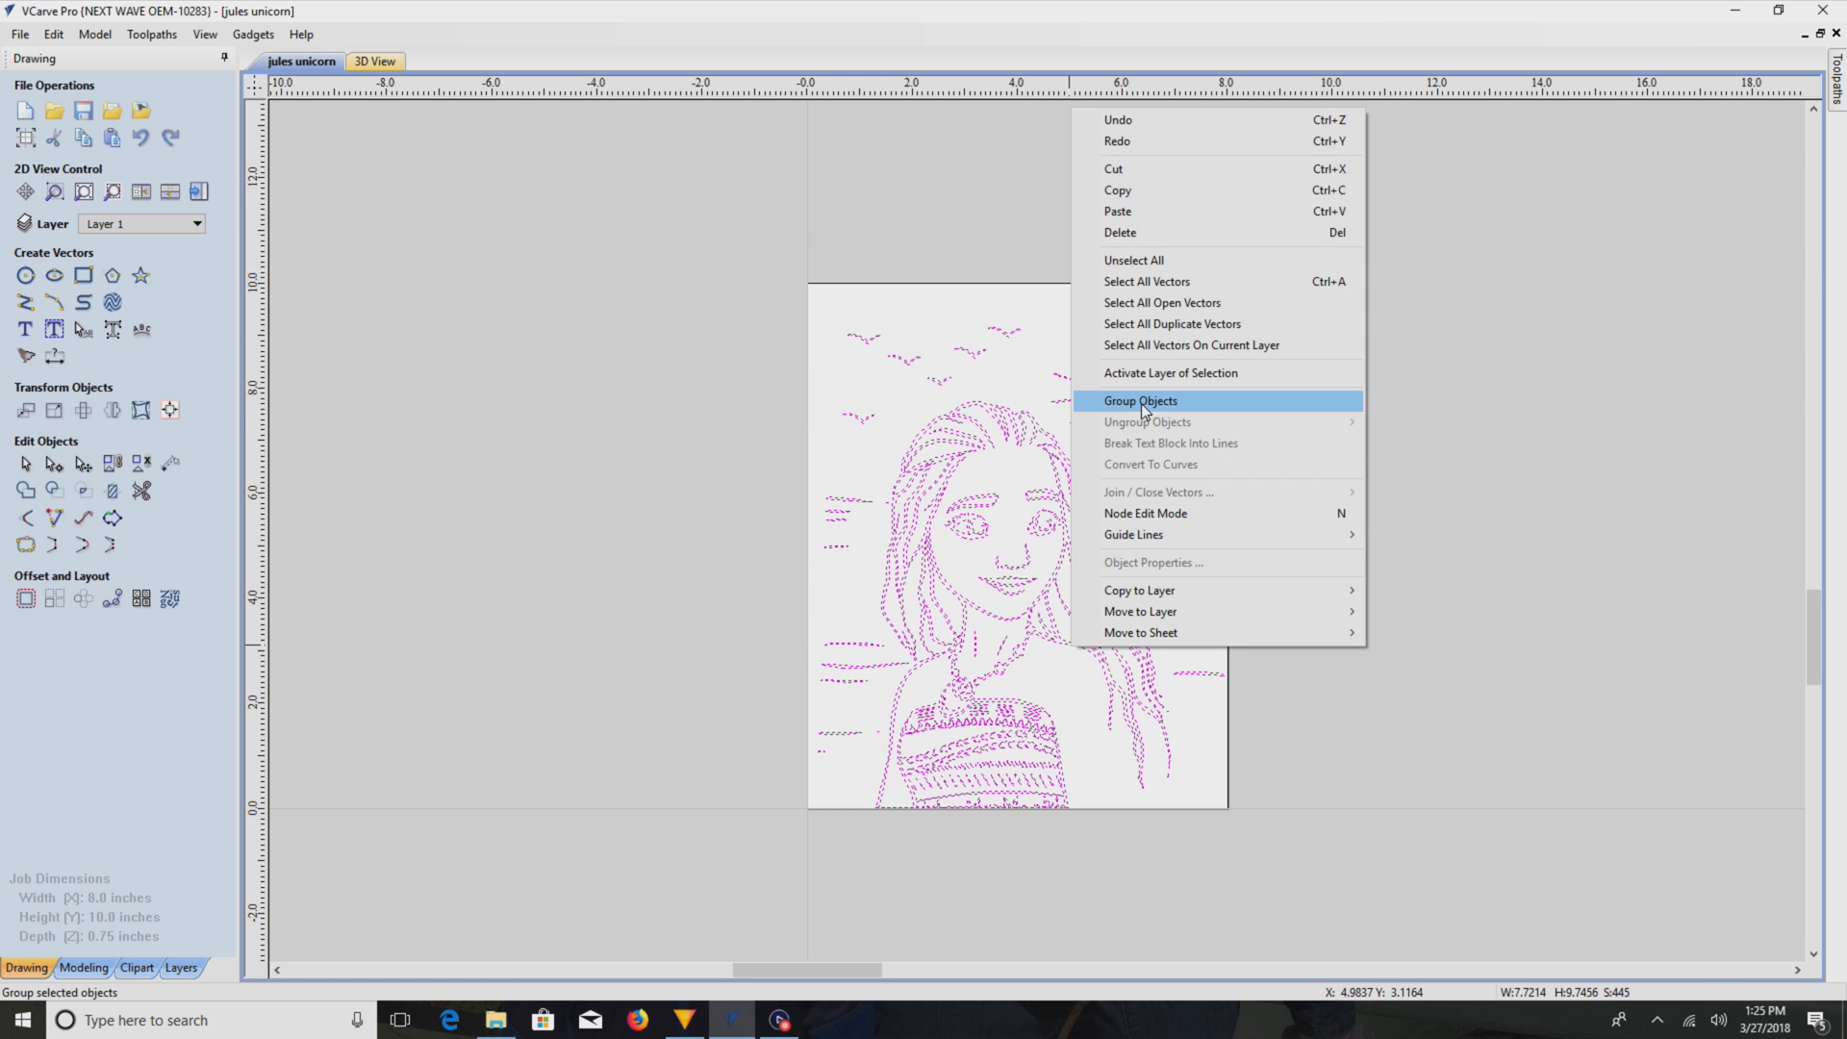
{"action": "left_click", "coordinate": [1139, 400]}
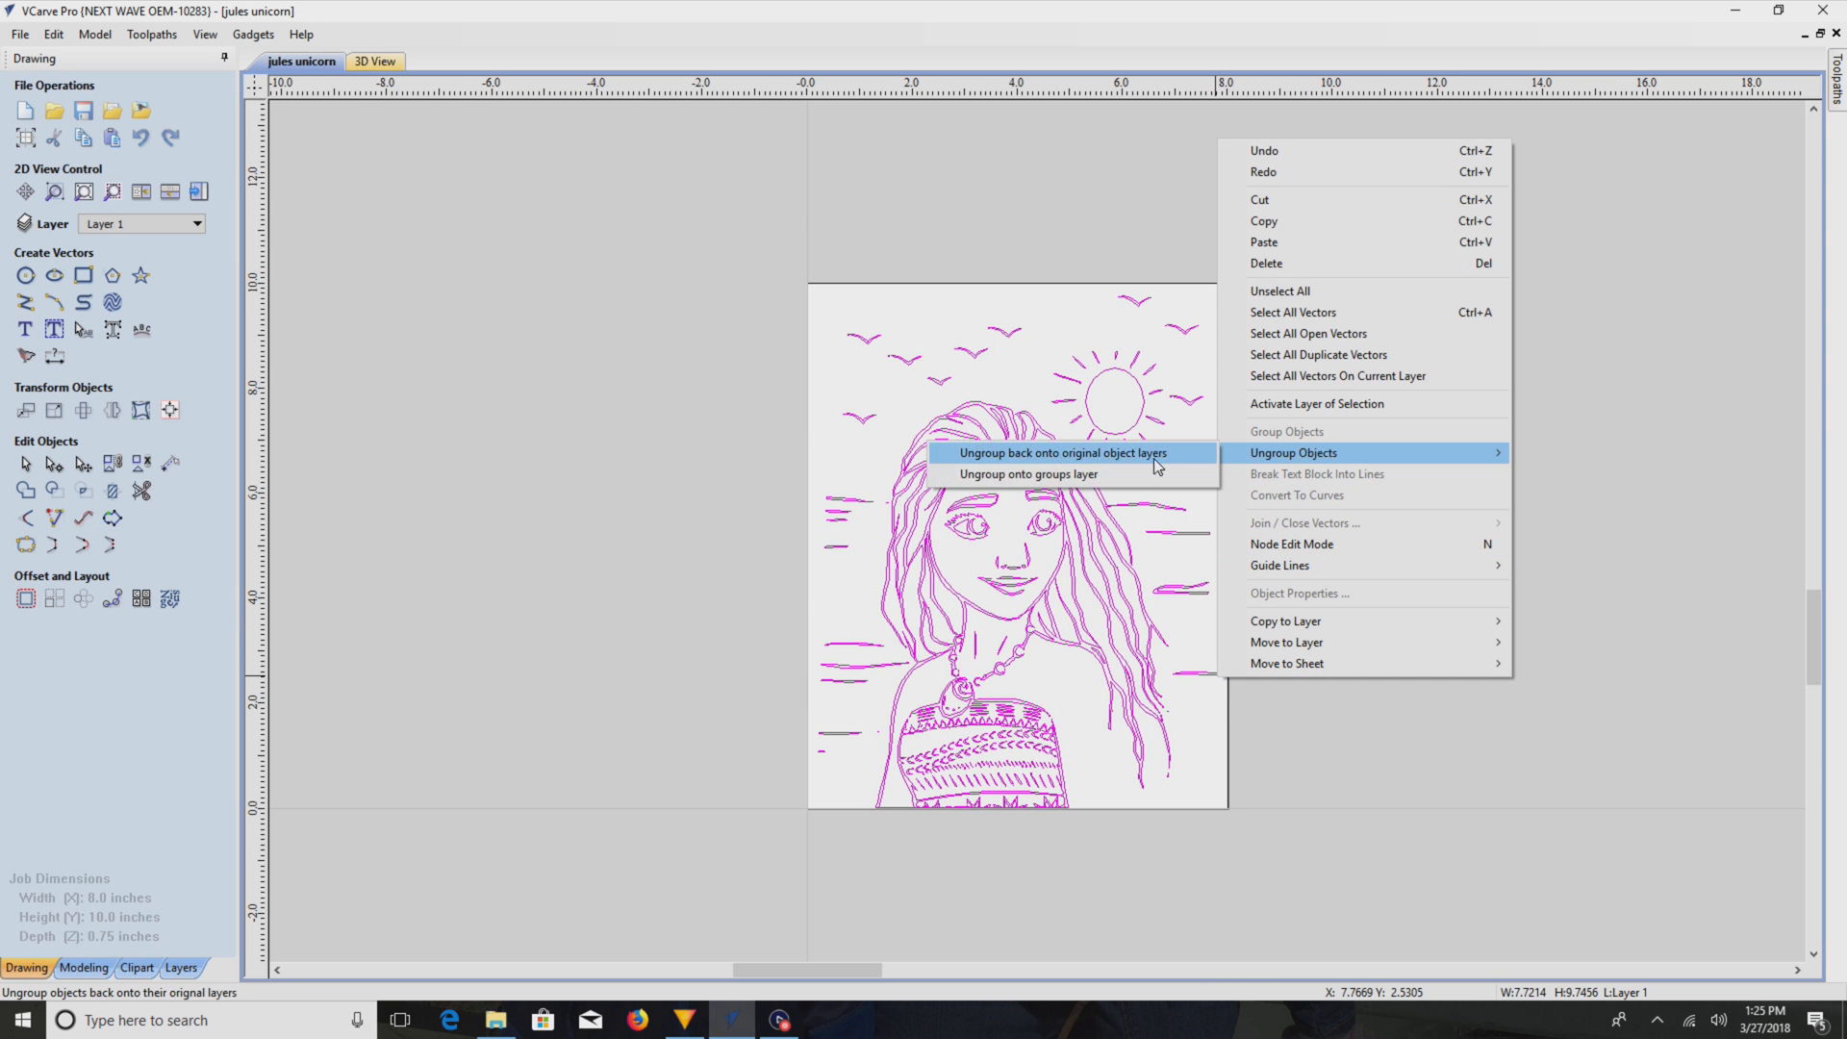
{"action": "left_click", "coordinate": [1063, 452]}
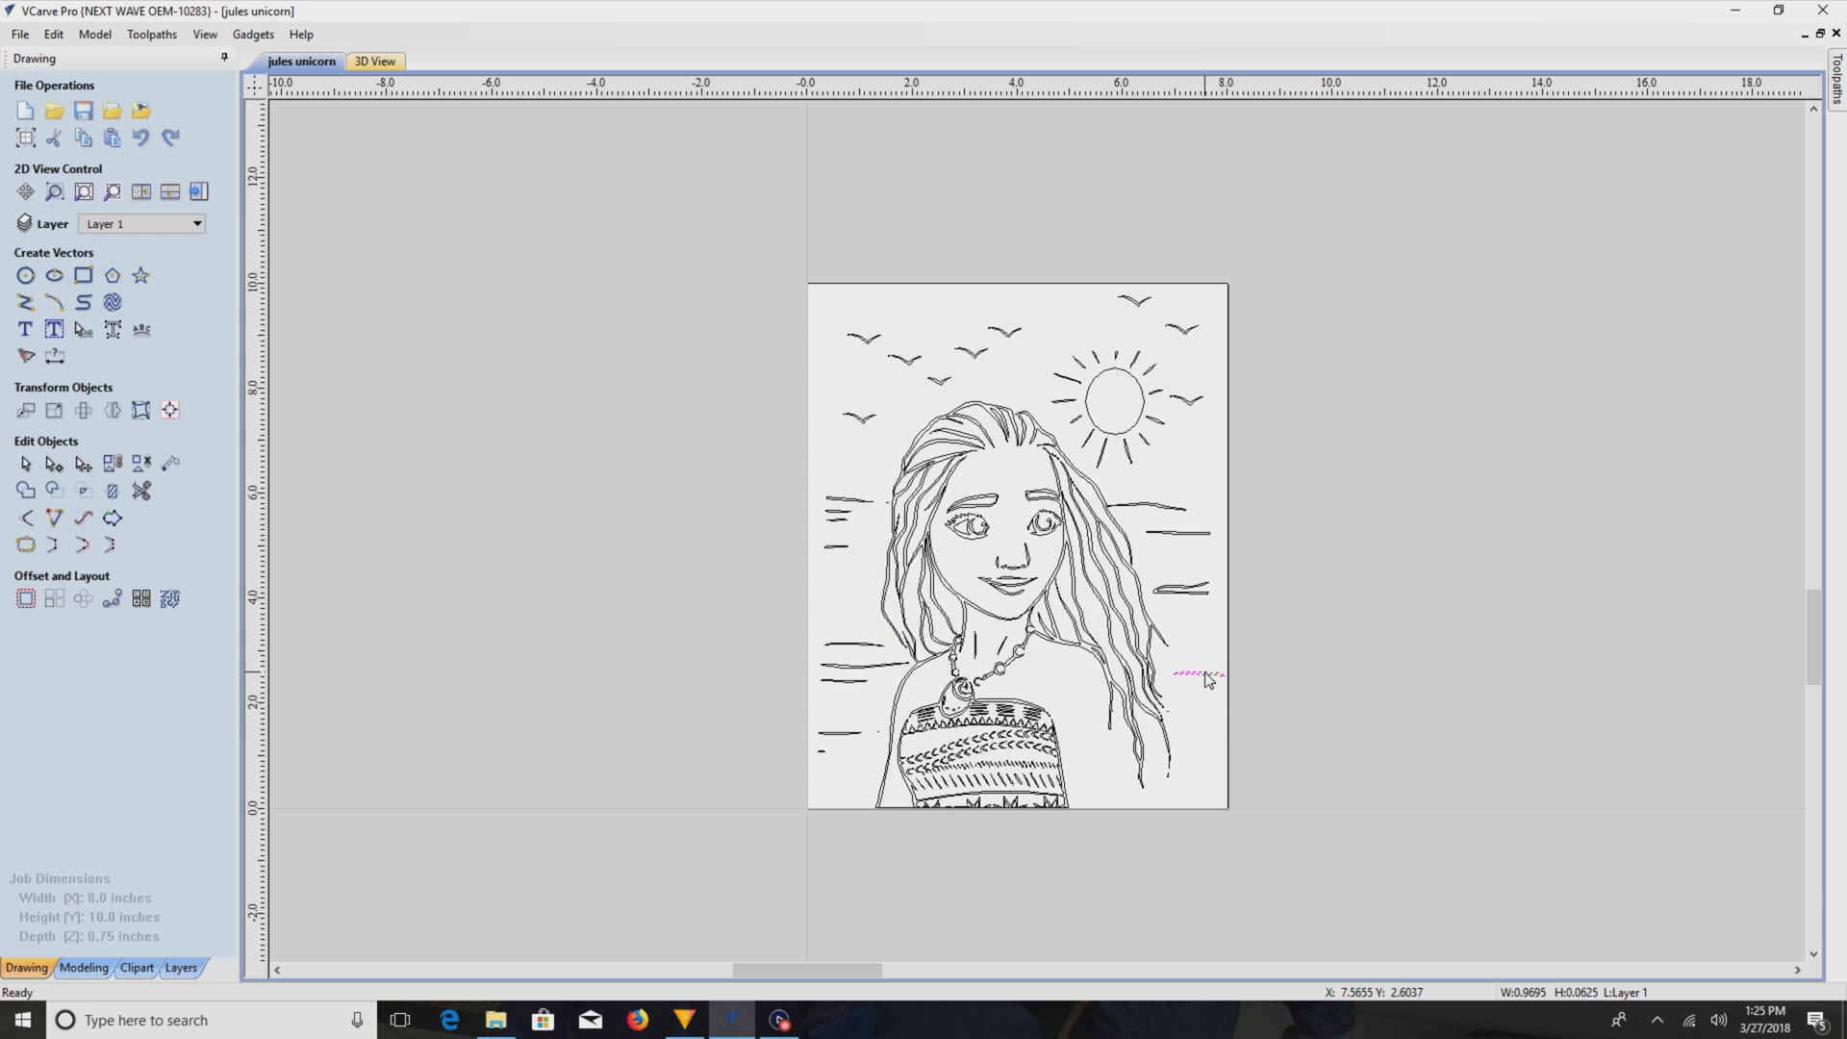
{"action": "mouse_move", "coordinate": [38, 400]}
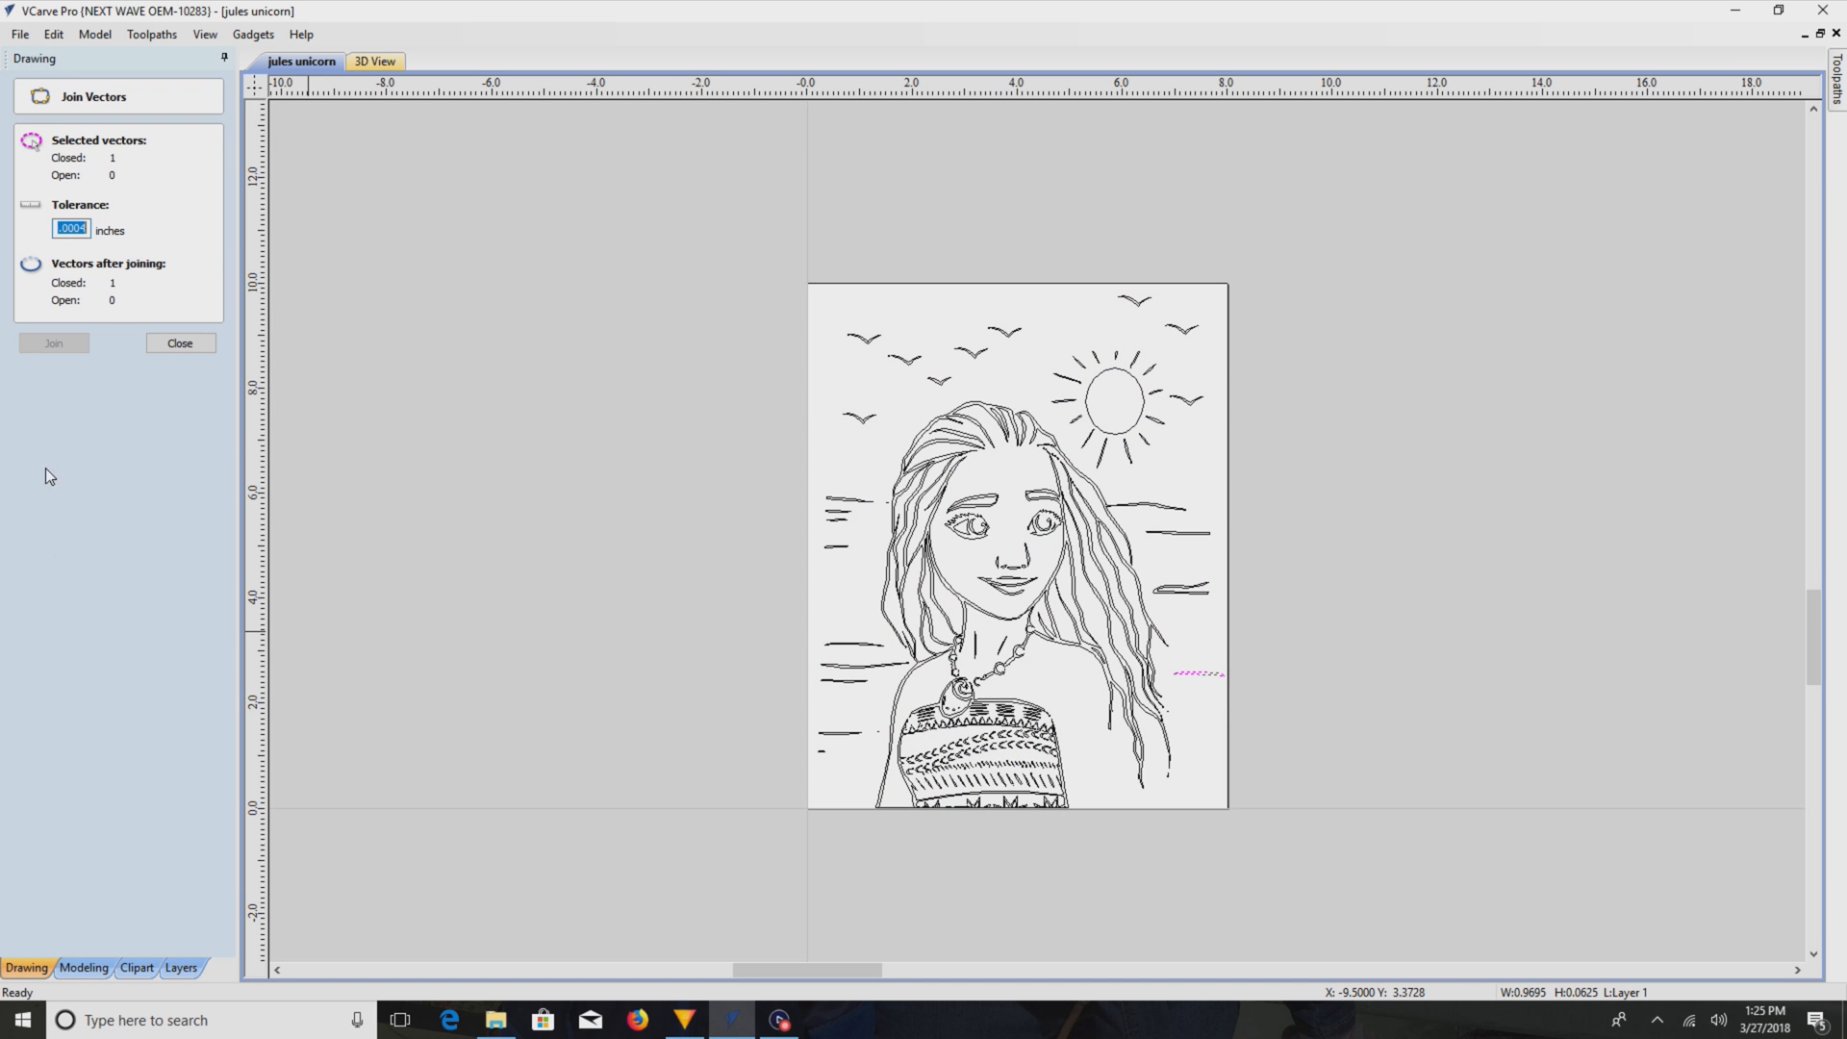
{"action": "left_click", "coordinate": [179, 342]}
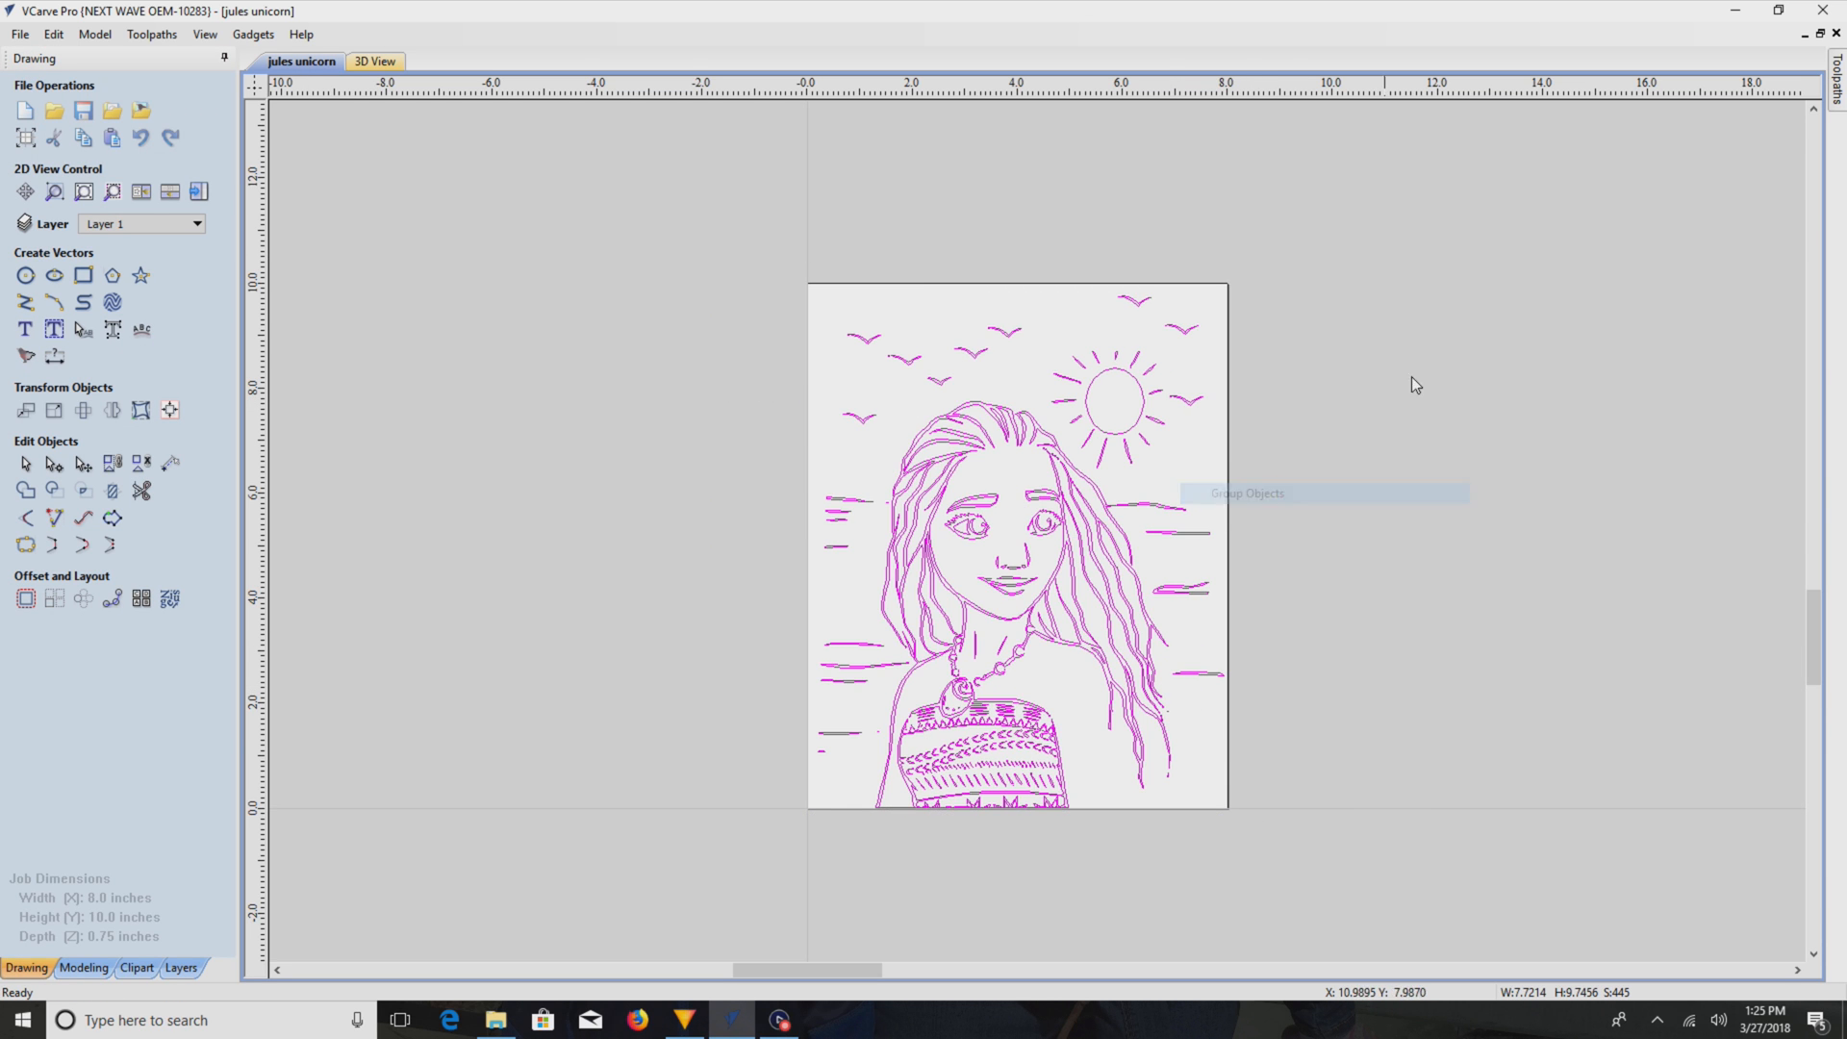
{"action": "right_click", "coordinate": [1630, 581]}
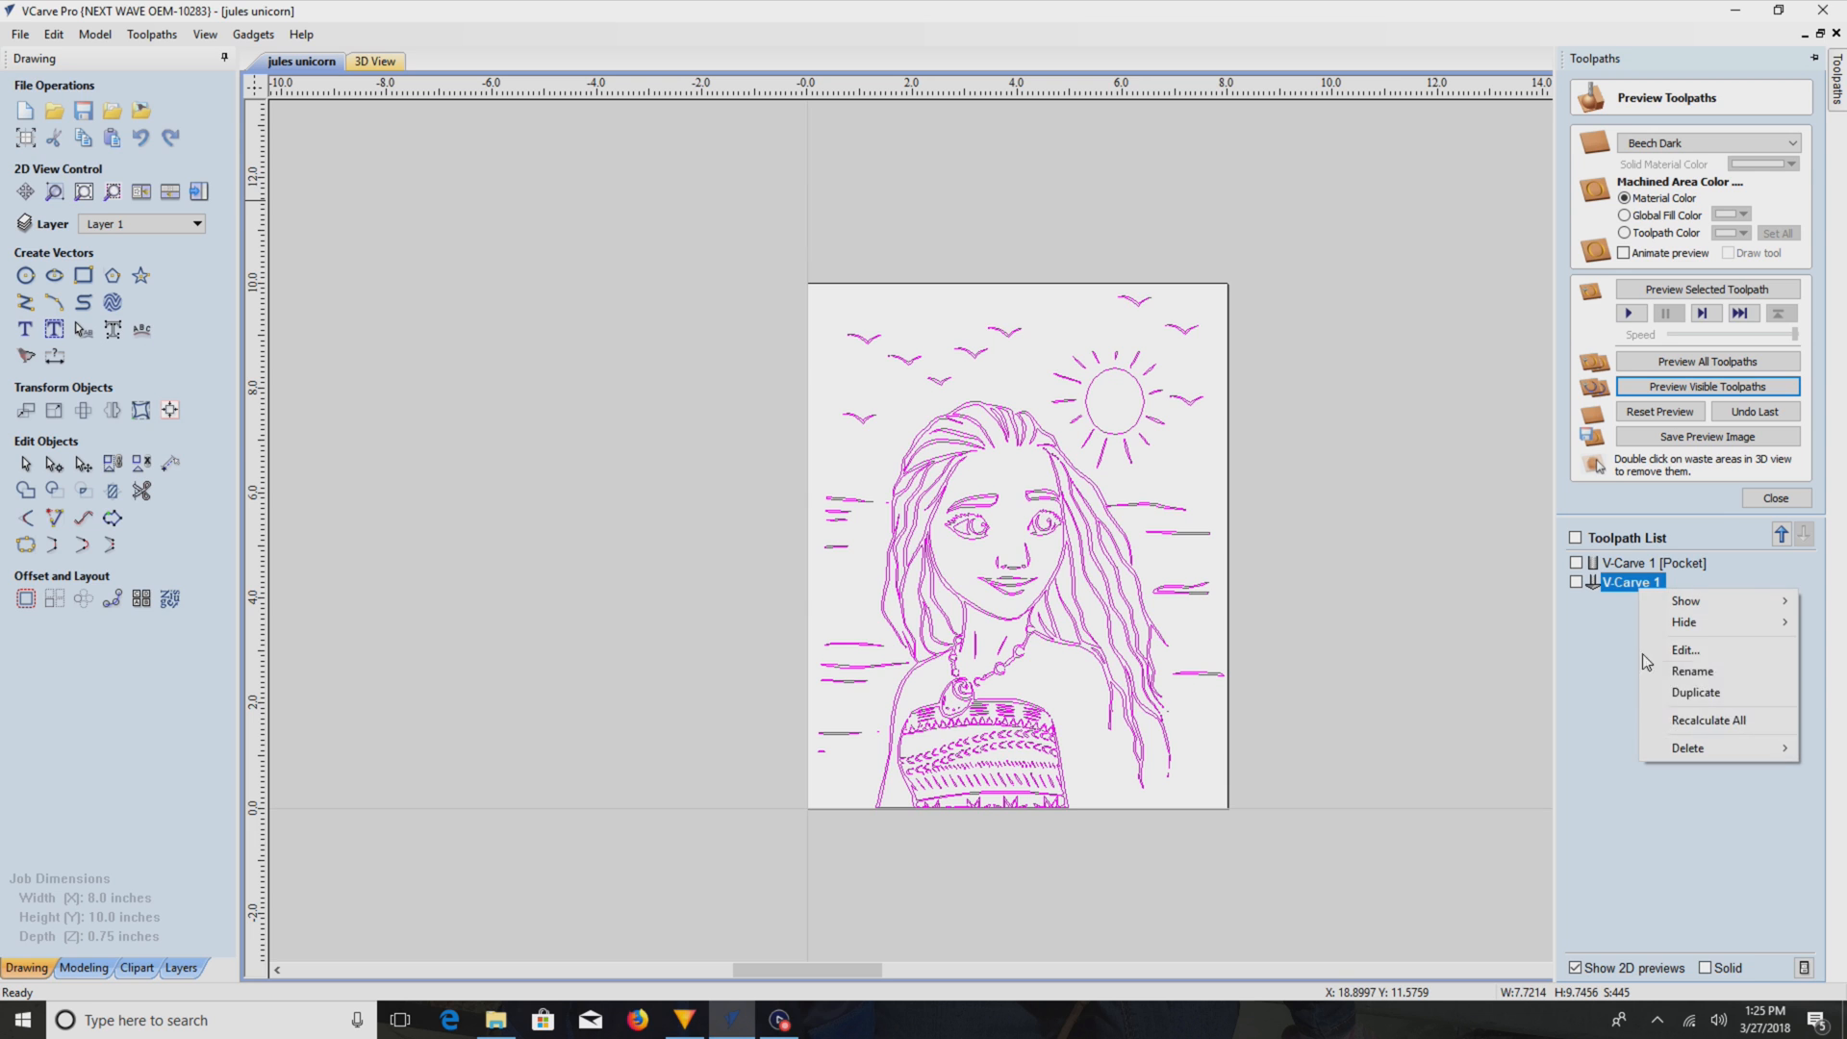
- Edit and recalculate V-Carve 1, then switch to the 3D view
{"action": "left_click", "coordinate": [1684, 649]}
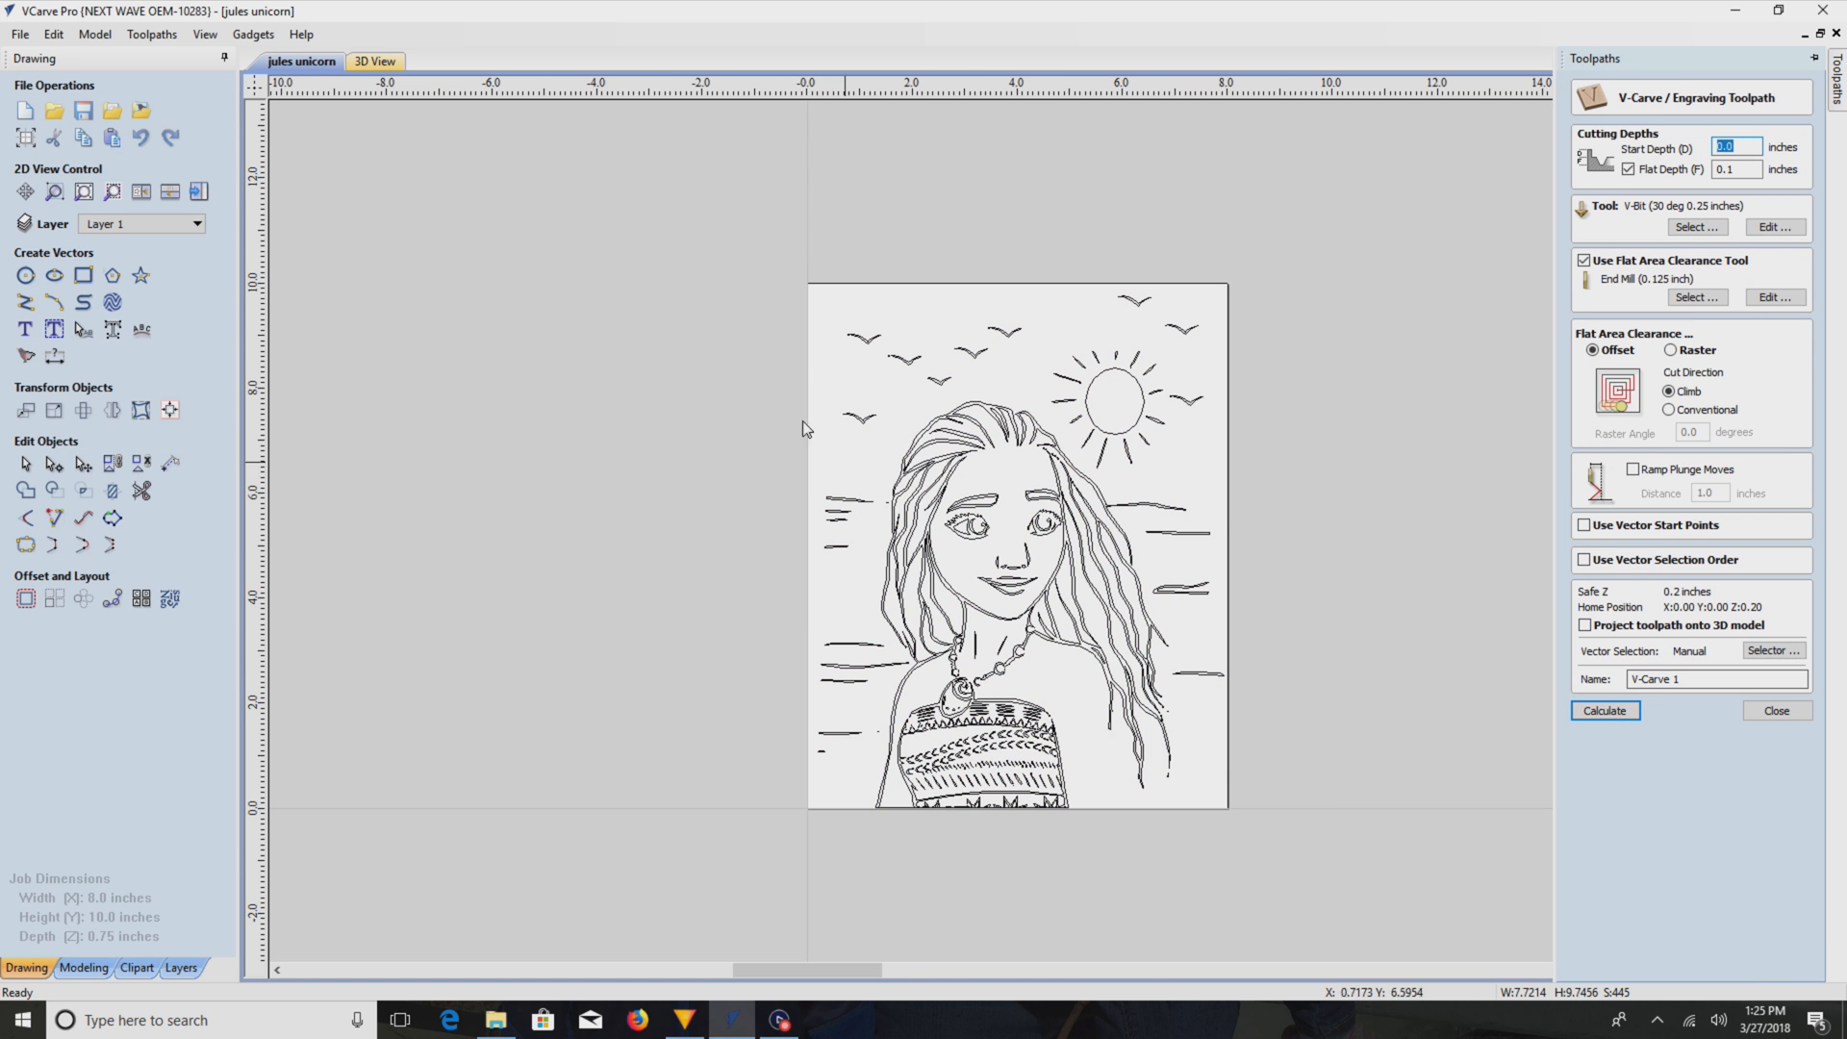
{"action": "left_click", "coordinate": [1603, 710]}
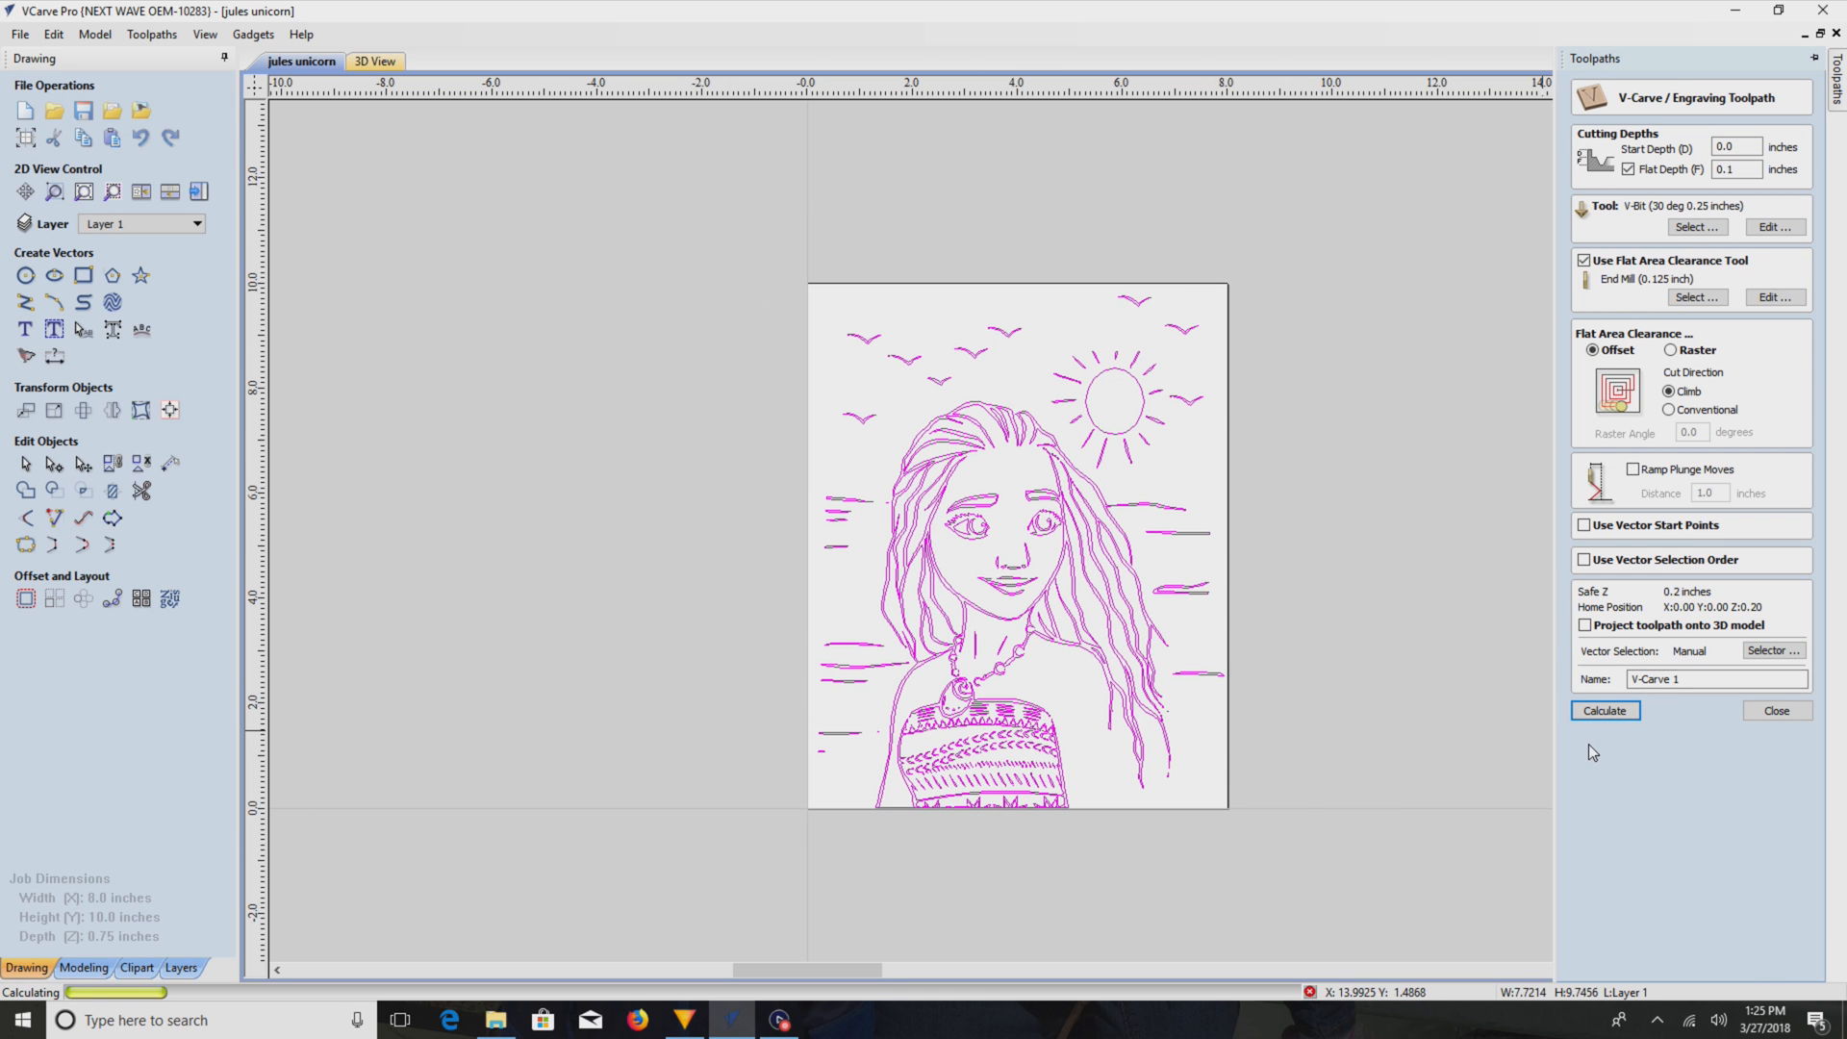
{"action": "left_click", "coordinate": [1602, 710]}
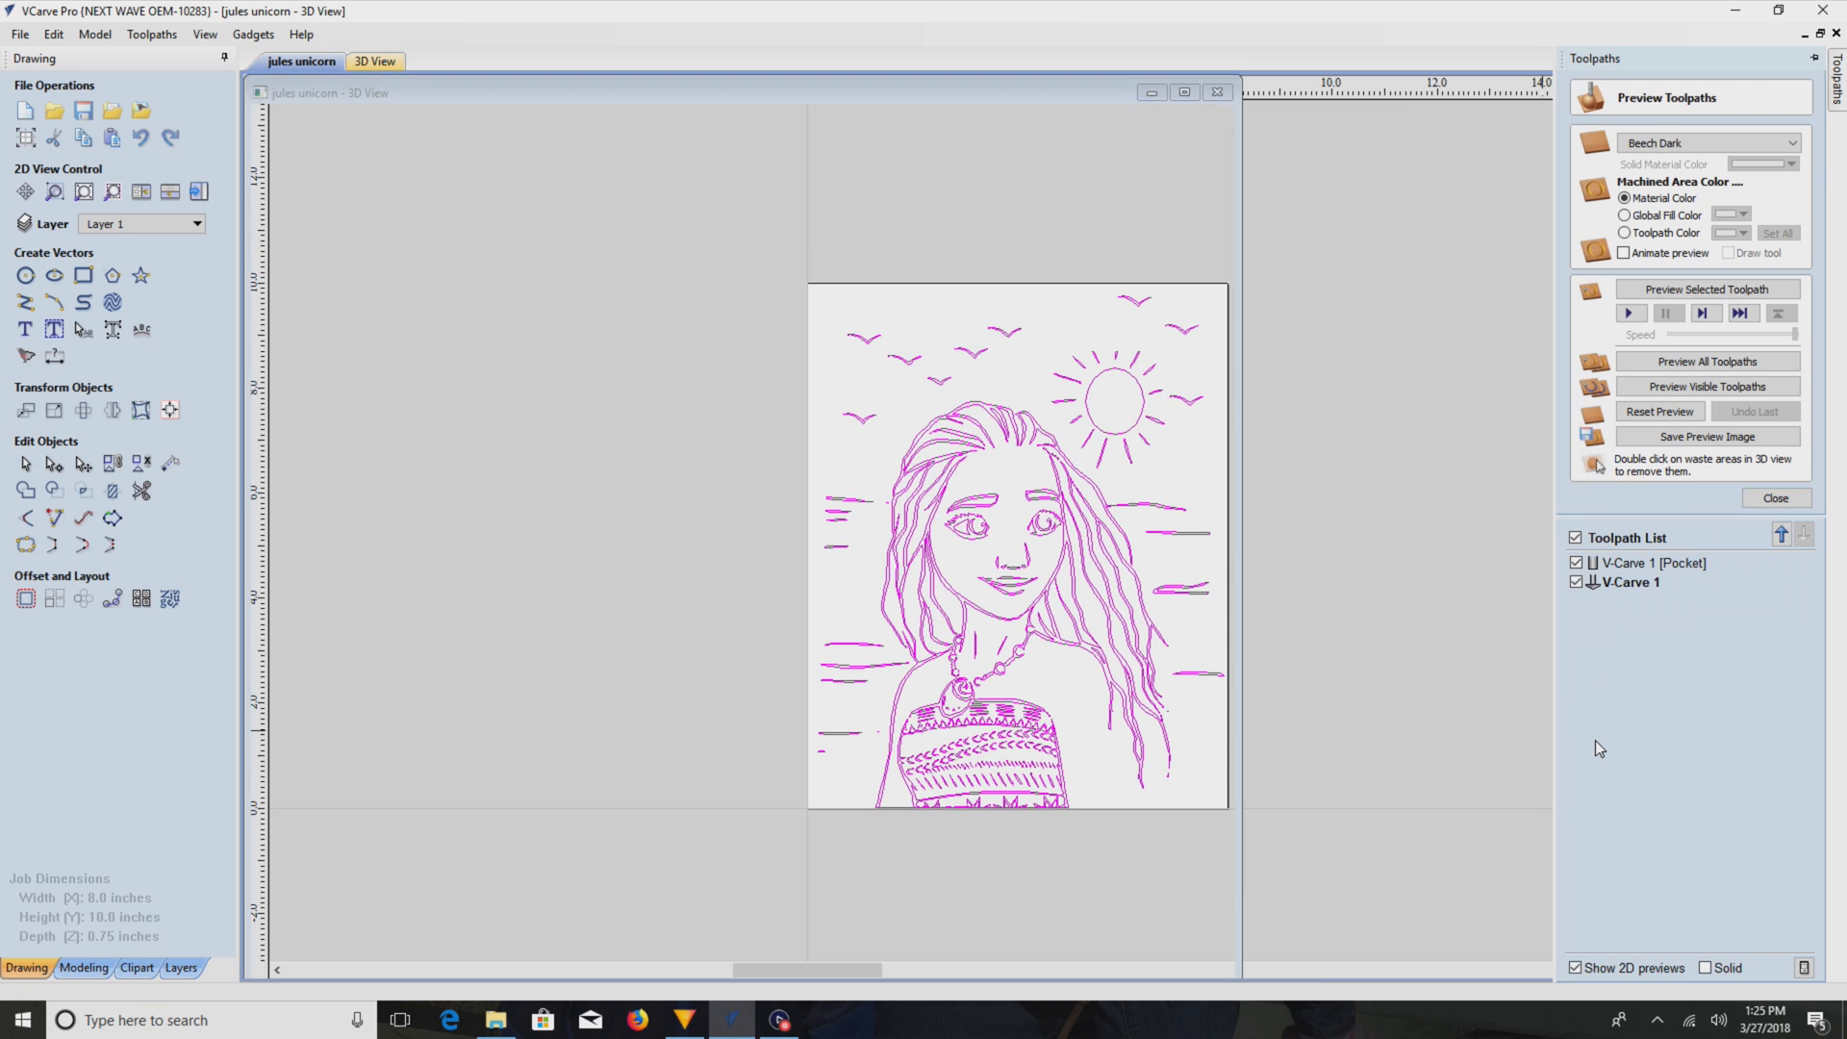
{"action": "left_click", "coordinate": [1706, 387]}
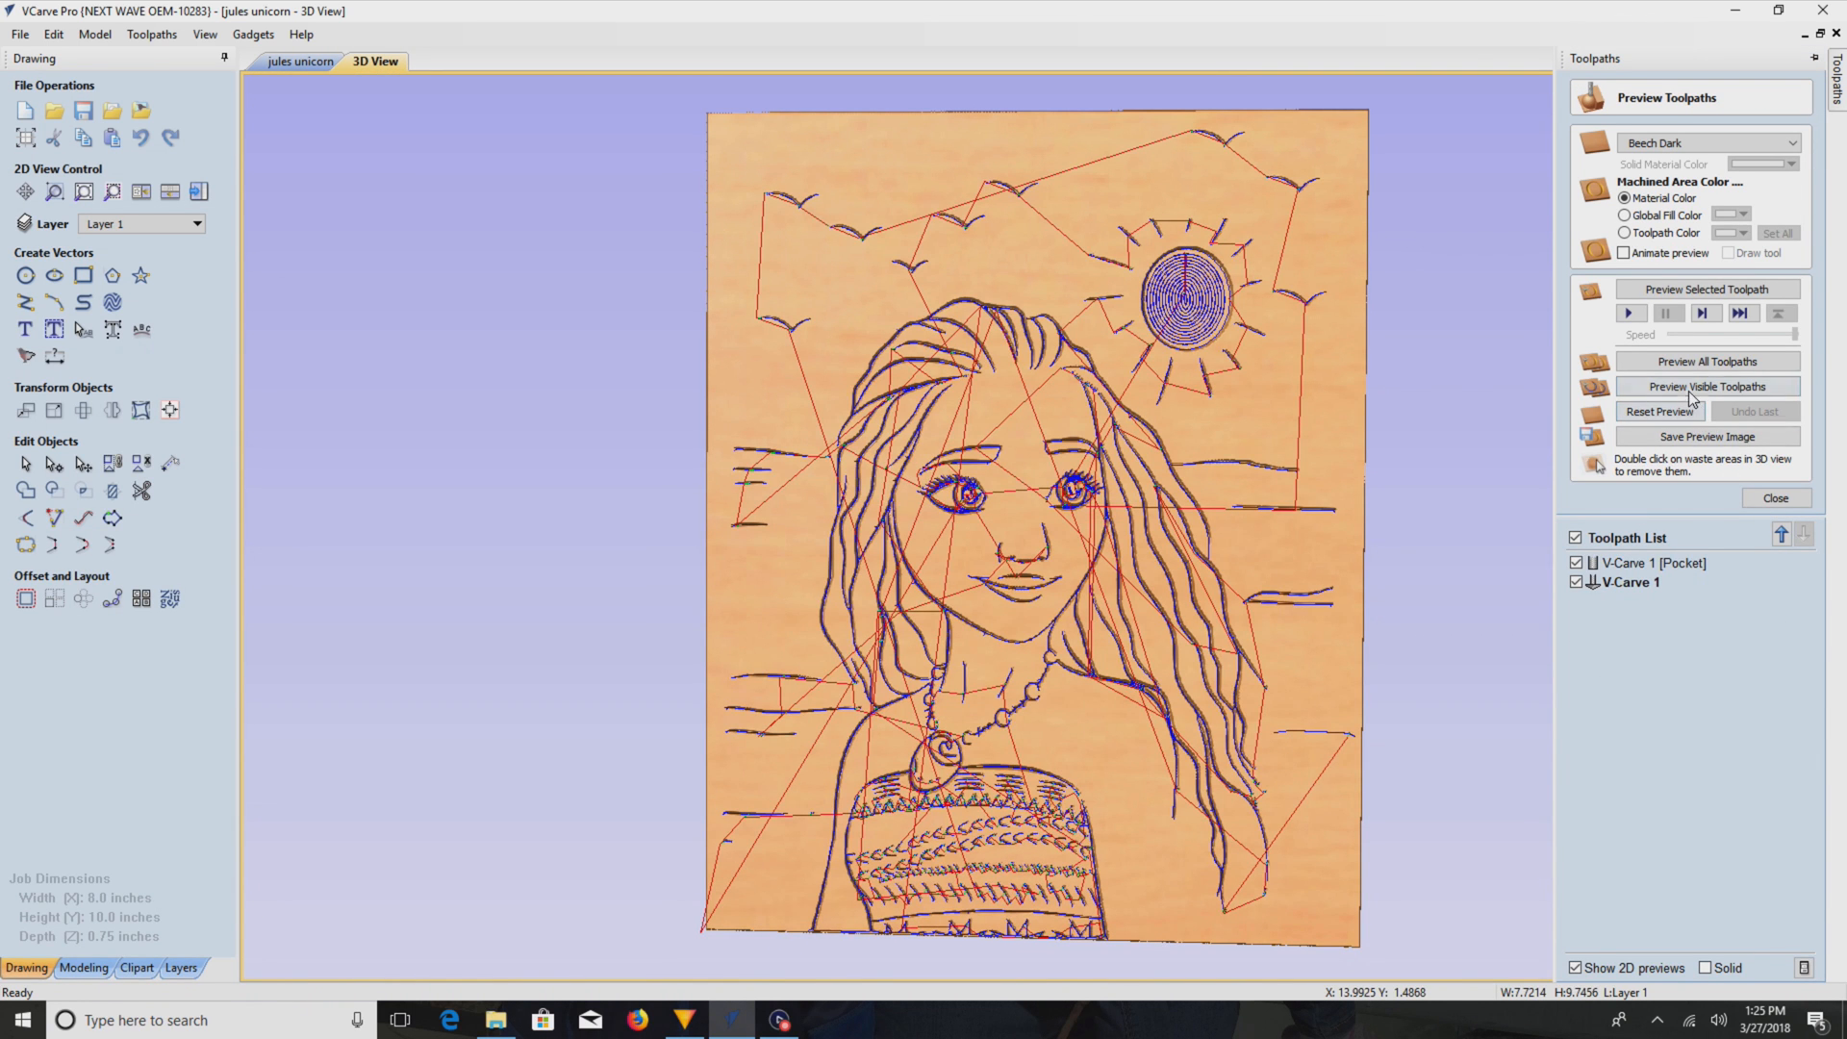
- Render the carving preview on a reset blank board, hide toolpath lines and close the panel
{"action": "left_click", "coordinate": [1706, 387]}
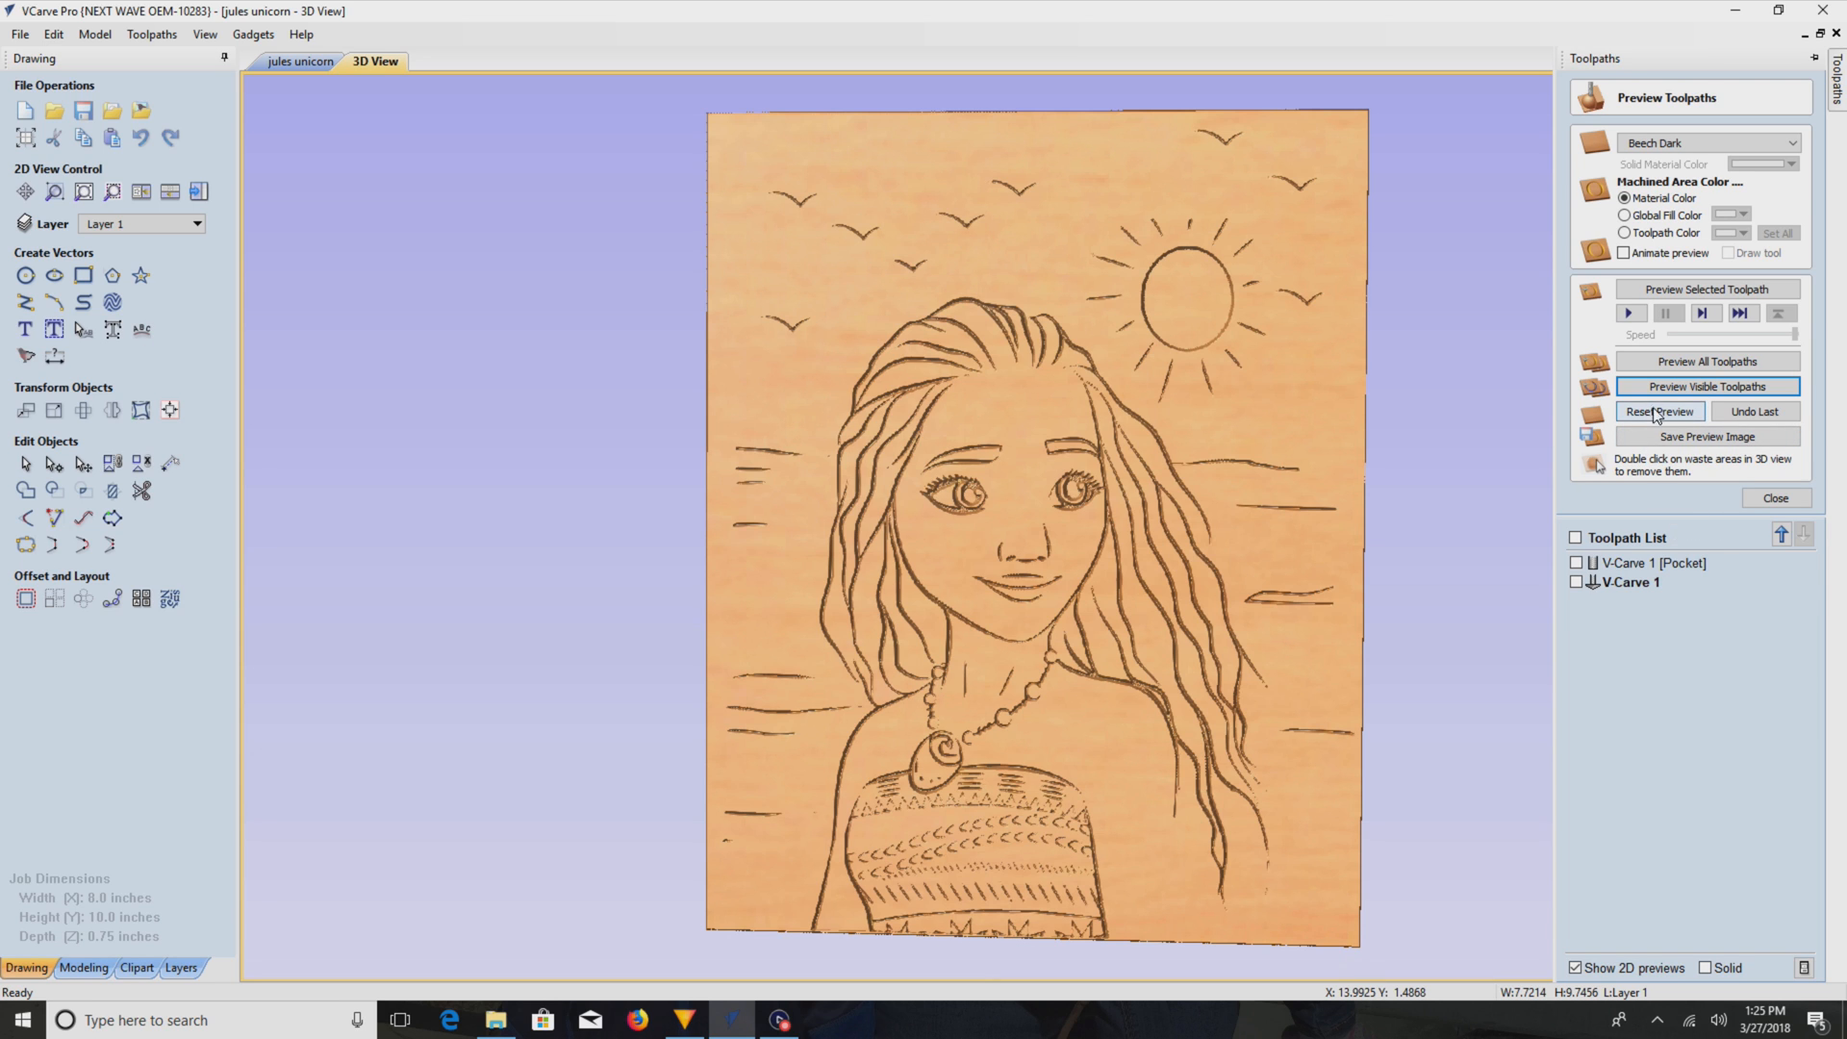
{"action": "left_click", "coordinate": [1658, 412]}
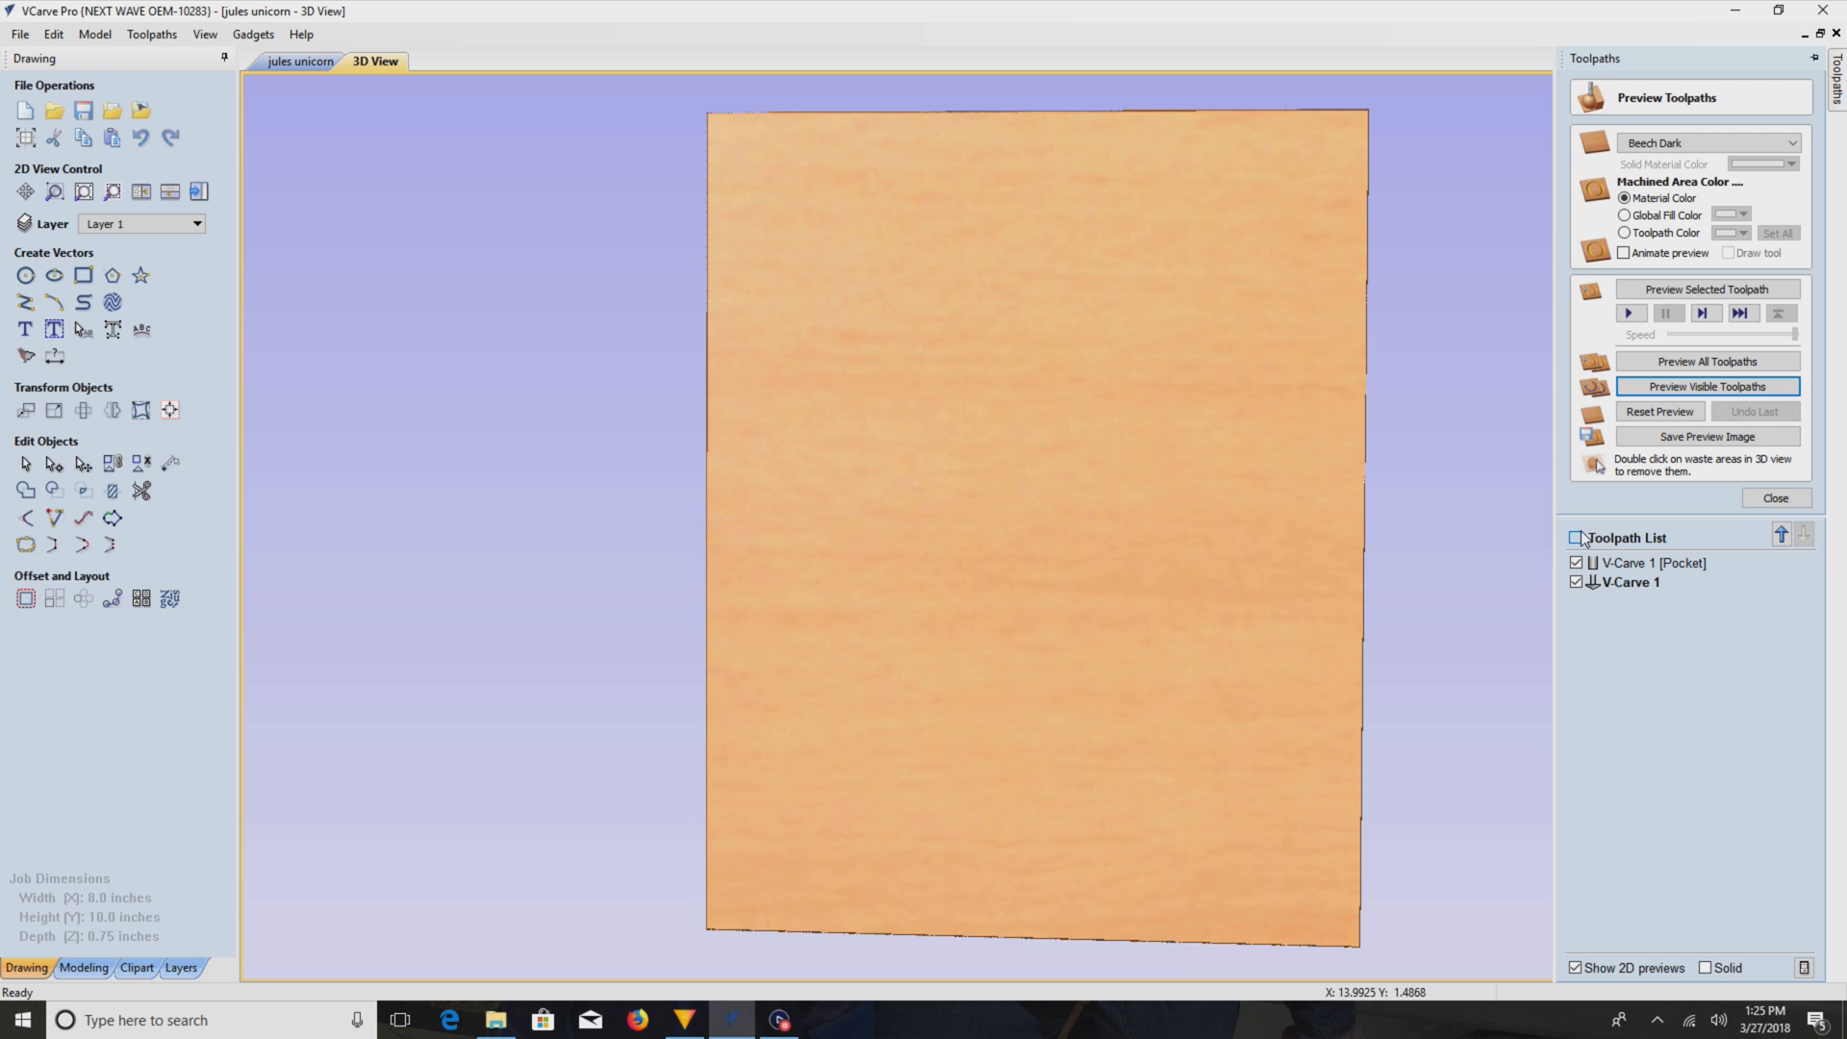
{"action": "left_click", "coordinate": [1706, 386]}
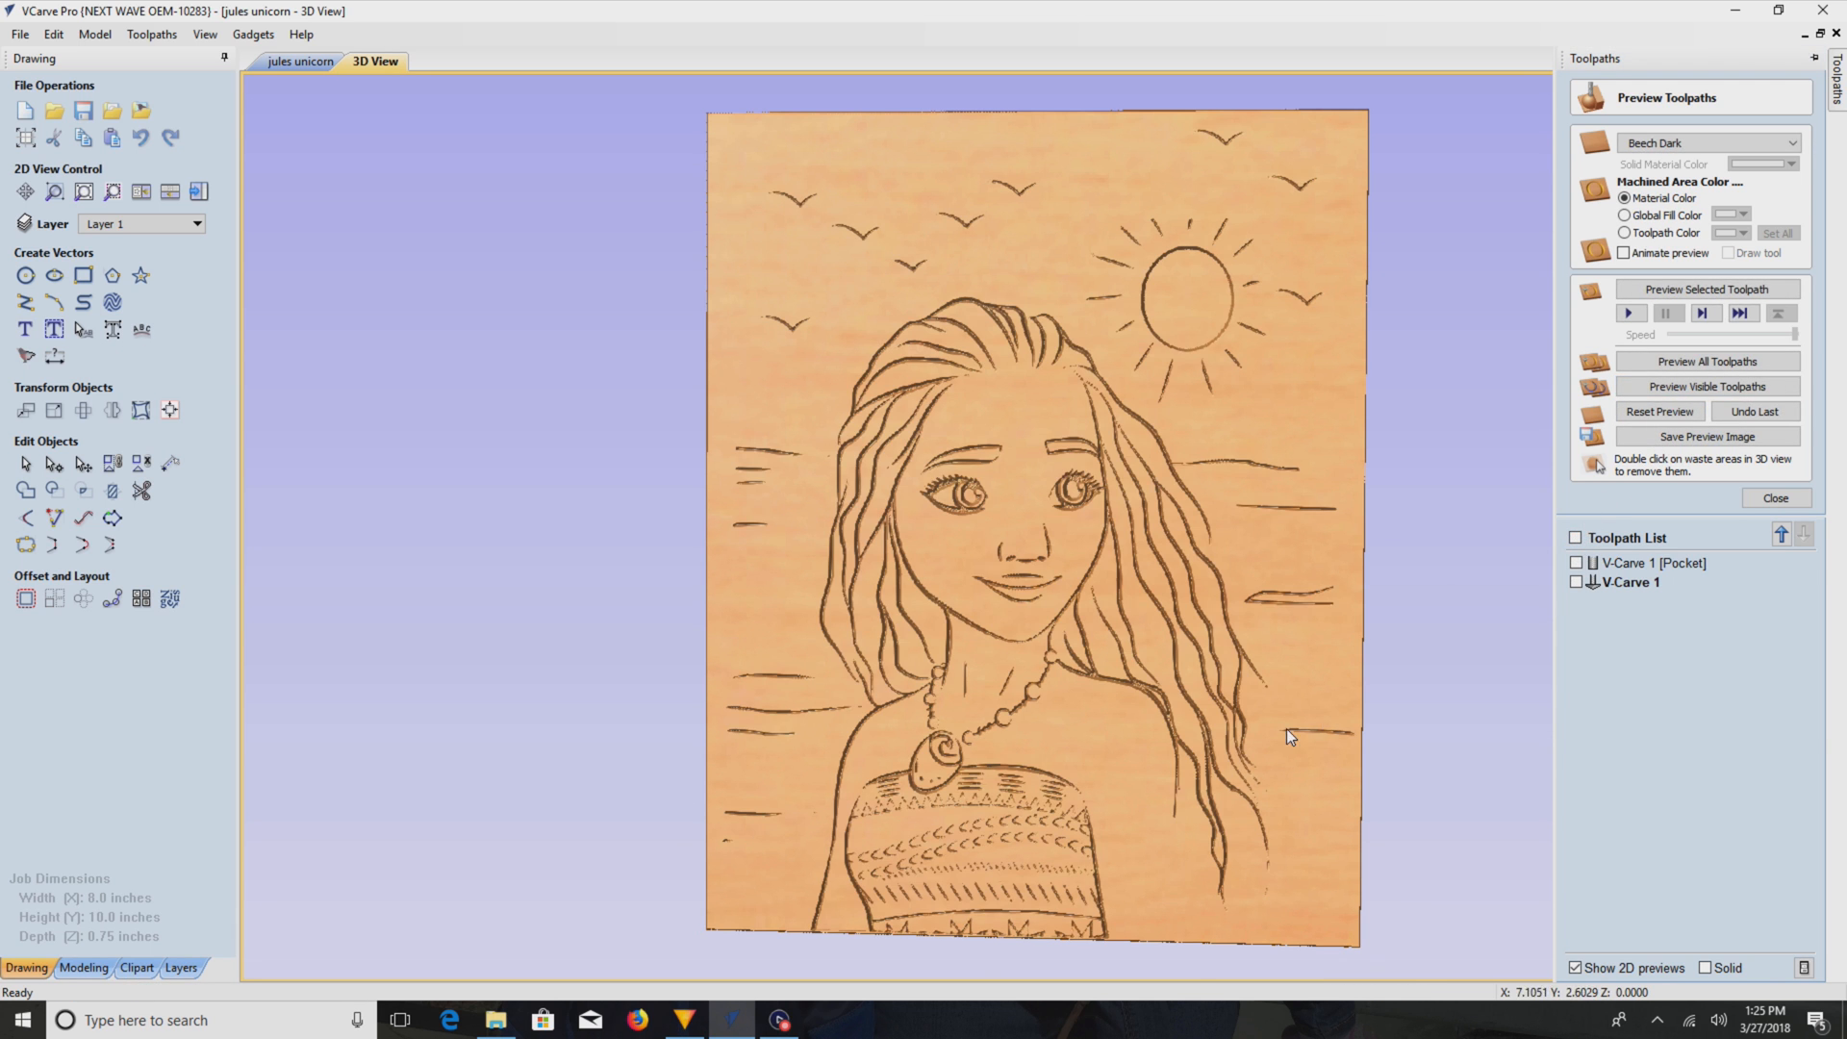
{"action": "left_click", "coordinate": [1774, 496]}
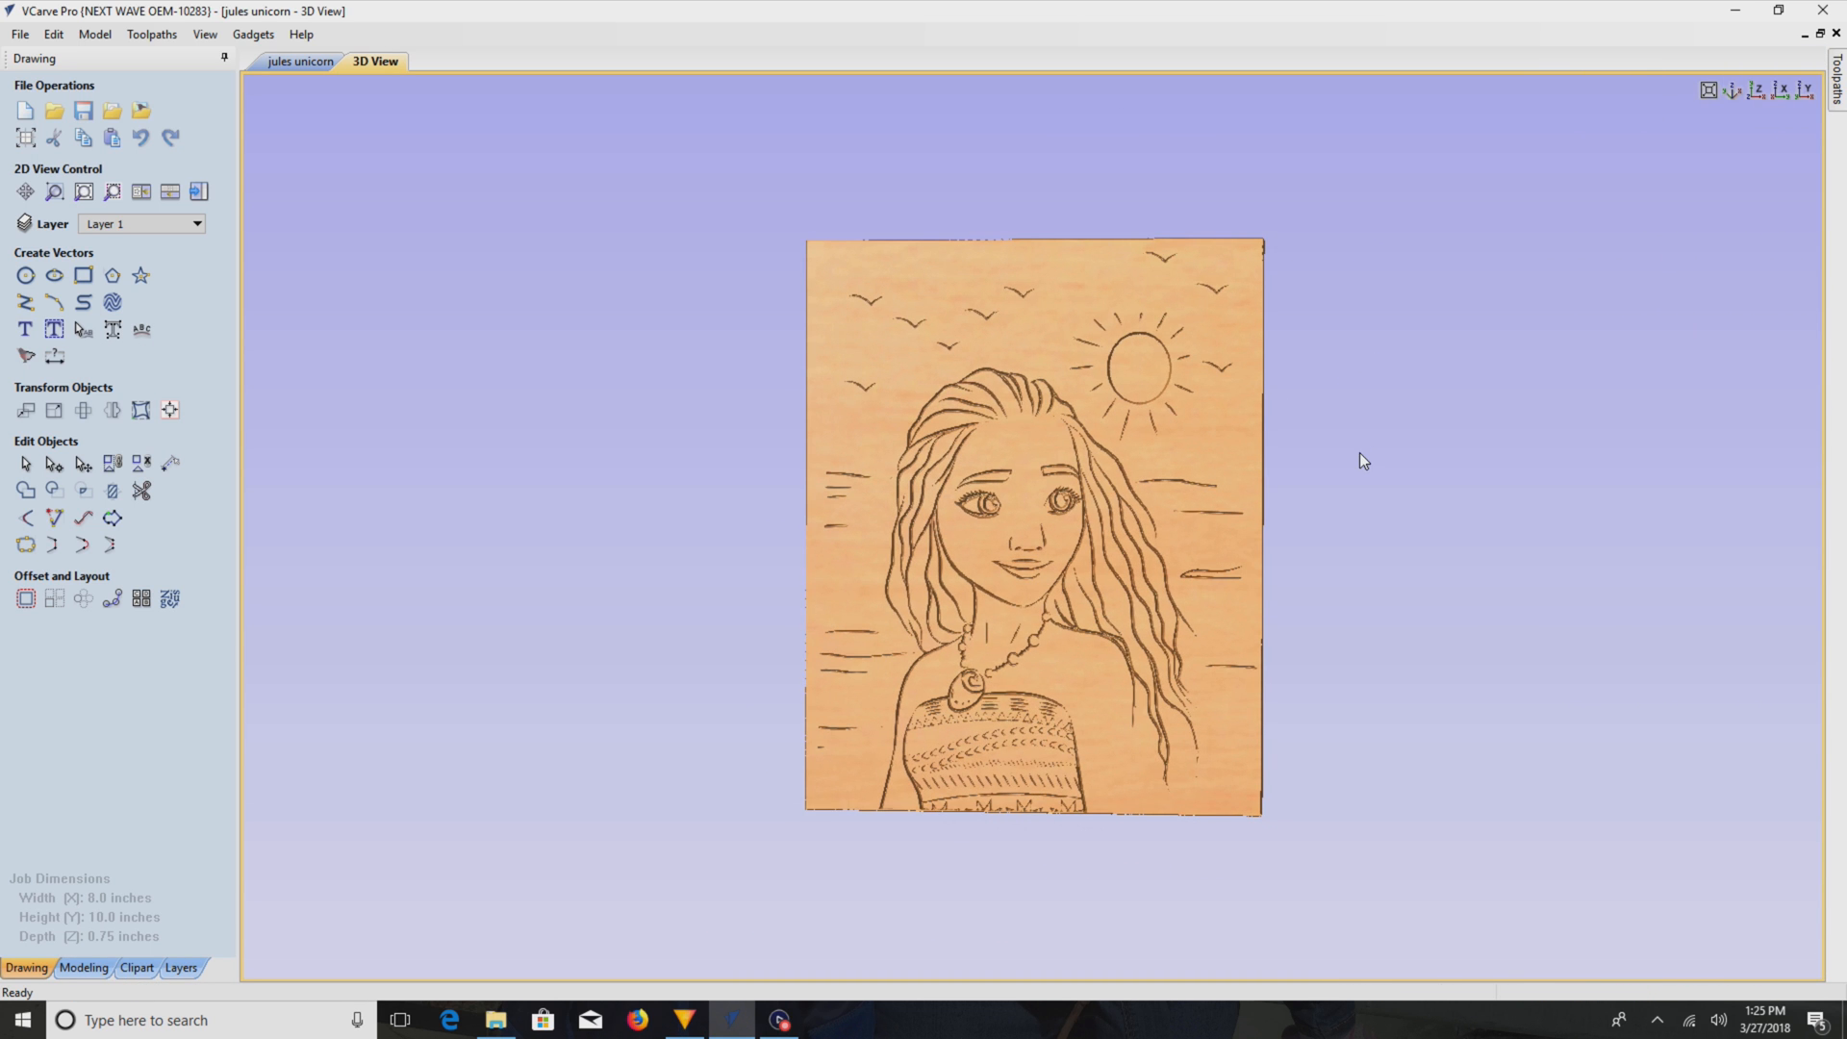
{"action": "mouse_move", "coordinate": [843, 522]}
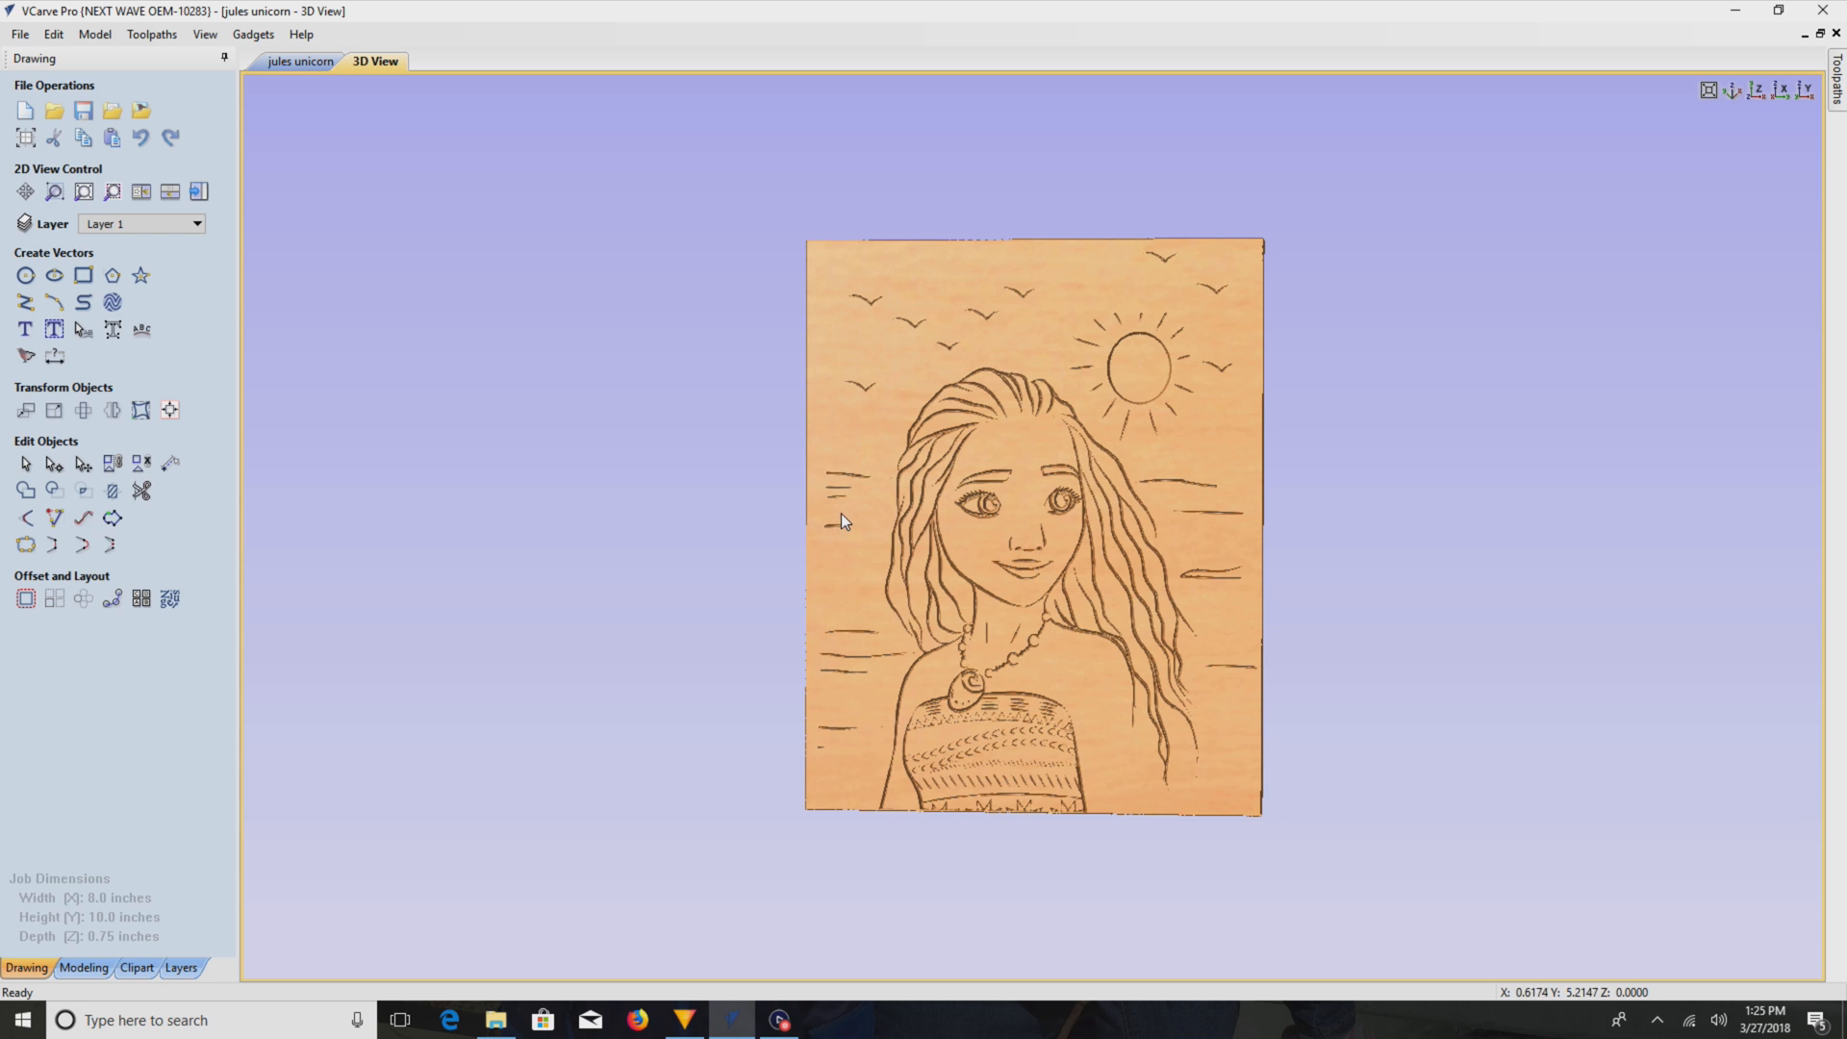